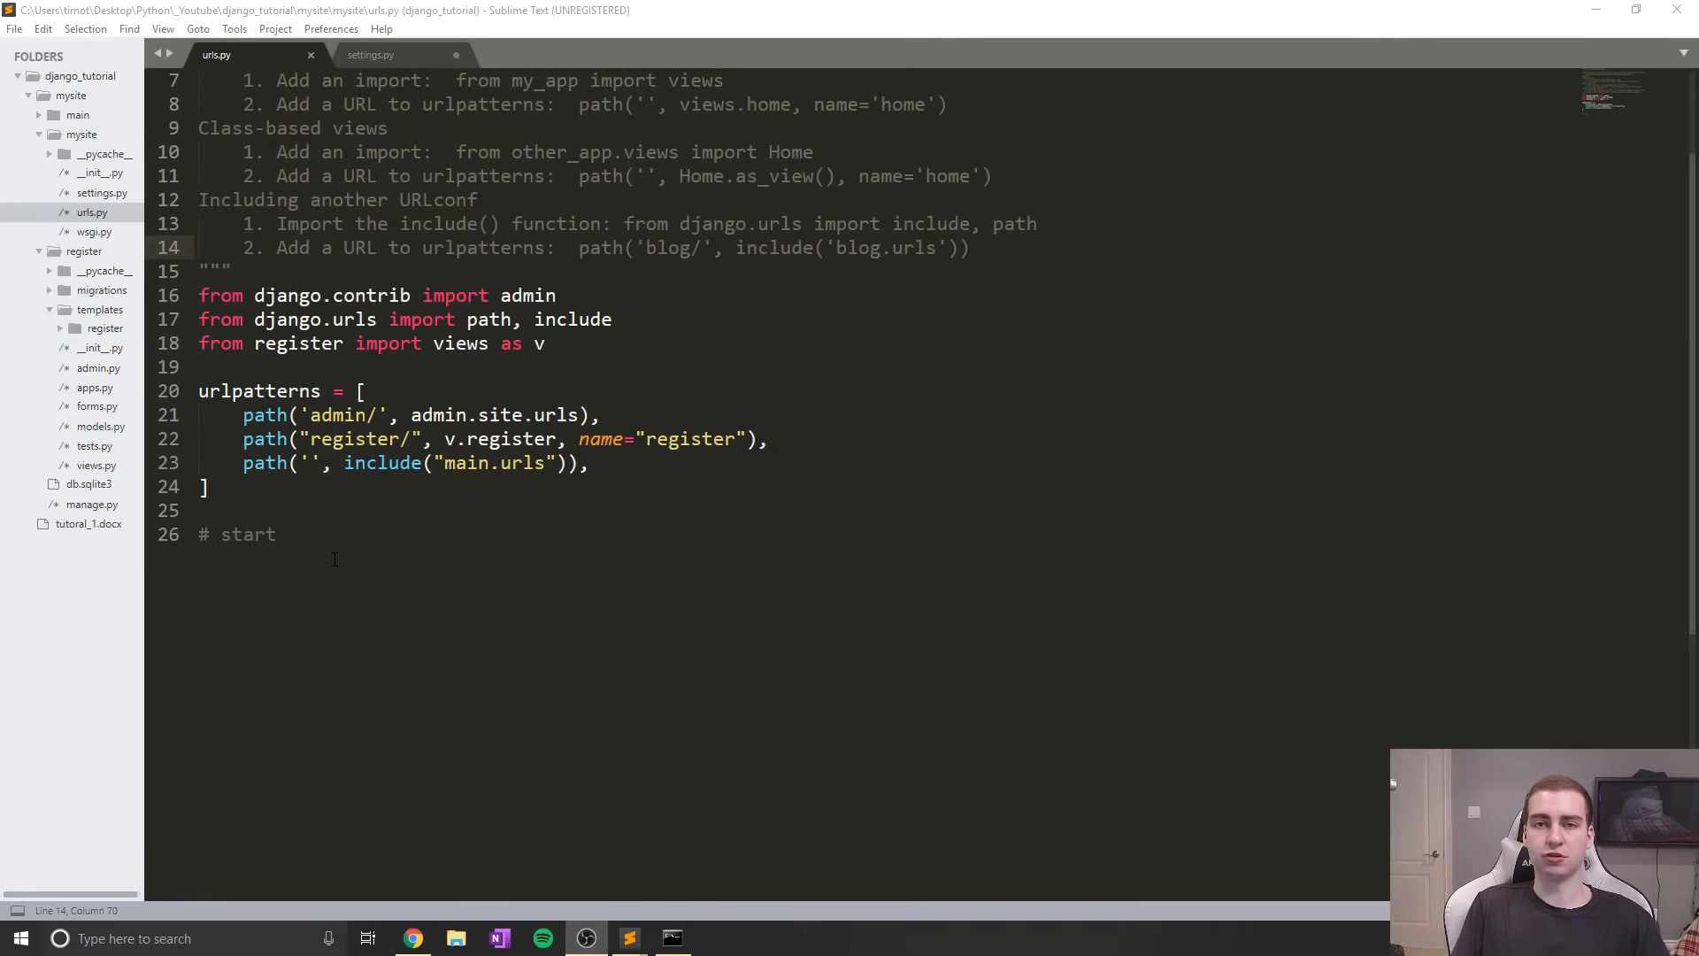
Confirm 'django.contrib.auth' is listed in INSTALLED_APPS in settings.py, then return to urls.py
left_click(277, 532)
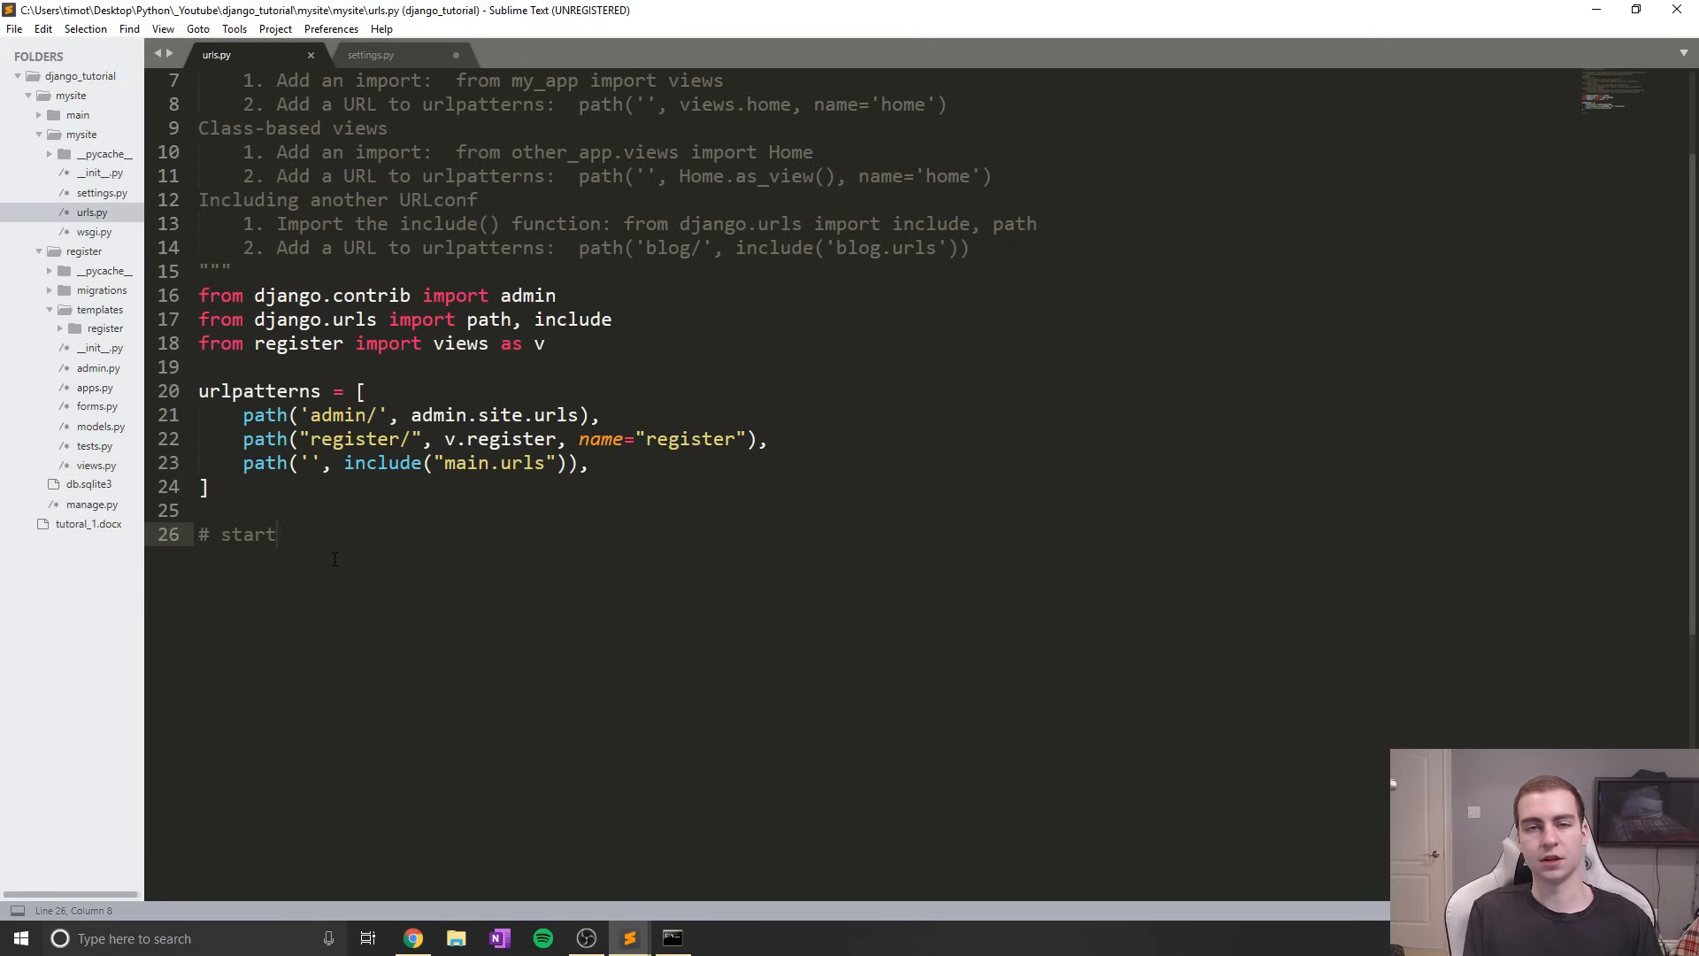
left_click(278, 534)
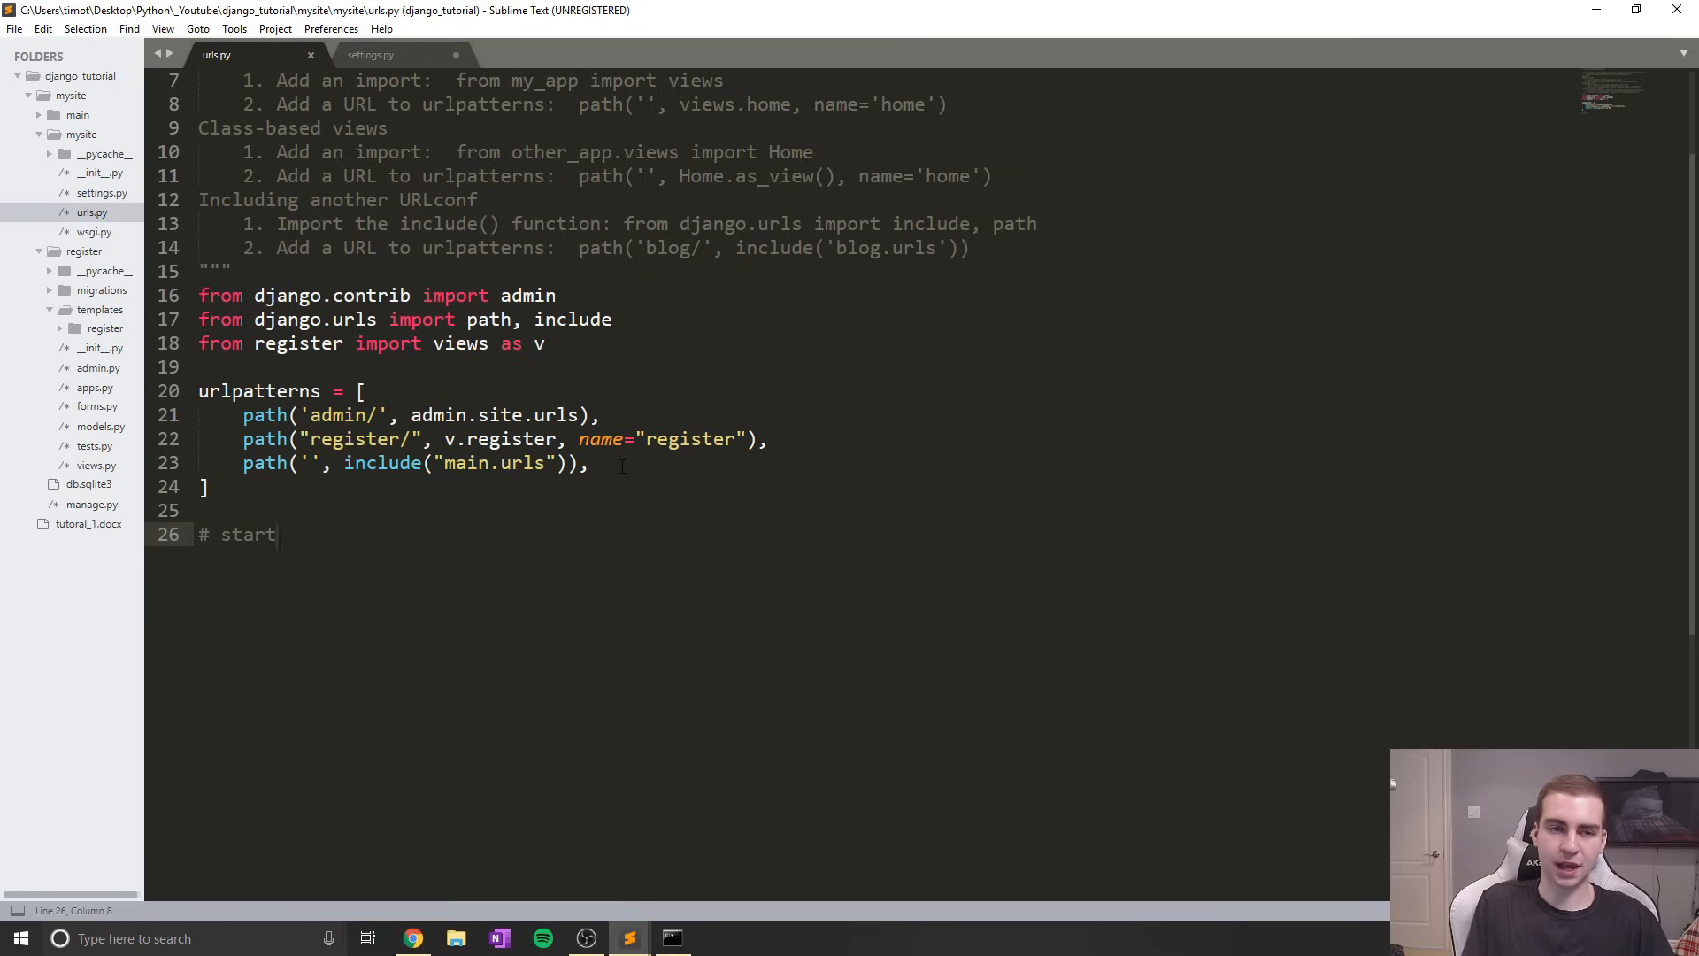
left_click(370, 54)
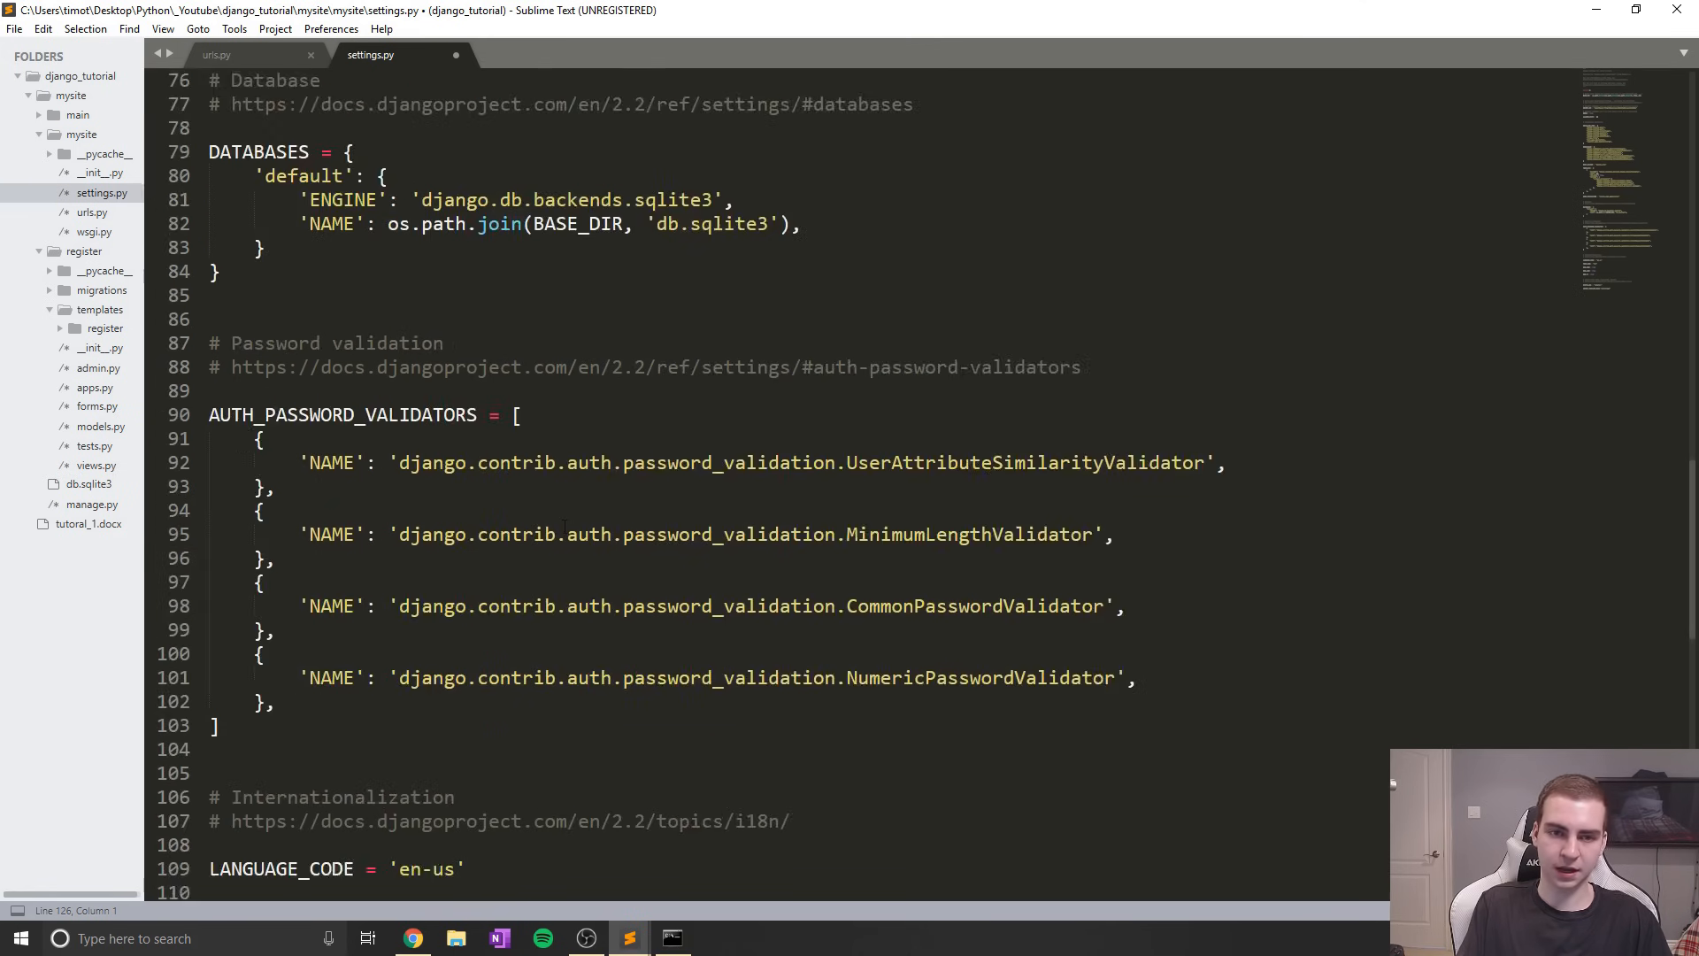
scroll("up", 3)
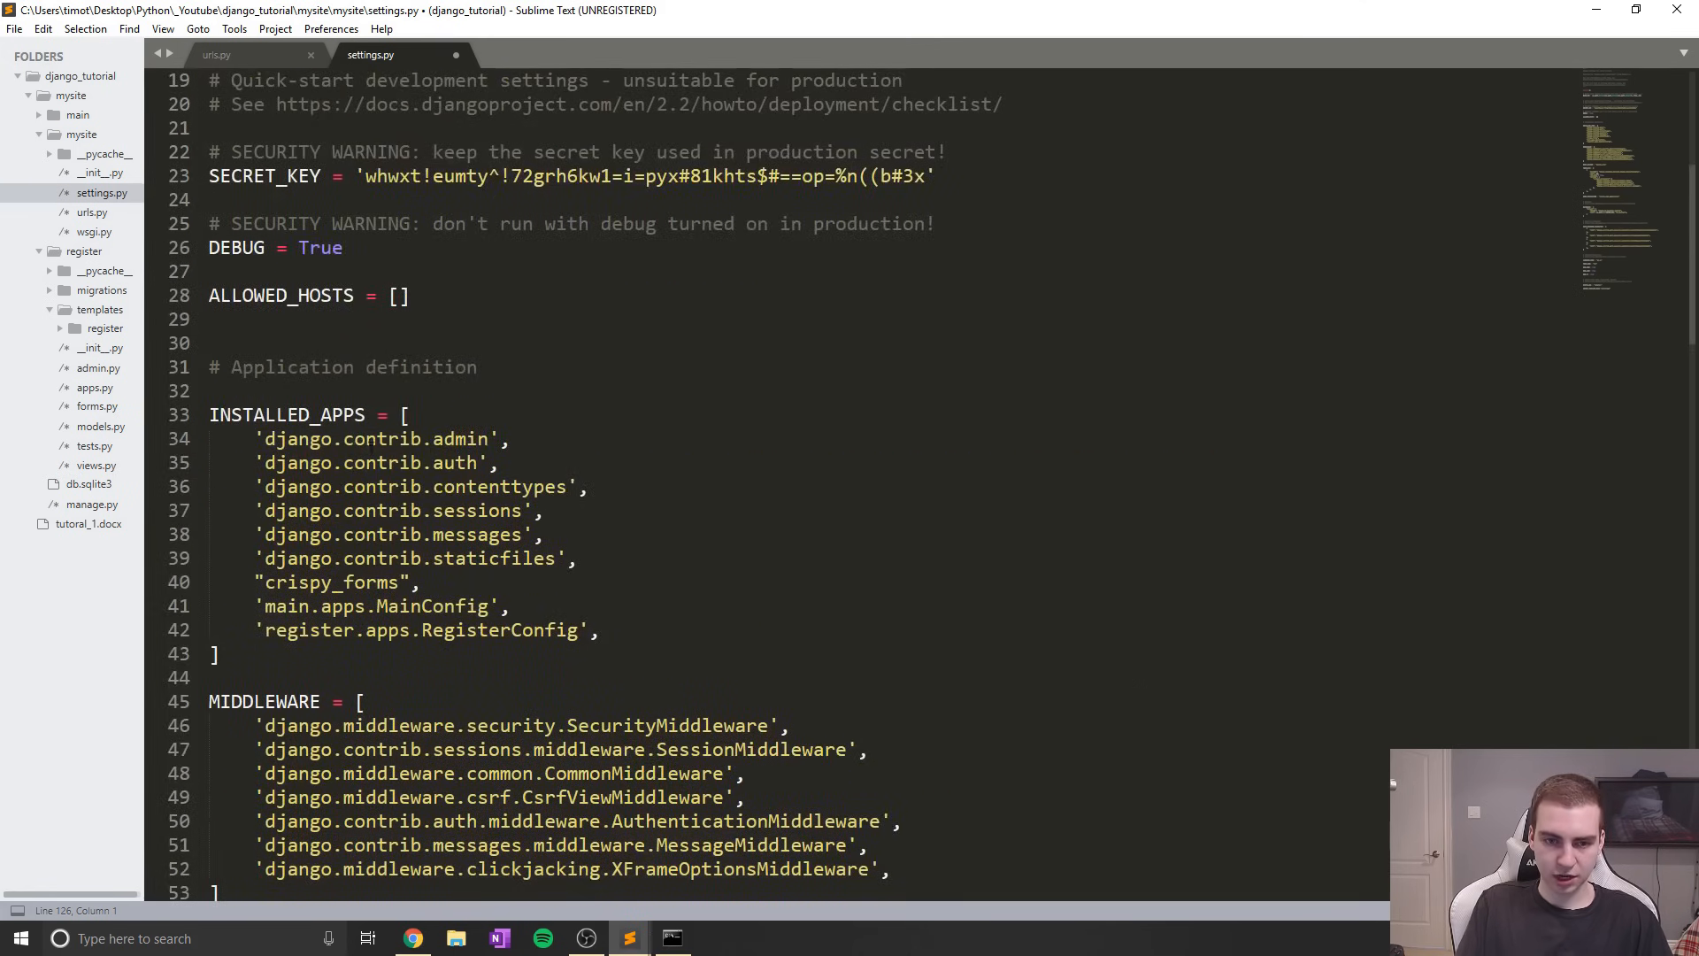
double_click(368, 463)
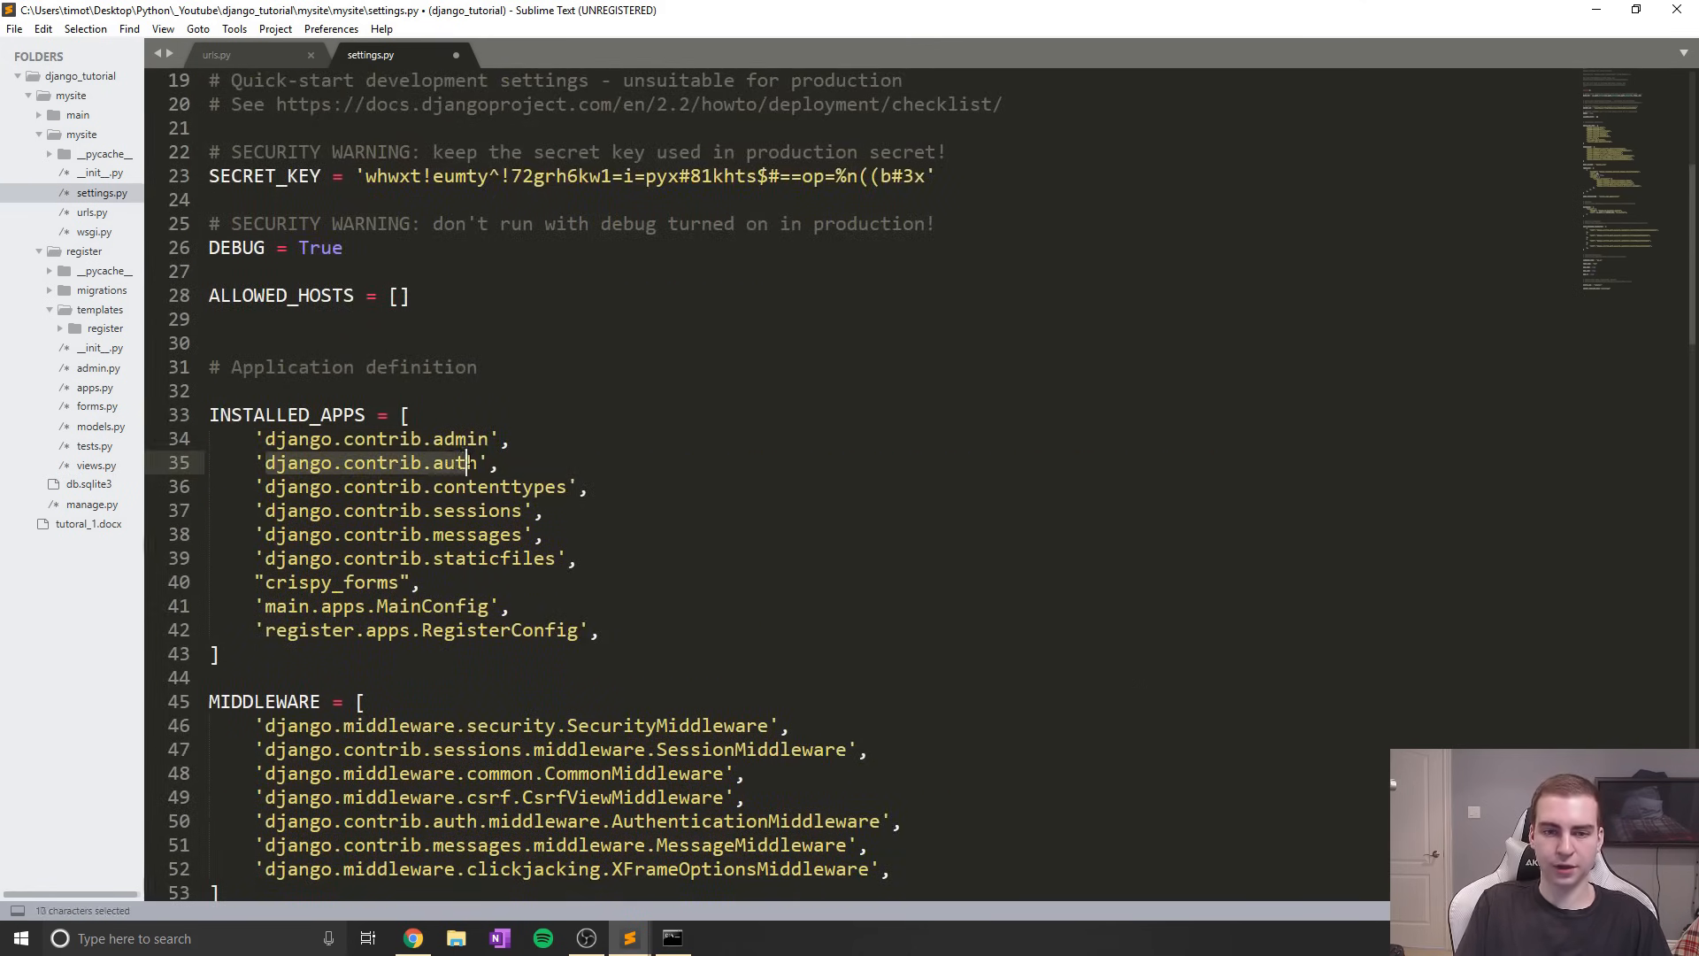
left_click(592, 438)
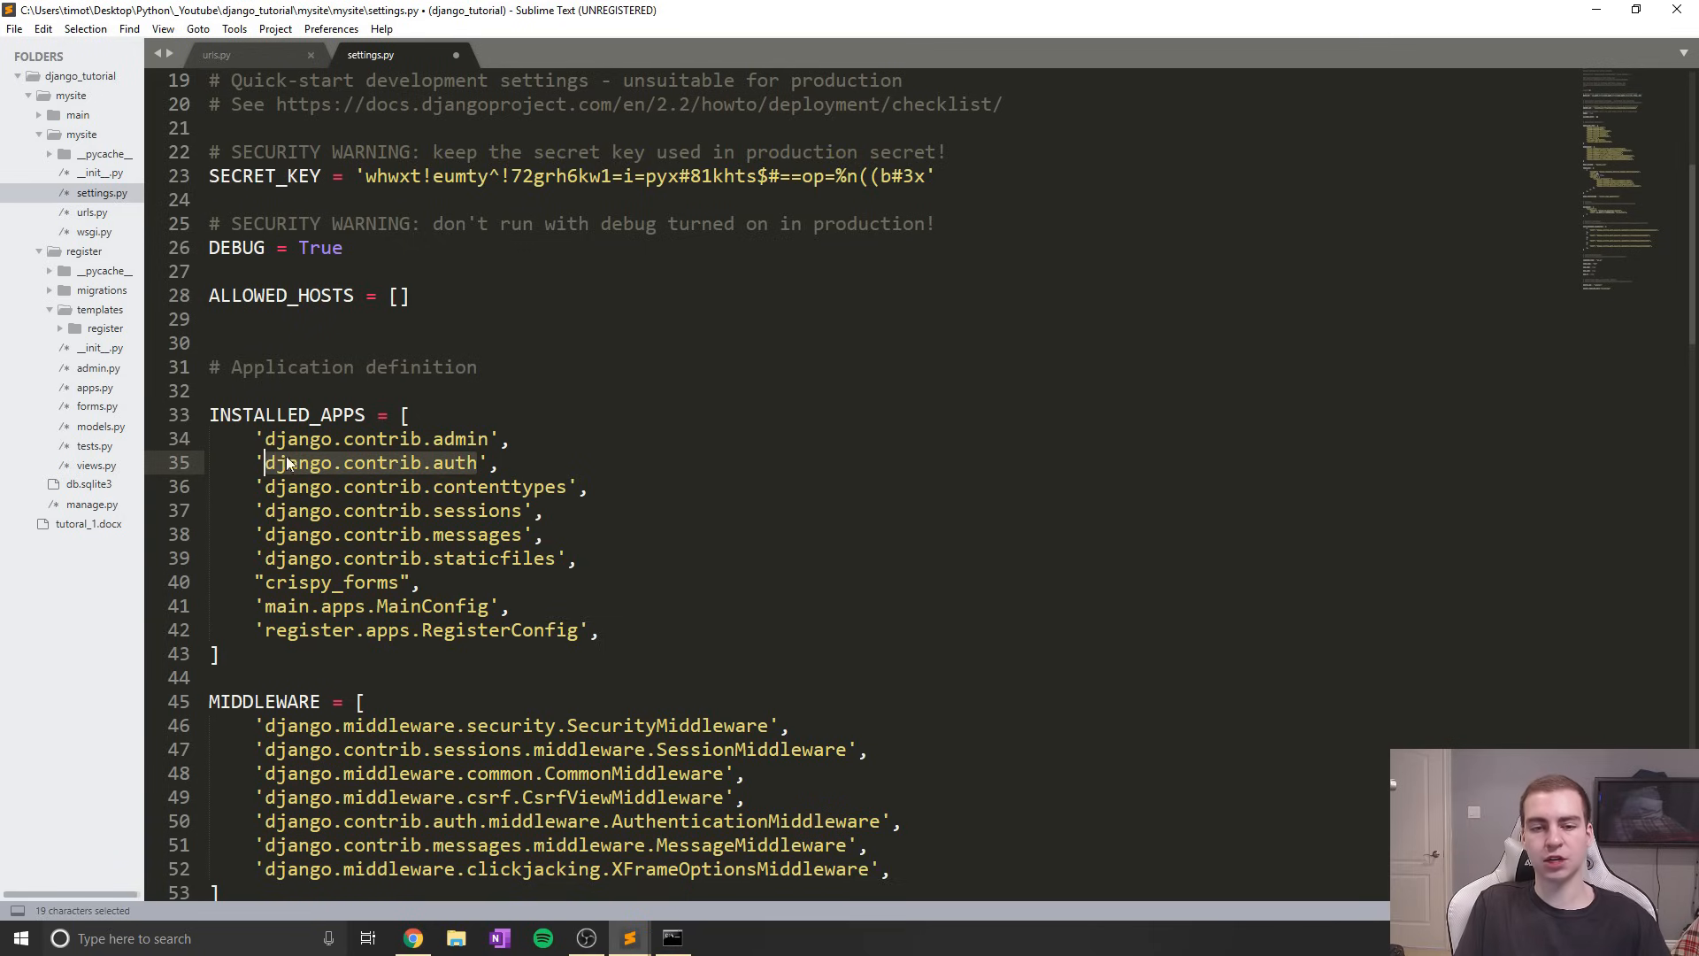
mouse_move(290, 468)
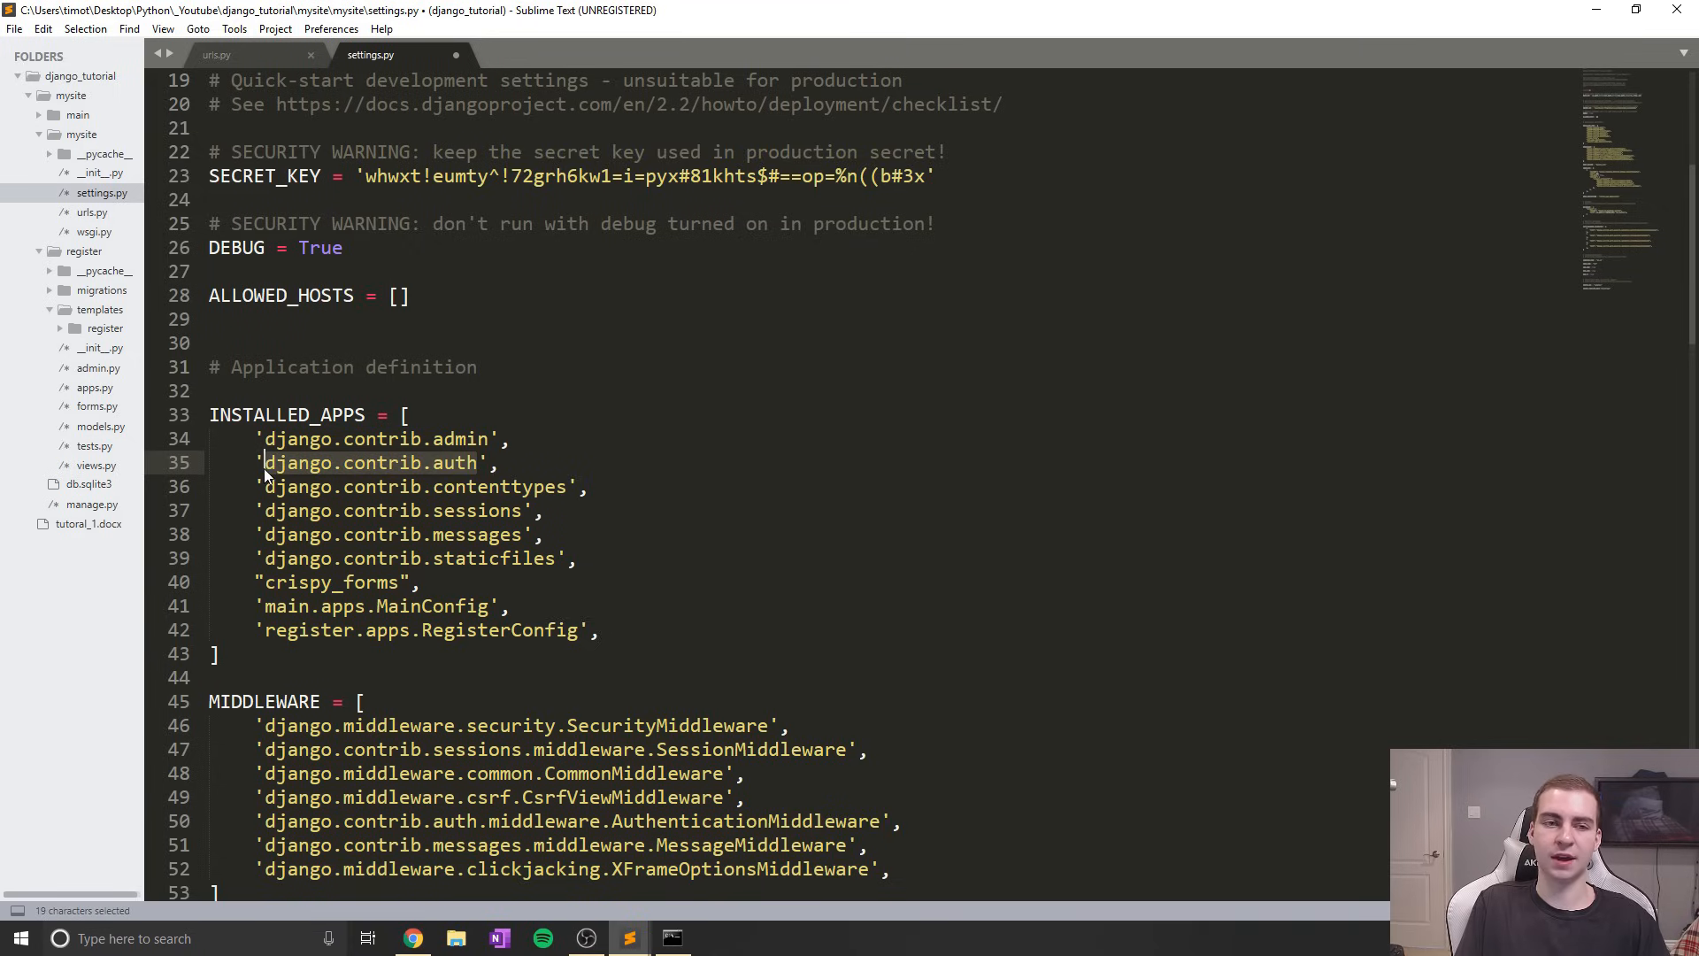
left_click(217, 54)
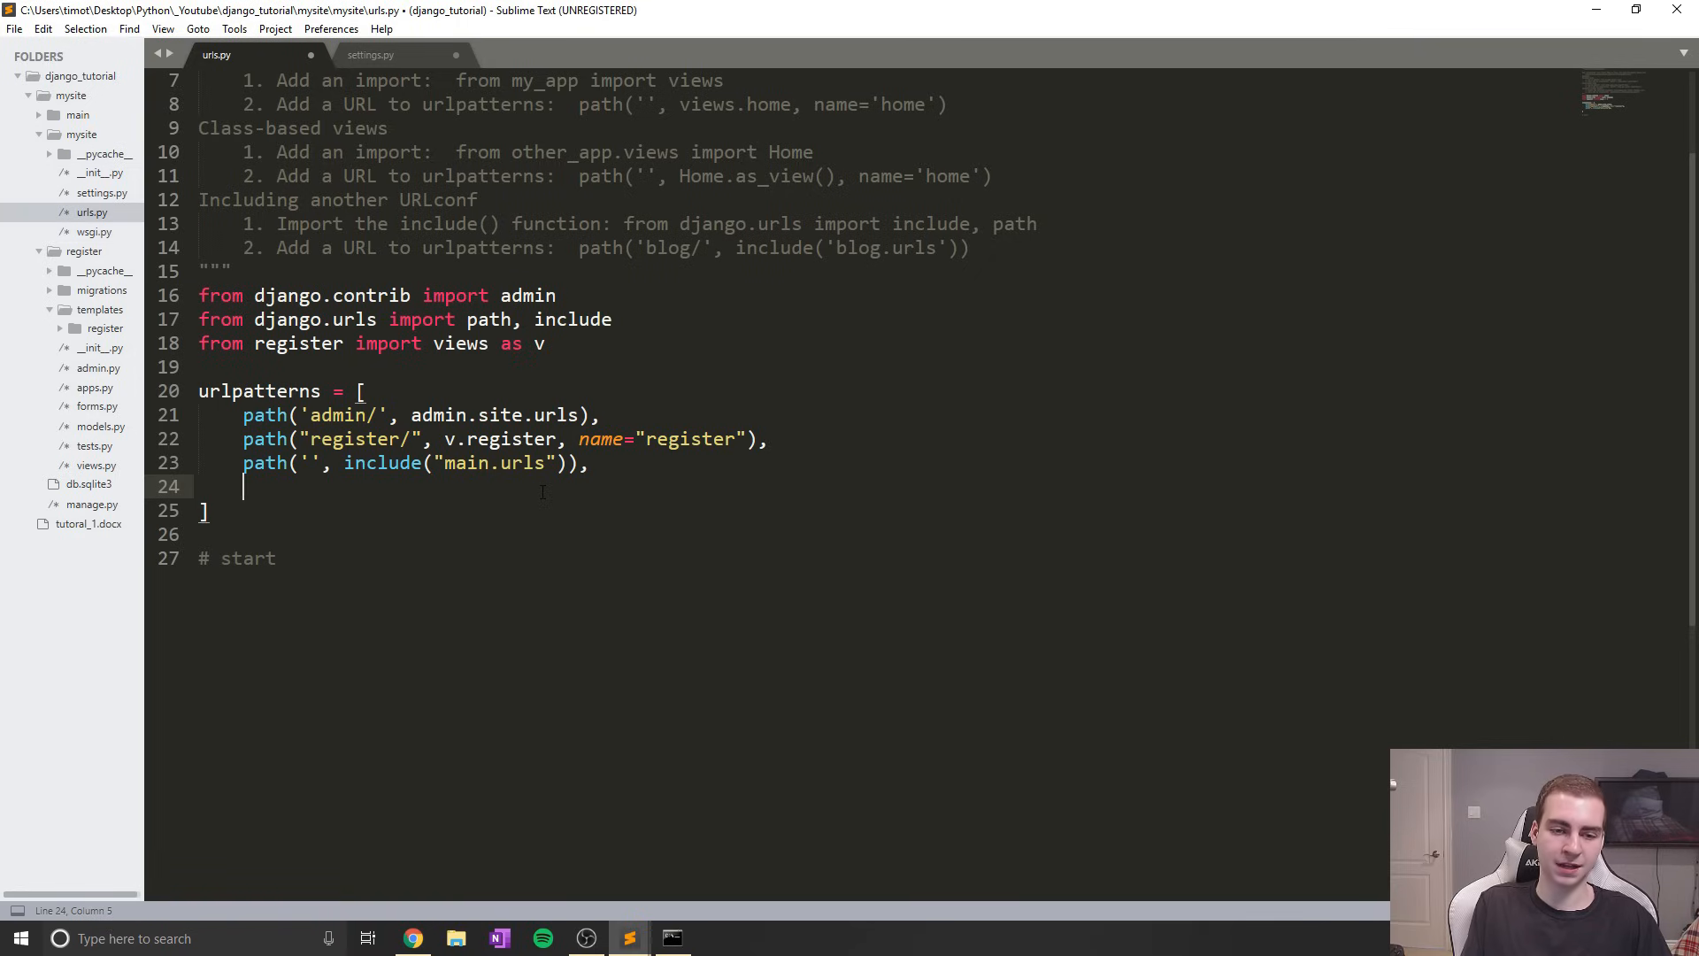
Add path('', include("django.contrib.auth.urls")), to urlpatterns and save urls.py
type("path()")
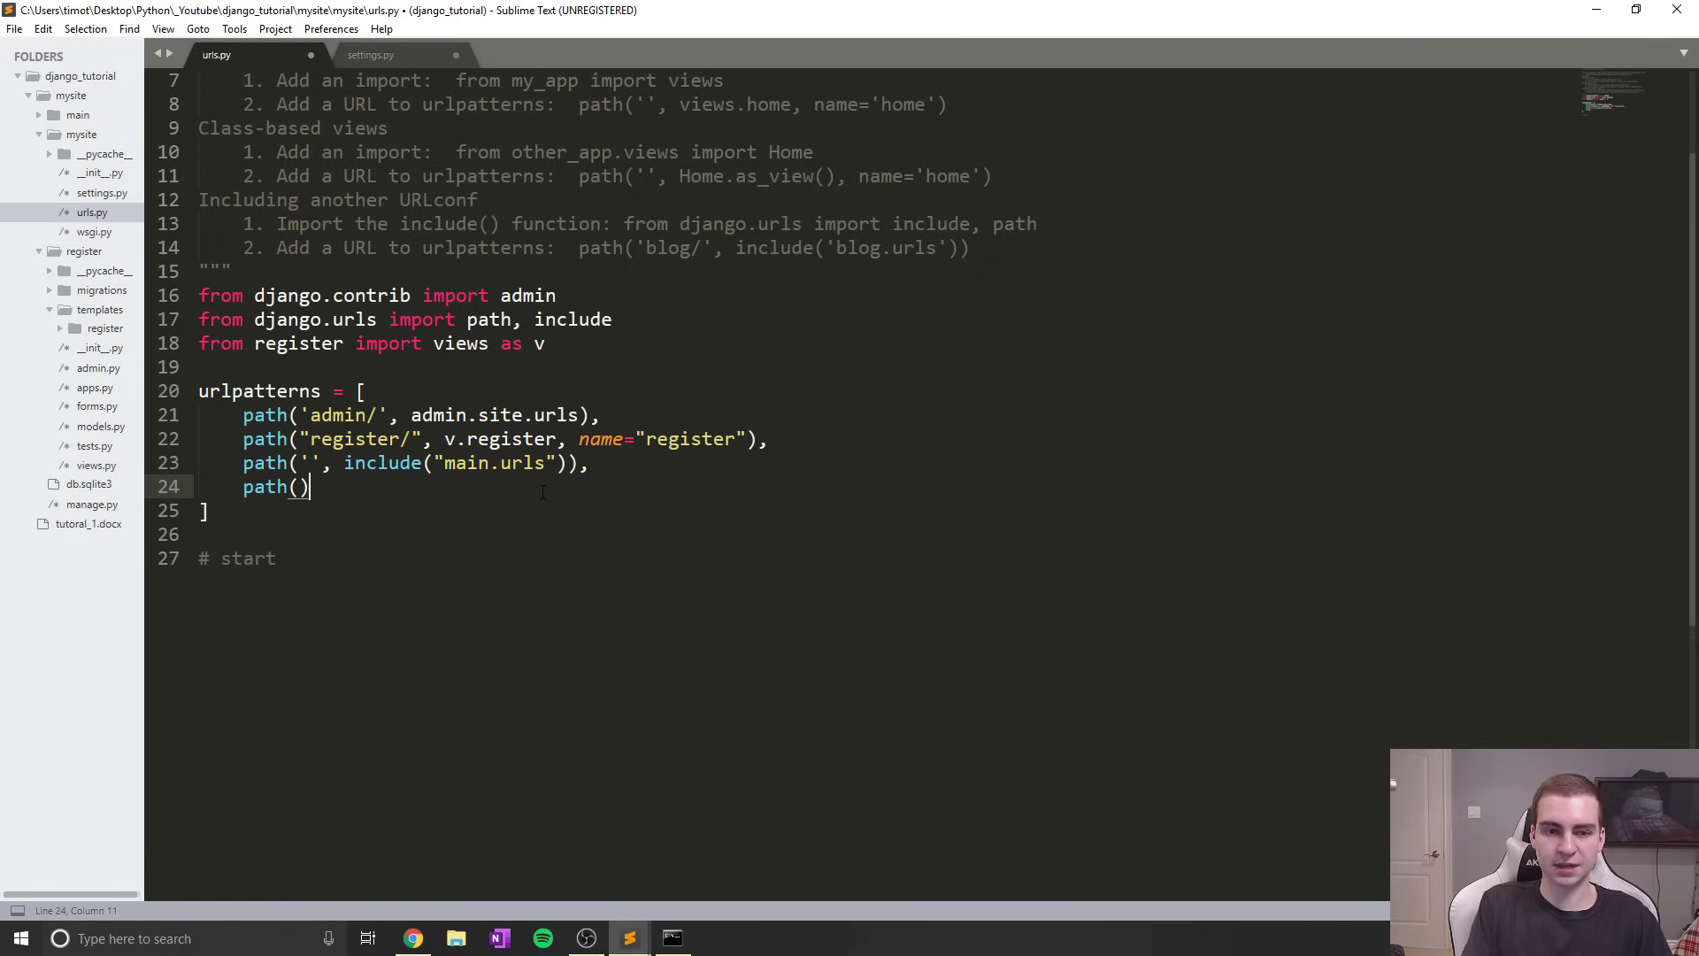
type("'', include")
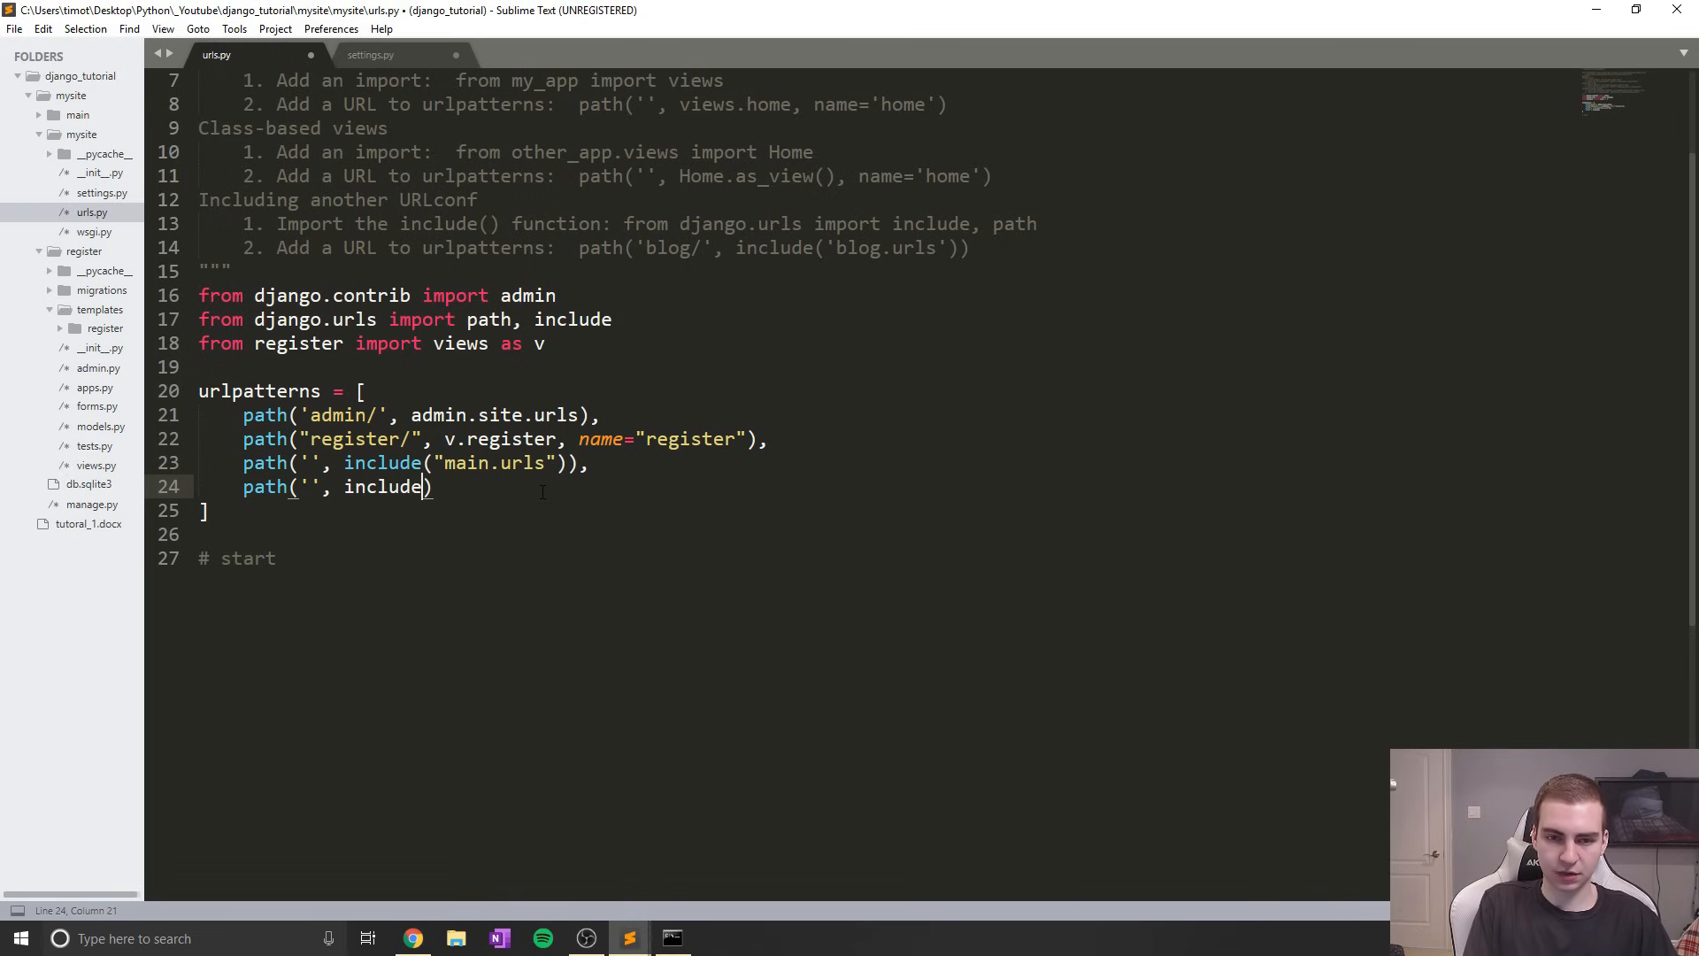
type("(\"\")")
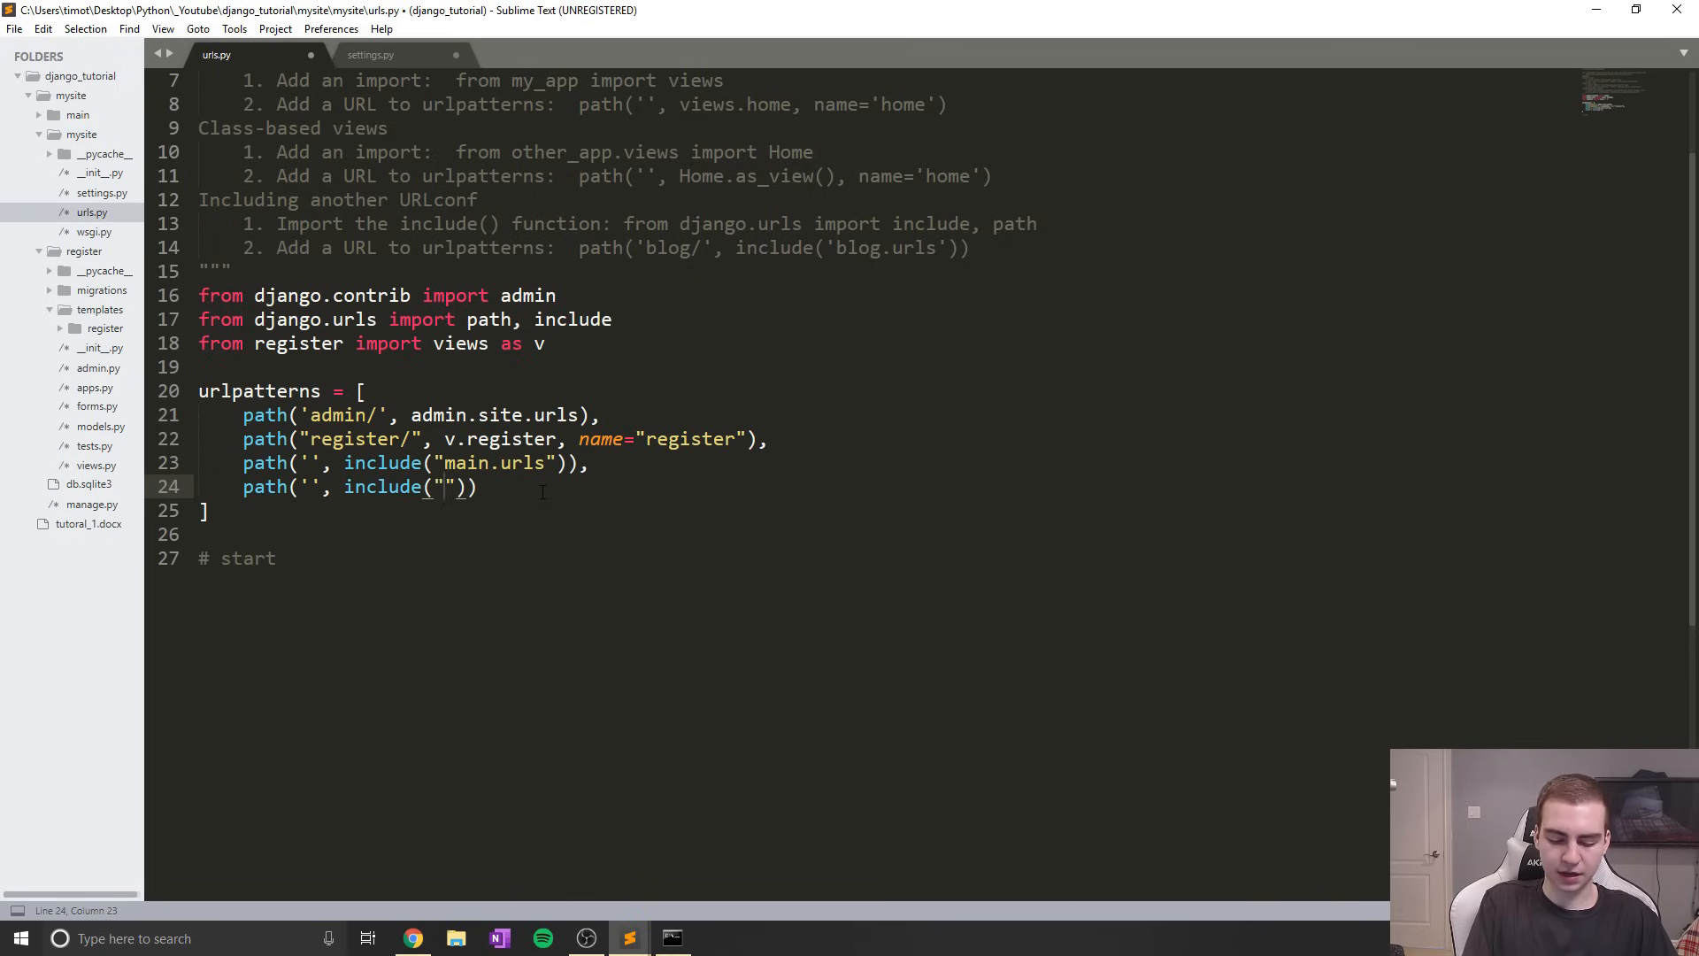
type("django.")
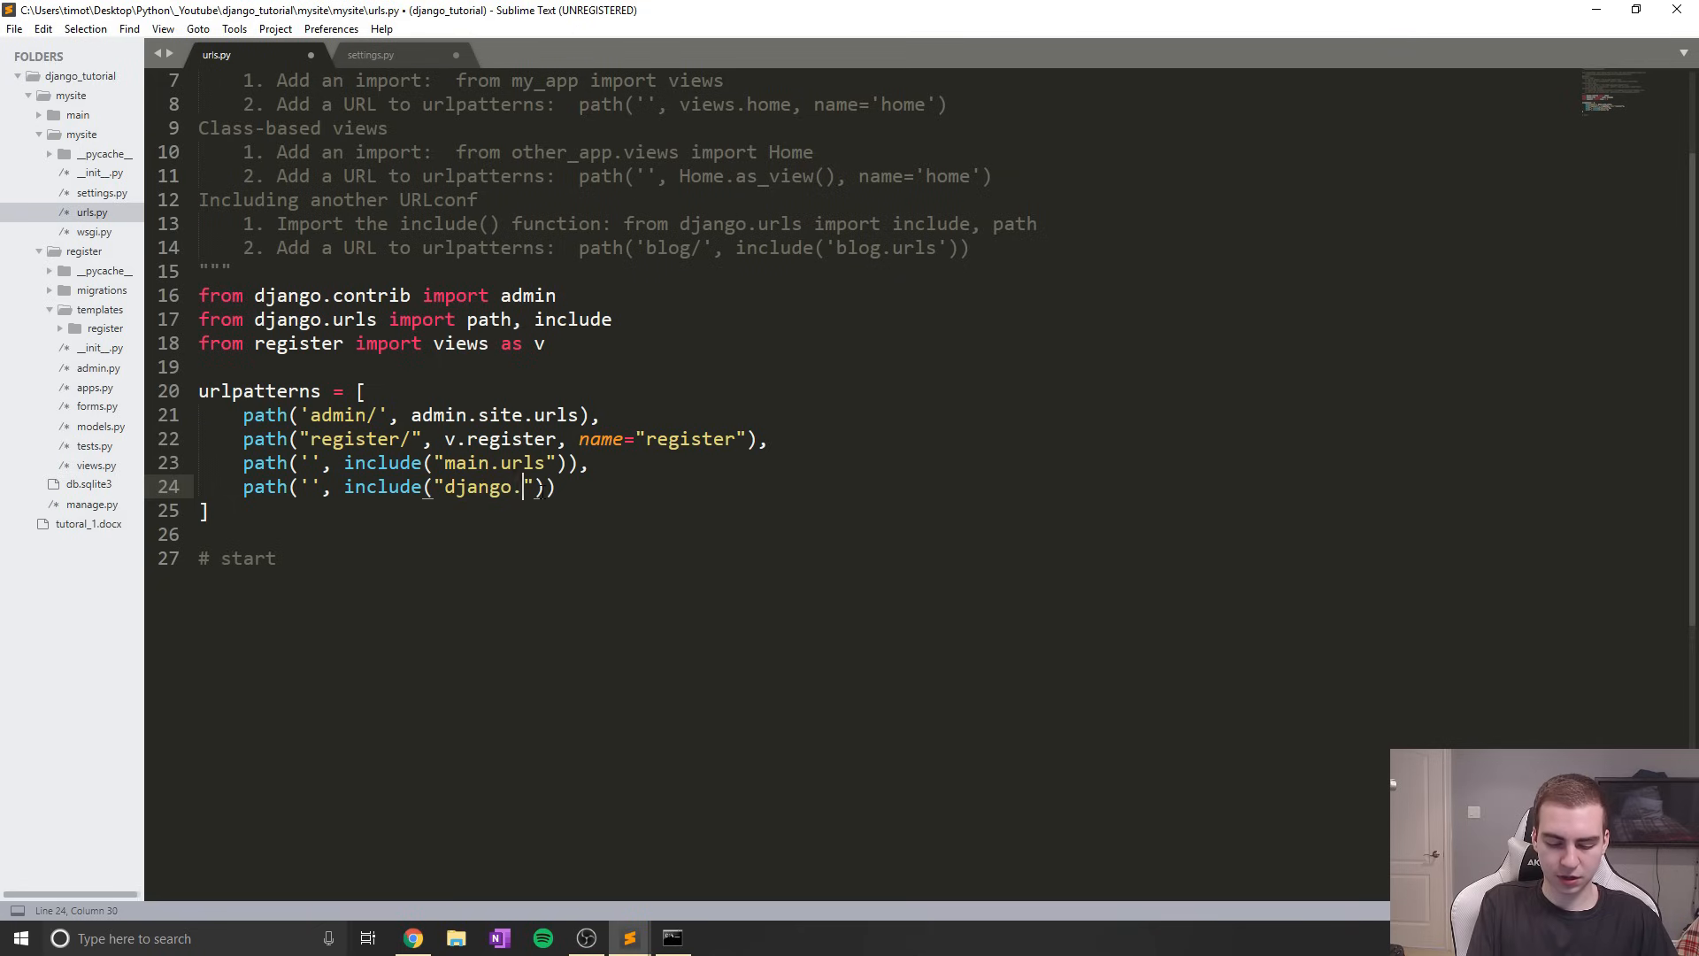
type("contrib")
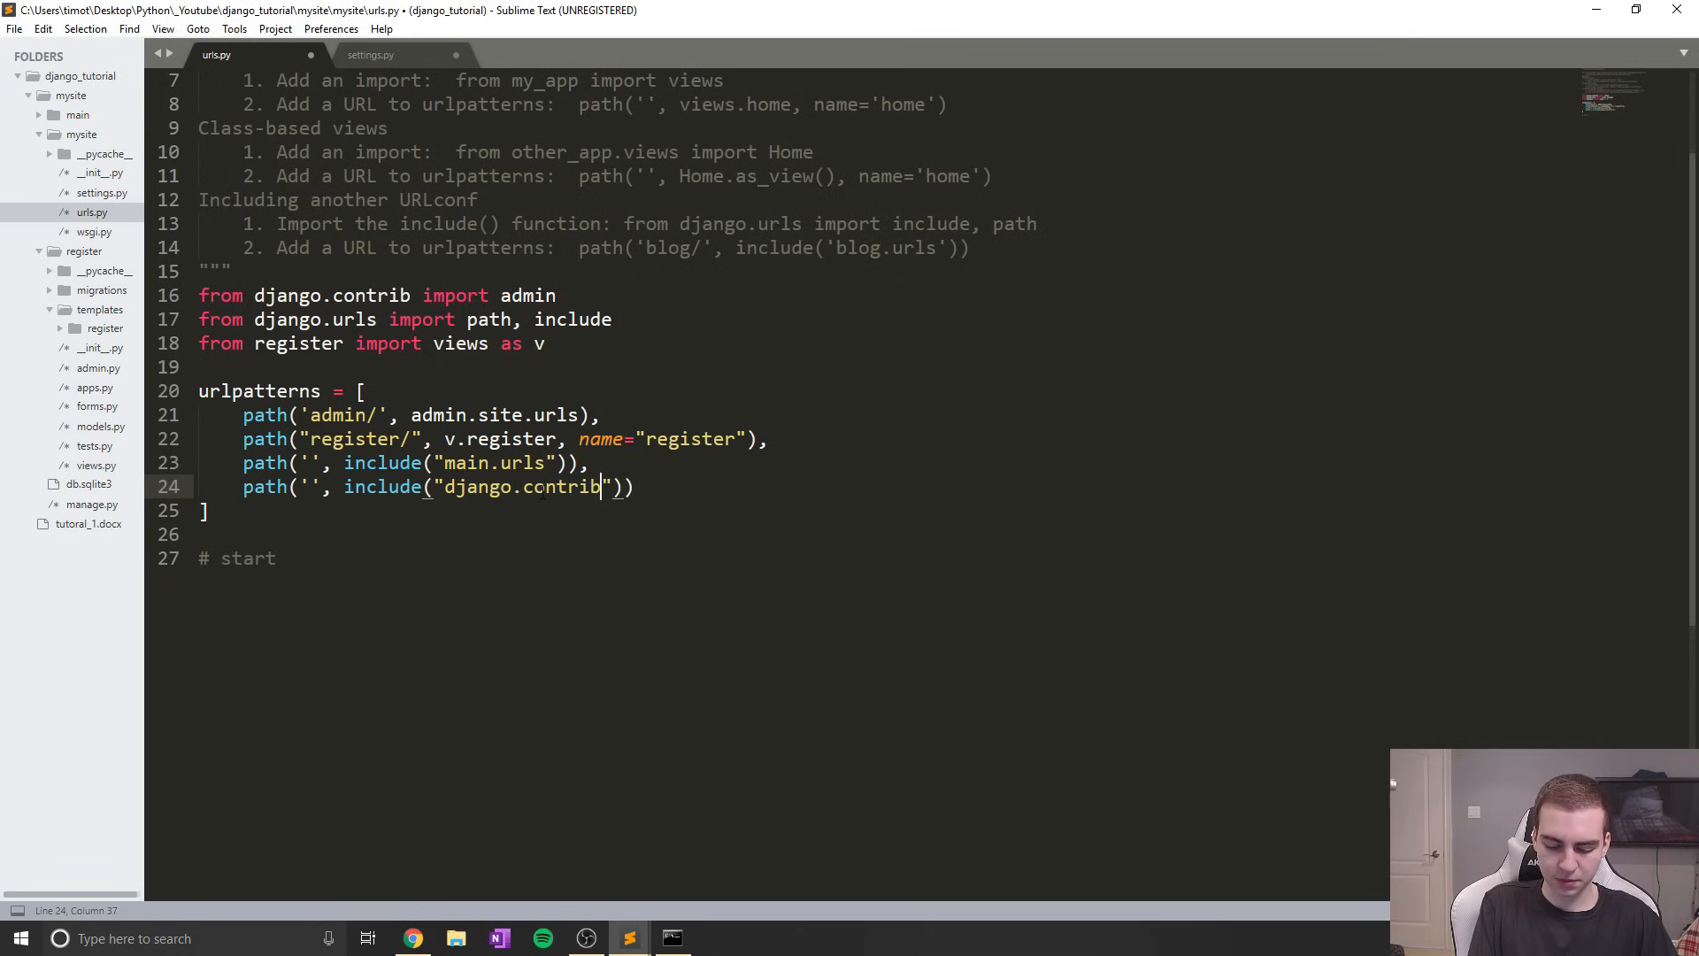
type(".auth.urls")
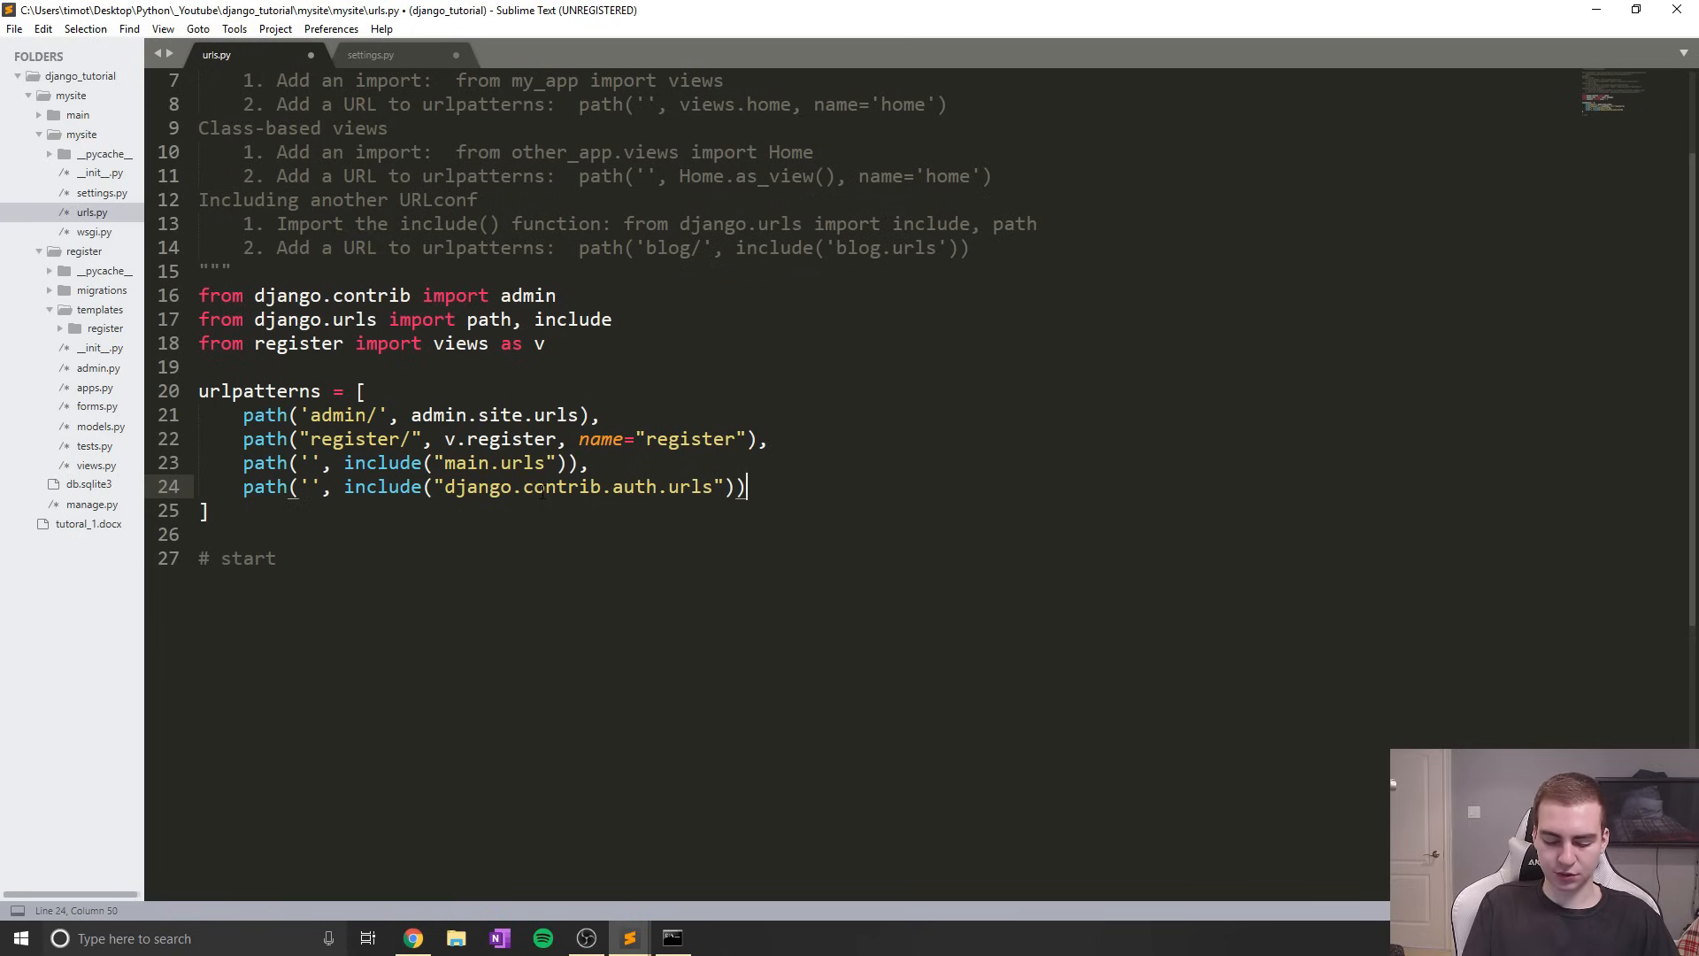
type(",")
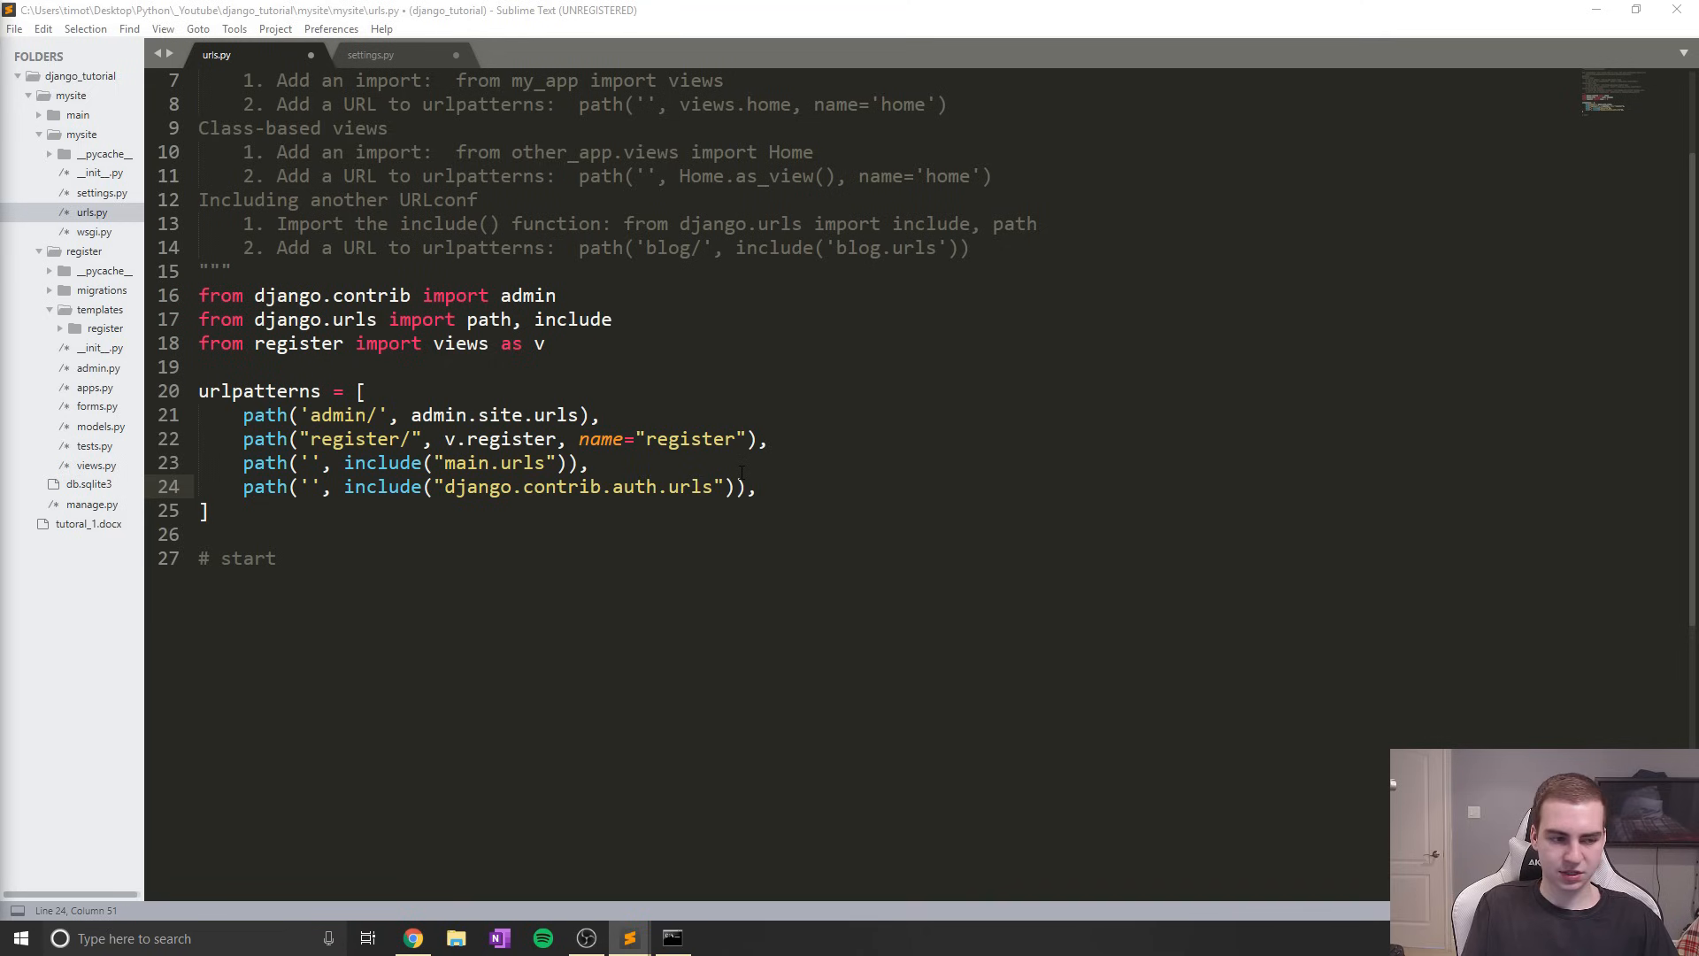
key("ctrl+s")
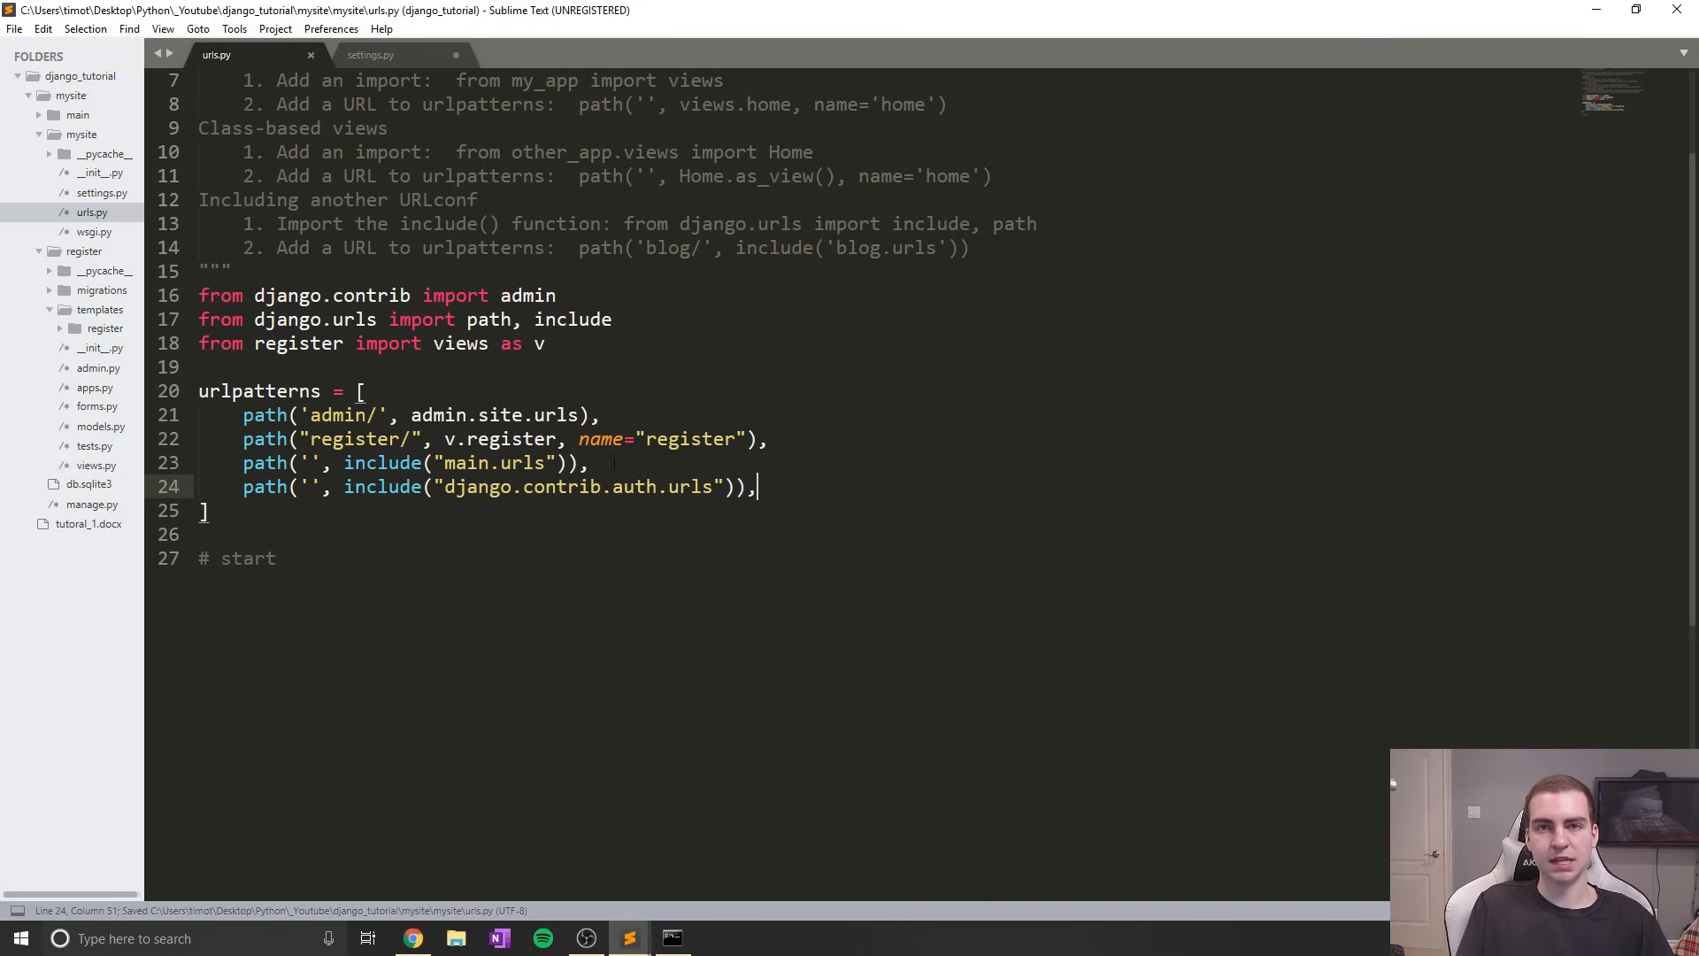
double_click(577, 486)
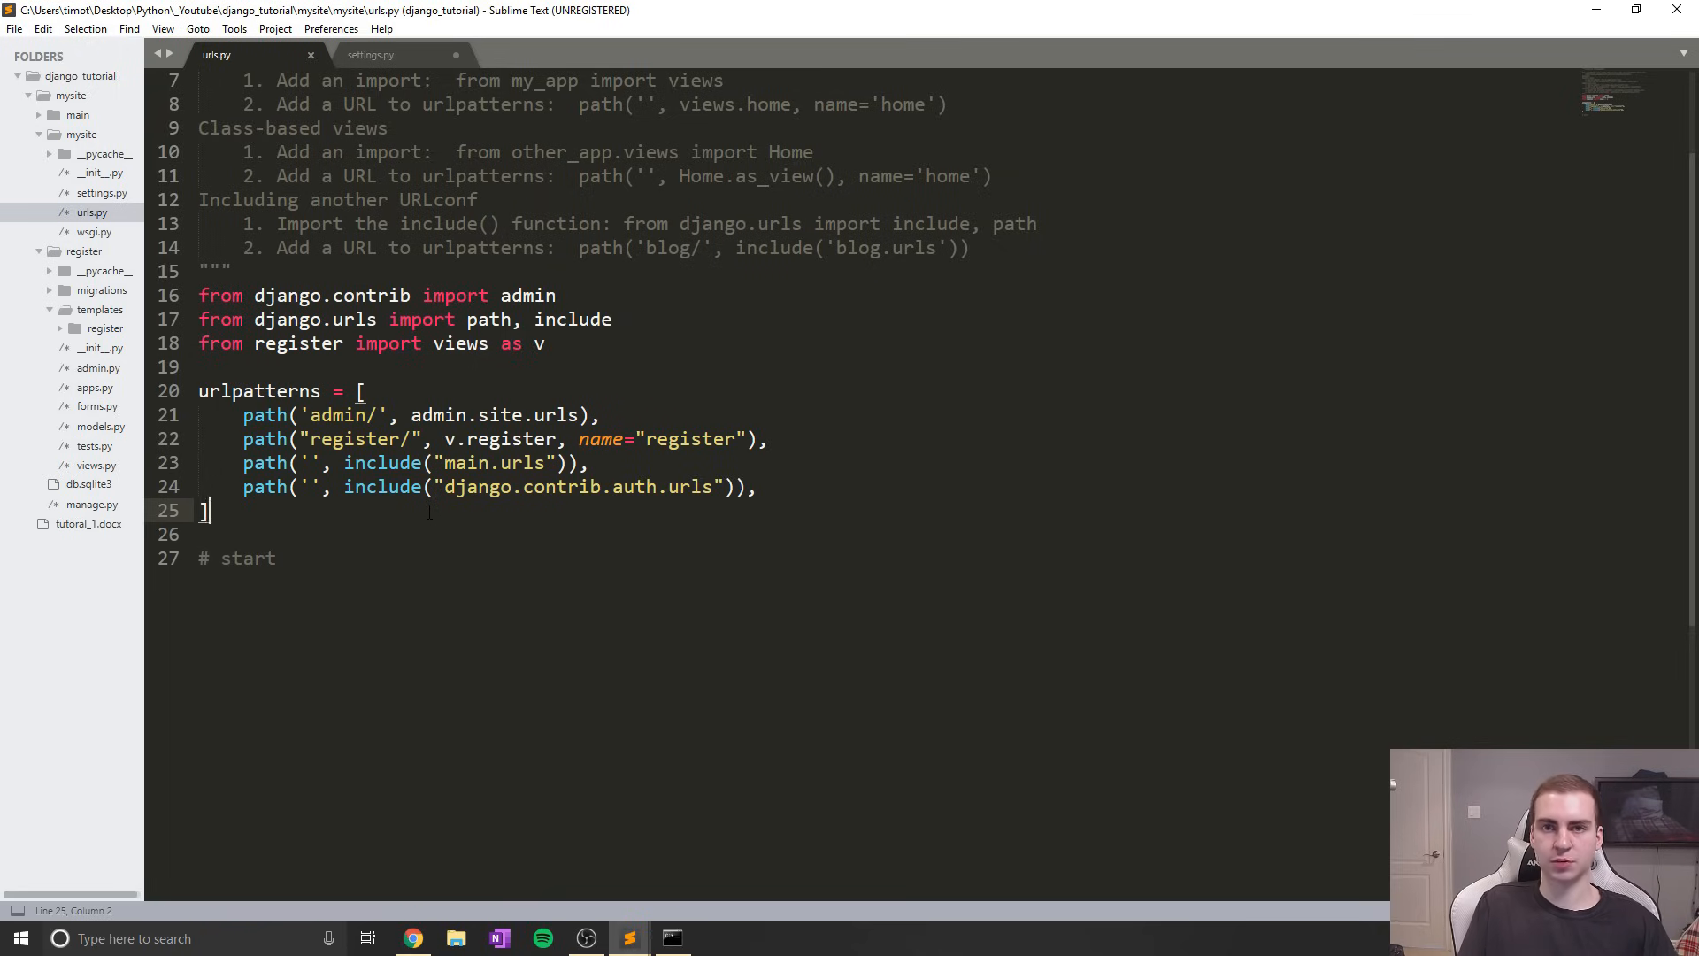
mouse_move(496, 563)
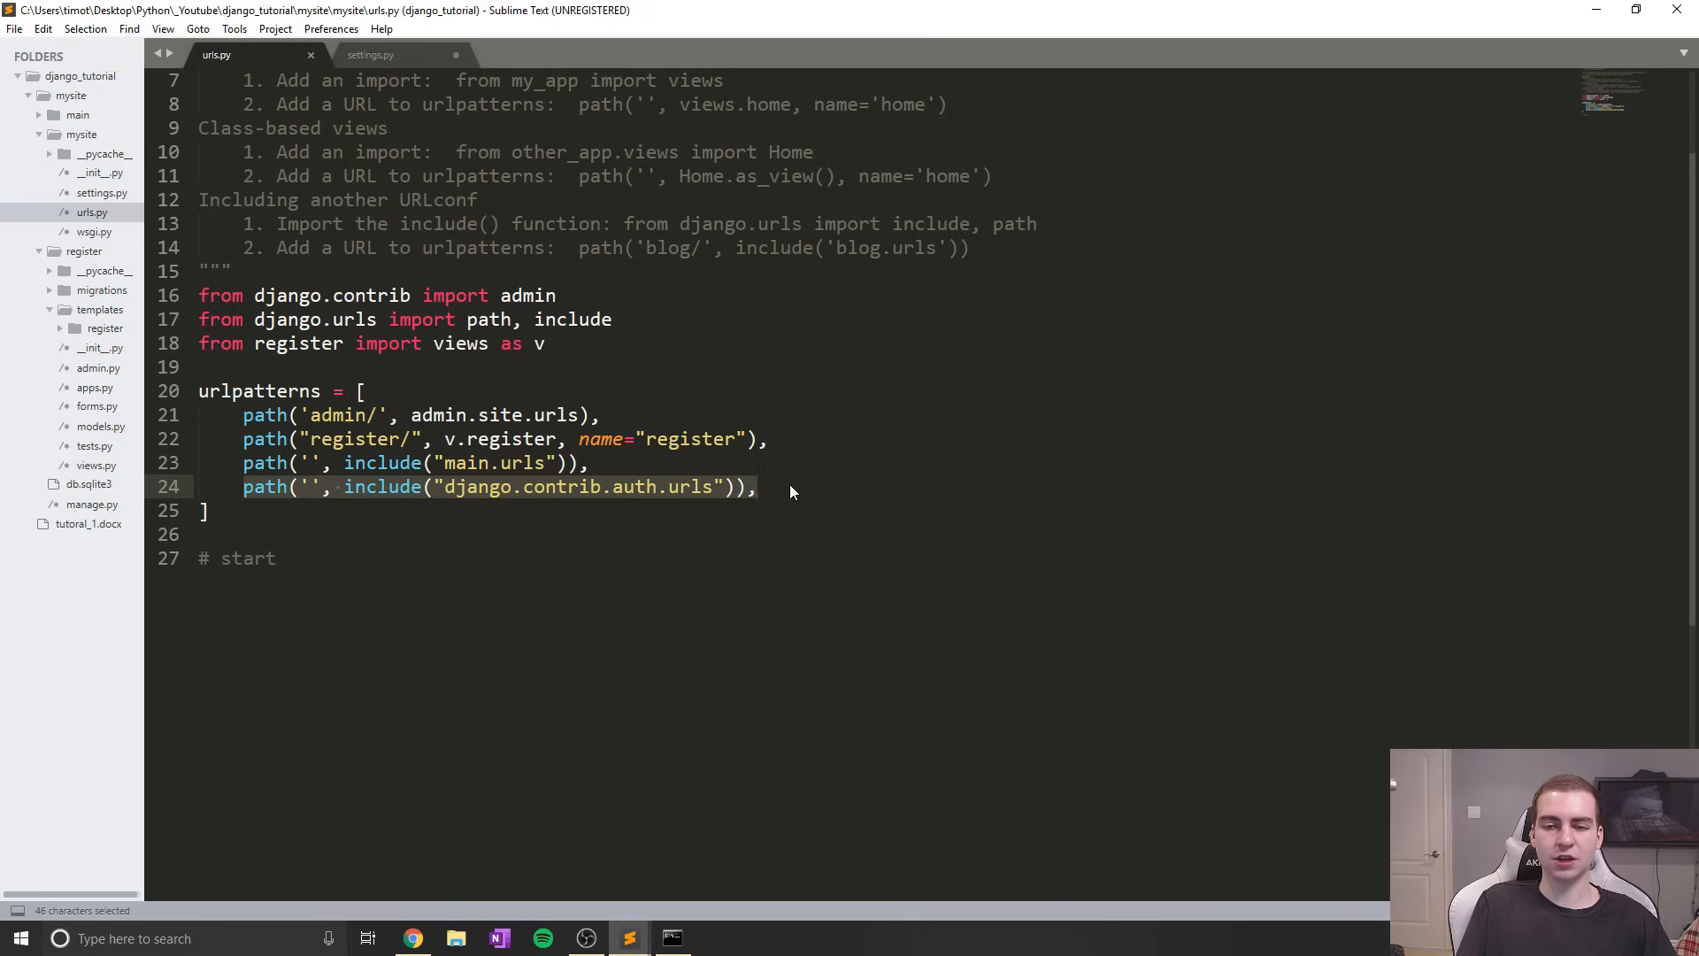
left_click(759, 486)
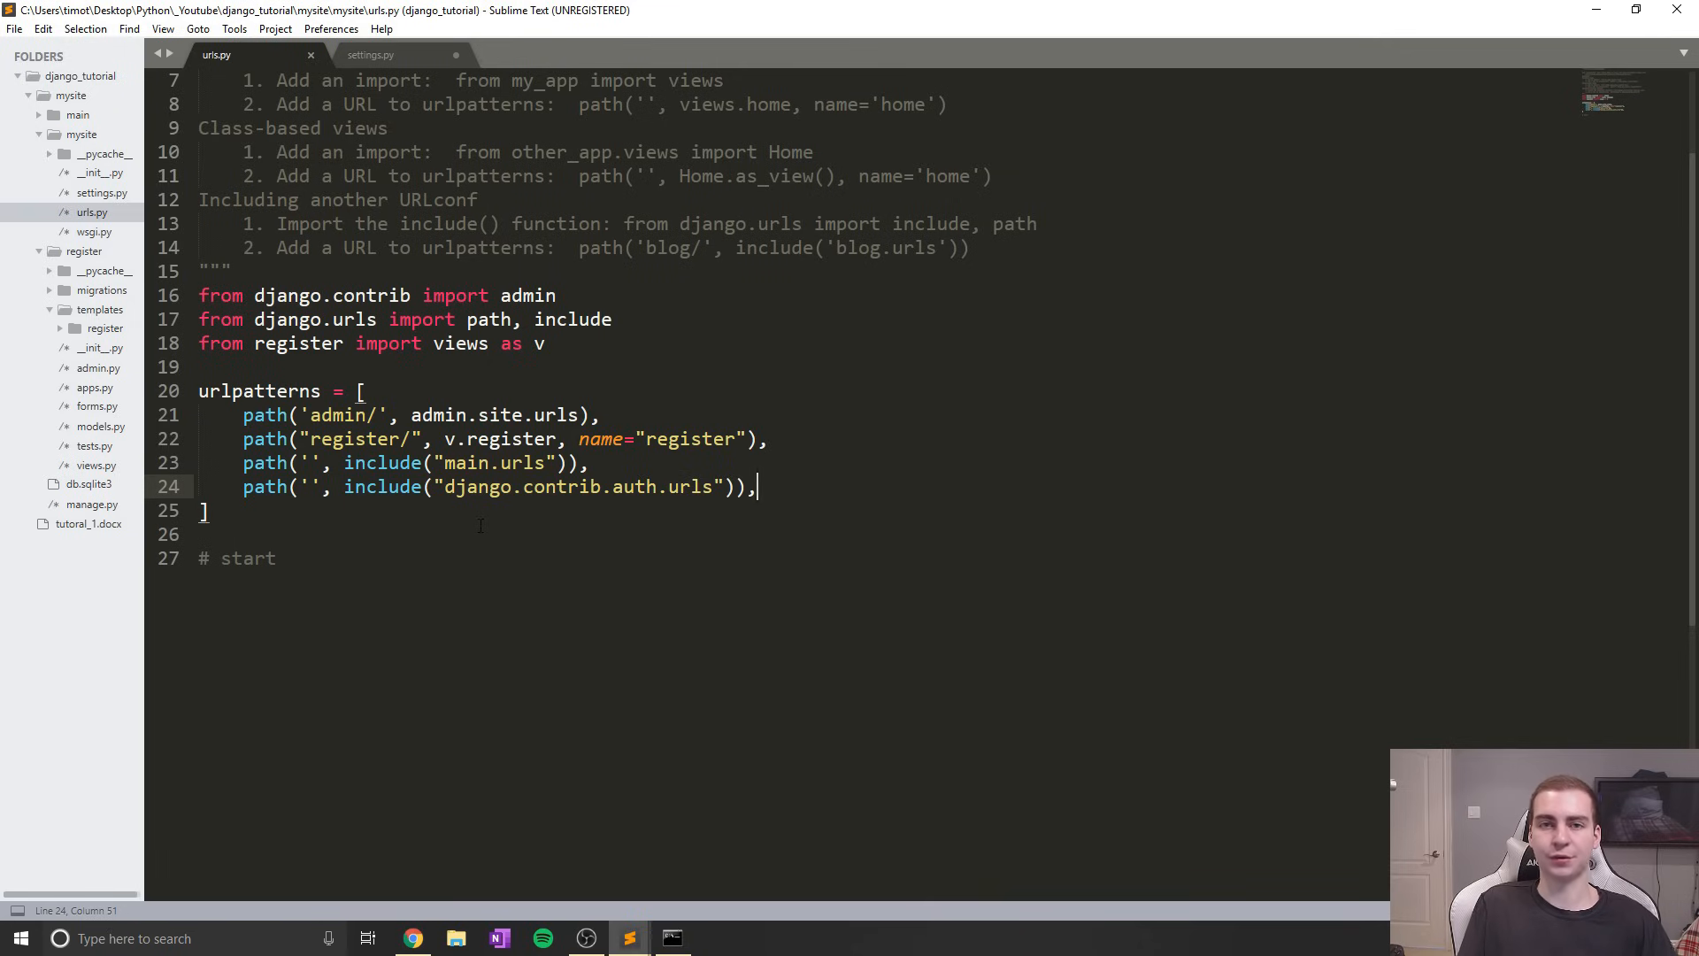
mouse_move(100, 348)
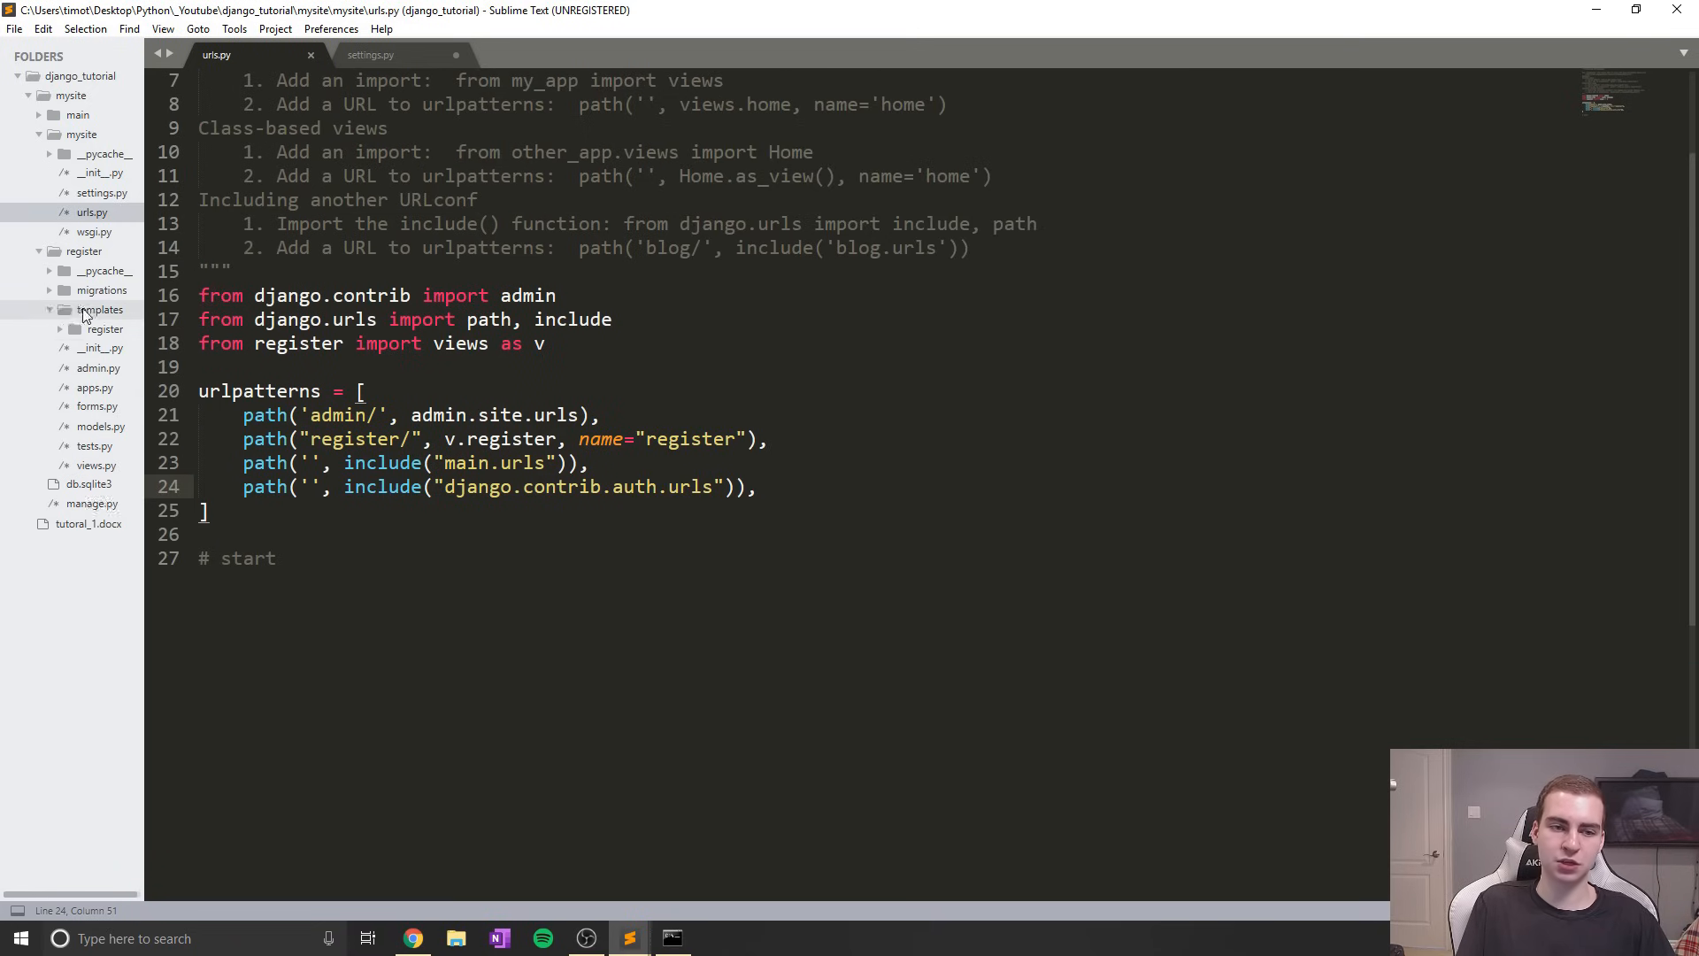
Add a 'registration' subfolder under templates from the sidebar's New Folder option
right_click(98, 309)
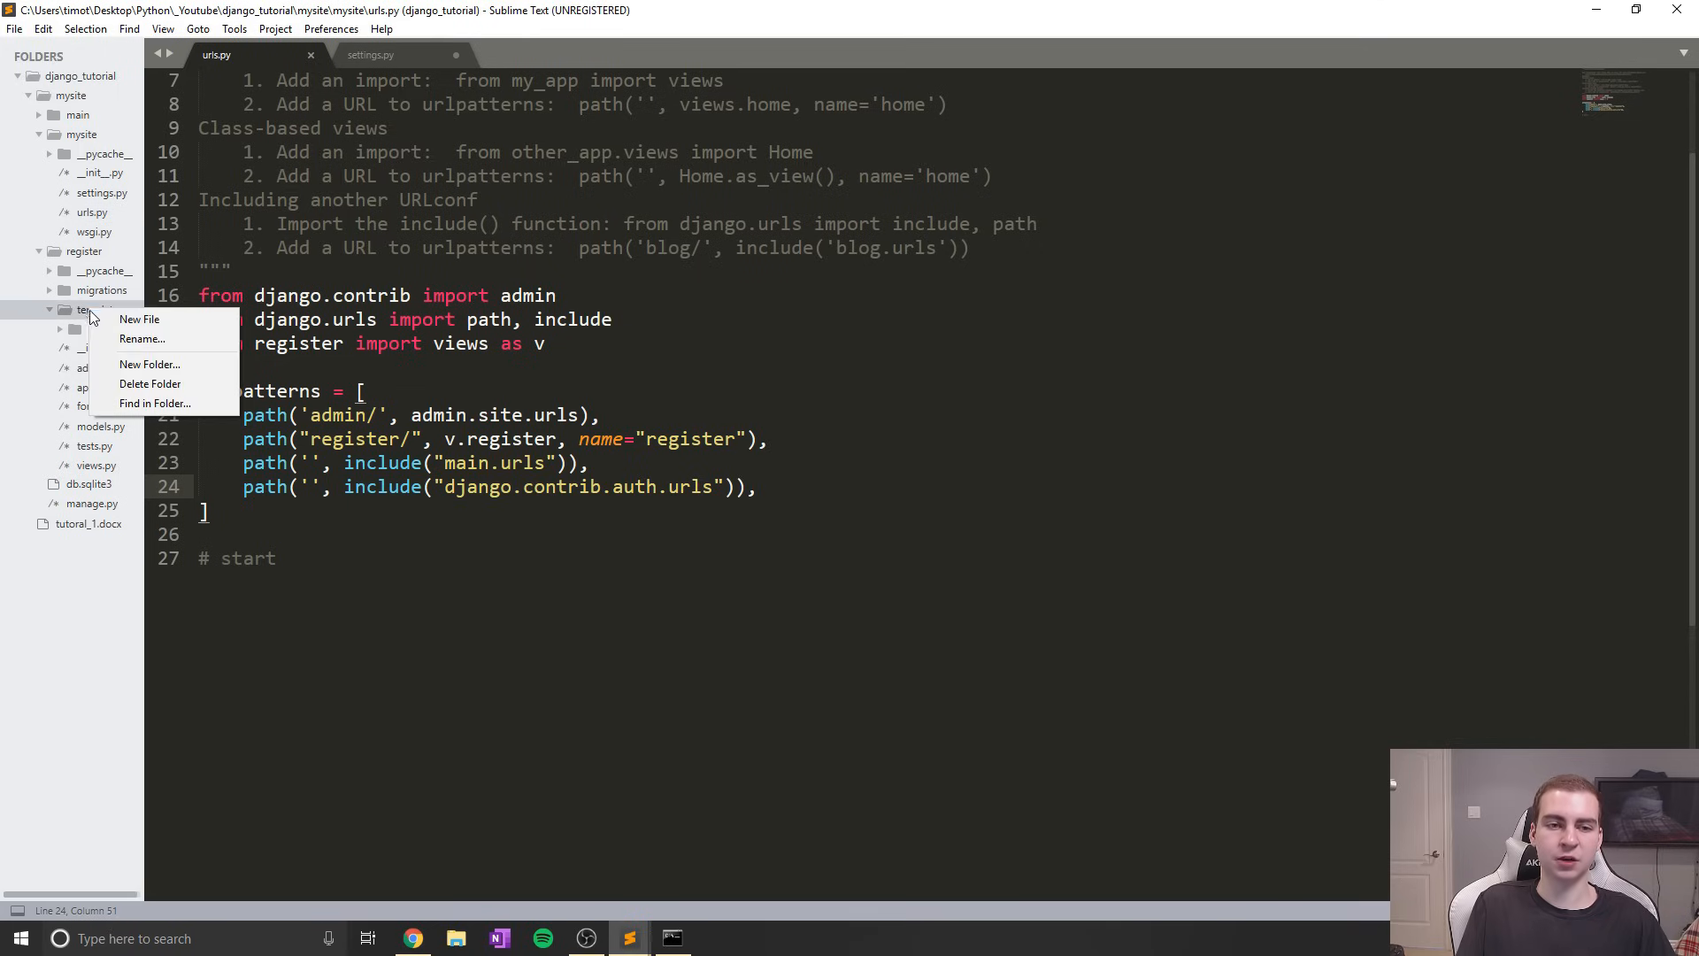
left_click(150, 363)
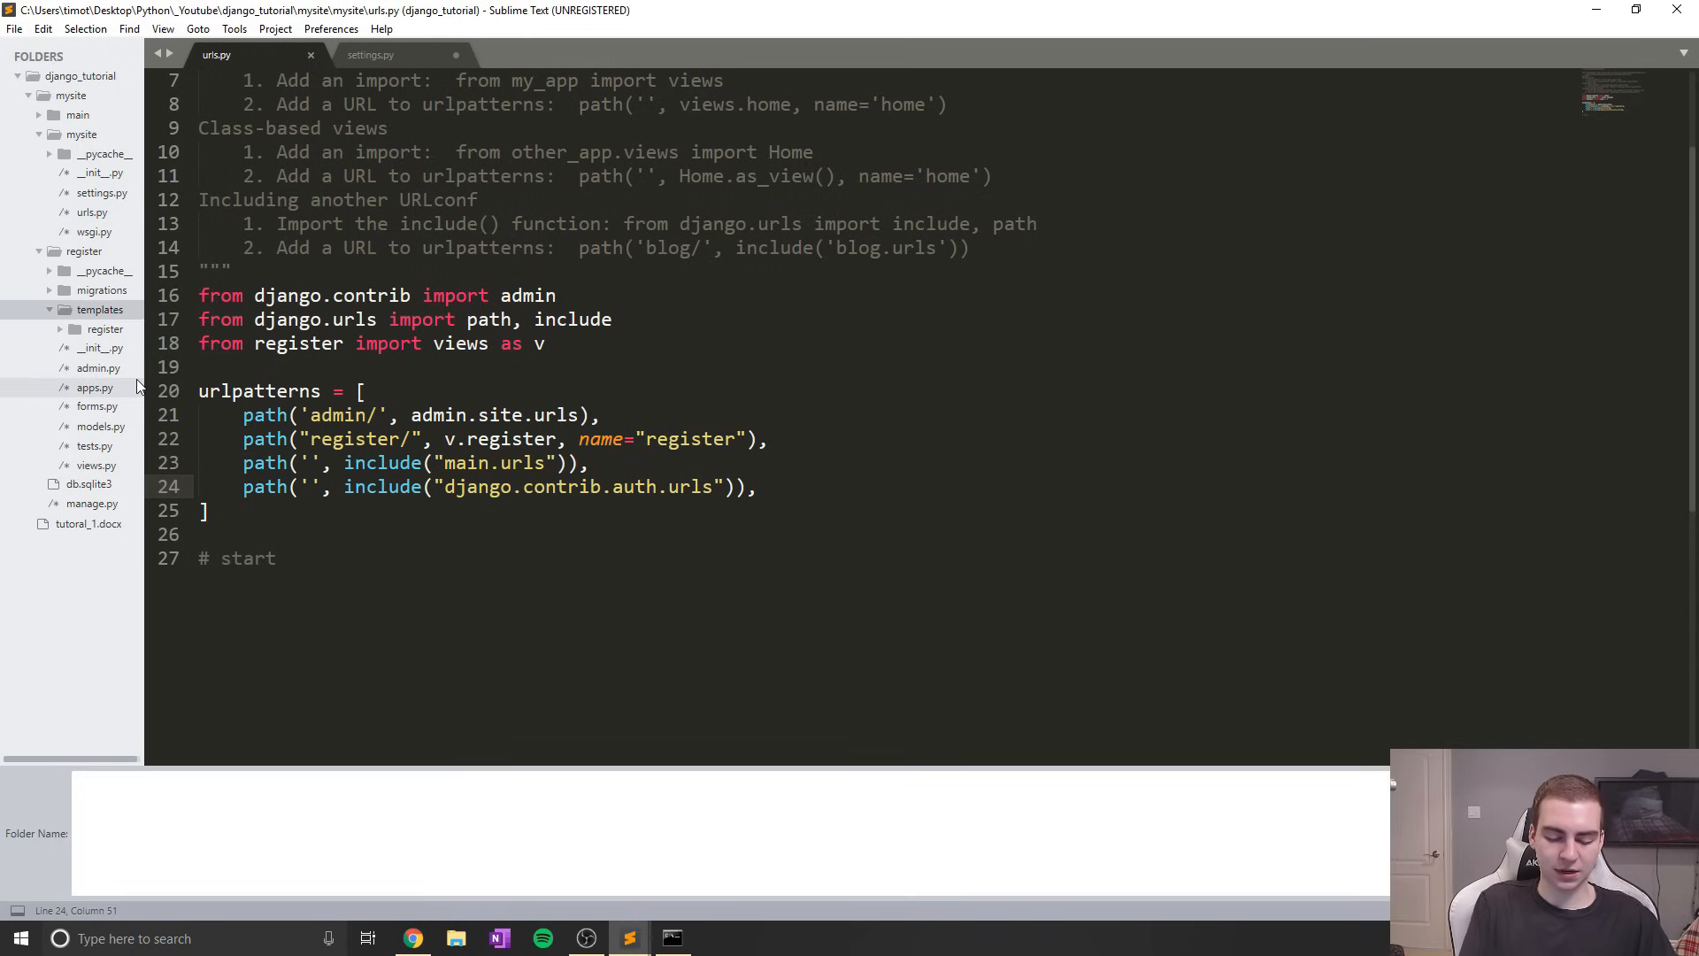
type("registar")
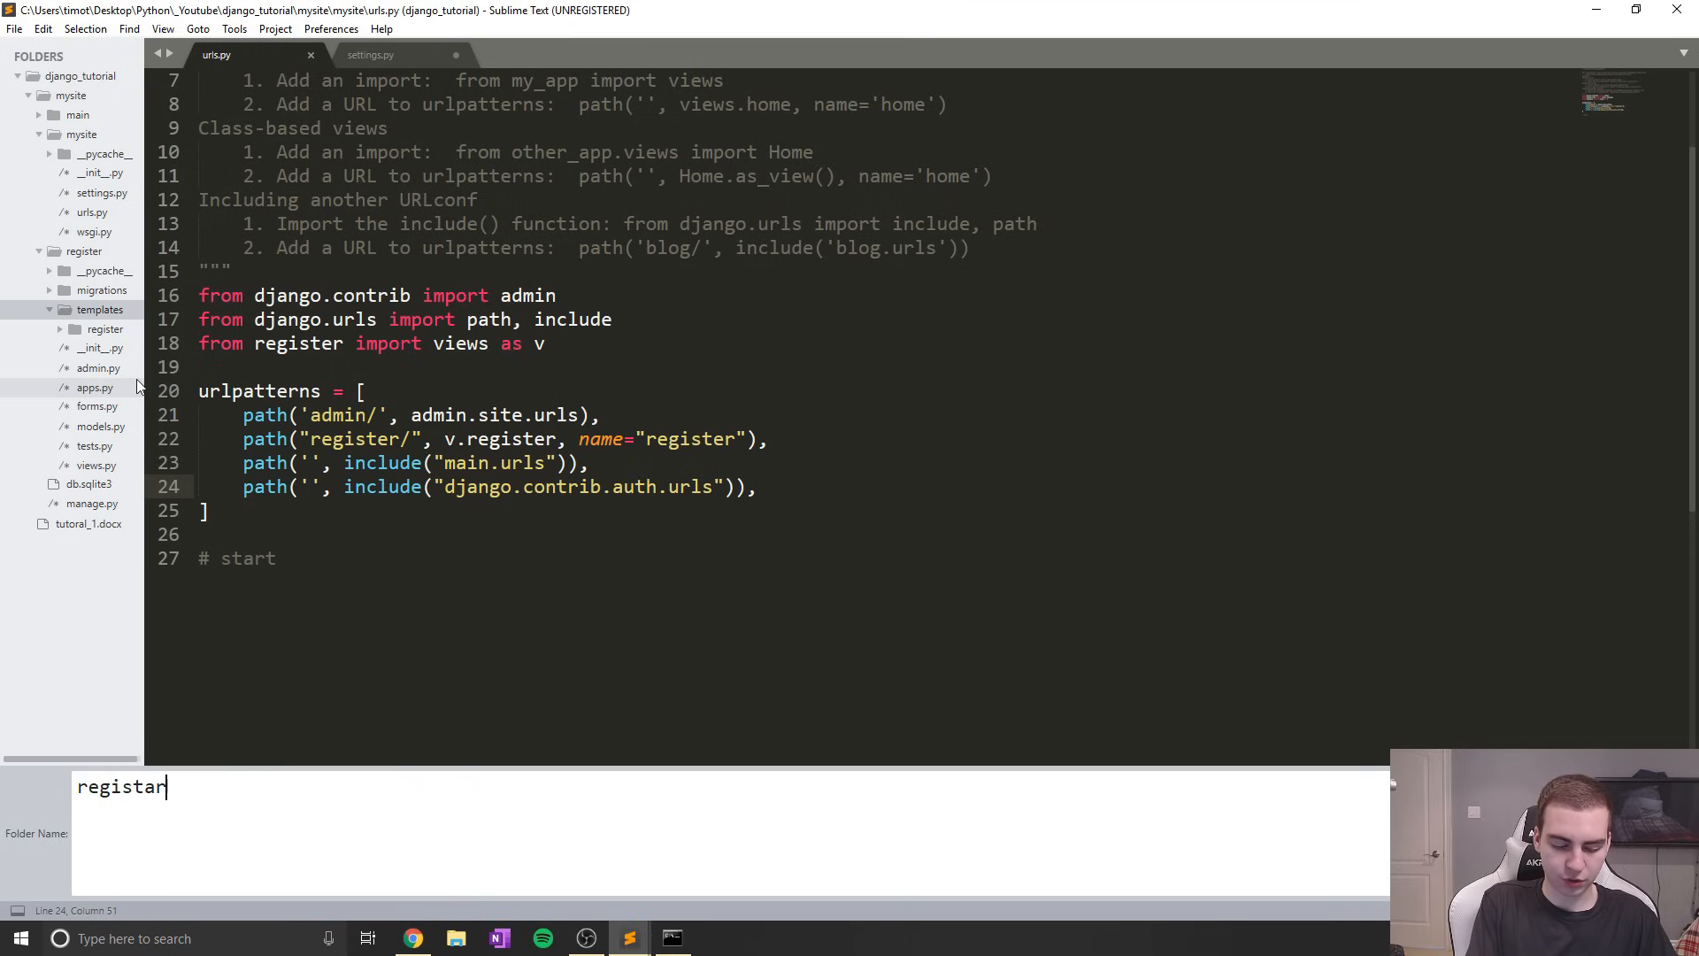
type("tion")
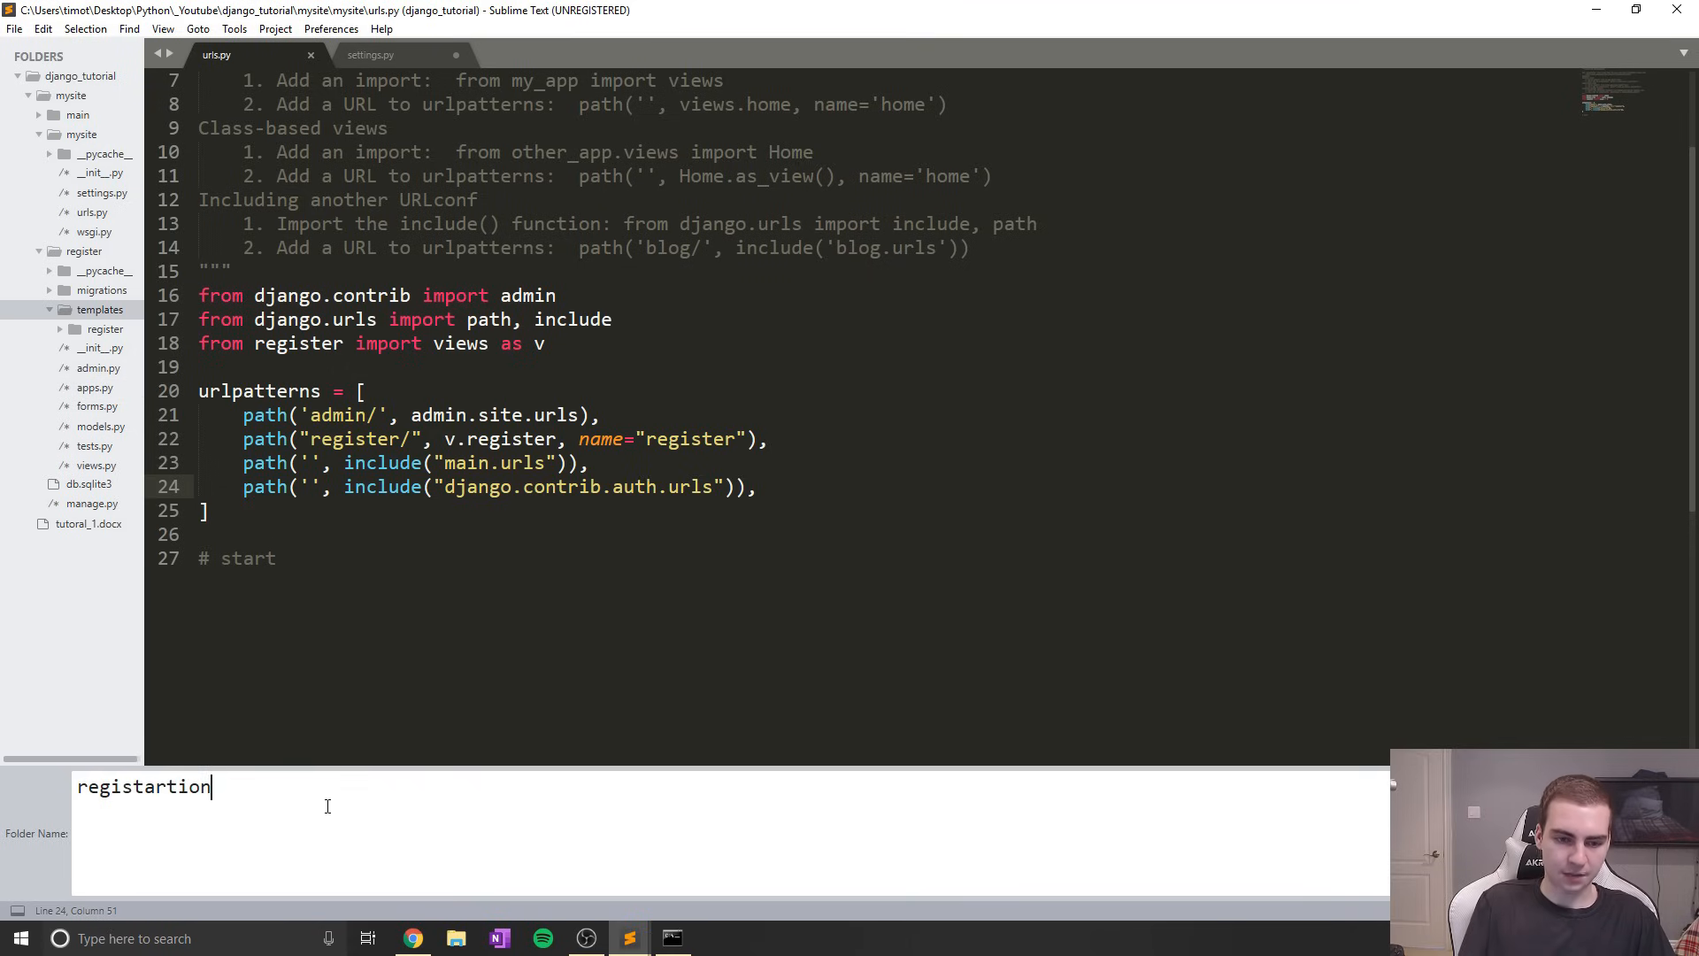
key("Backspace")
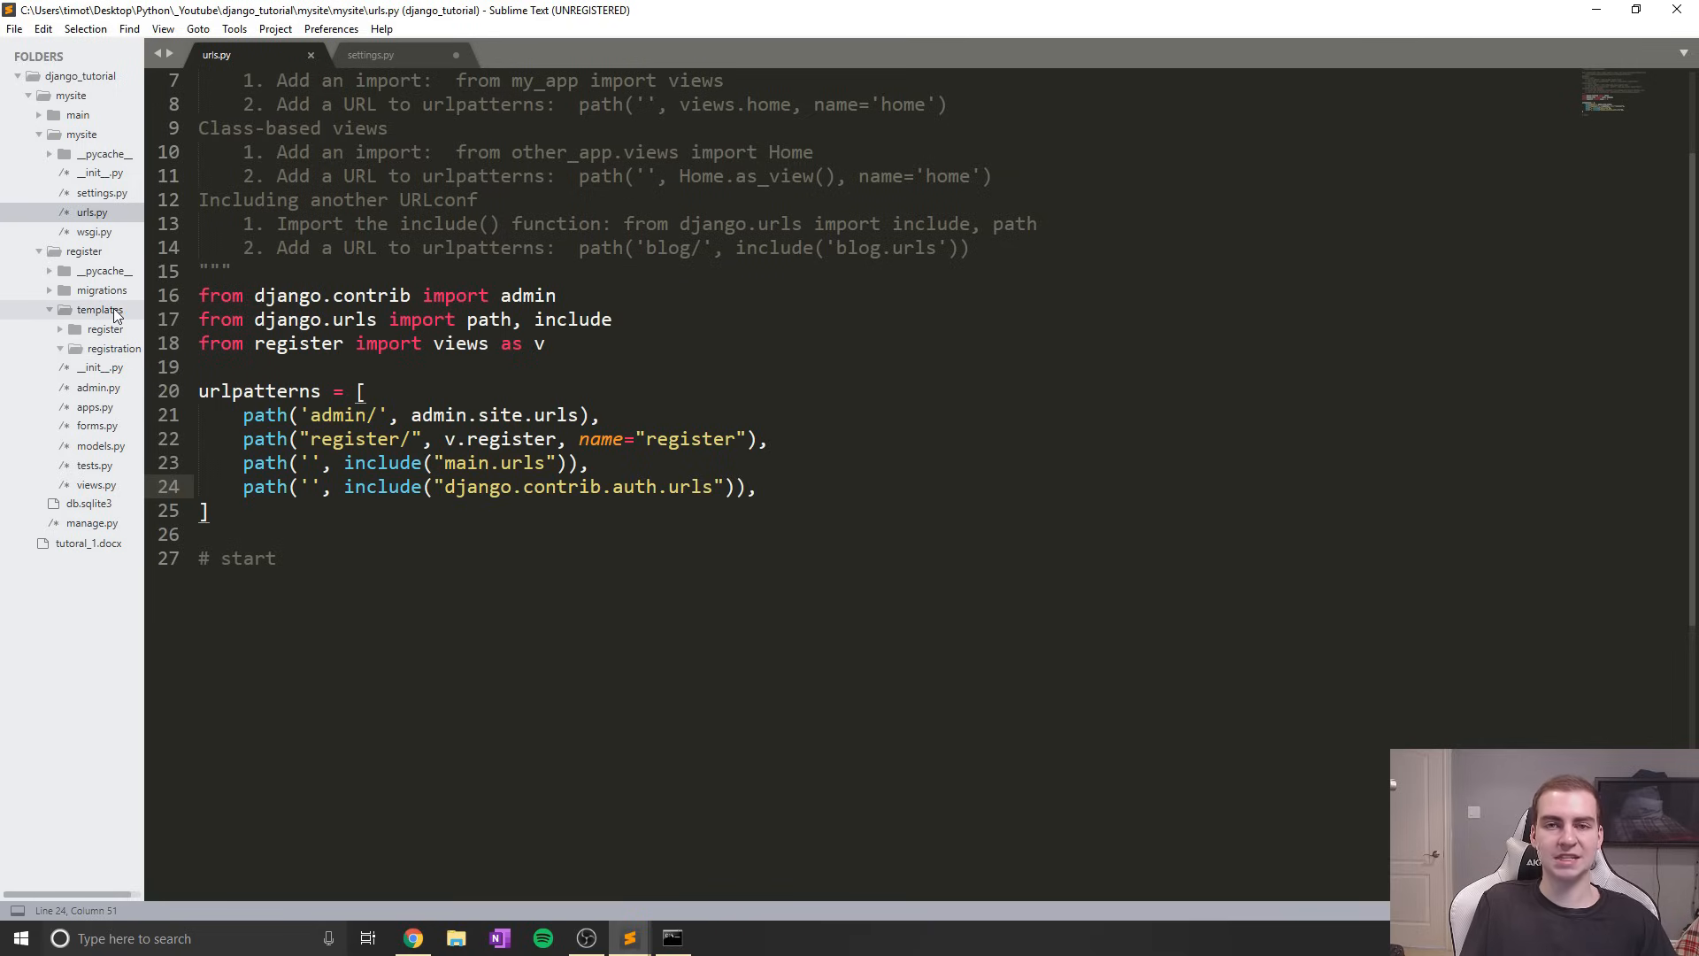
Create login.html in templates/registration and place the cursor in the blank file
right_click(113, 348)
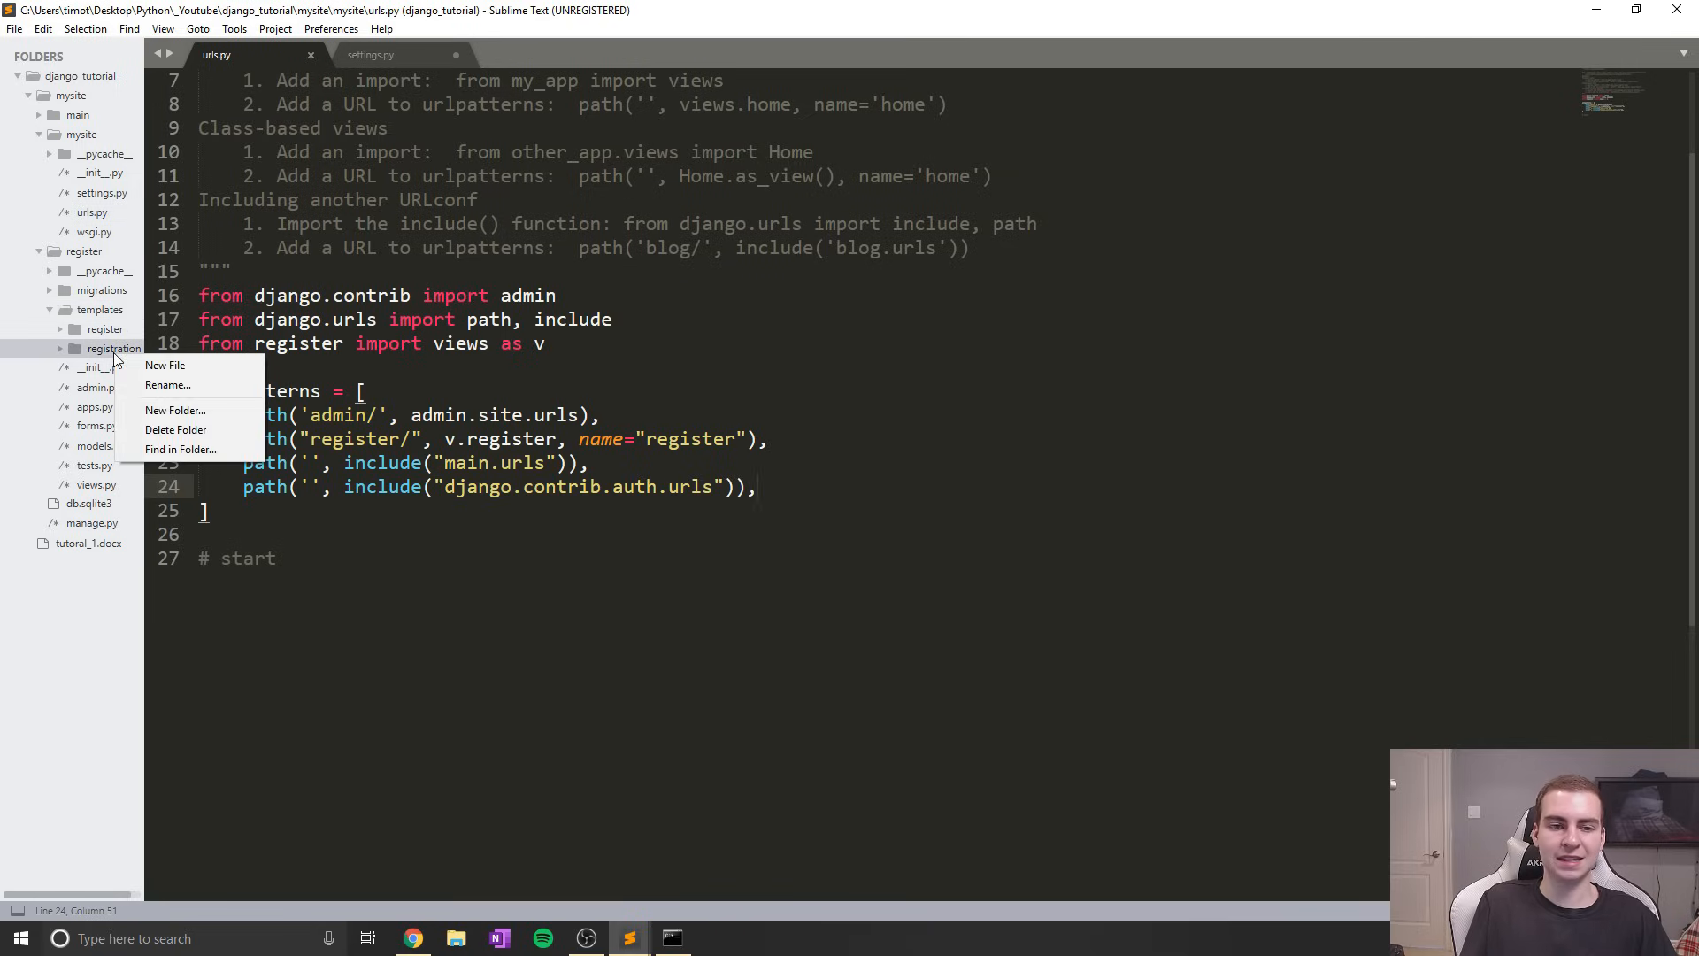
left_click(164, 366)
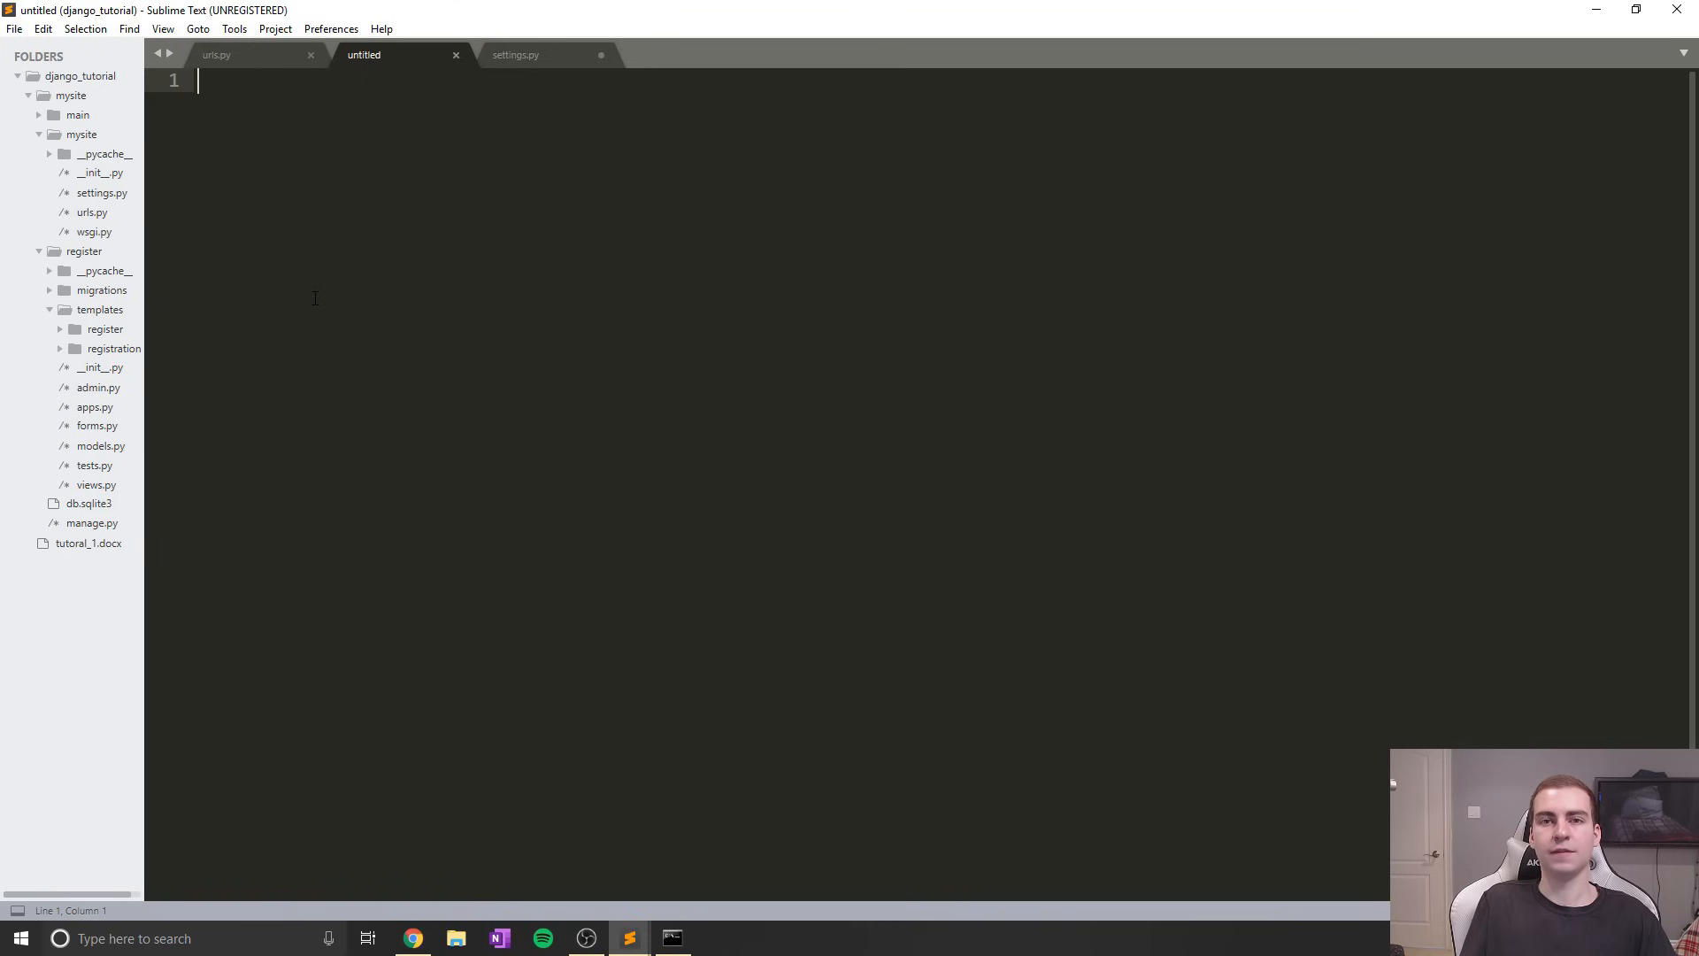
mouse_move(315, 305)
type("logi")
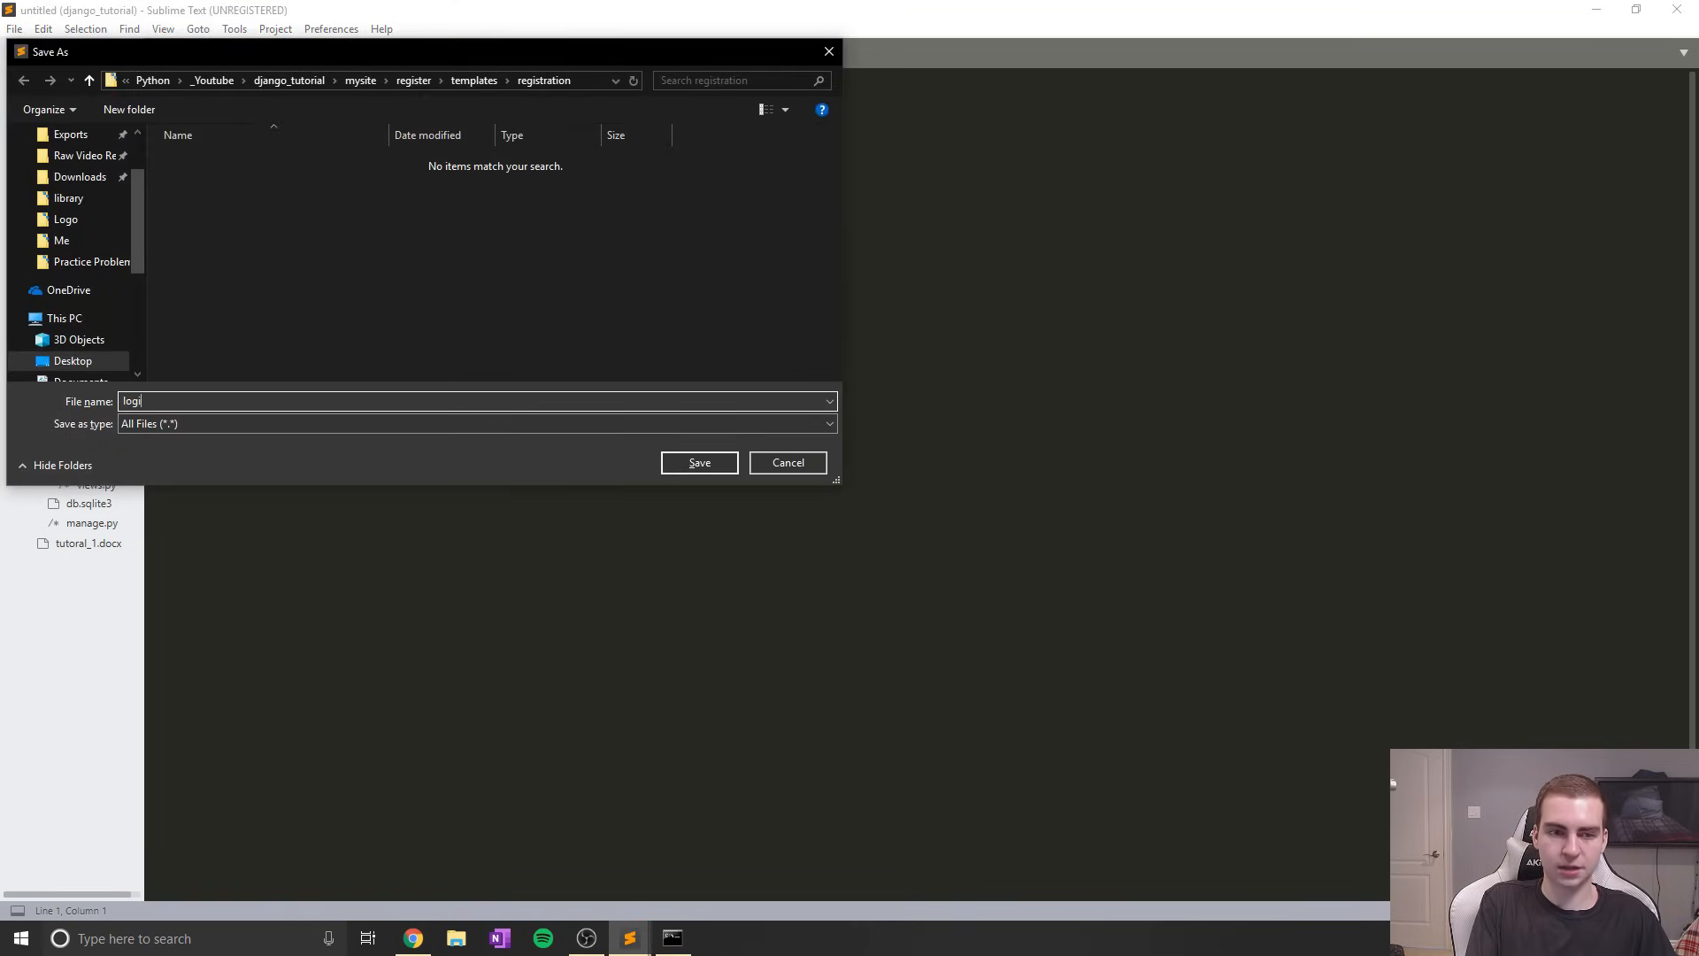
type("n.html")
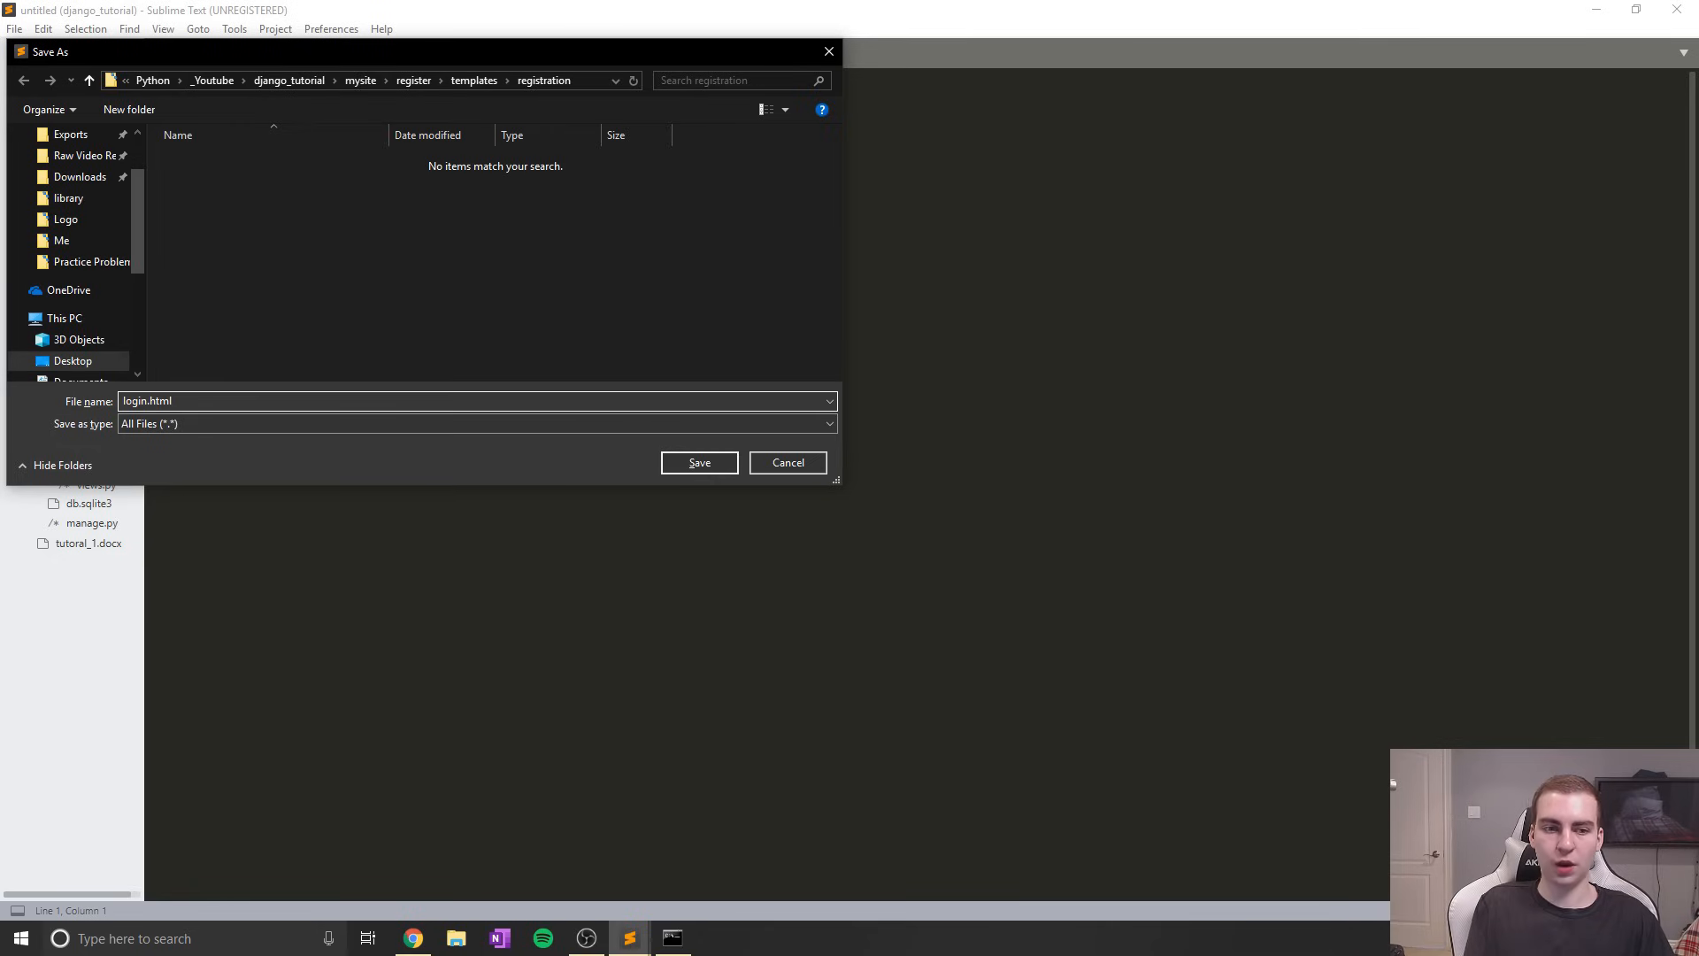
left_click(698, 463)
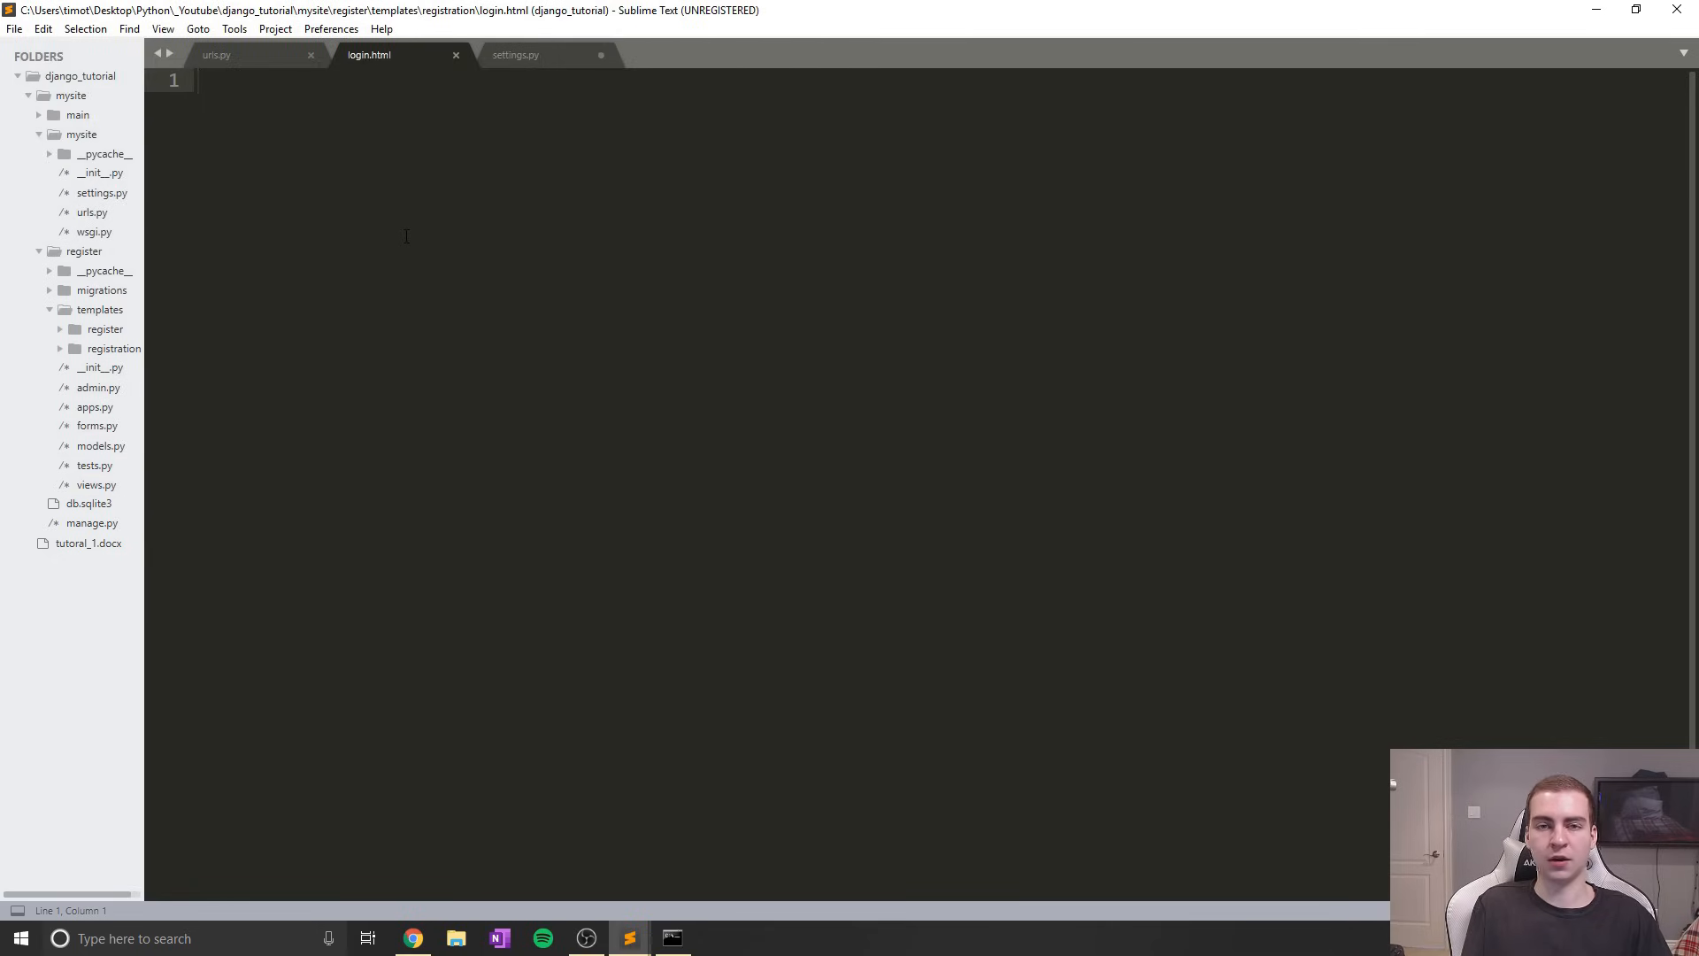
left_click(199, 81)
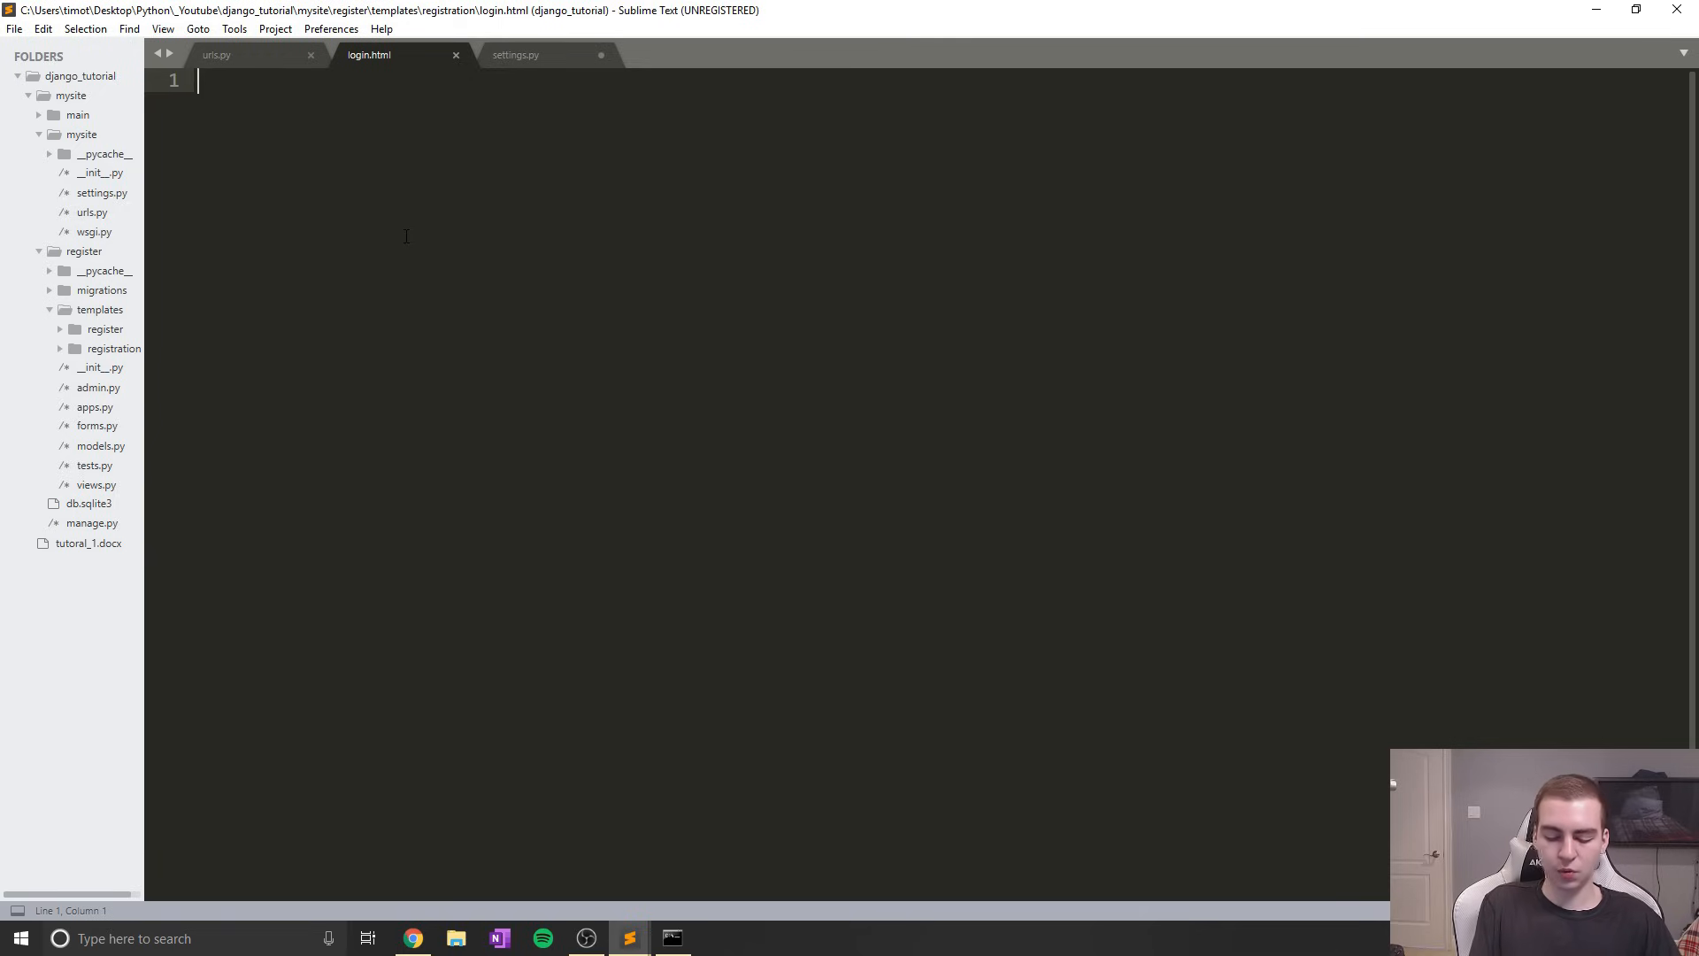
Make login.html extend "main/base.html"
type("{%%}")
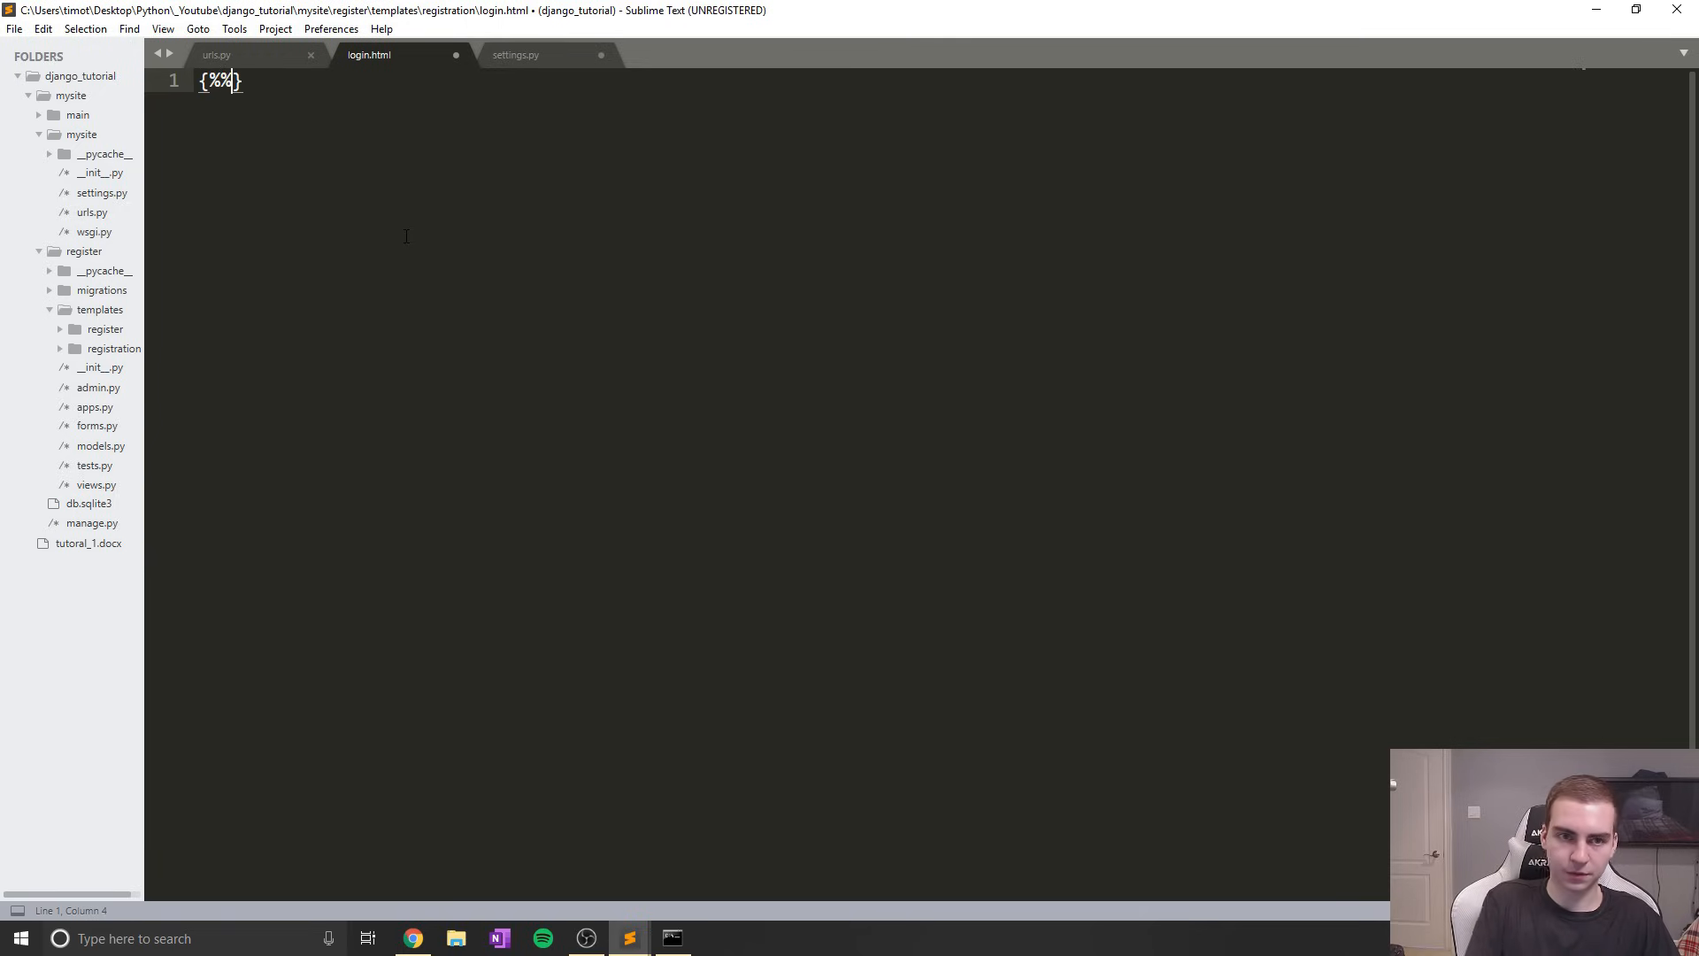
type("extn")
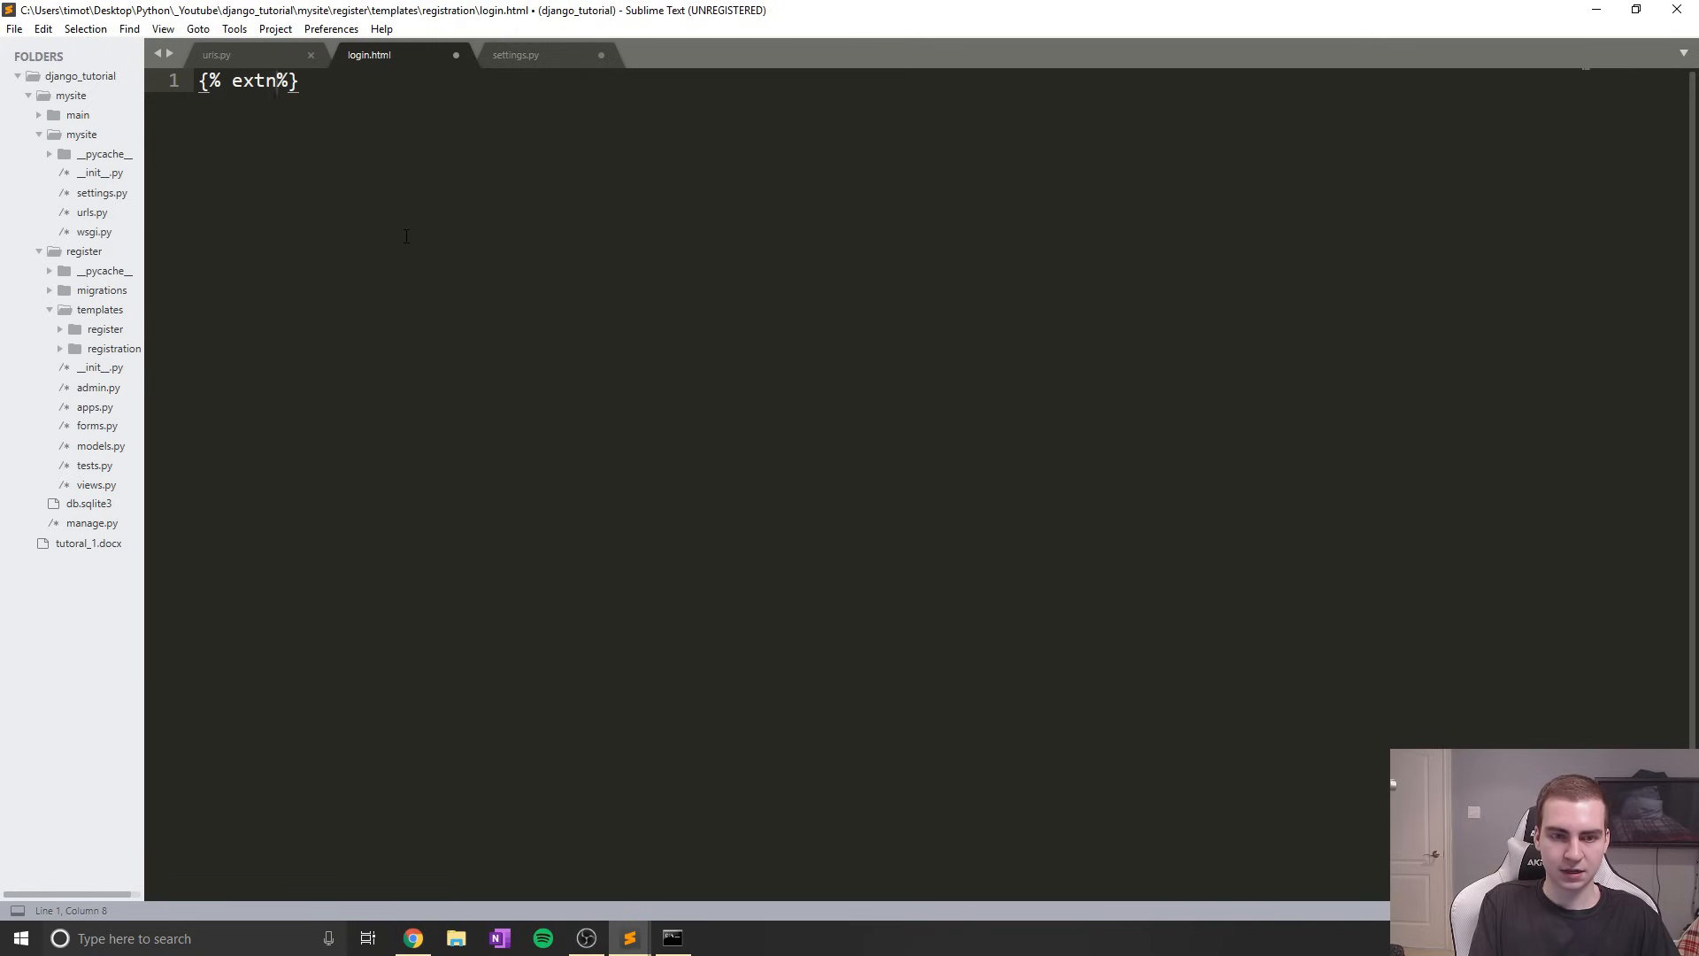
type("ends \"\"")
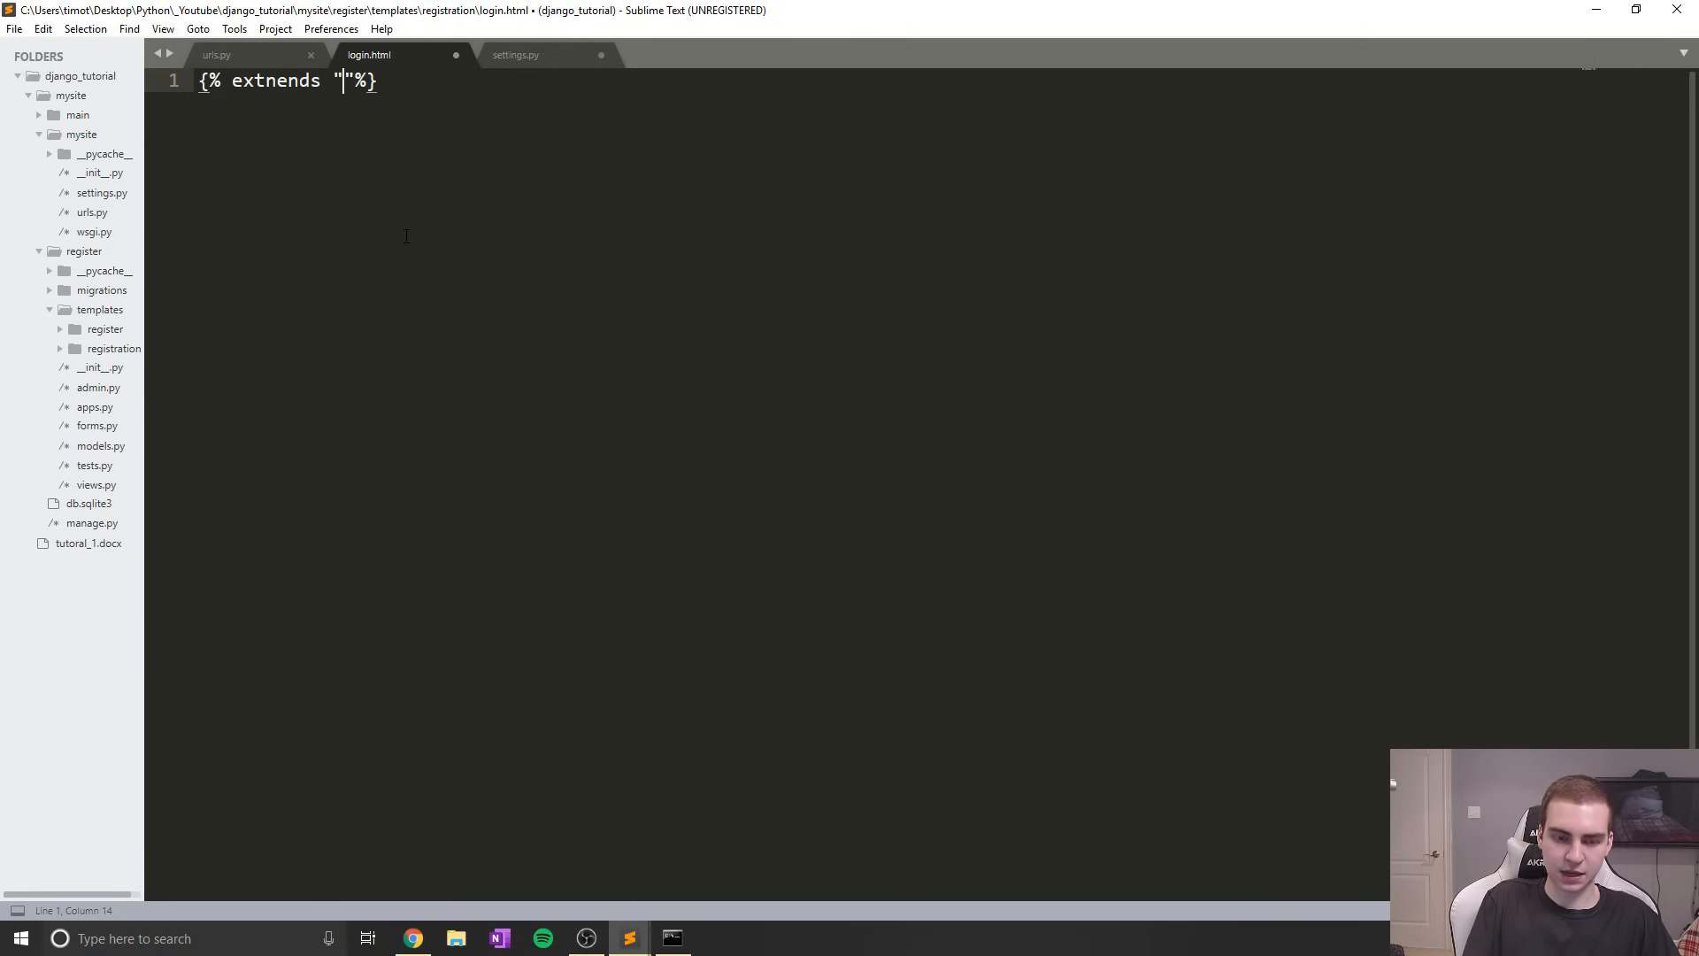
type("main/base")
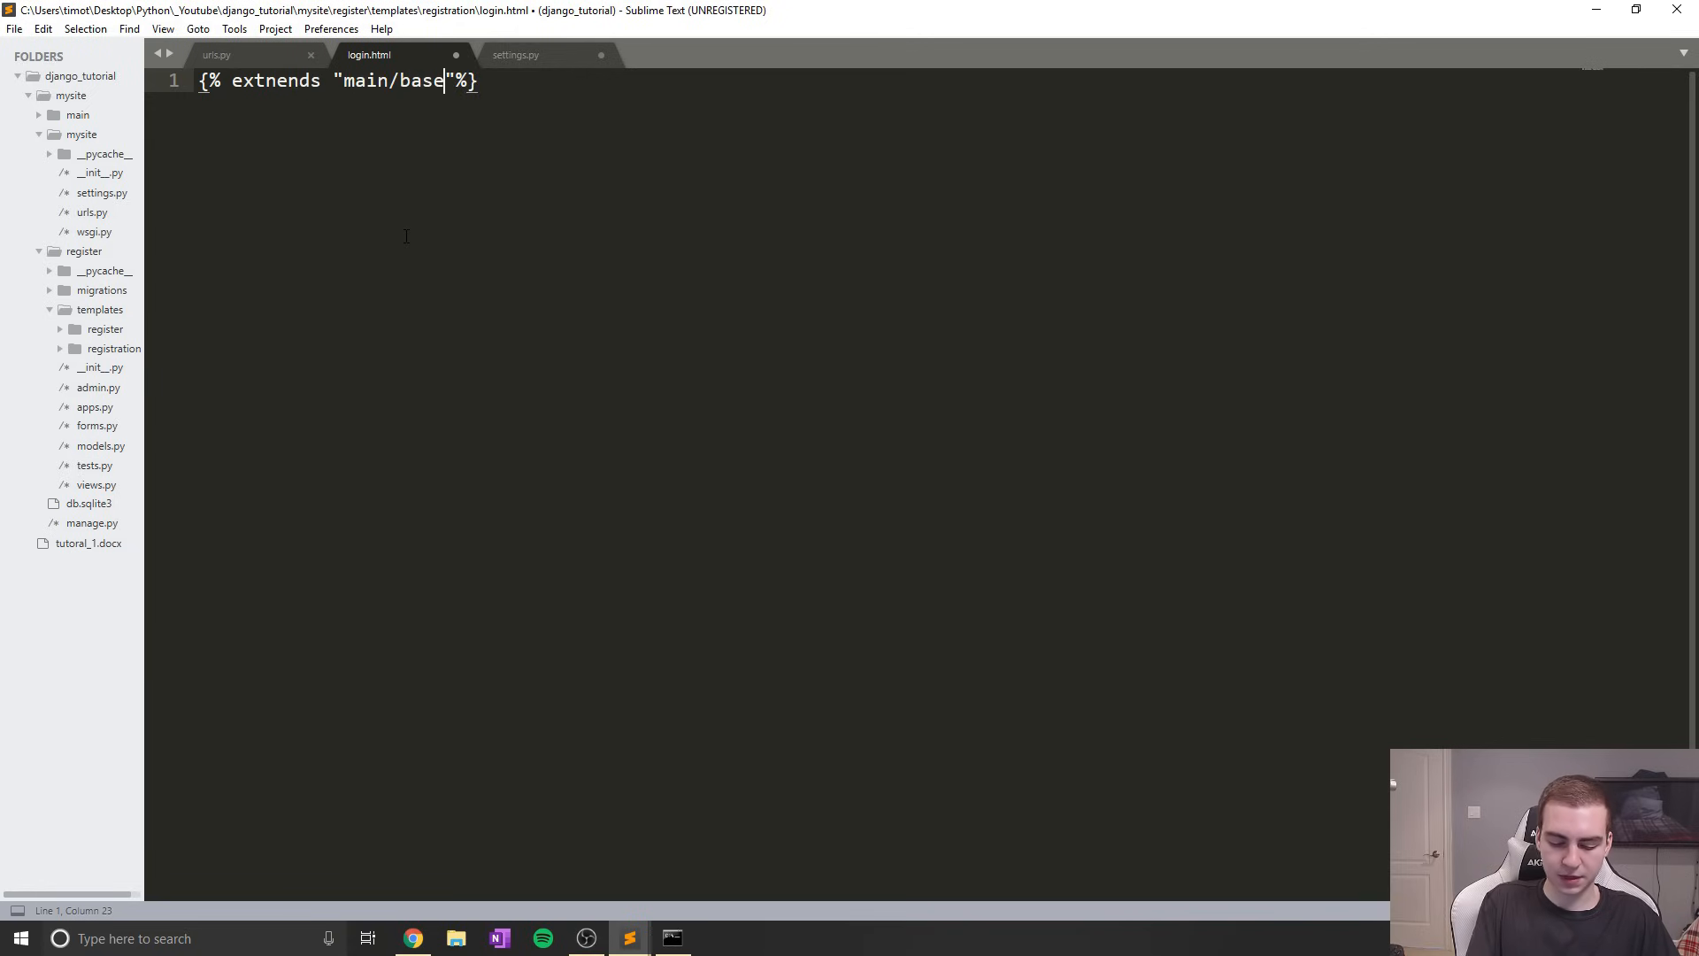
type(".html")
type("{% block title %")
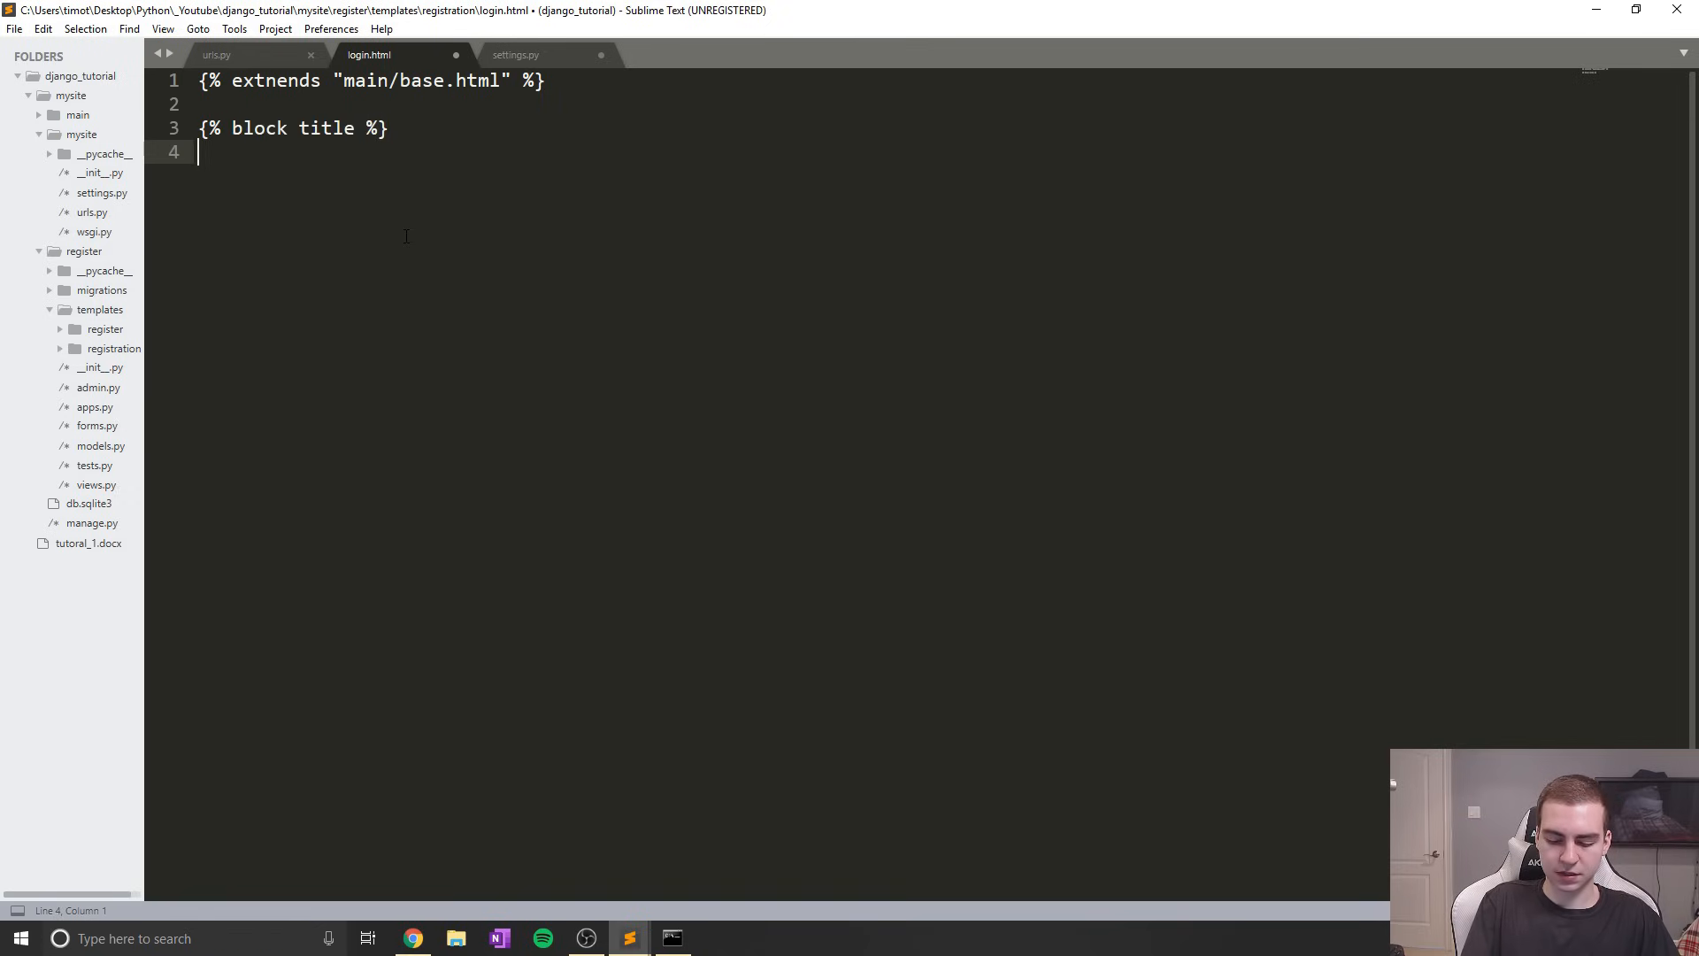
Add a title block reading 'Login Here' and an empty content block copied from it
type("{%%}")
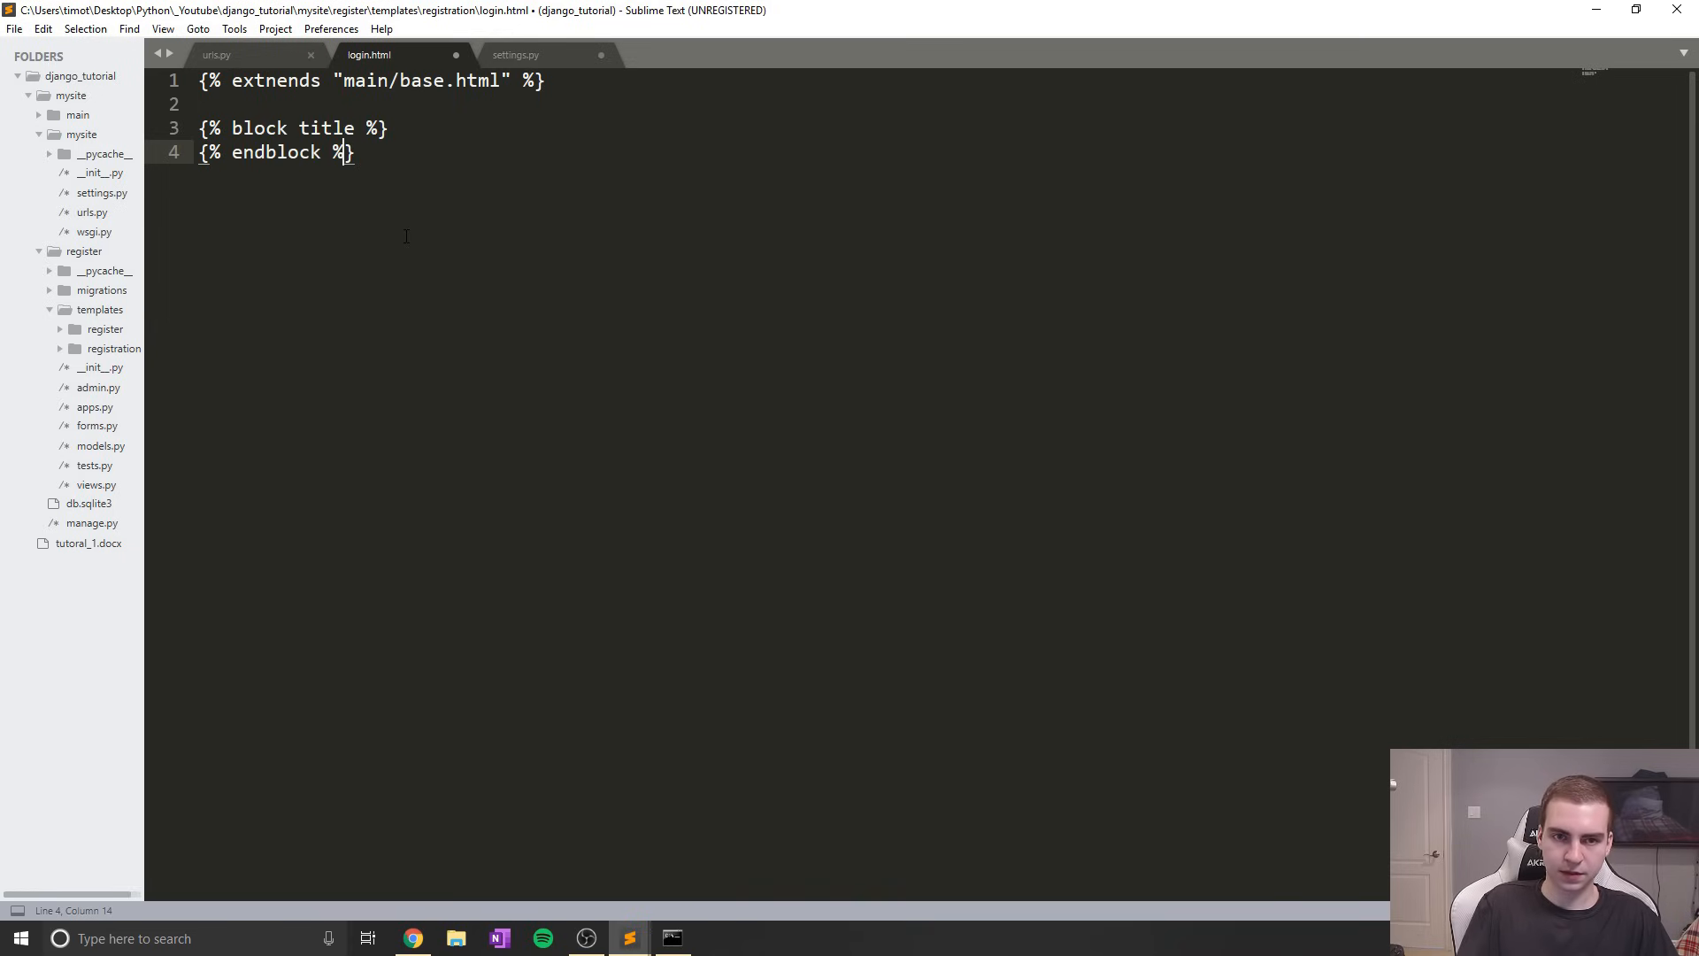
left_click(368, 127)
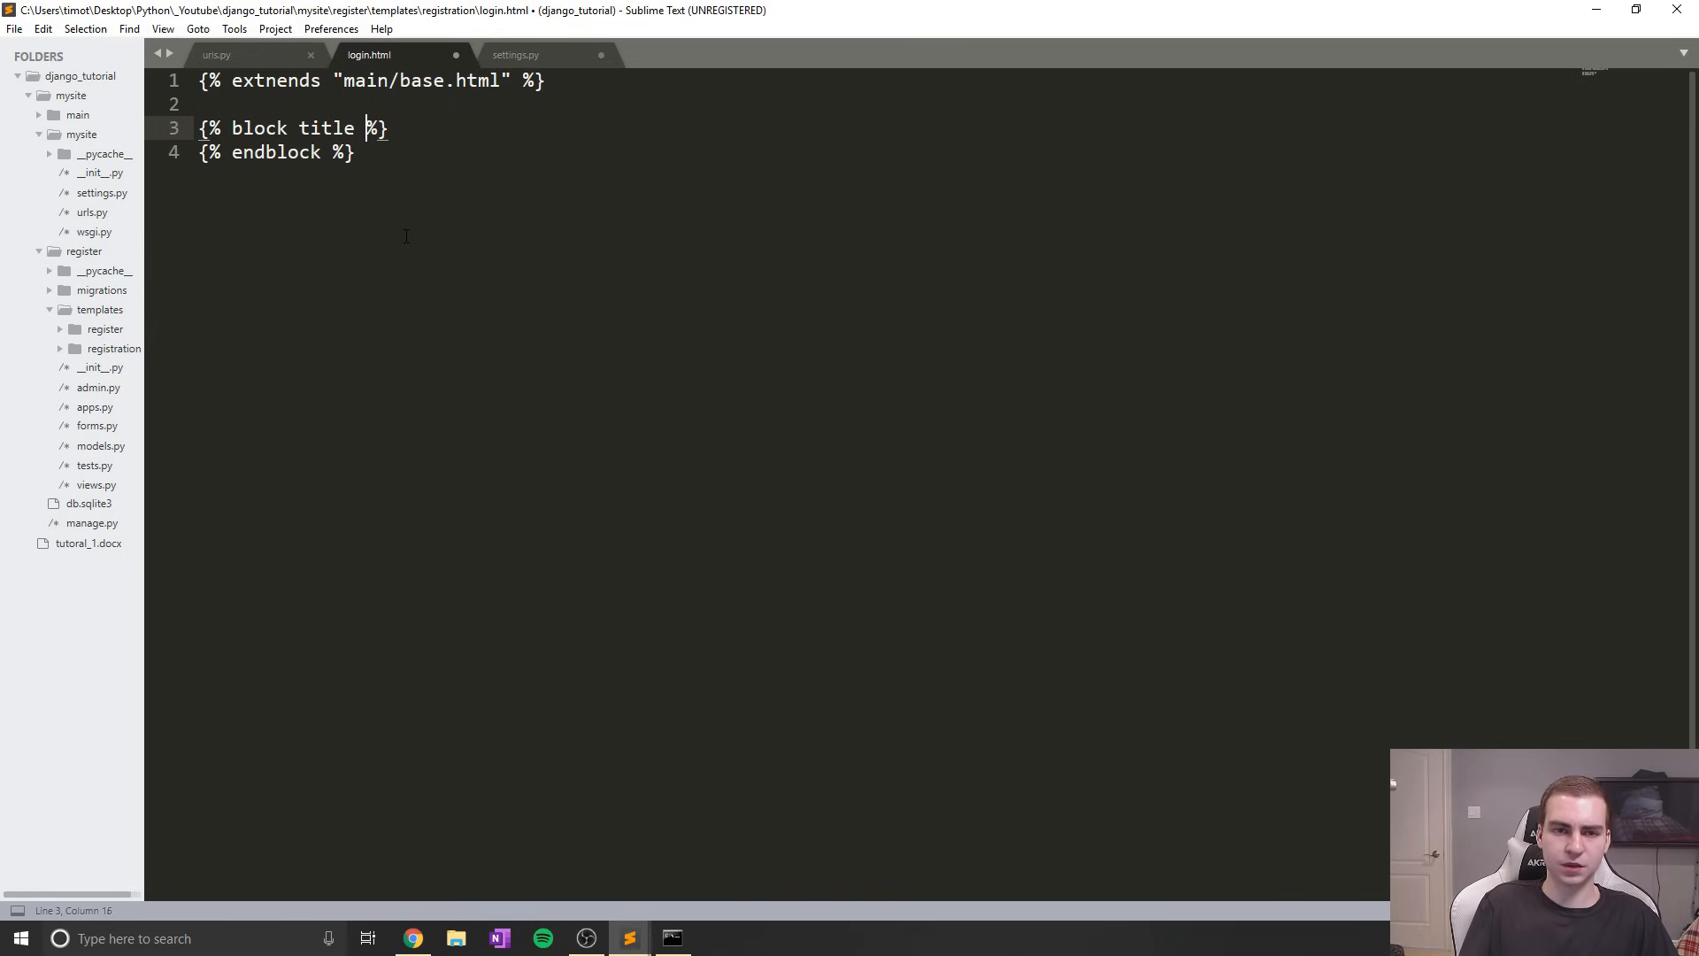
type("Login")
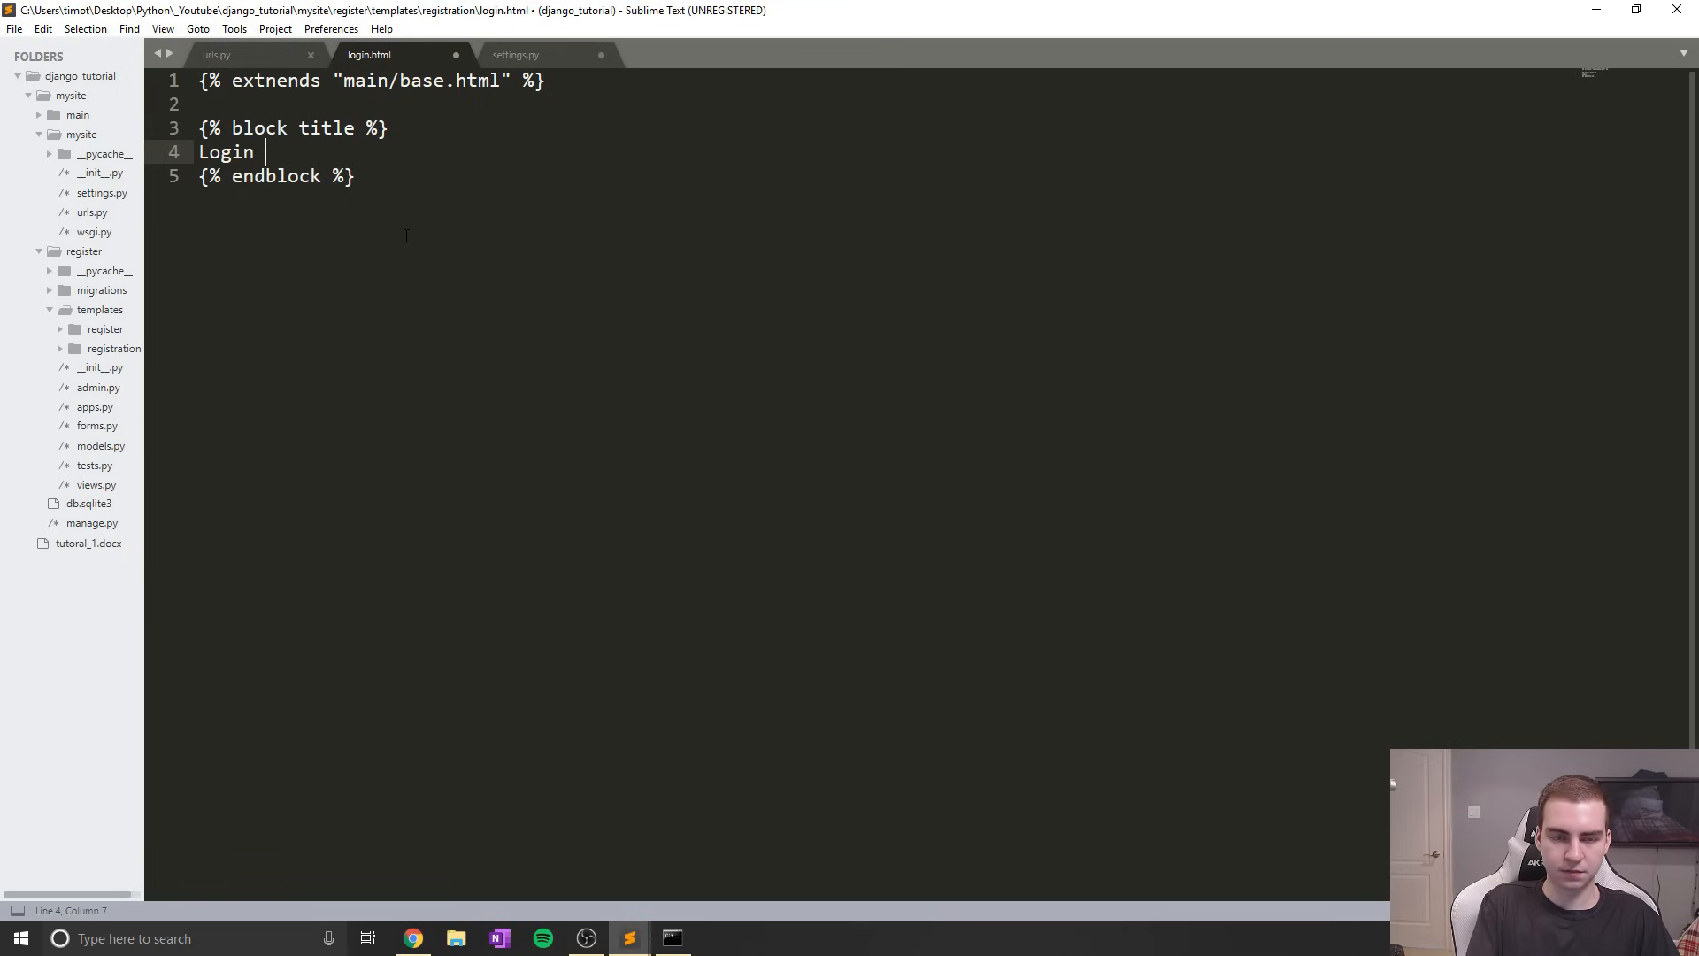
type("Here")
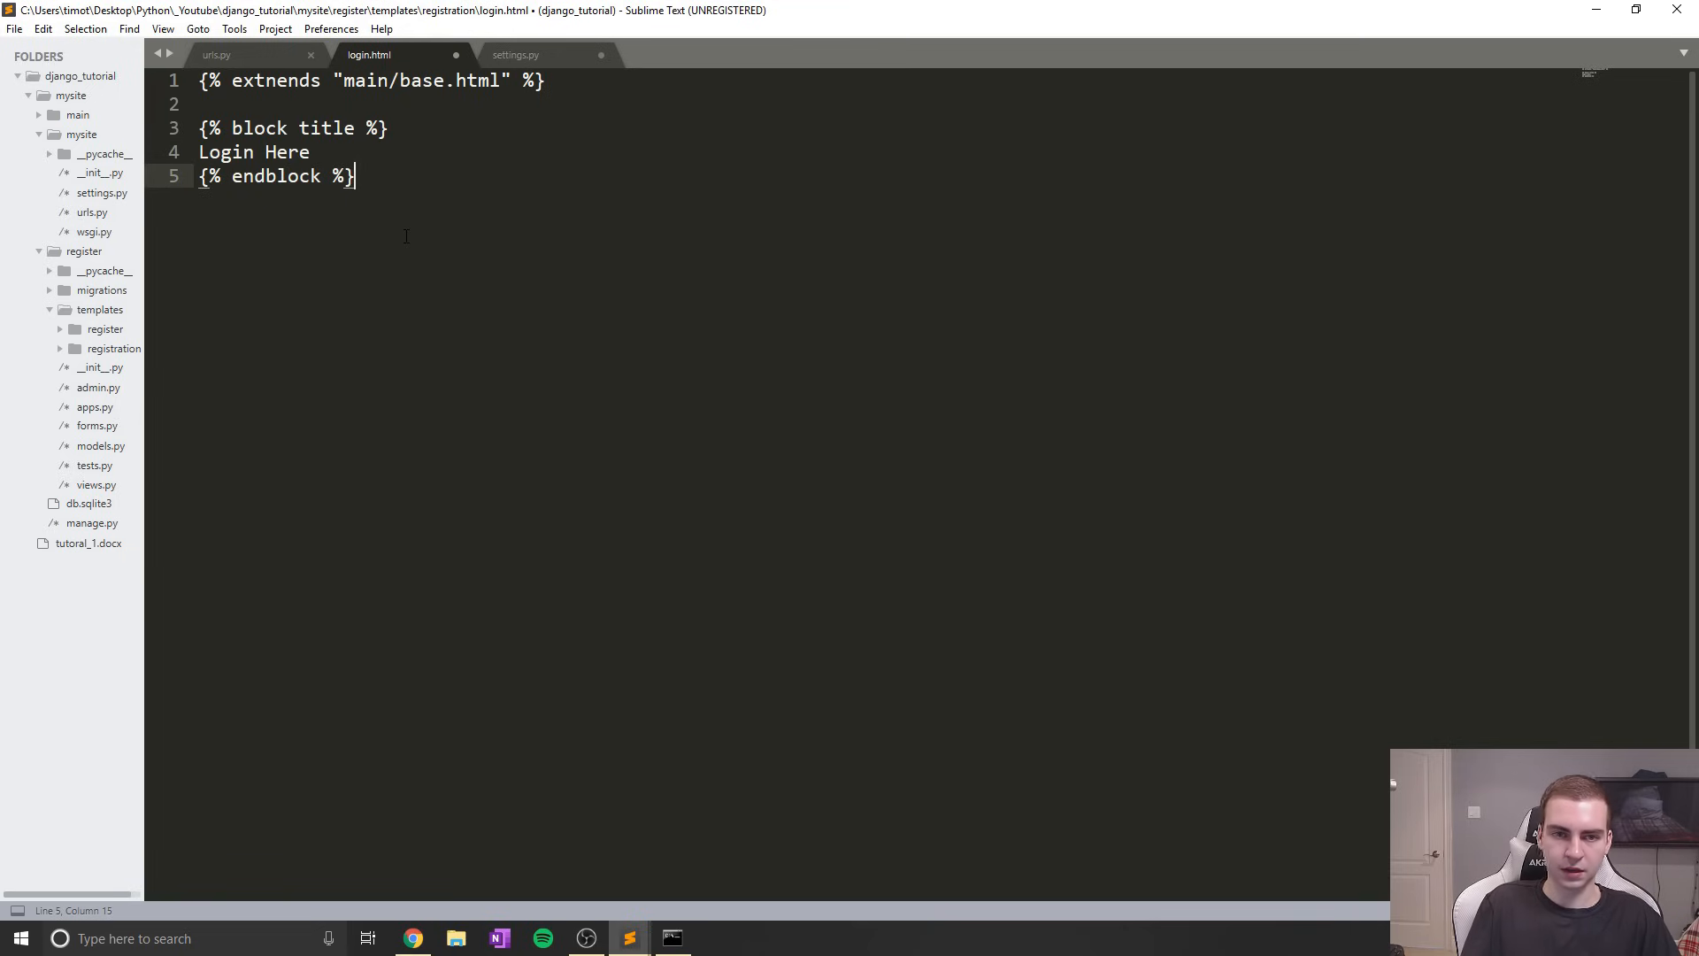
key("ctrl+c")
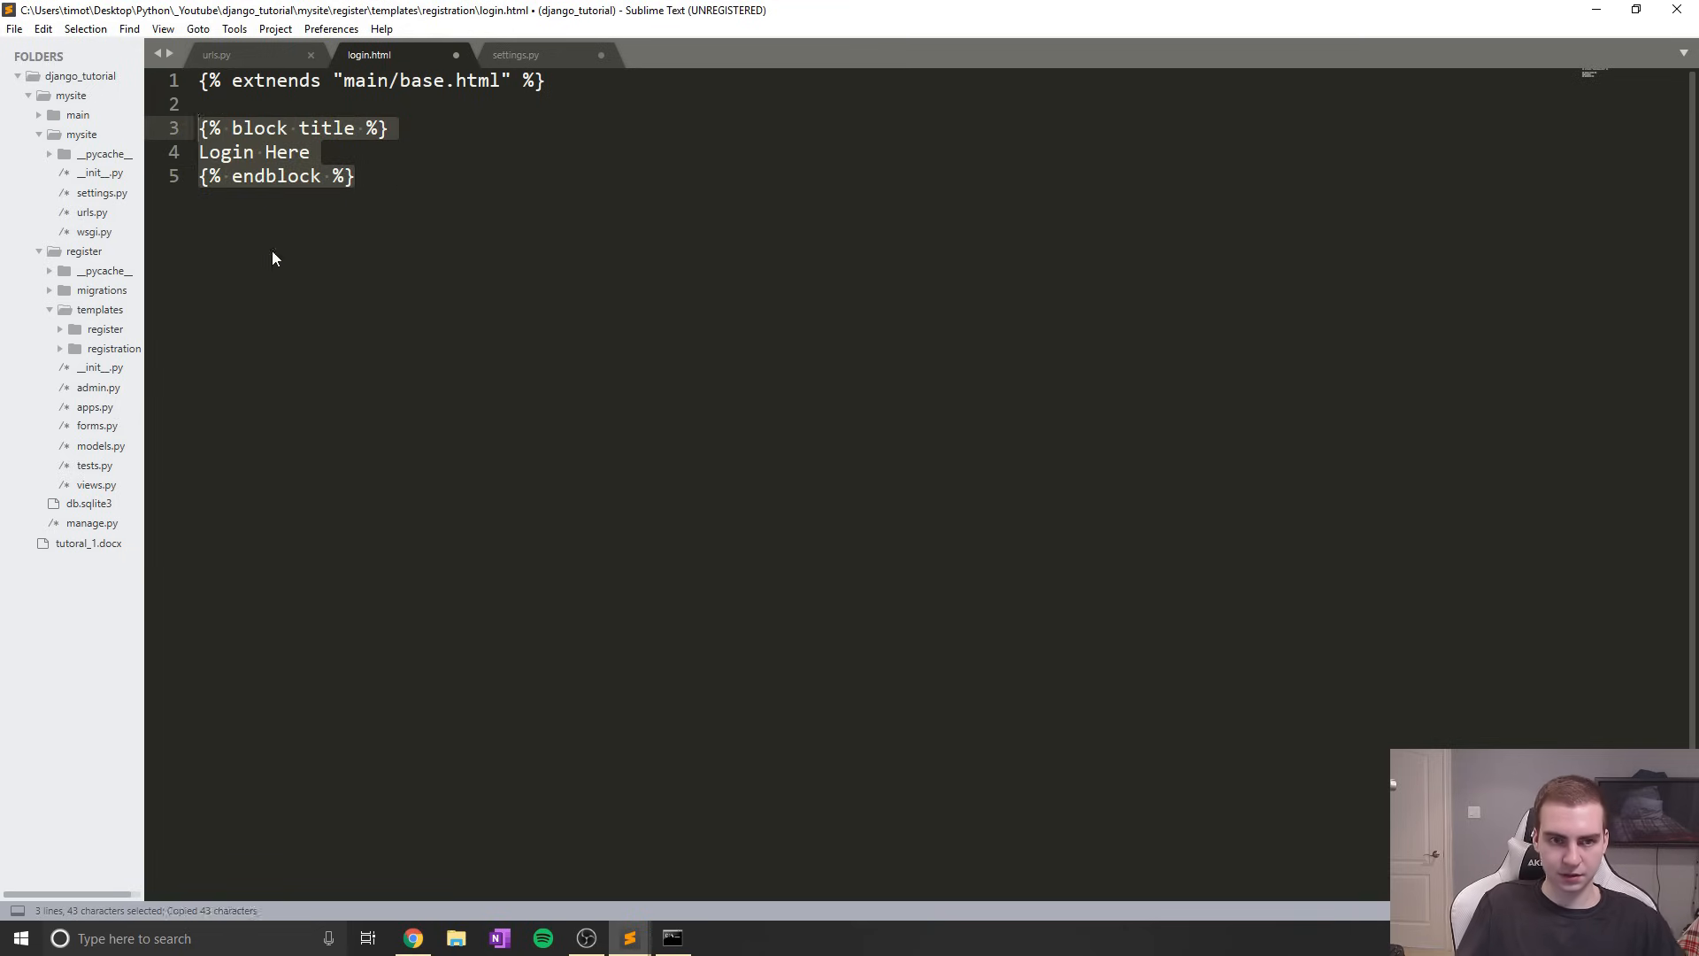
key("ctrl+v")
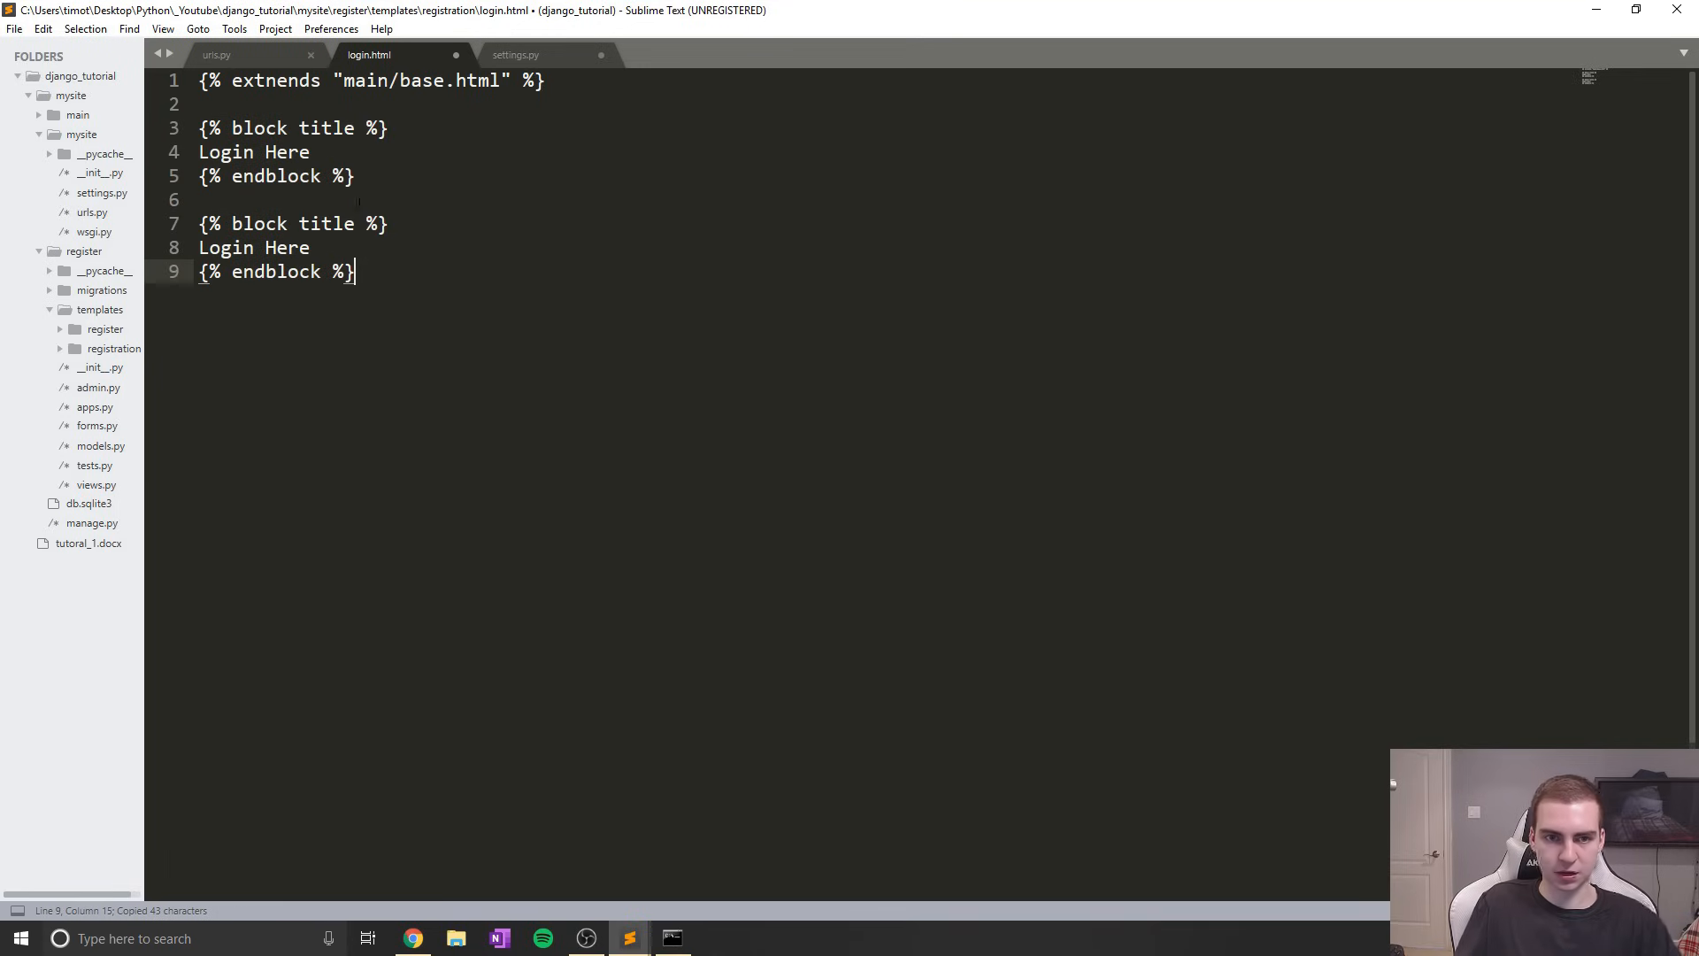
type("conten")
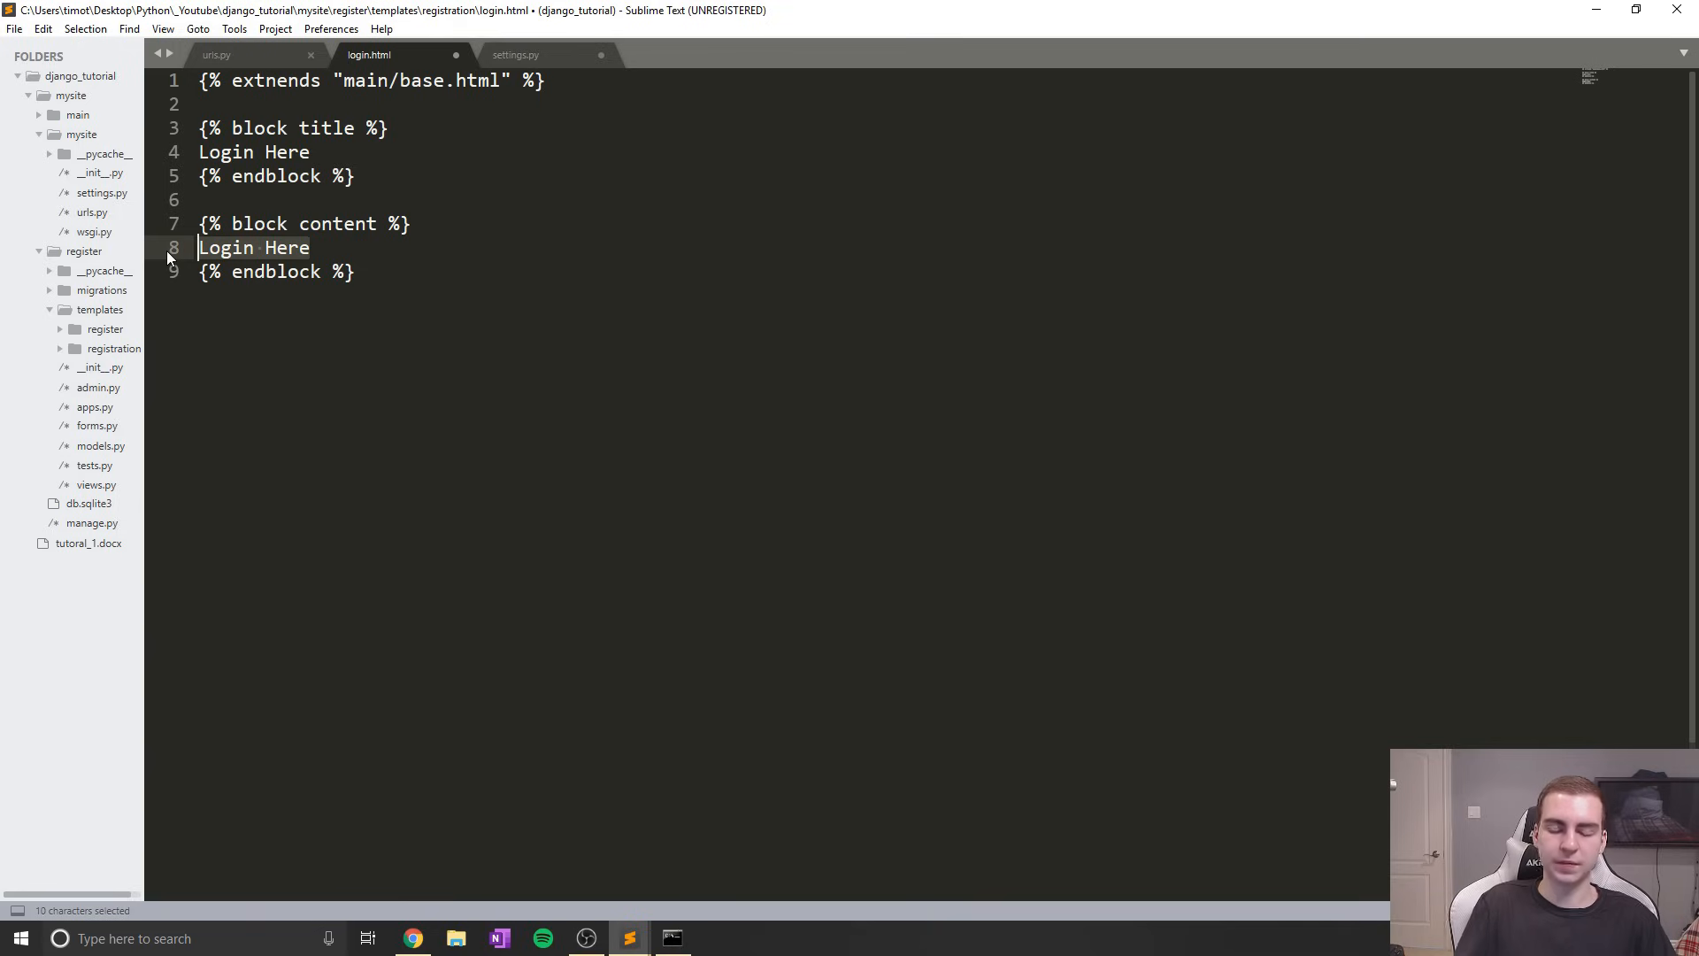
key("Delete")
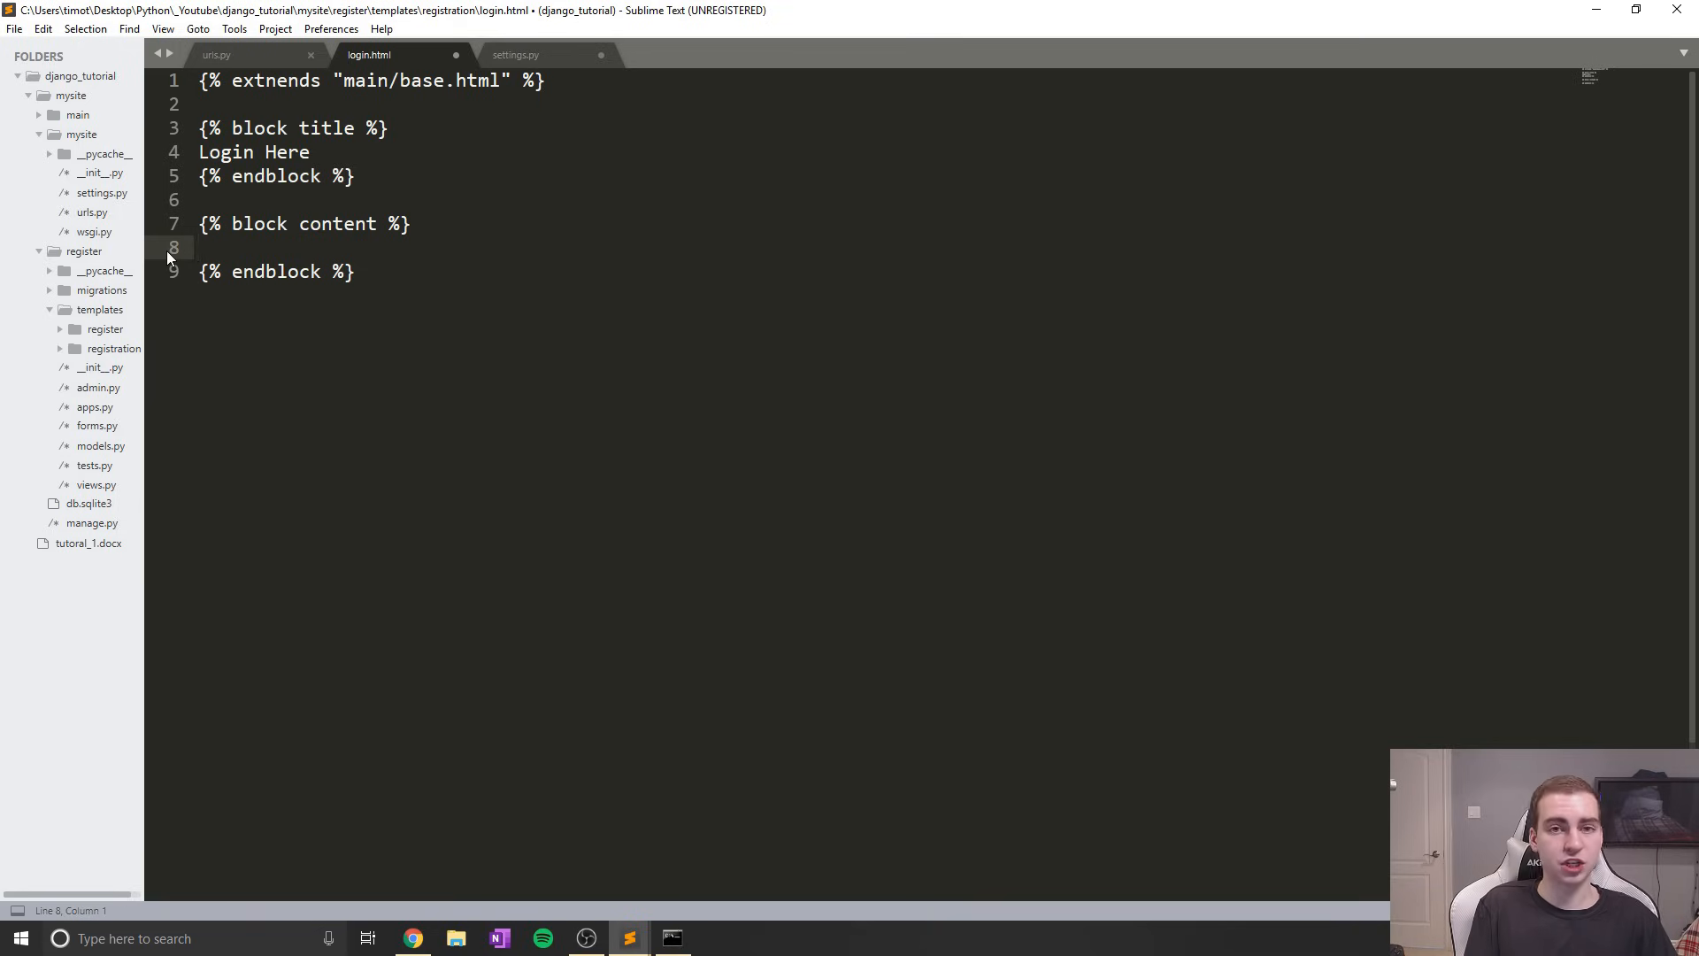
Write a post form with class 'from-group' containing {% csrf_token %} and {{form}}
type("<?>")
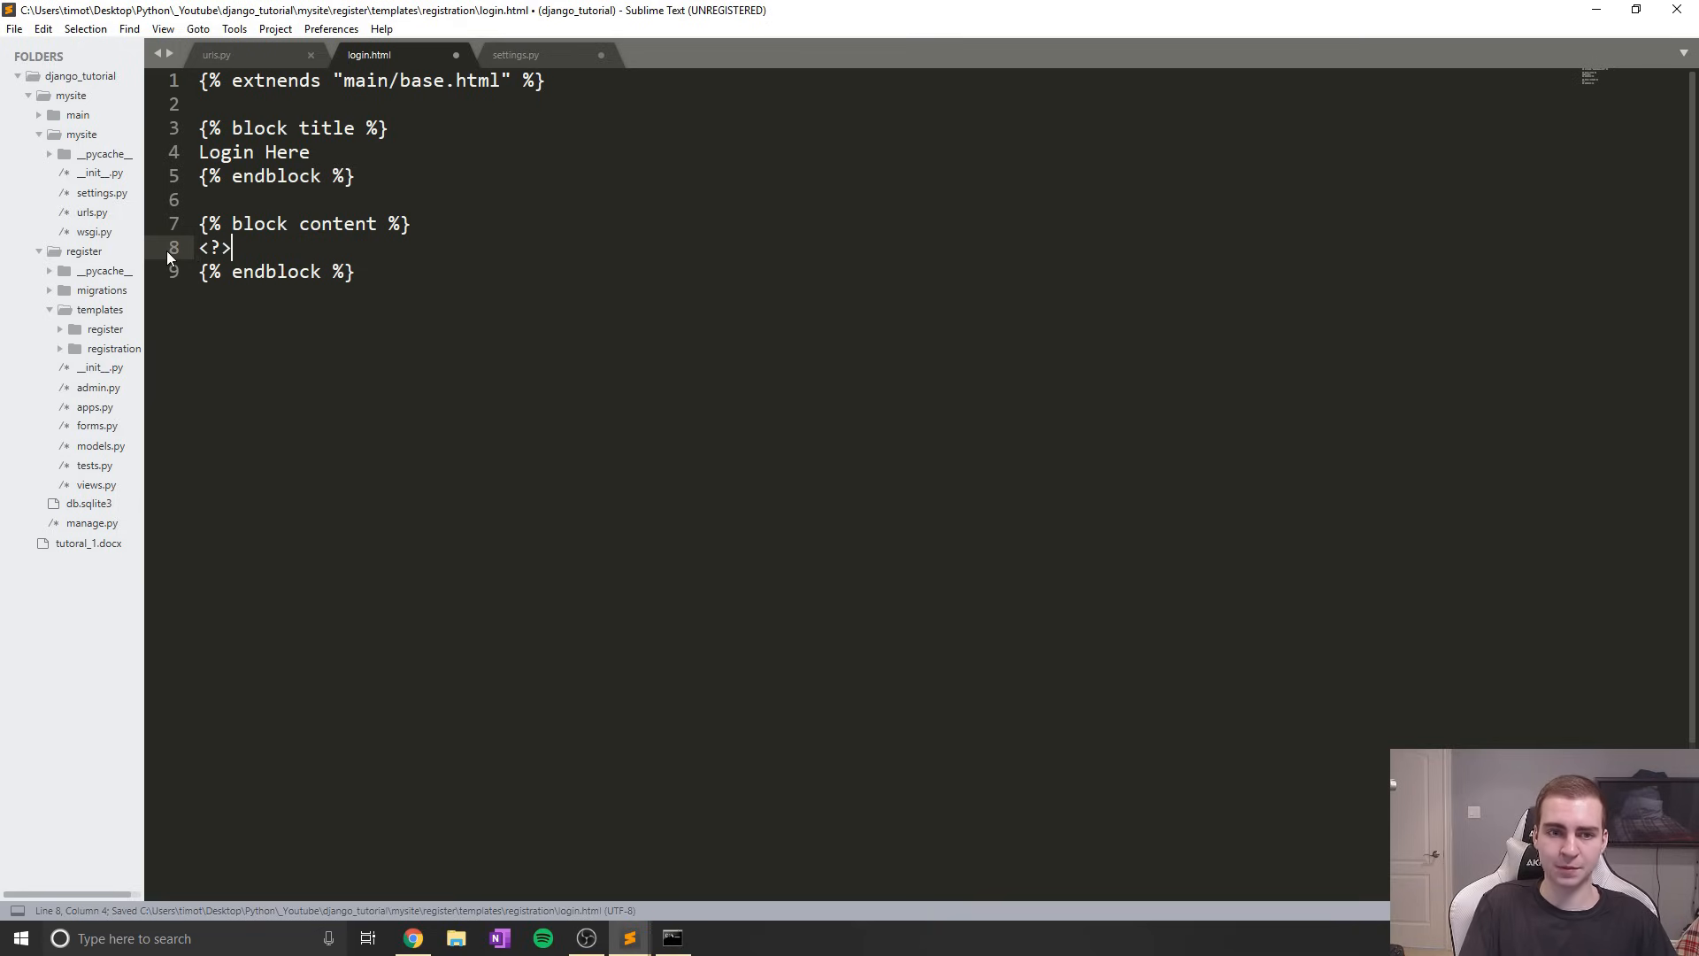
type("form method=\"post\" class")
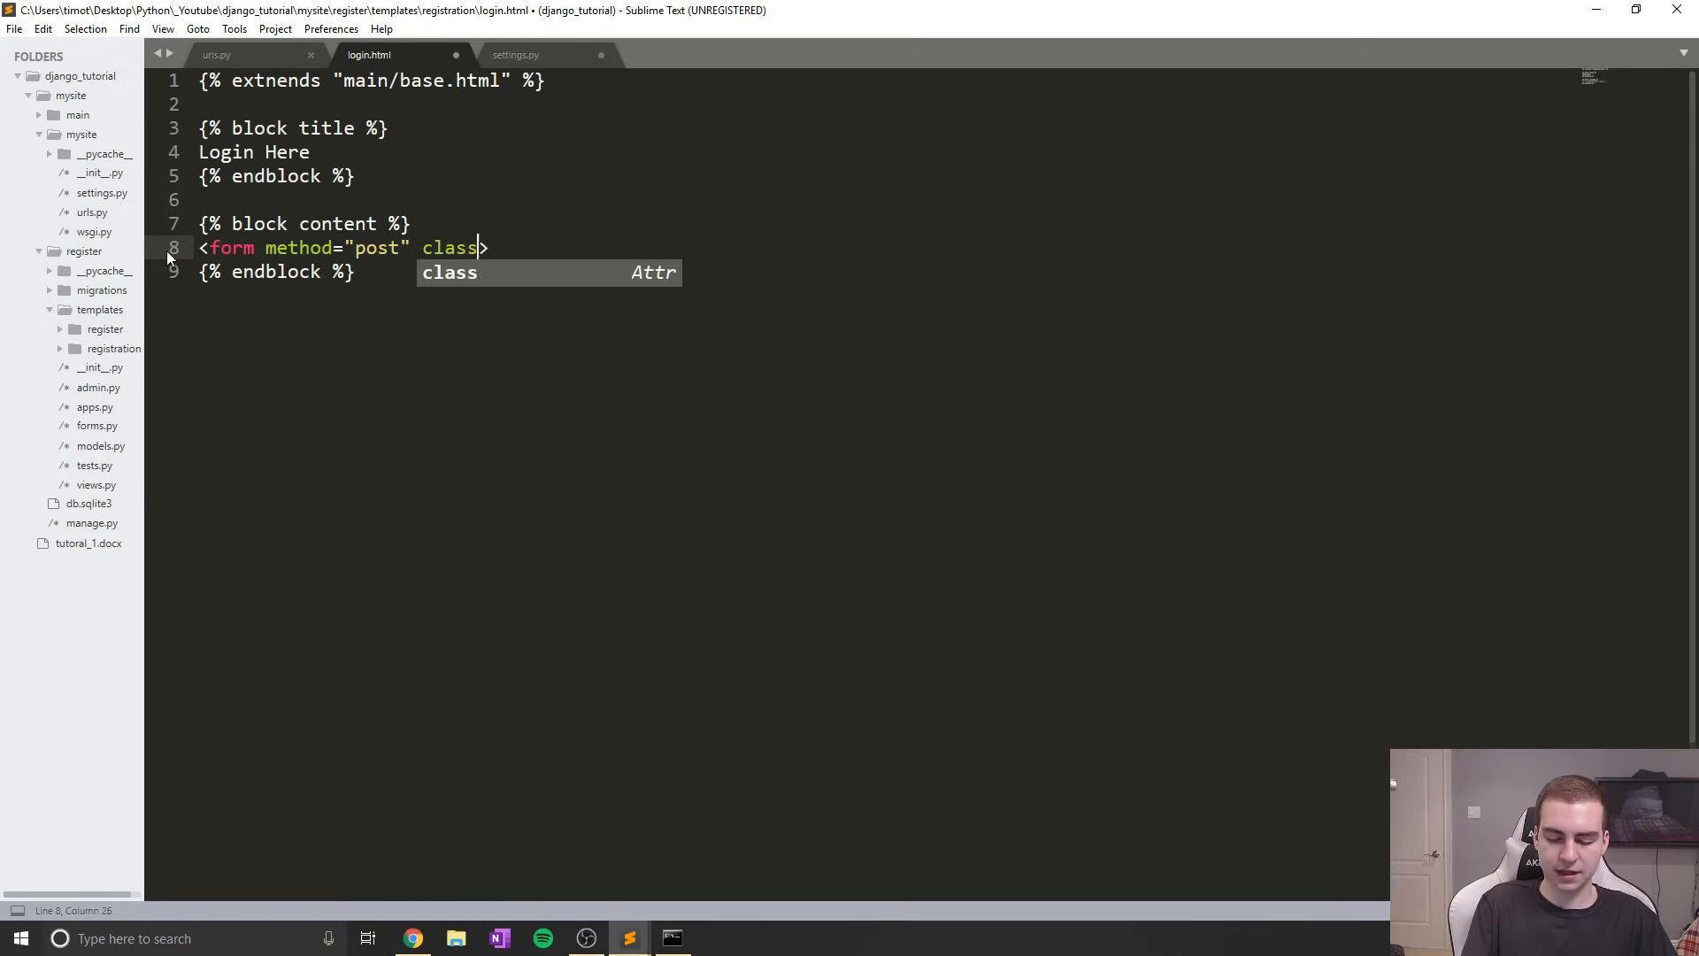
type("=\"from-group")
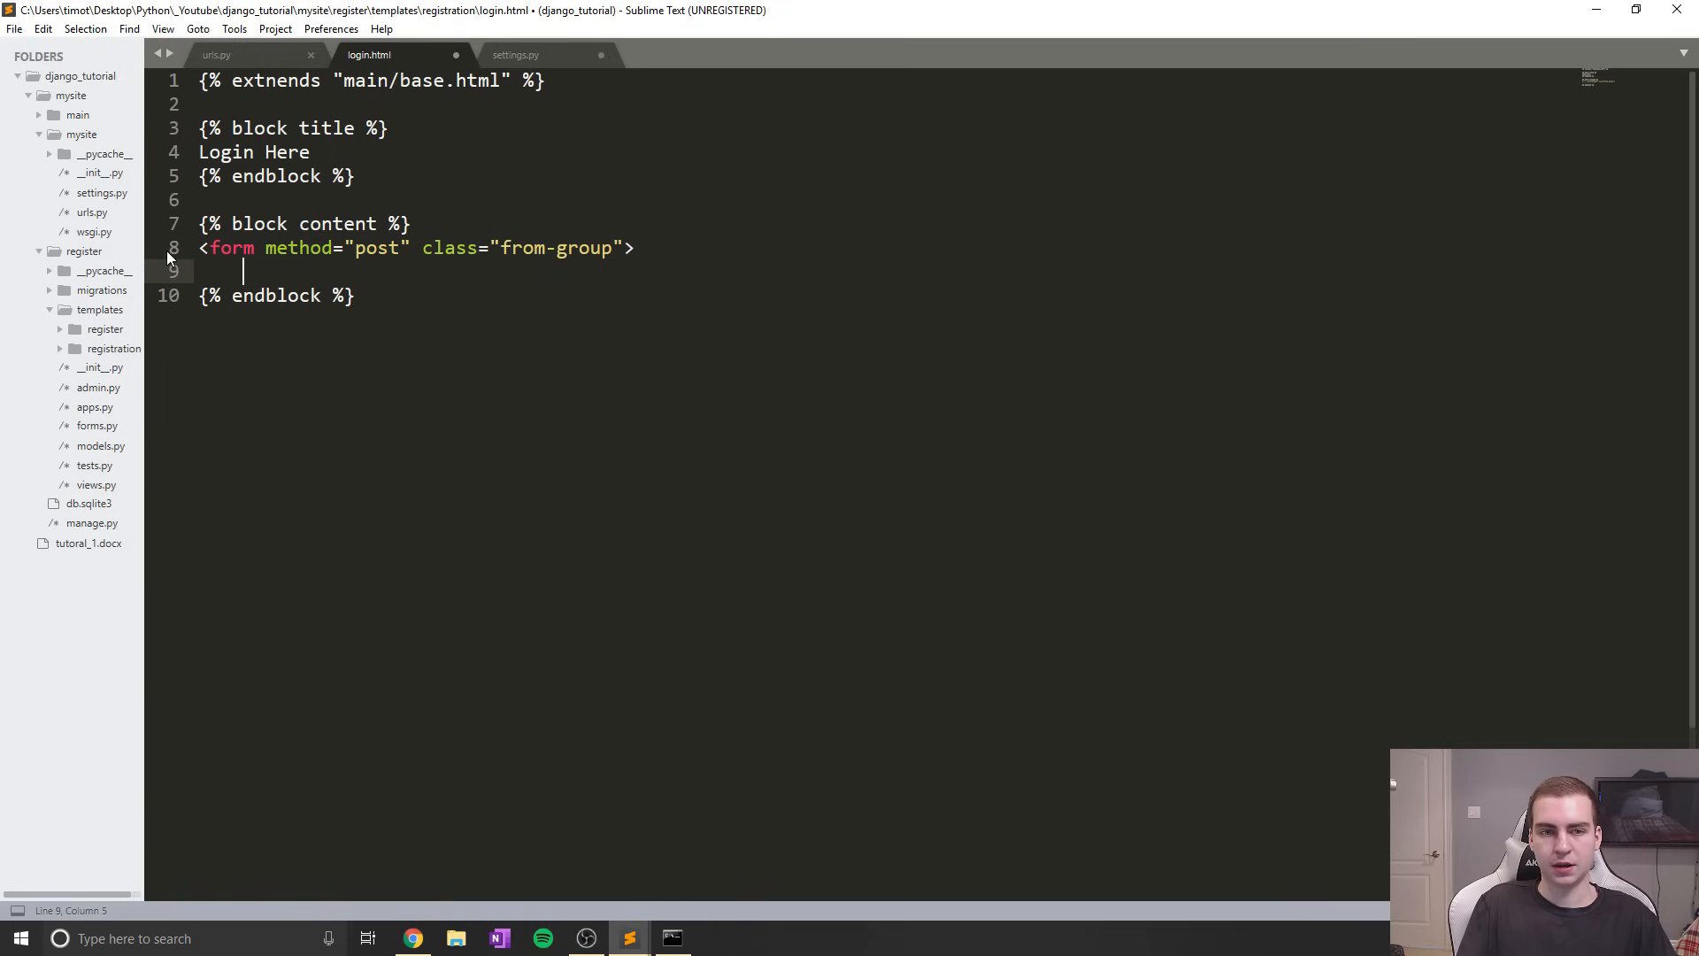
type("</form>")
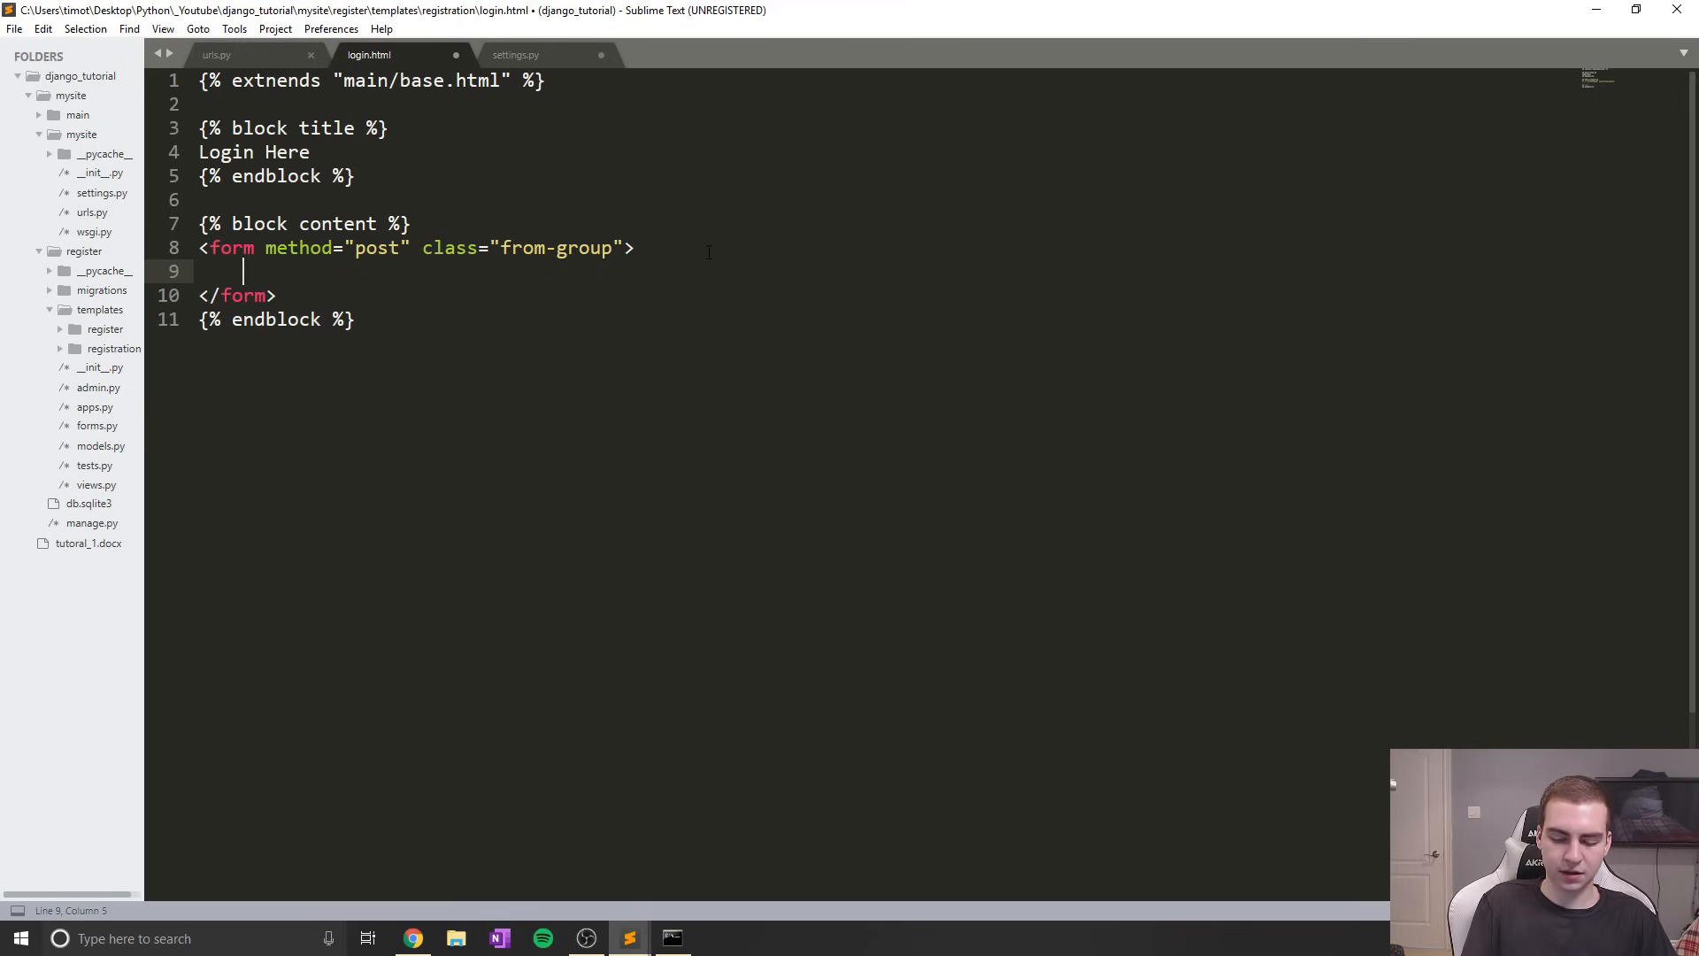
type("{}")
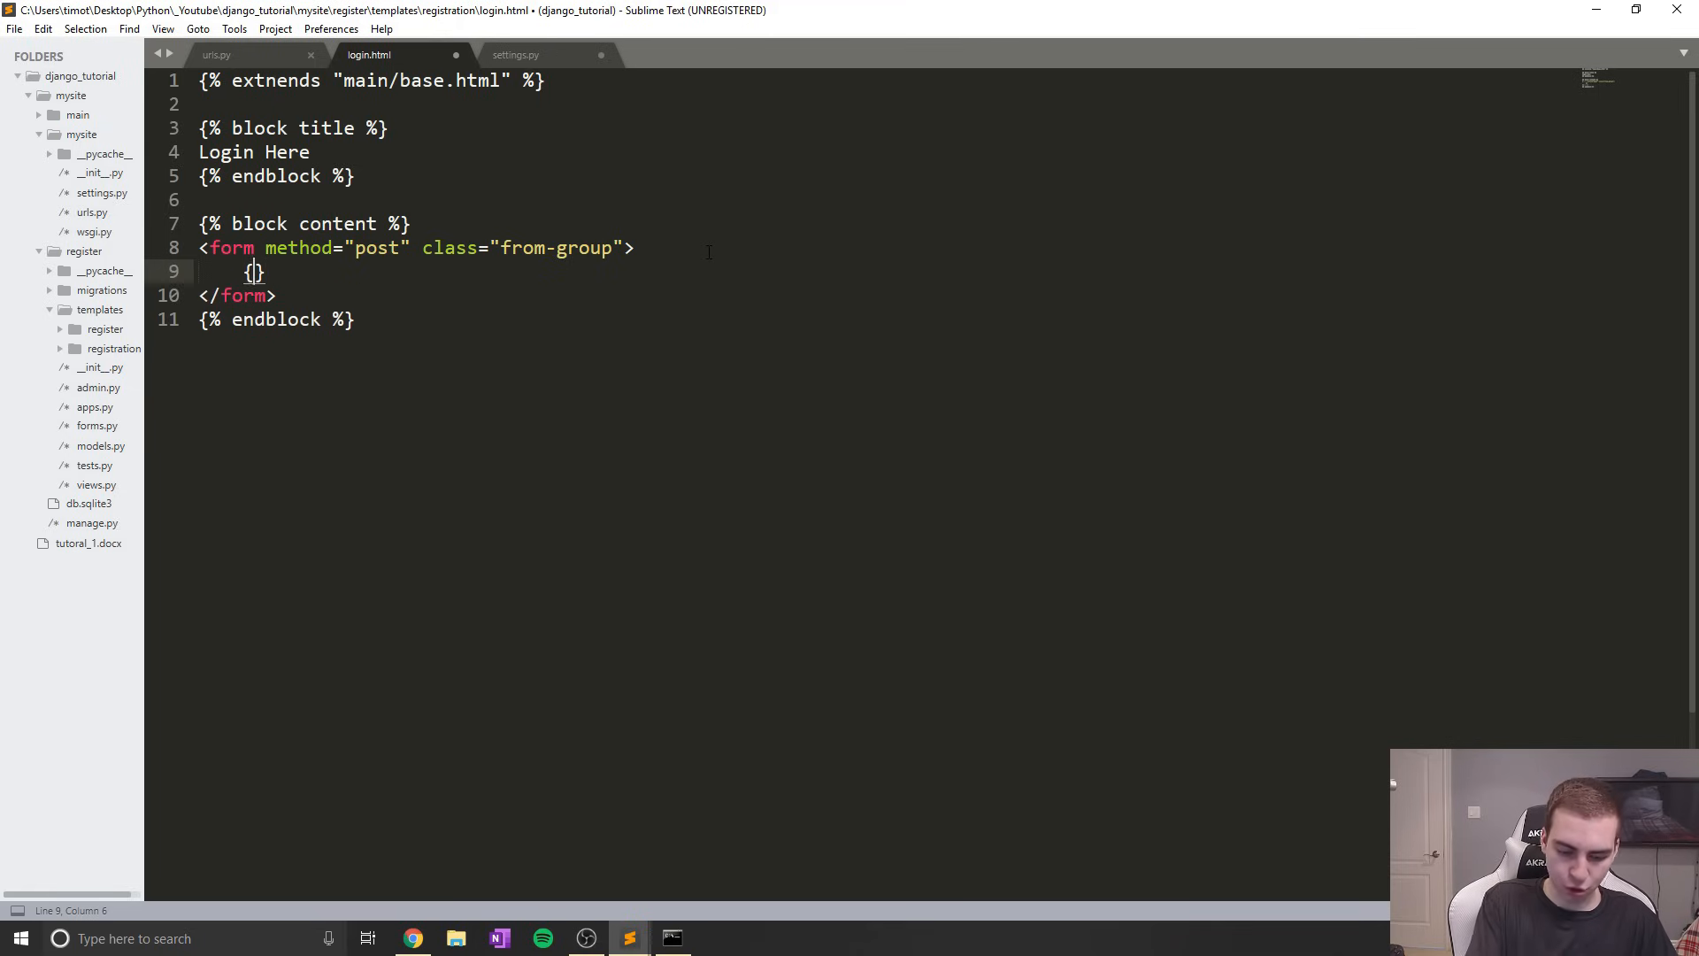
type("% csr%")
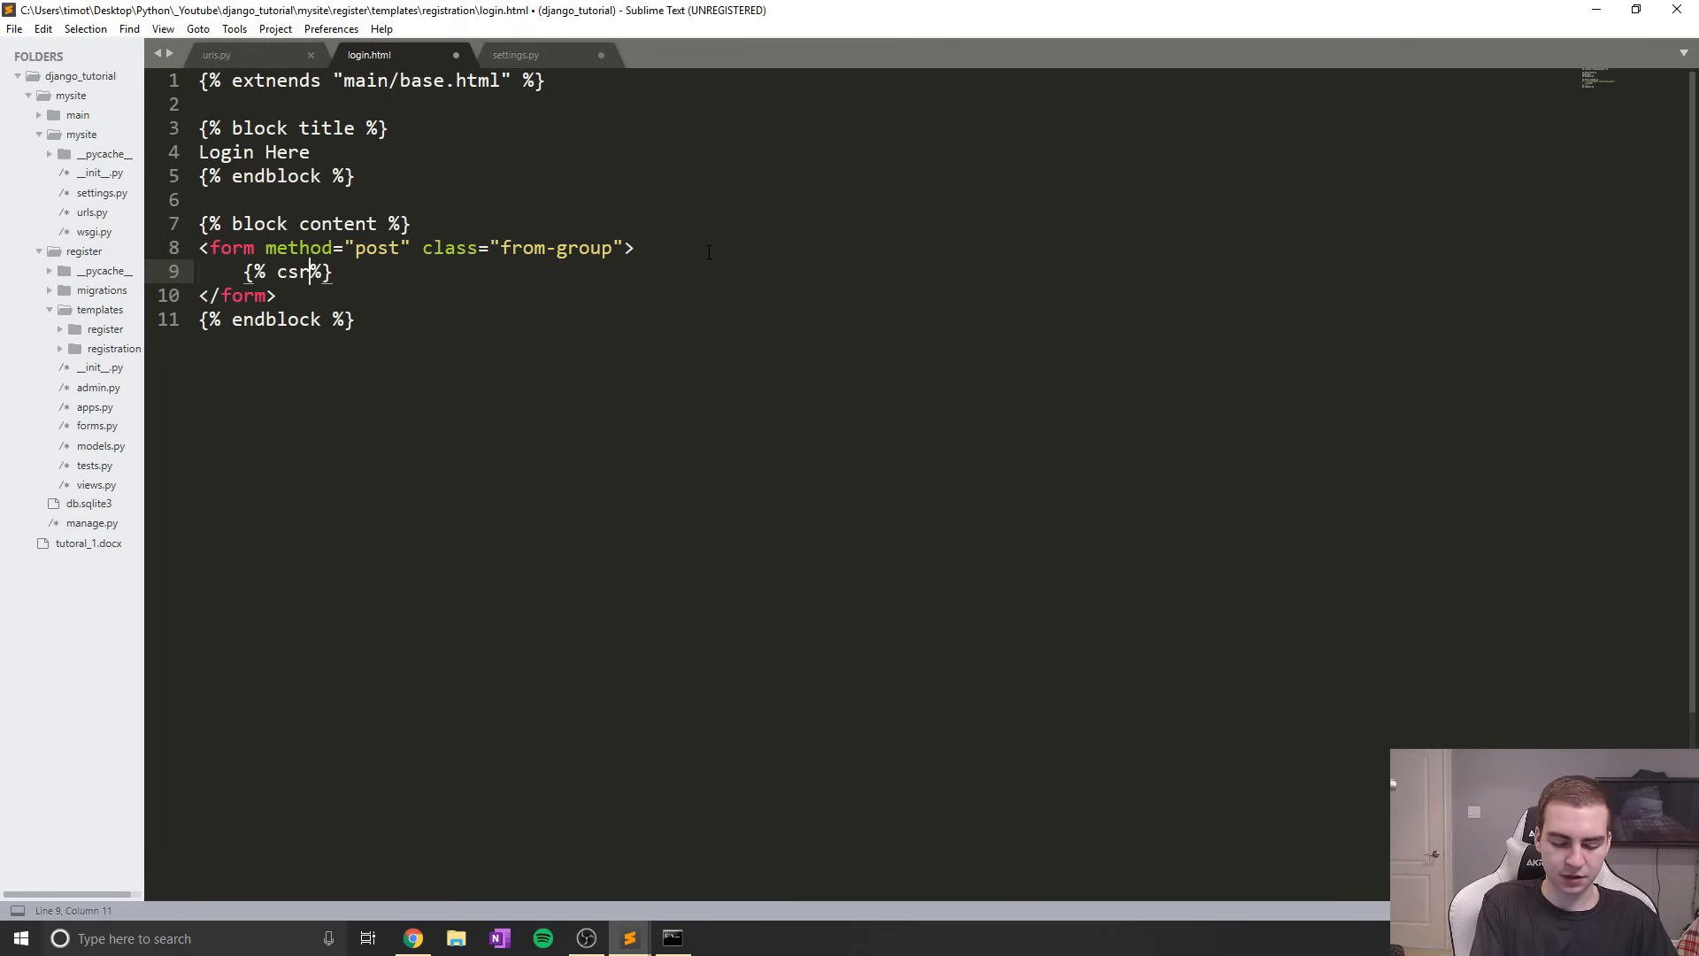
type("f_token")
type("{{")
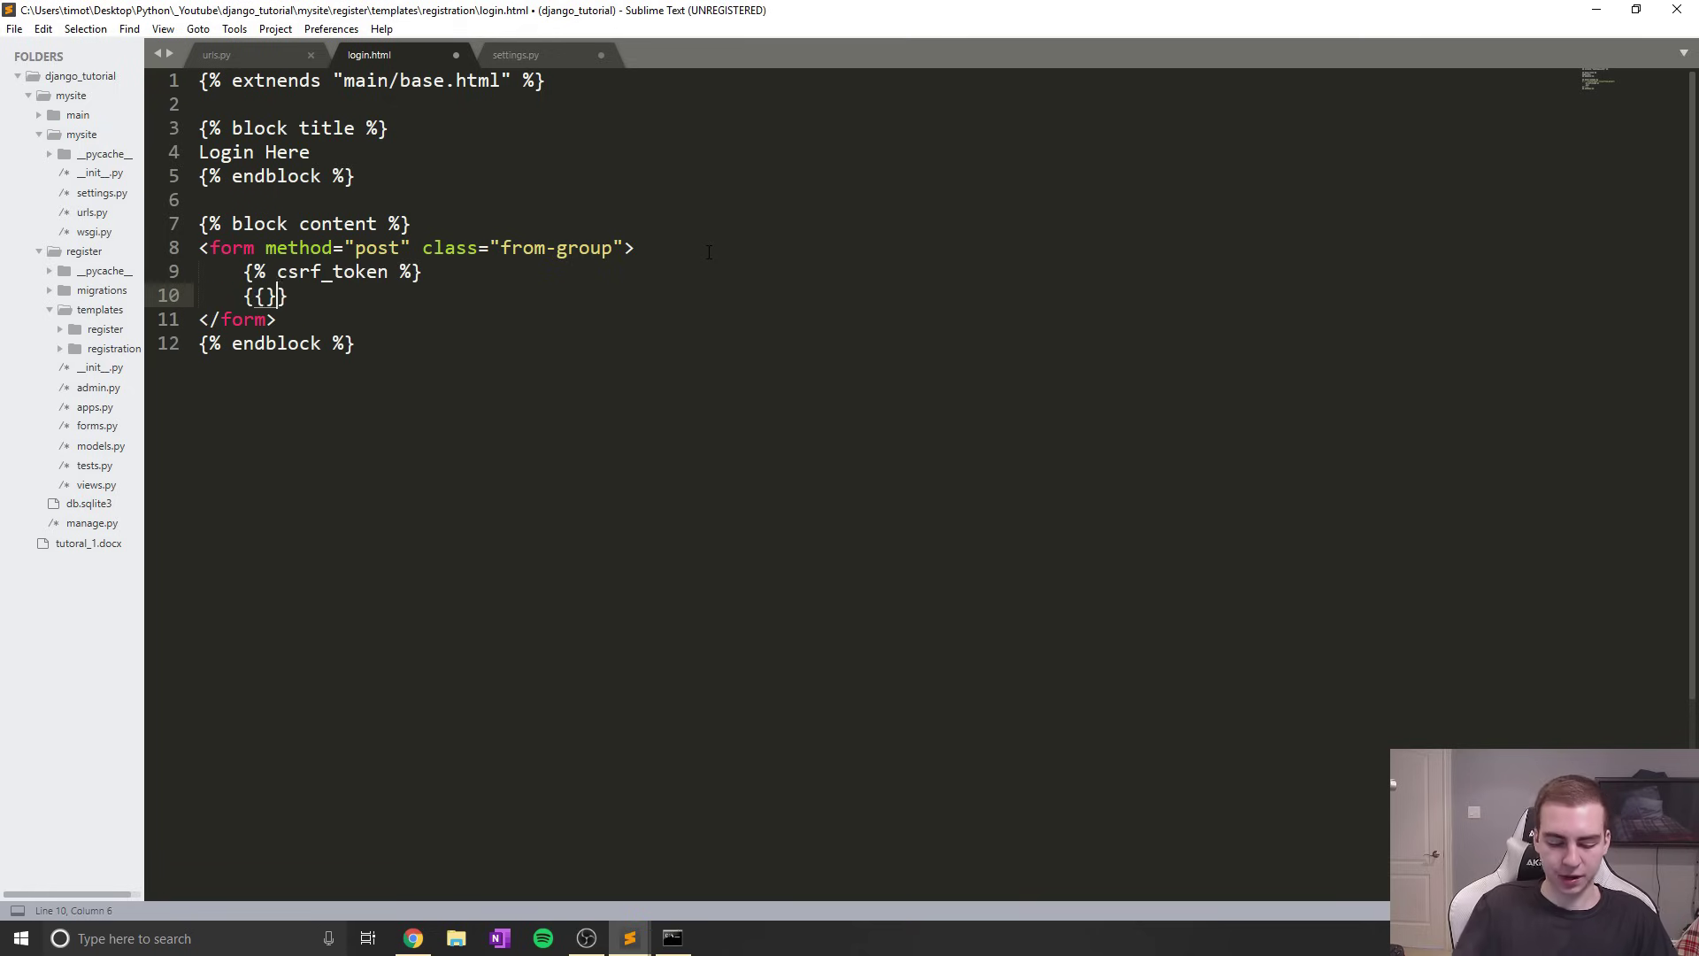
type("form")
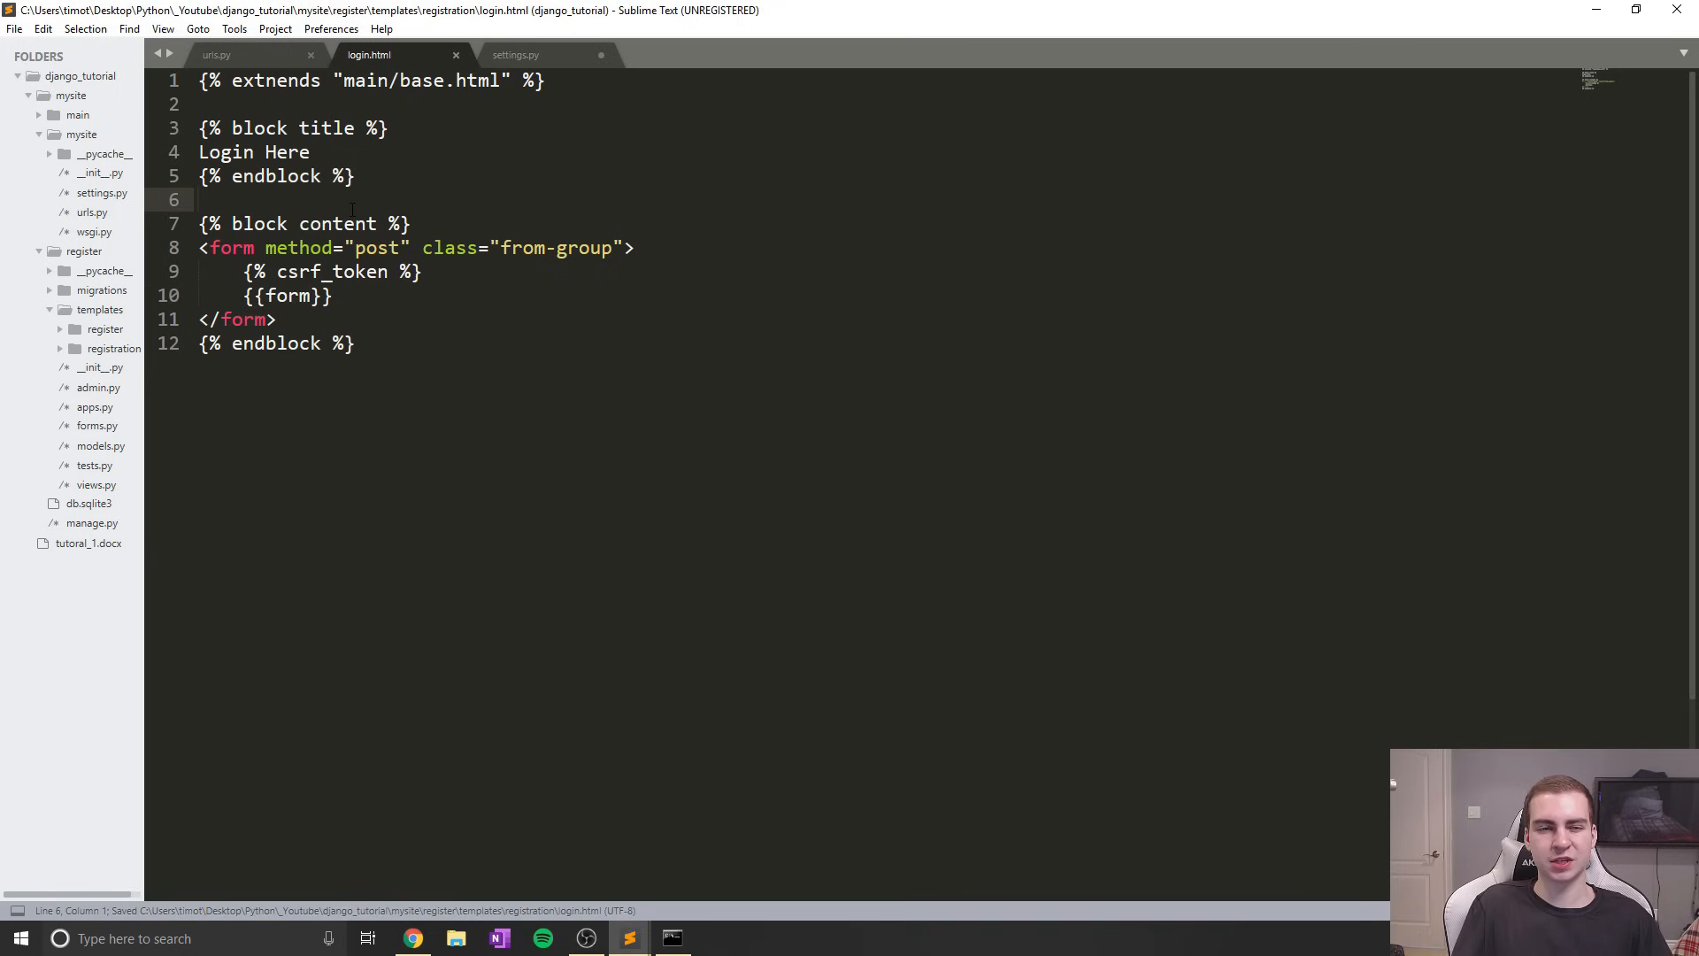
Add {% load crispy_forms_tags %} to login.html and save
type("{}")
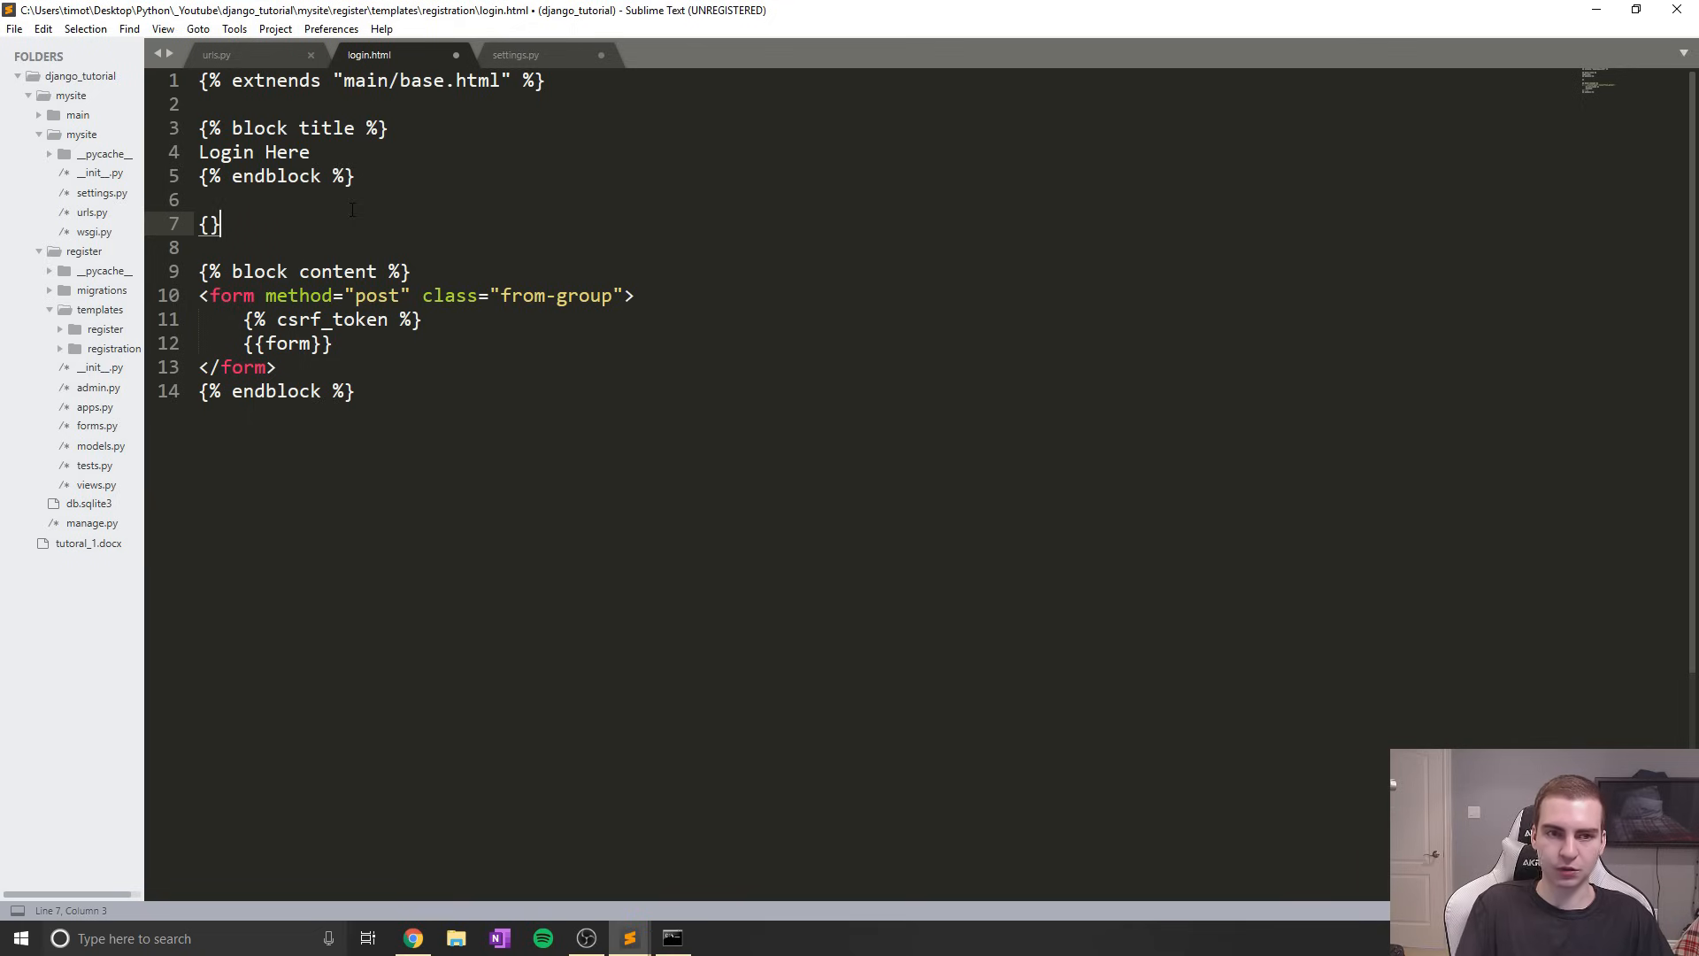
type("%%")
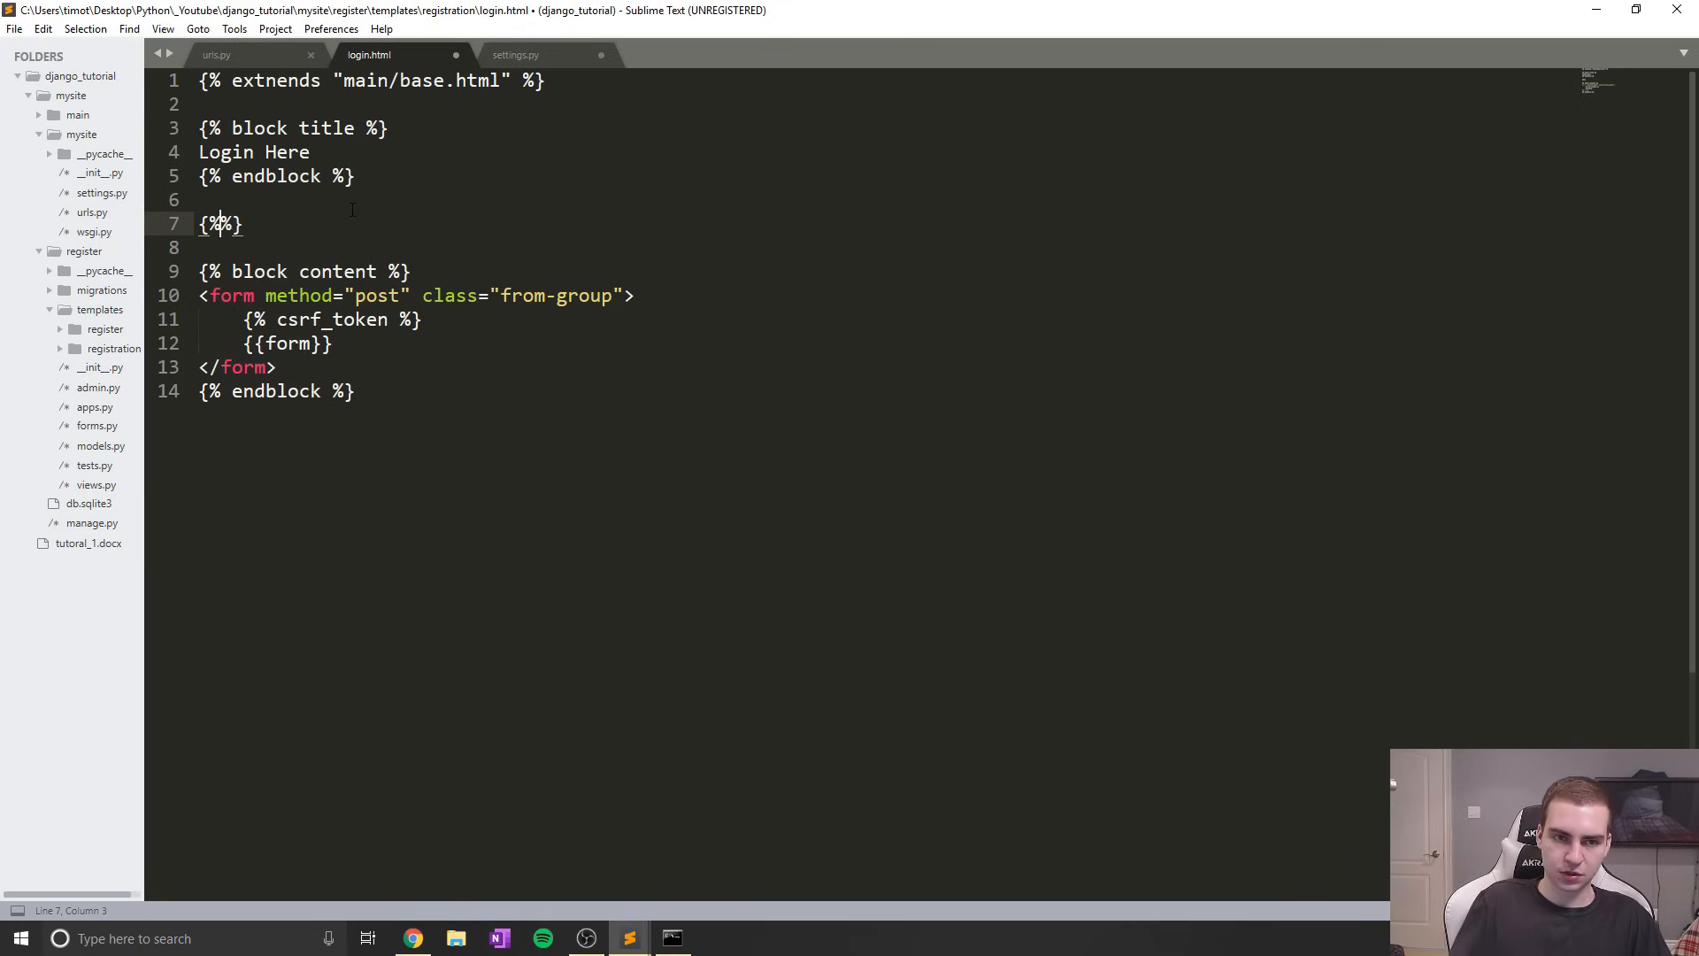
type("load c")
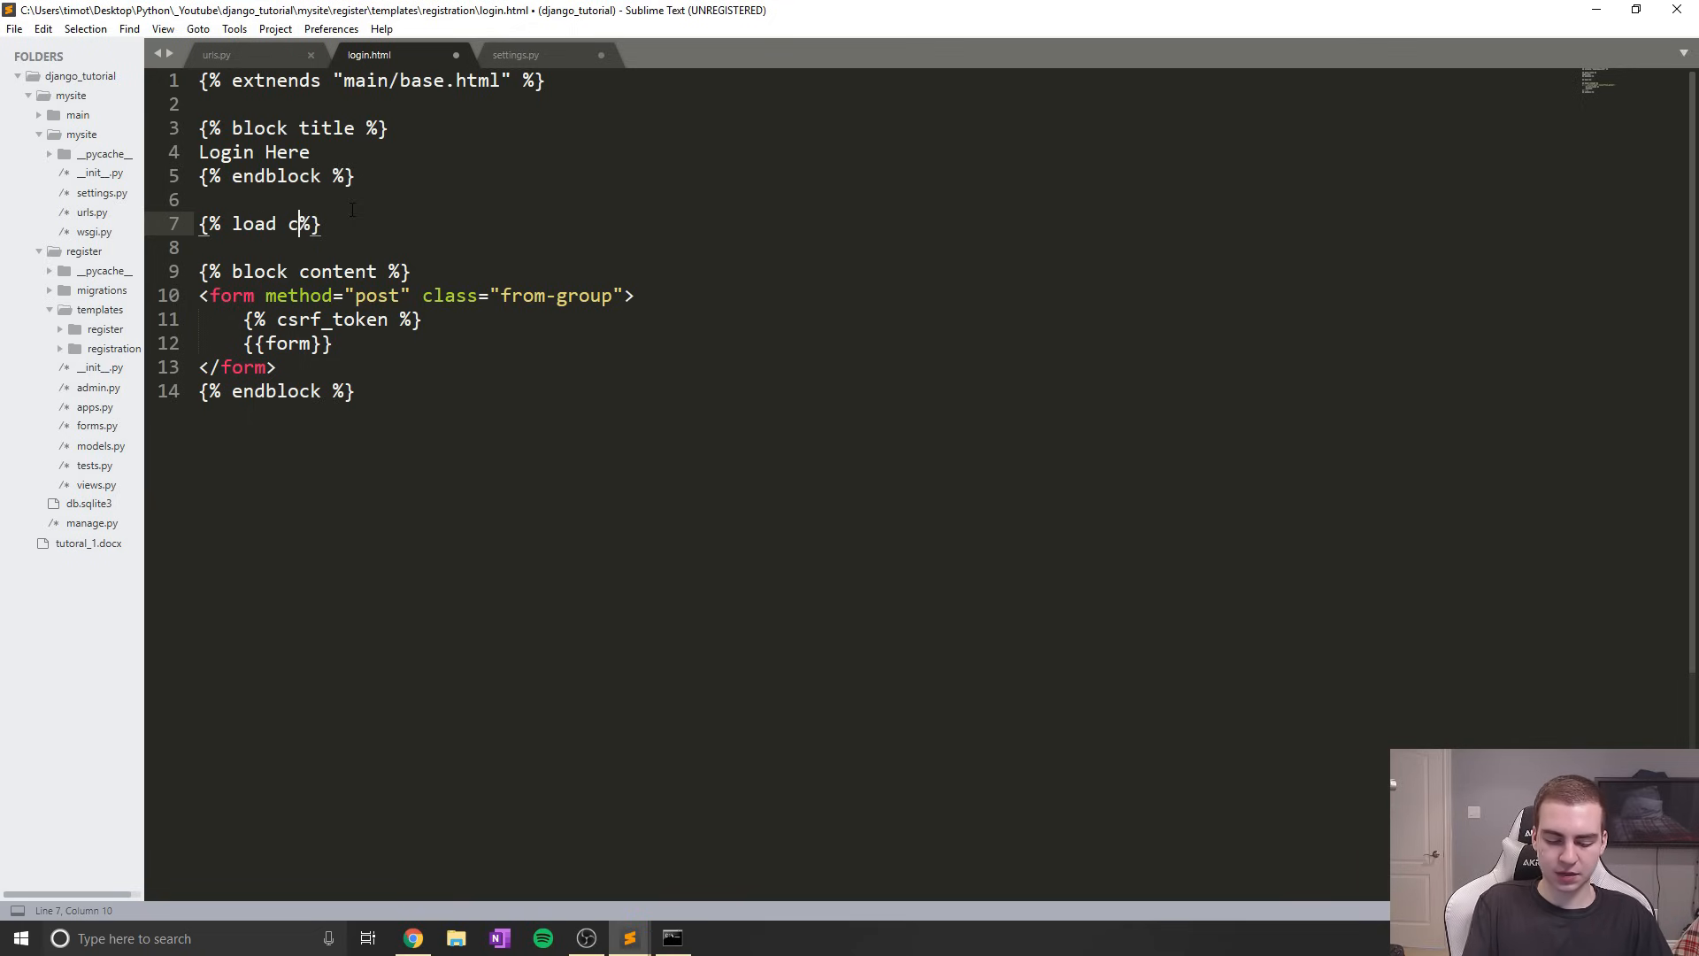
type("rispy_forms")
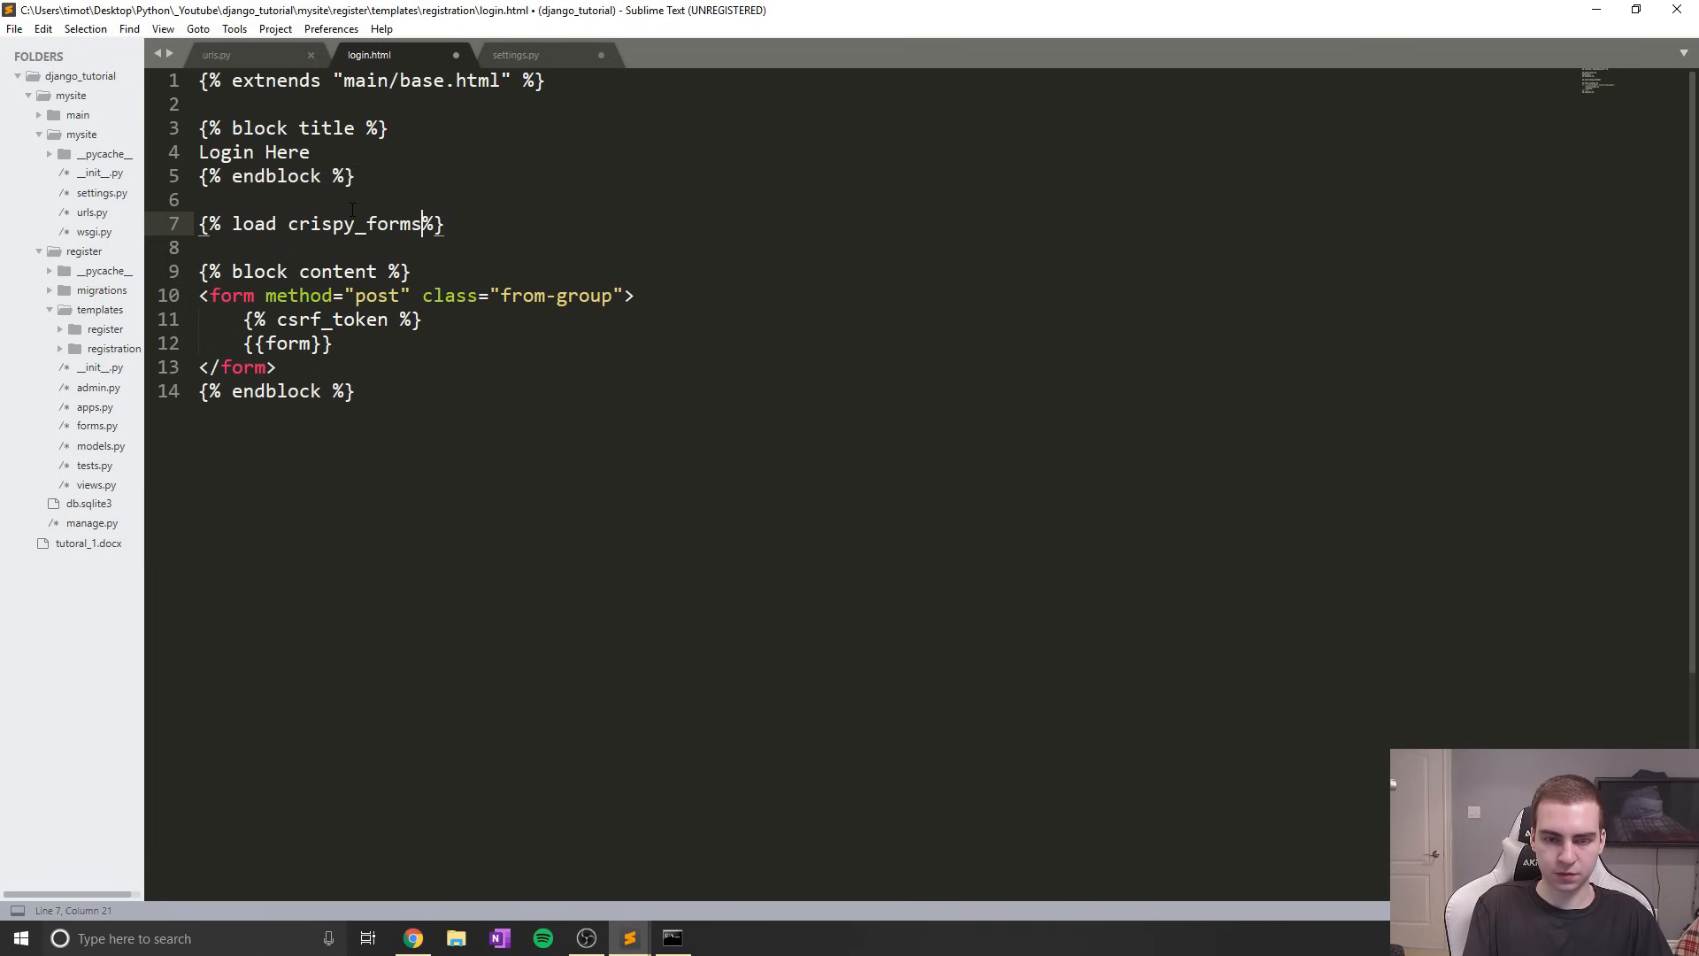
type("_tags")
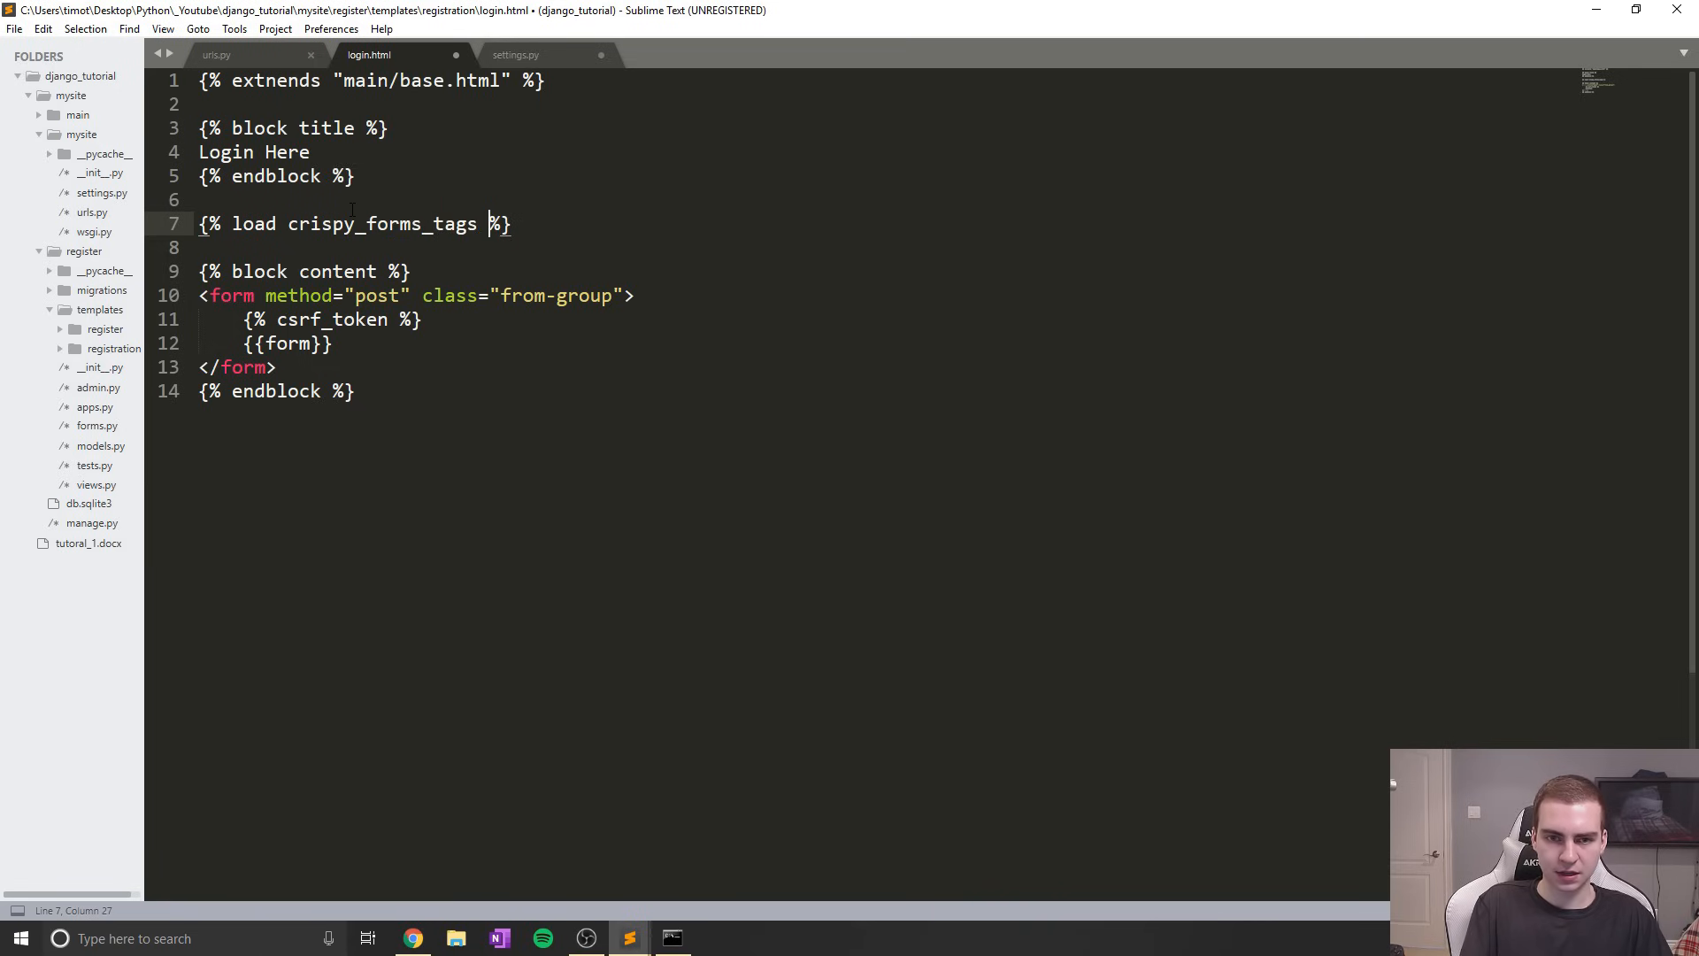
key("ctrl+s")
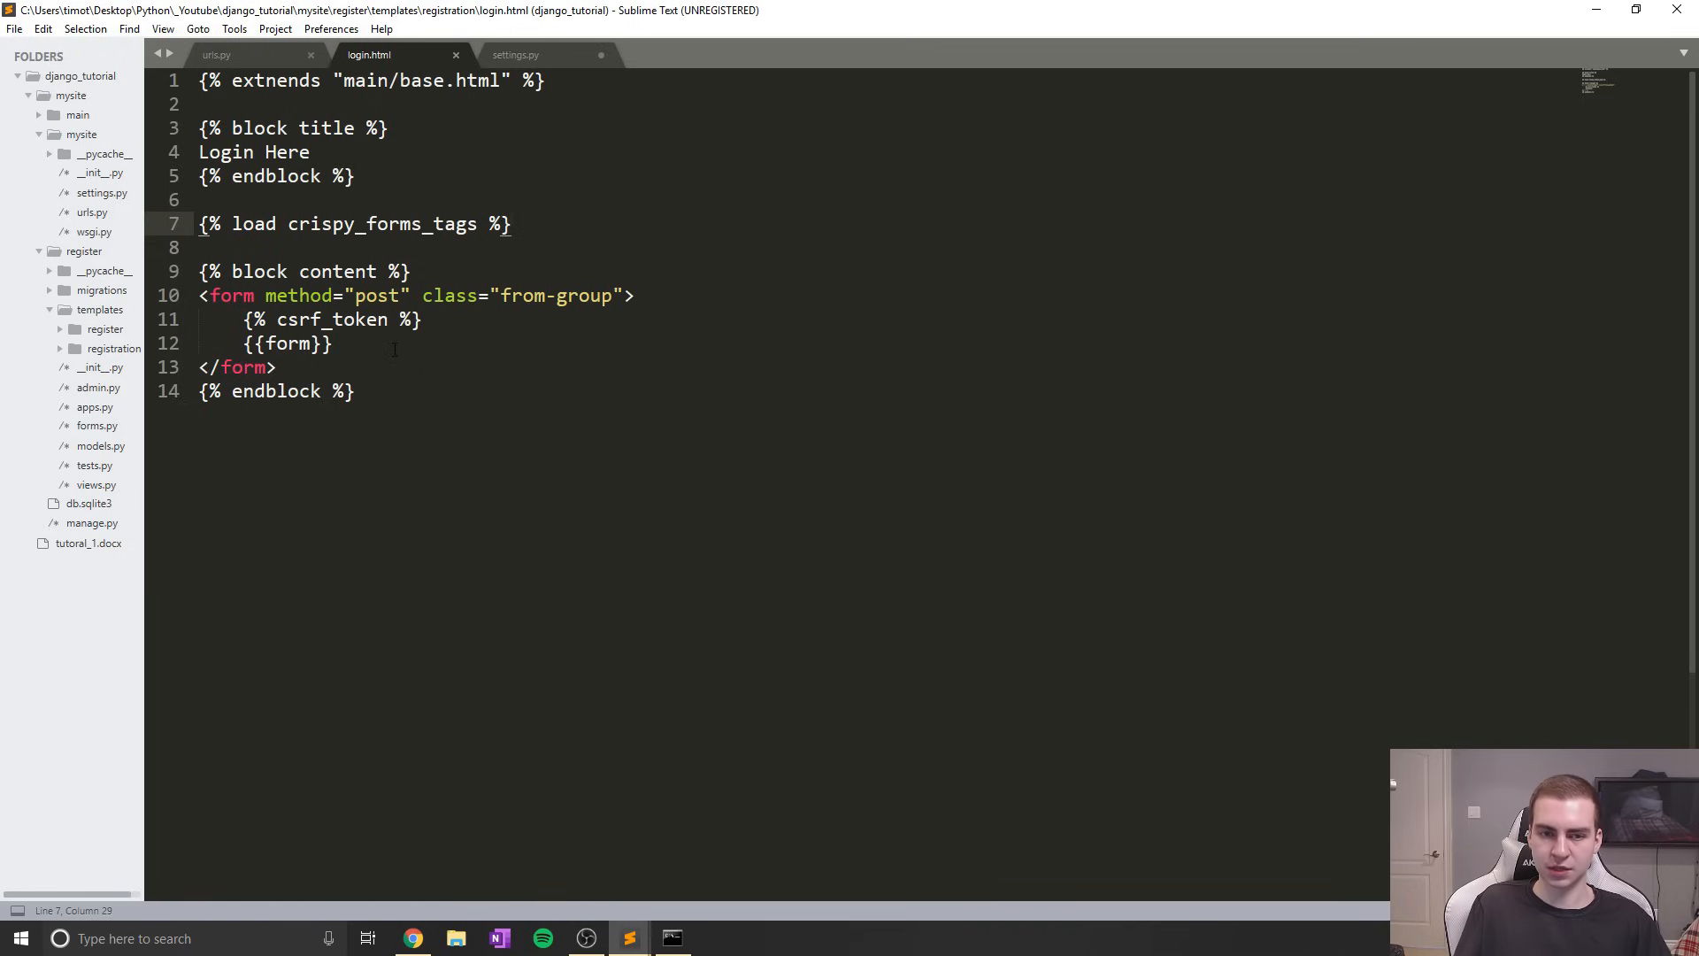
Change {{form}} to {{form|crispy}} and save
left_click(313, 344)
type("|")
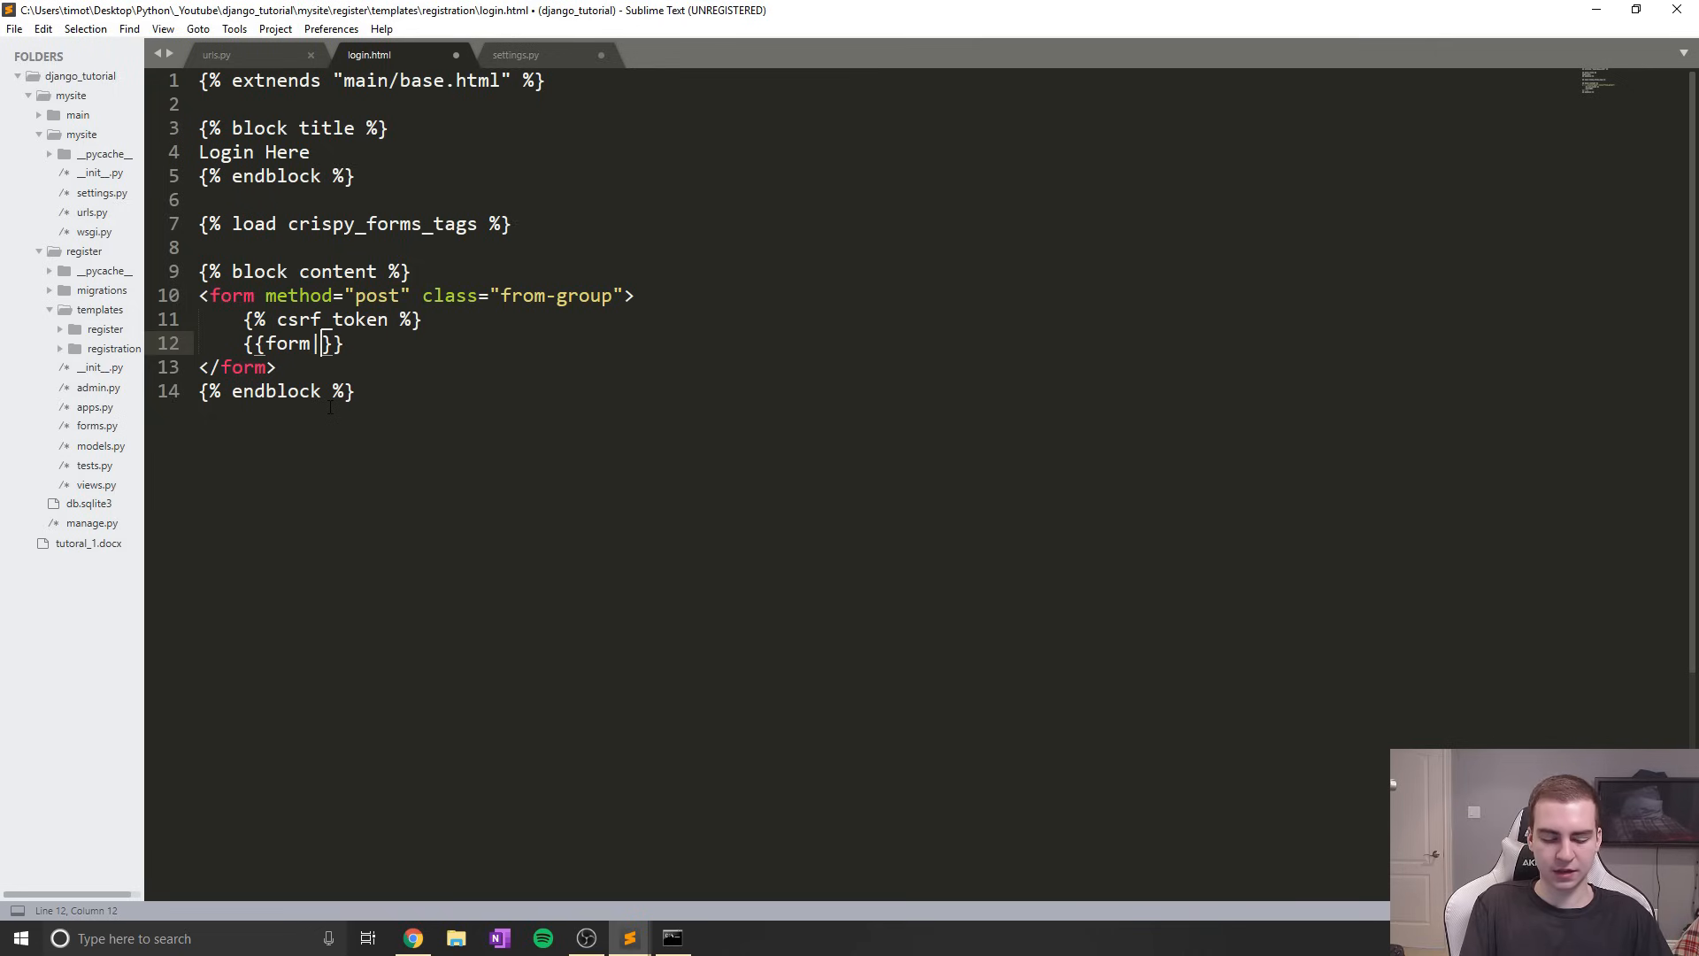
type("crisp")
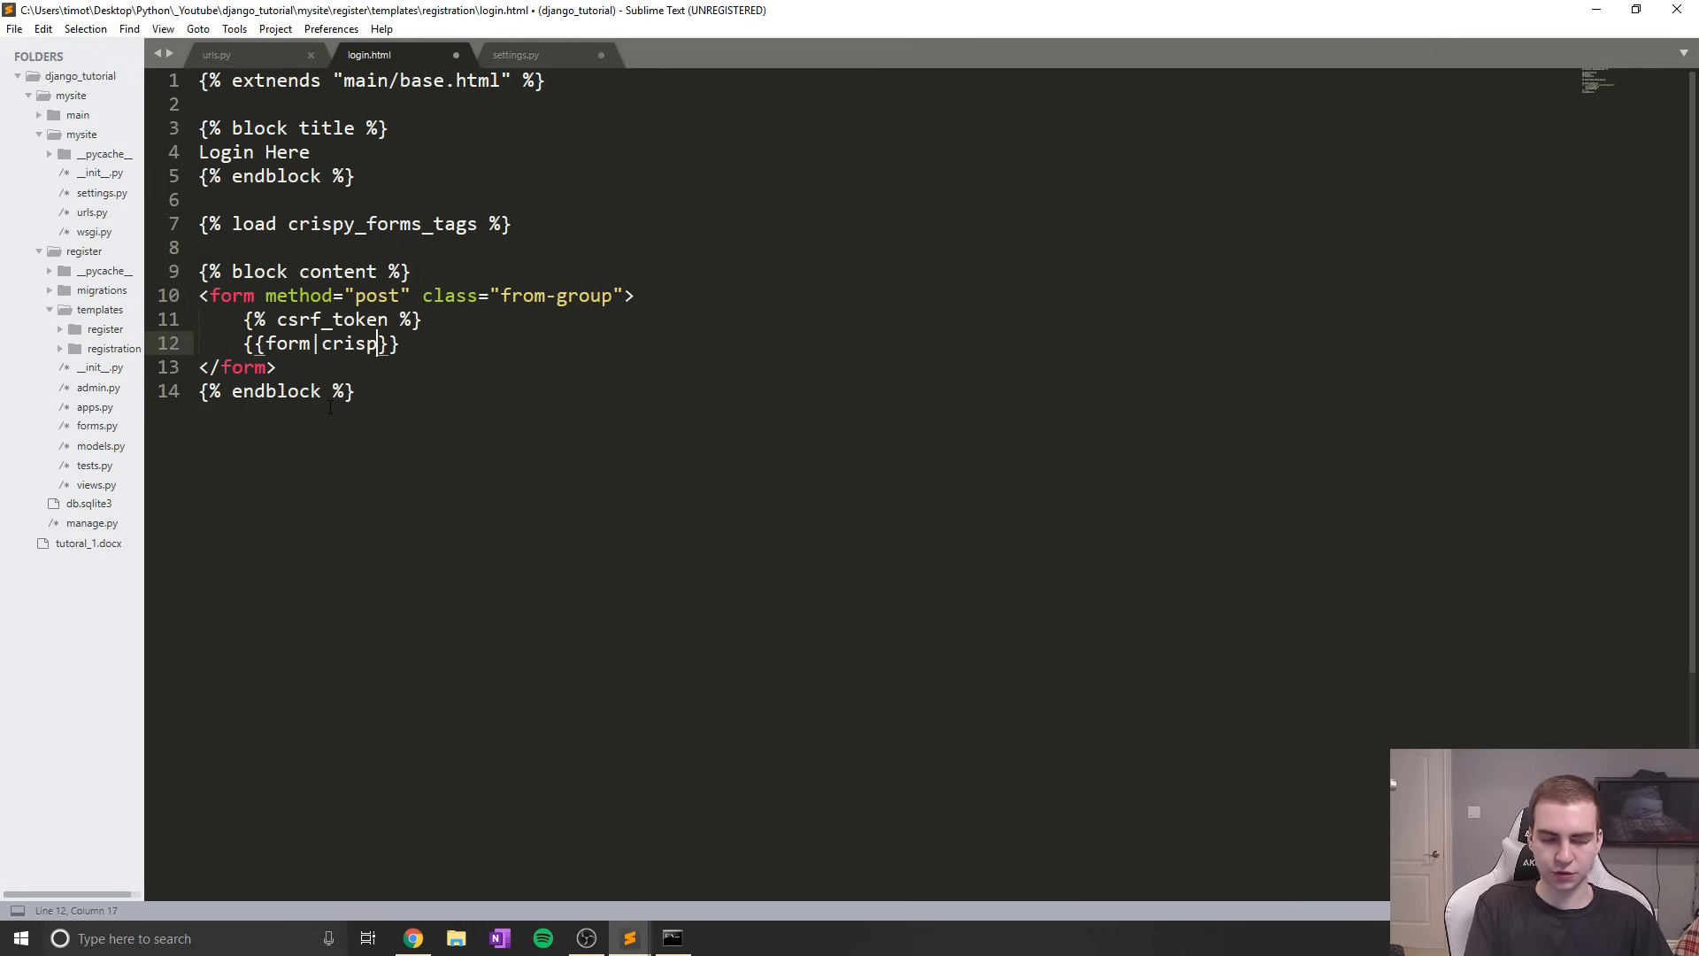
type("y")
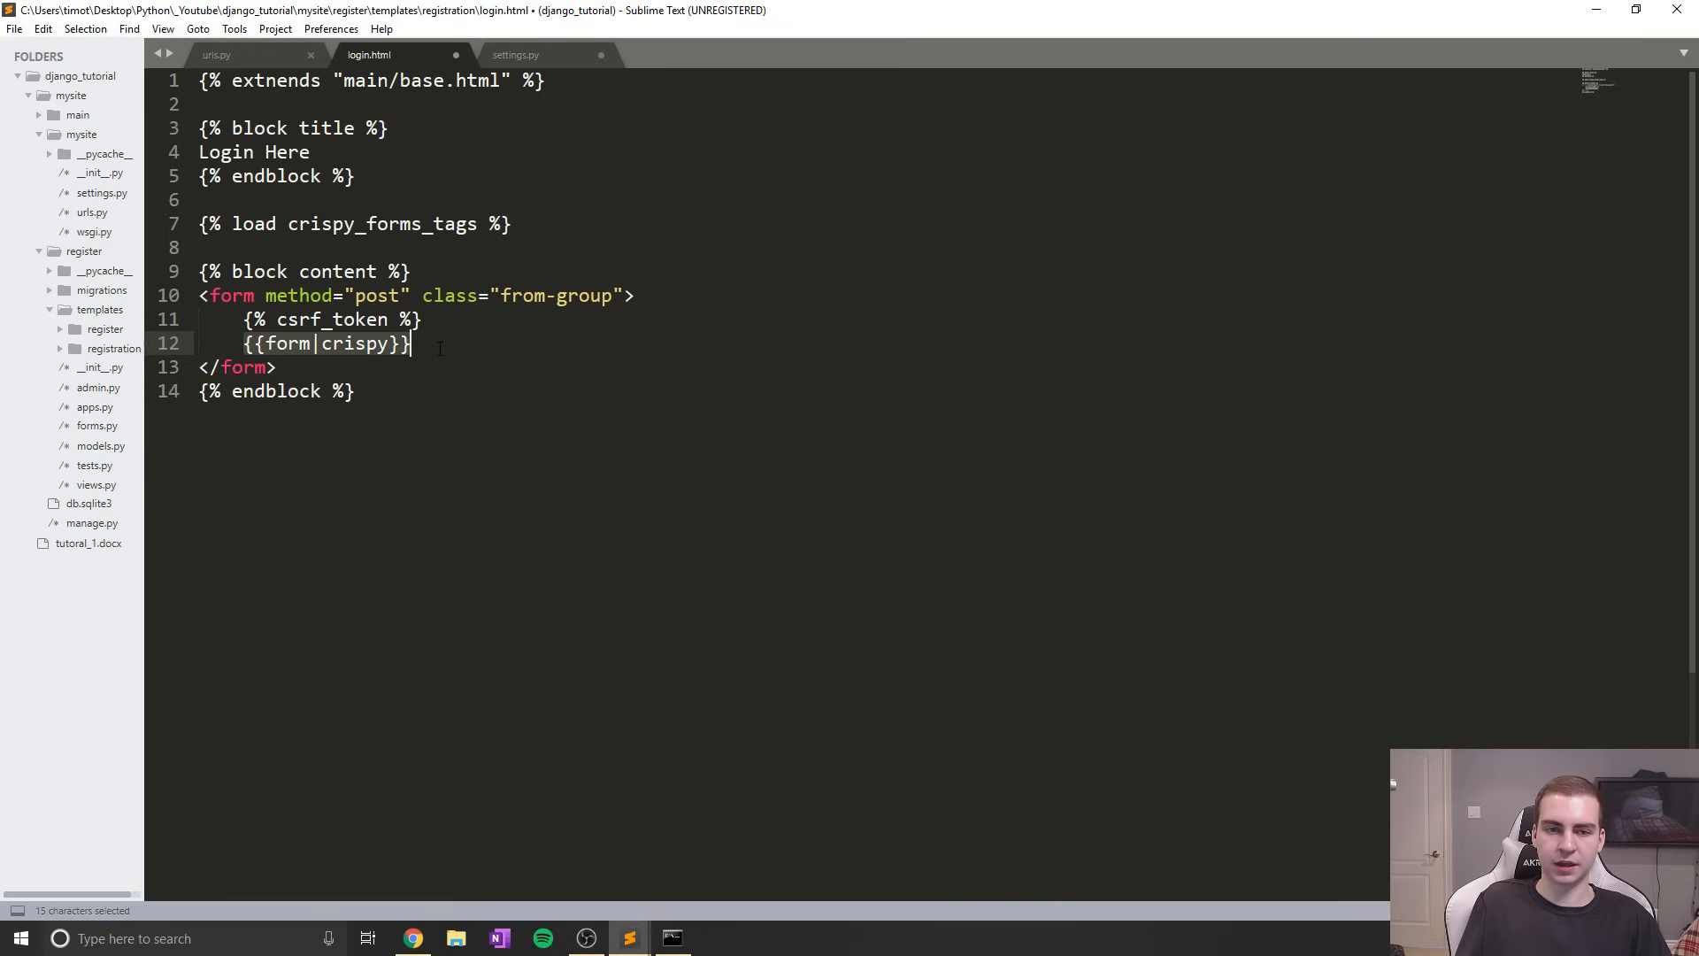
key("ctrl+s")
type("<>")
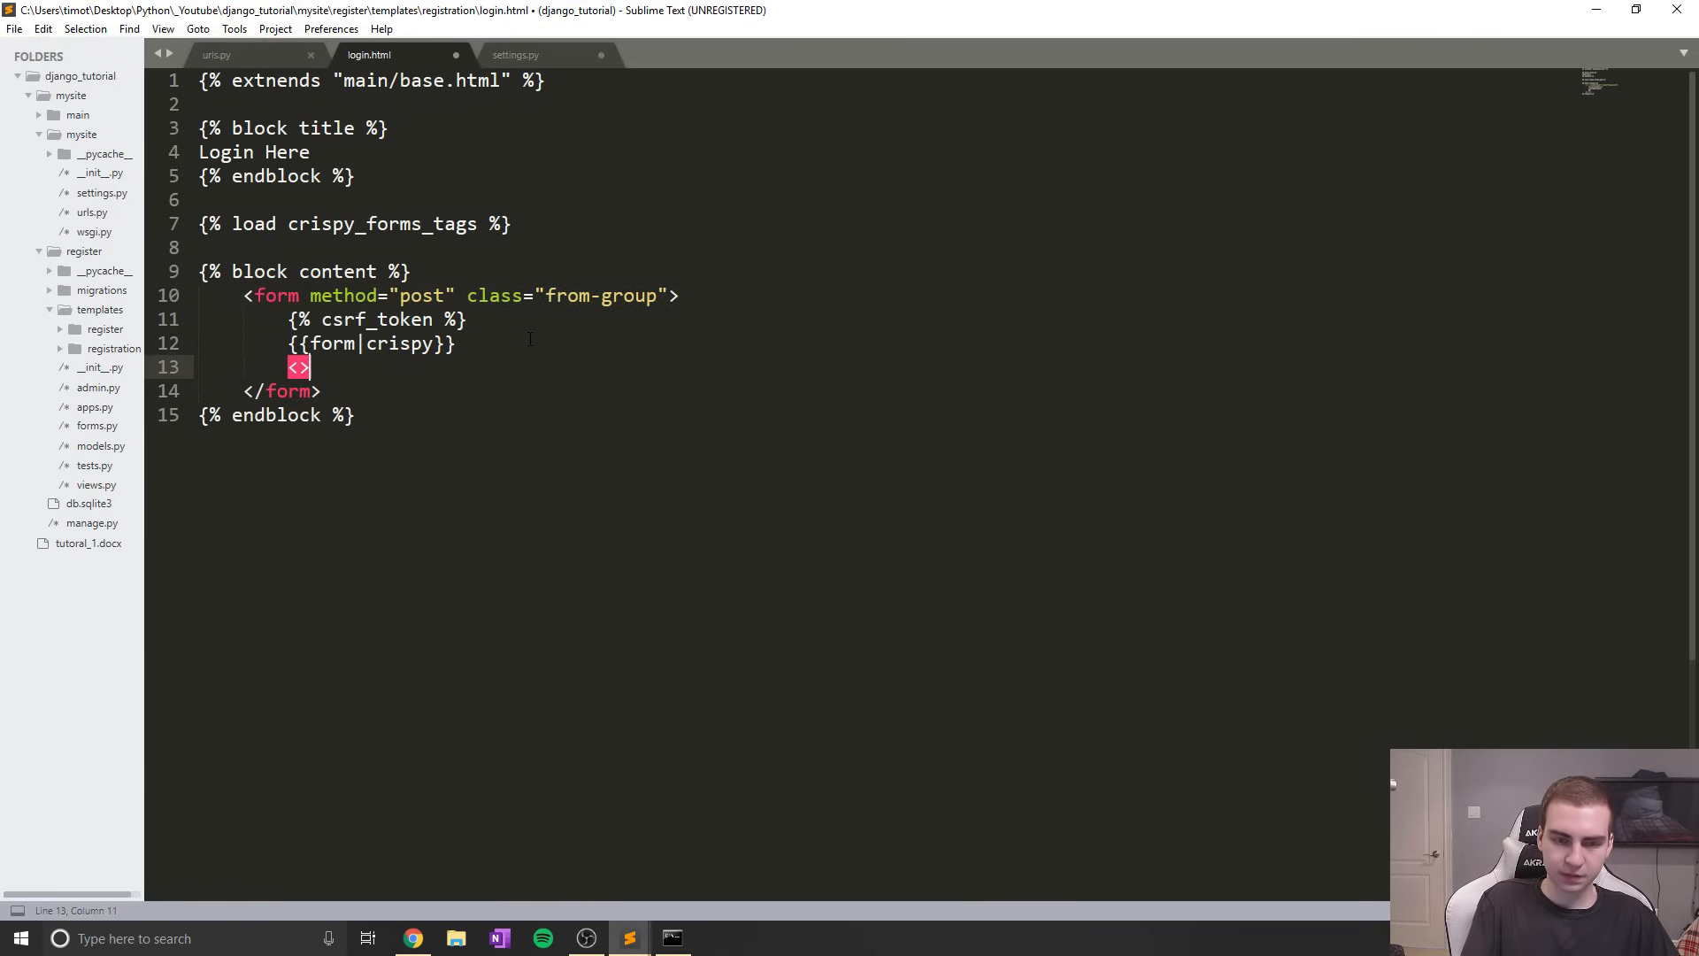
Add a submit button with classes 'btn btn-success' labelled Login below the form
type("button")
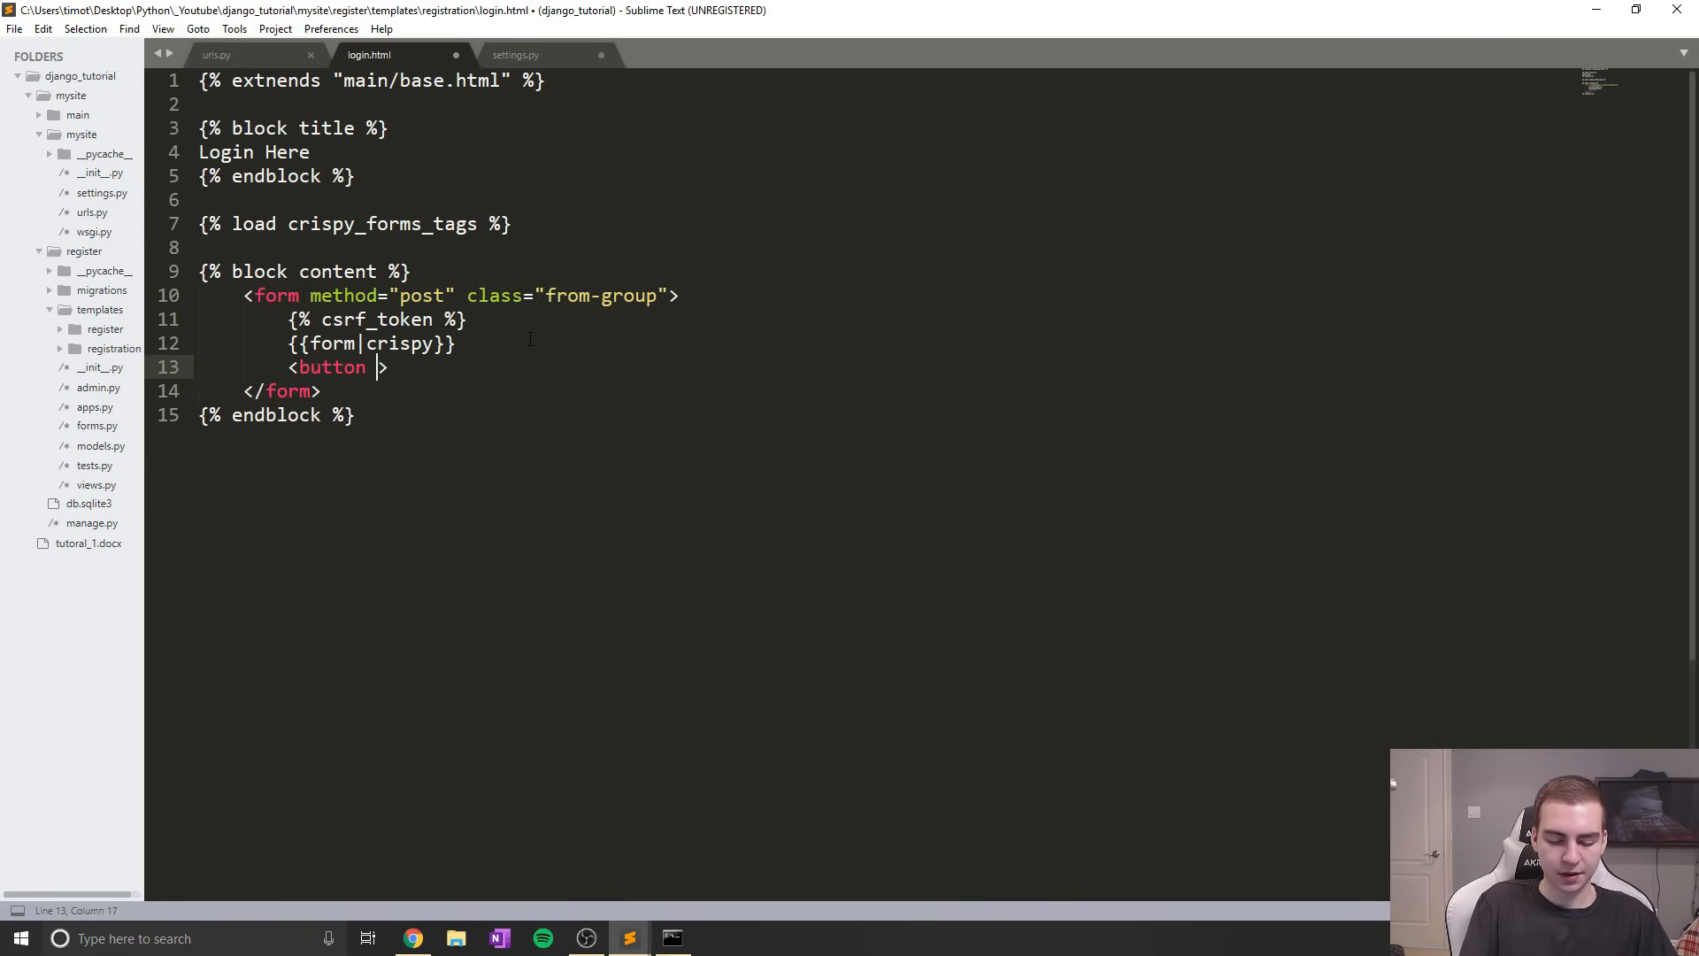
type("type=\"\"")
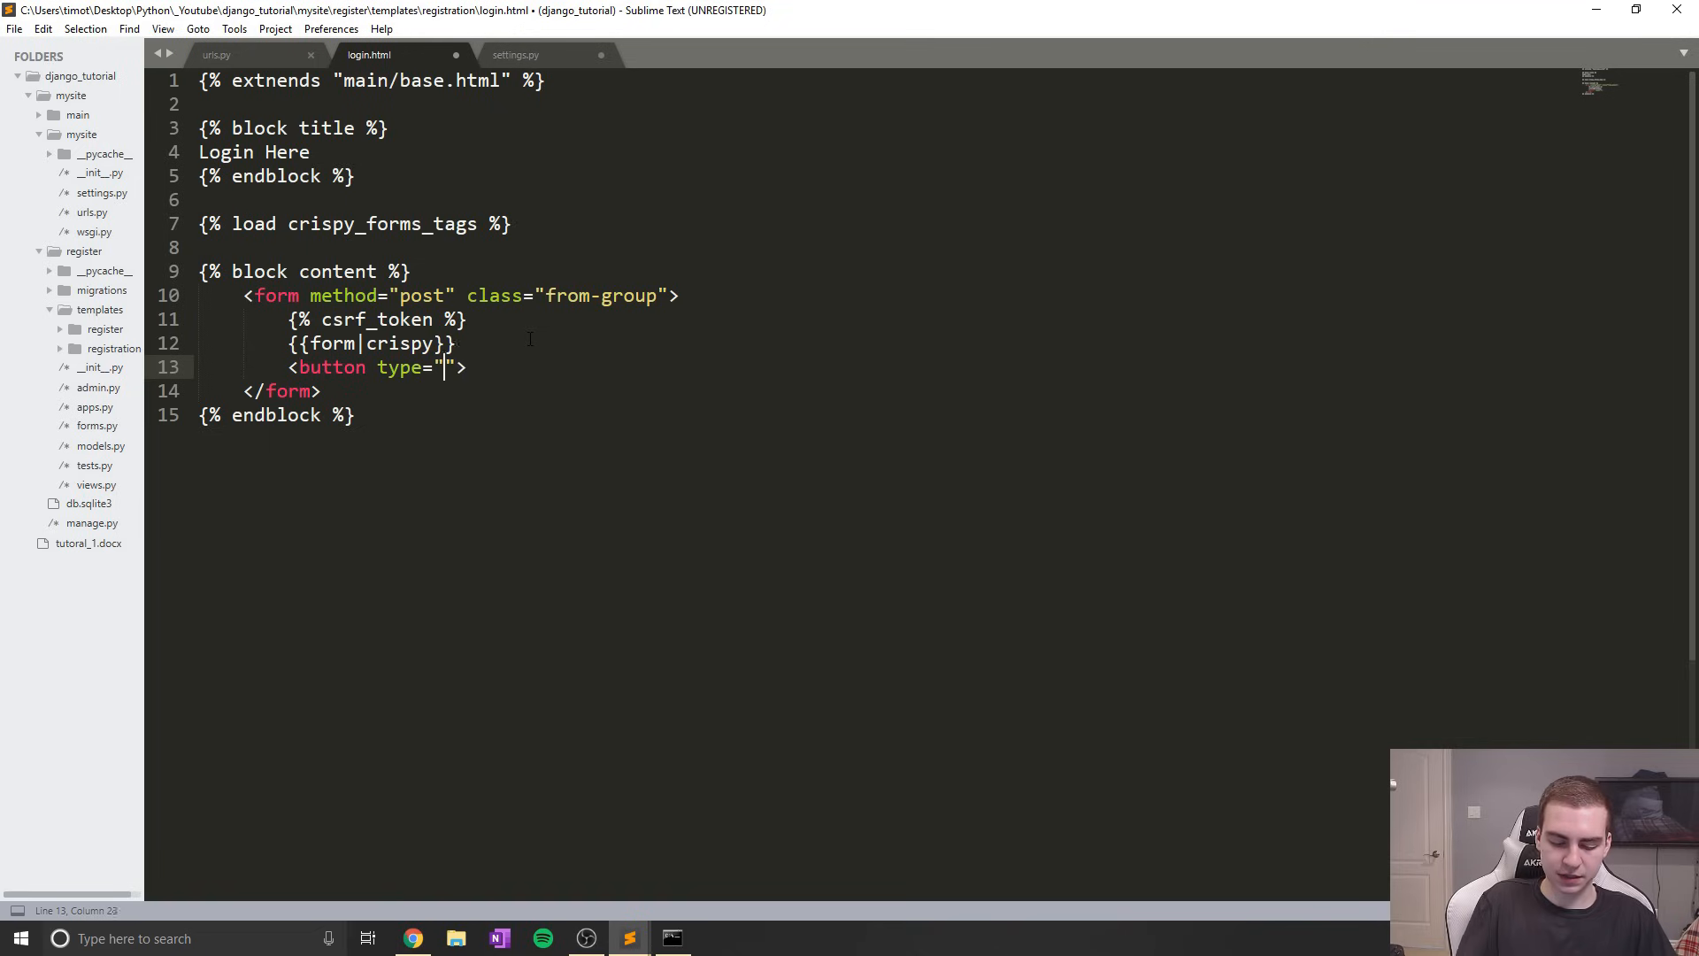
type("submit")
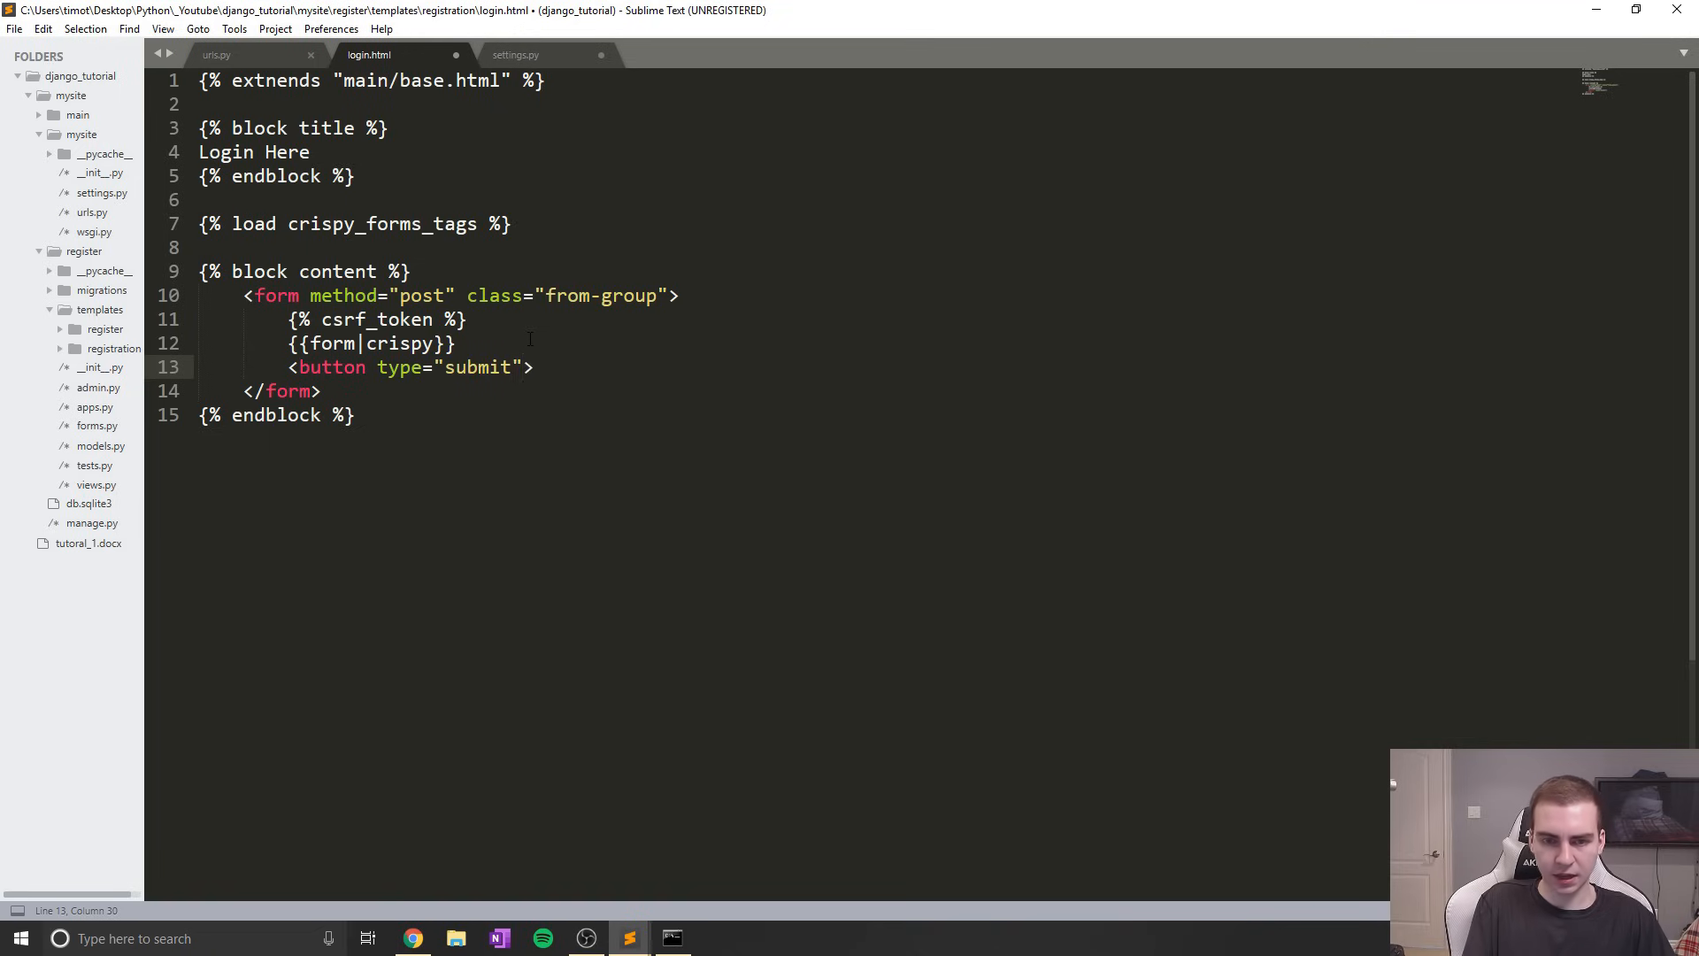
type("cla")
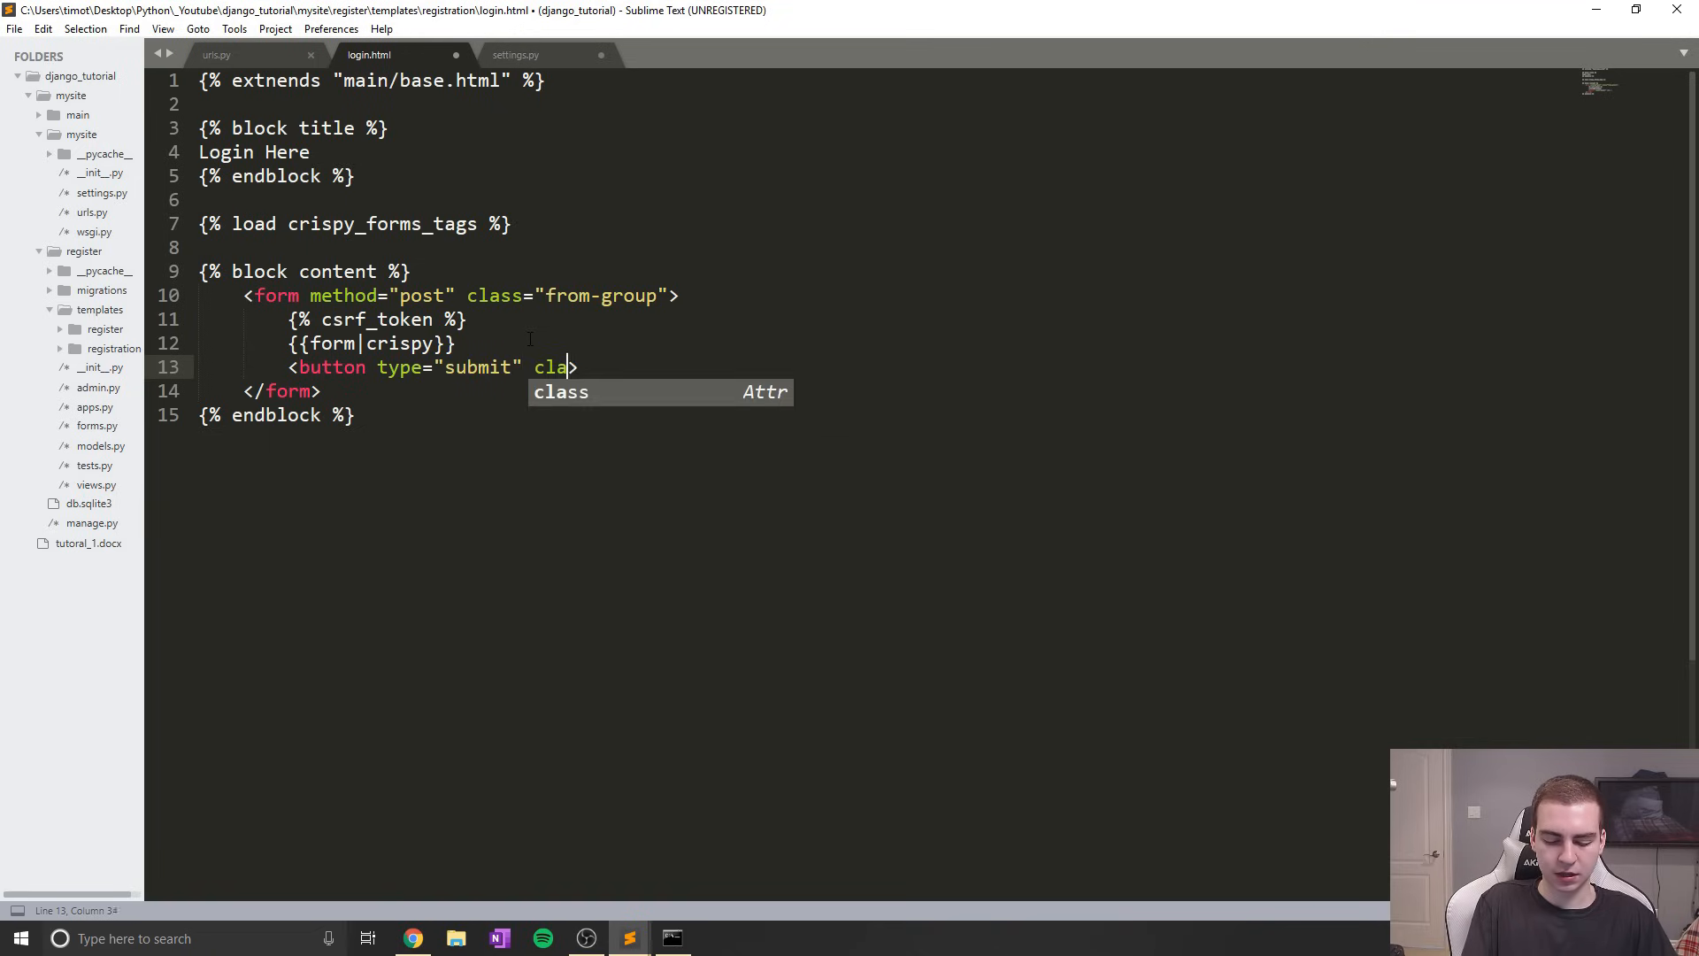
type("ss=\"btn b")
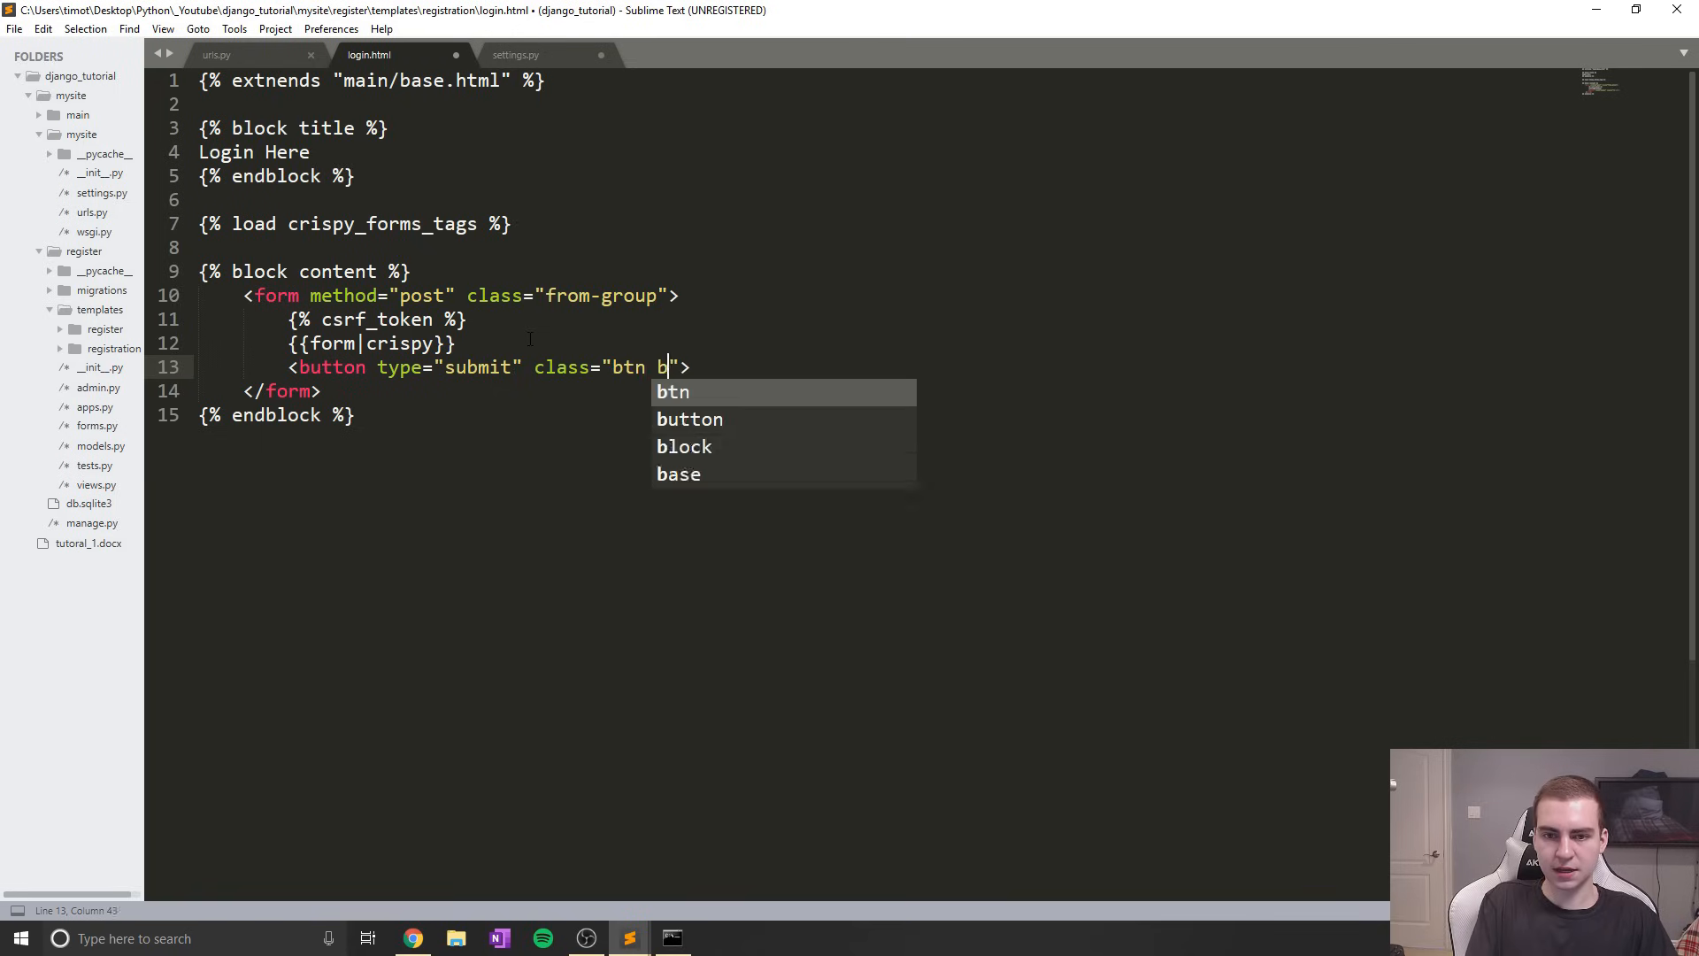
type("tn-succe")
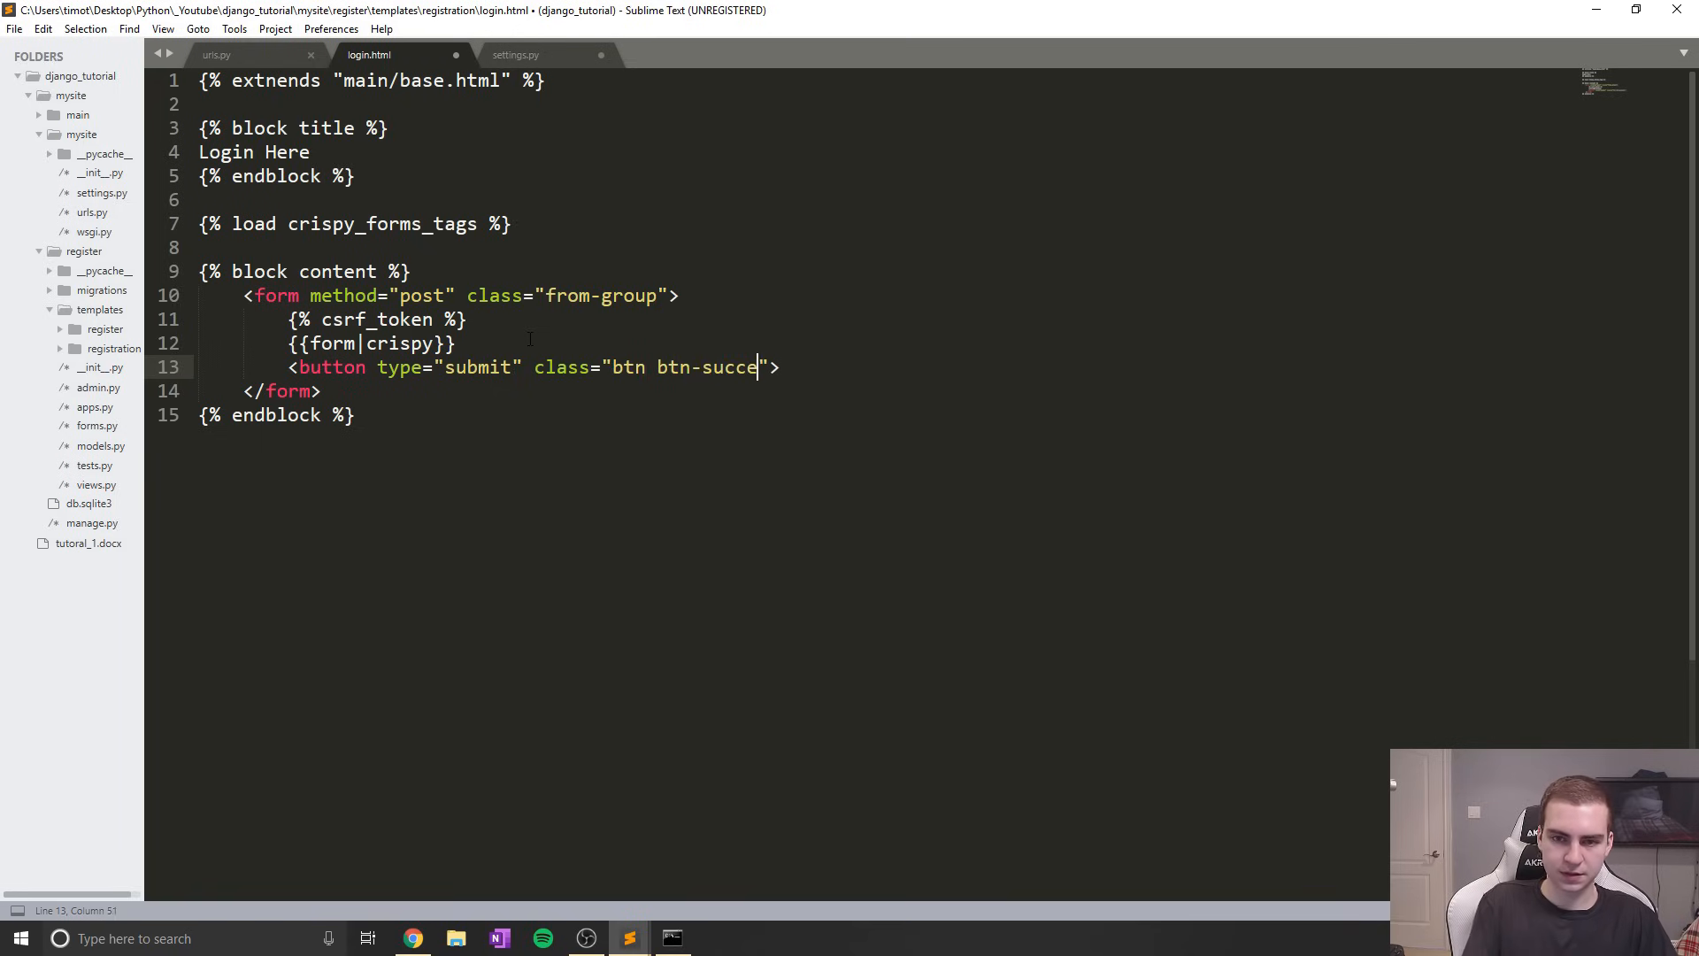
type("ss\">")
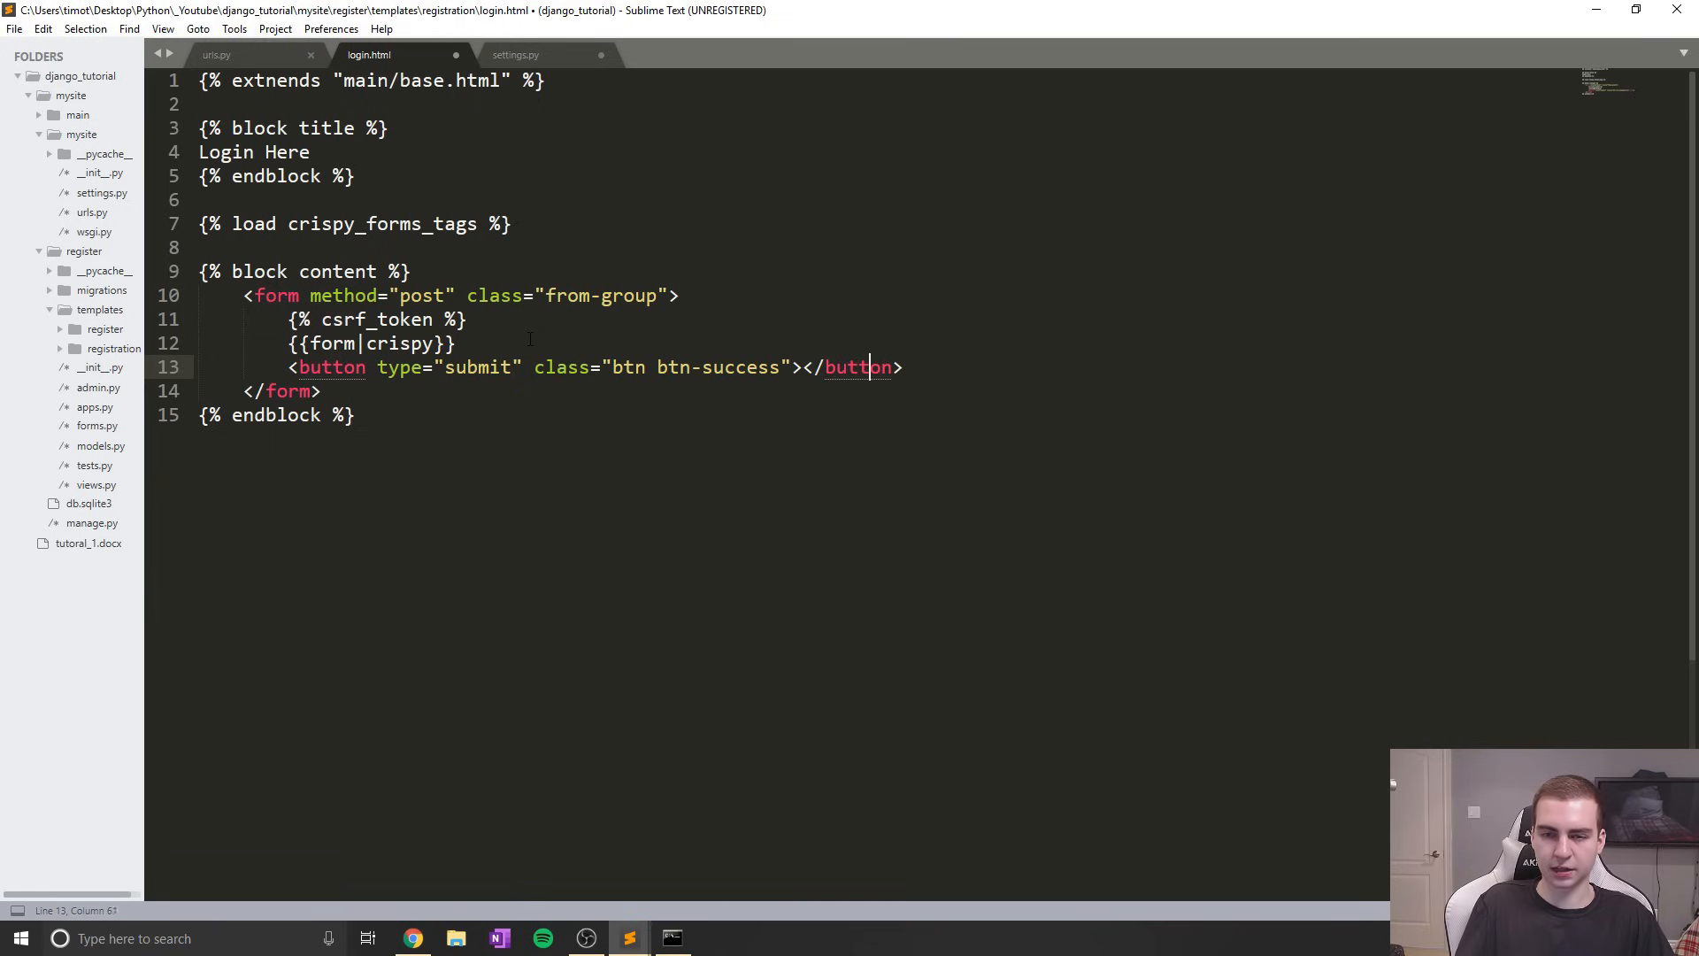
type("Login")
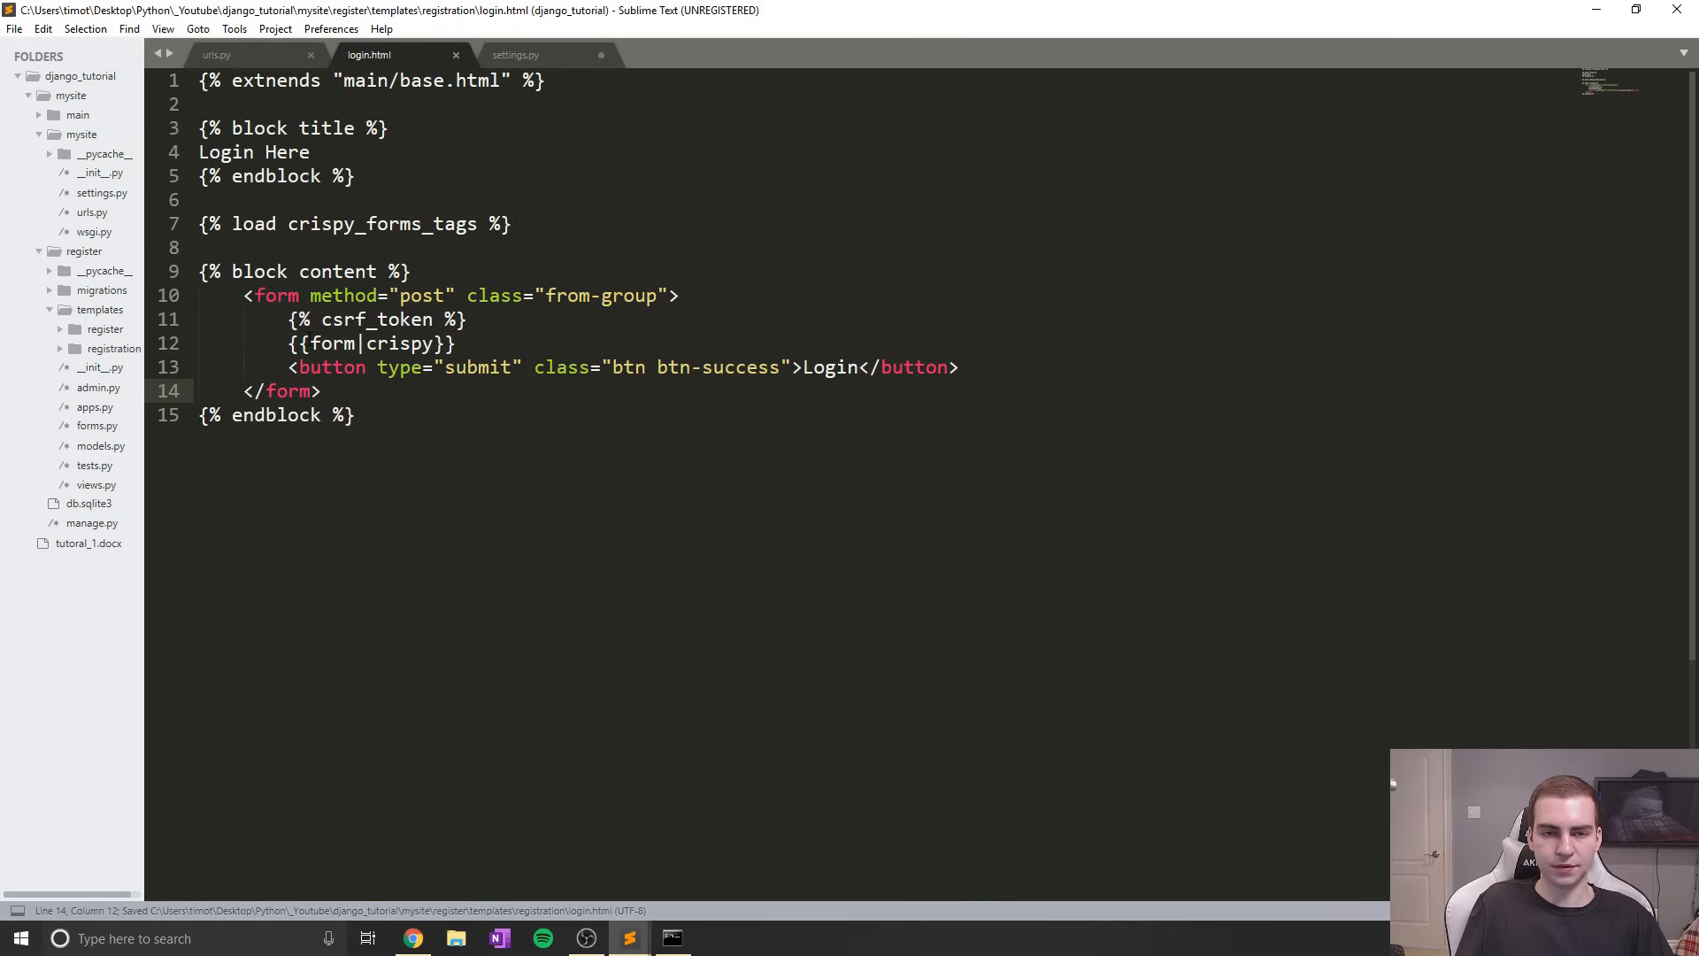
left_click(958, 366)
type("<>")
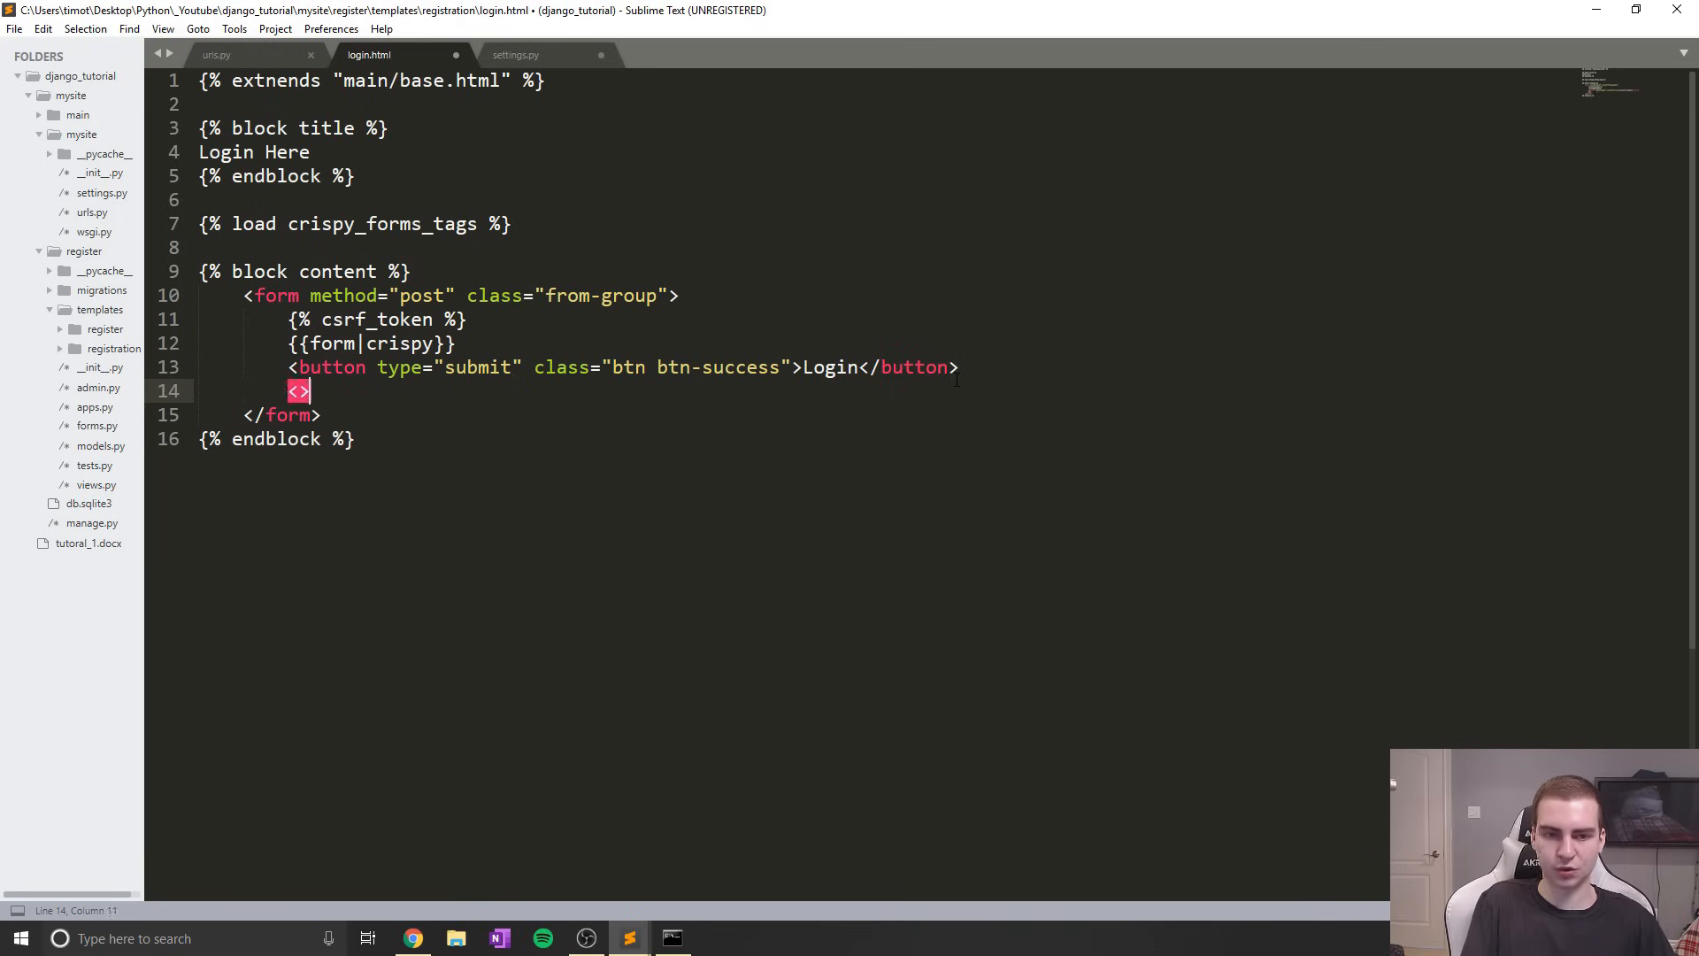
Start a paragraph under the button reading "Don't have an account? Create one"
key("Left")
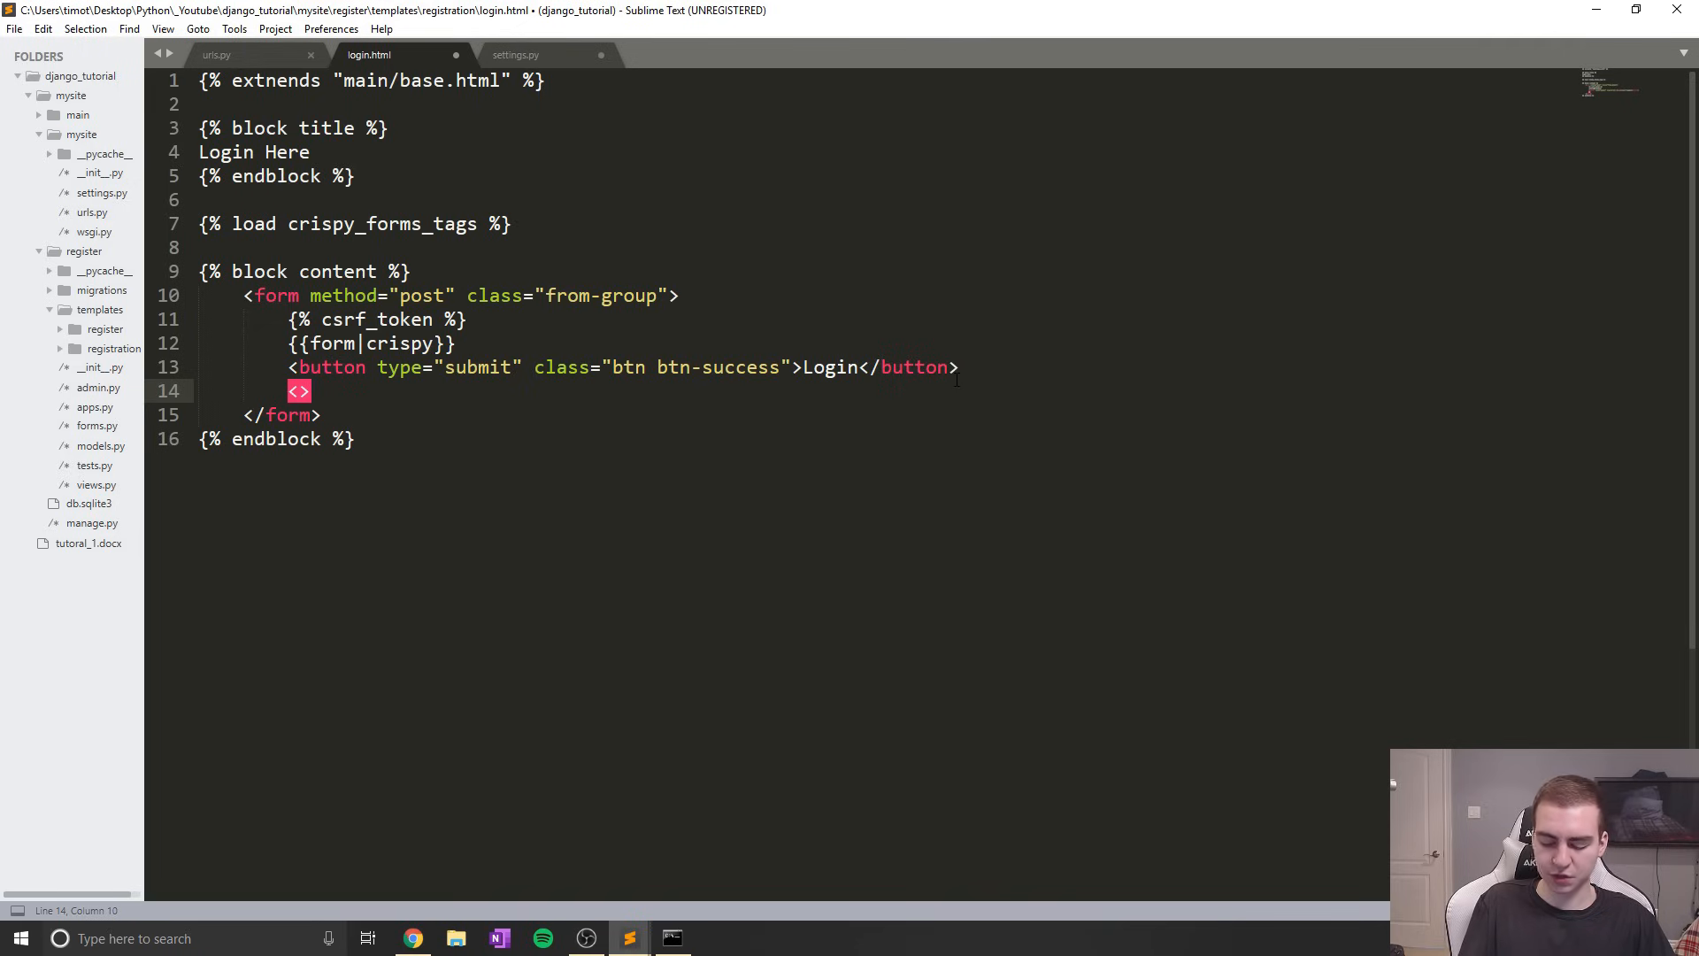
type("p")
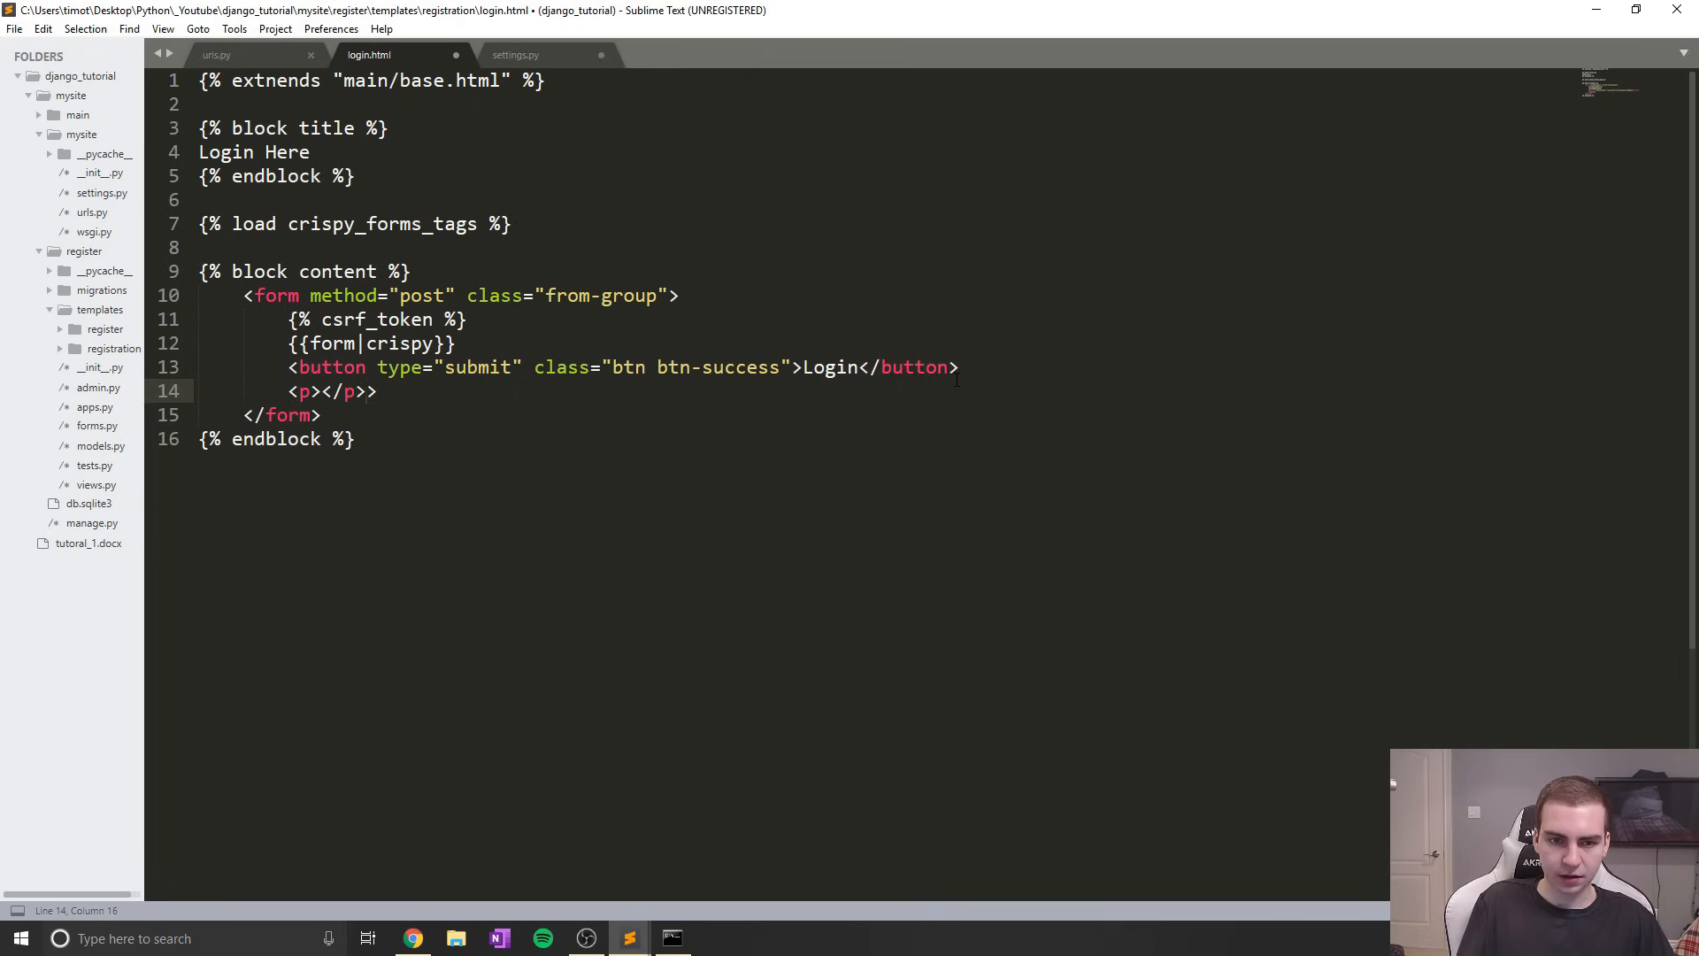
key("Backspace")
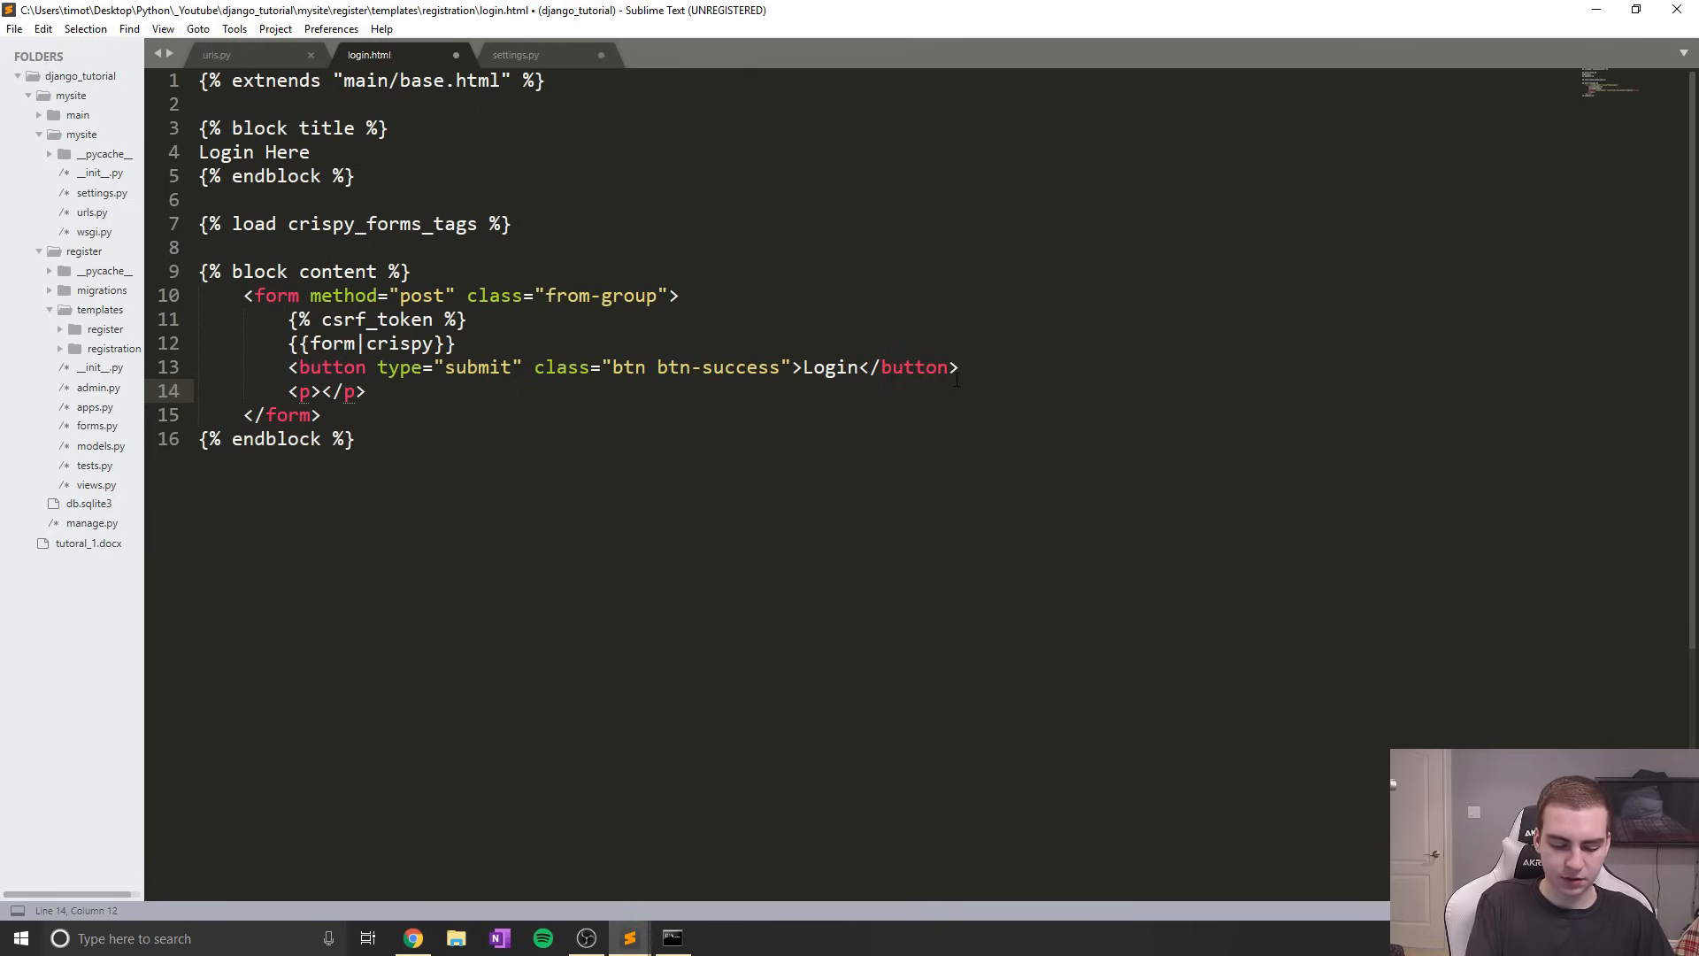
type("Don't have an")
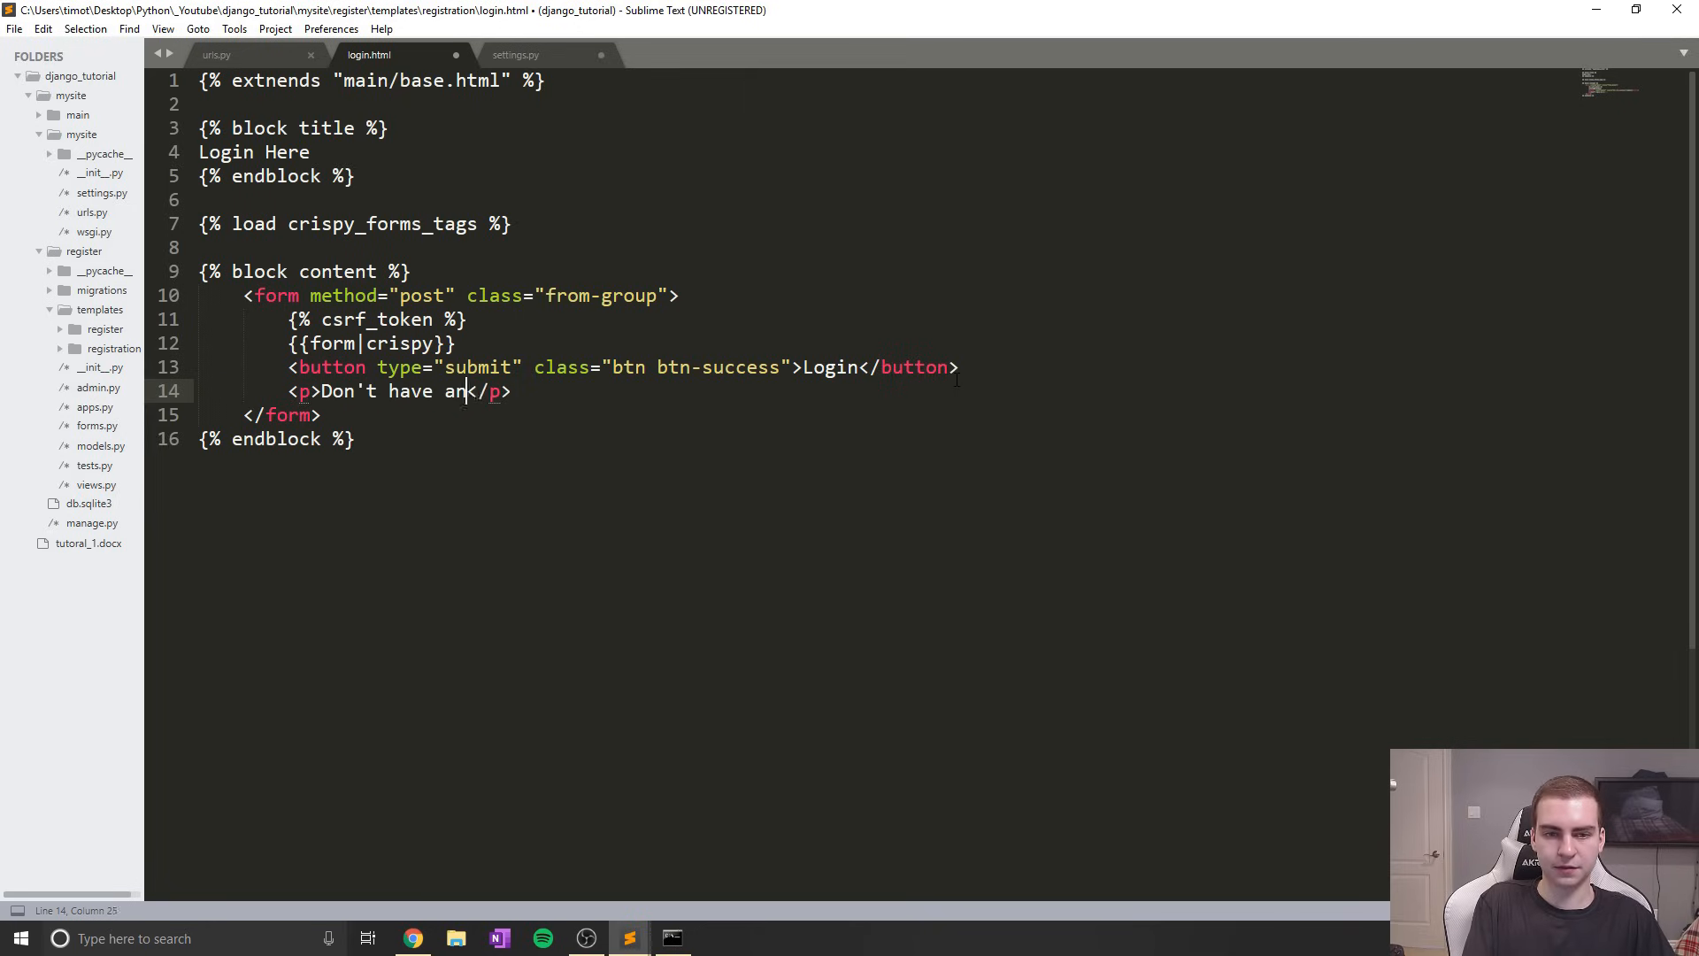
type("accoount? Create one <>")
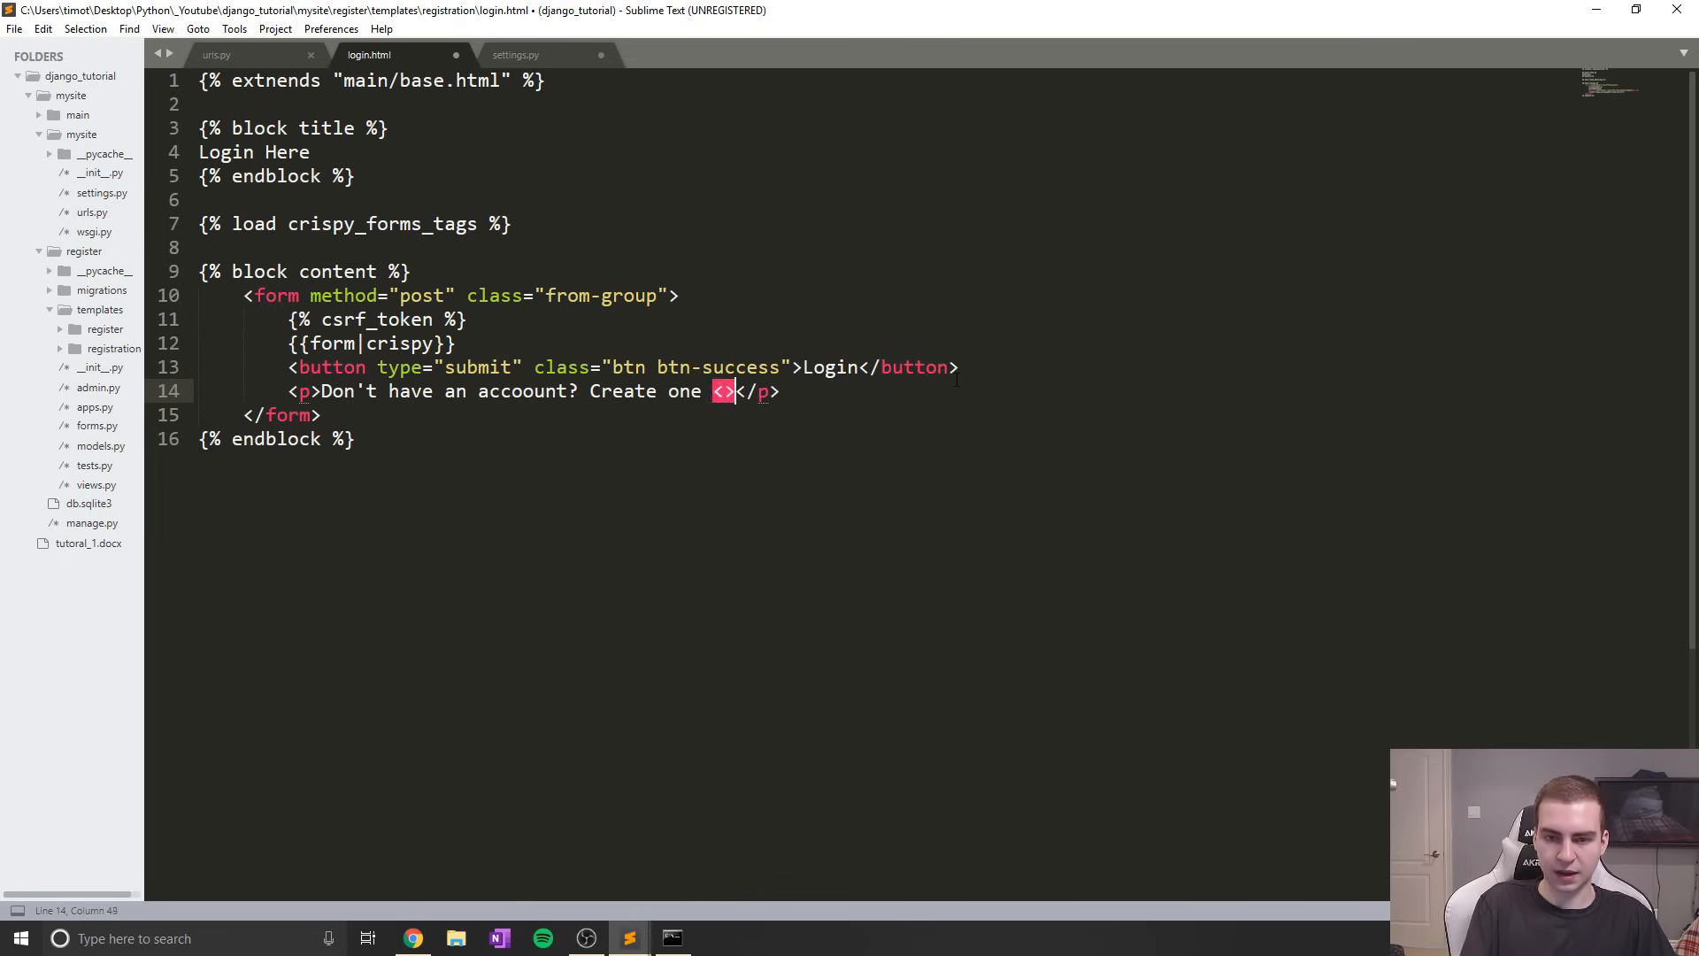
Link the word 'here' to /register, checking the route in urls.py, and save login.html
type("a href")
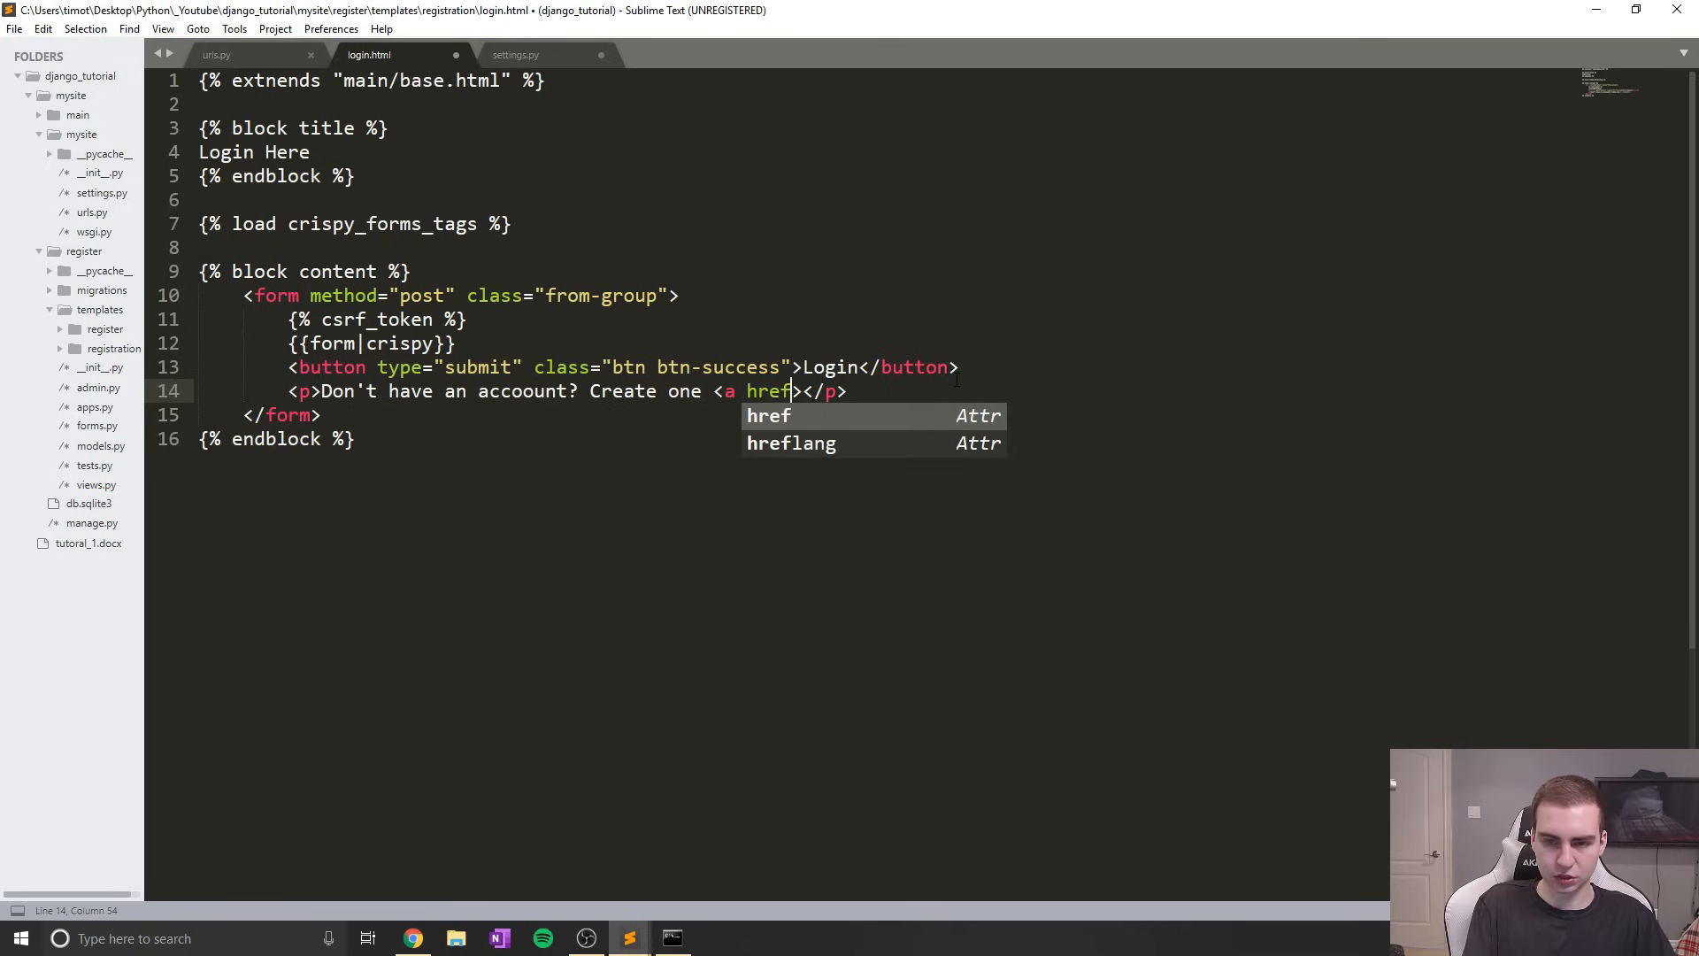
type("=\"/")
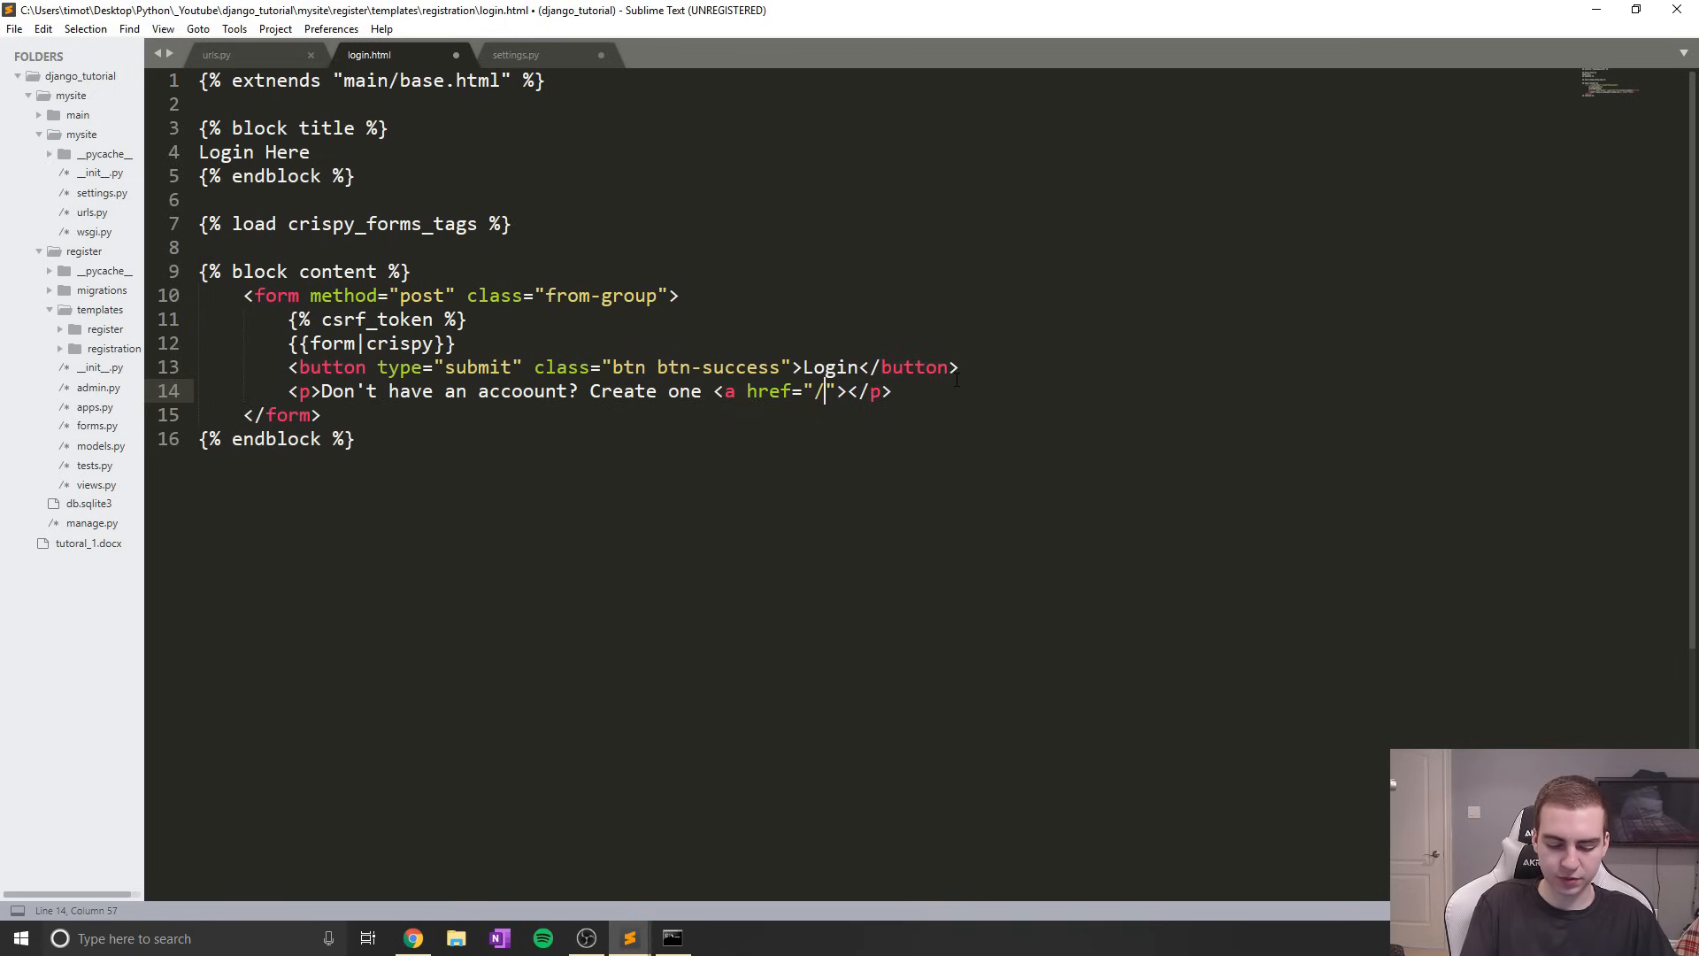
type("register")
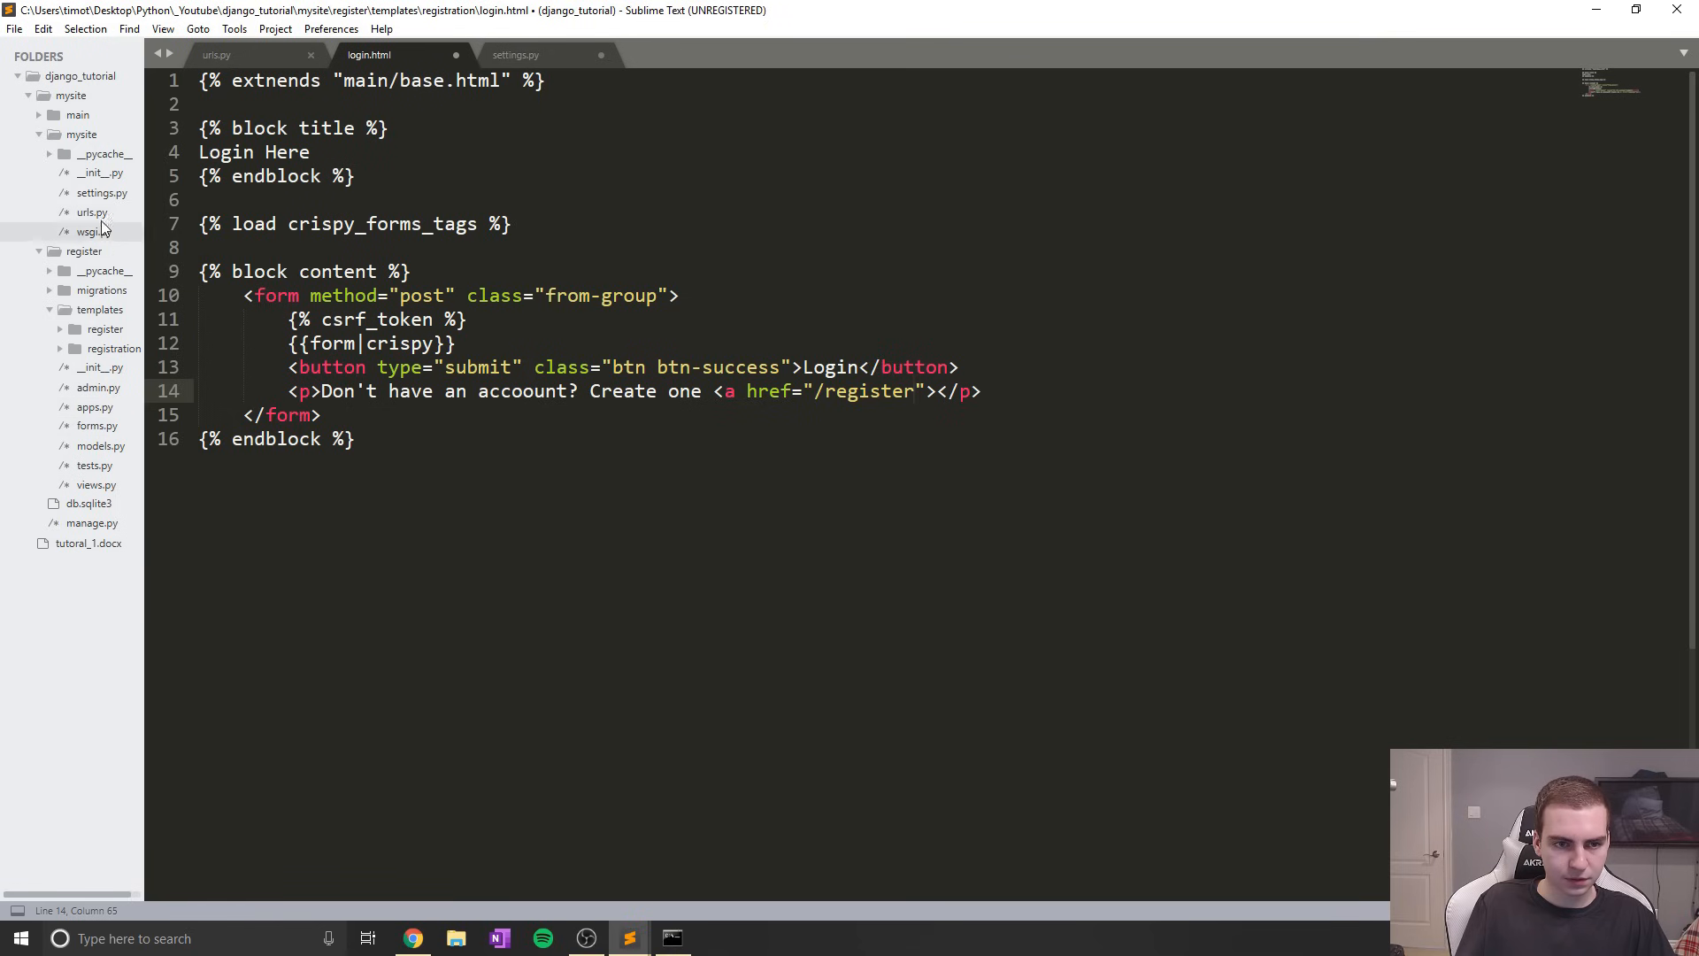
left_click(216, 54)
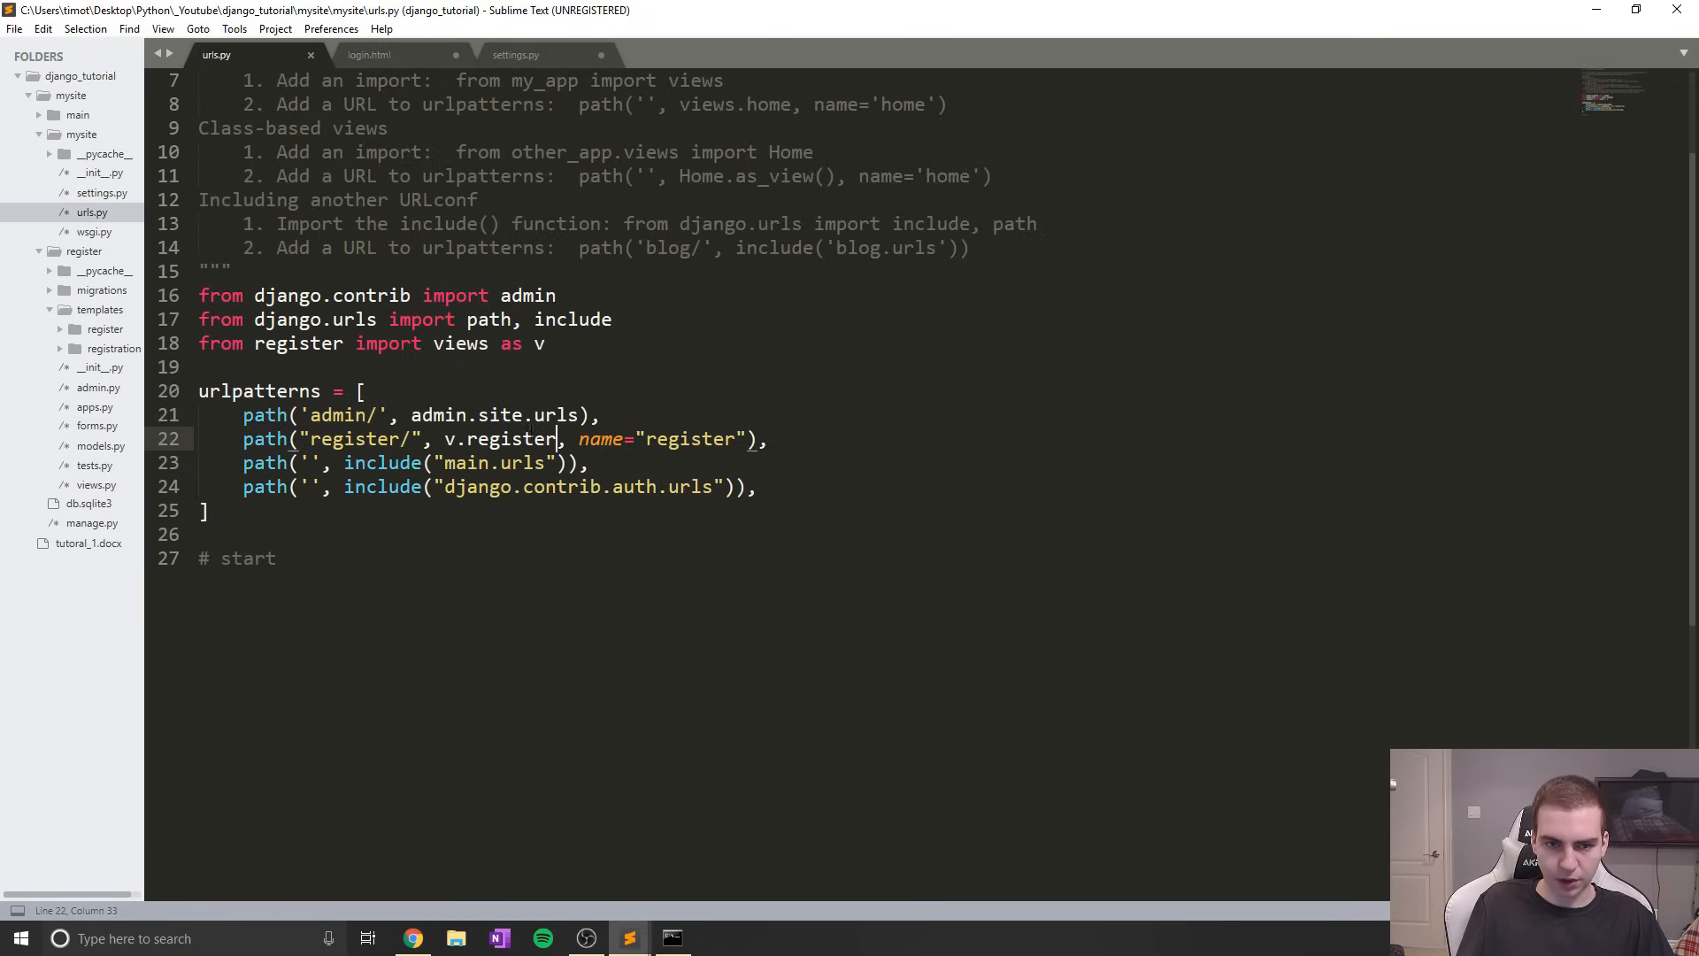
left_click(371, 54)
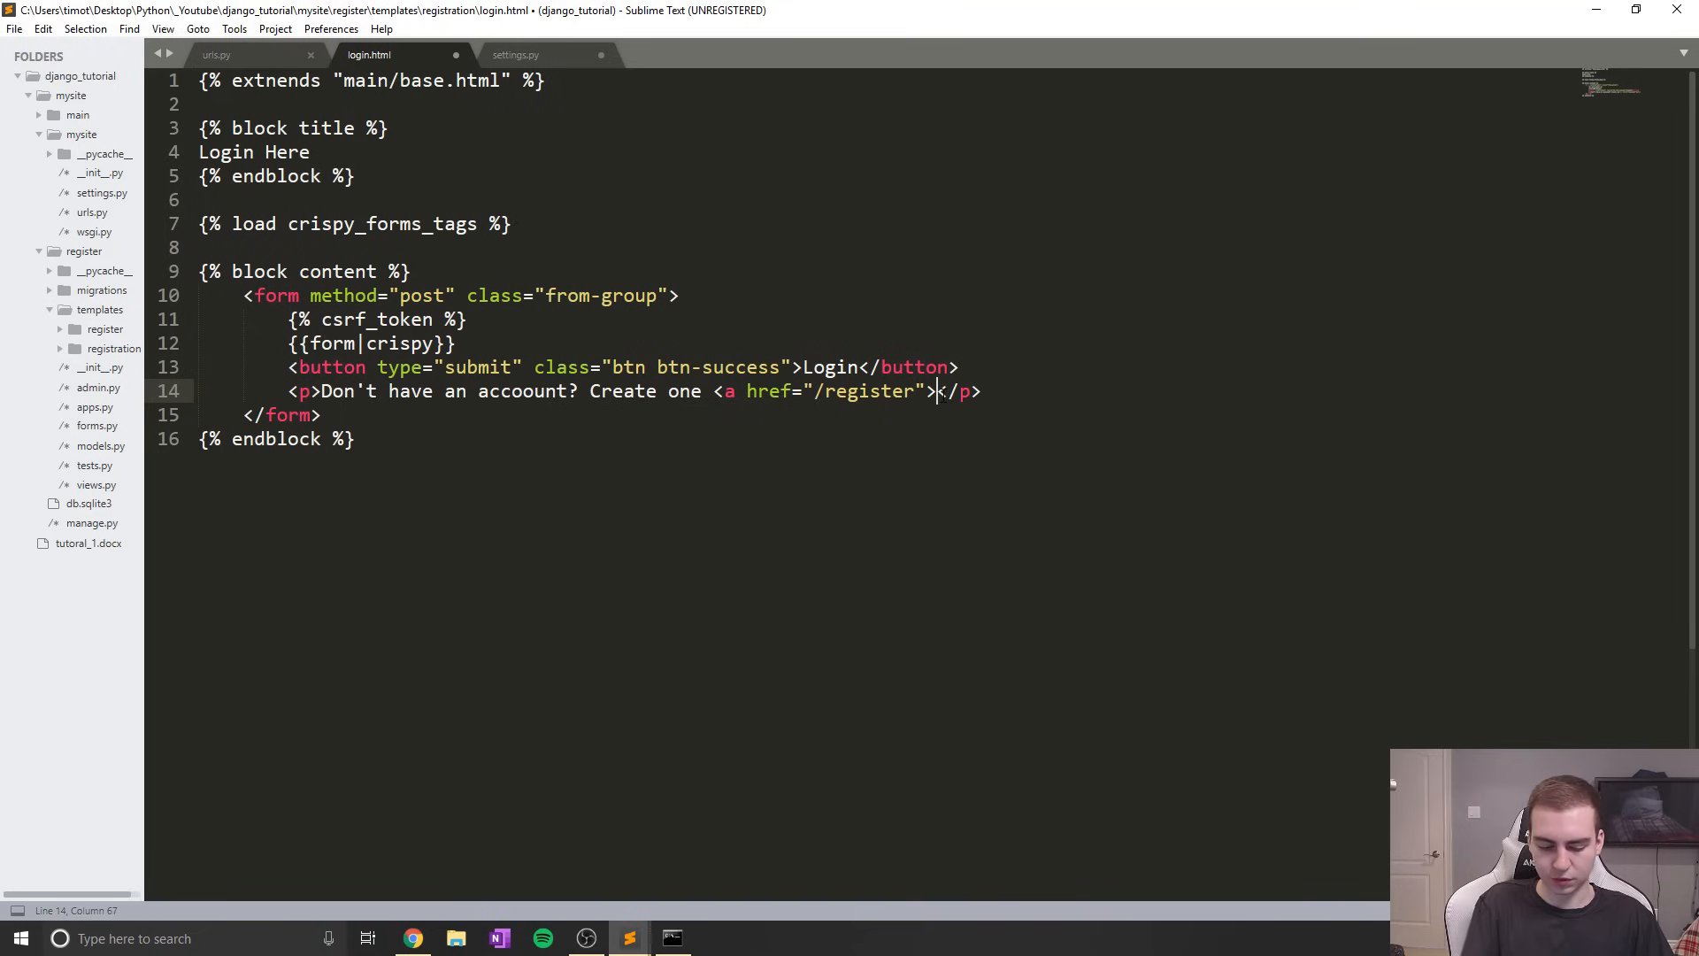
type("here</a>>")
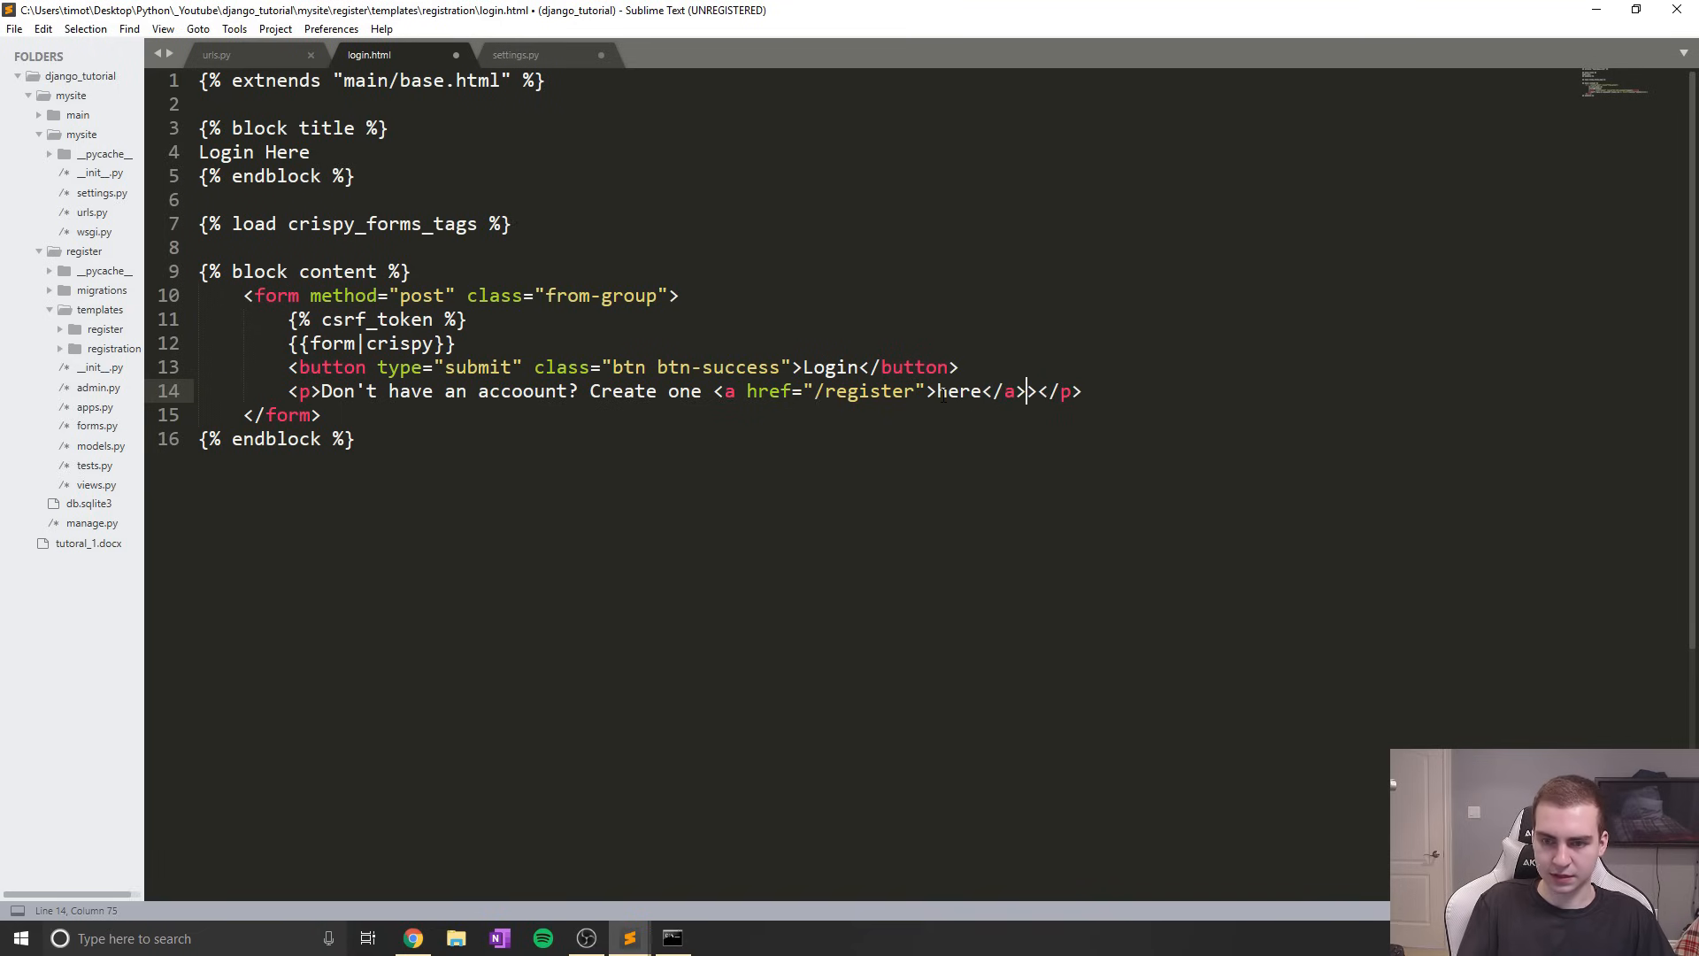
key("ctrl+s")
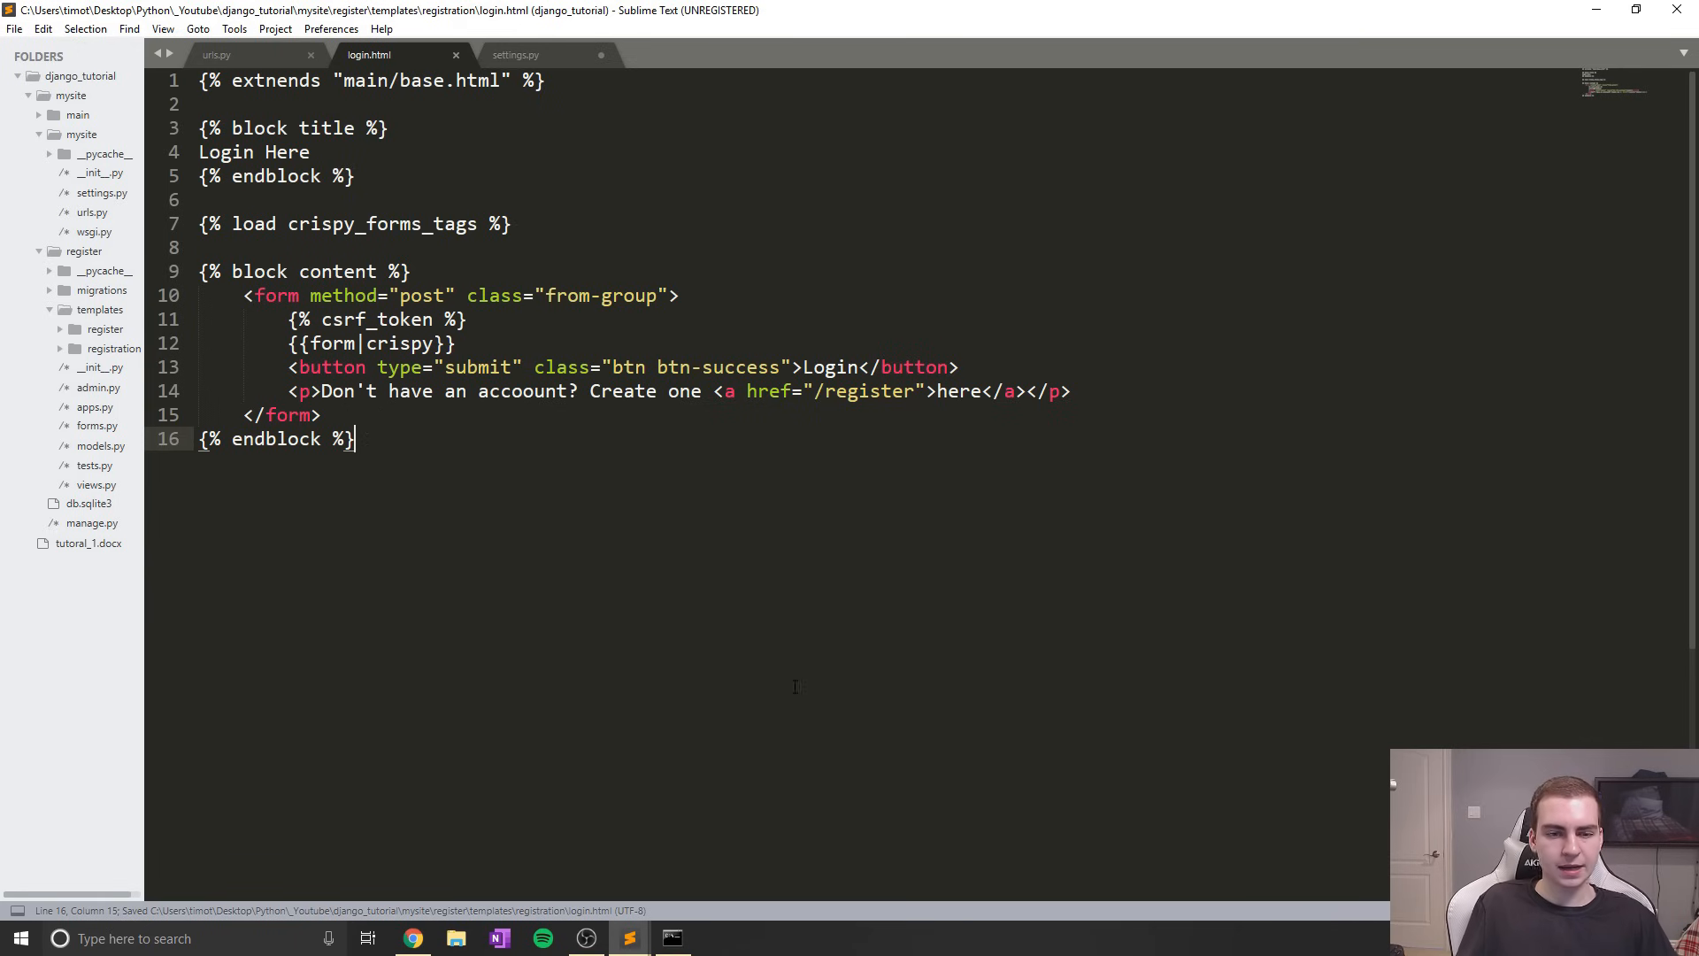
Load 127.0.0.1:8000/login in Chrome and reload it after the template fix
left_click(670, 937)
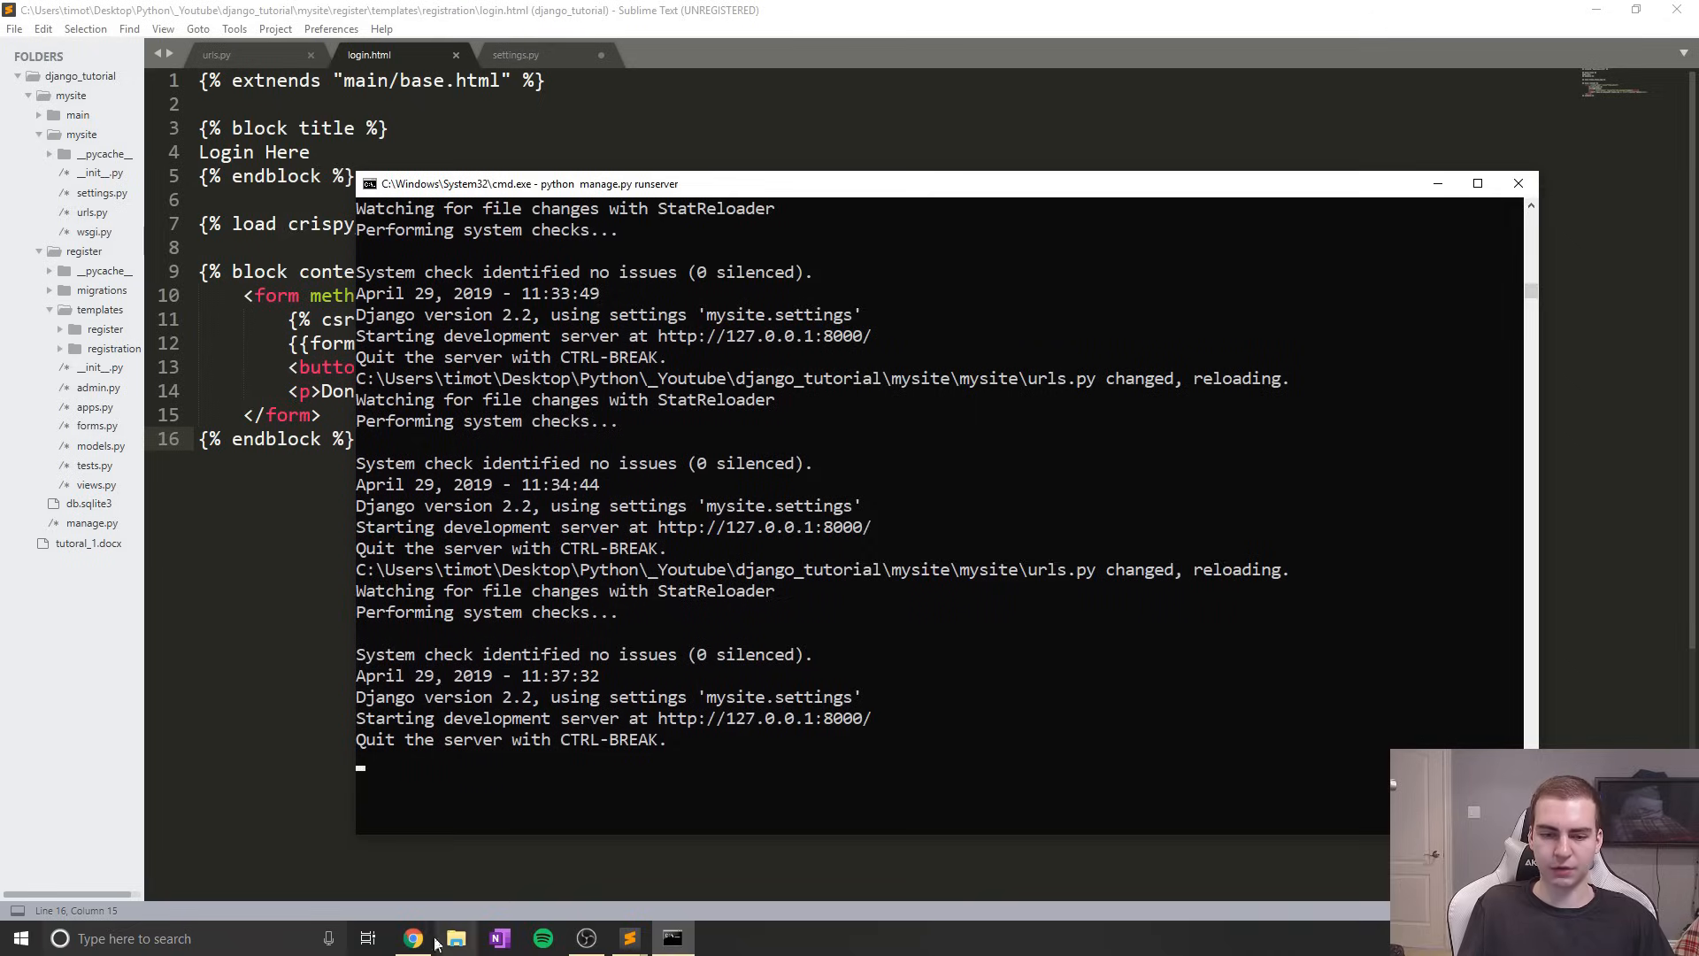
left_click(410, 938)
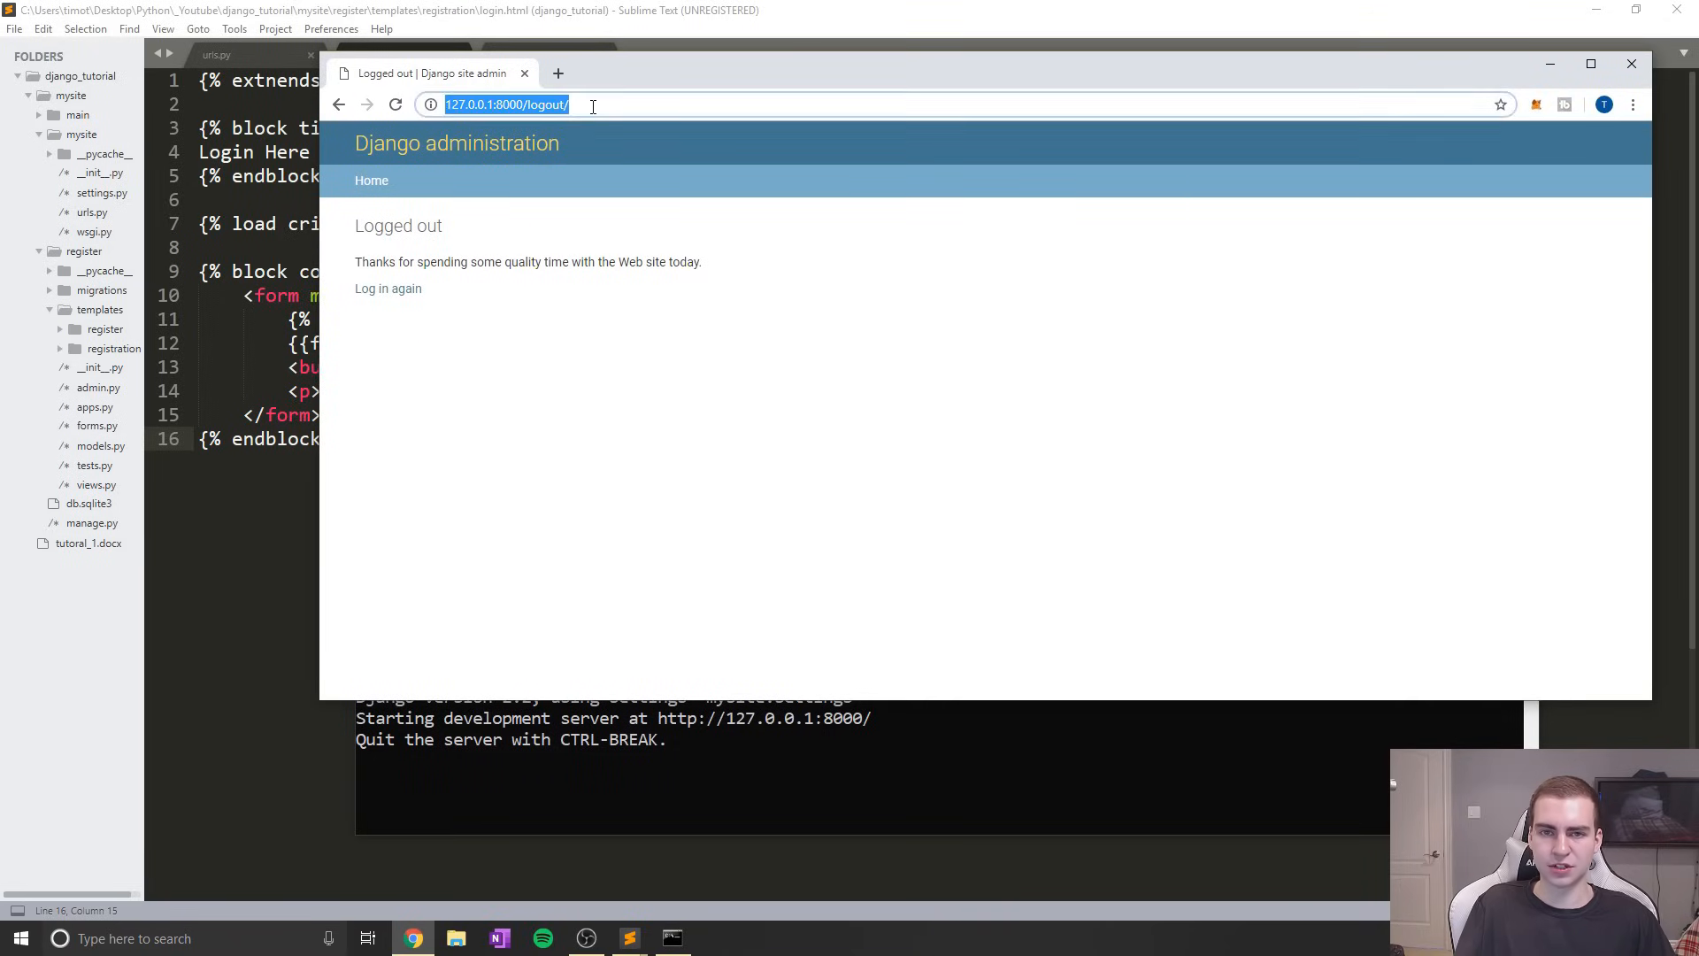
type("127.0.0.1:8000/log")
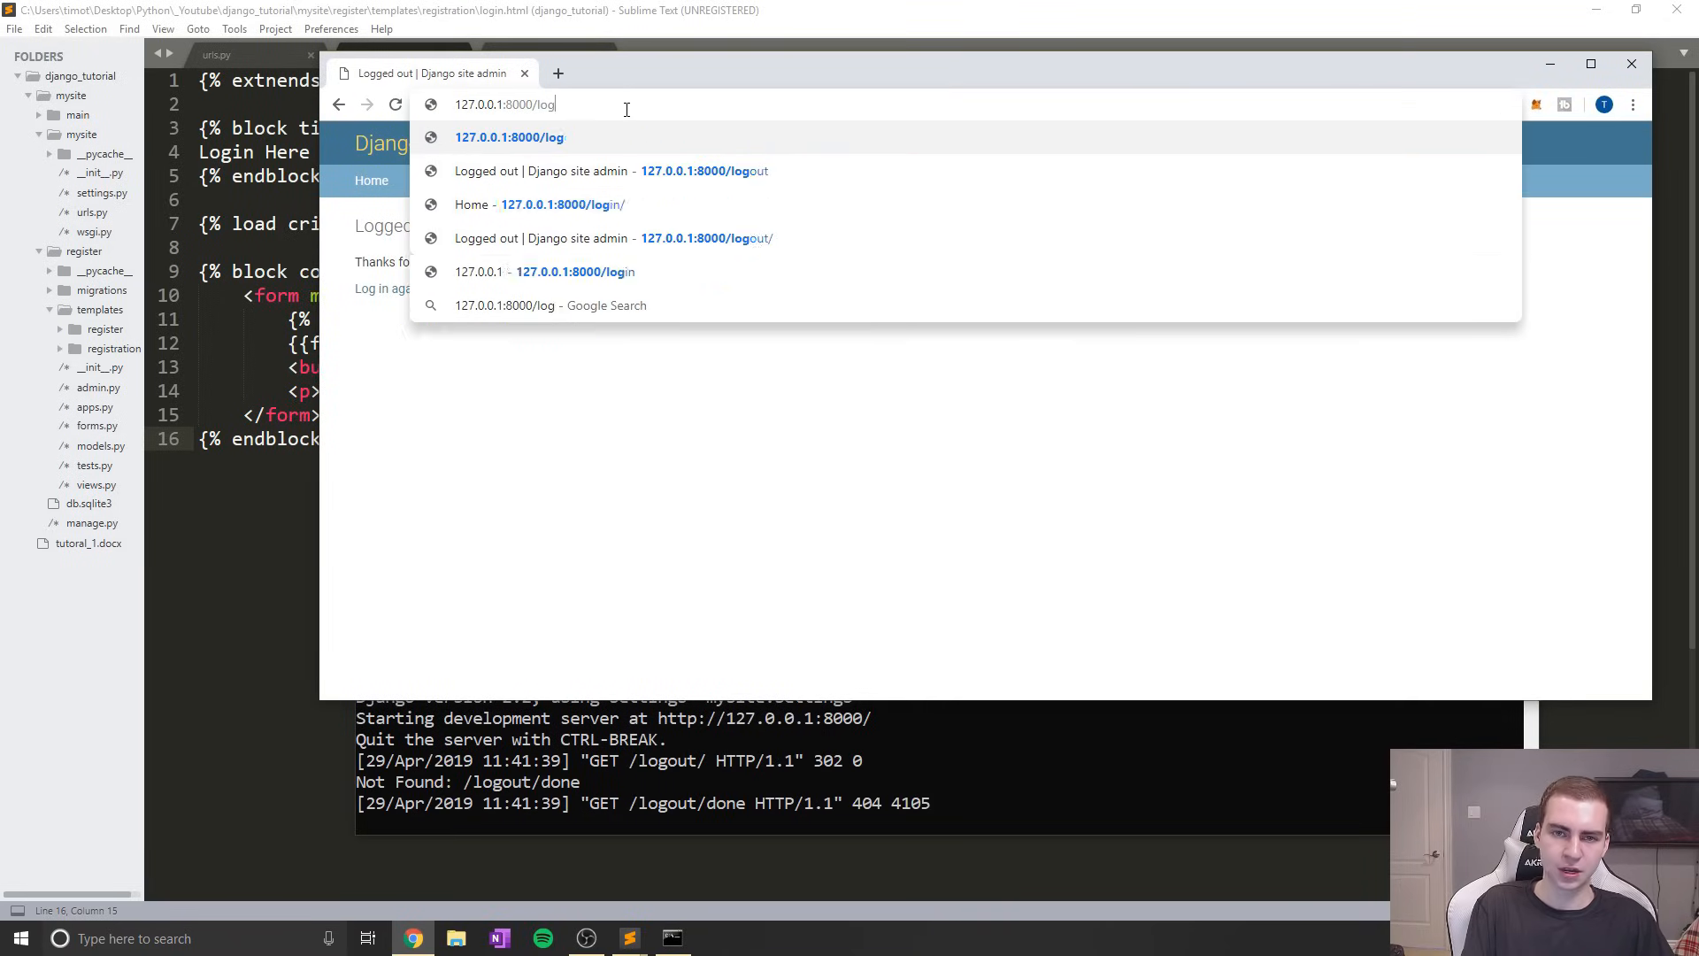
left_click(563, 205)
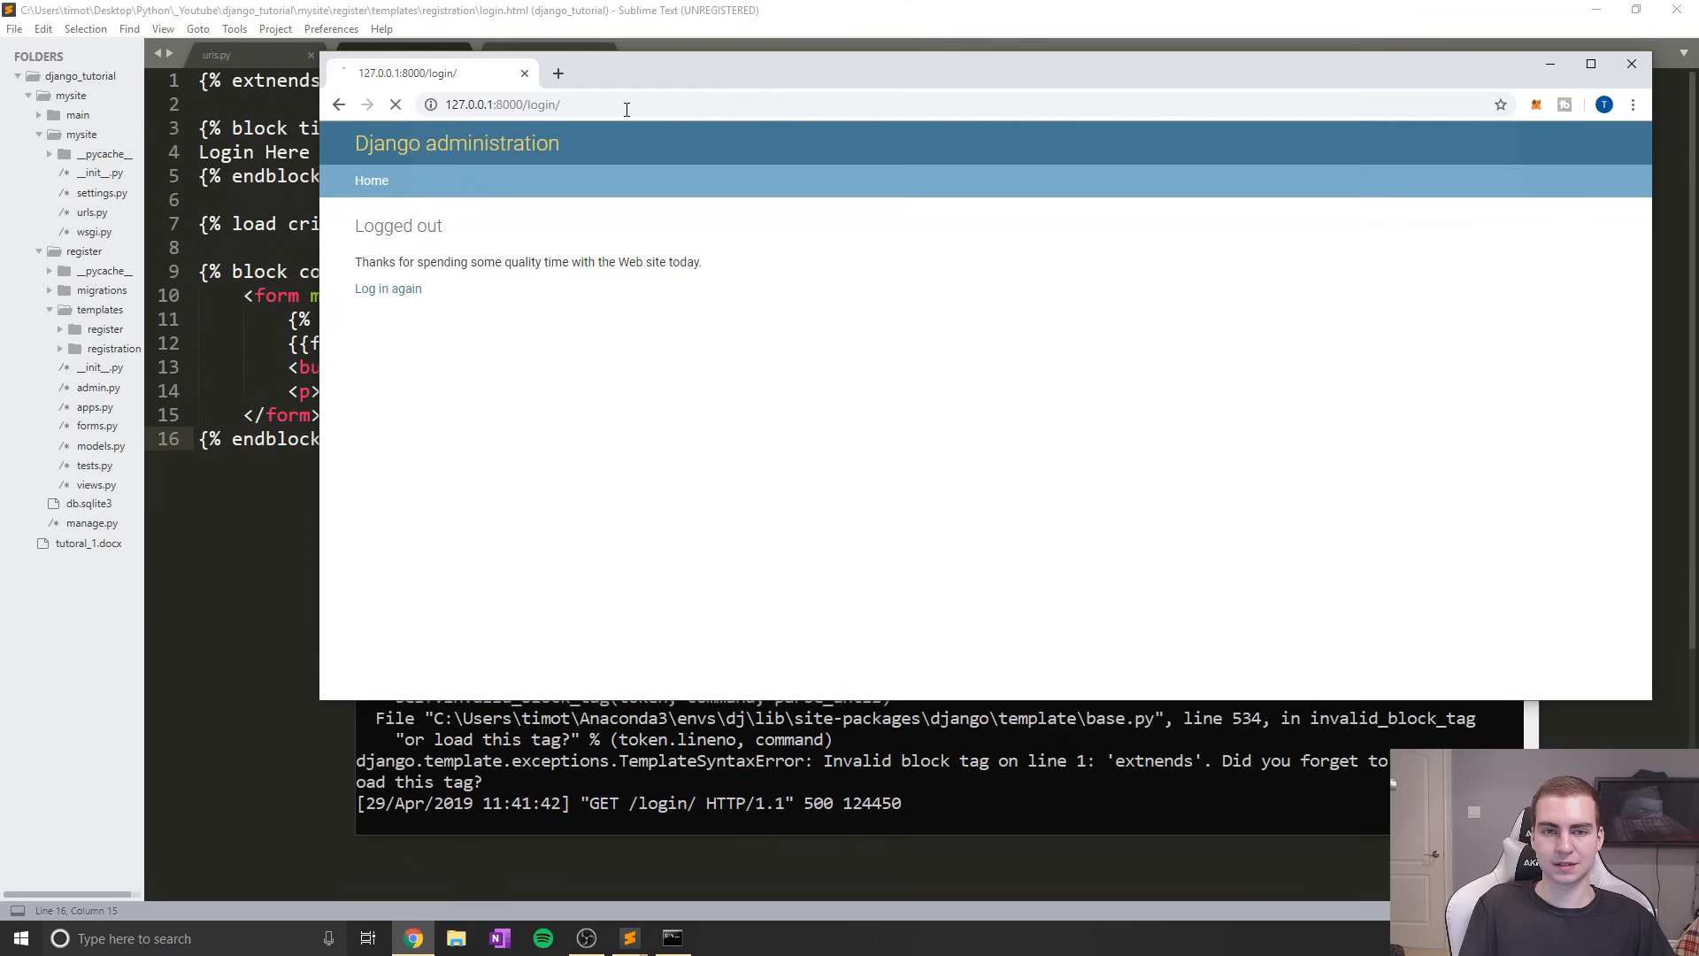
left_click(395, 104)
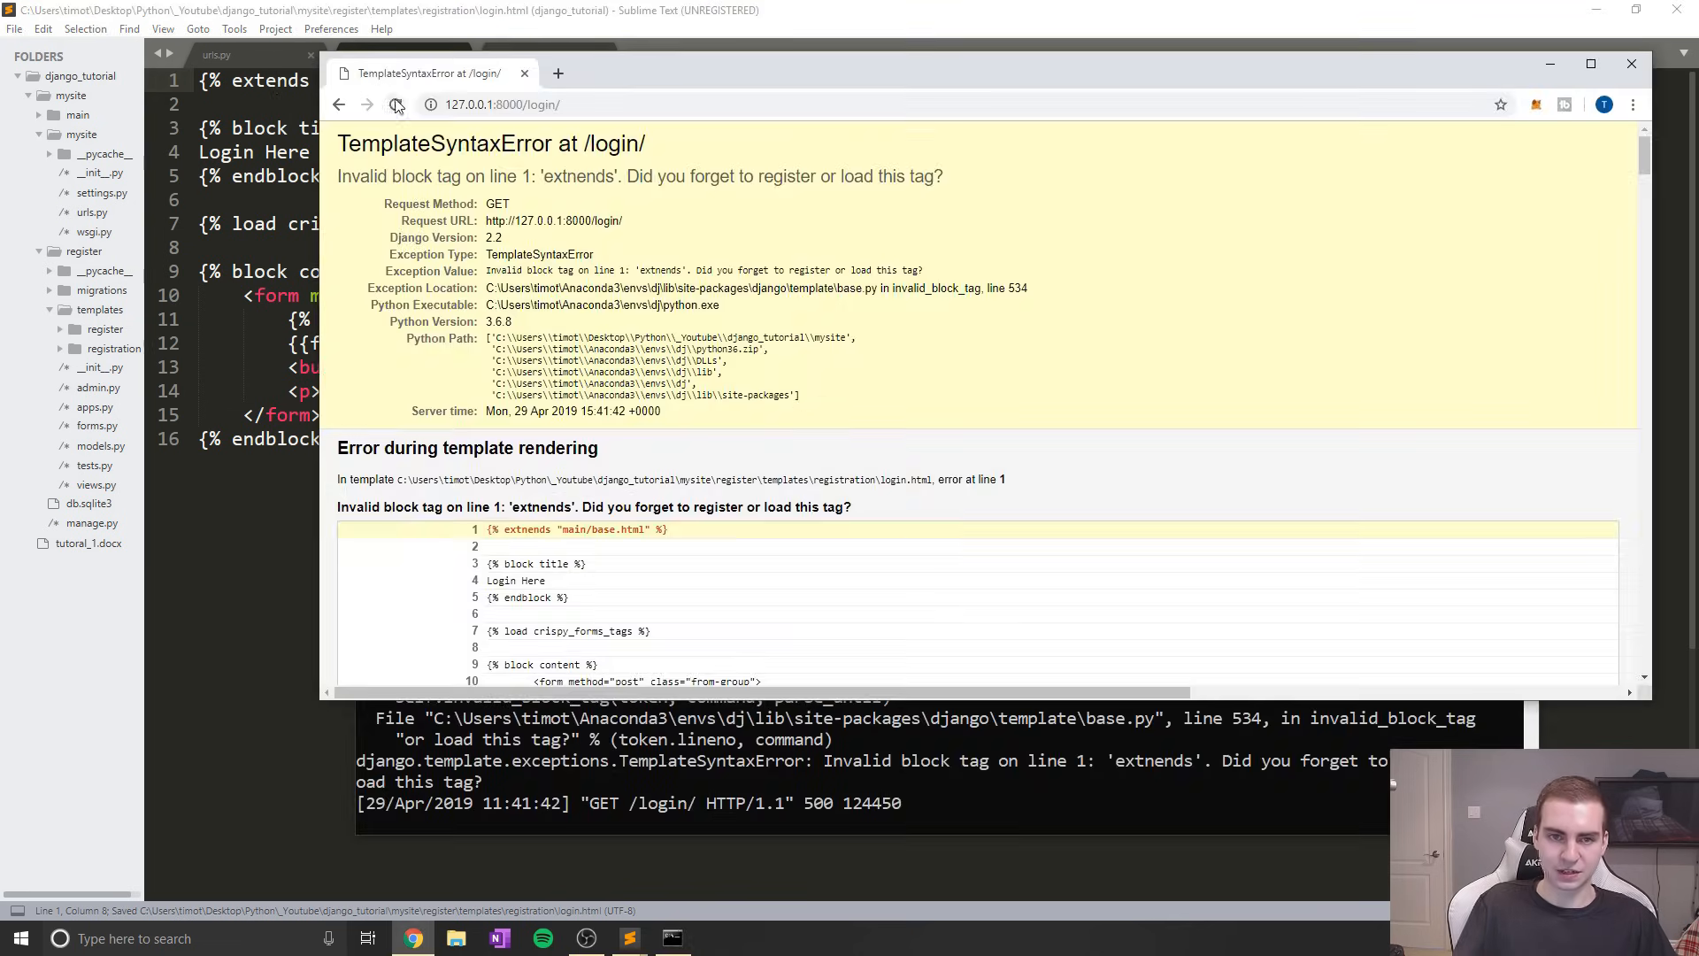
left_click(395, 104)
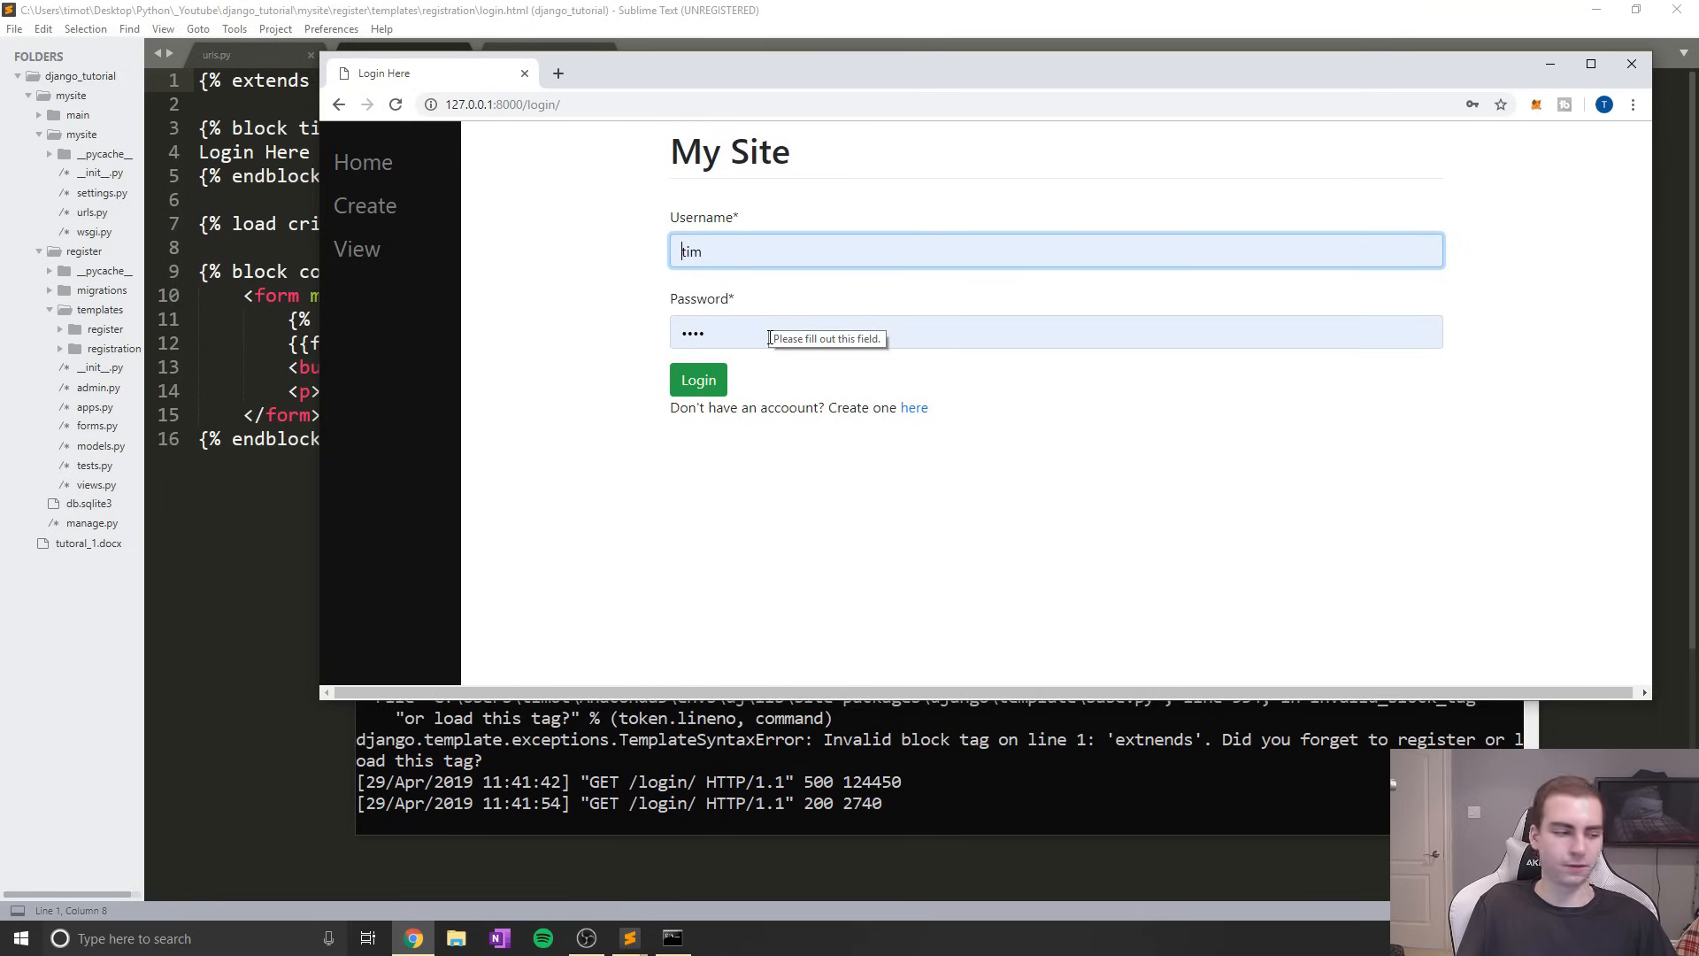
mouse_move(802, 367)
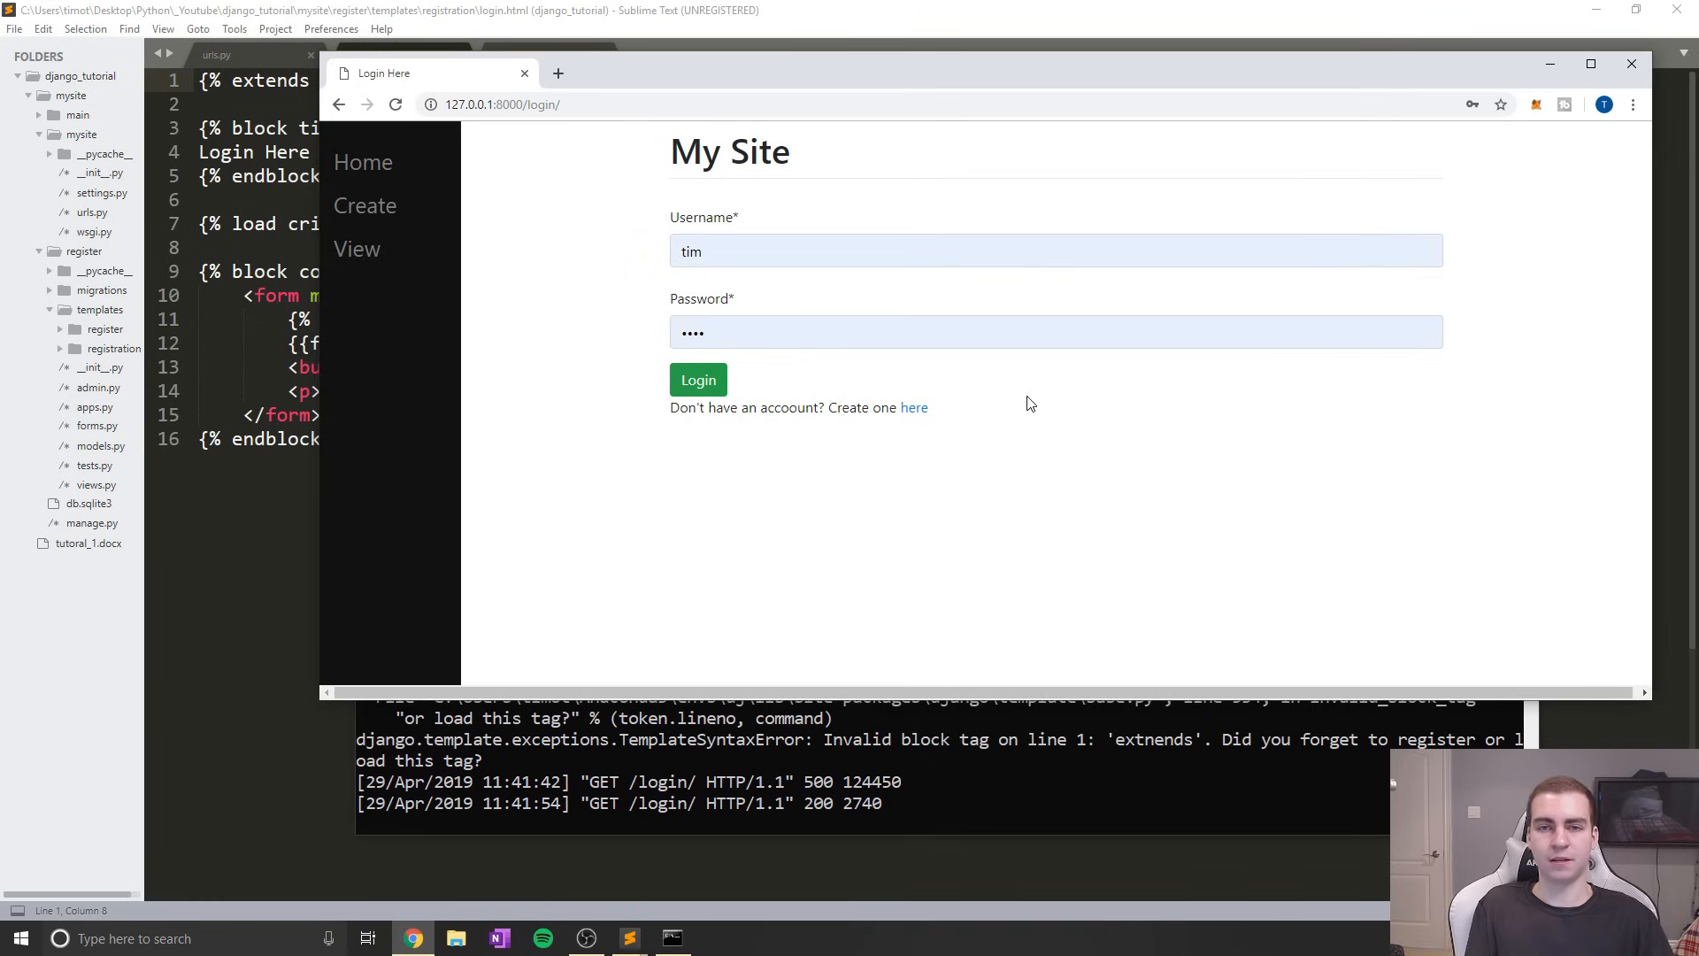
mouse_move(796, 406)
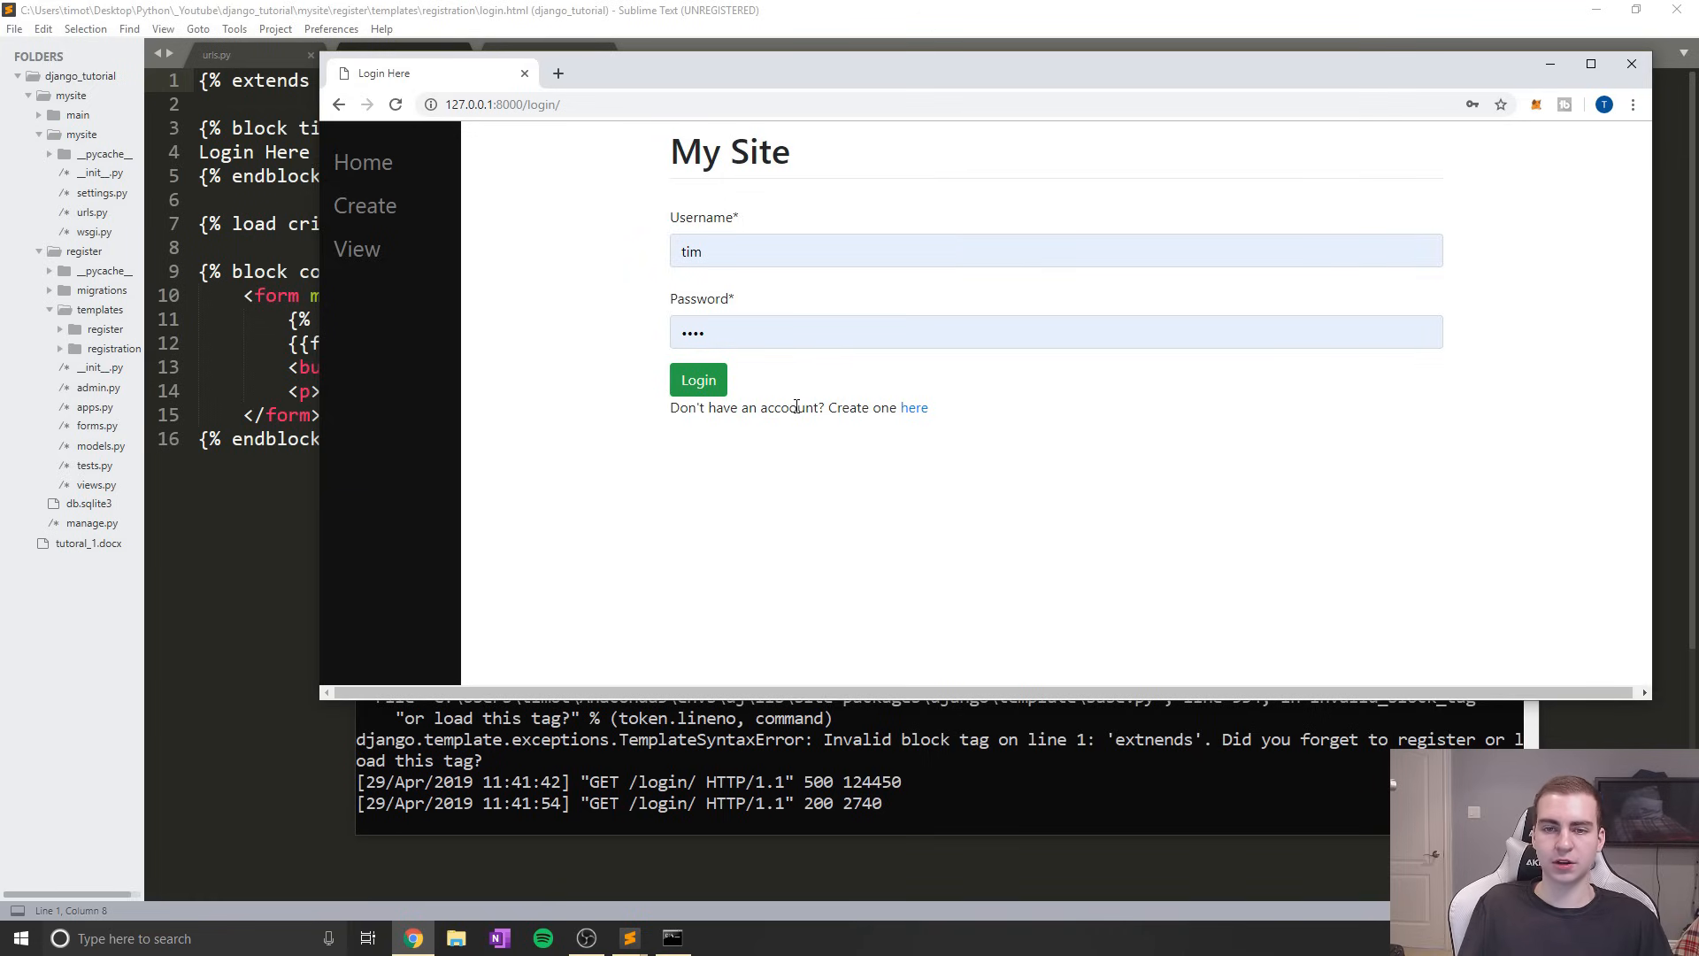
mouse_move(682, 358)
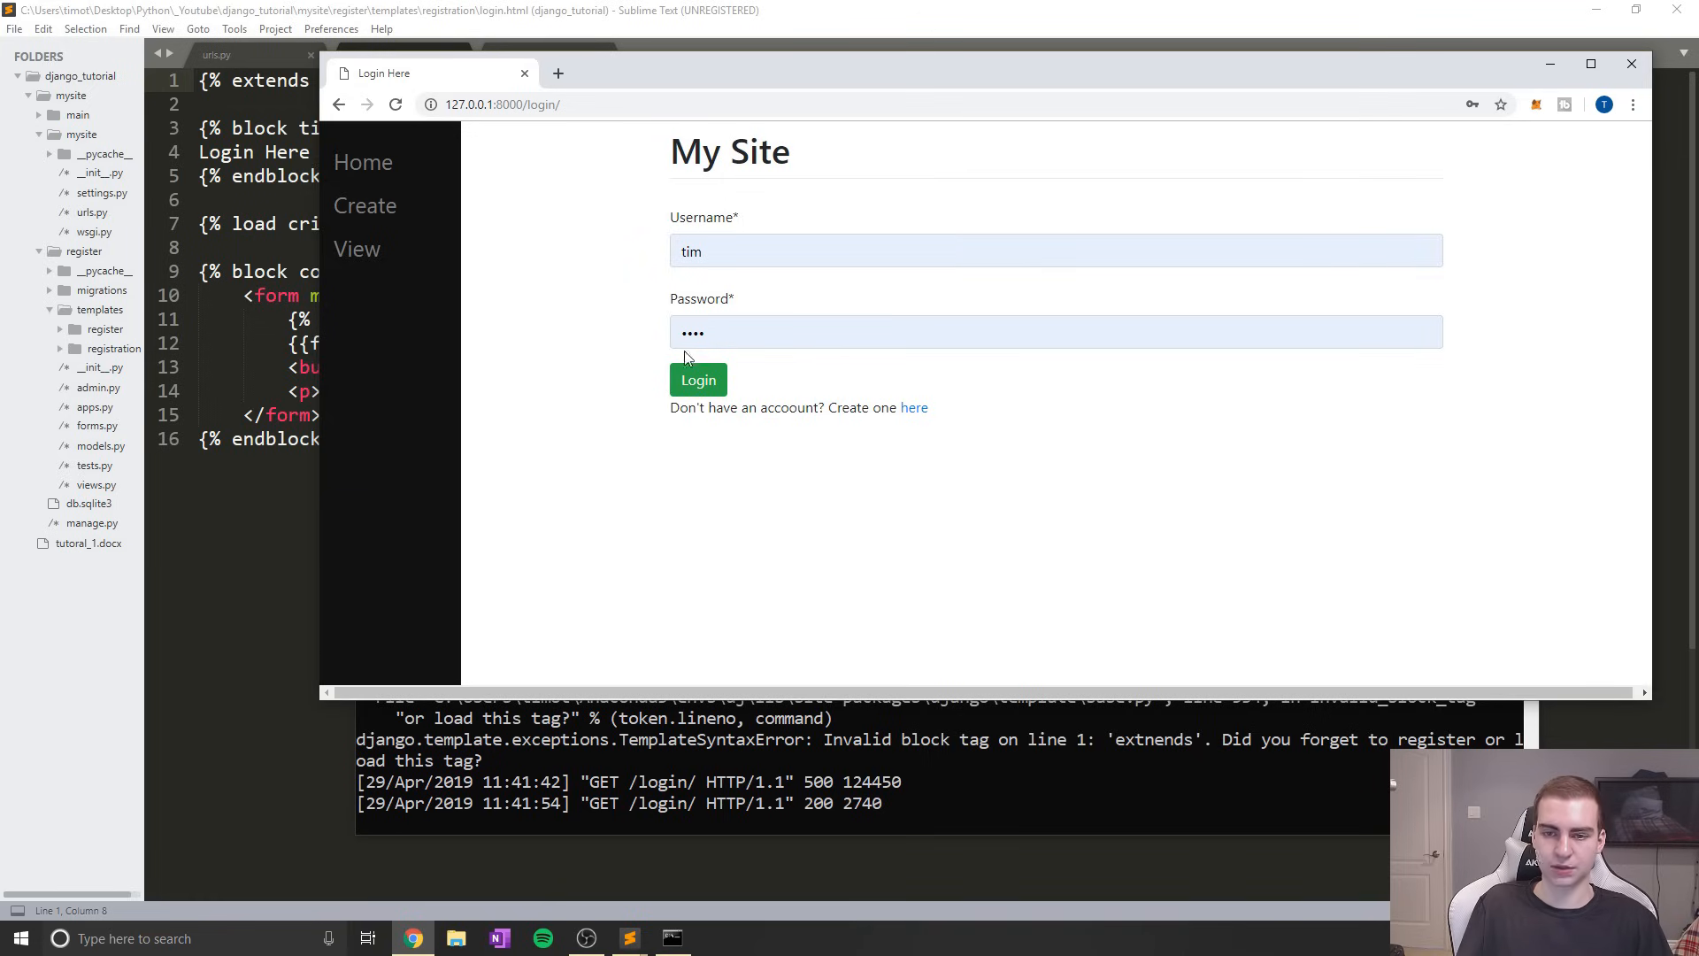
Log in as tim to reach the Home Page, then open and save settings.py
left_click(698, 379)
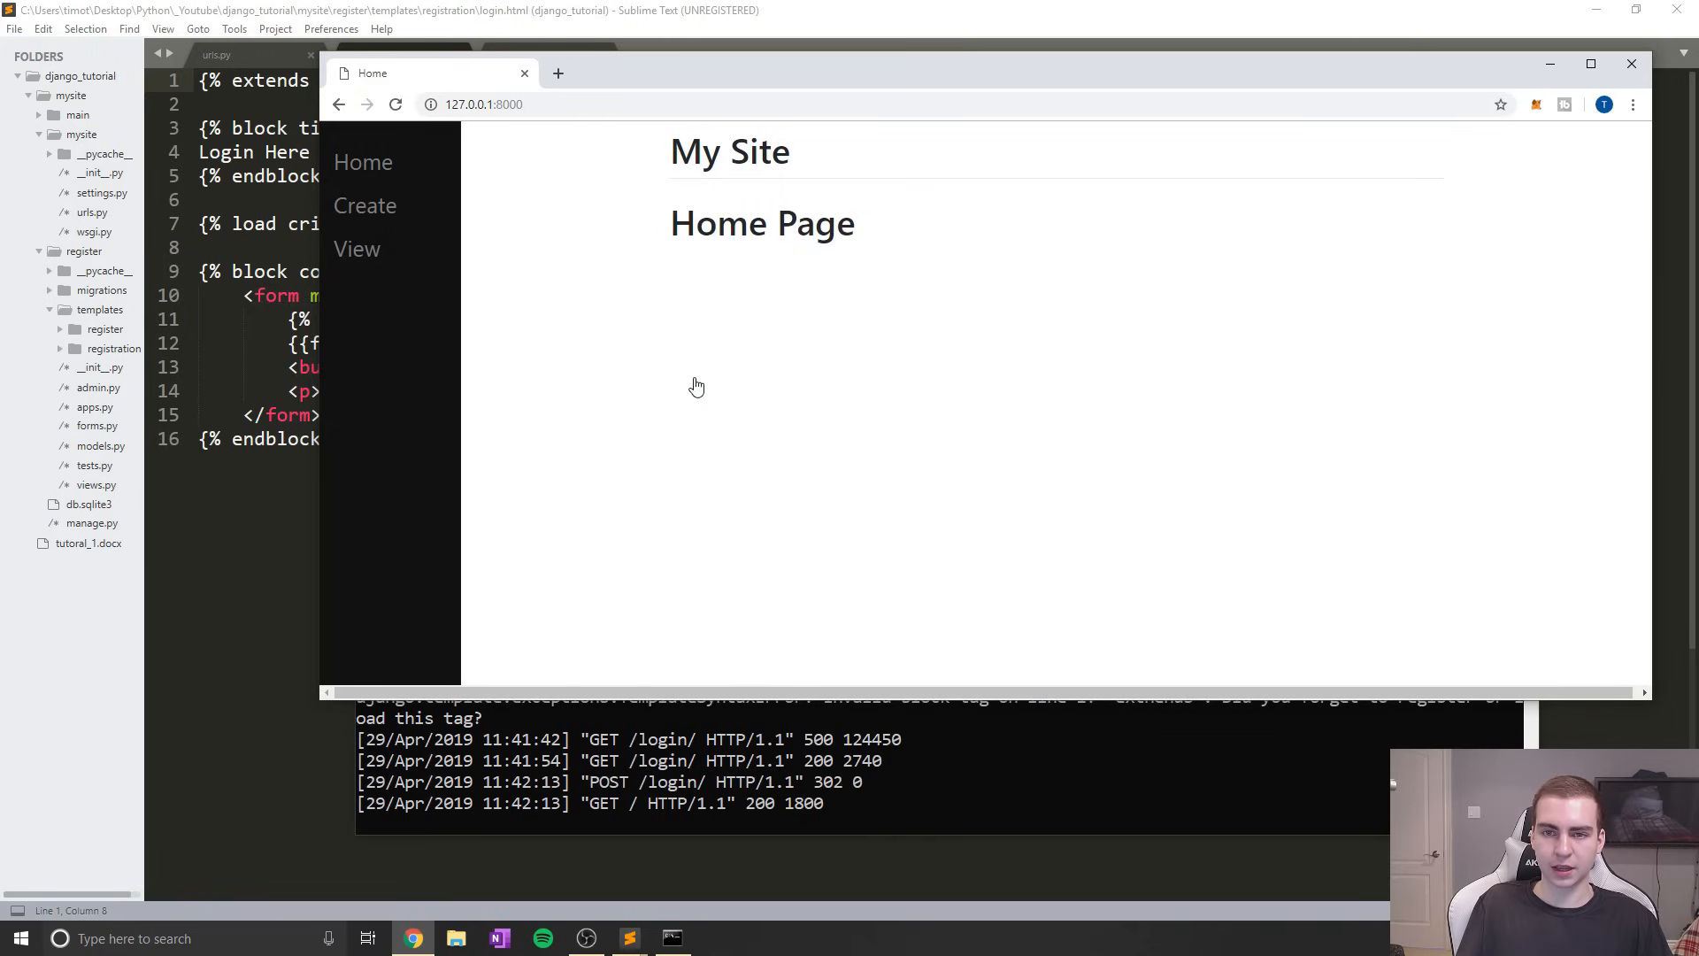
mouse_move(758, 289)
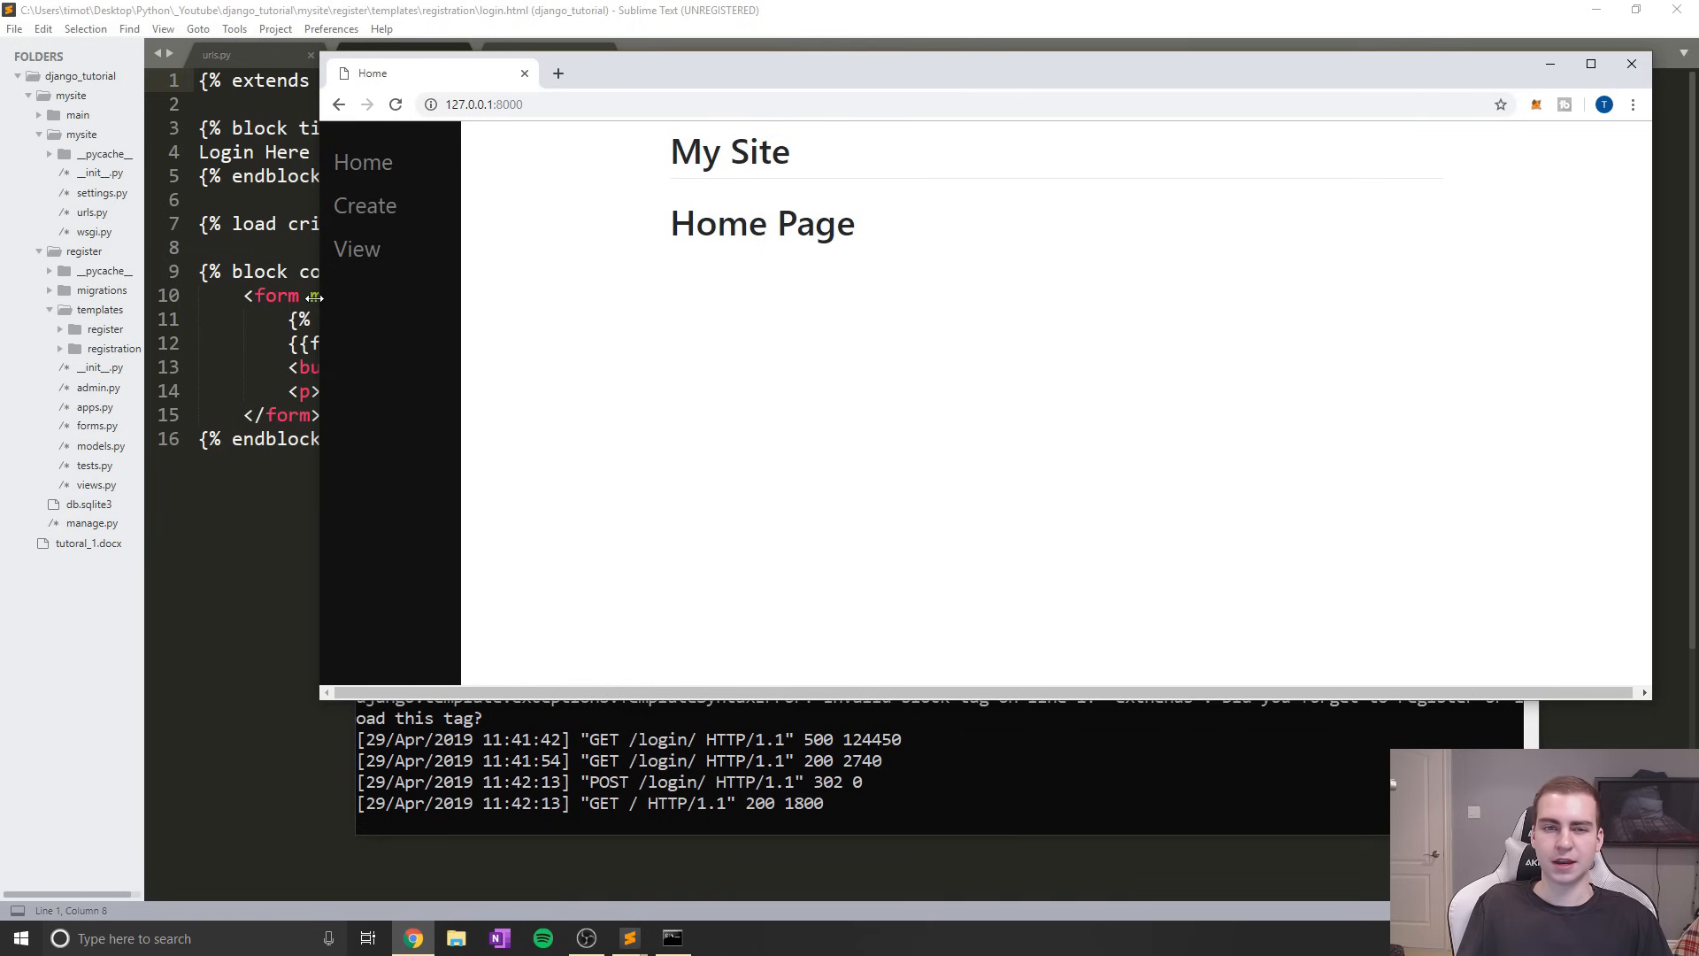
left_click(1630, 64)
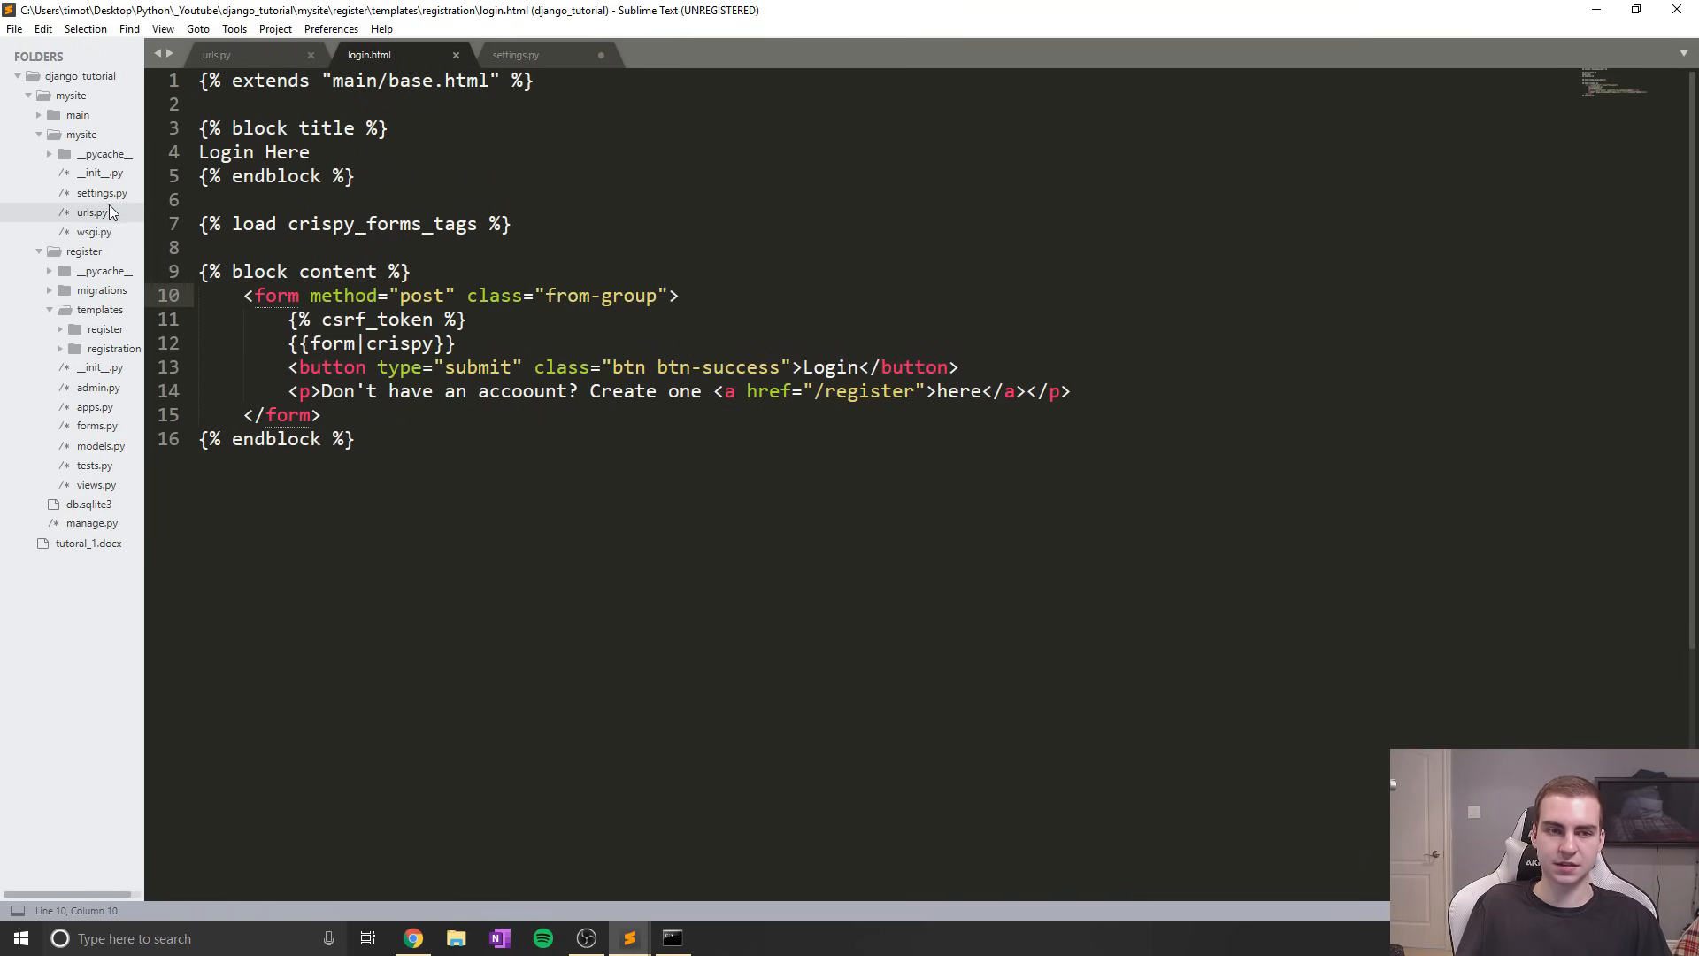
left_click(516, 54)
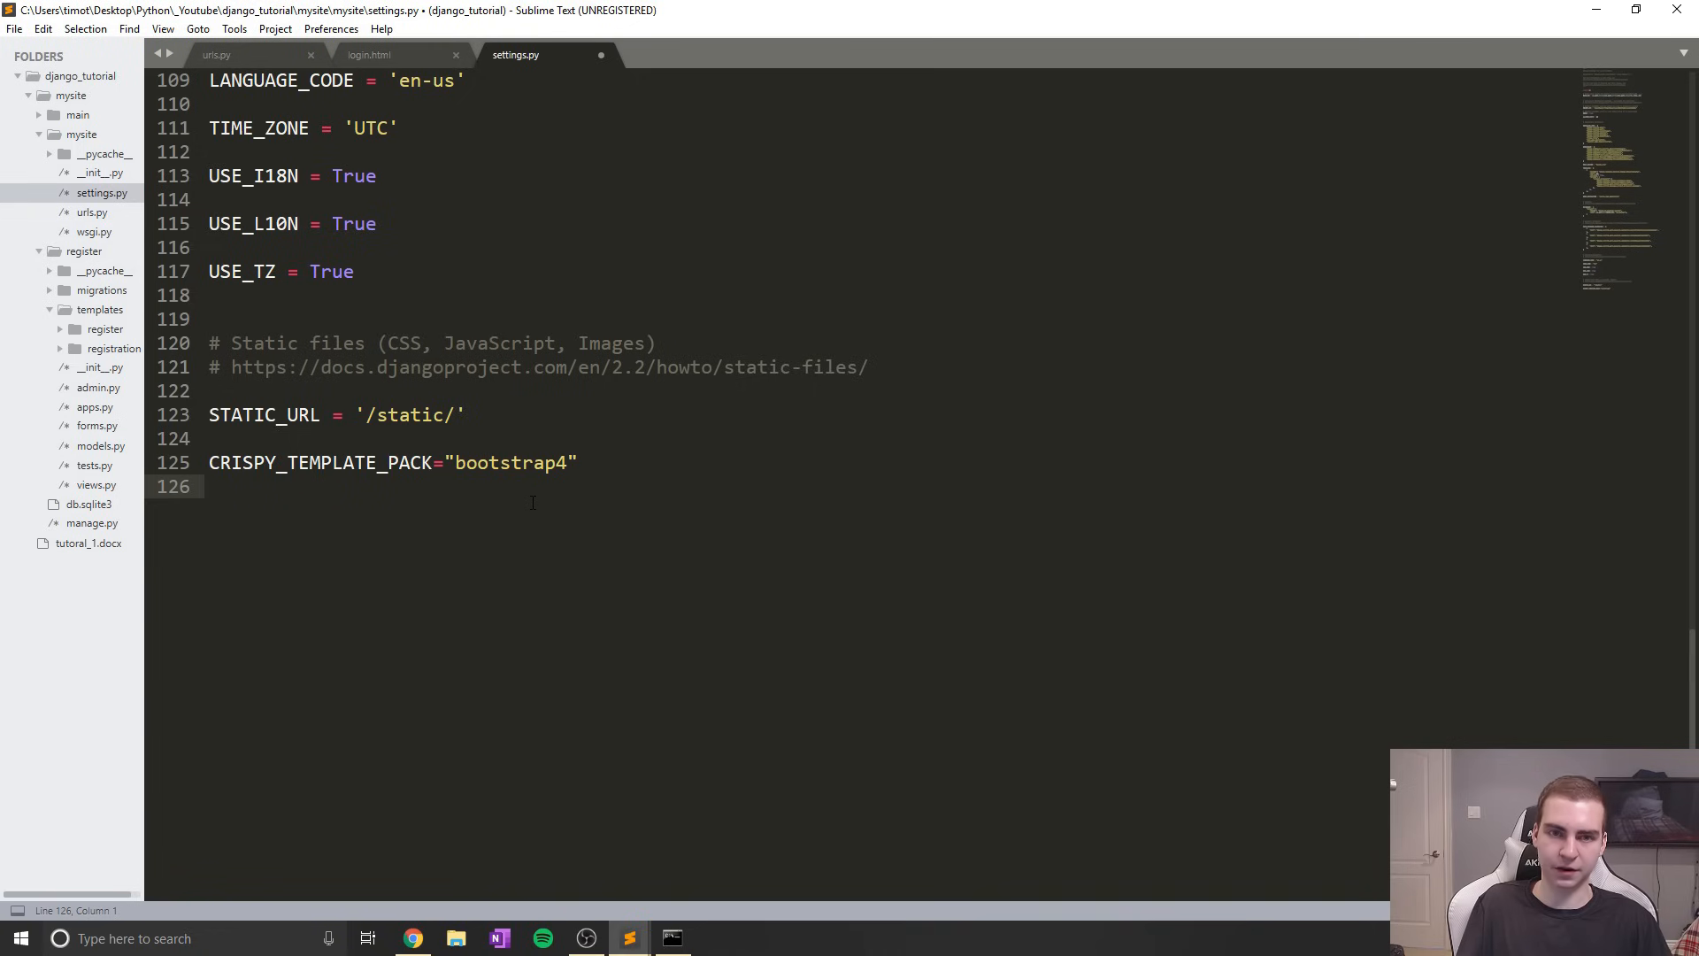
key("ctrl+s")
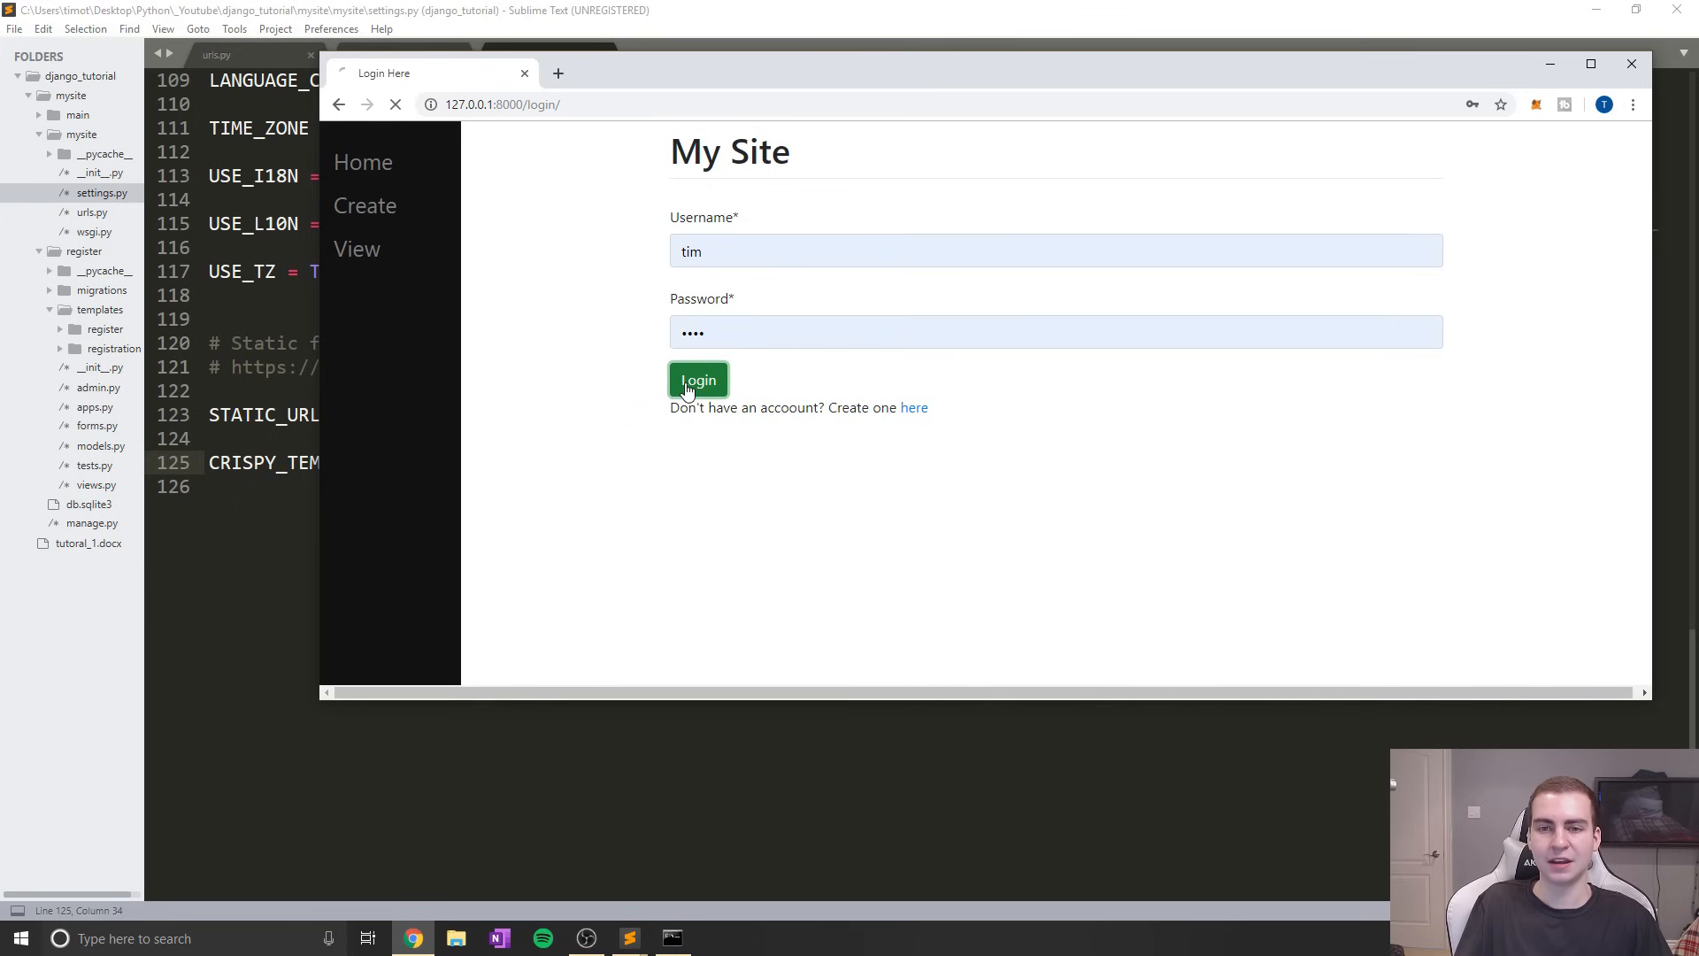
Submit the login form again, landing on the 404 for /accounts/profile/
left_click(696, 381)
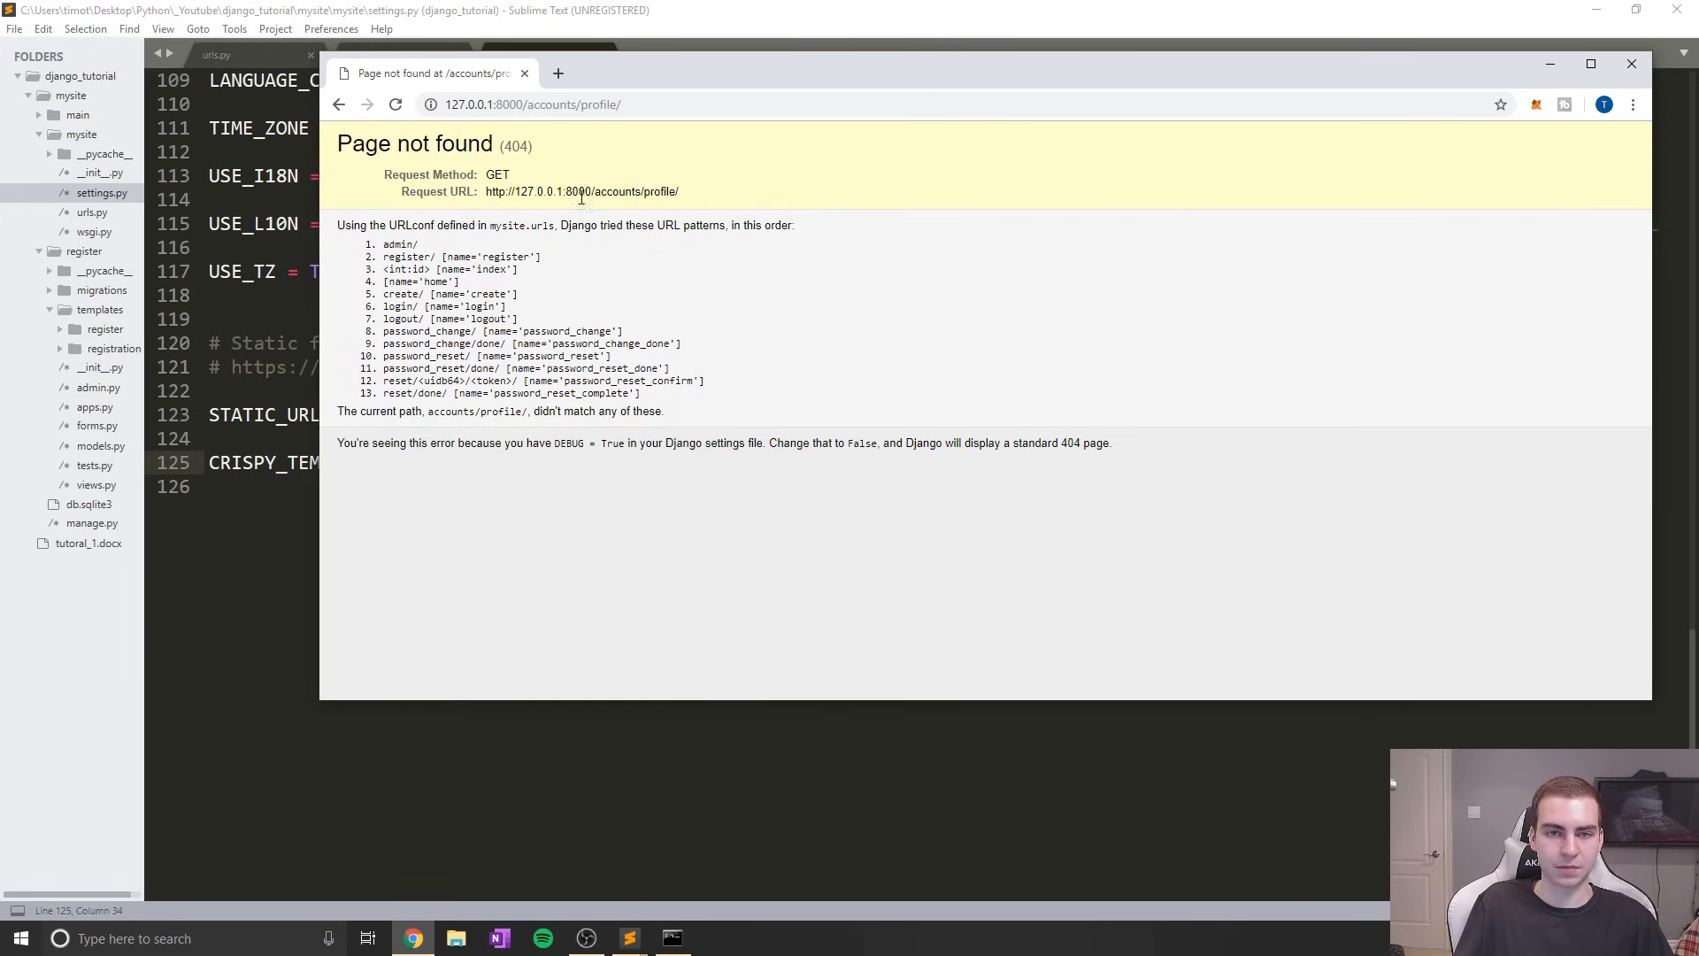
mouse_move(547, 294)
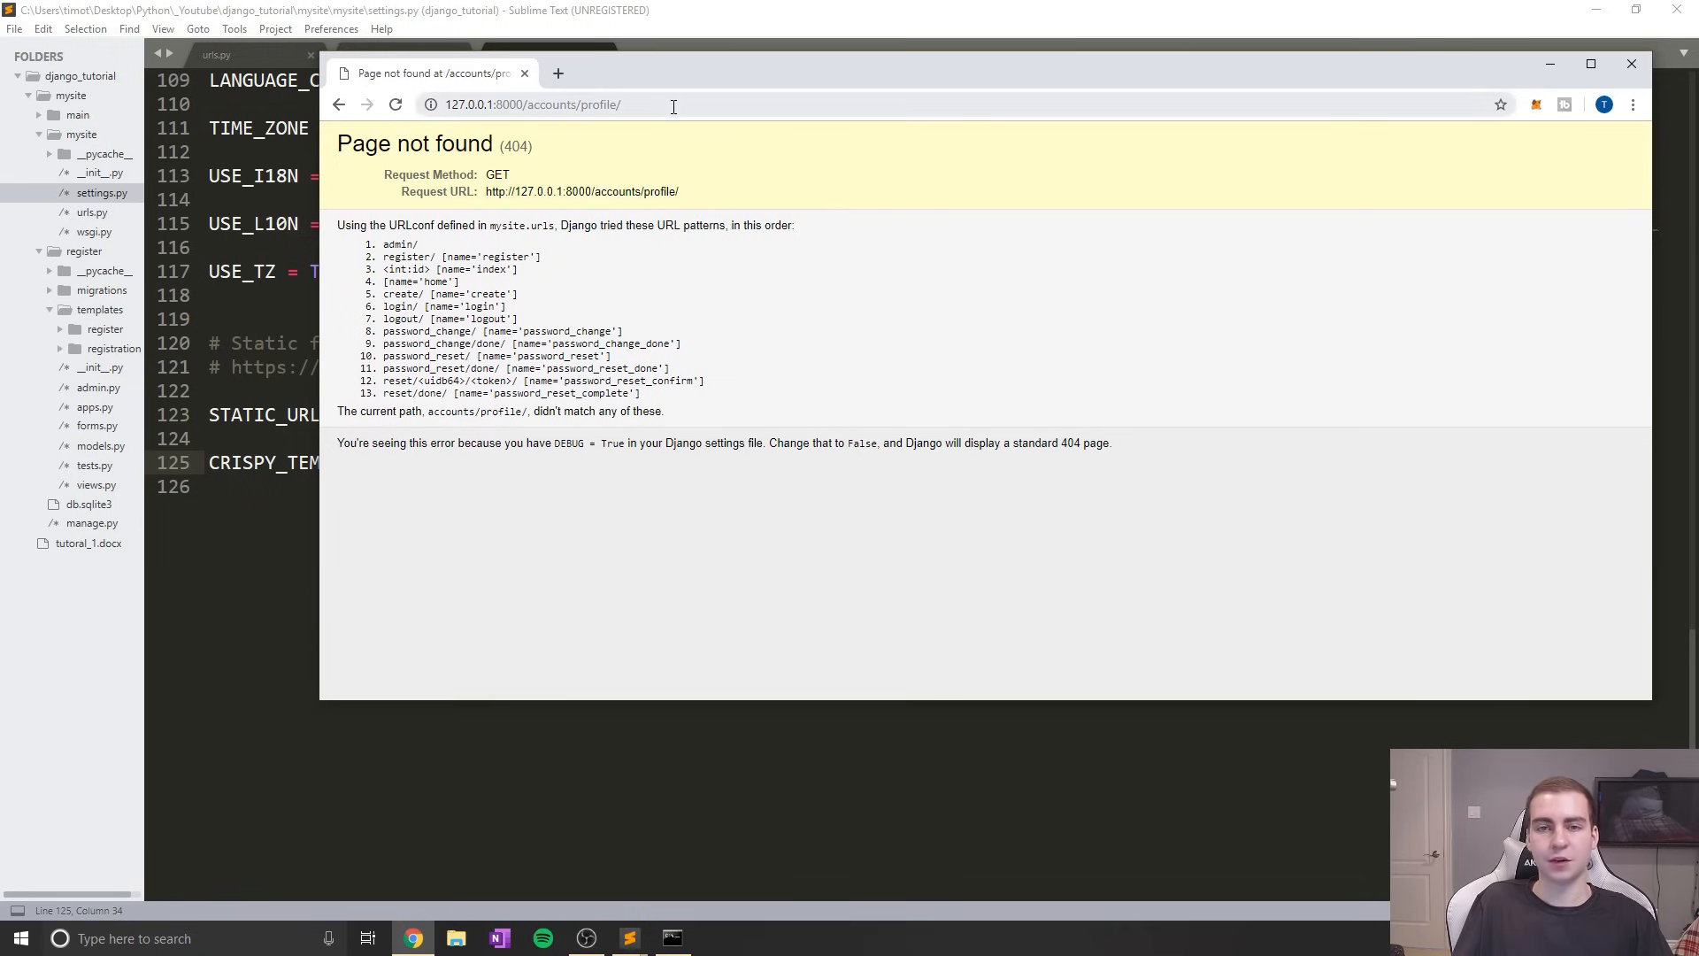
mouse_move(710, 410)
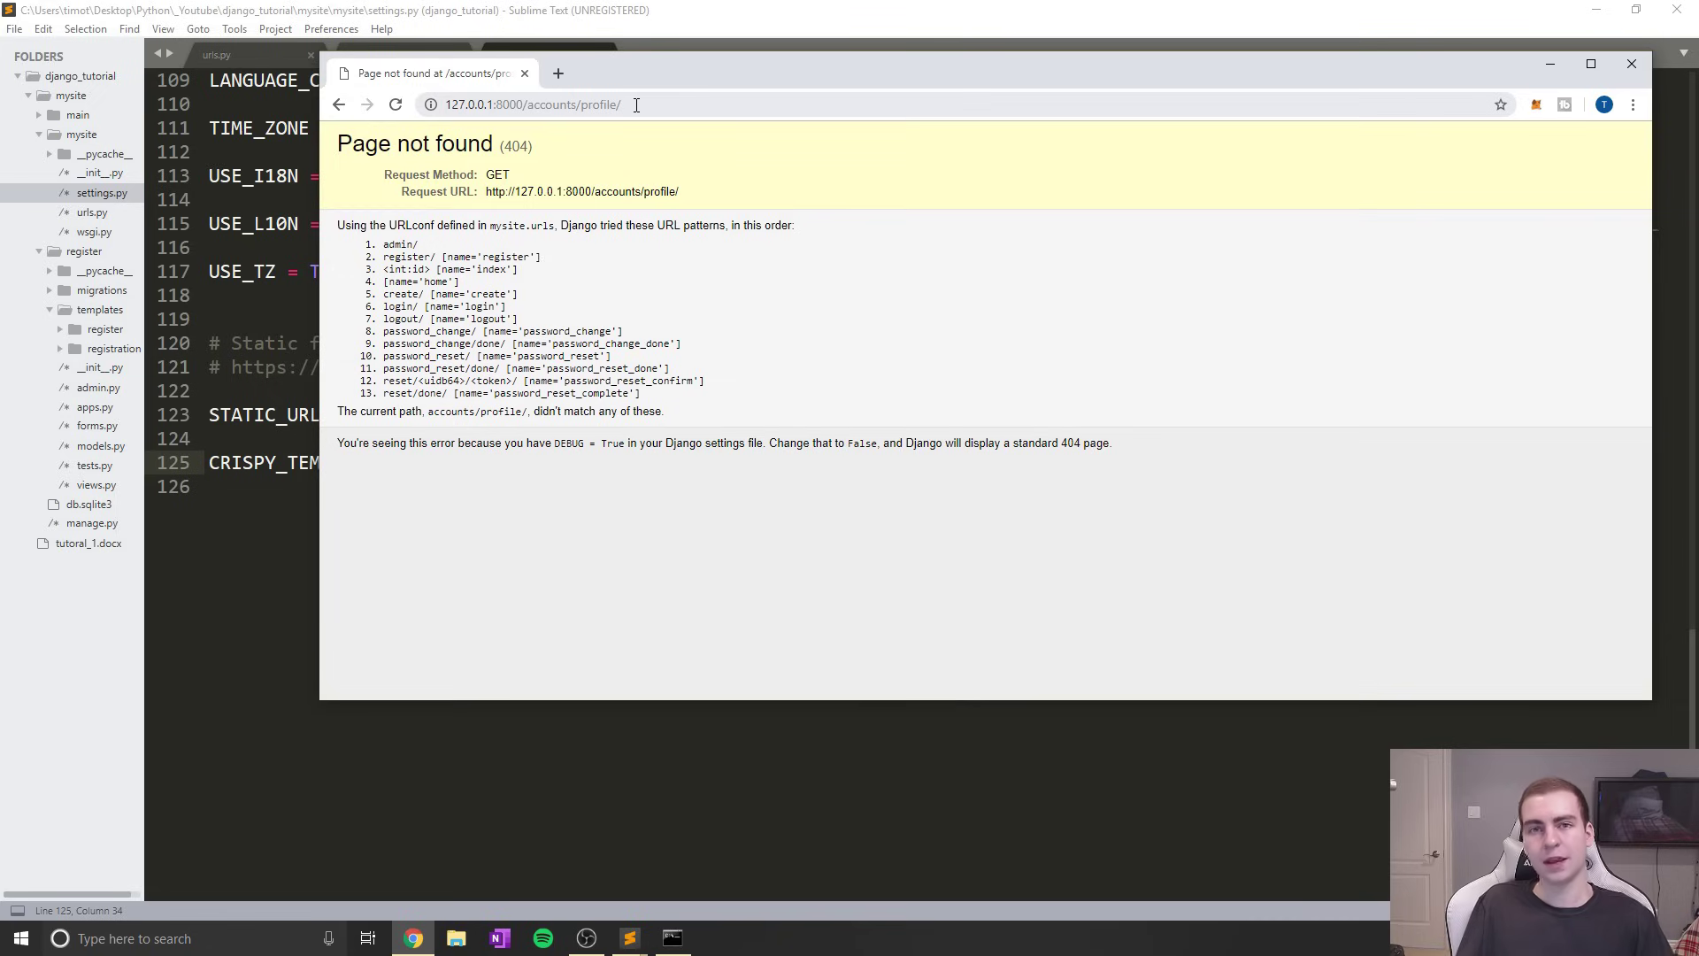
mouse_move(639, 112)
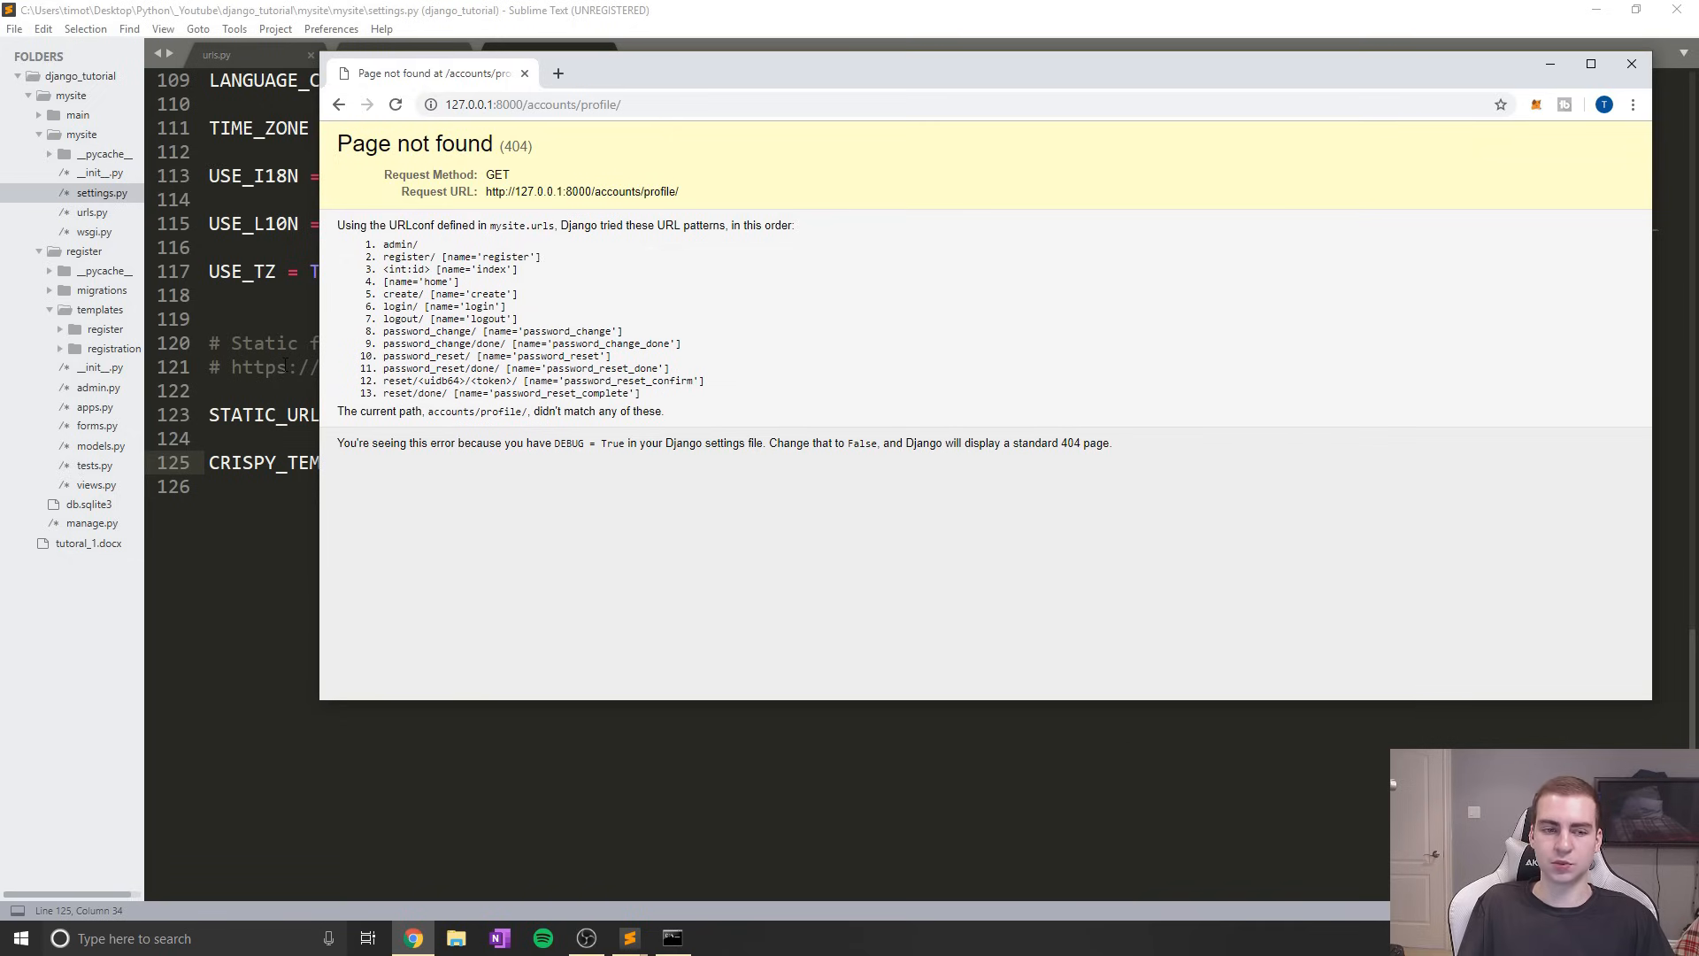
mouse_move(609, 295)
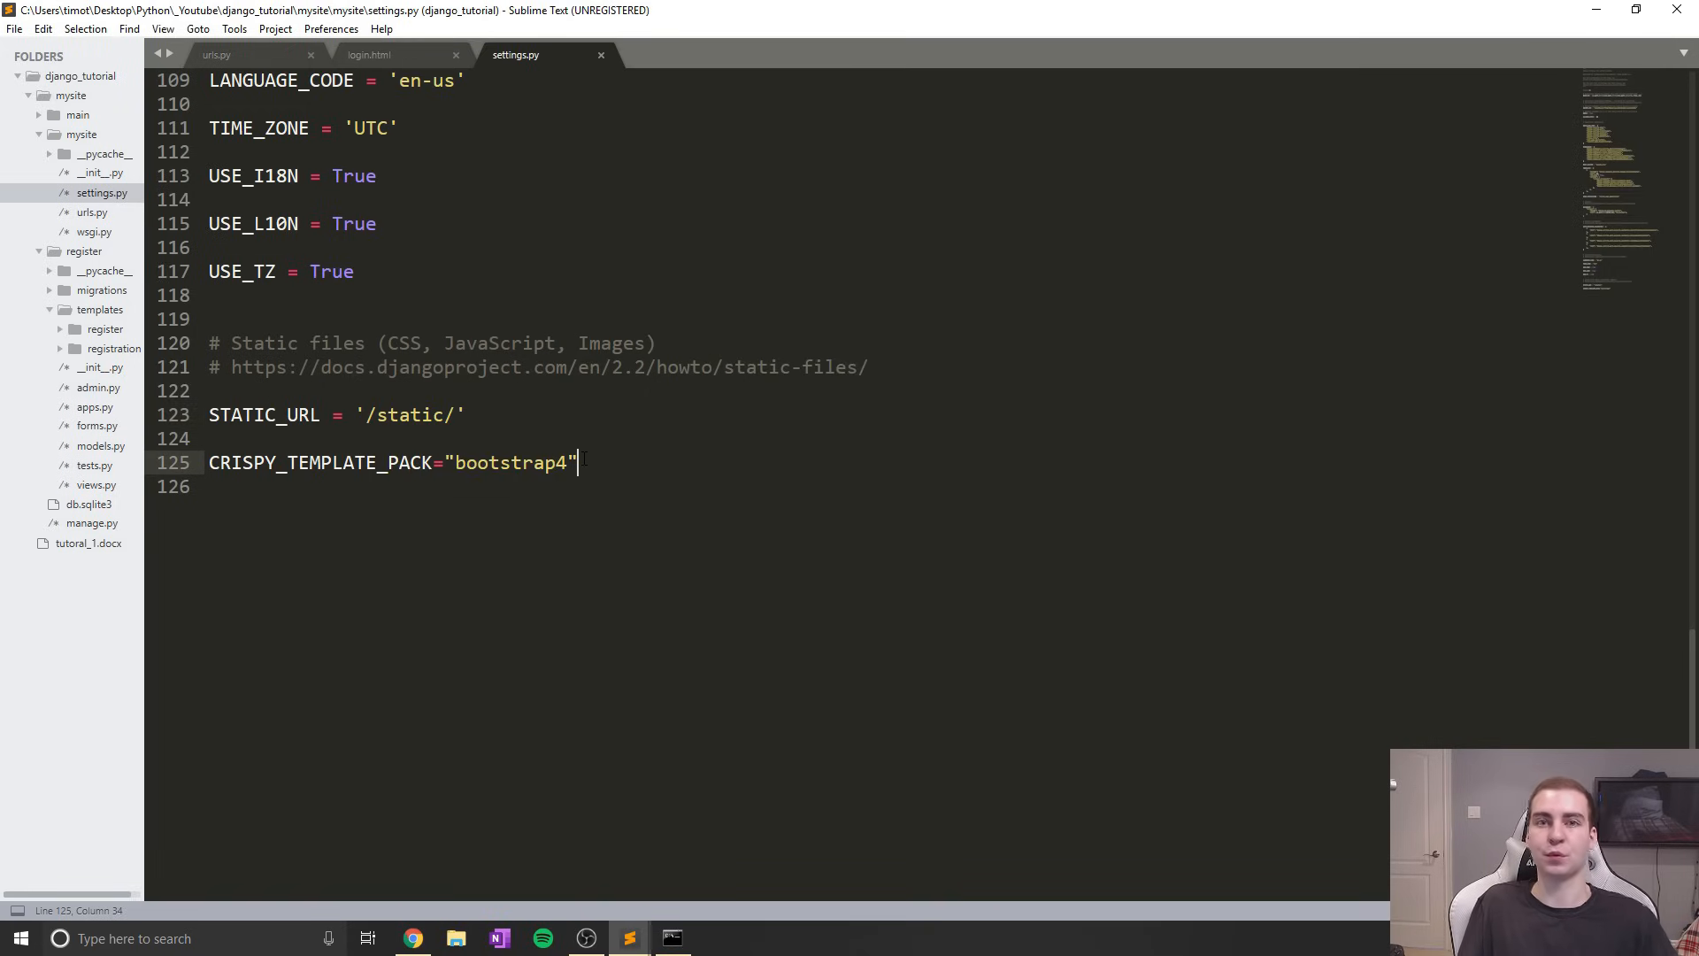
Add LOGIN_REDIRECT_URL = "/" on a new line after the crispy template setting
key("enter")
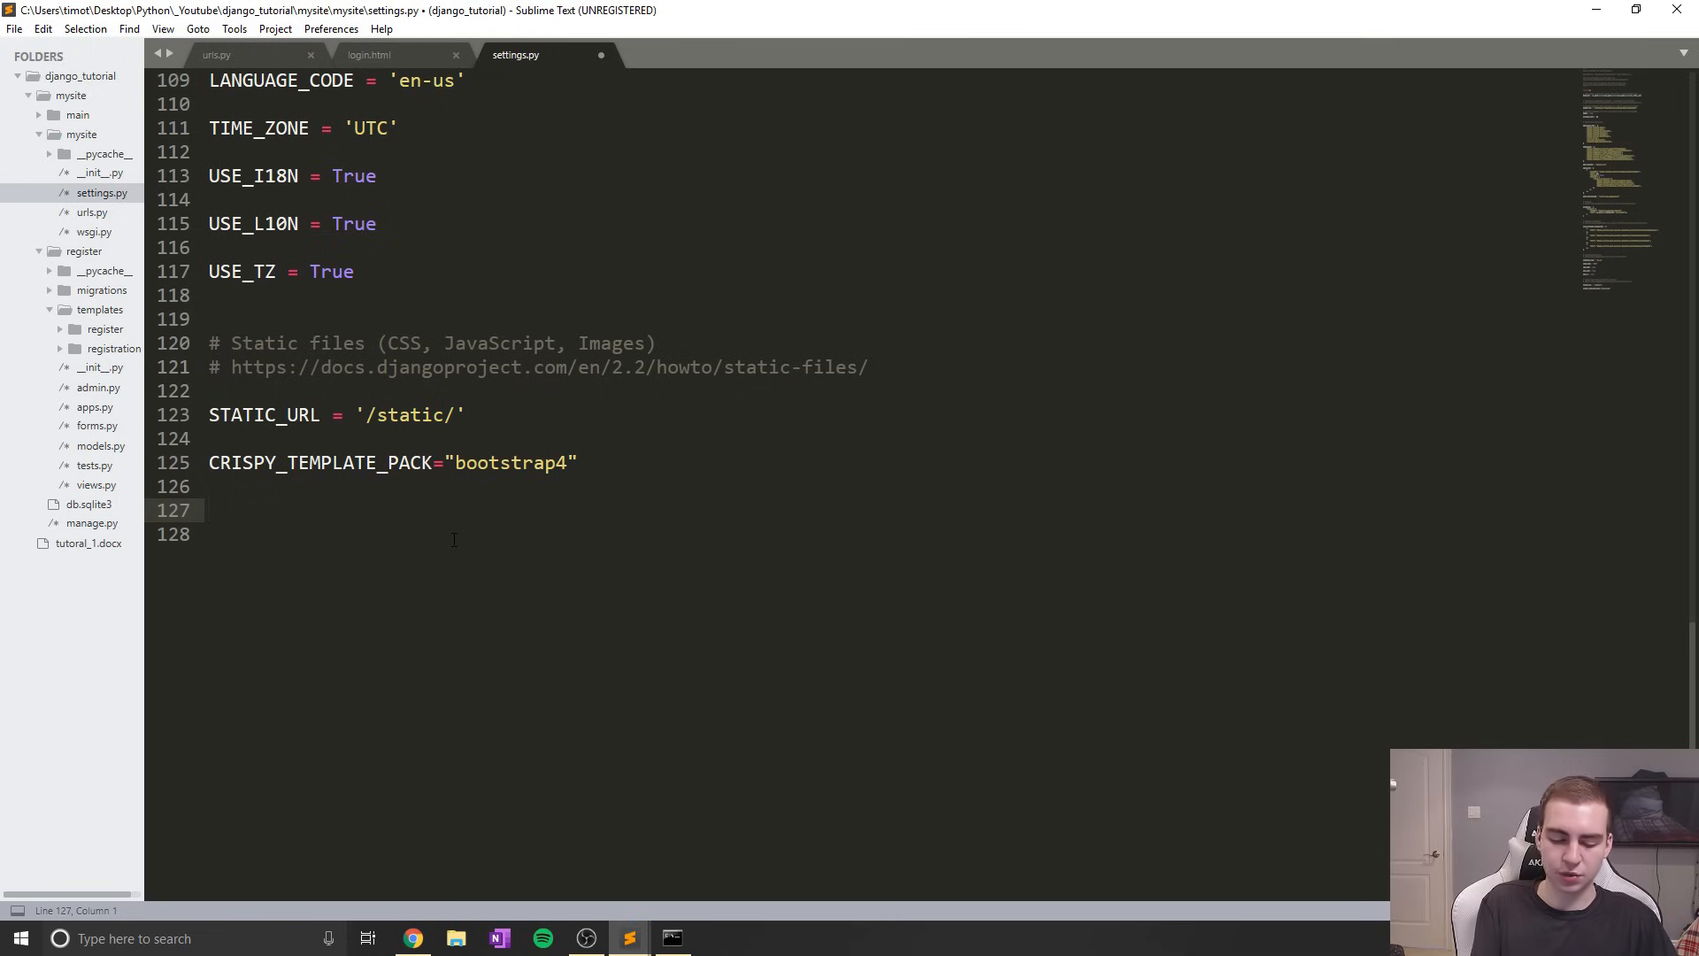
type("LOGIN_R")
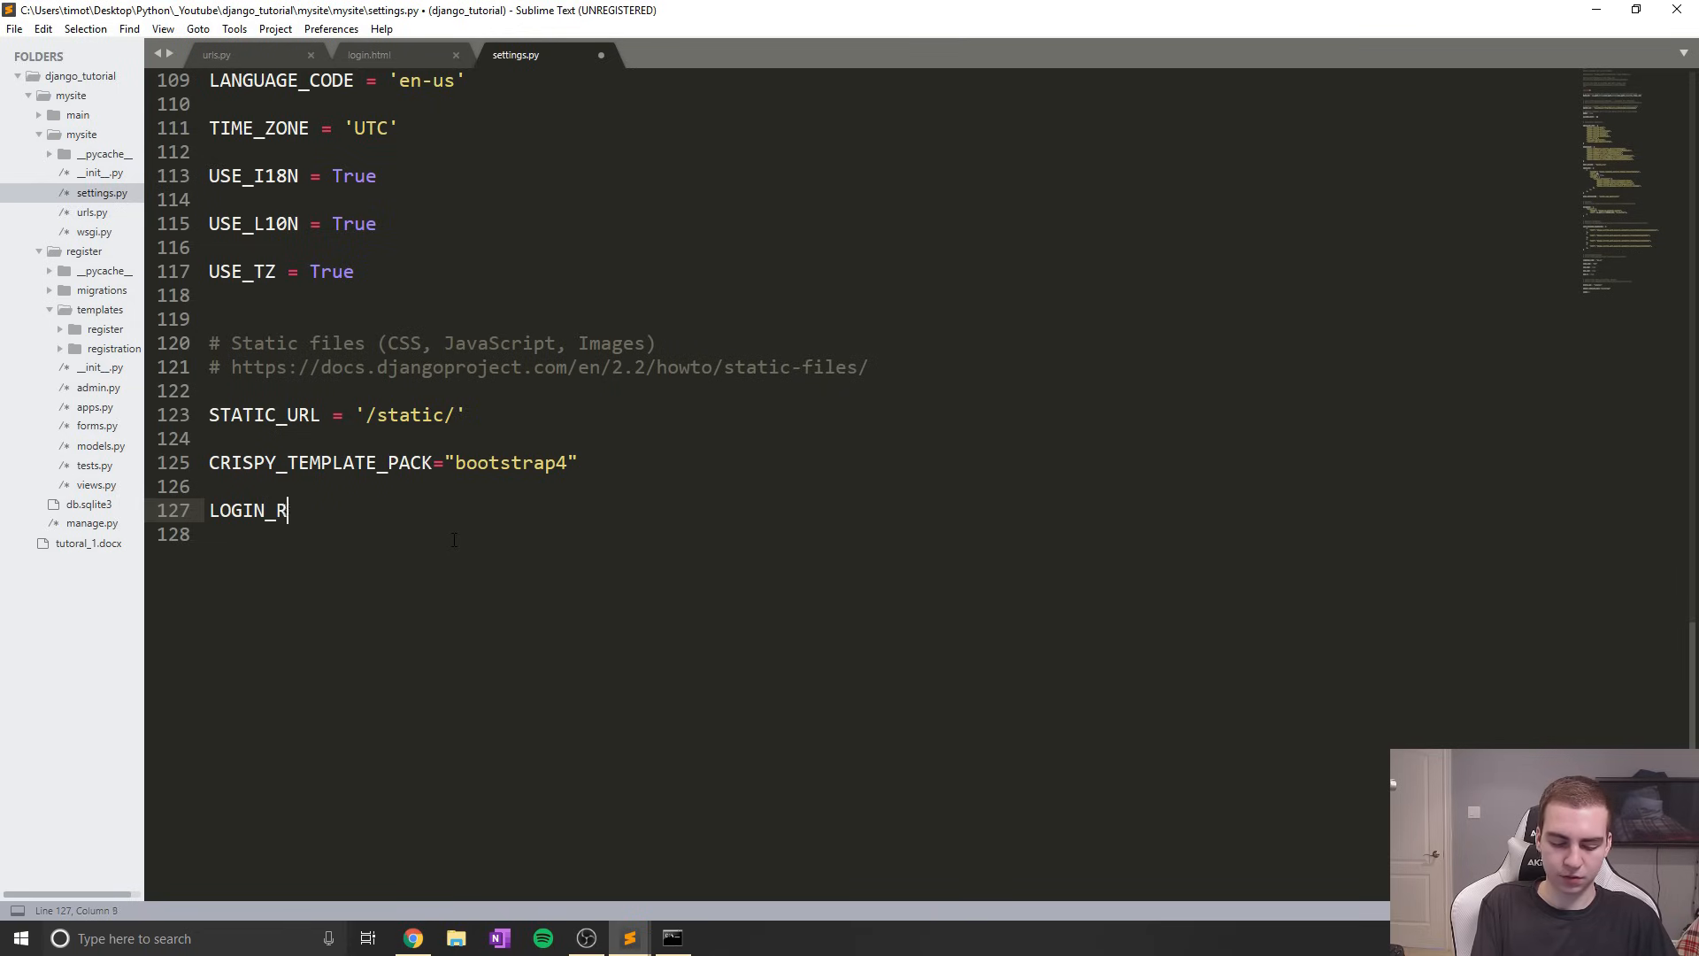
type("EDIRECT_URL = \"")
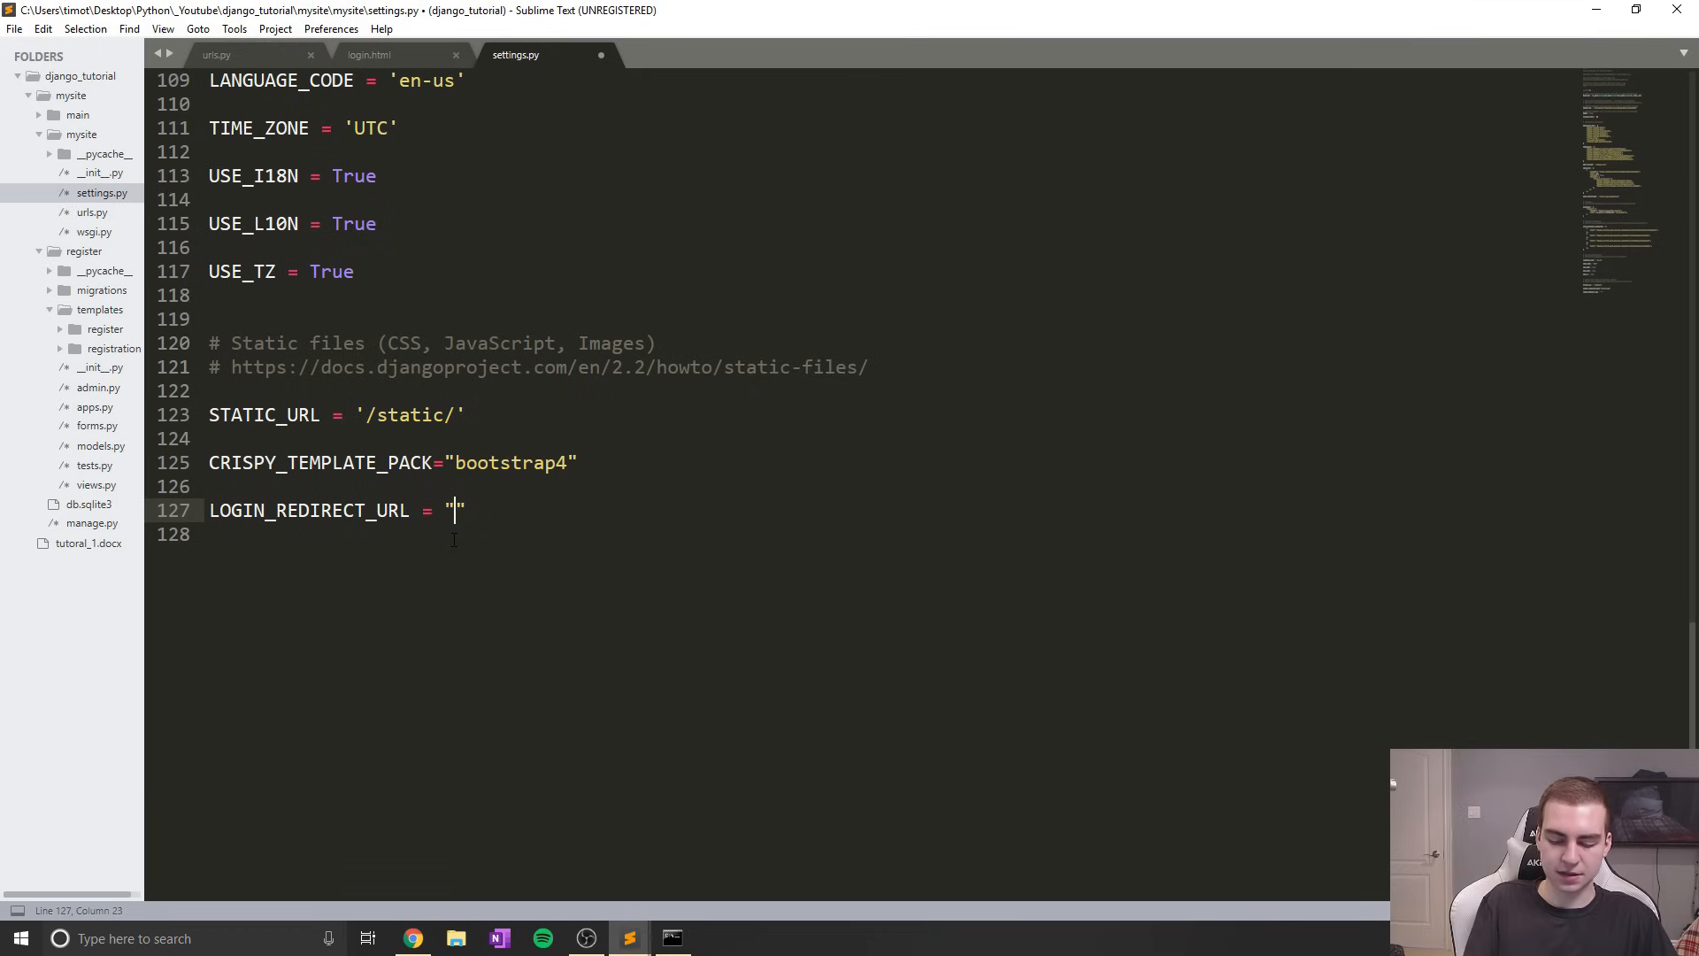
type("/")
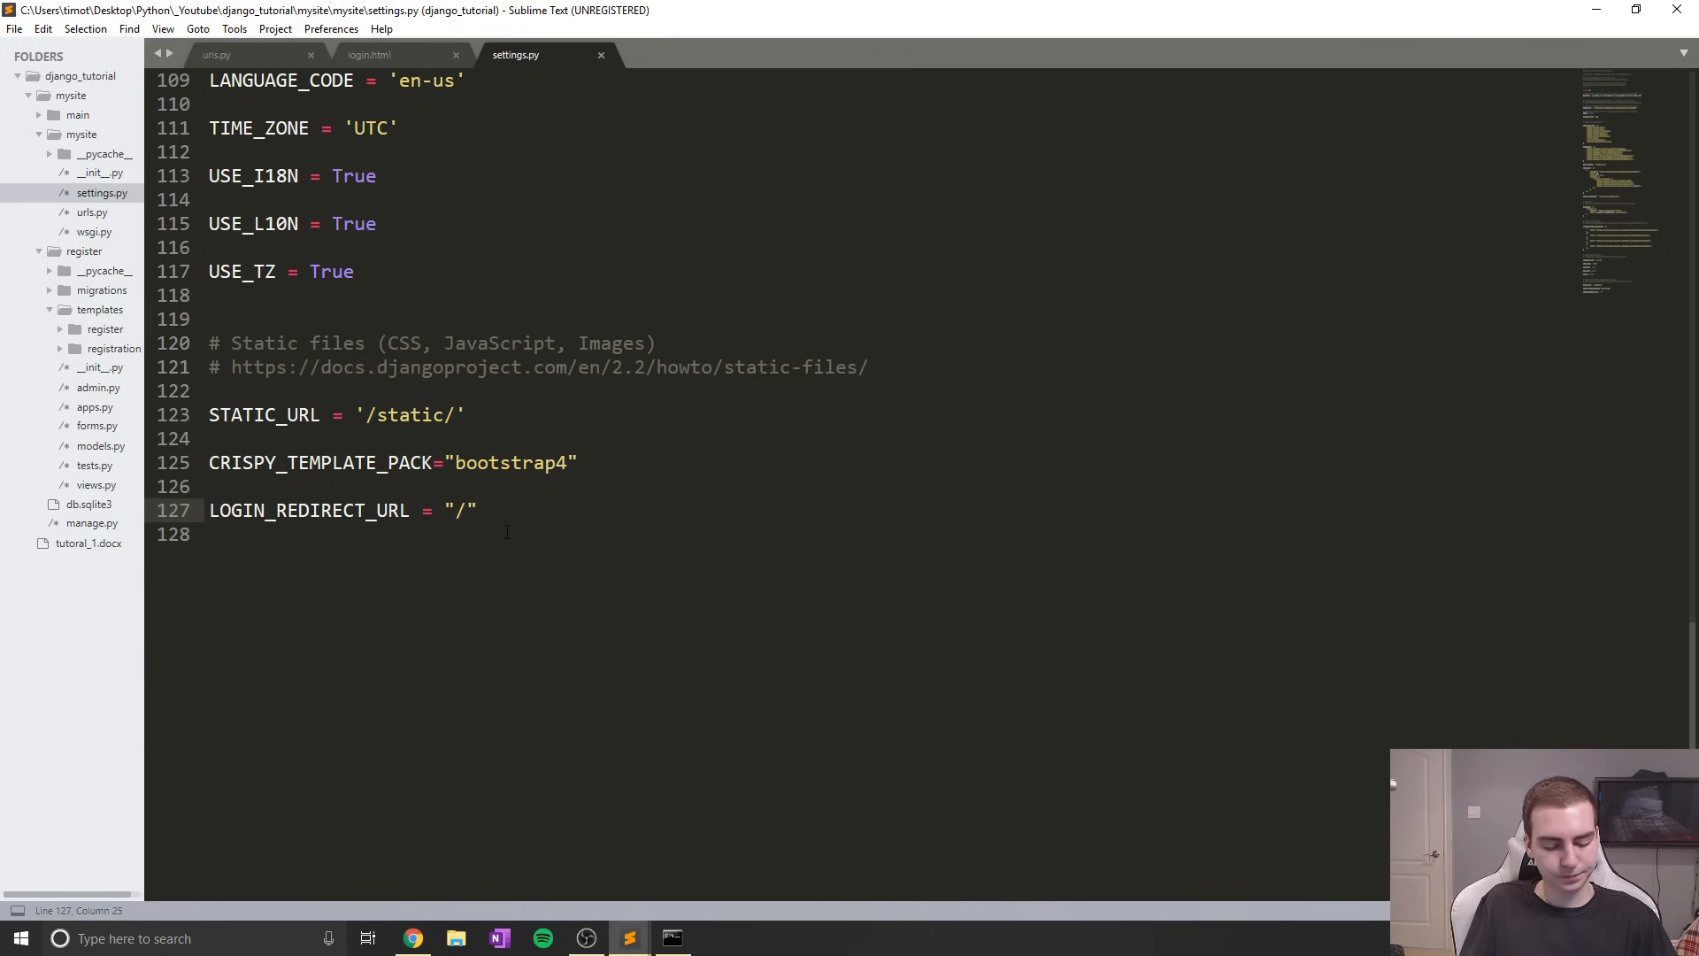
Confirm the server reloaded, then navigate Chrome back to the login page
left_click(672, 938)
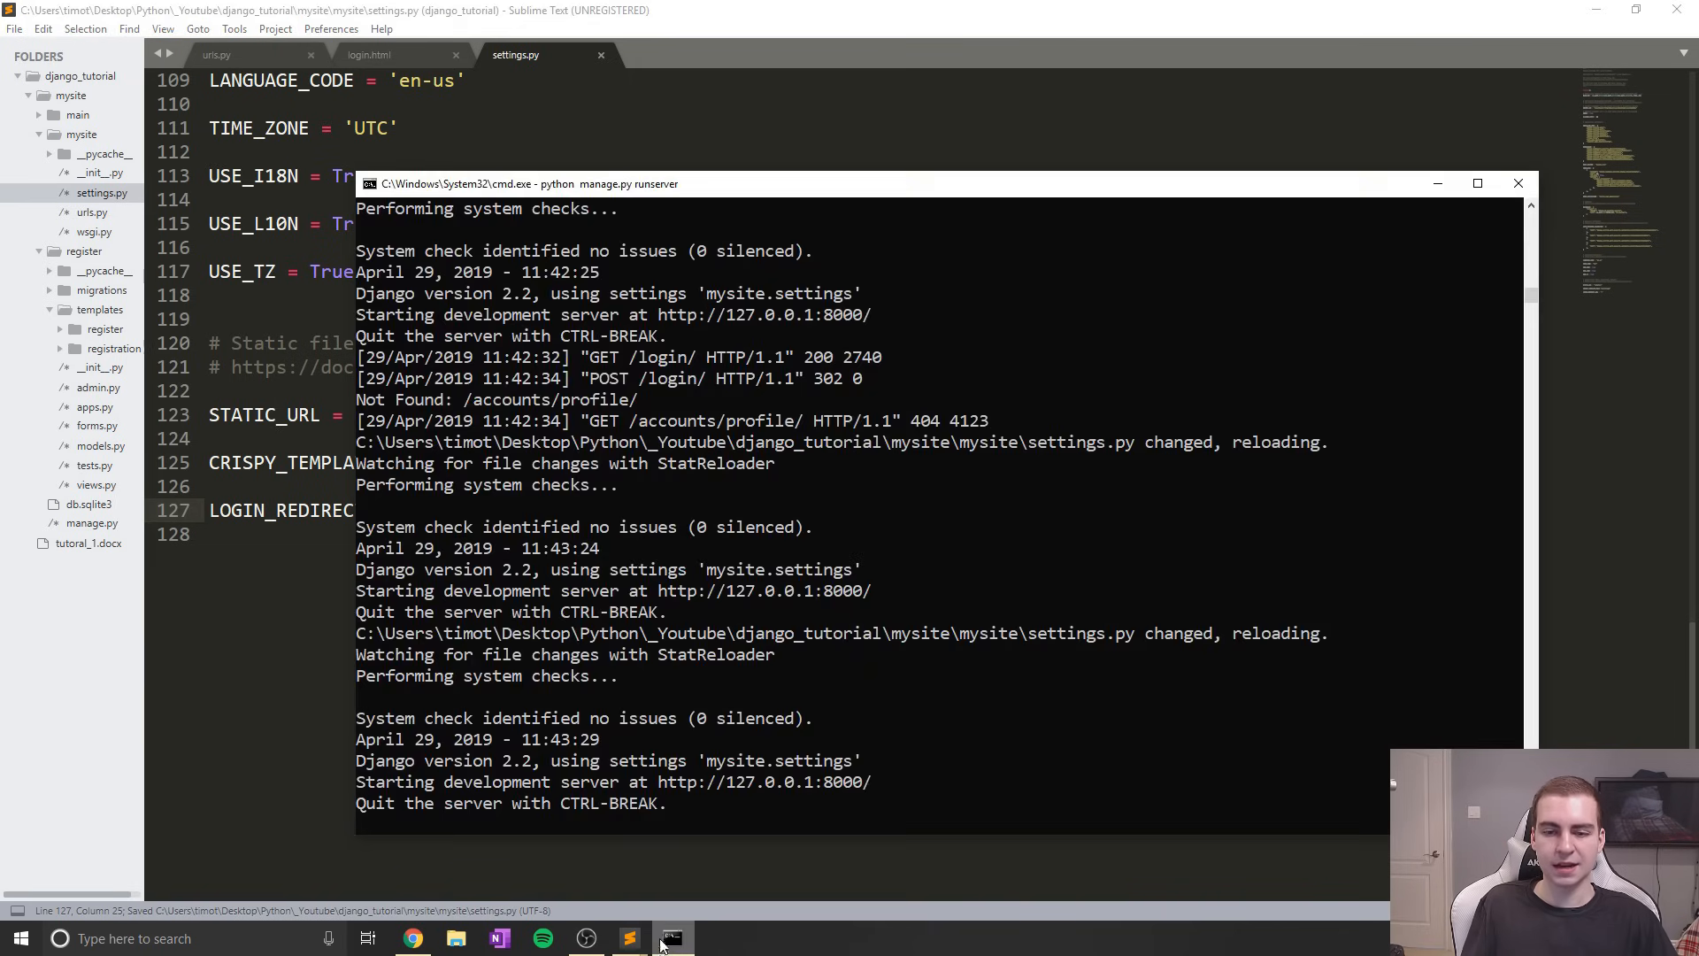
left_click(410, 938)
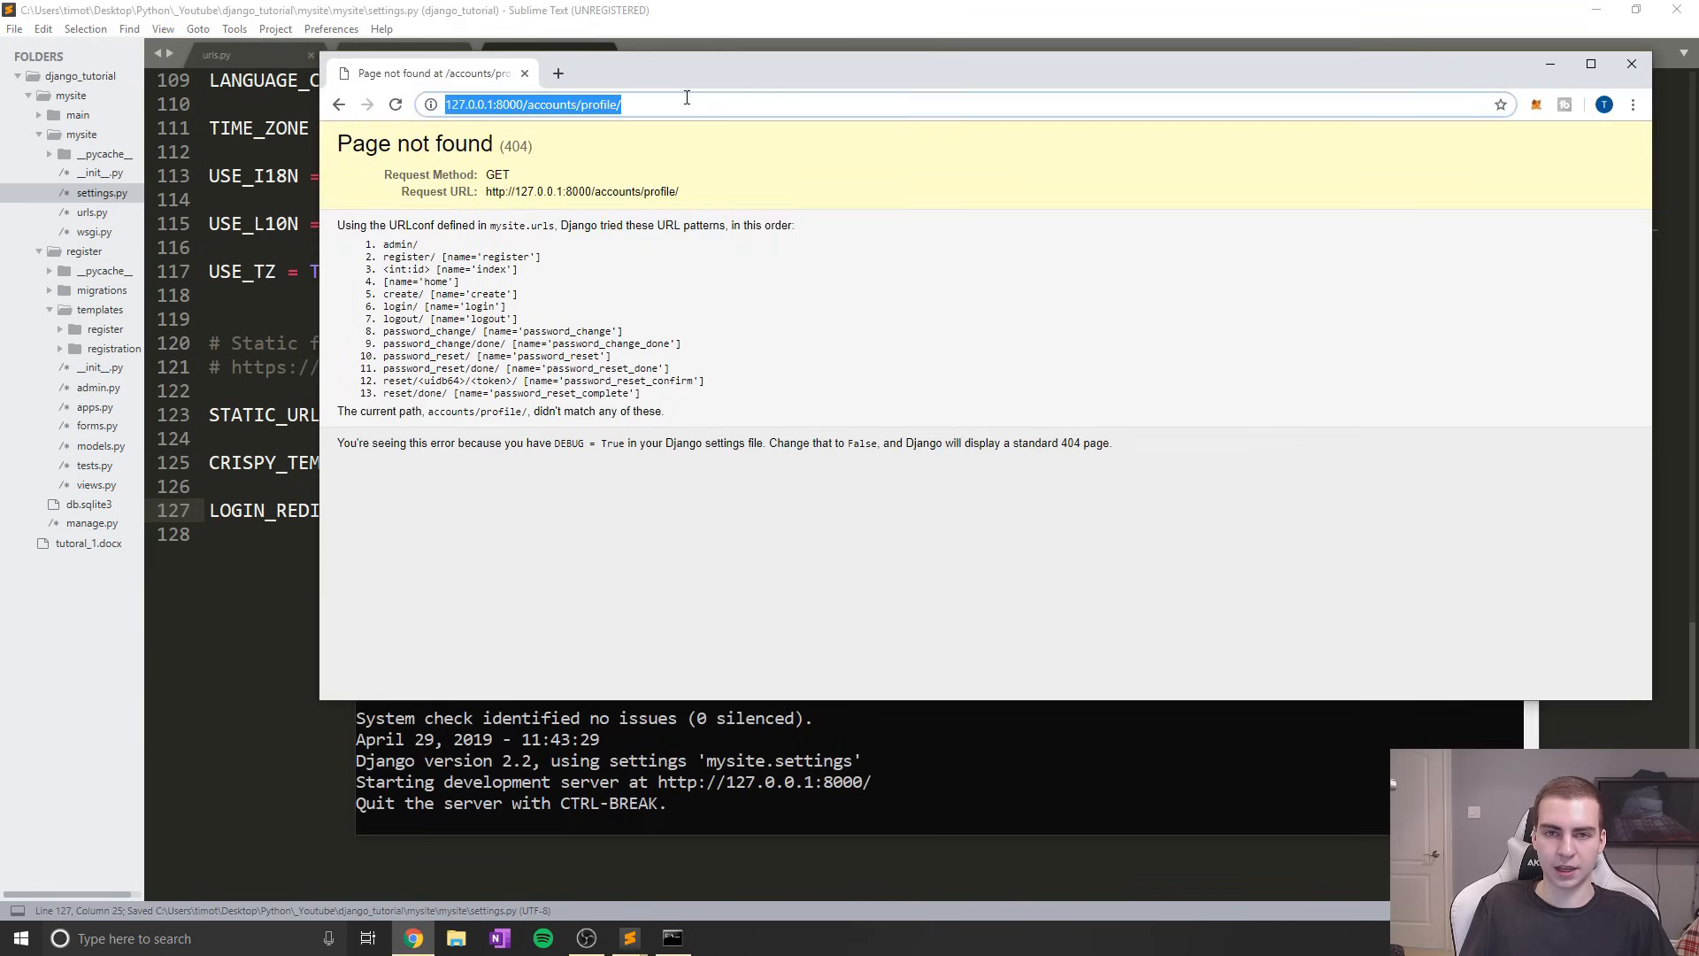
left_click(585, 105)
type("logi")
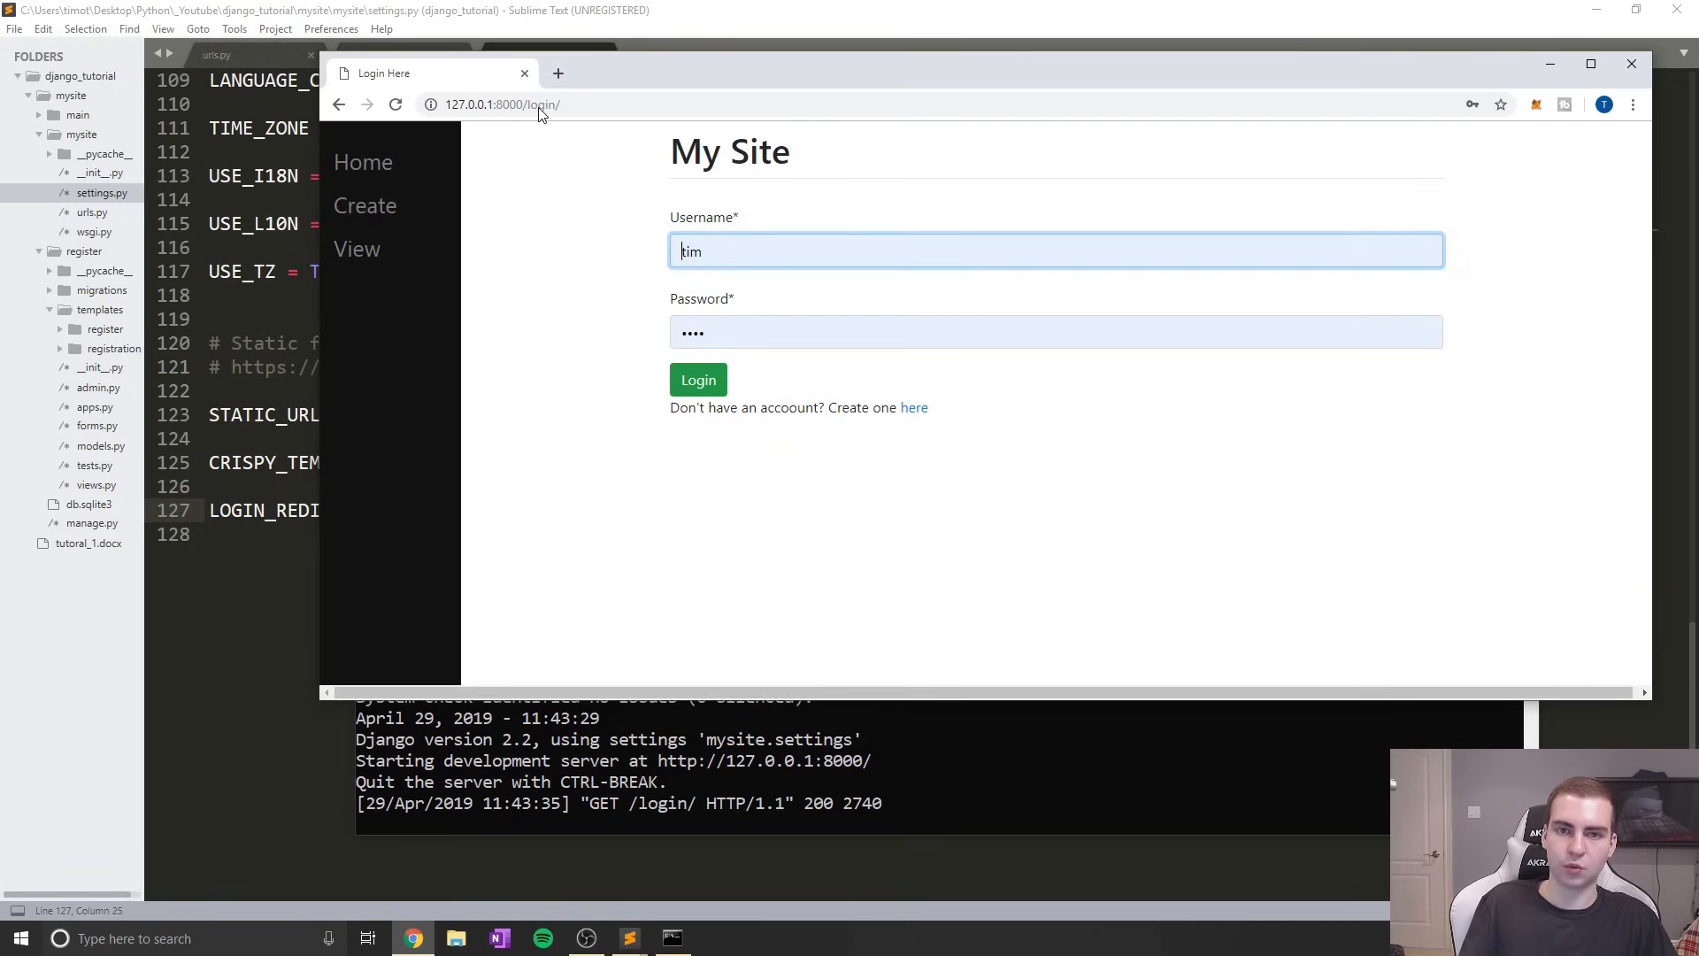
left_click(698, 380)
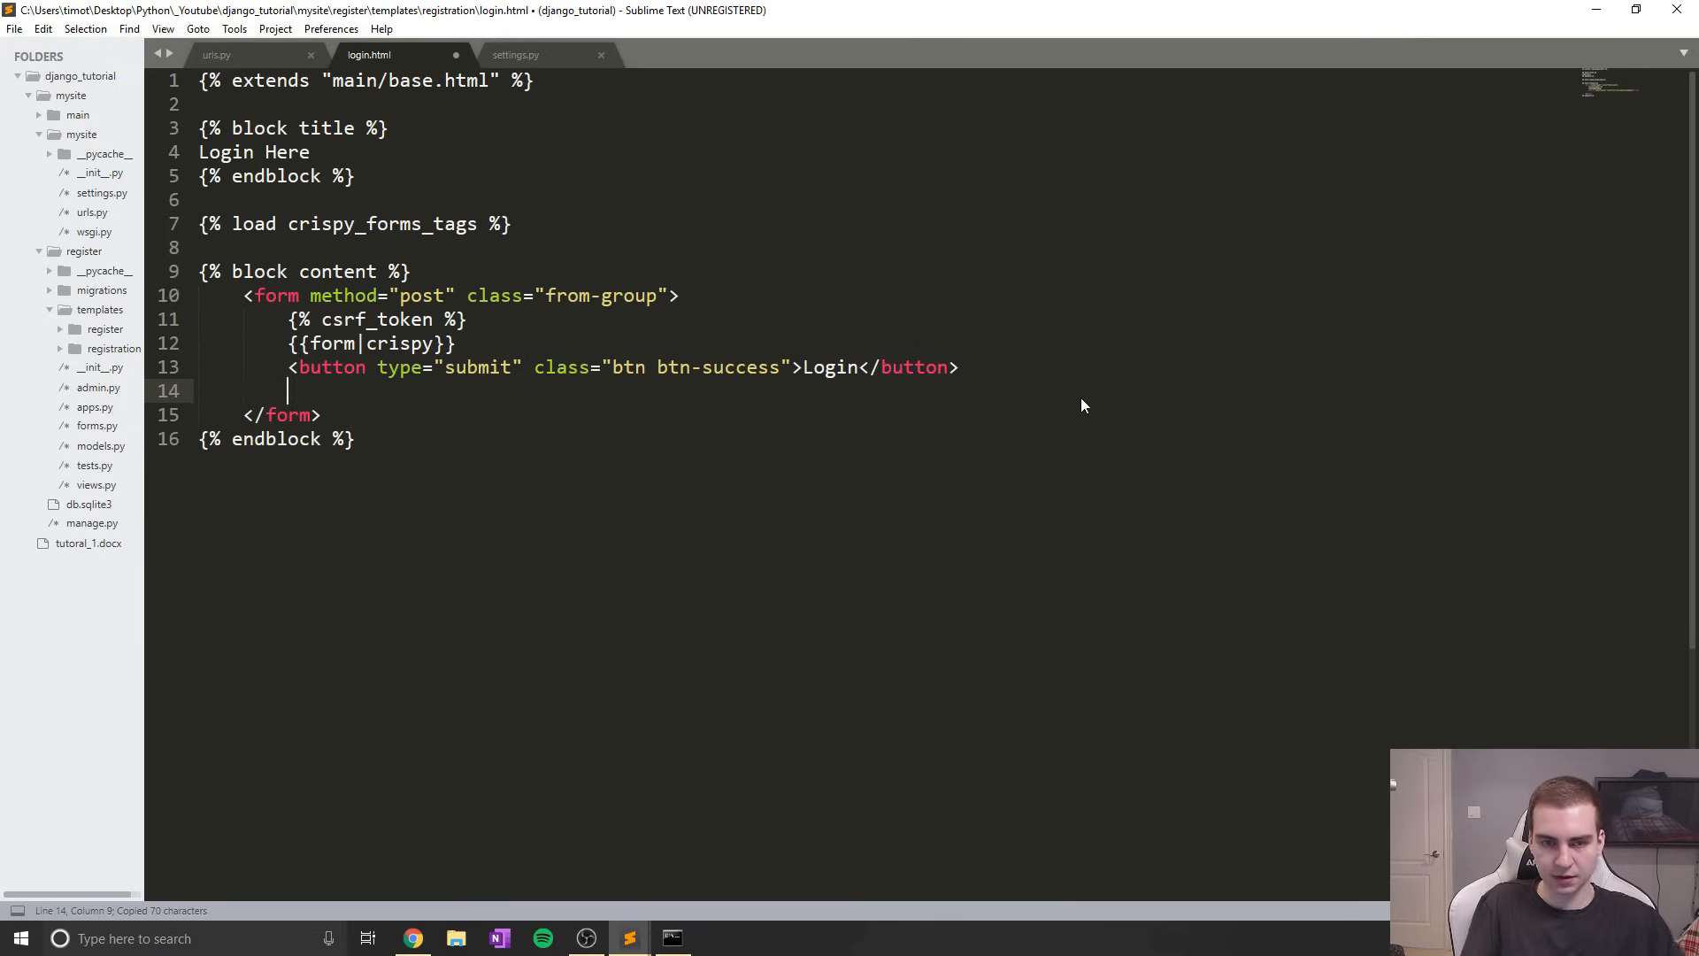
Place the 'Don't have an account? Create one here' paragraph above the Login button, then view the page
type("<p>Don't have an accoount? Create one <a href=\"/register\">here</a></p>")
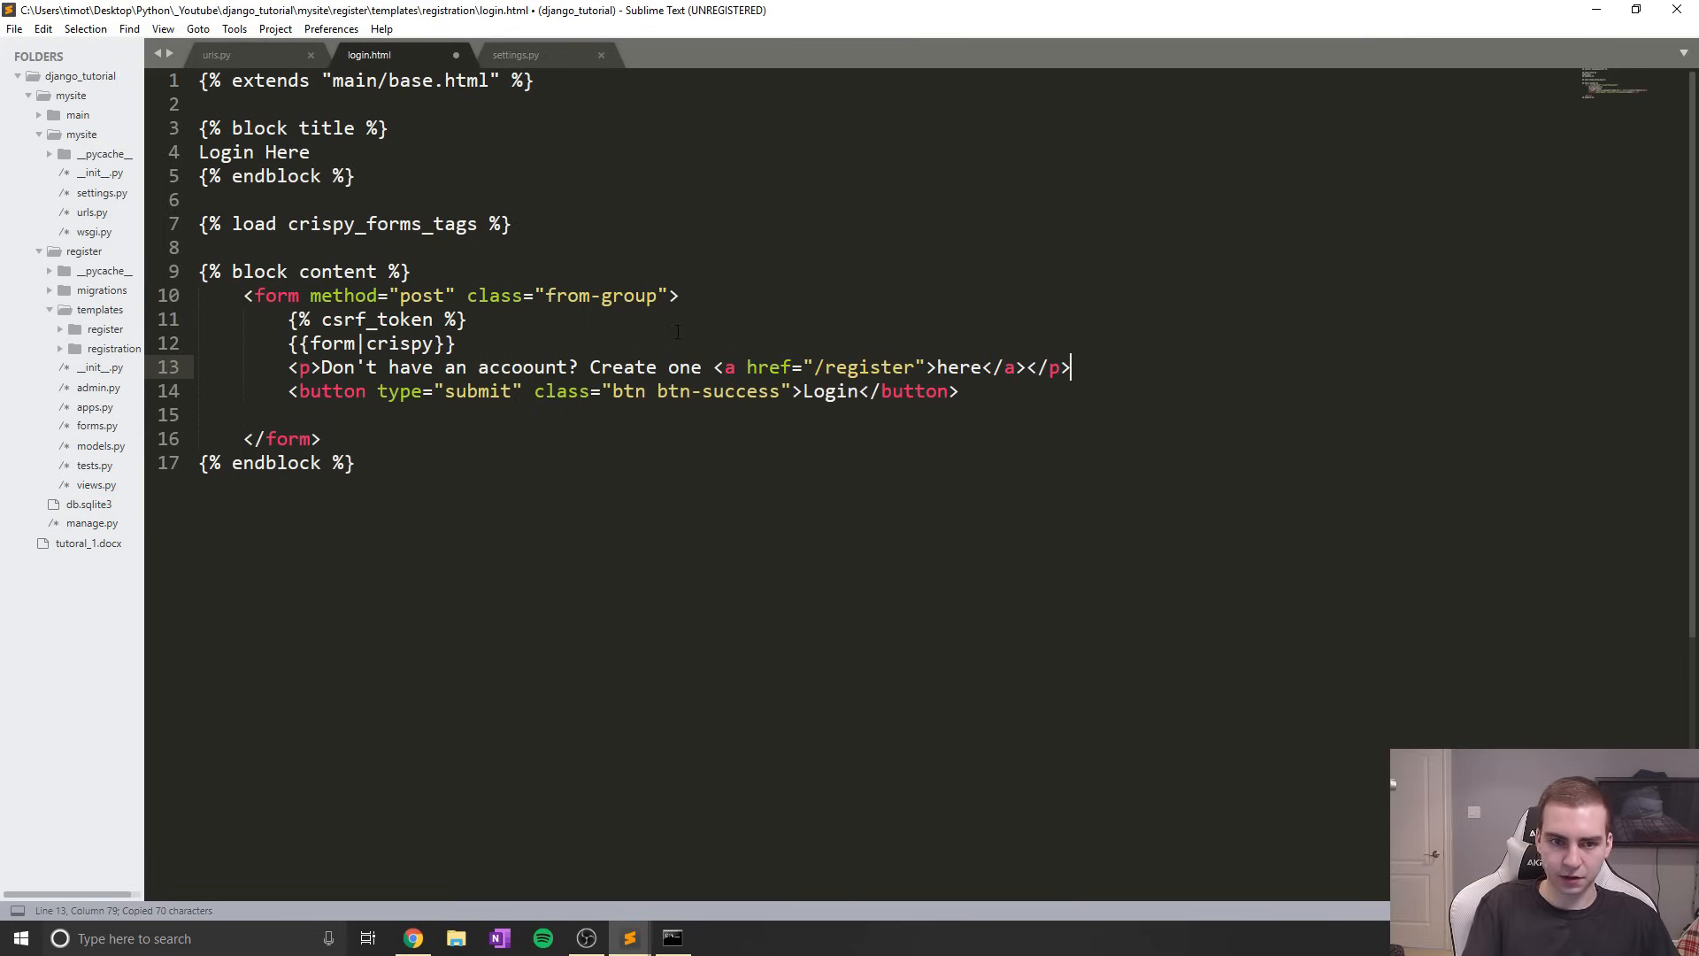
left_click(411, 938)
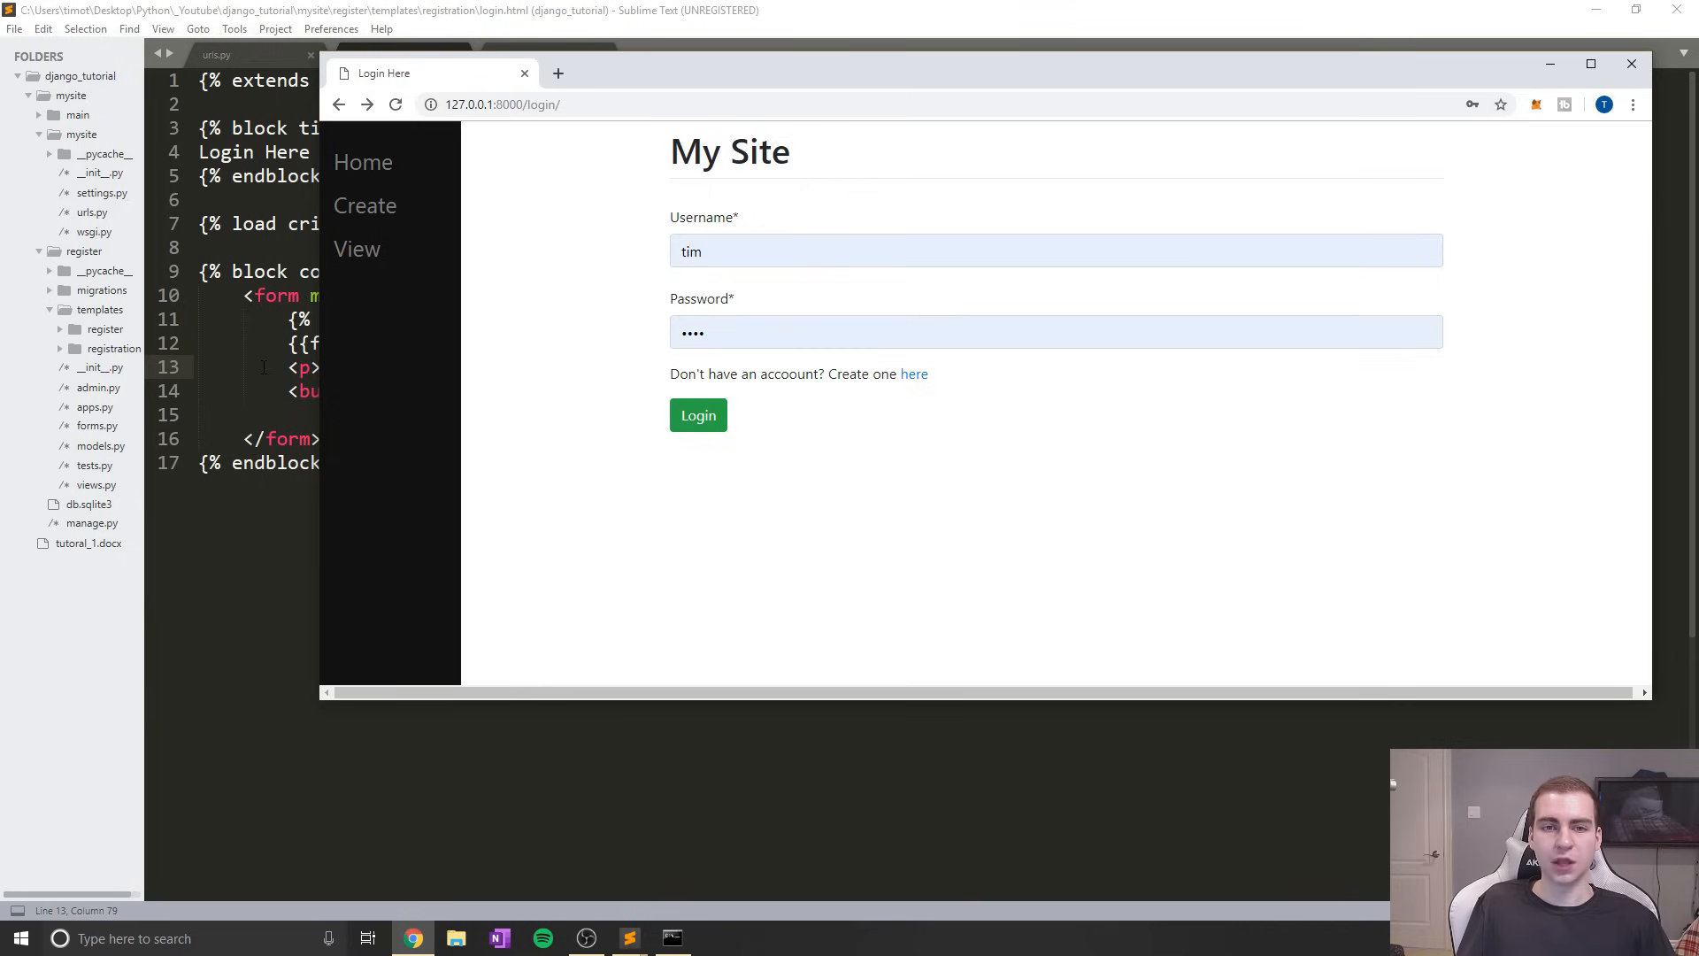
mouse_move(525, 337)
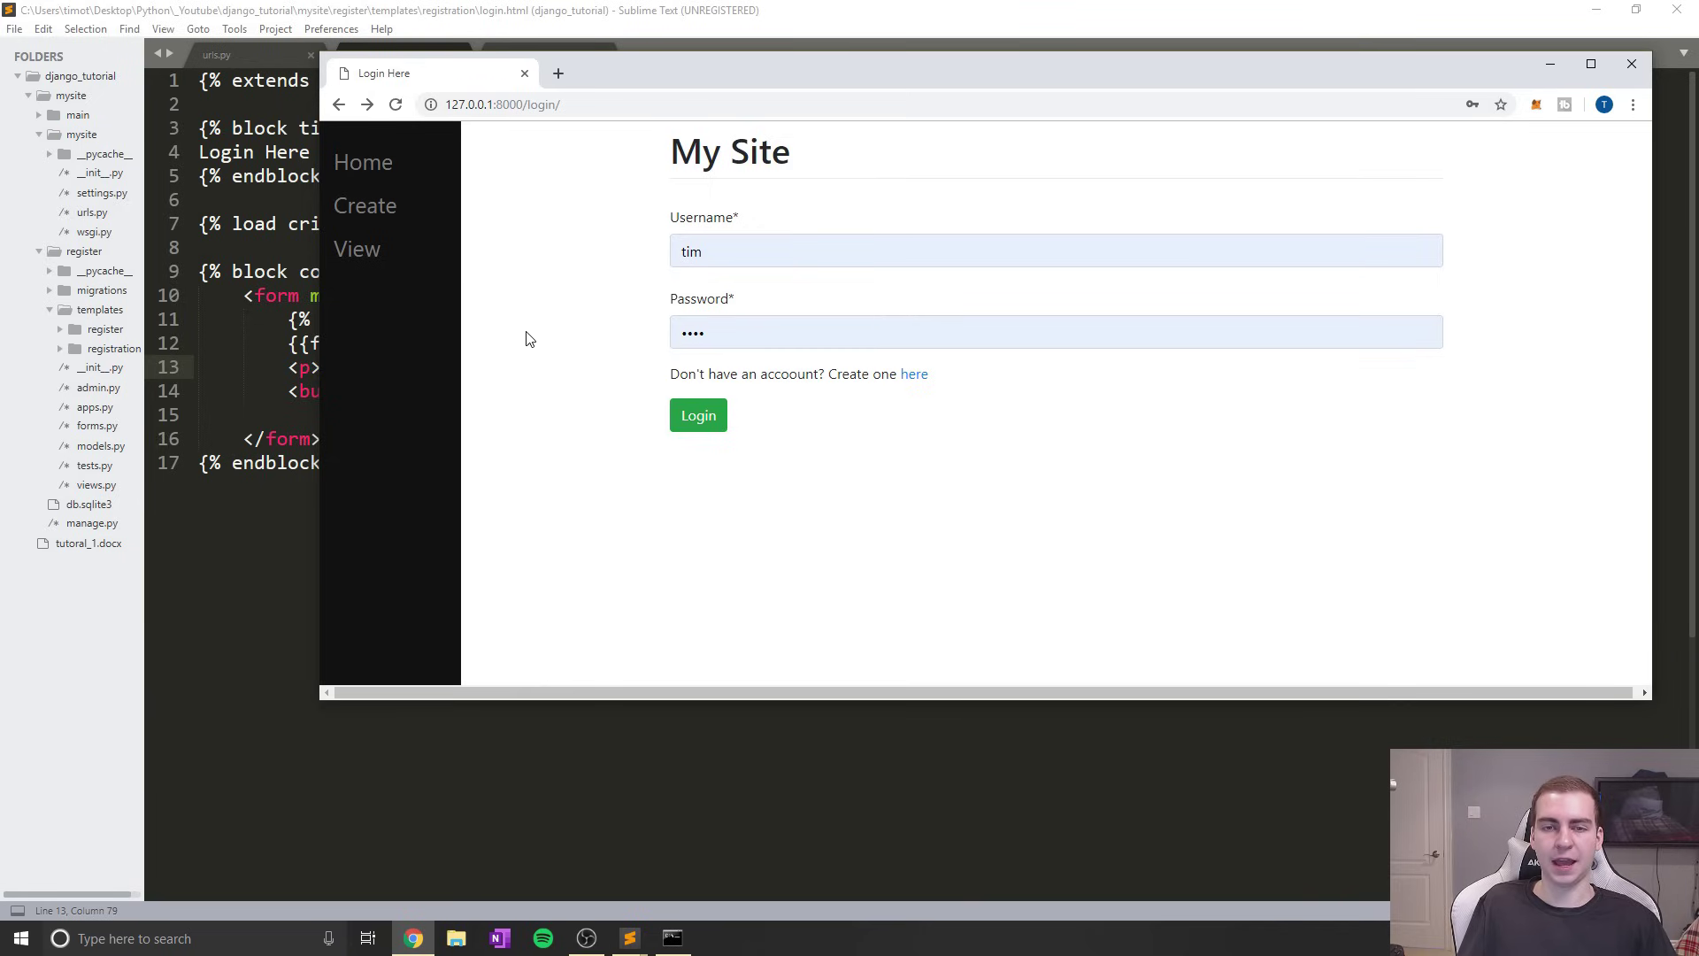
mouse_move(456, 337)
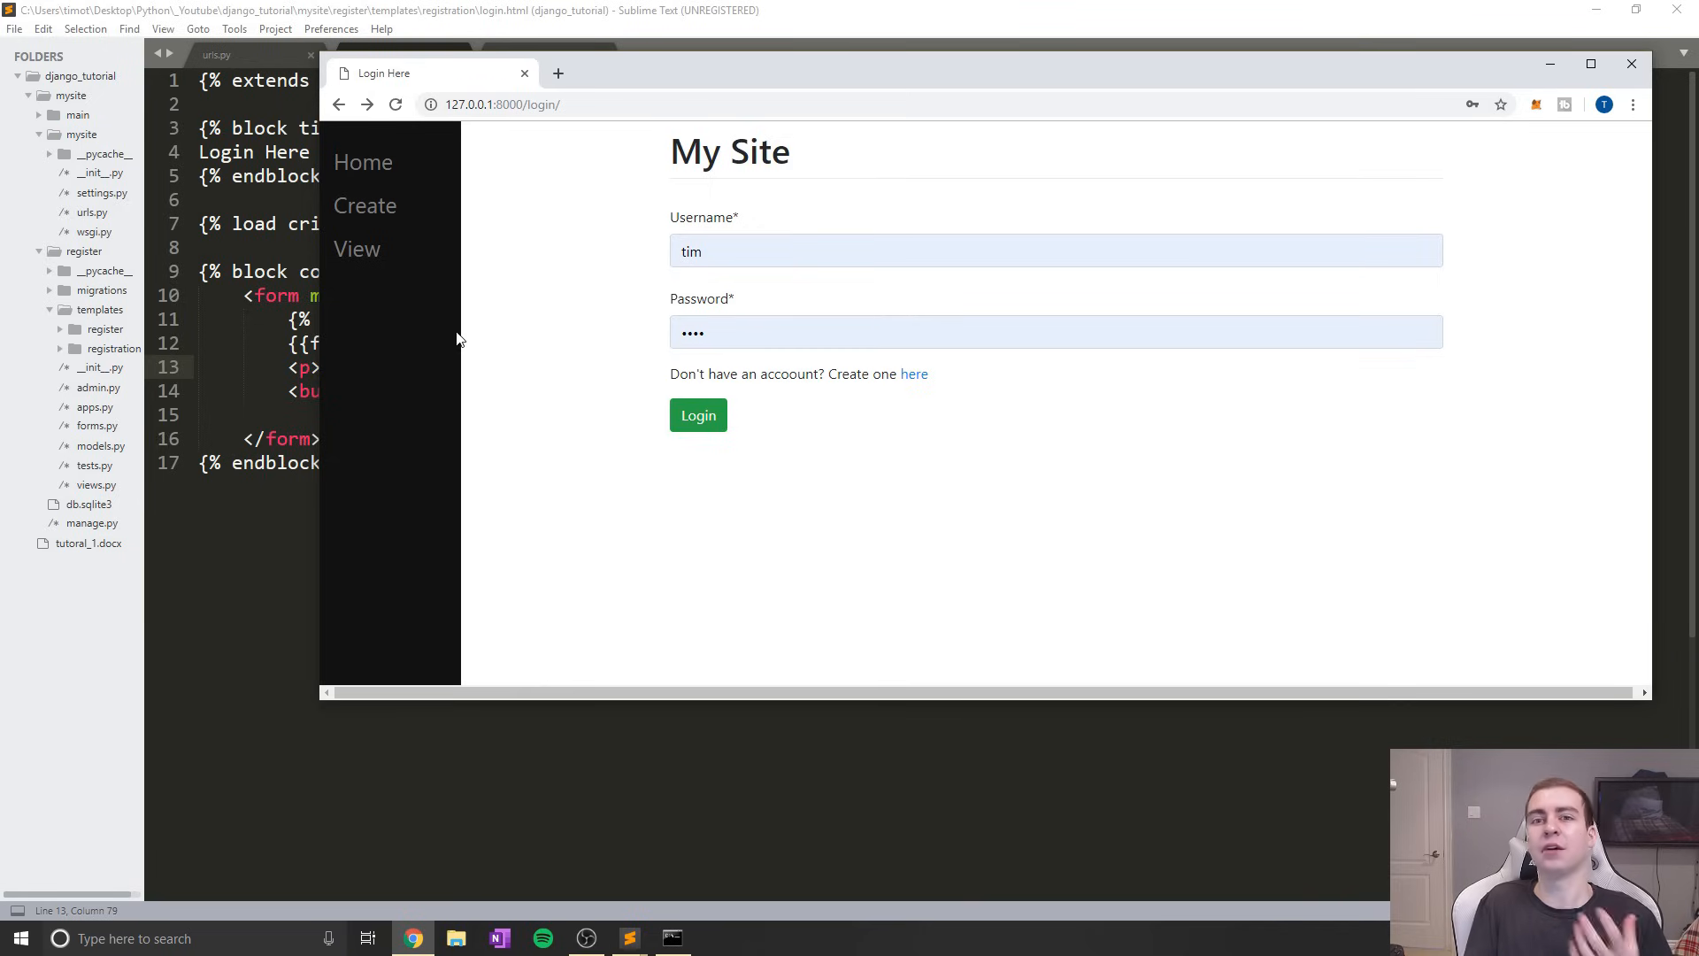
mouse_move(635, 237)
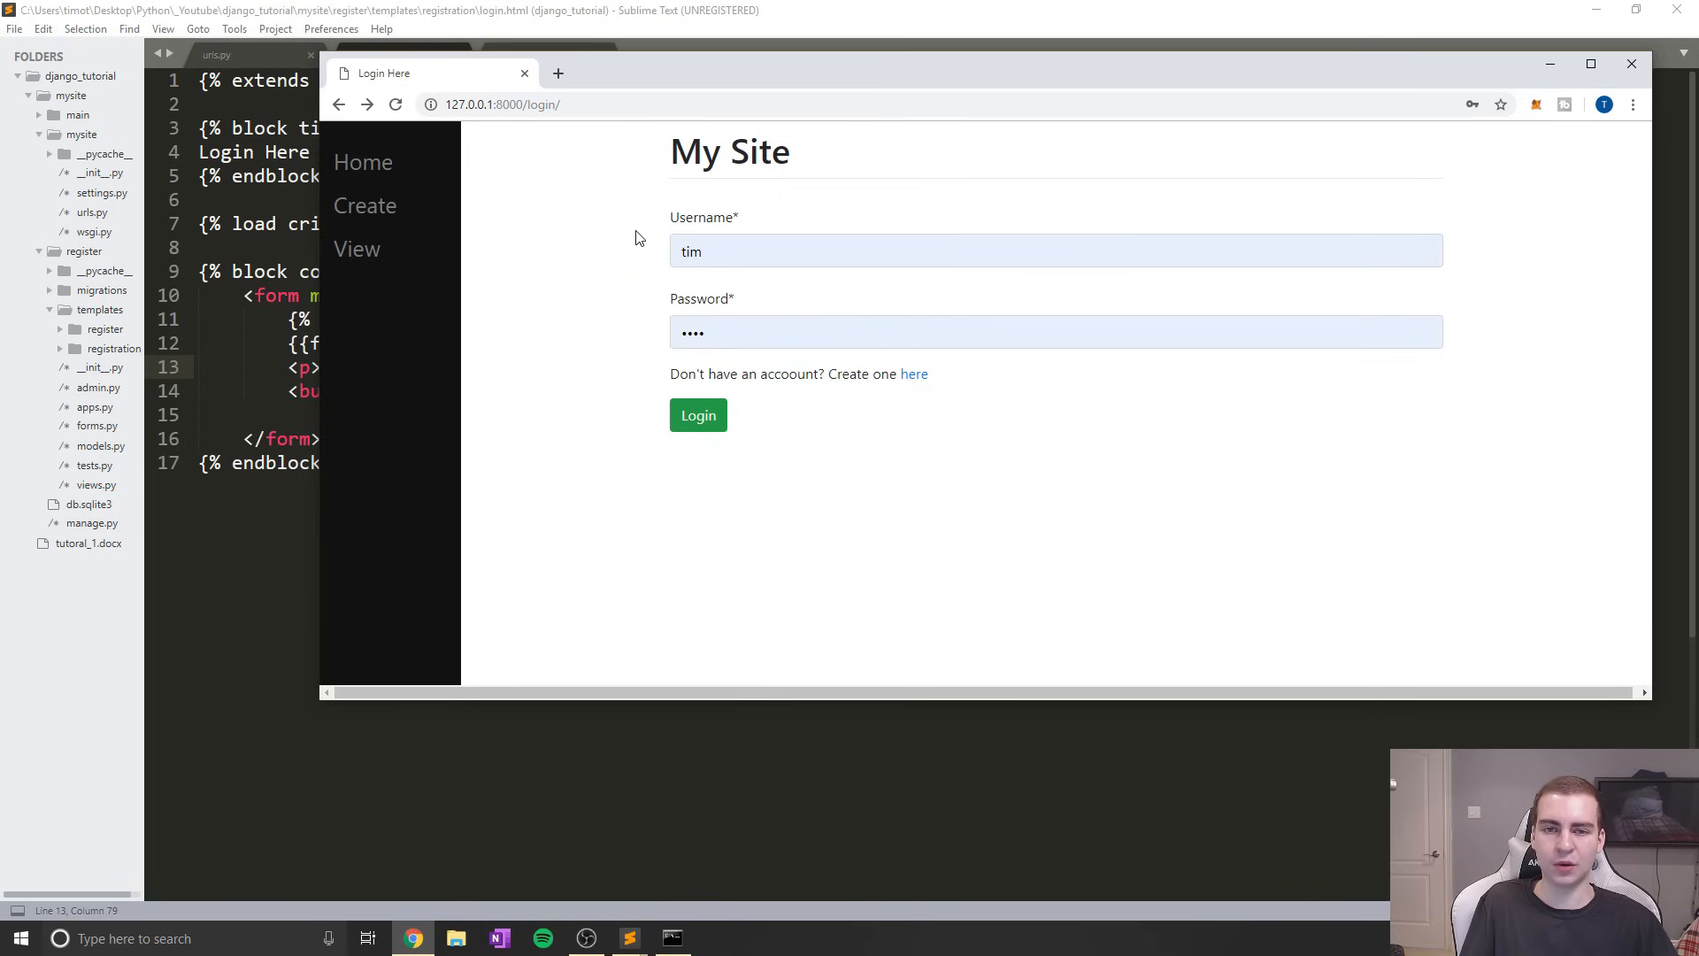
left_click(520, 104)
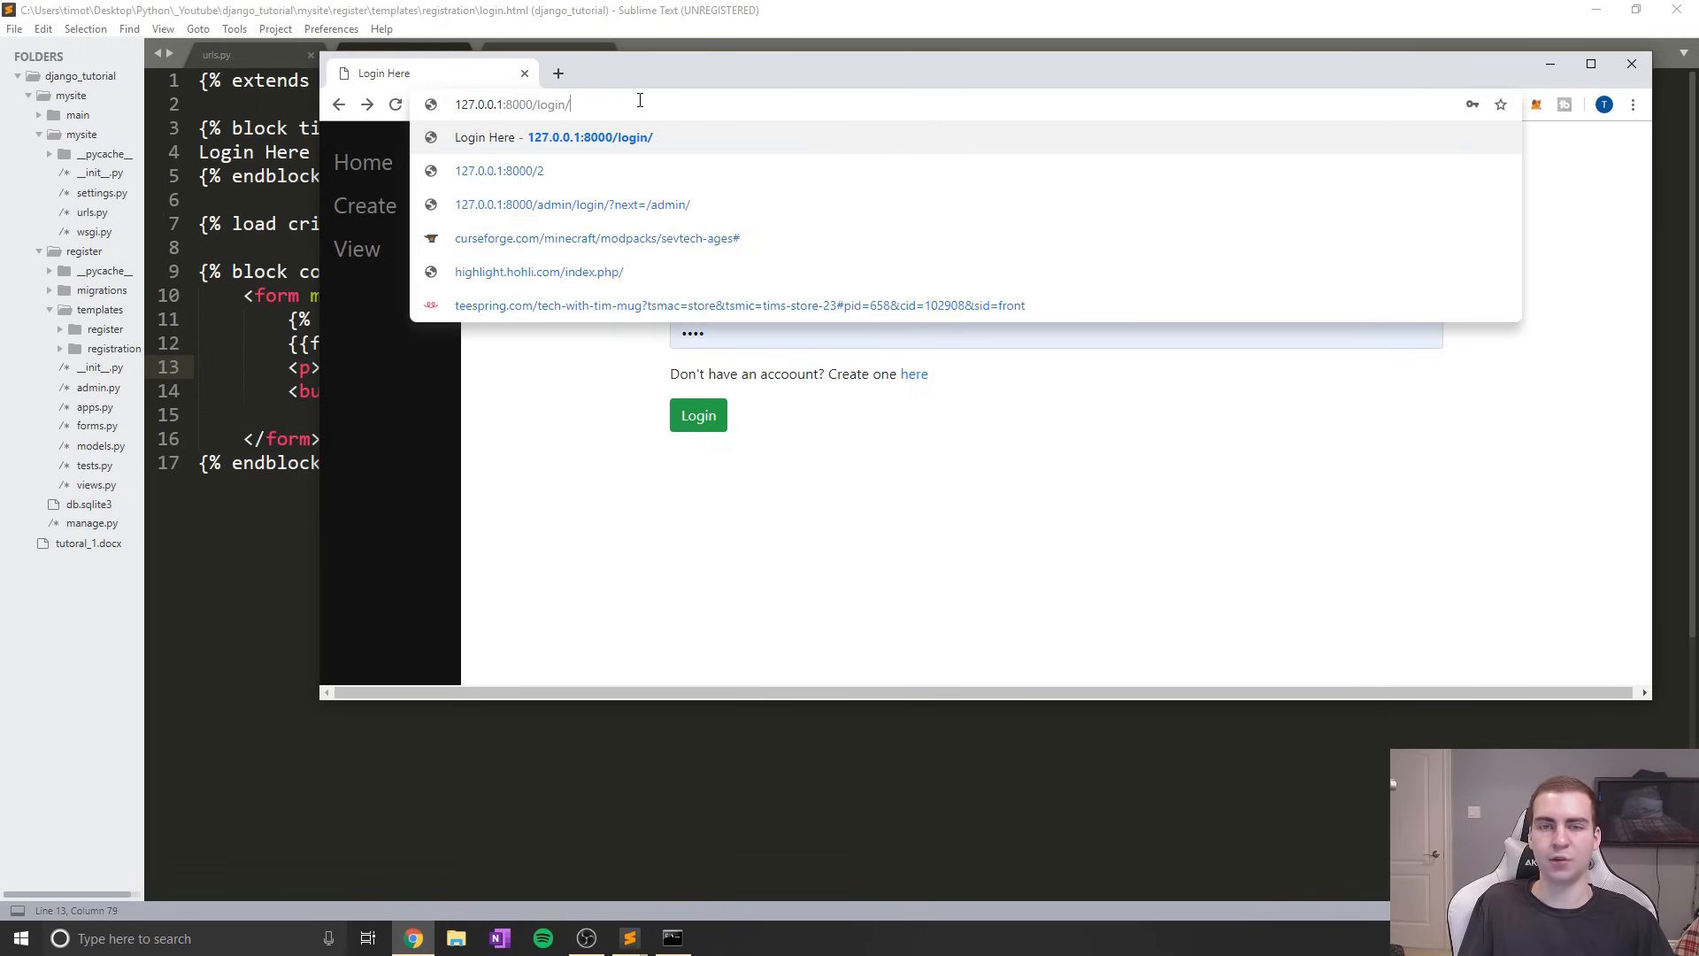
mouse_move(347, 371)
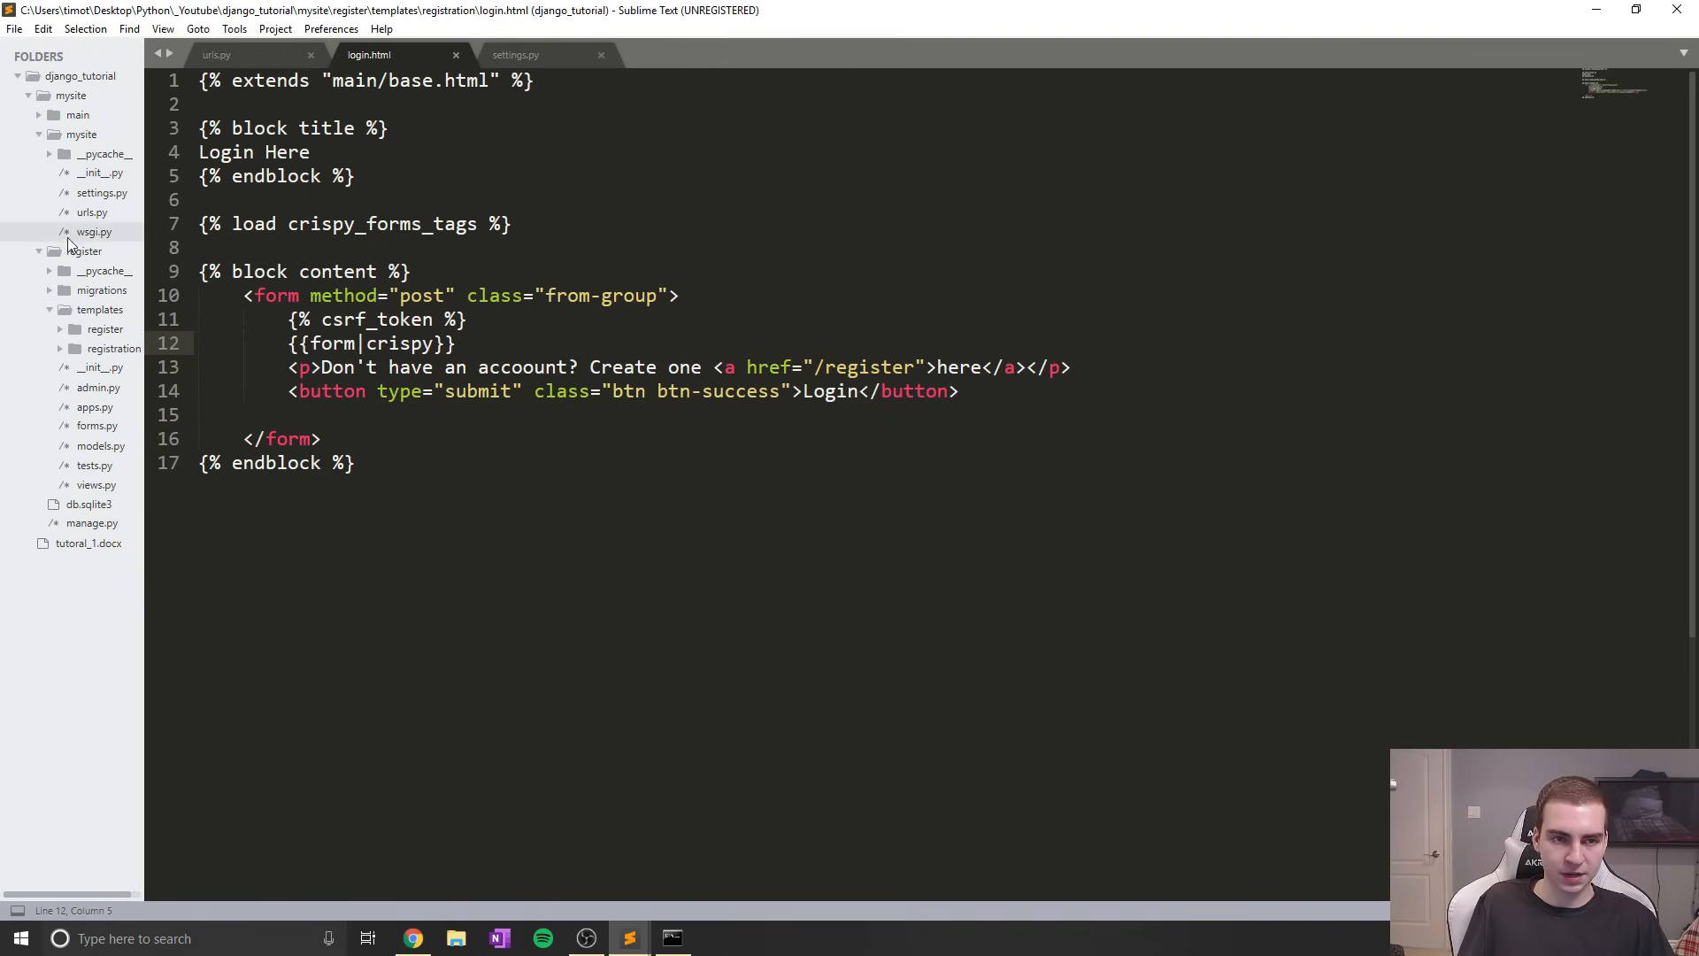
Open main/templates/base.html and add a blank line below the <hr> tag
left_click(77, 115)
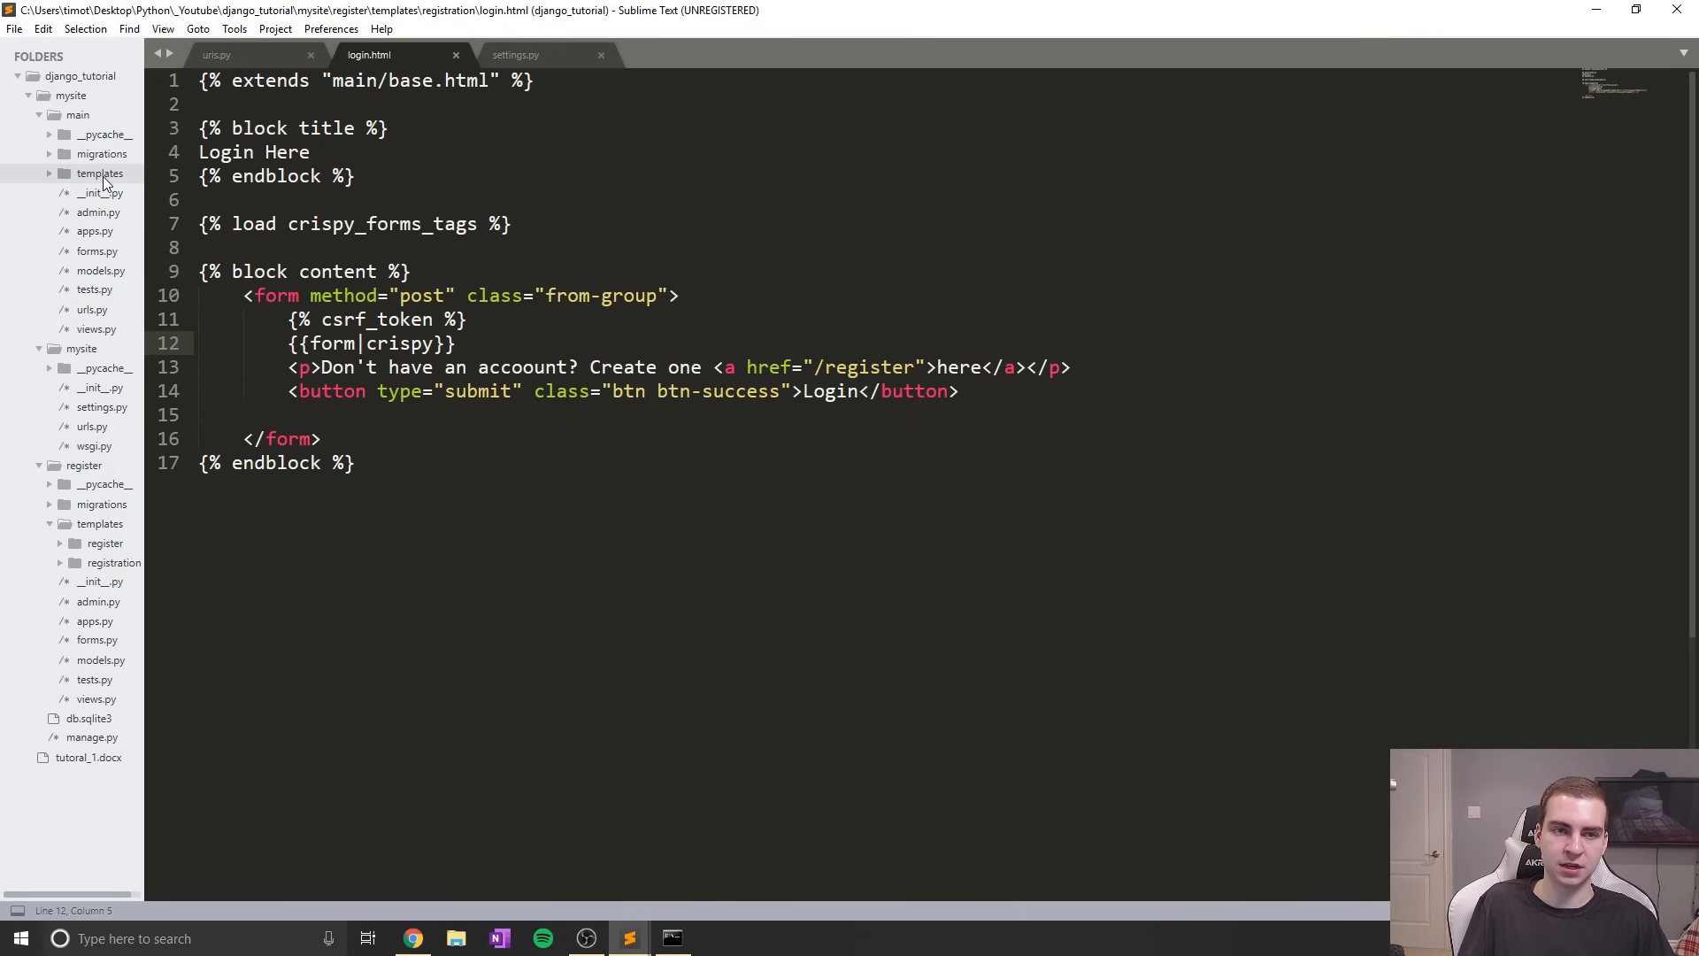
left_click(98, 173)
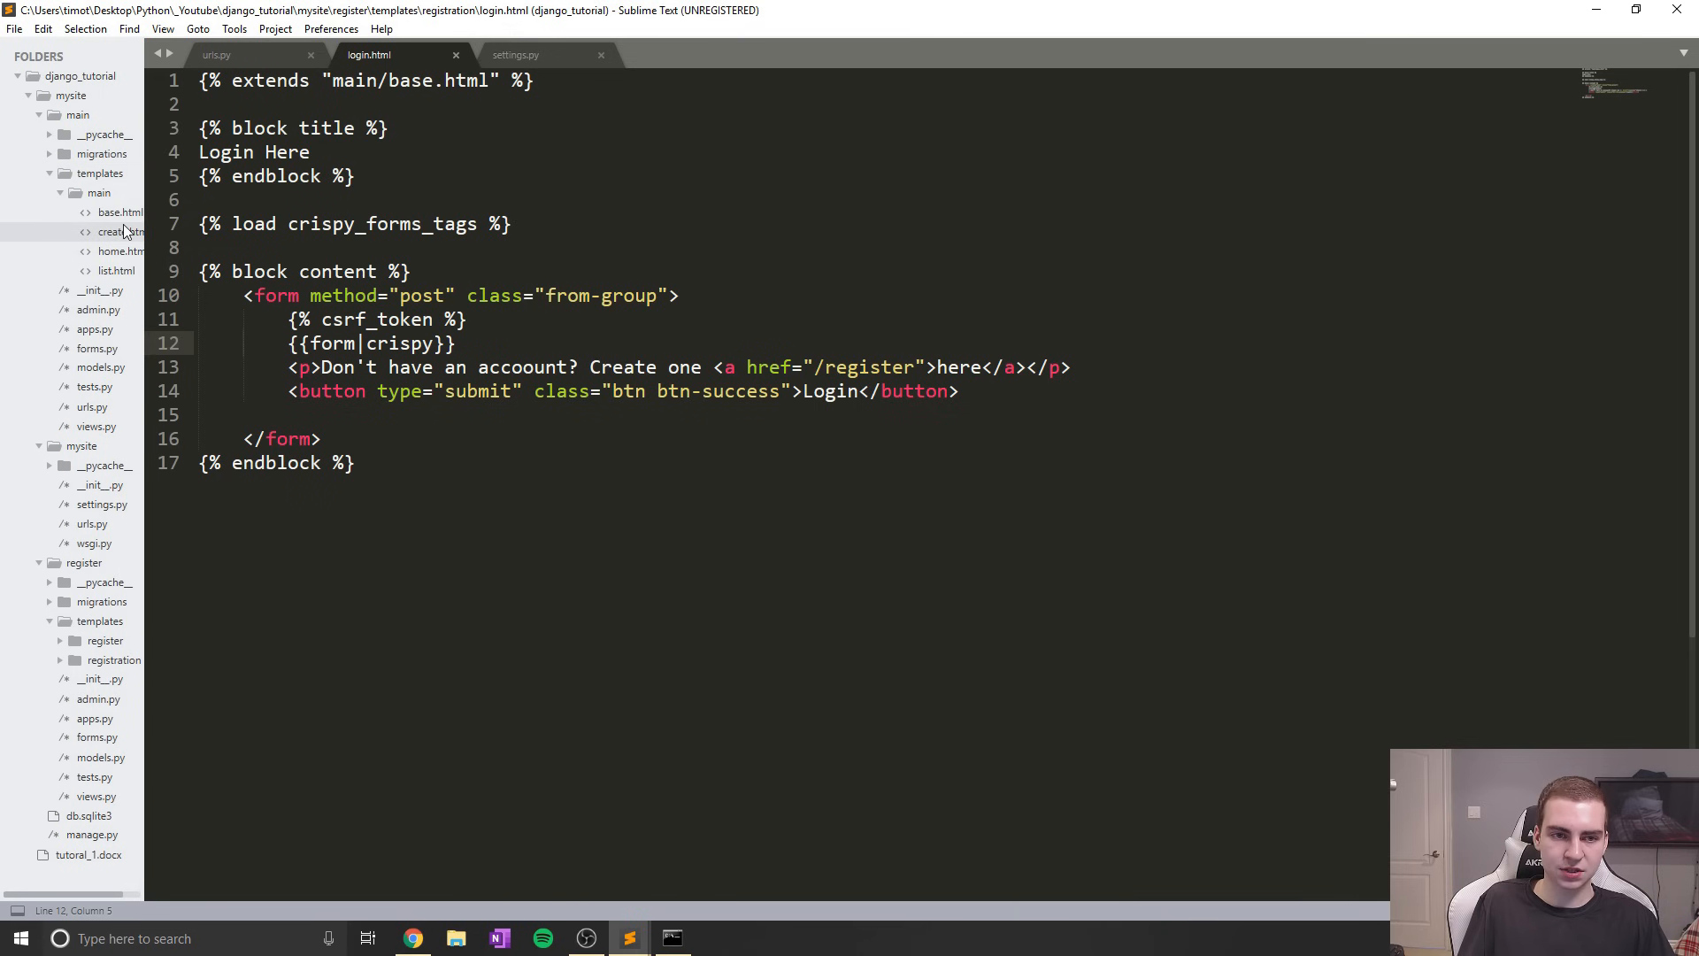
left_click(119, 212)
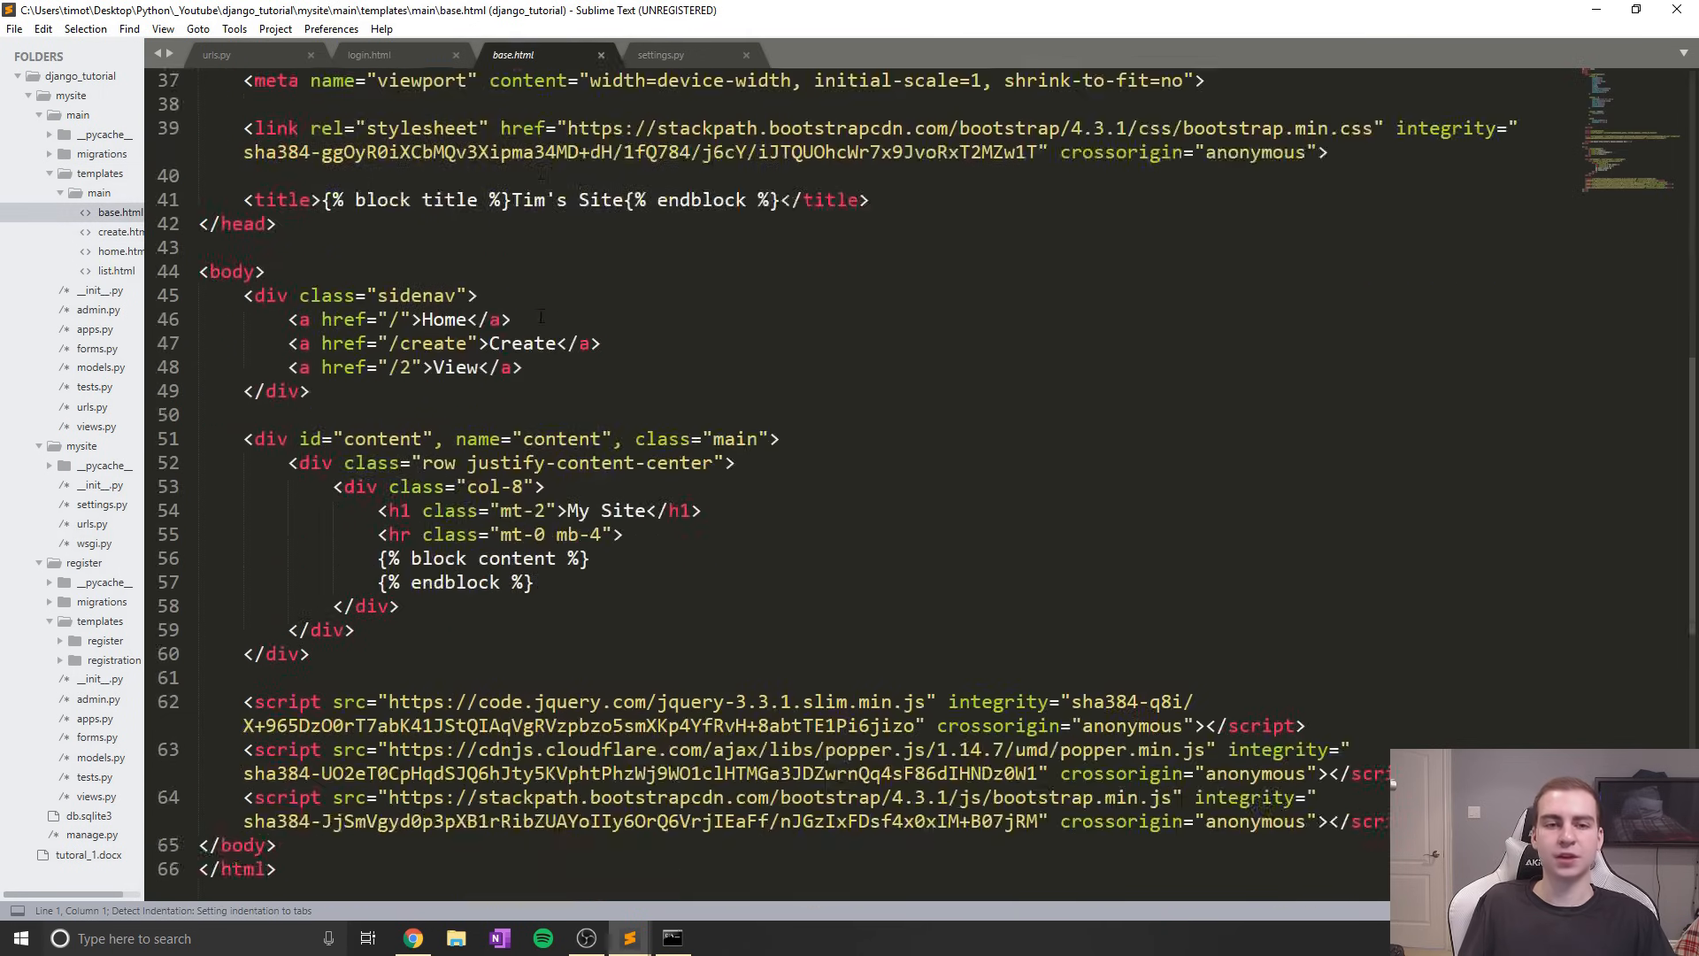
scroll("down", 3)
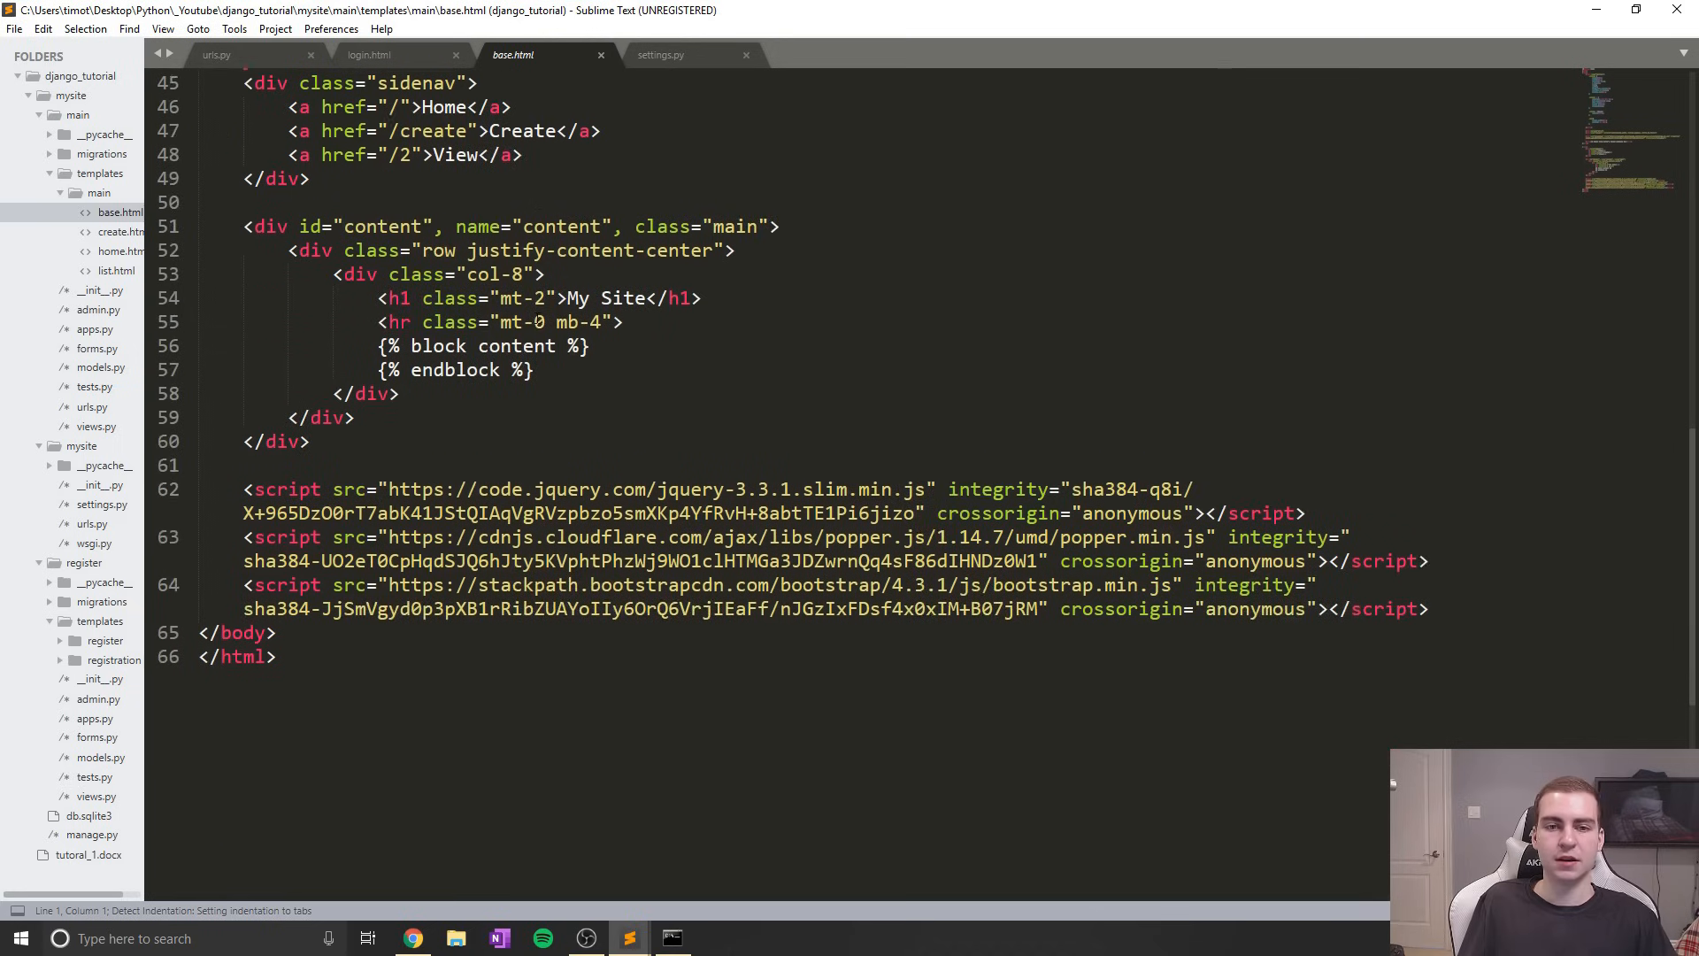
scroll("up", 3)
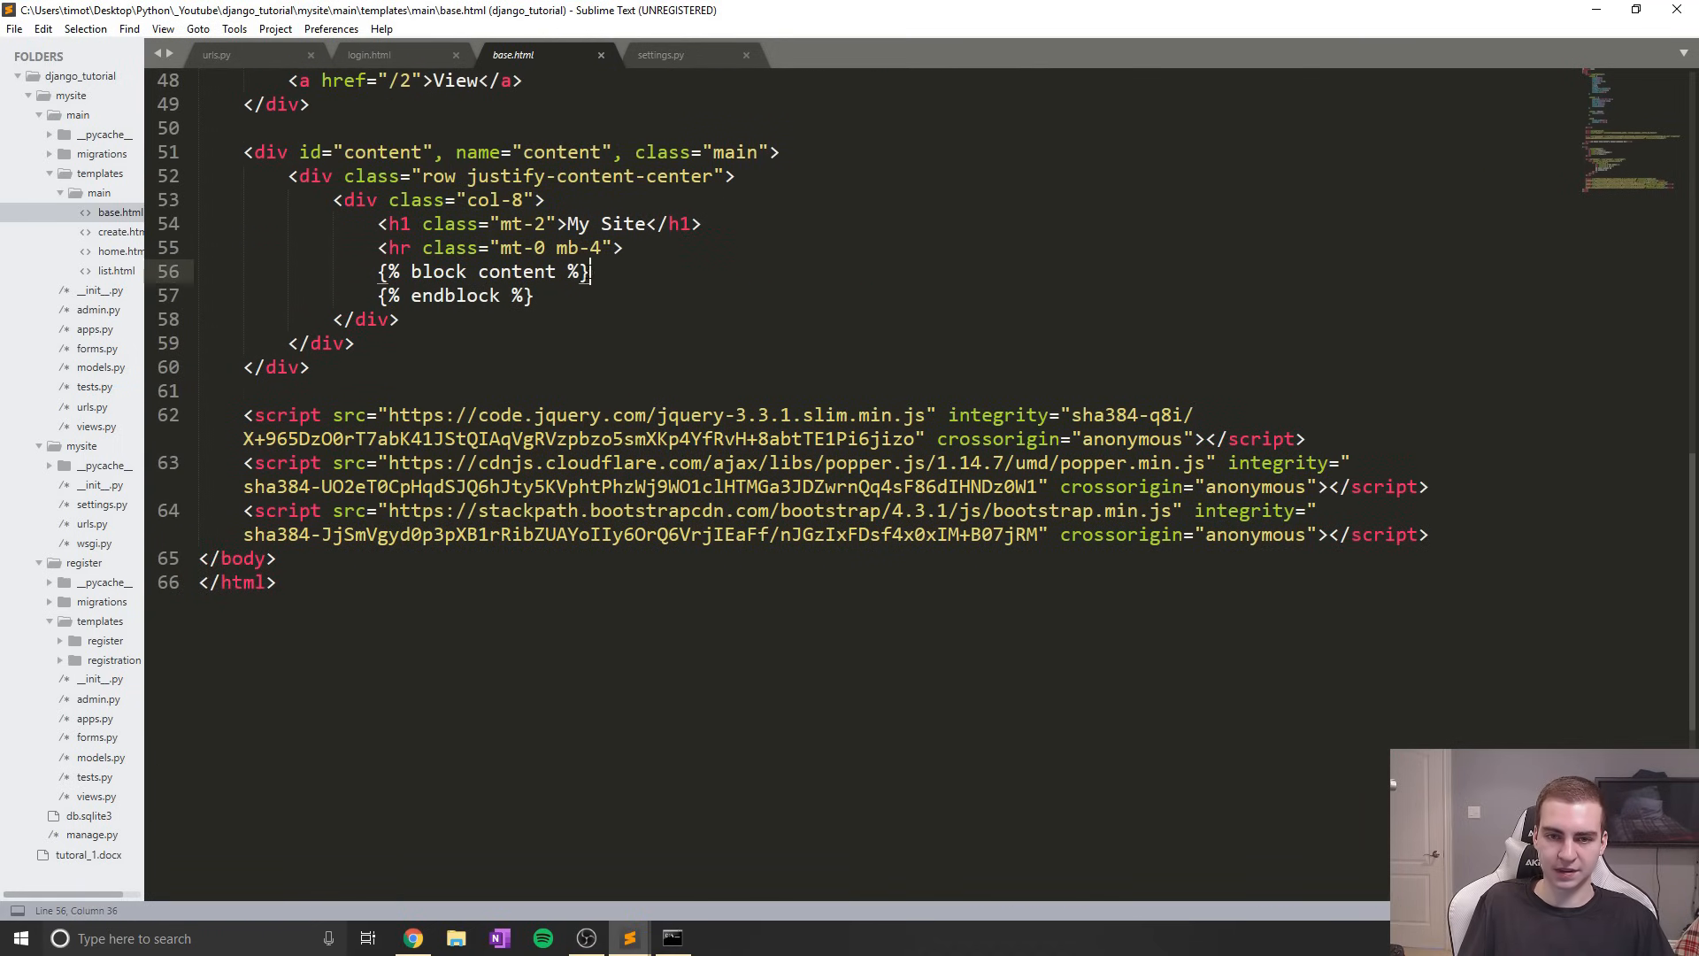
left_click(624, 246)
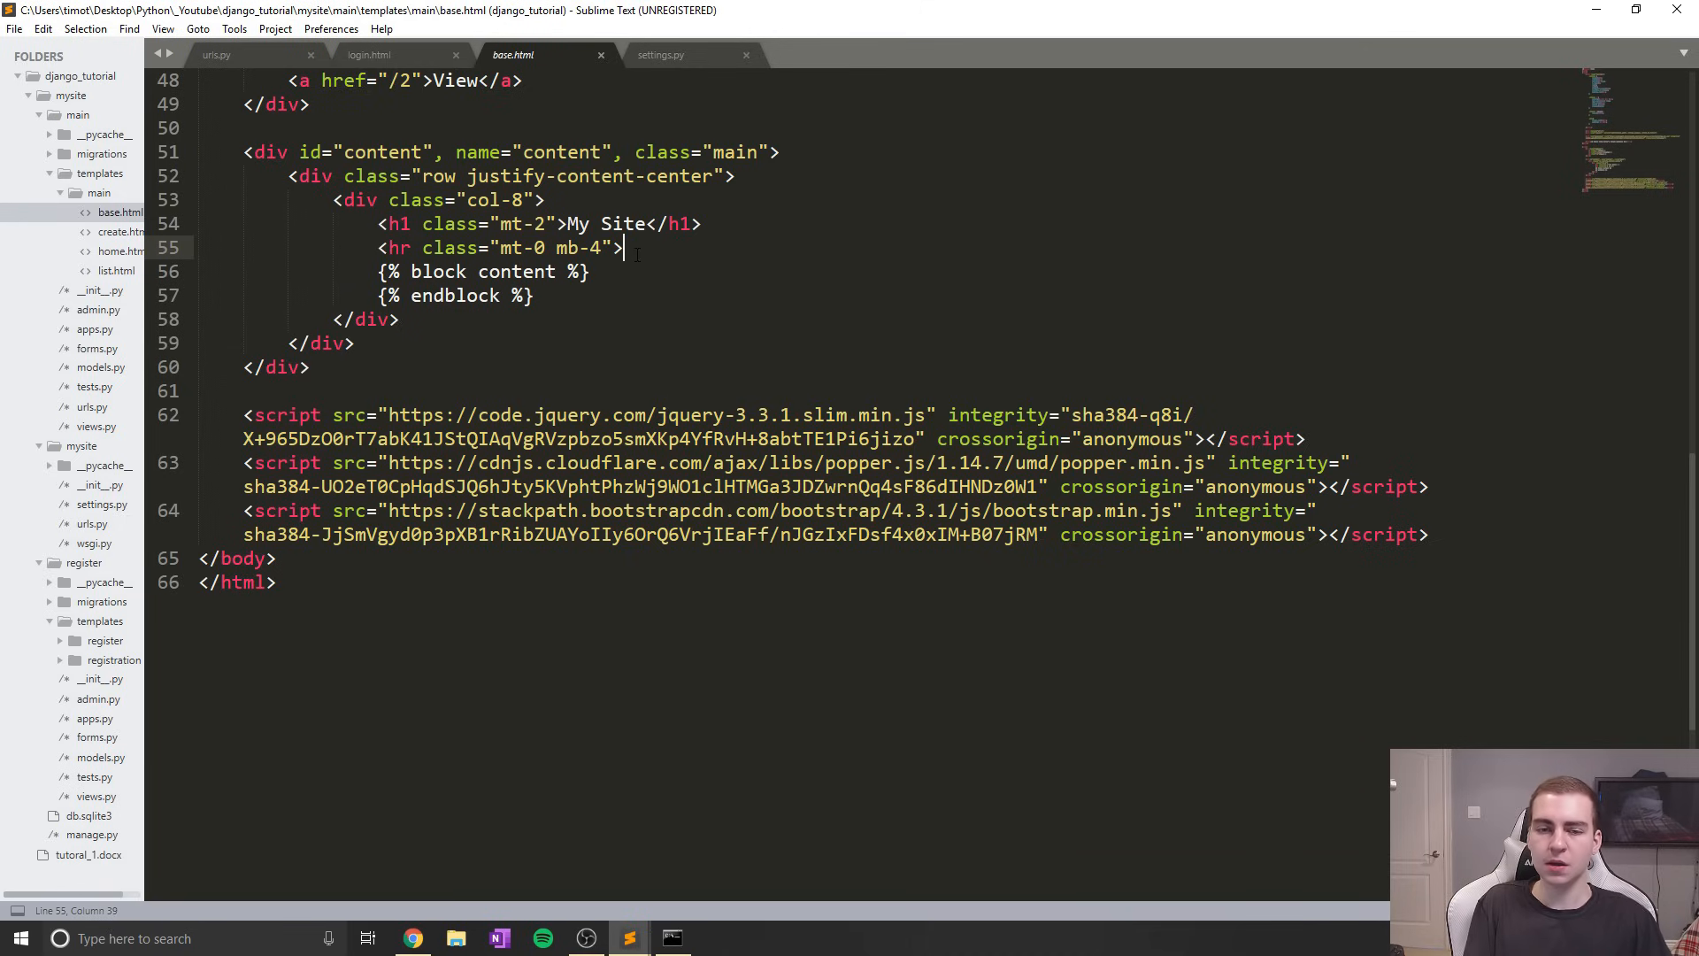
key("enter")
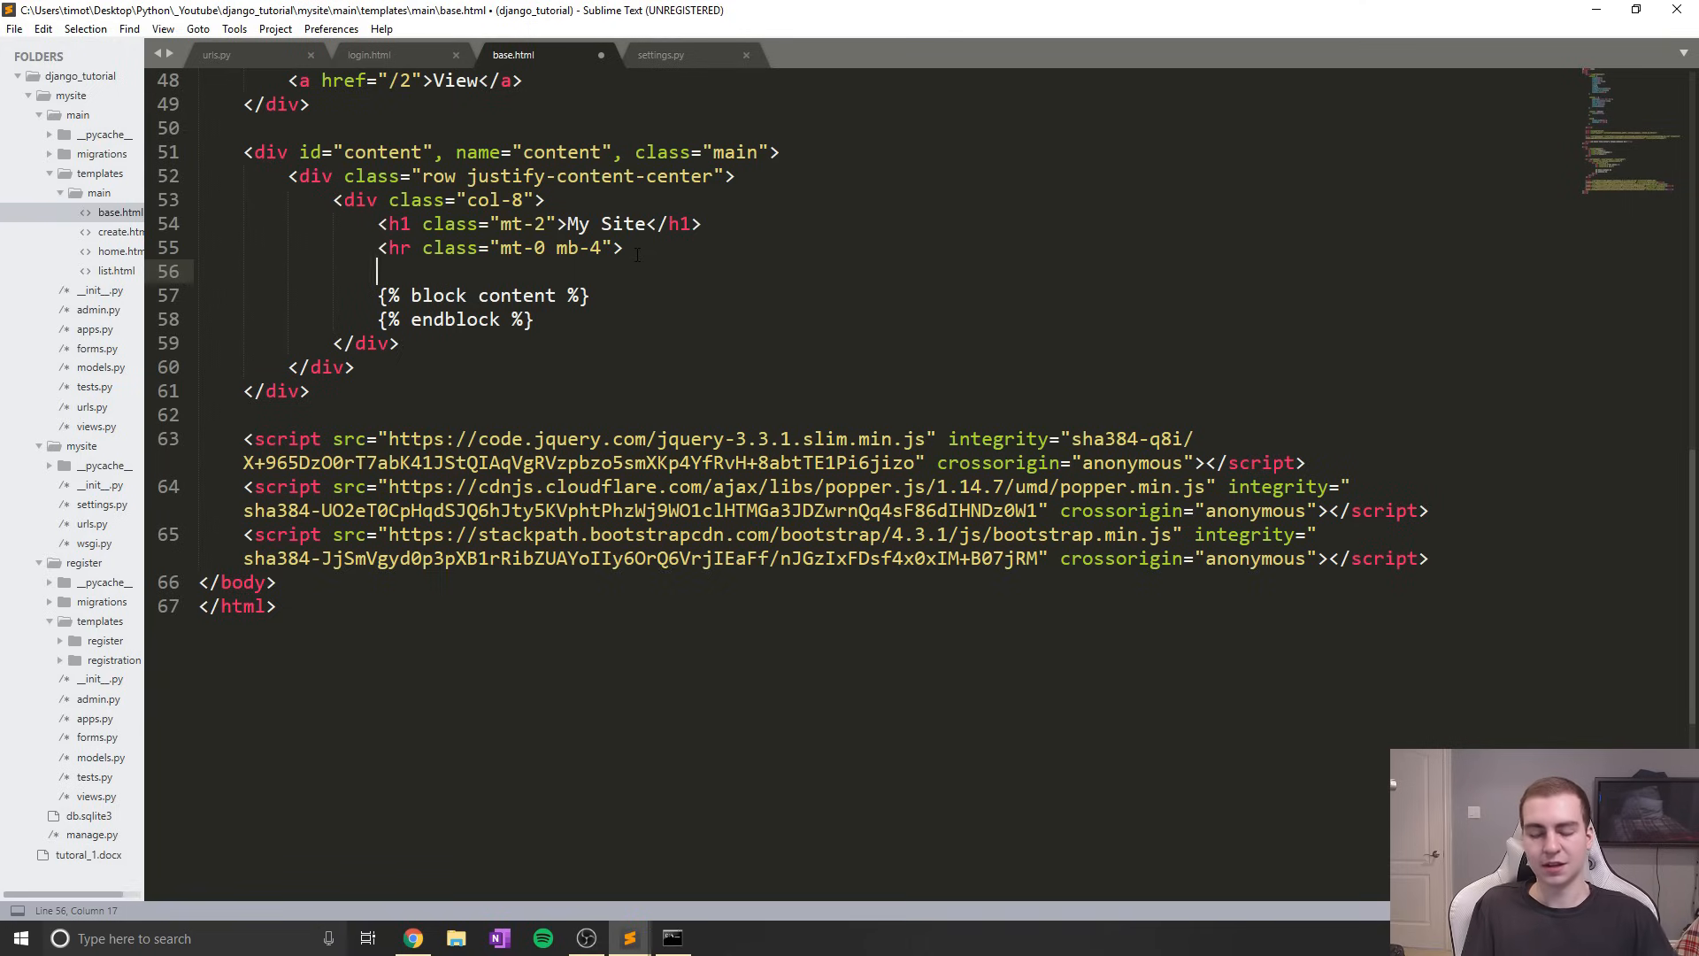
Wrap the content block in {% if user.is_authenticated %} and indent it
type("{}")
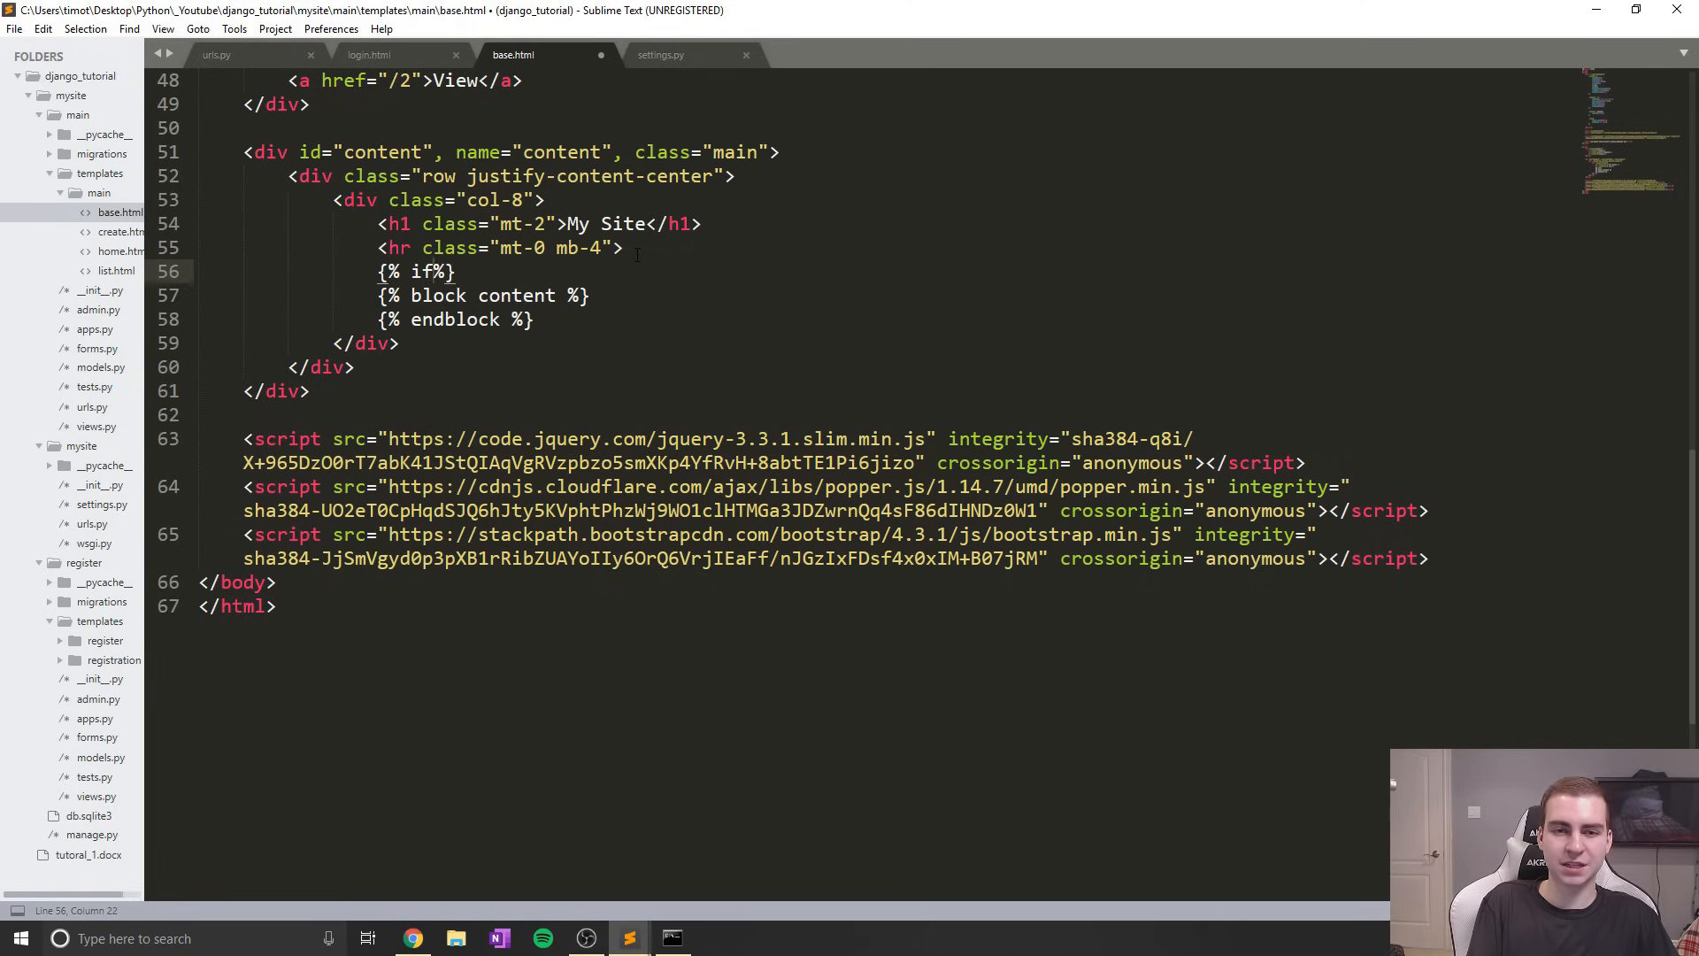
type("usee")
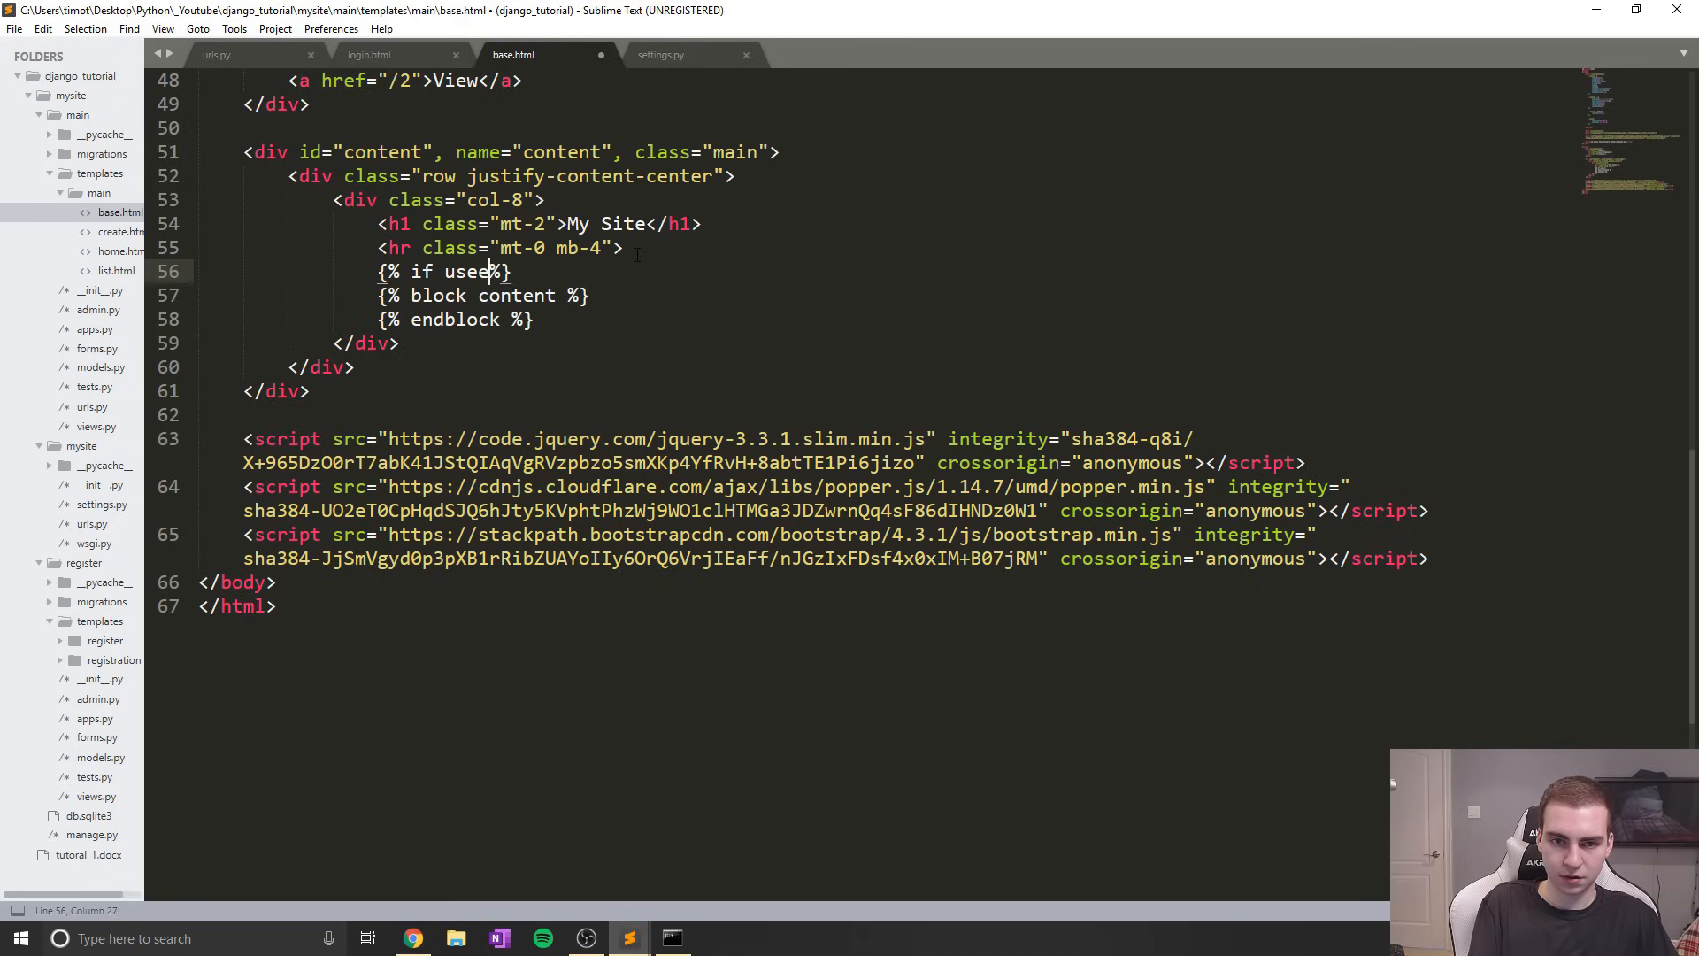
type("r.is_a")
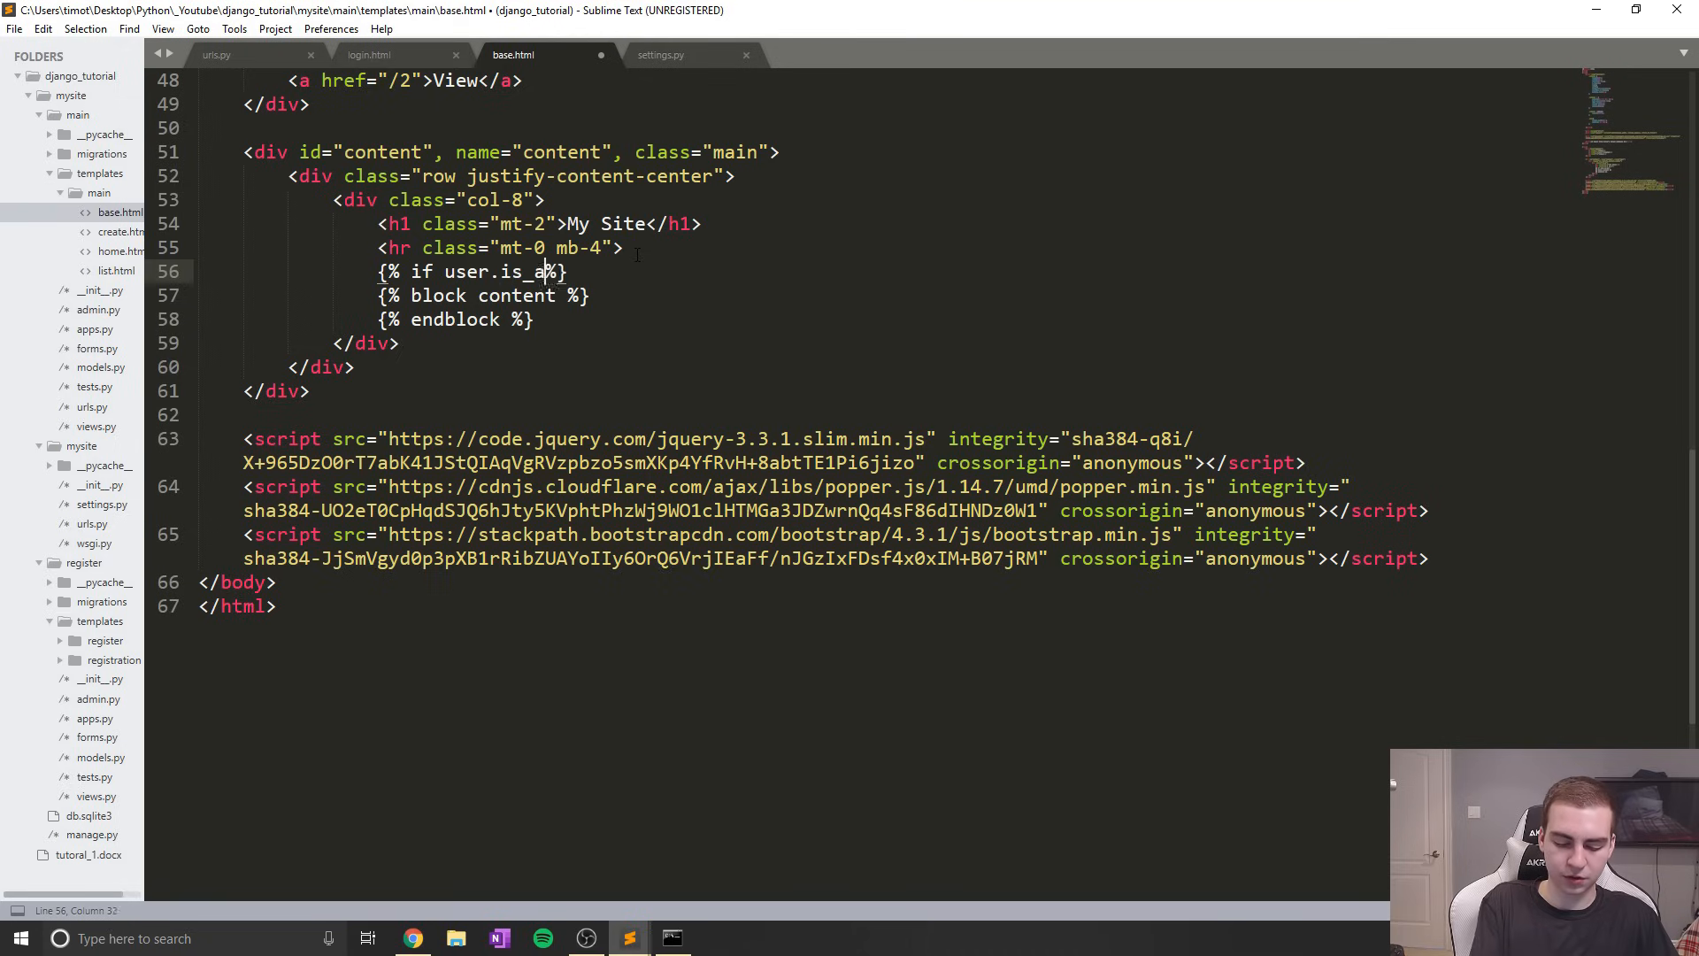
type("uthenticated")
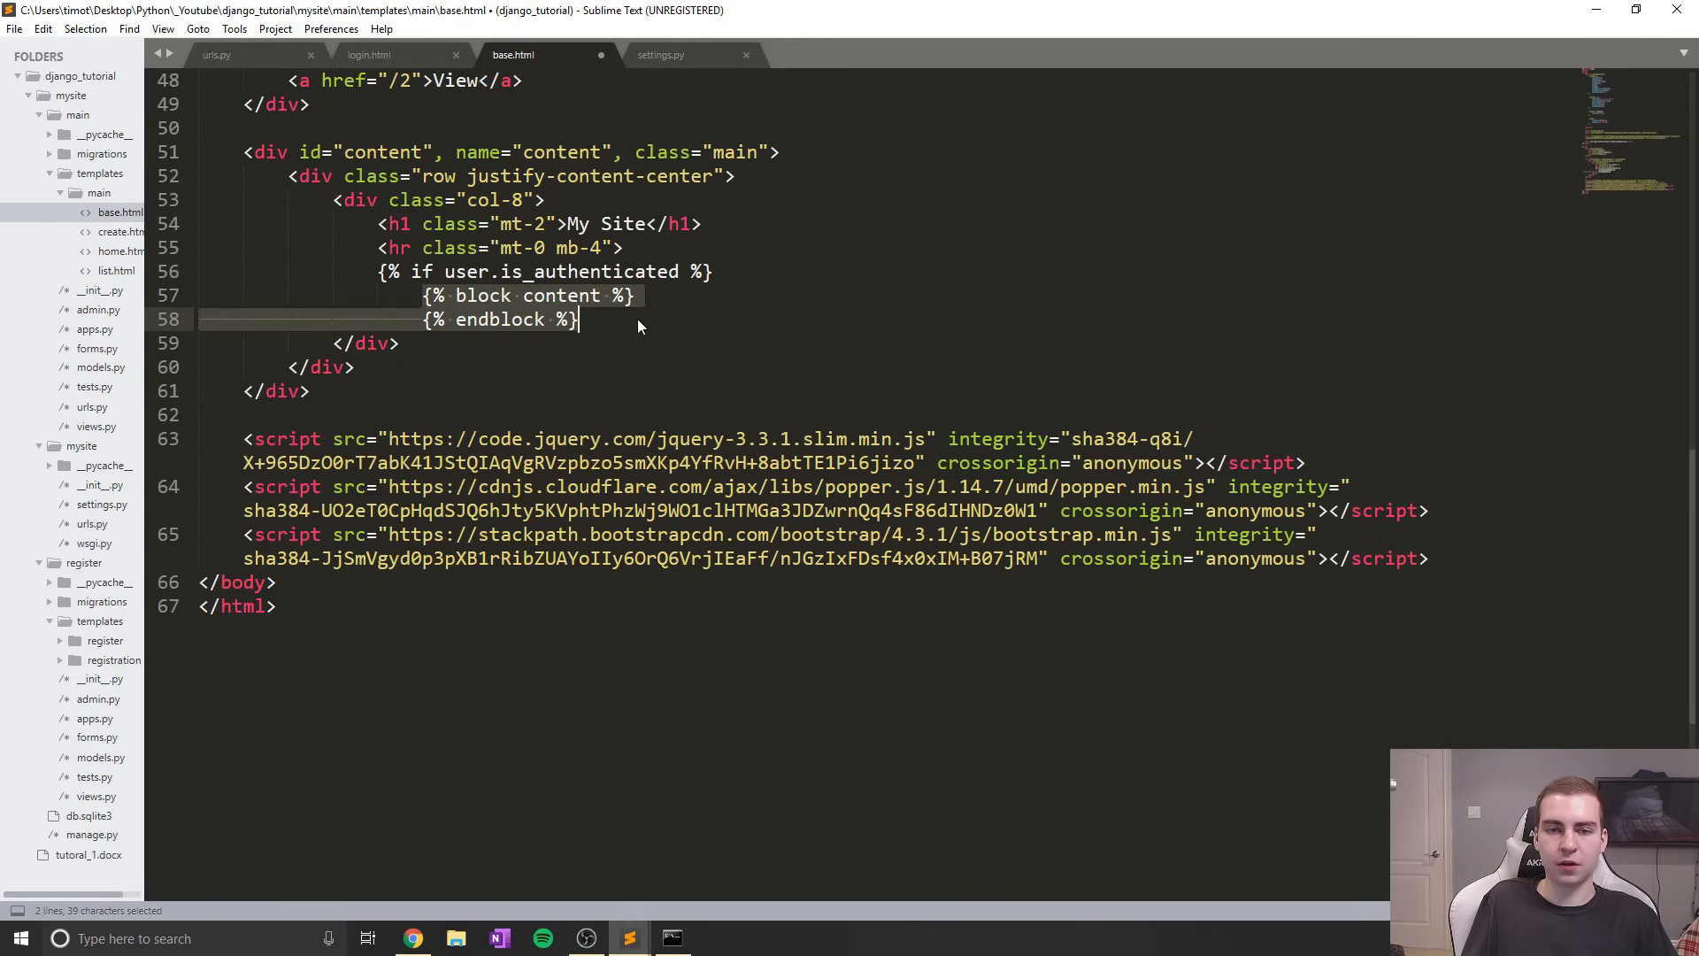
key("enter")
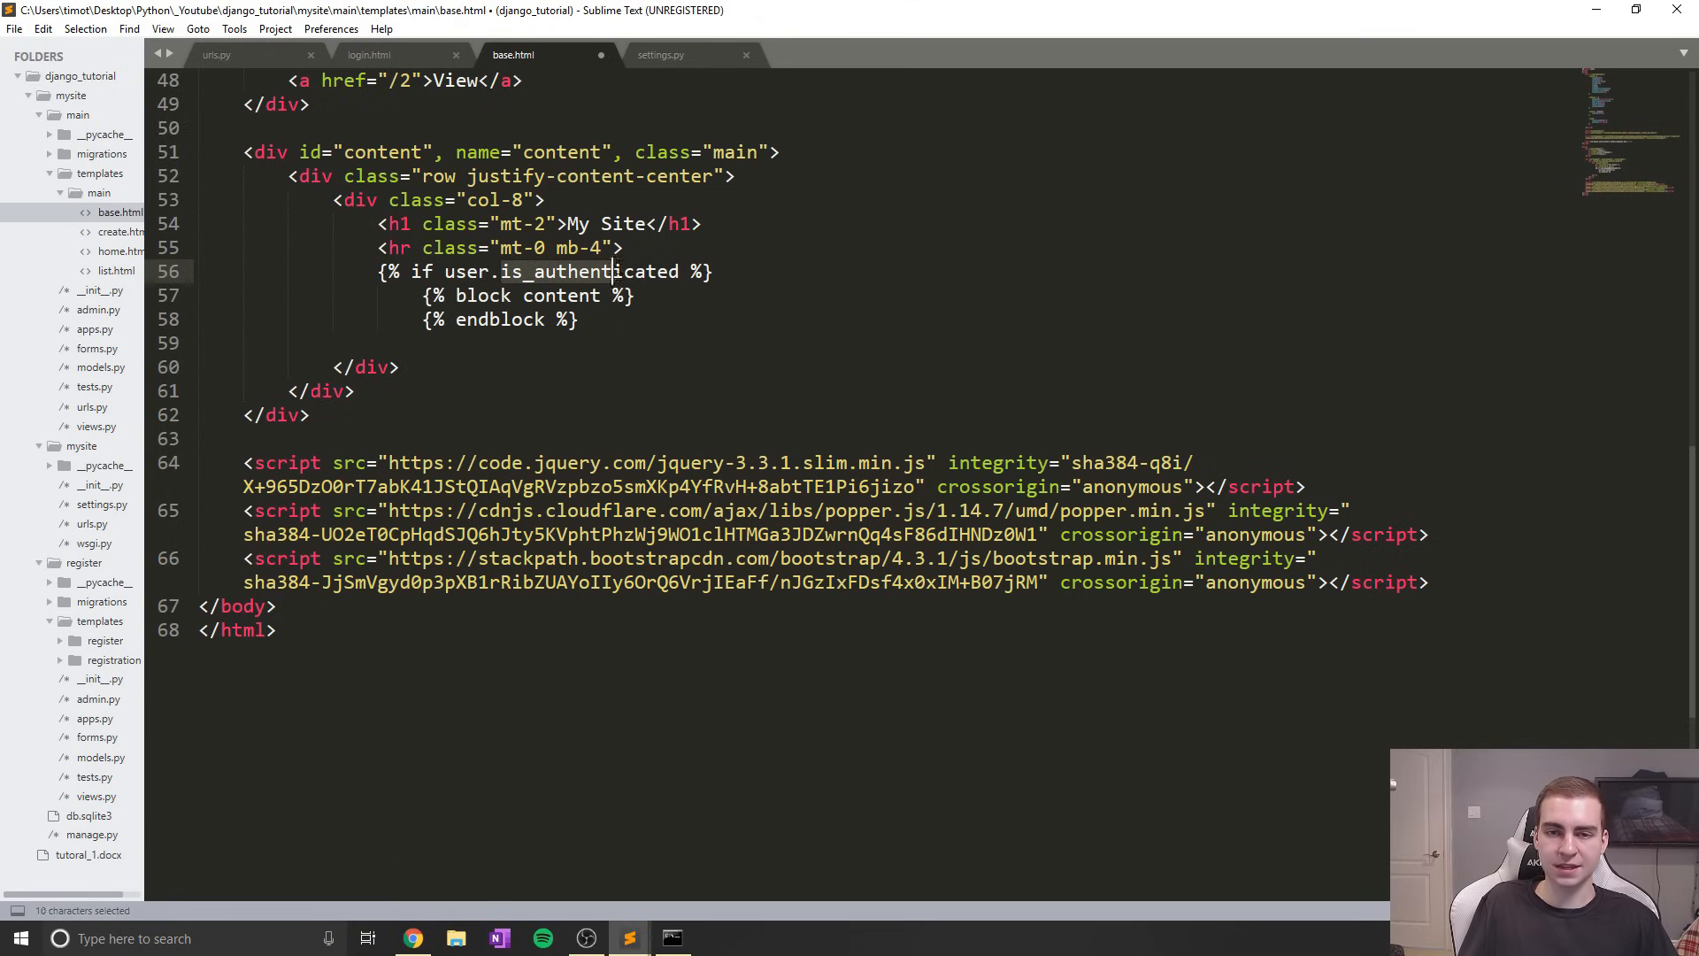
left_click(492, 343)
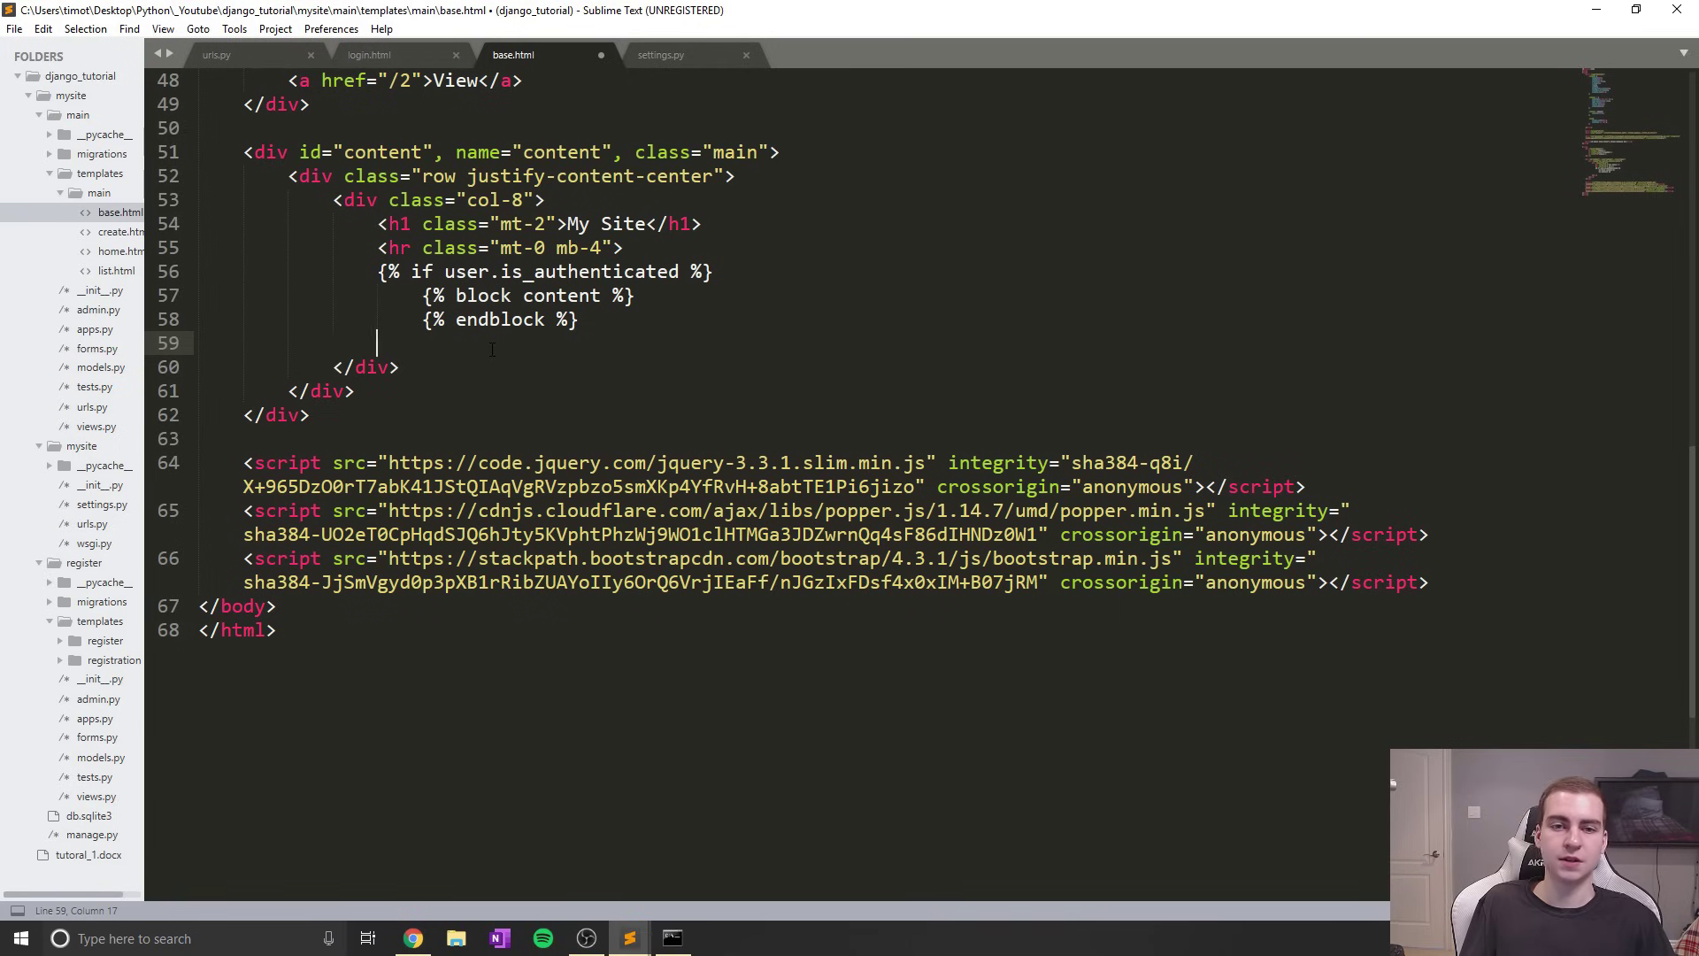
left_click_drag(423, 295, 577, 318)
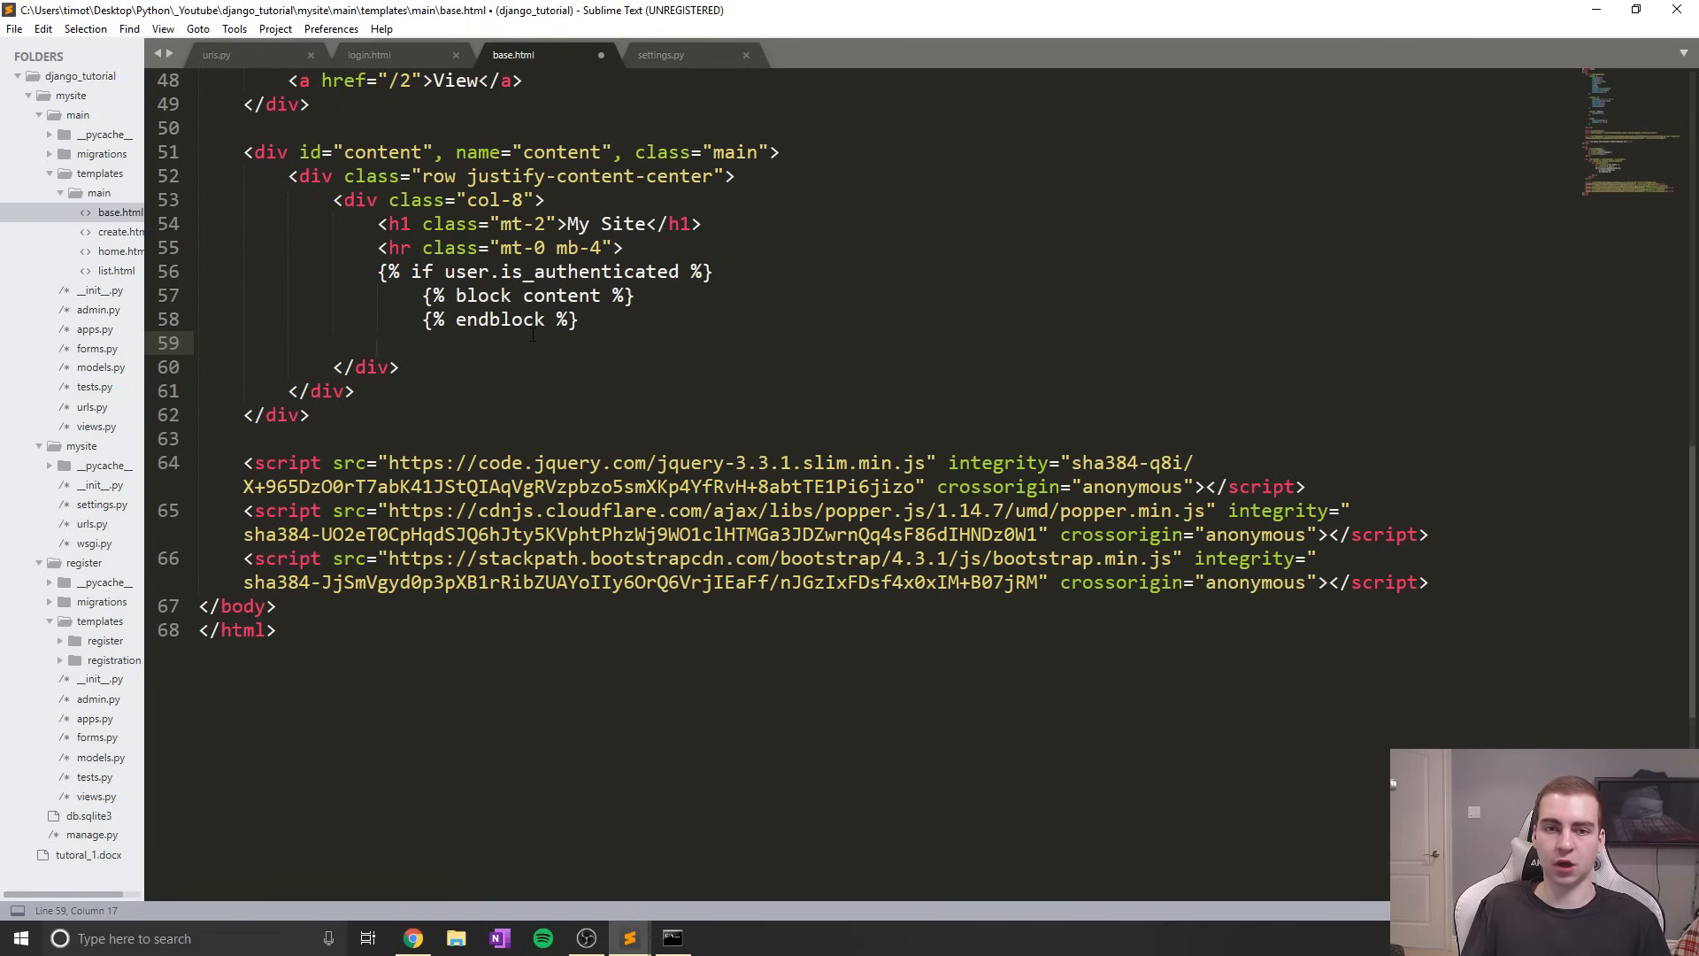
Add the else branch with a <p>Login <a href="/login">Here</a></p> paragraph
type("{}")
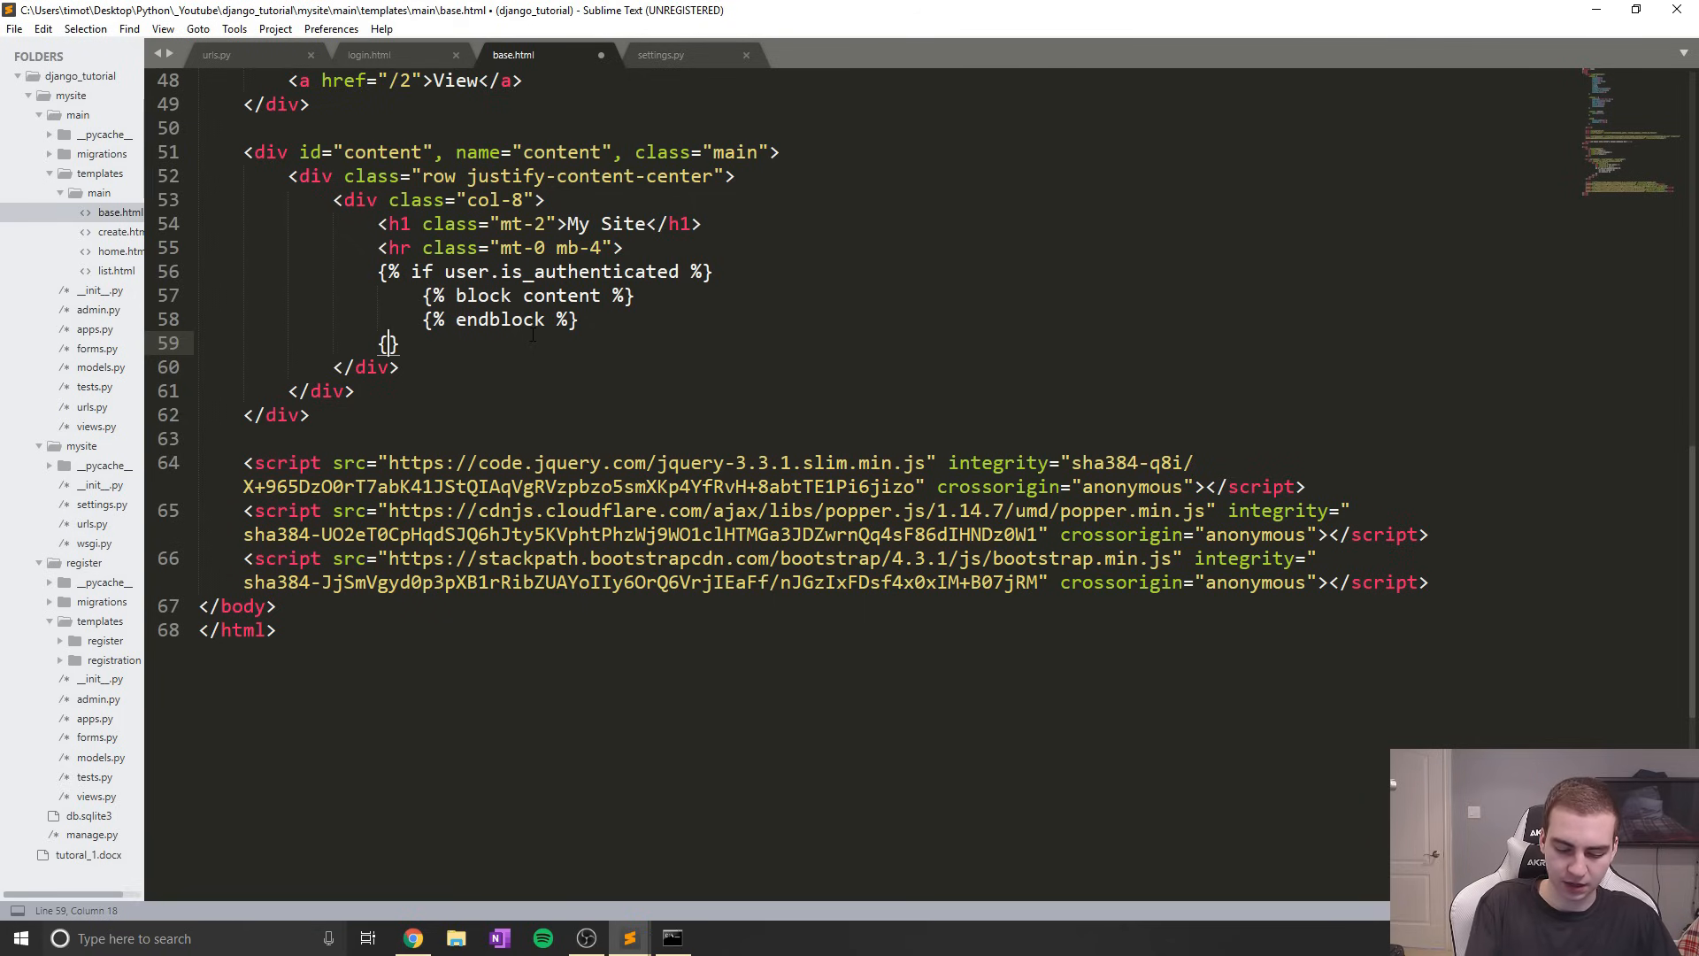
type("%%")
type("<>")
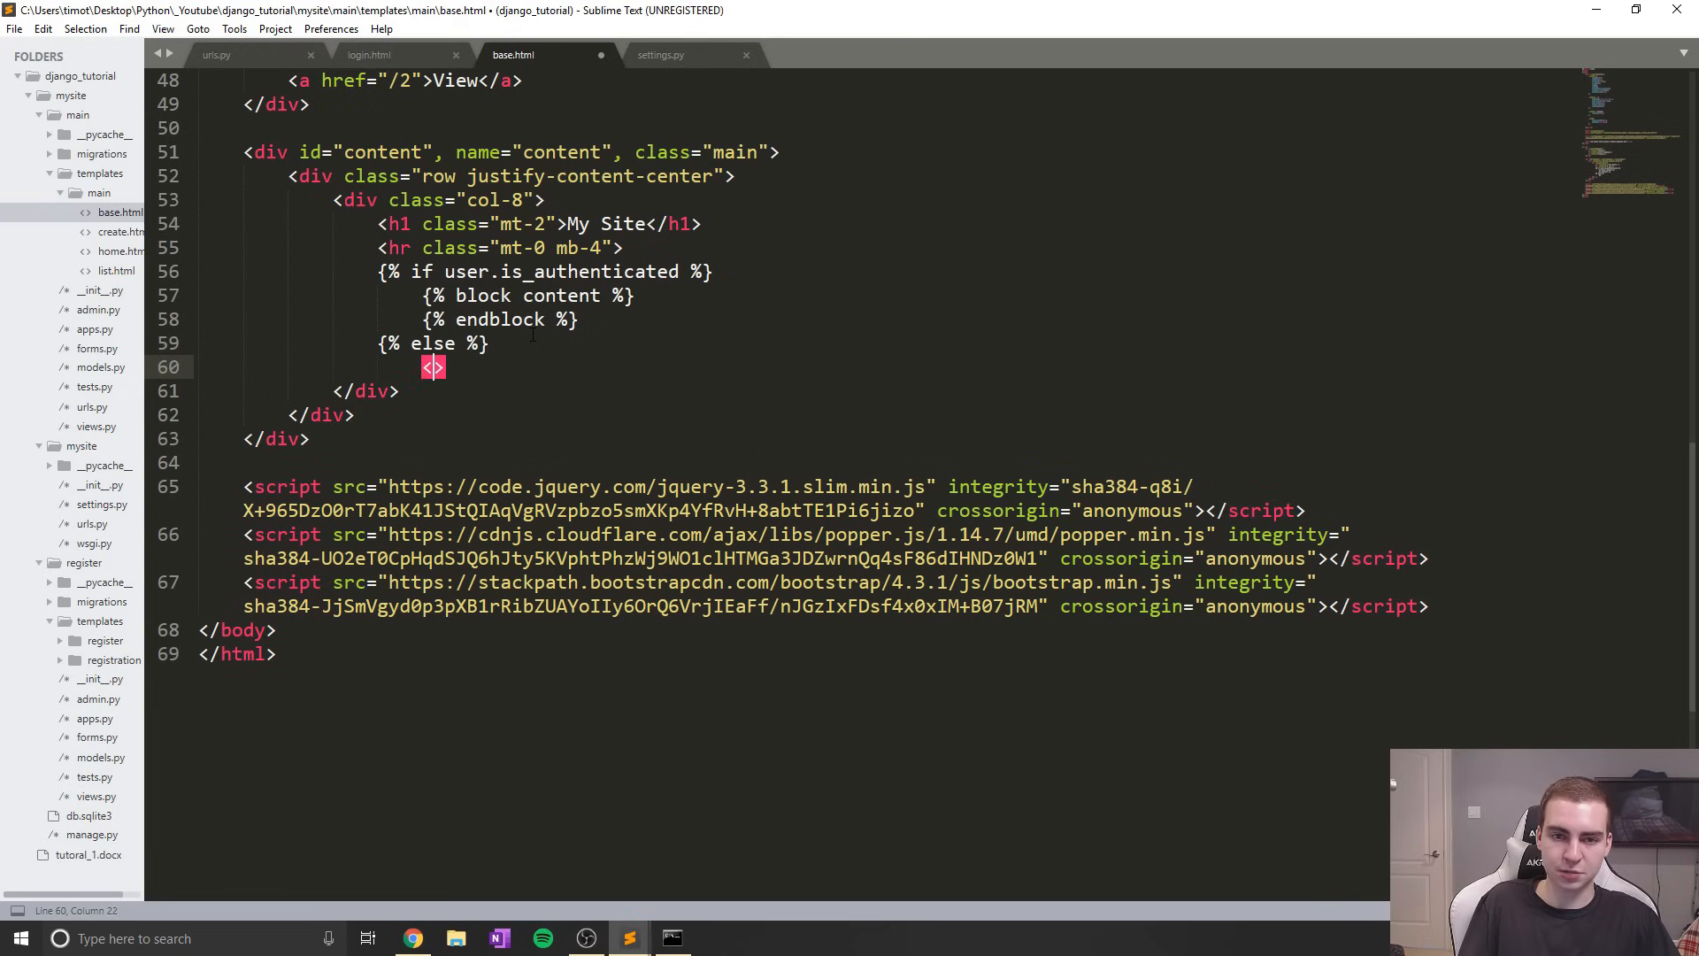
type("a>")
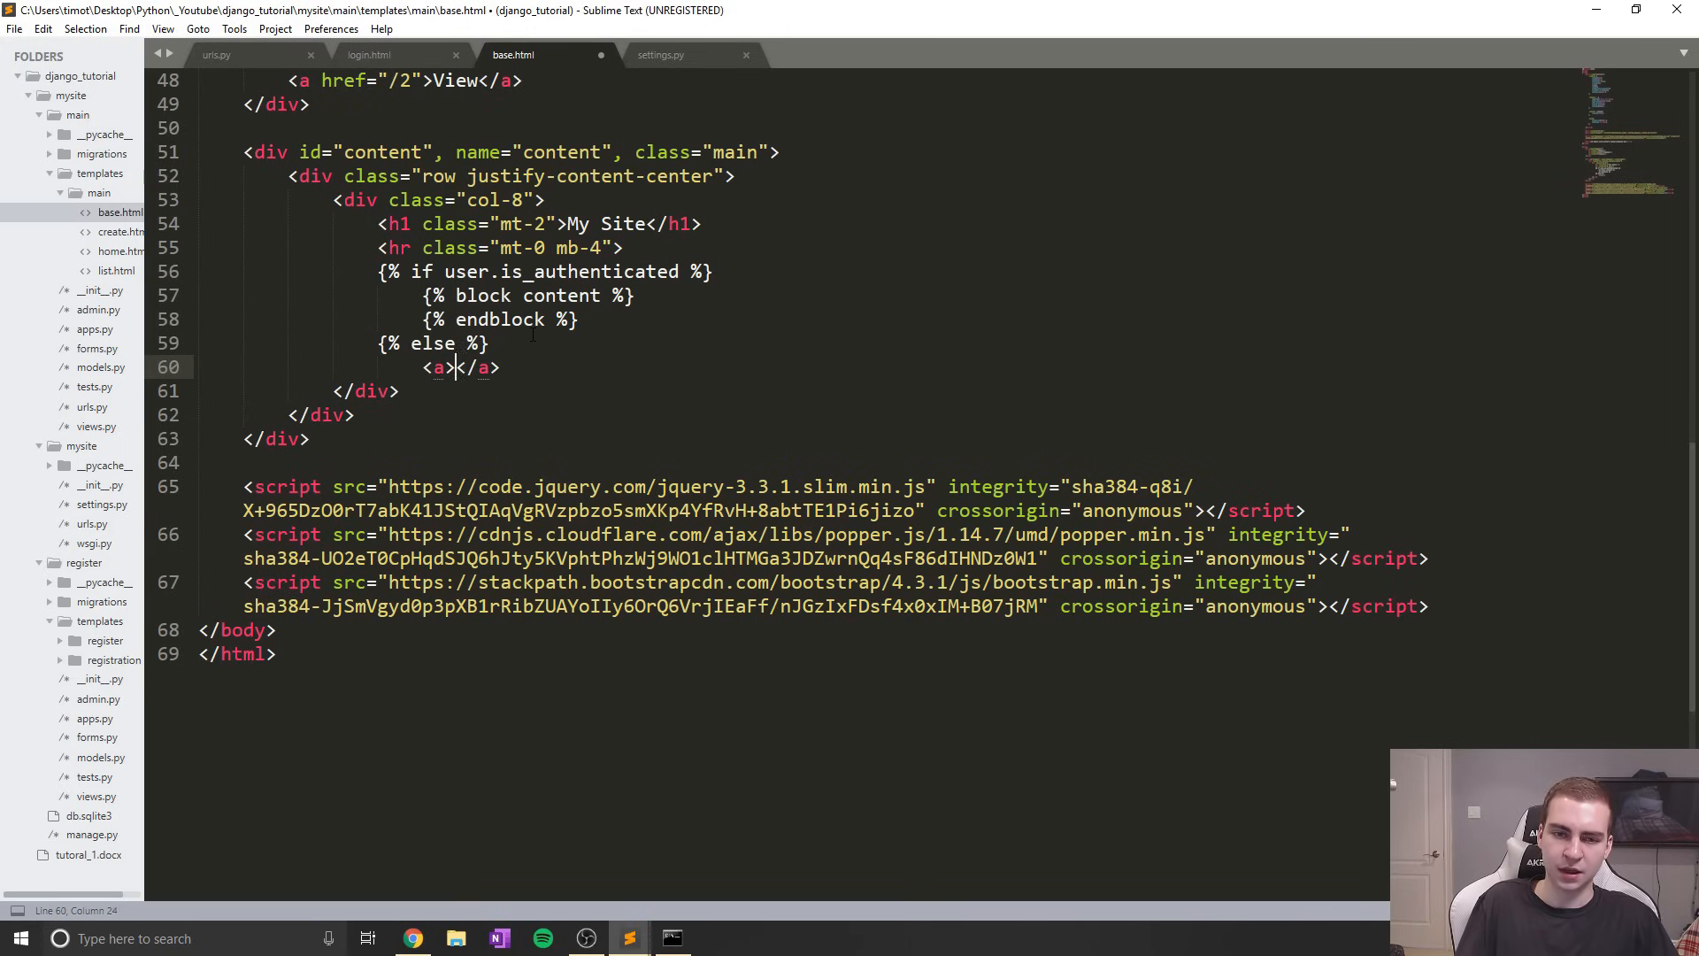
type("href=\"\"")
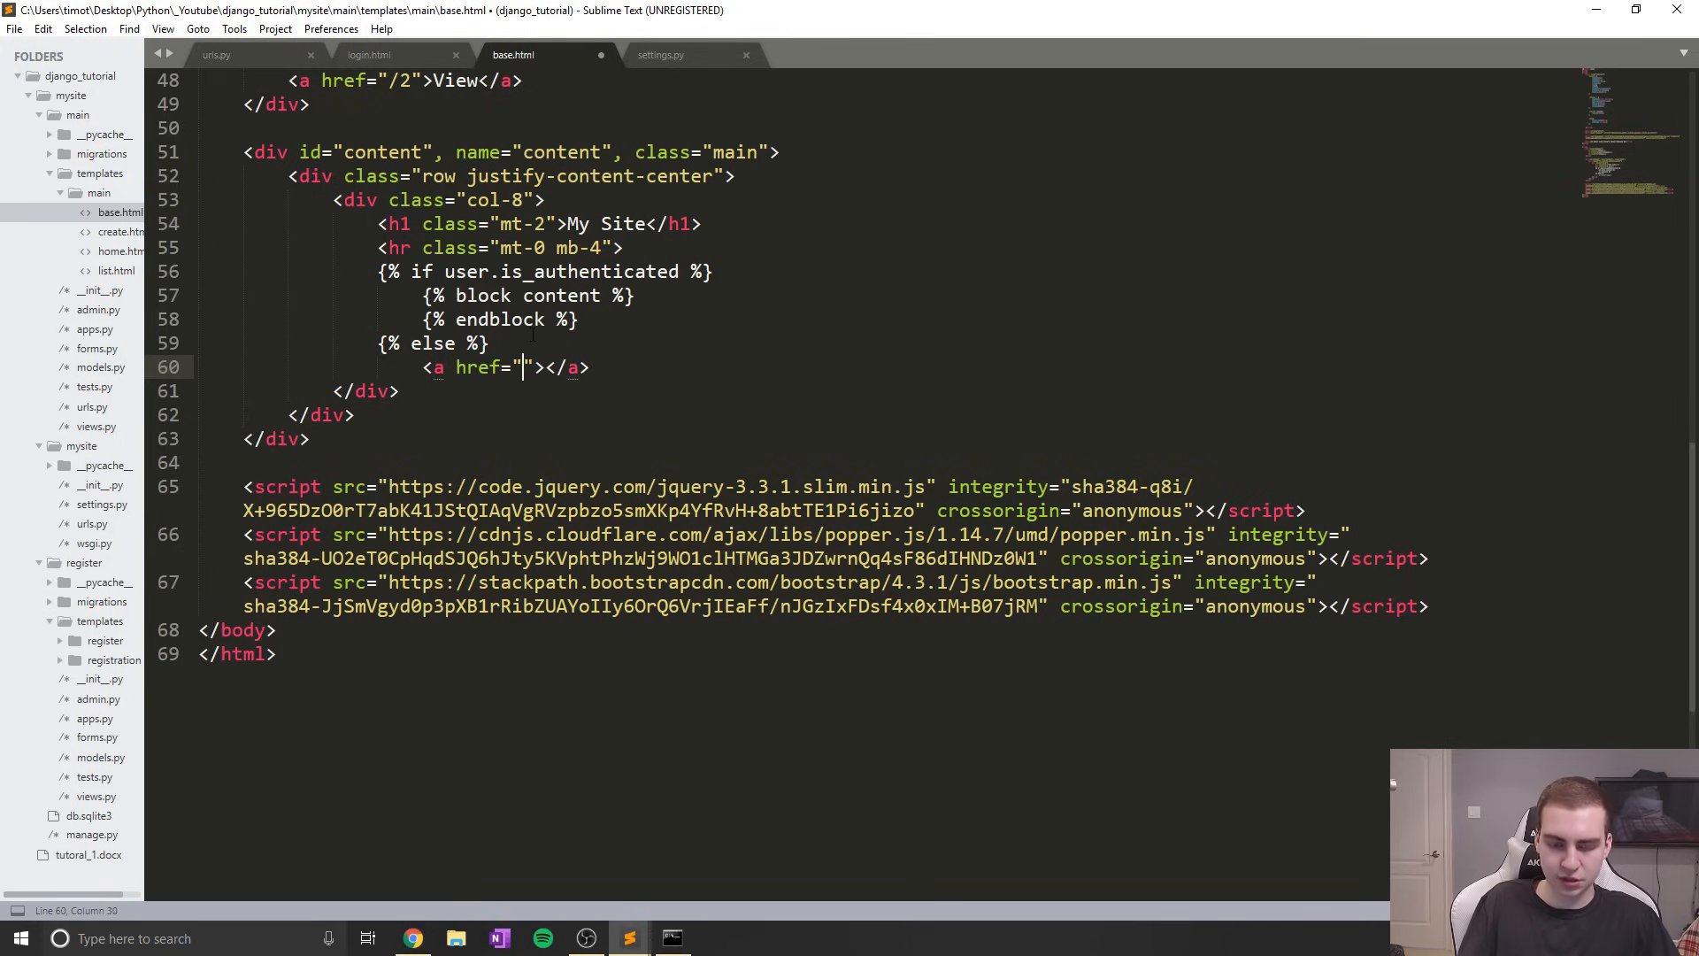
type("/login")
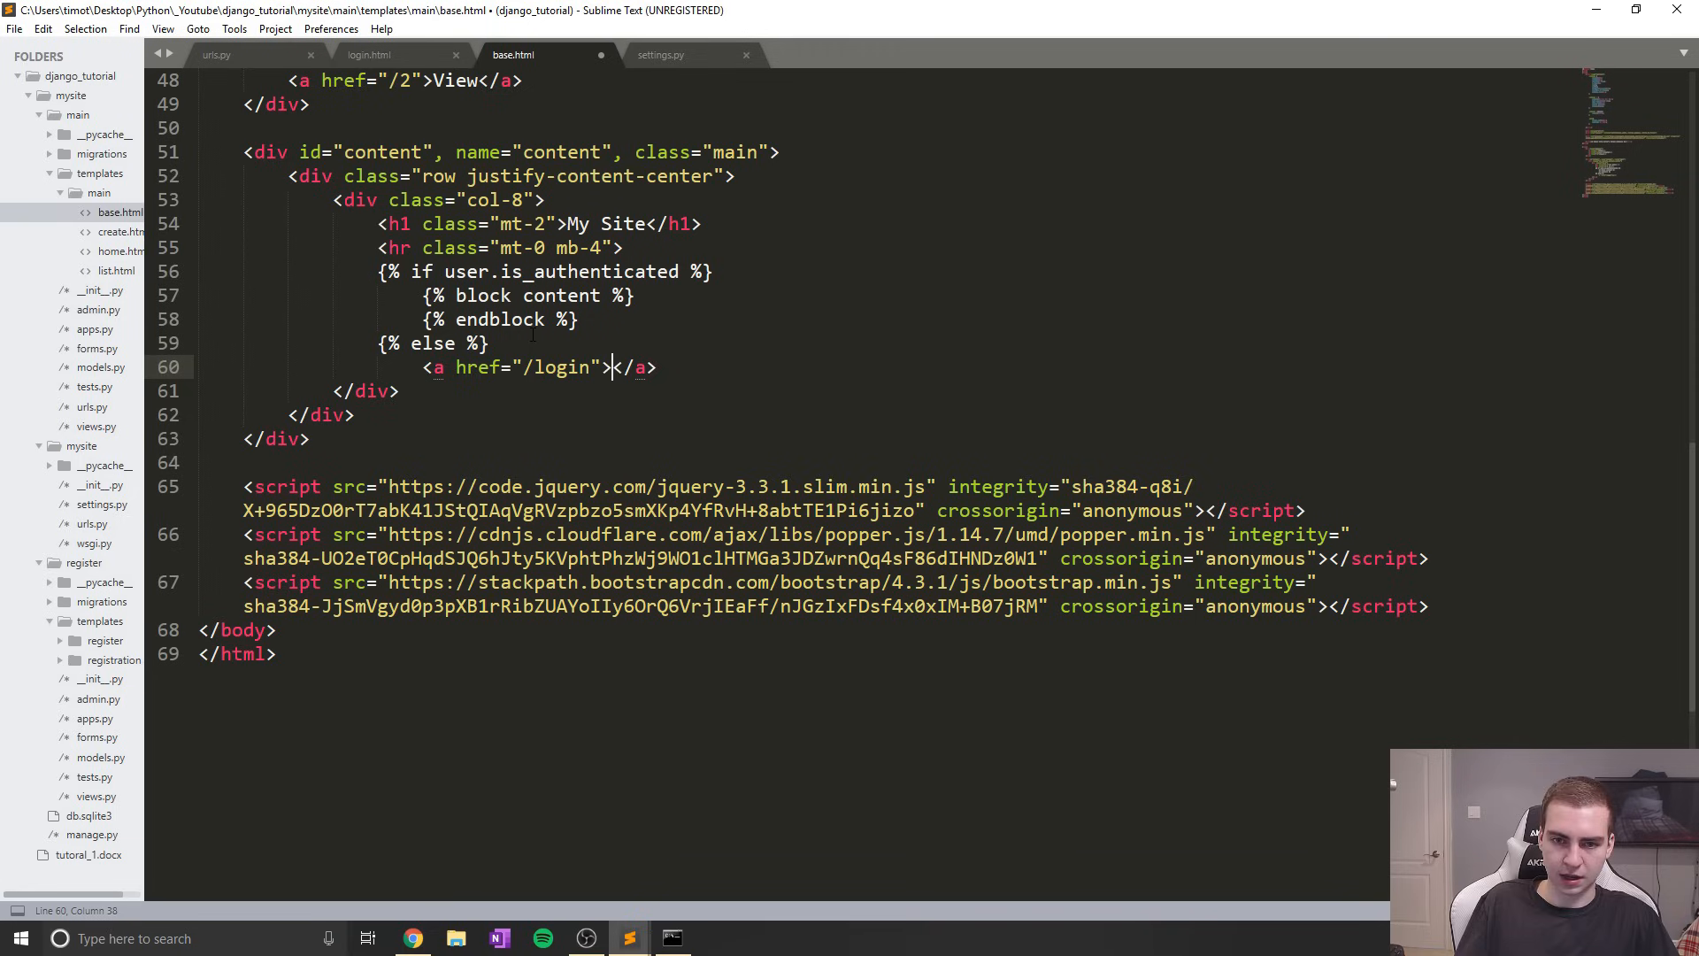
type("Login Here")
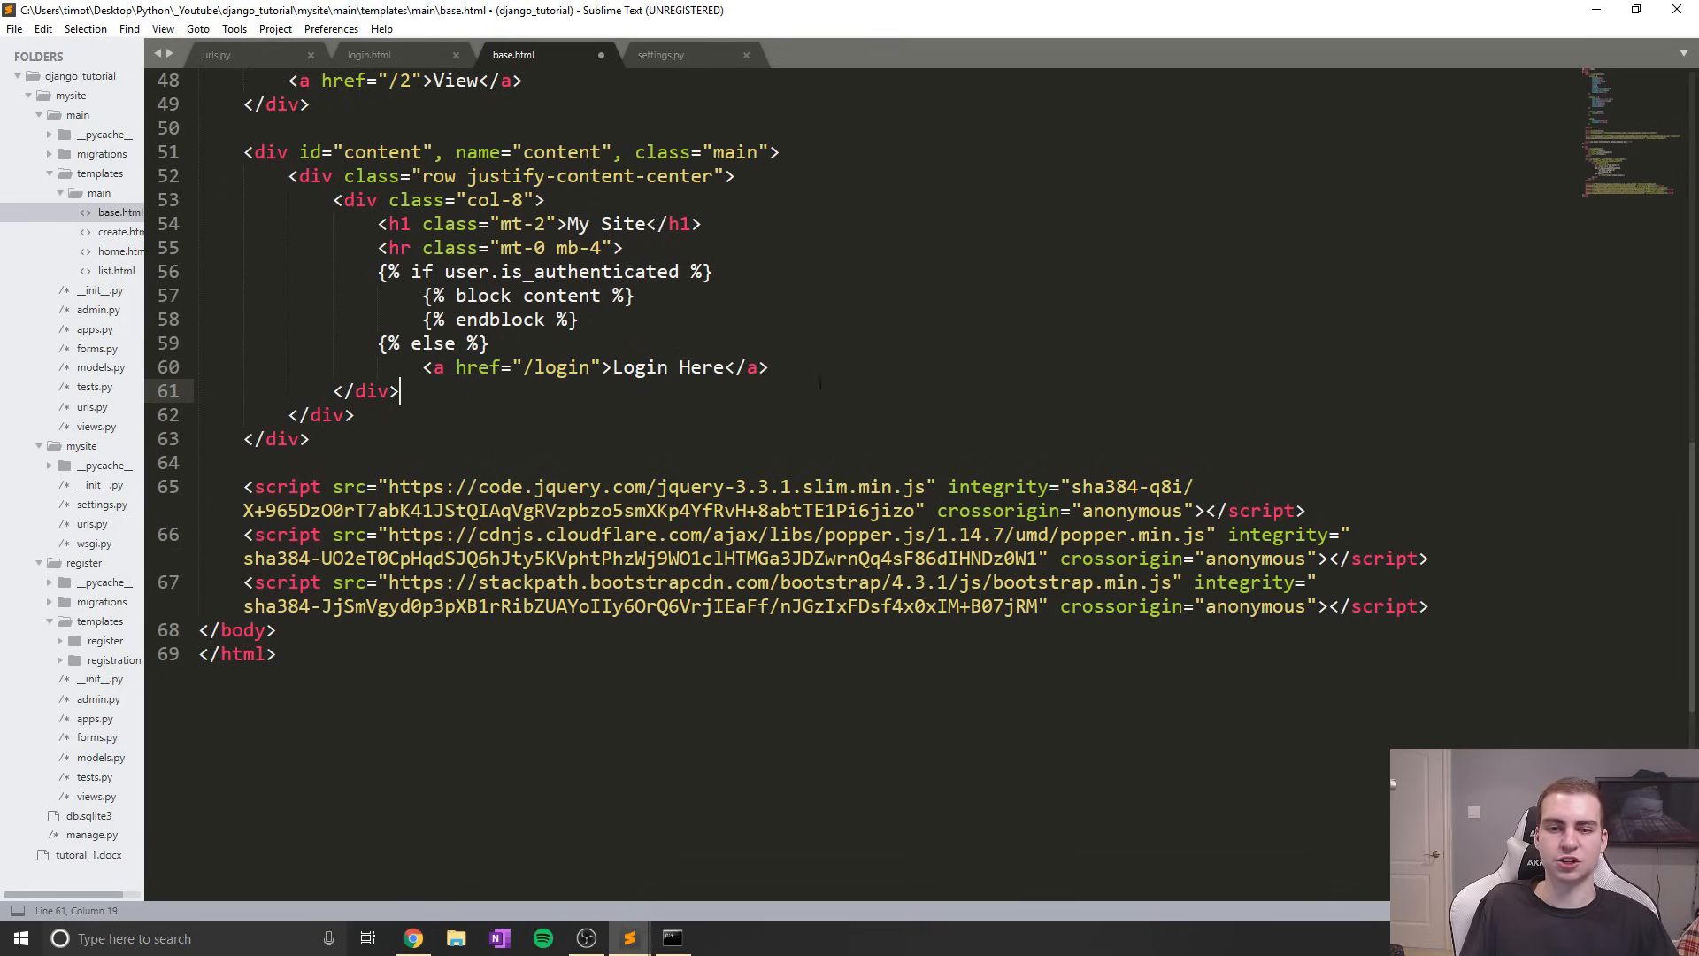
left_click(434, 367)
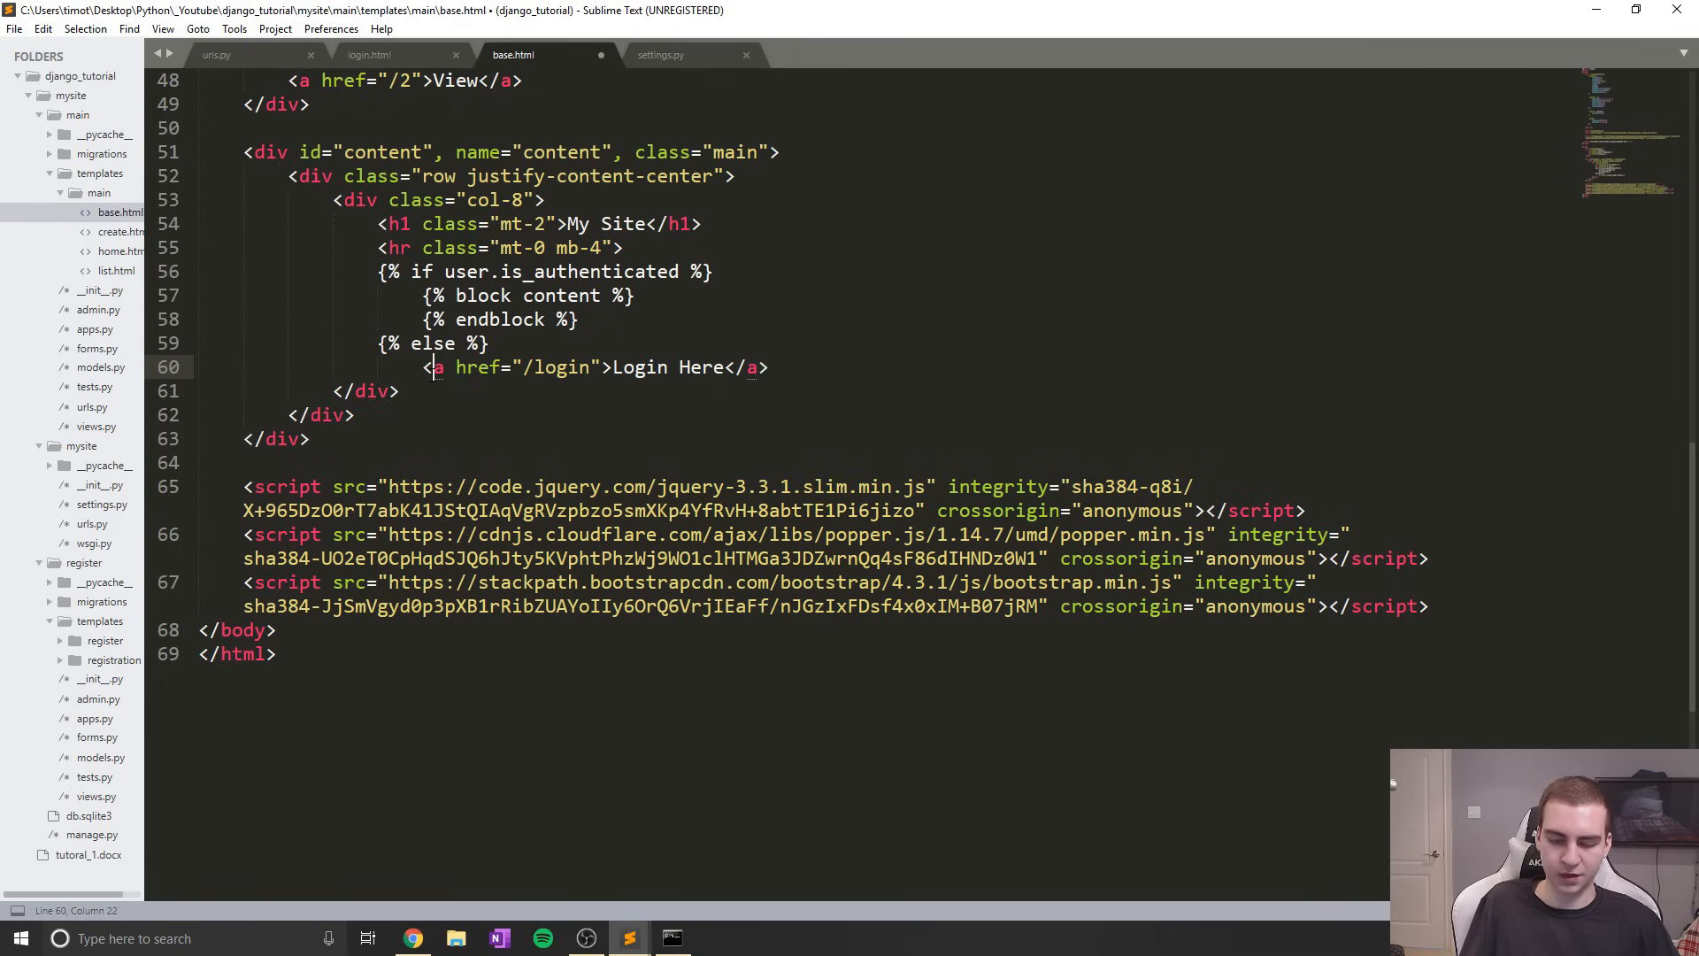
type("<p>")
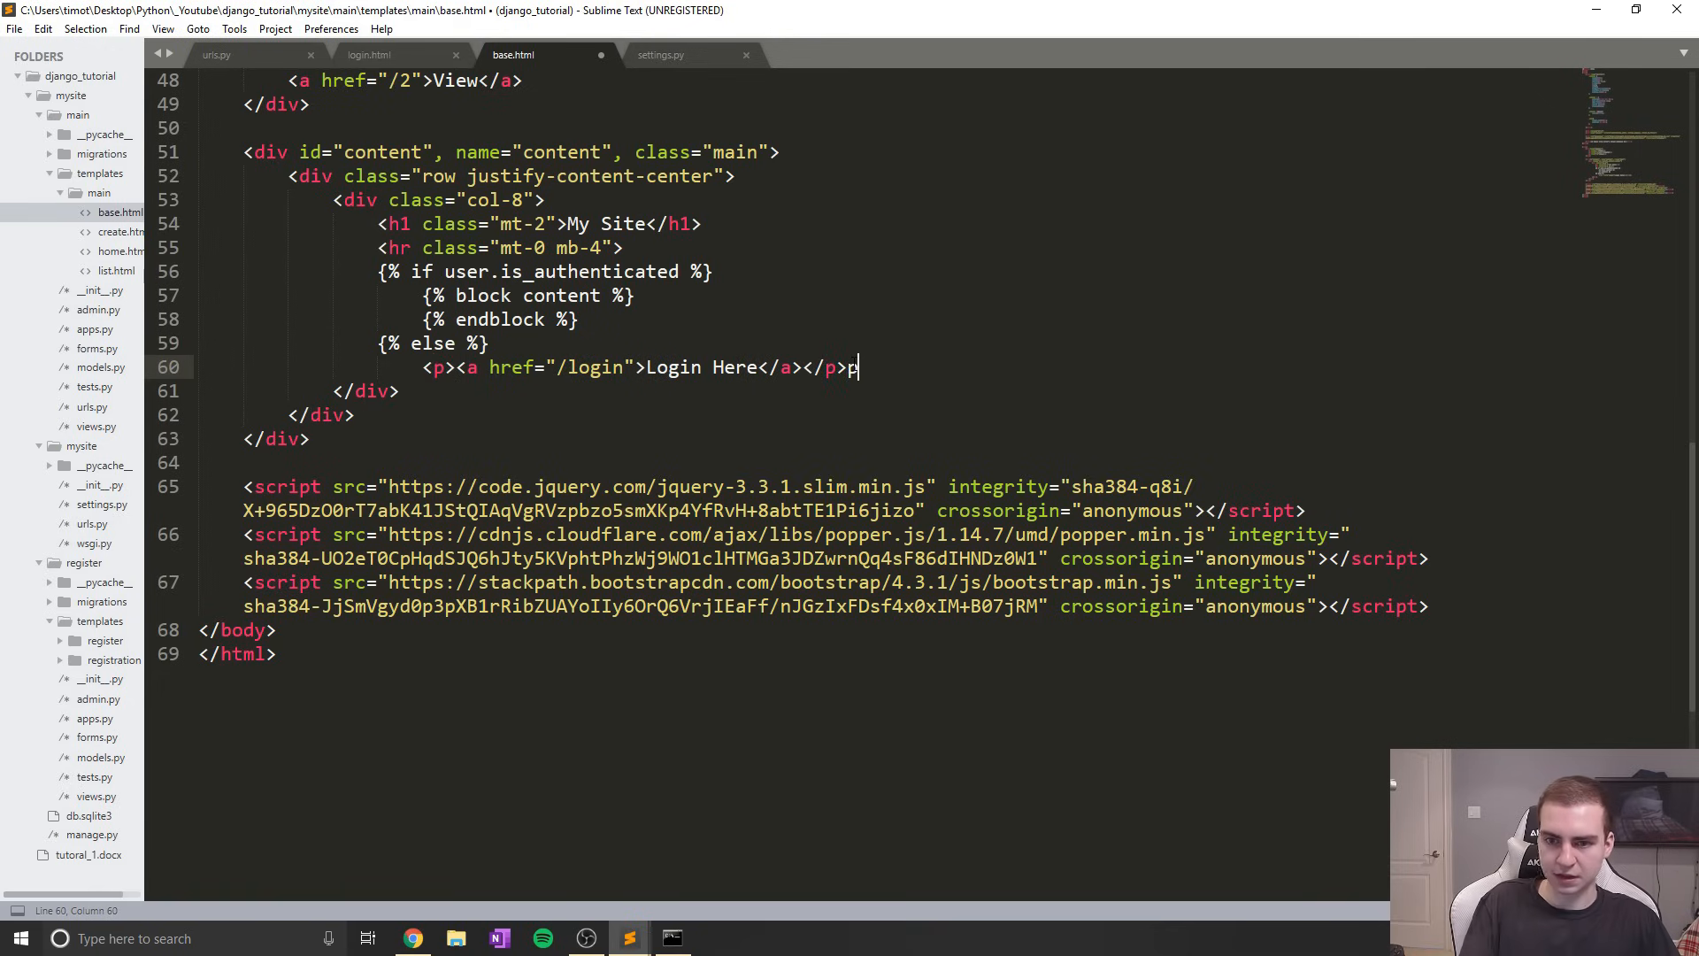
key("backspace")
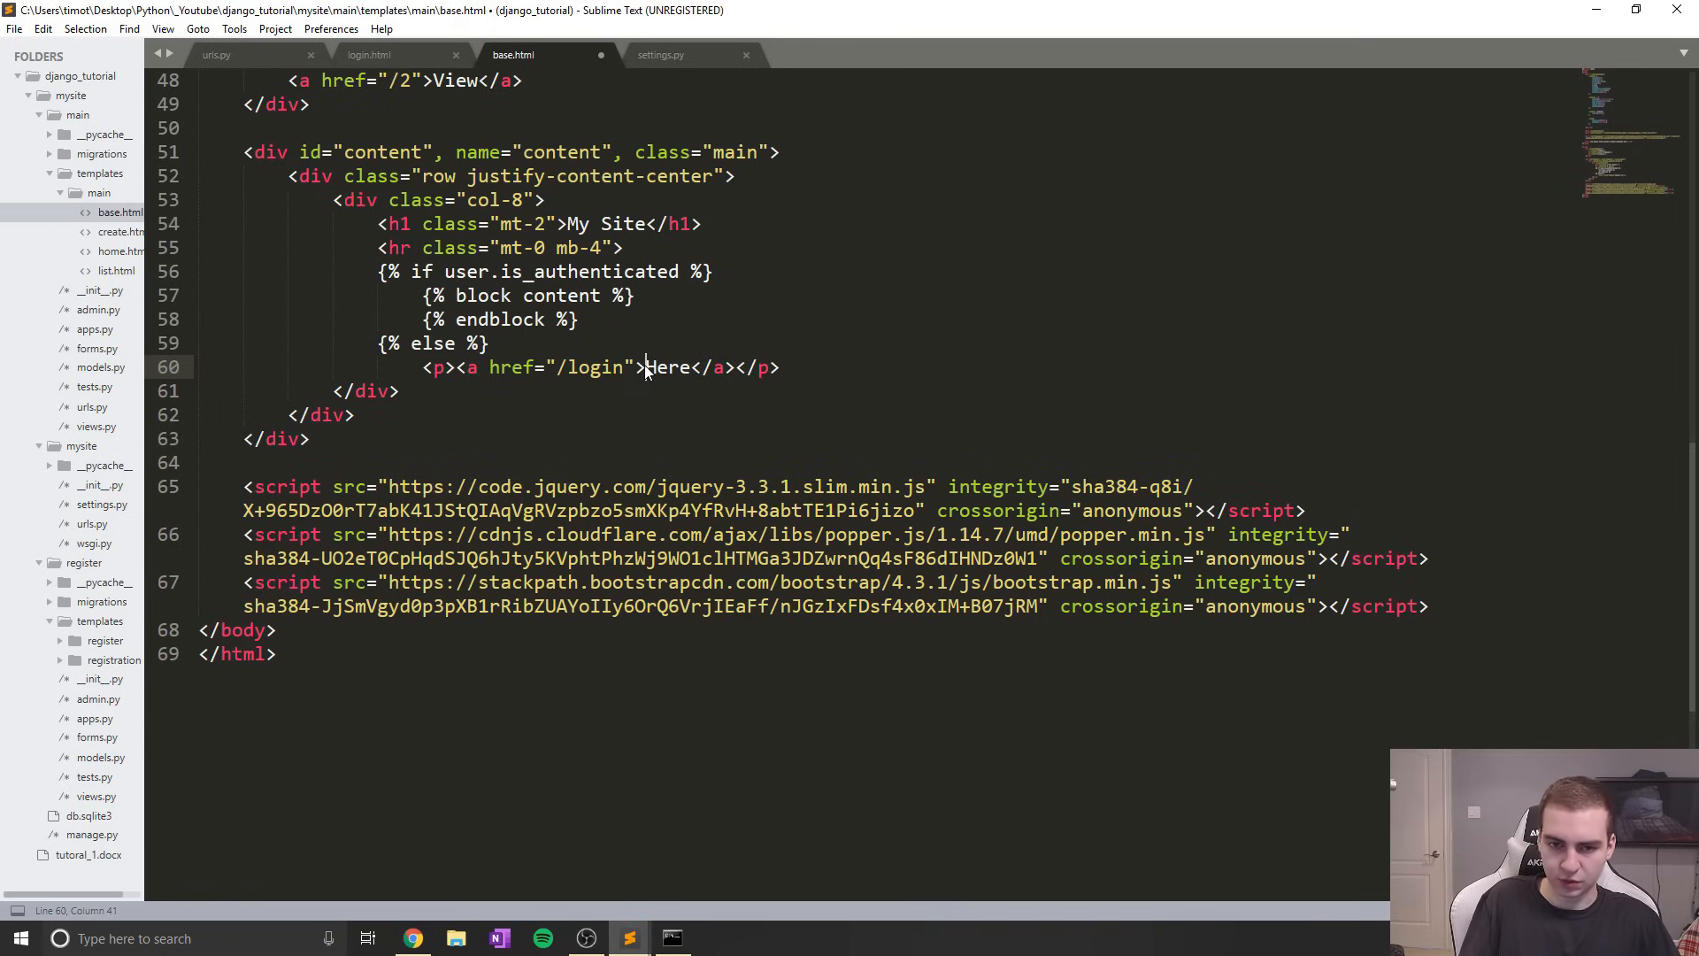
type("Log")
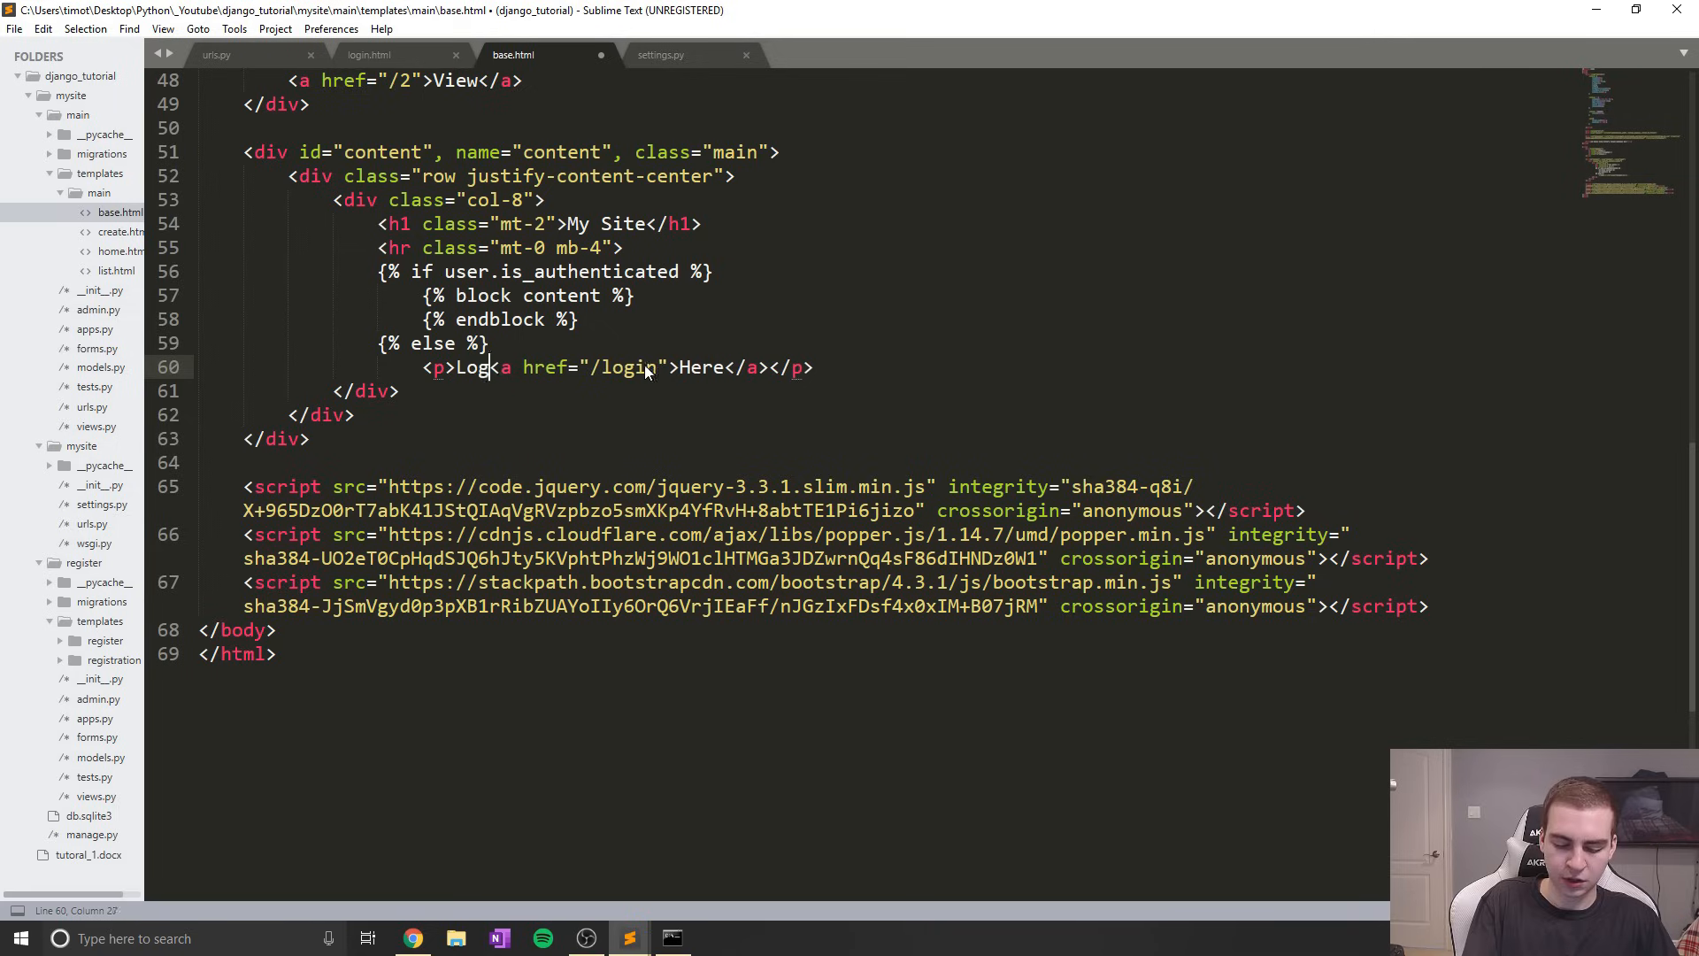
type("in")
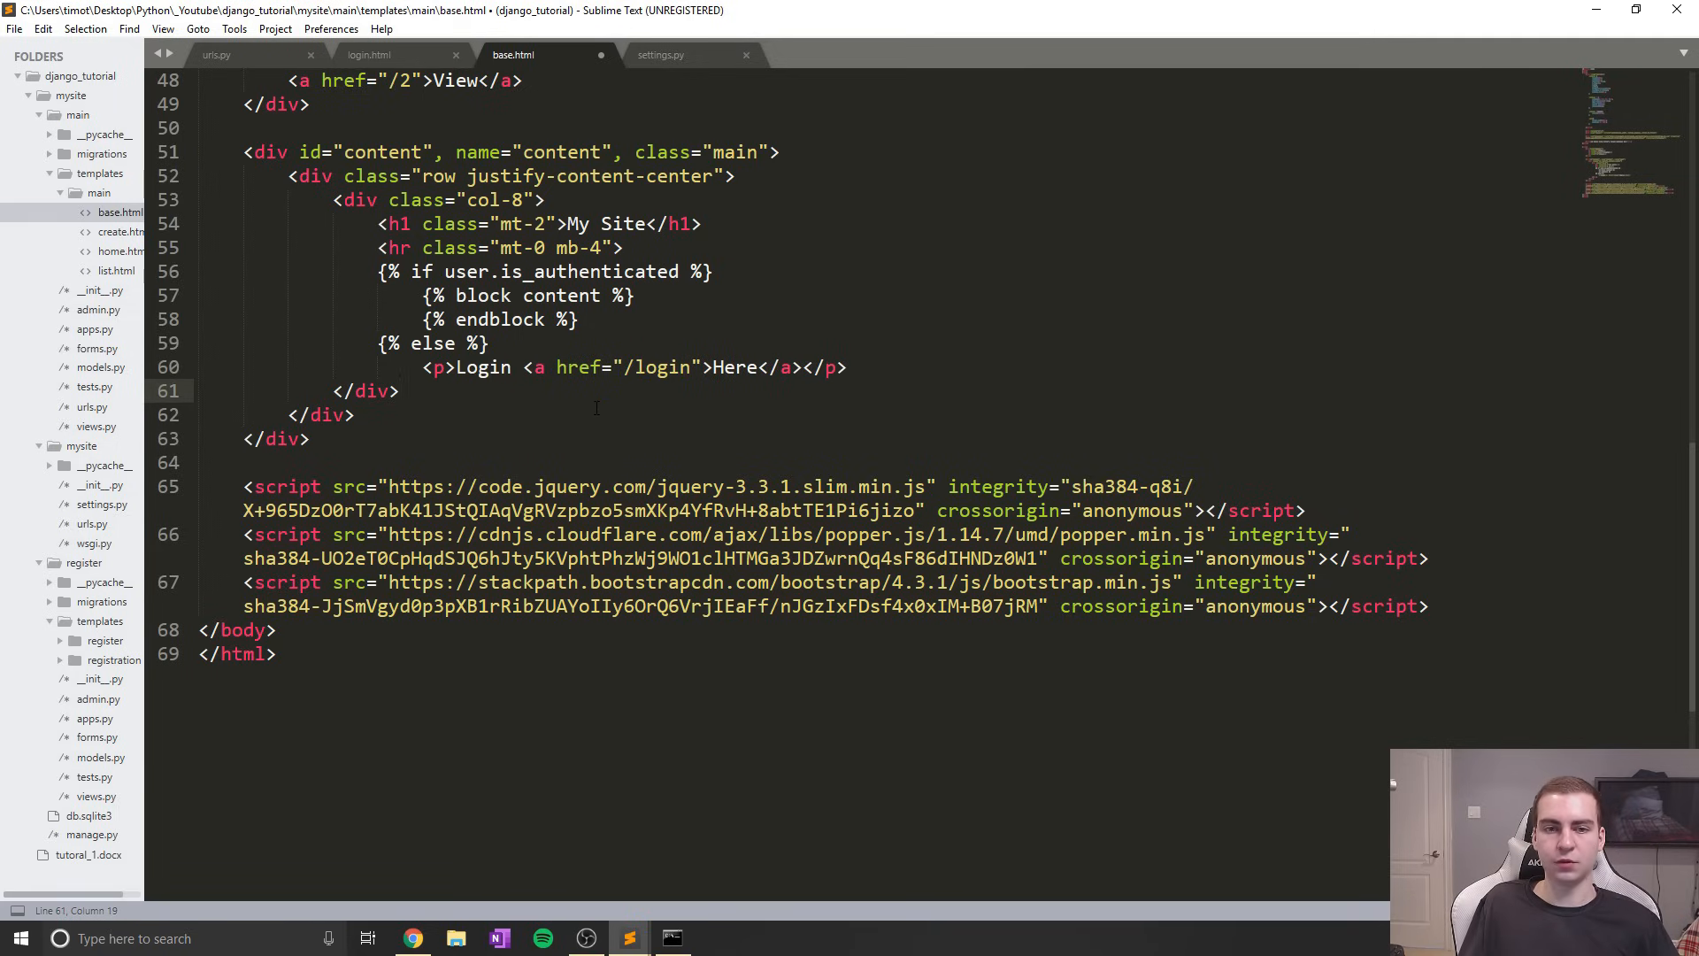
key("enter")
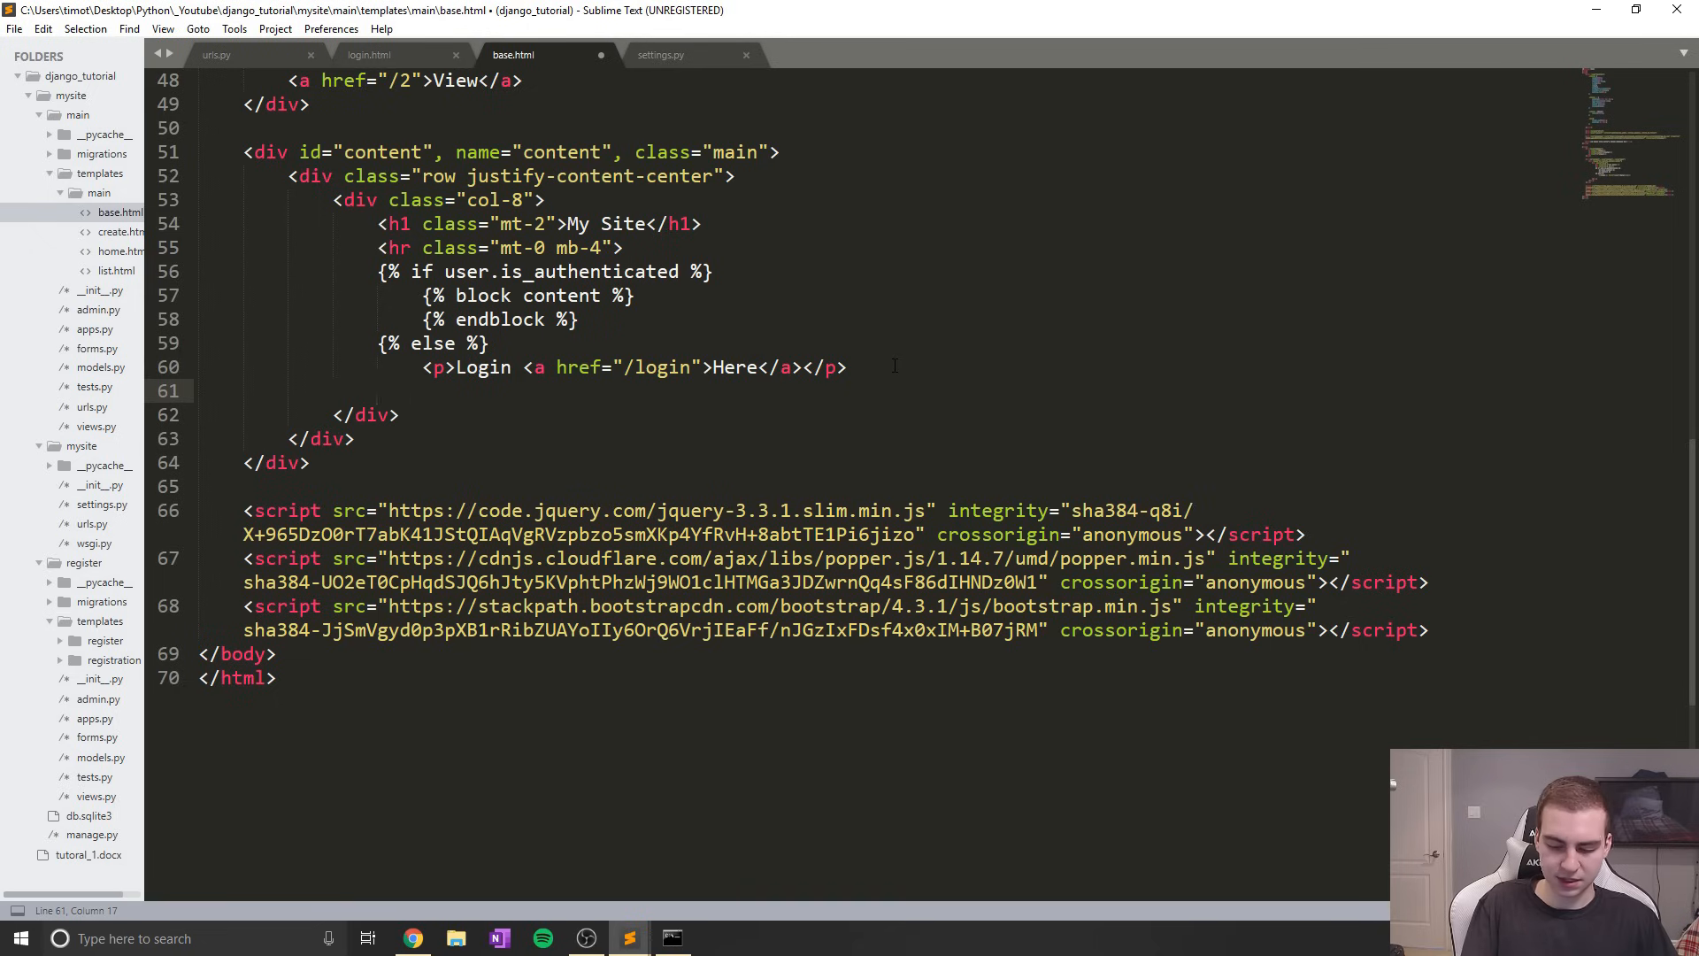
type("{% e%}")
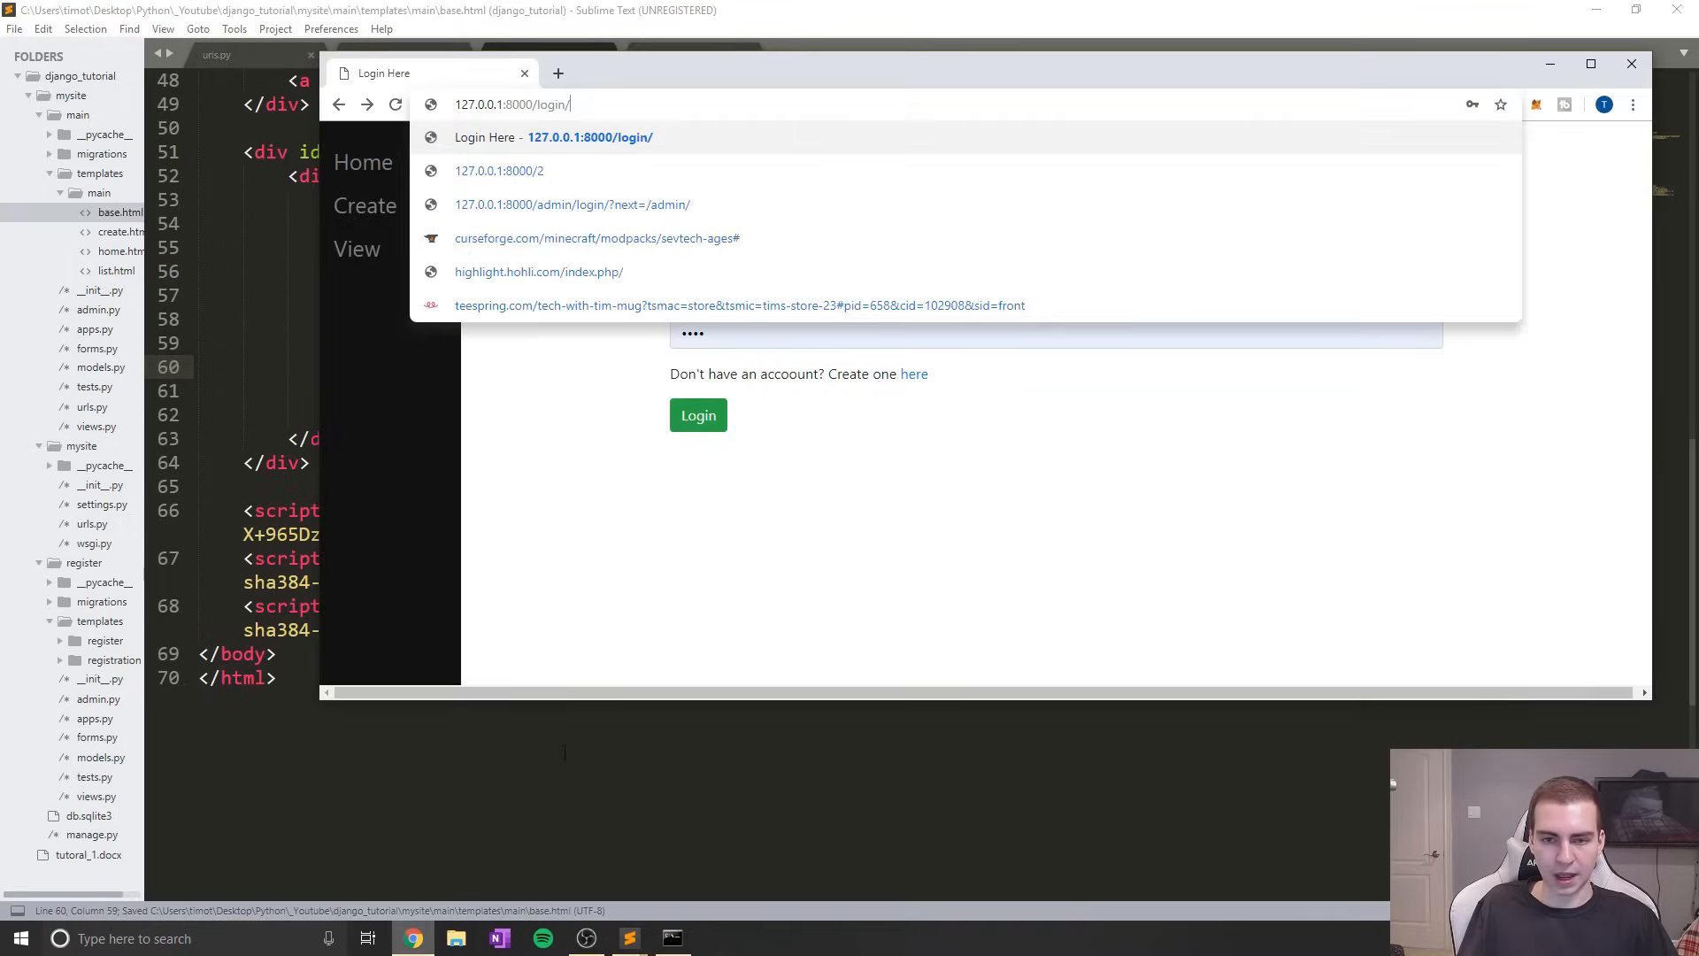
Load the site and log out via the /logout address
key("Return")
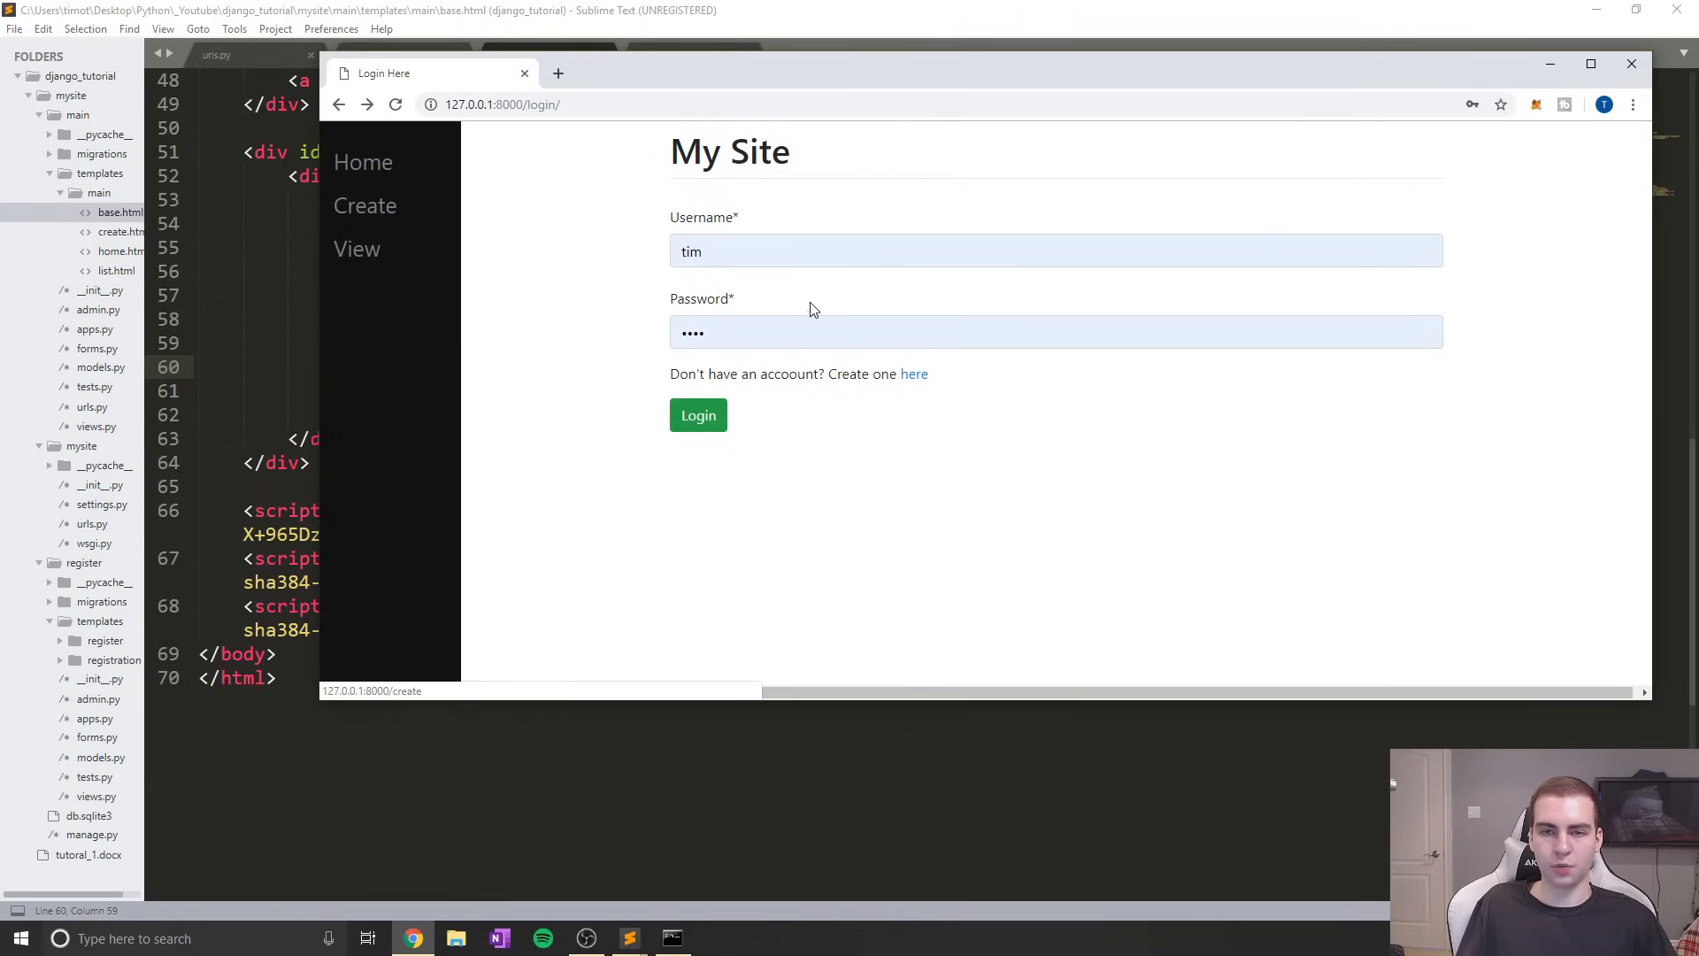
mouse_move(480, 189)
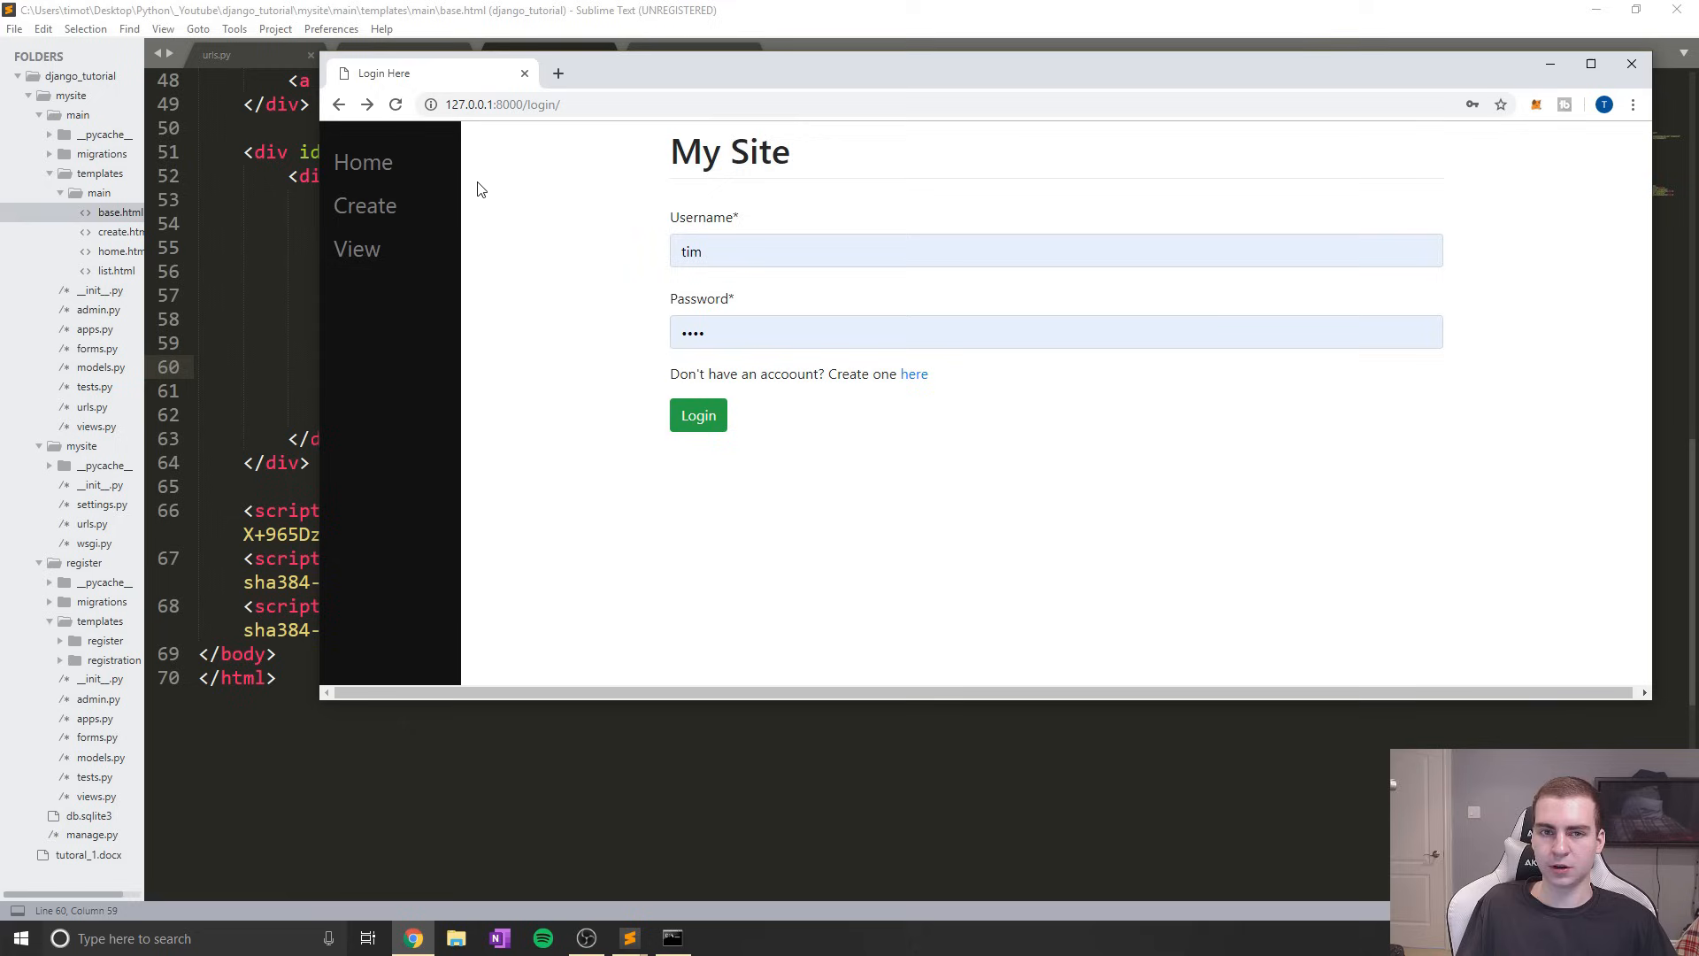
left_click(366, 206)
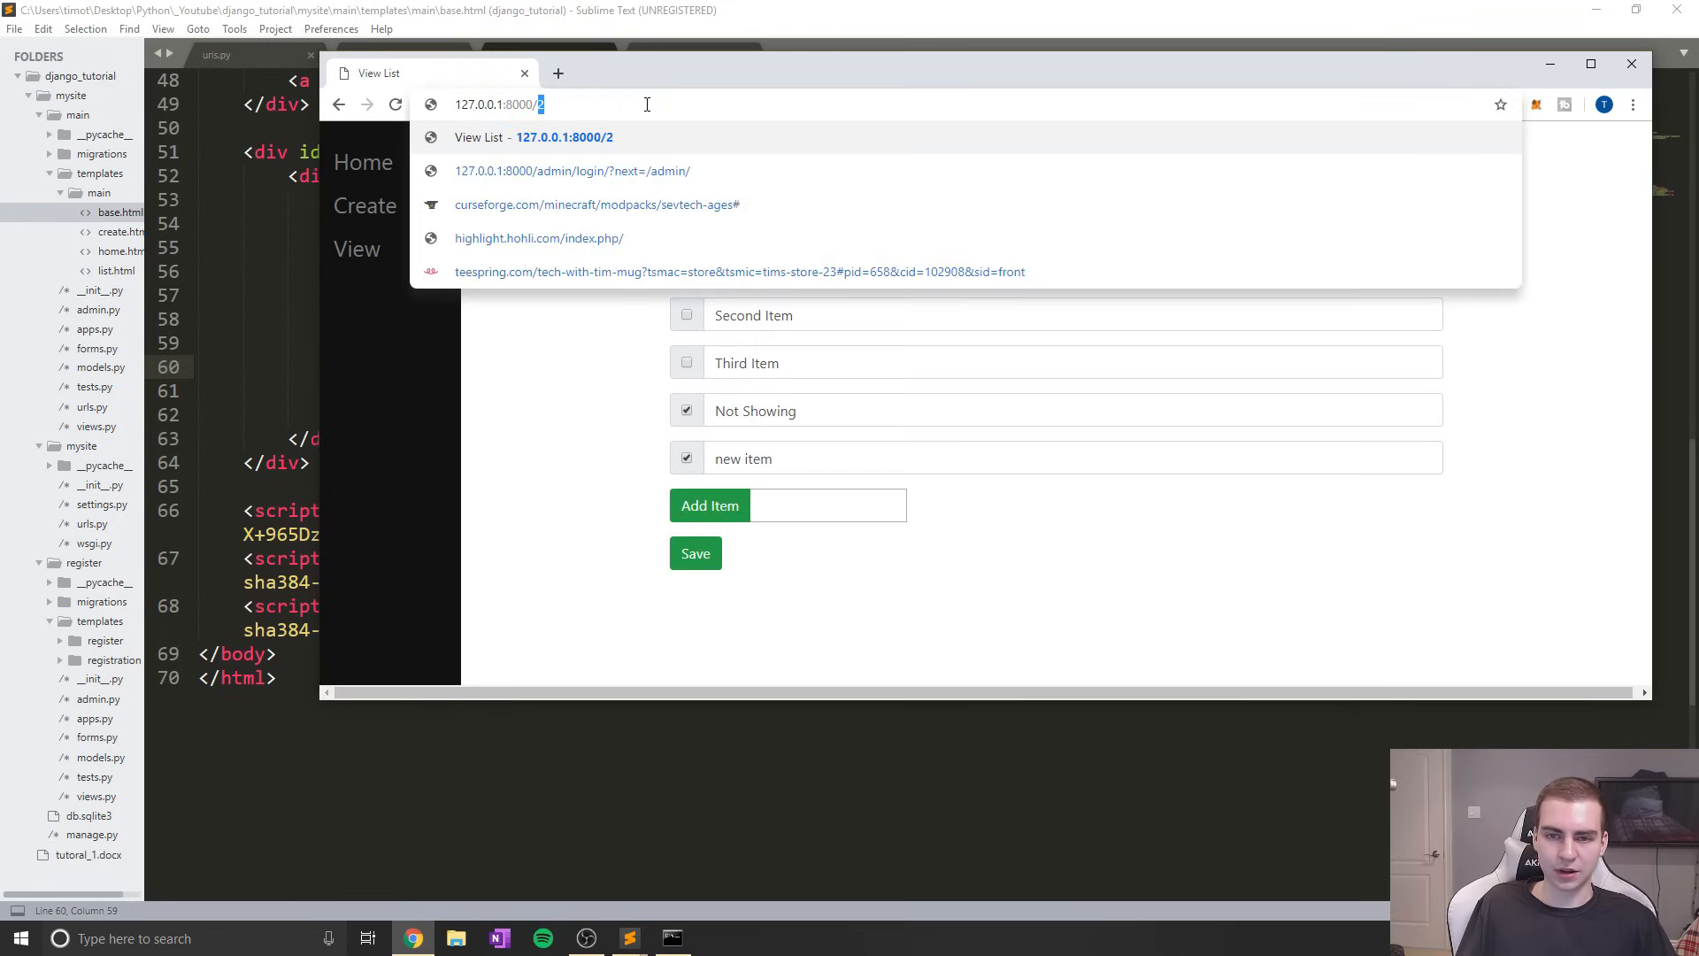
type("logout/")
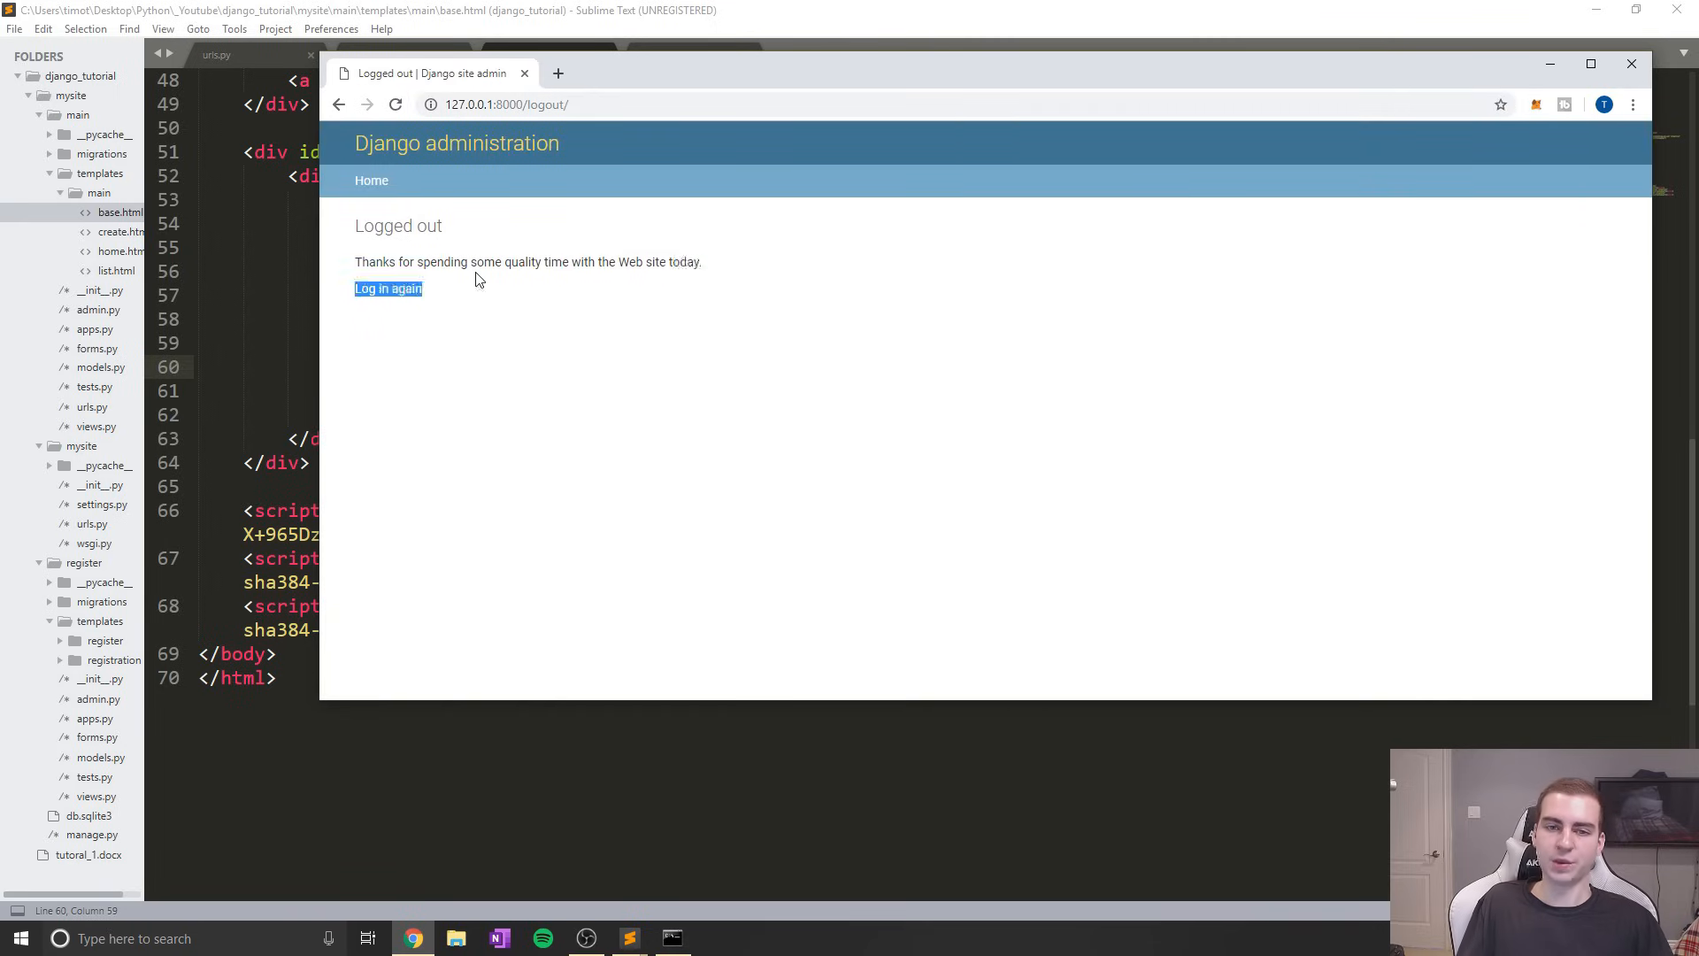
mouse_move(547, 285)
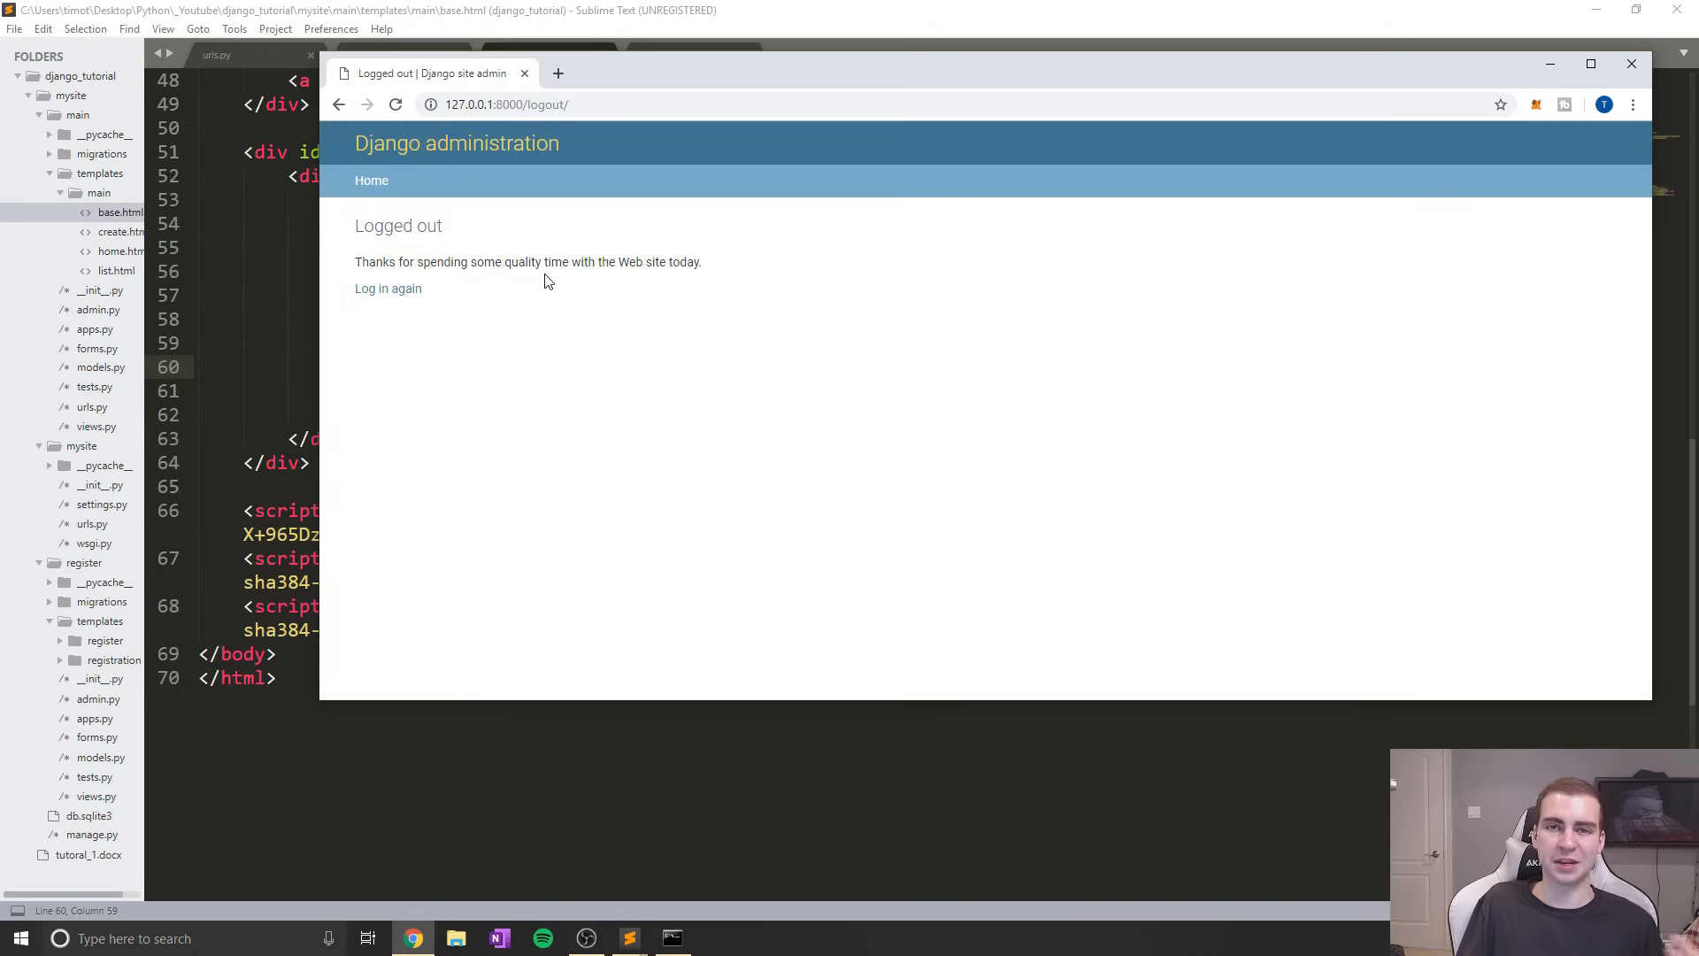
Open the home page at 127.0.0.1:8000 and follow the Login Here link
left_click(531, 105)
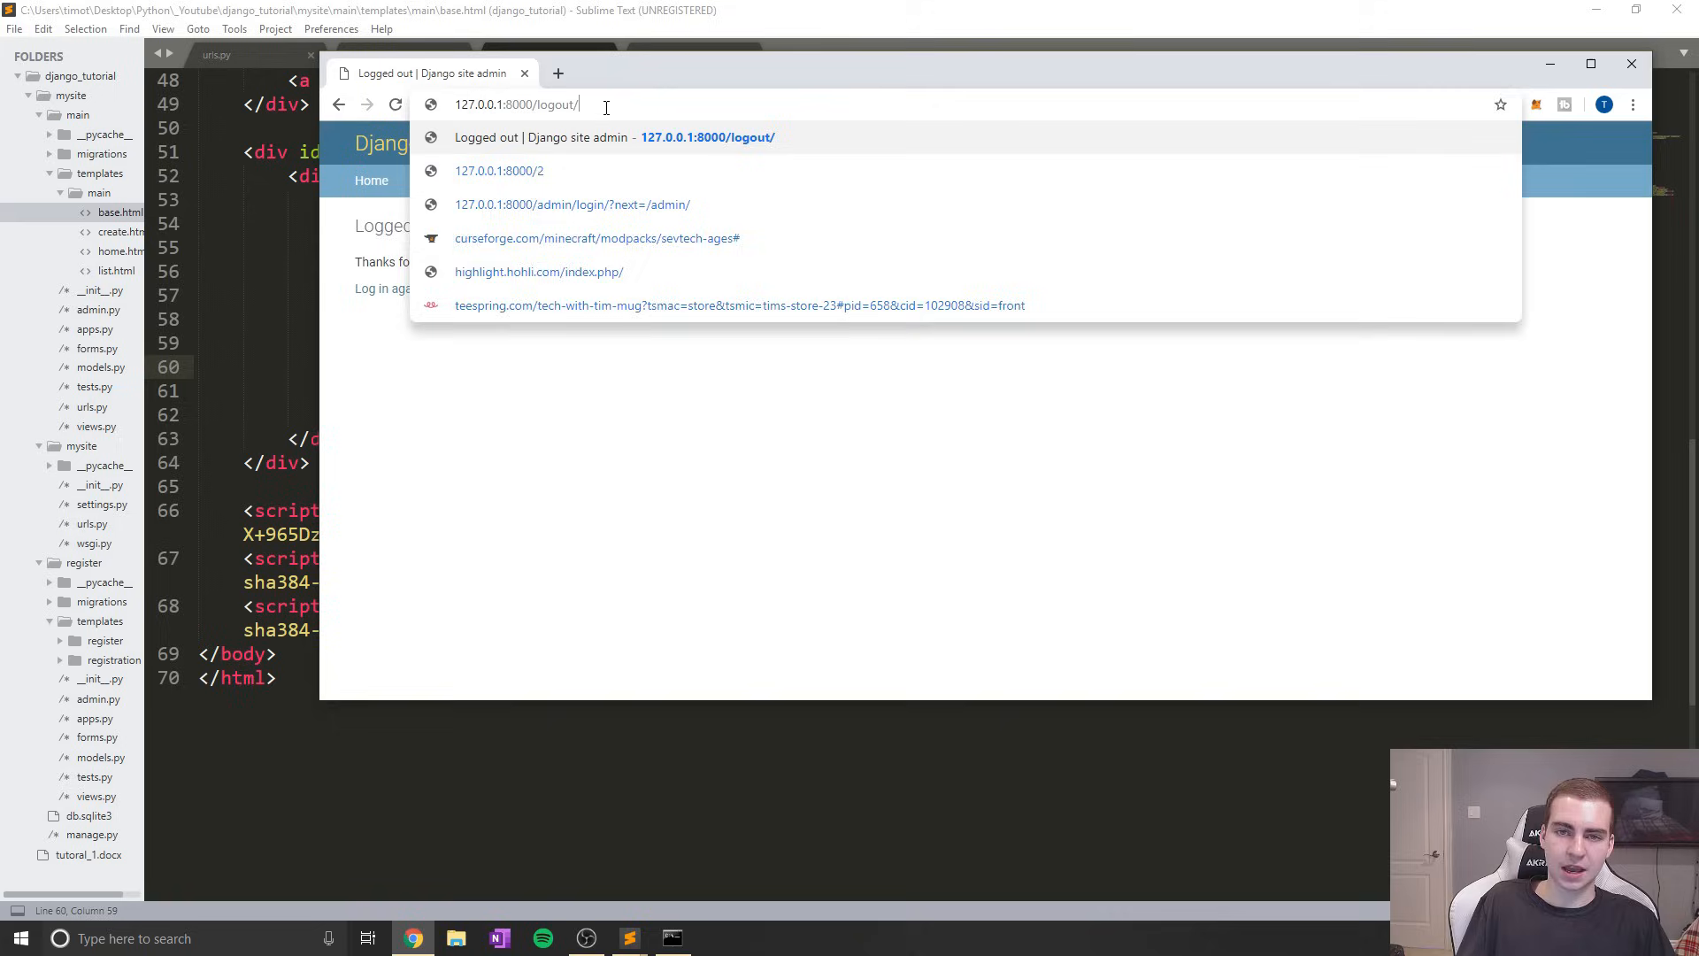
key("backspace")
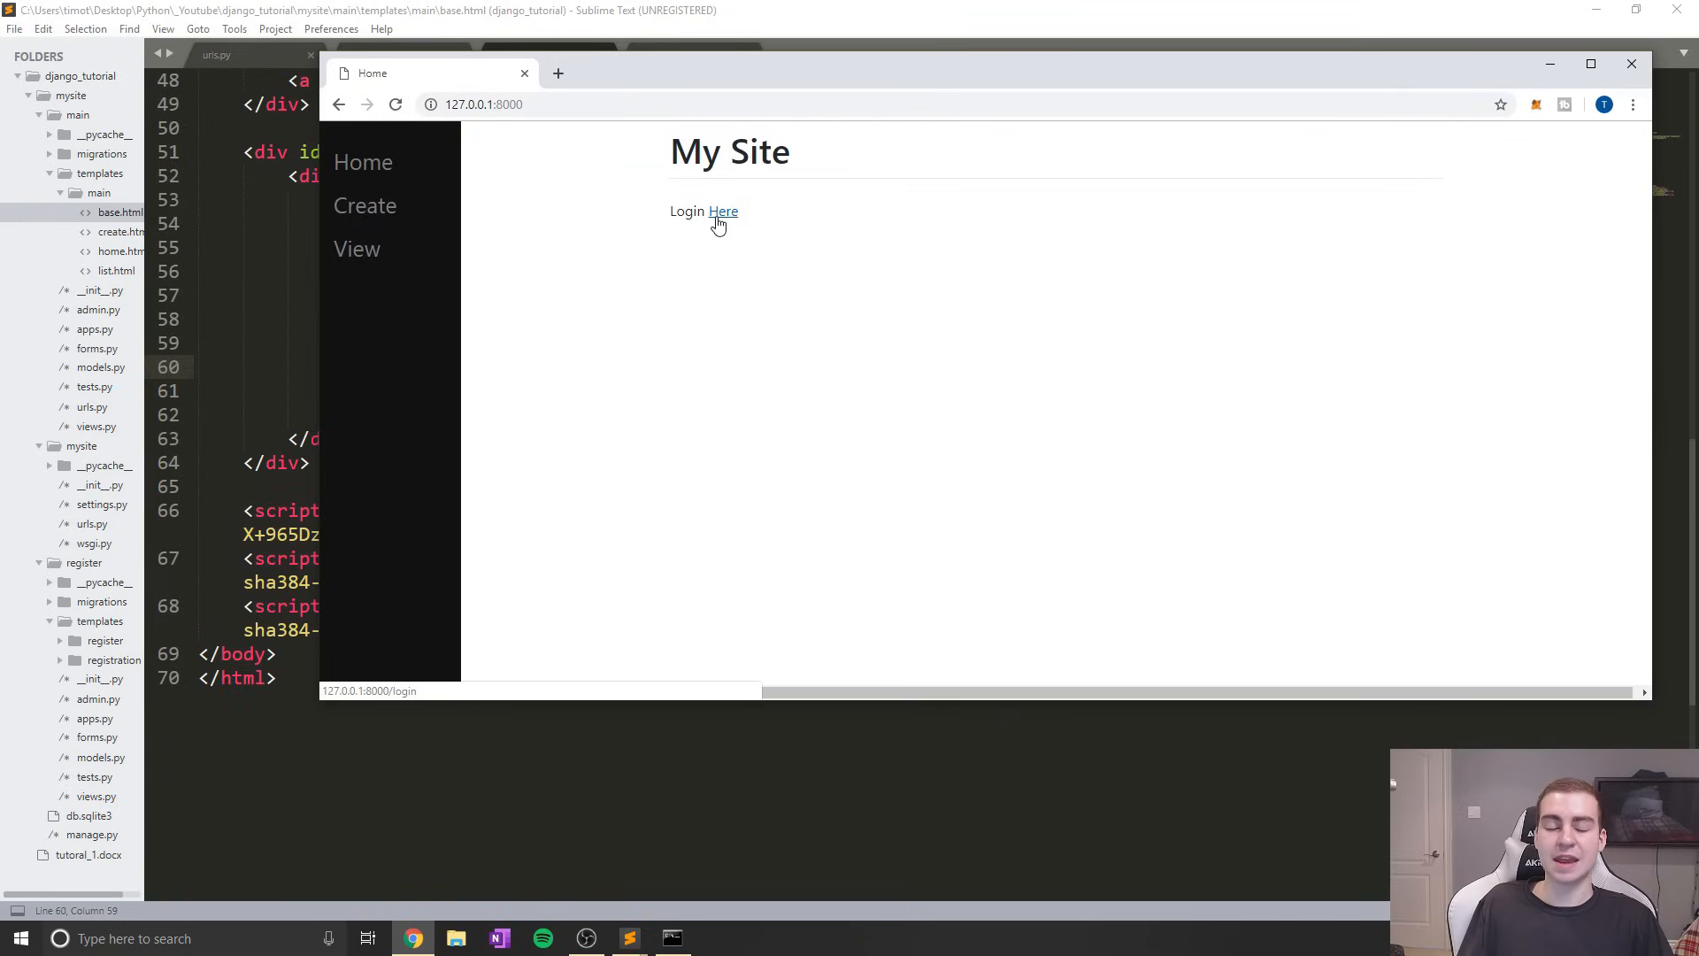
mouse_move(671, 222)
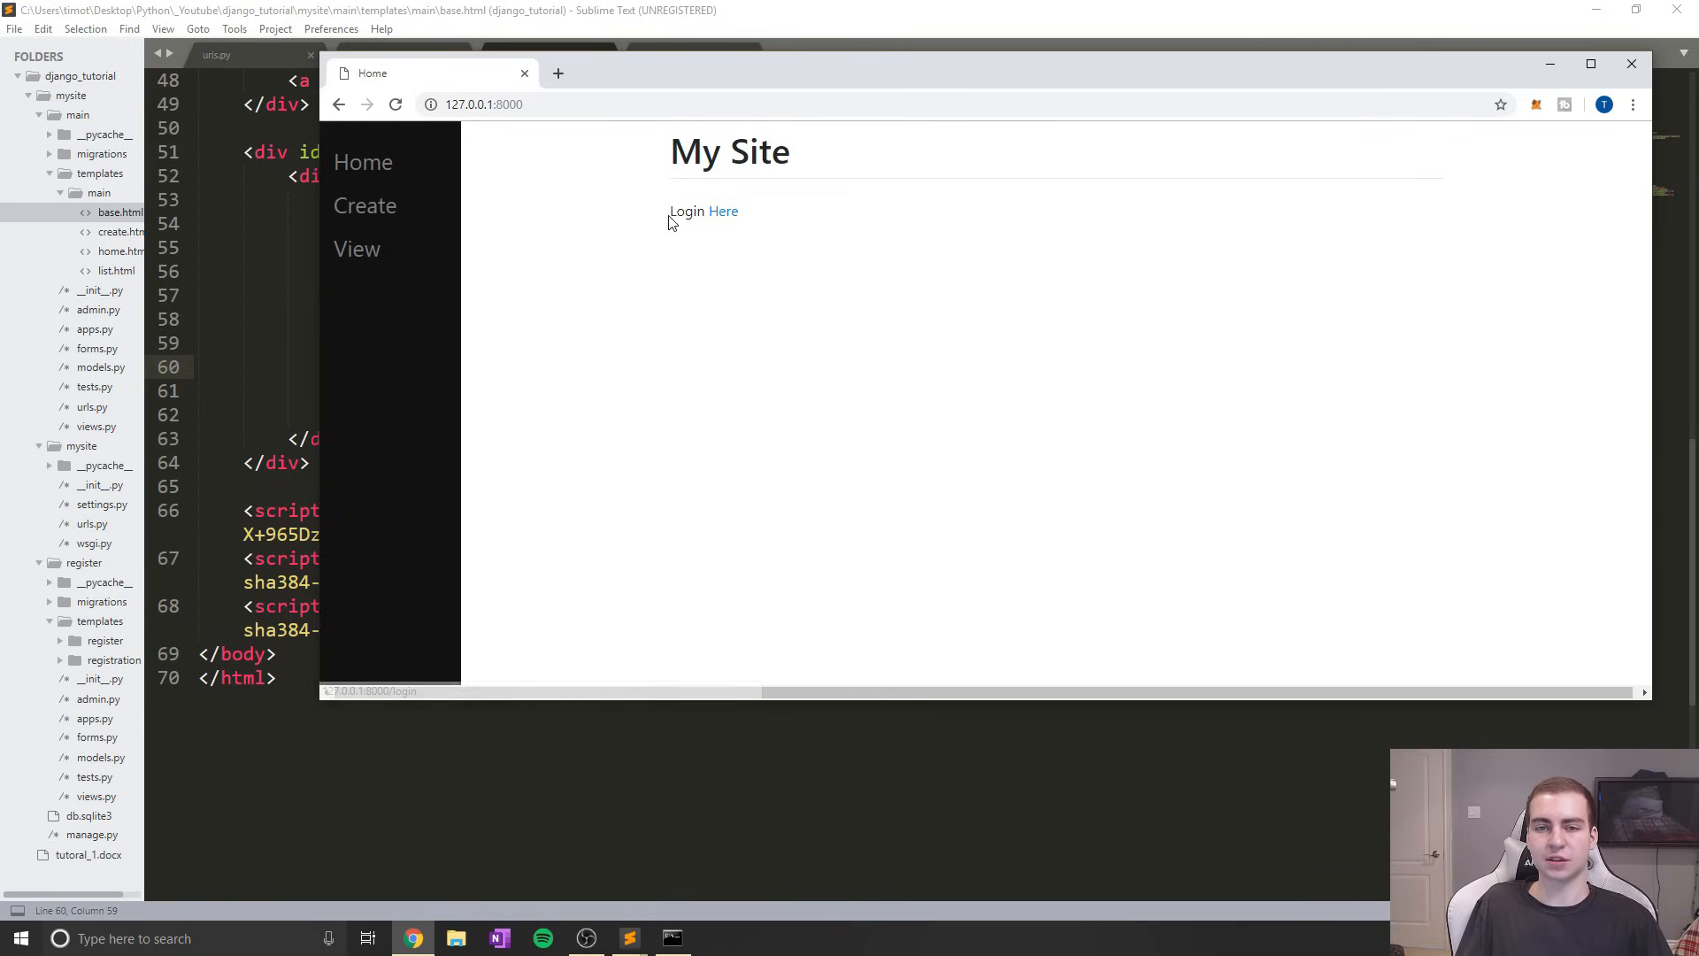
left_click(724, 212)
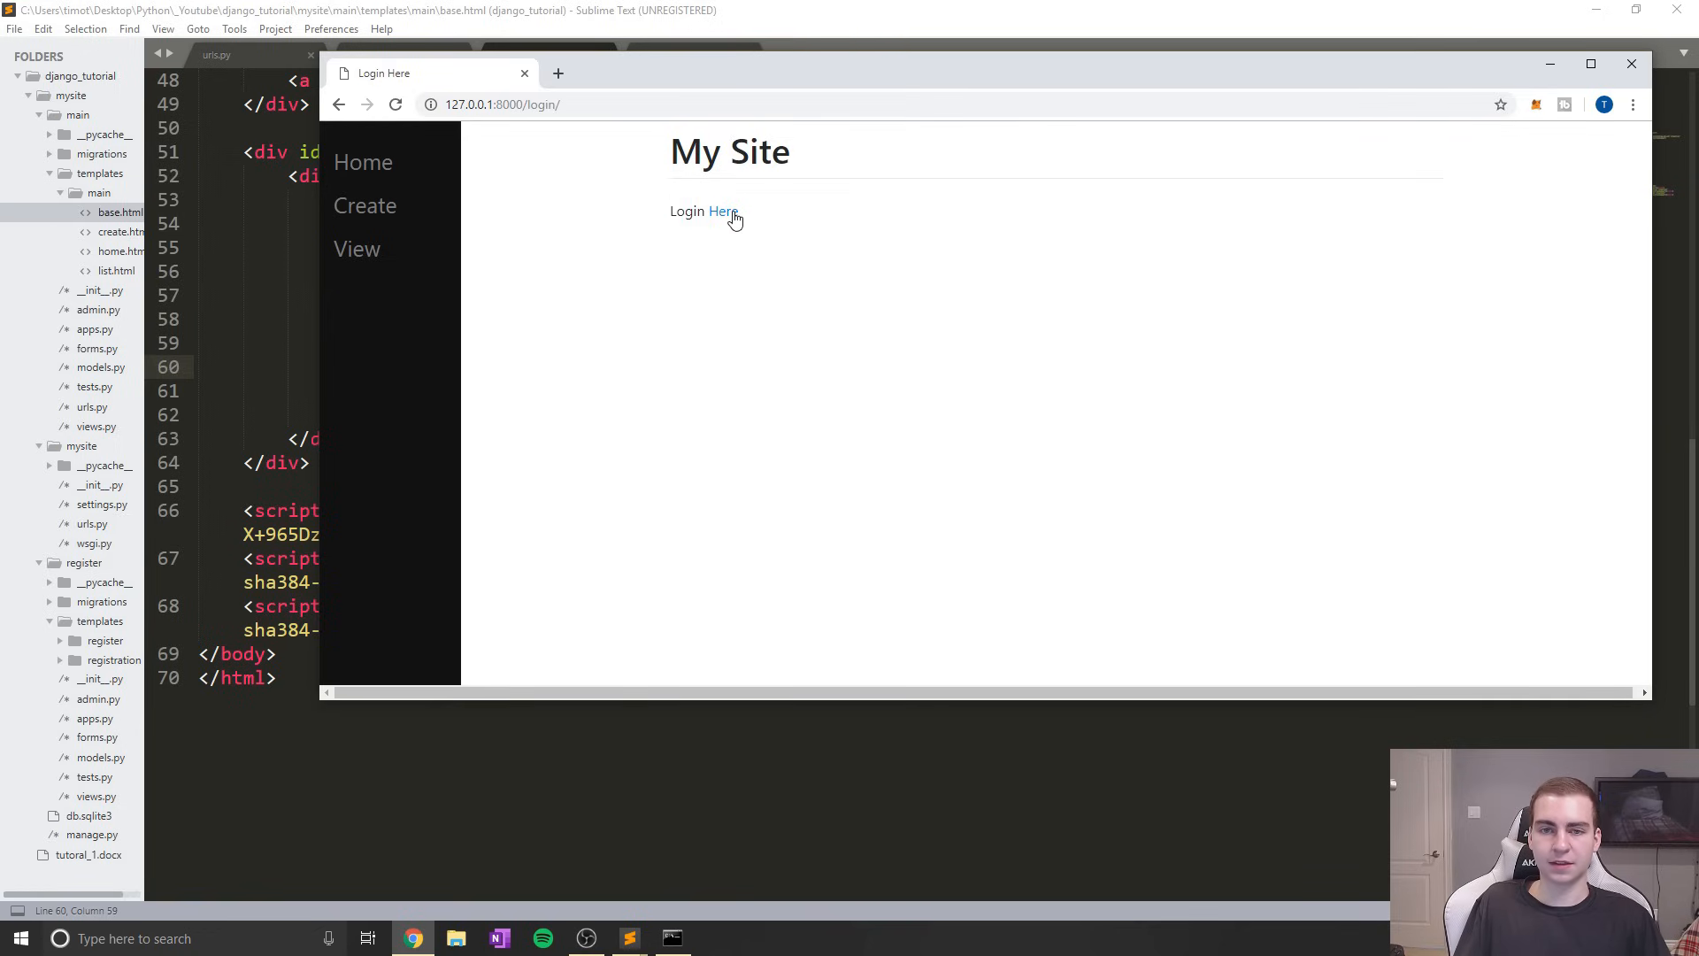
mouse_move(574, 127)
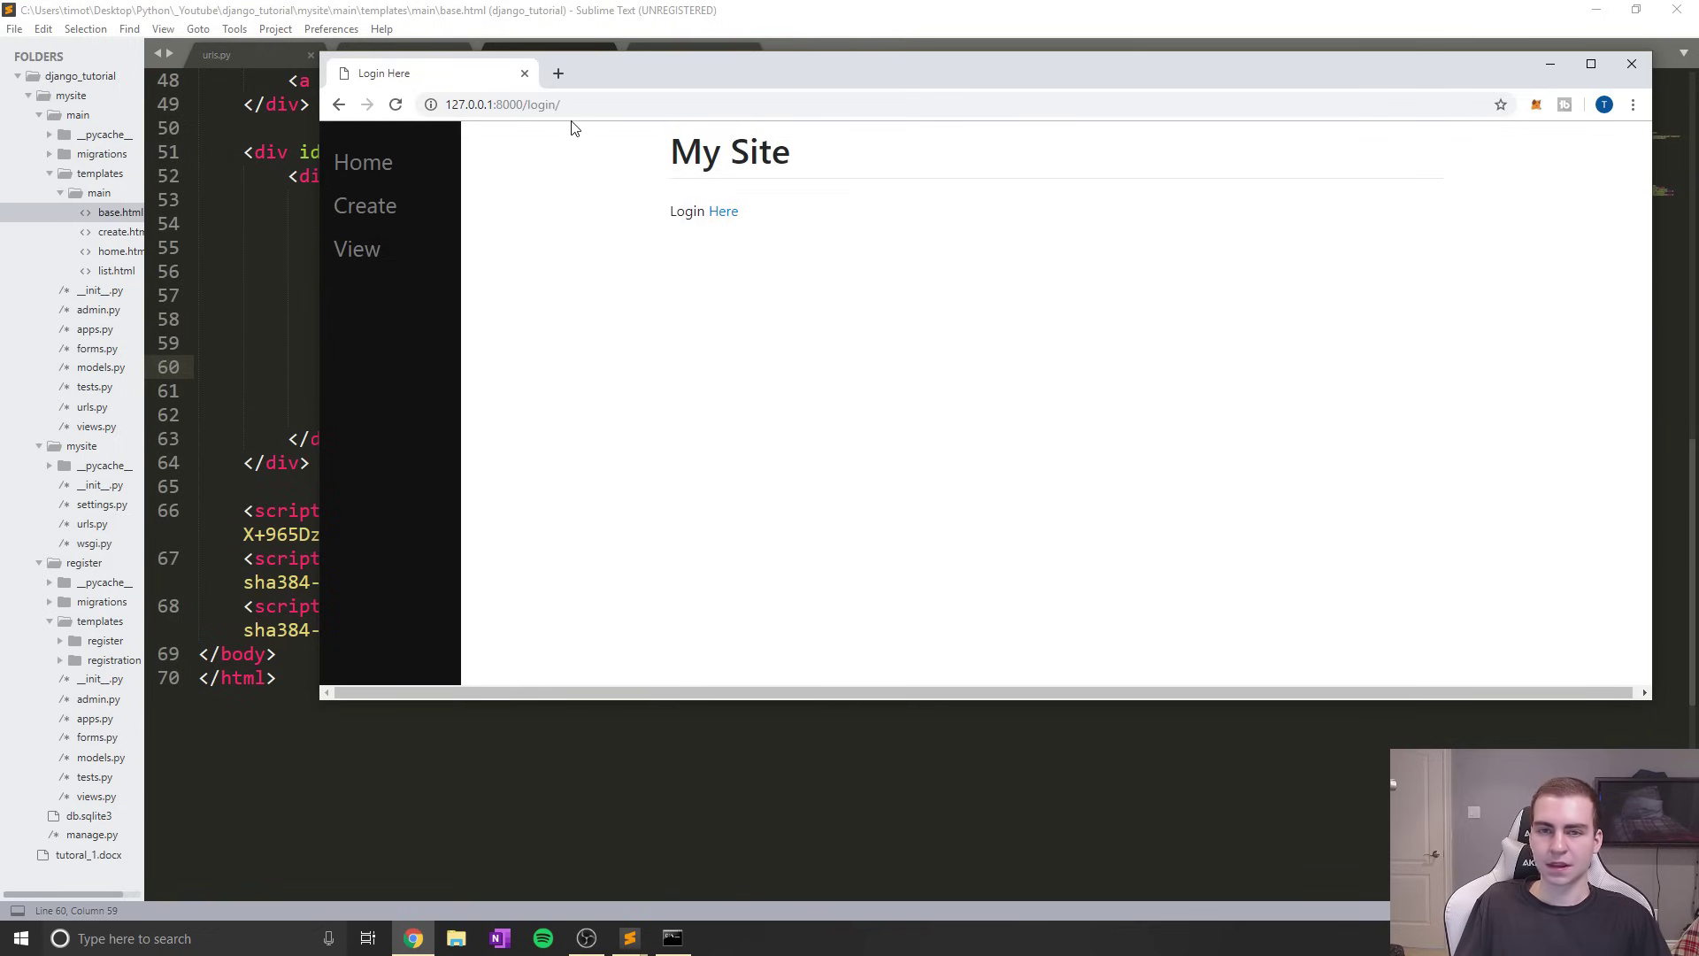
left_click(502, 105)
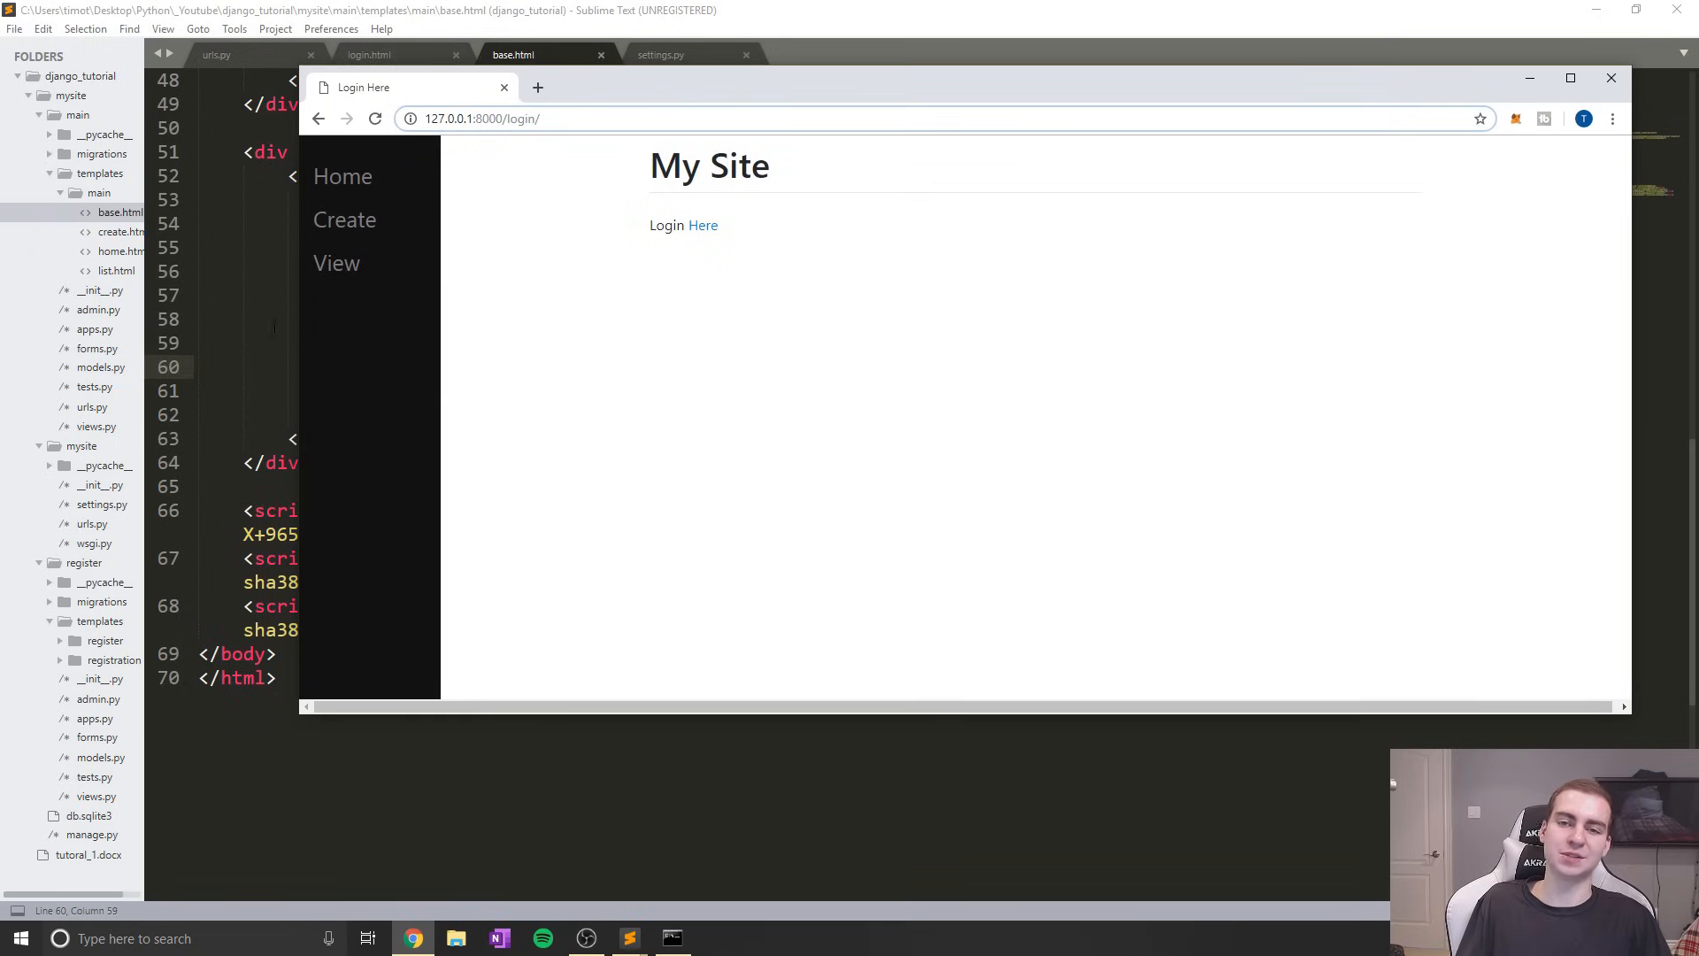
mouse_move(319, 333)
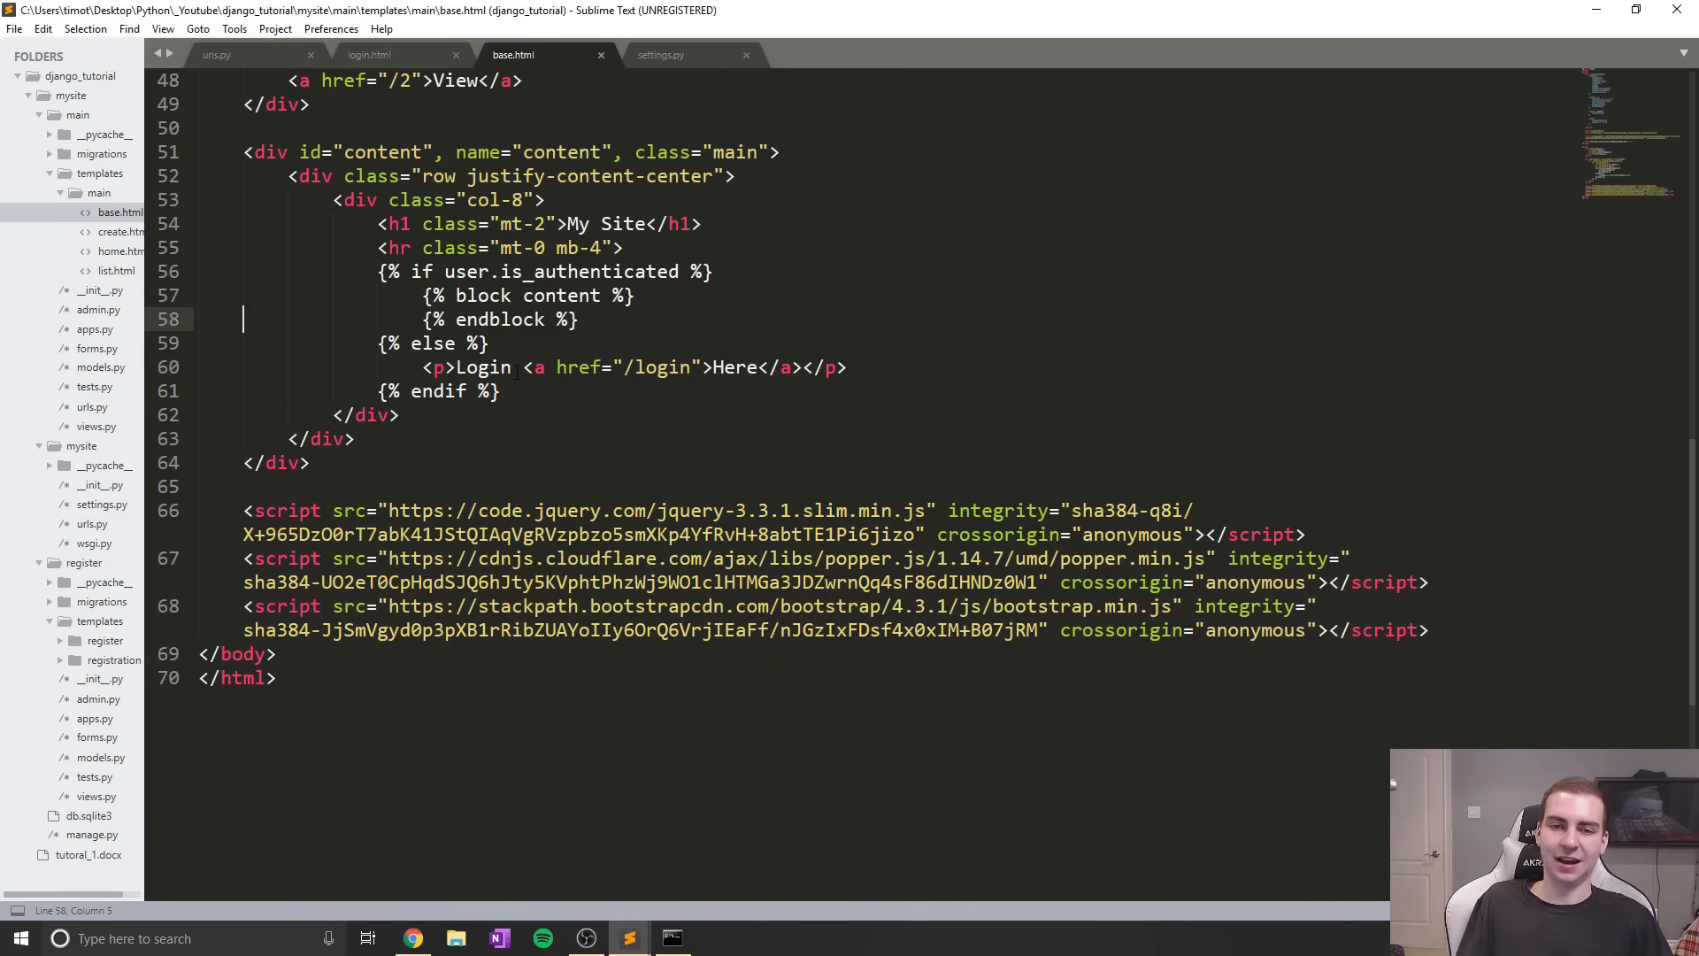
Delete the if/else/endif tags and Login Here paragraph from base.html, fix indentation, and save
scroll("up", 3)
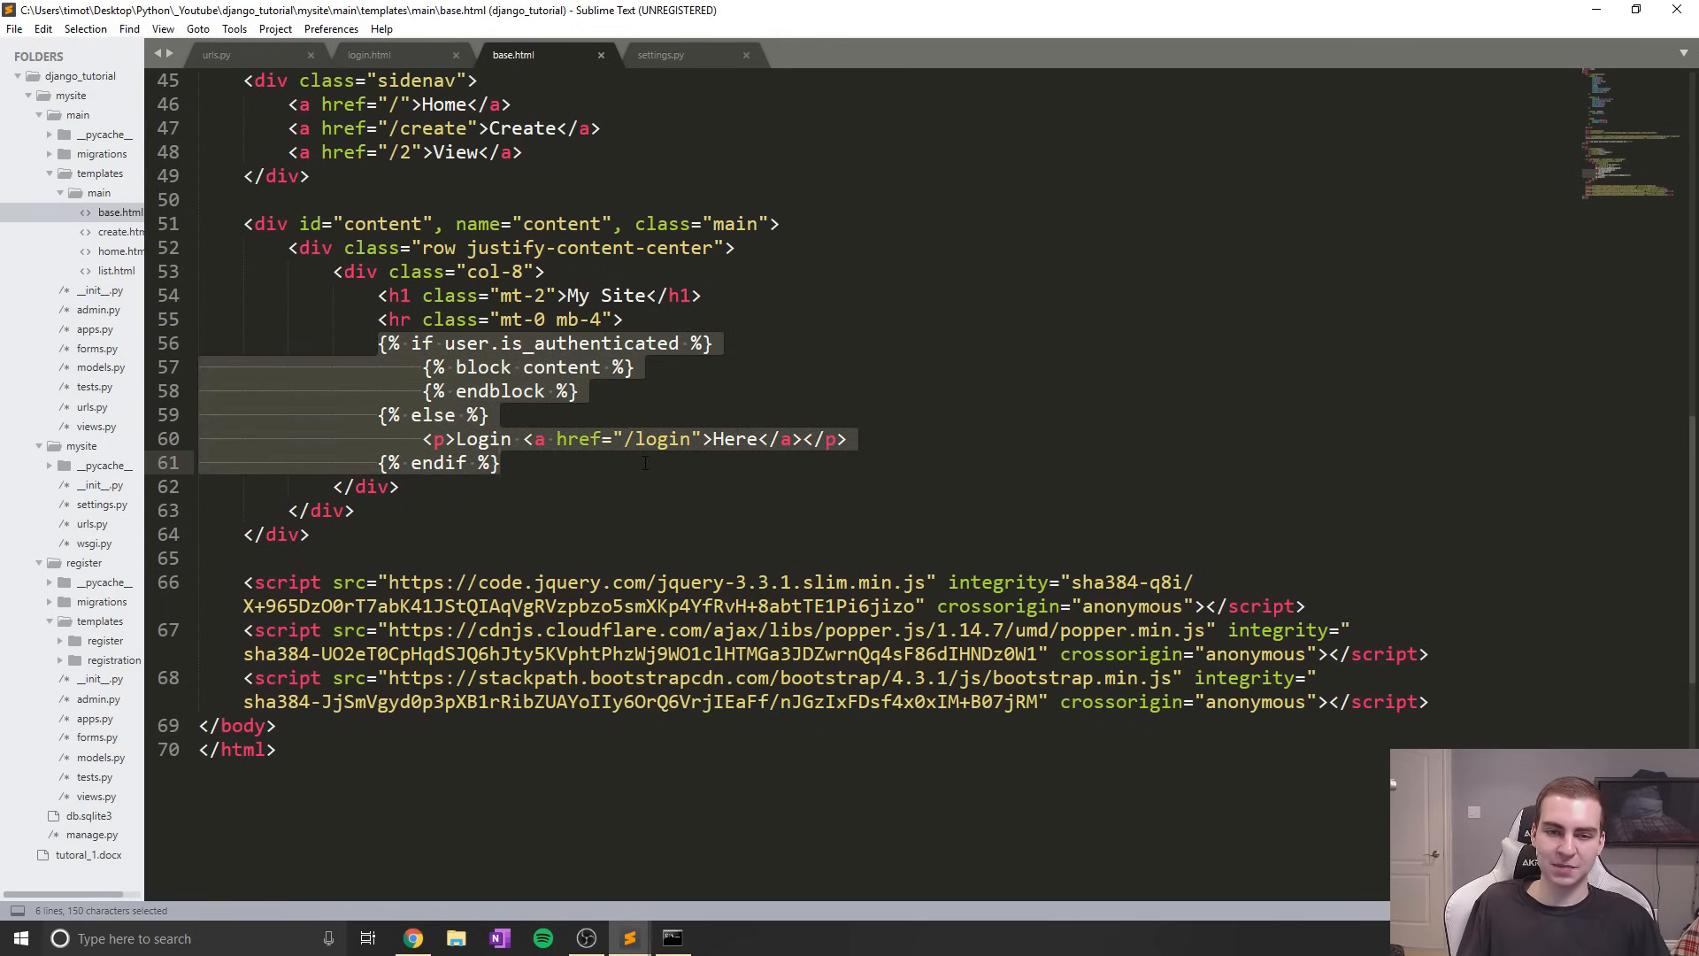
left_click(397, 485)
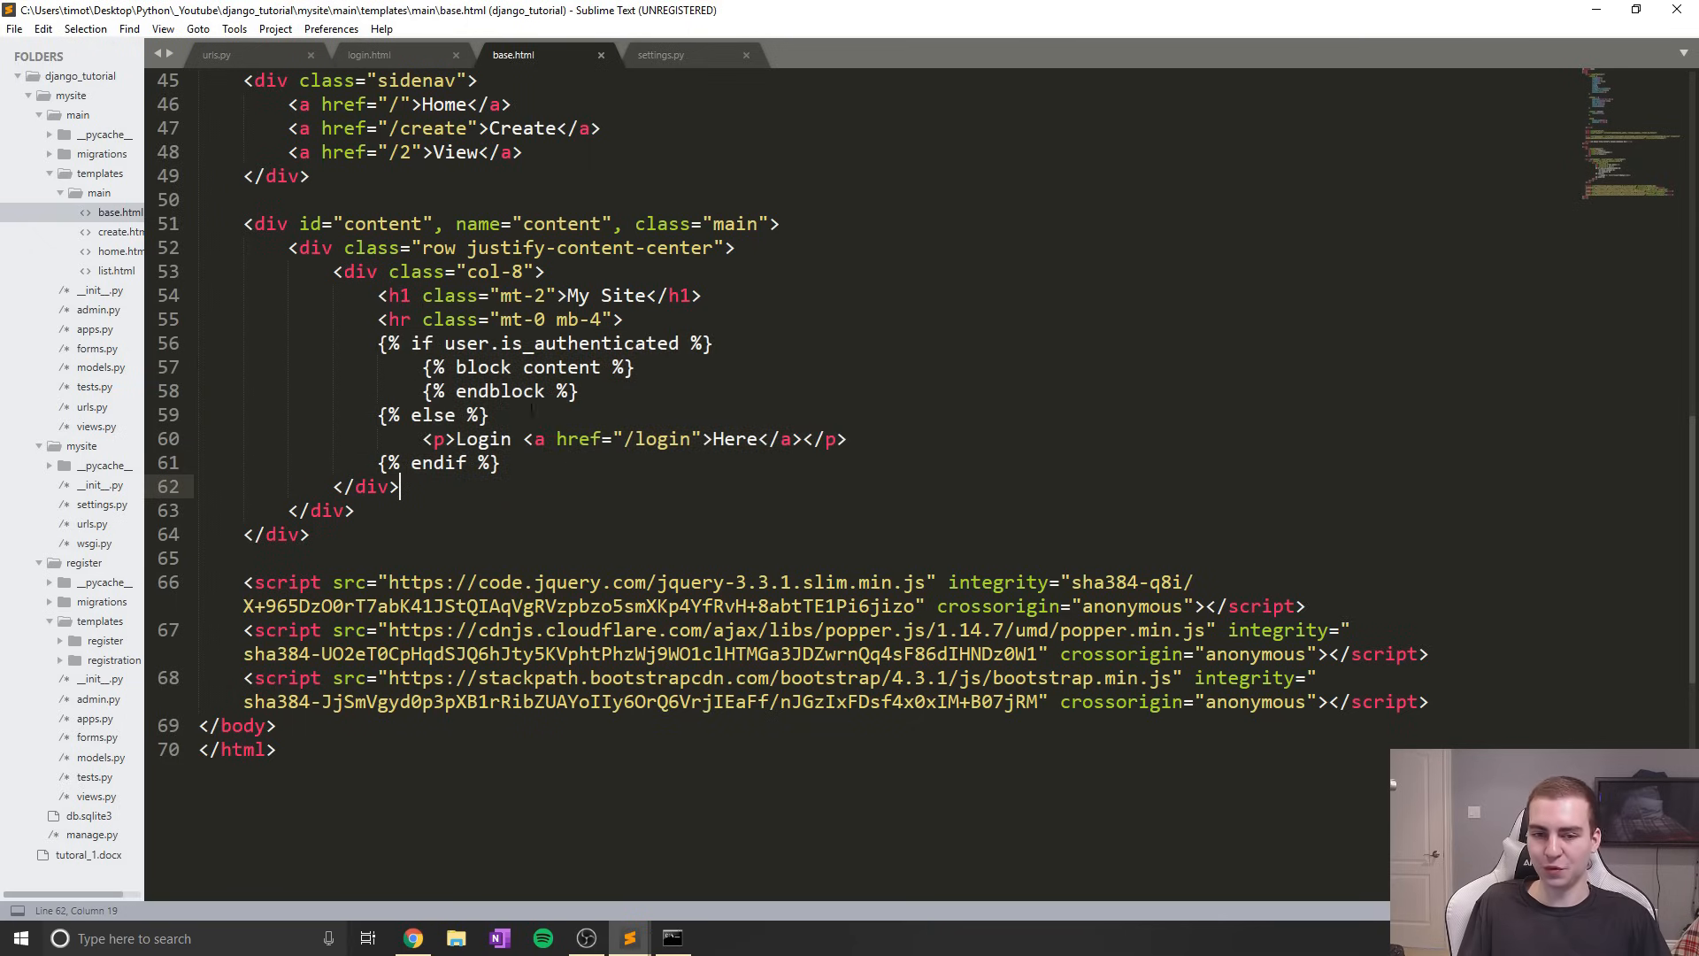
left_click(490, 415)
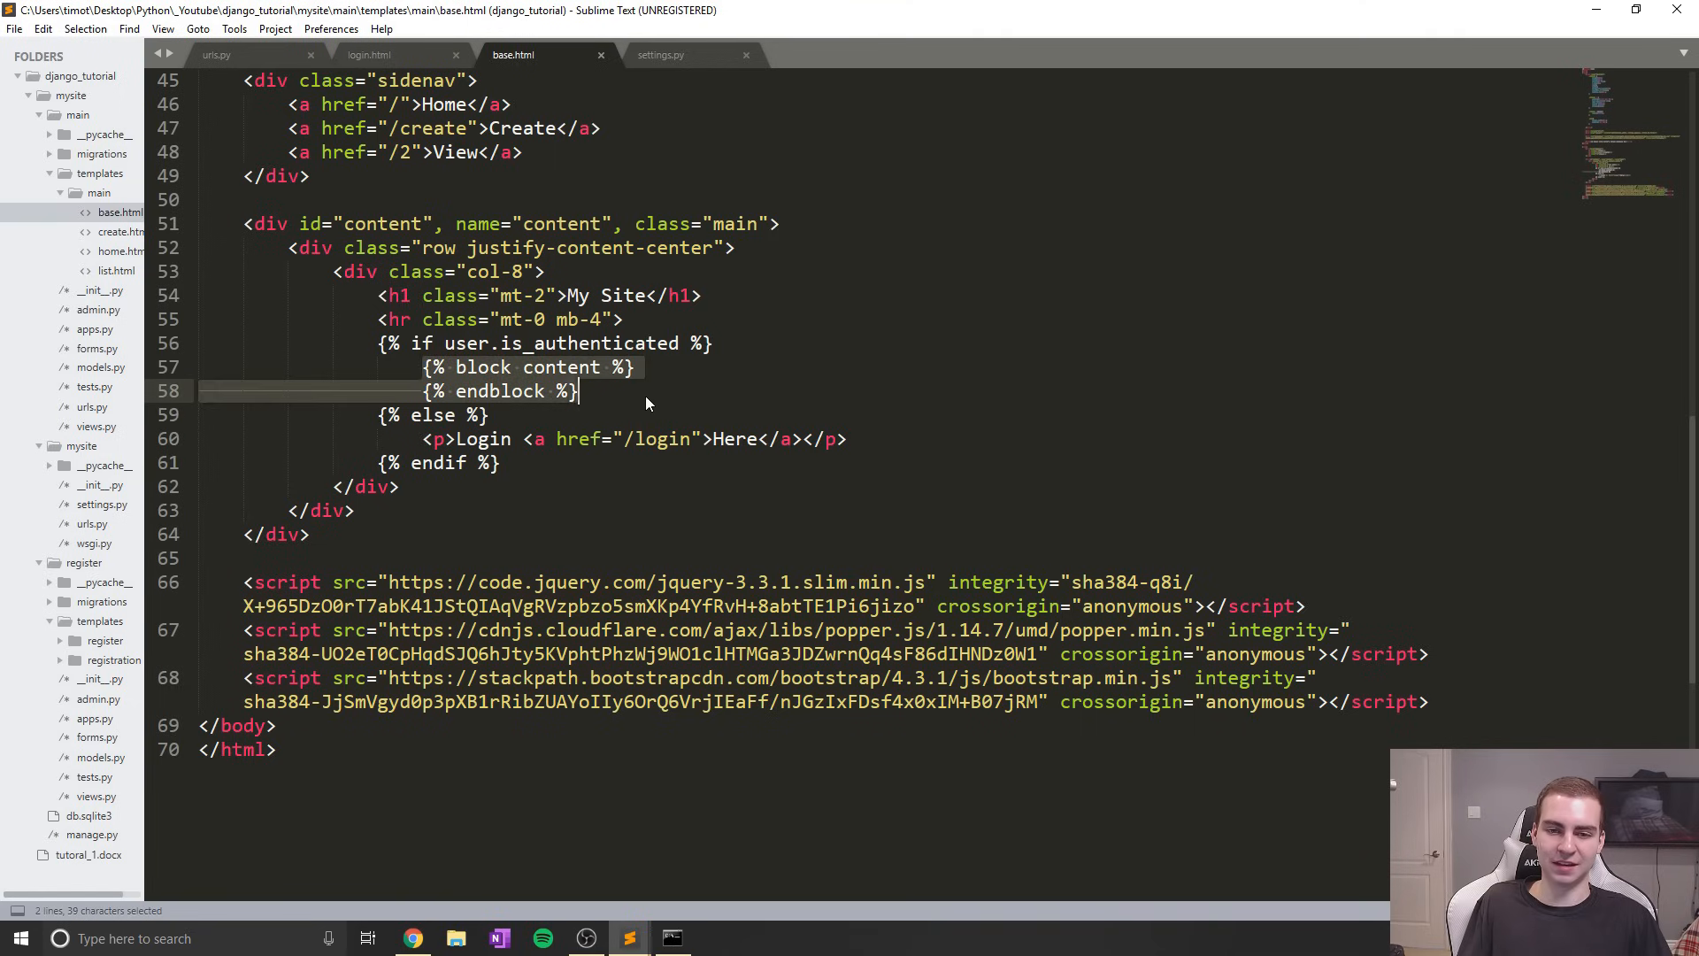
left_click(377, 342)
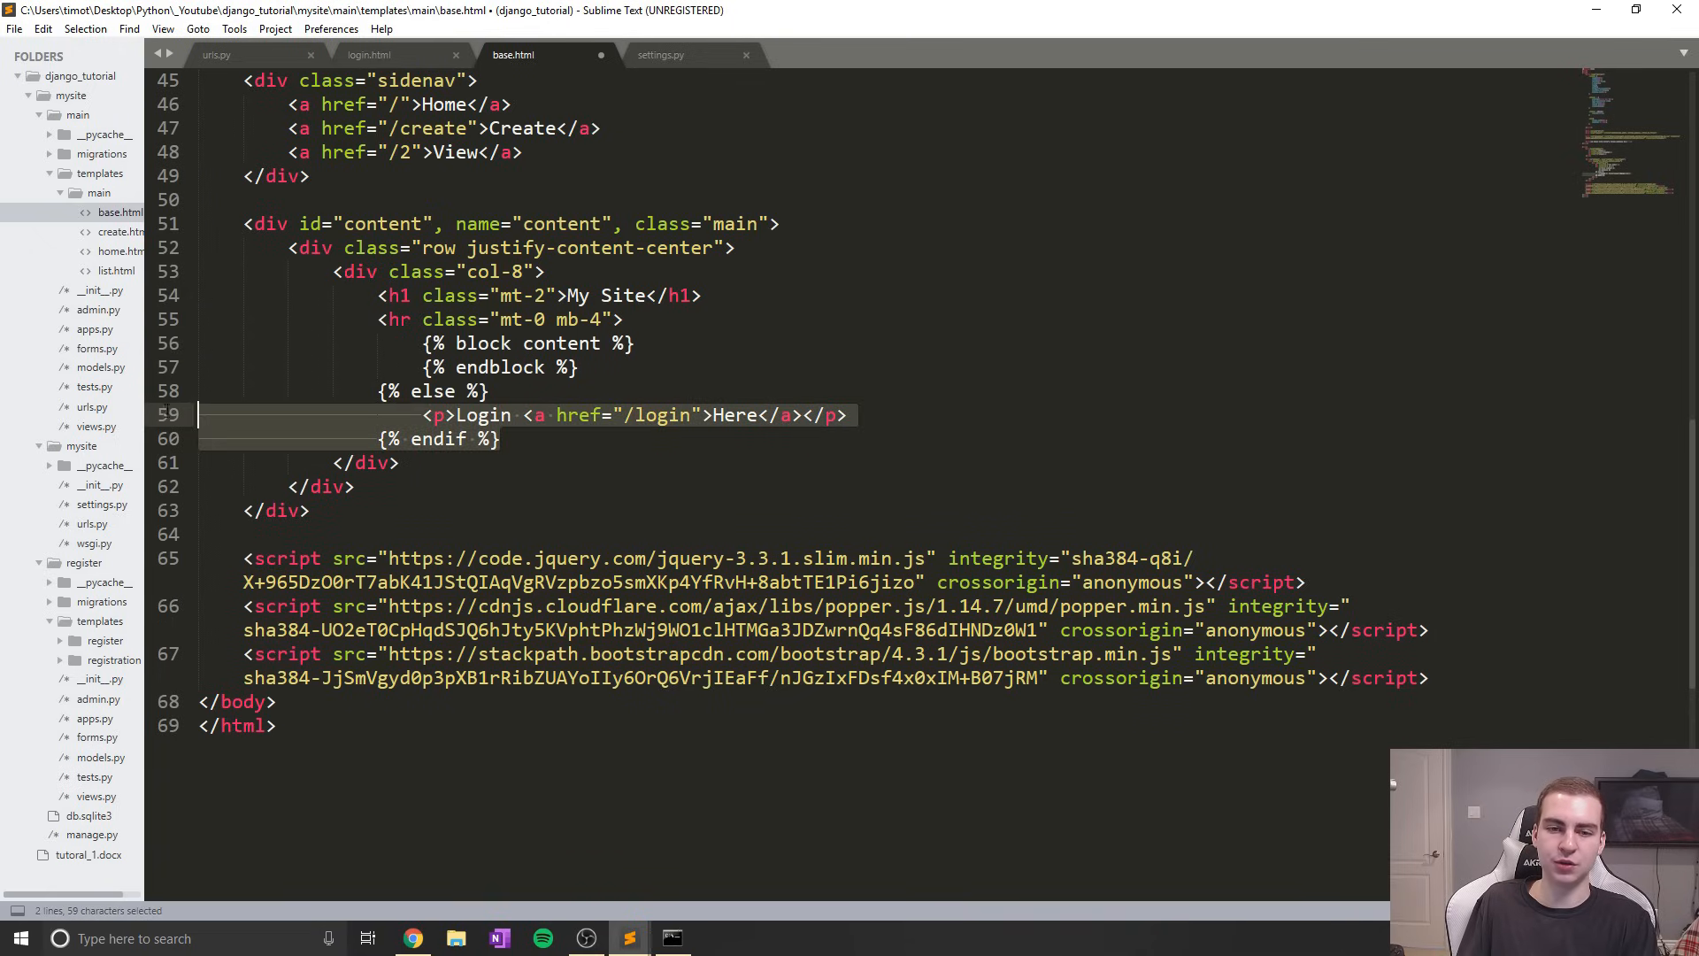
key("Delete")
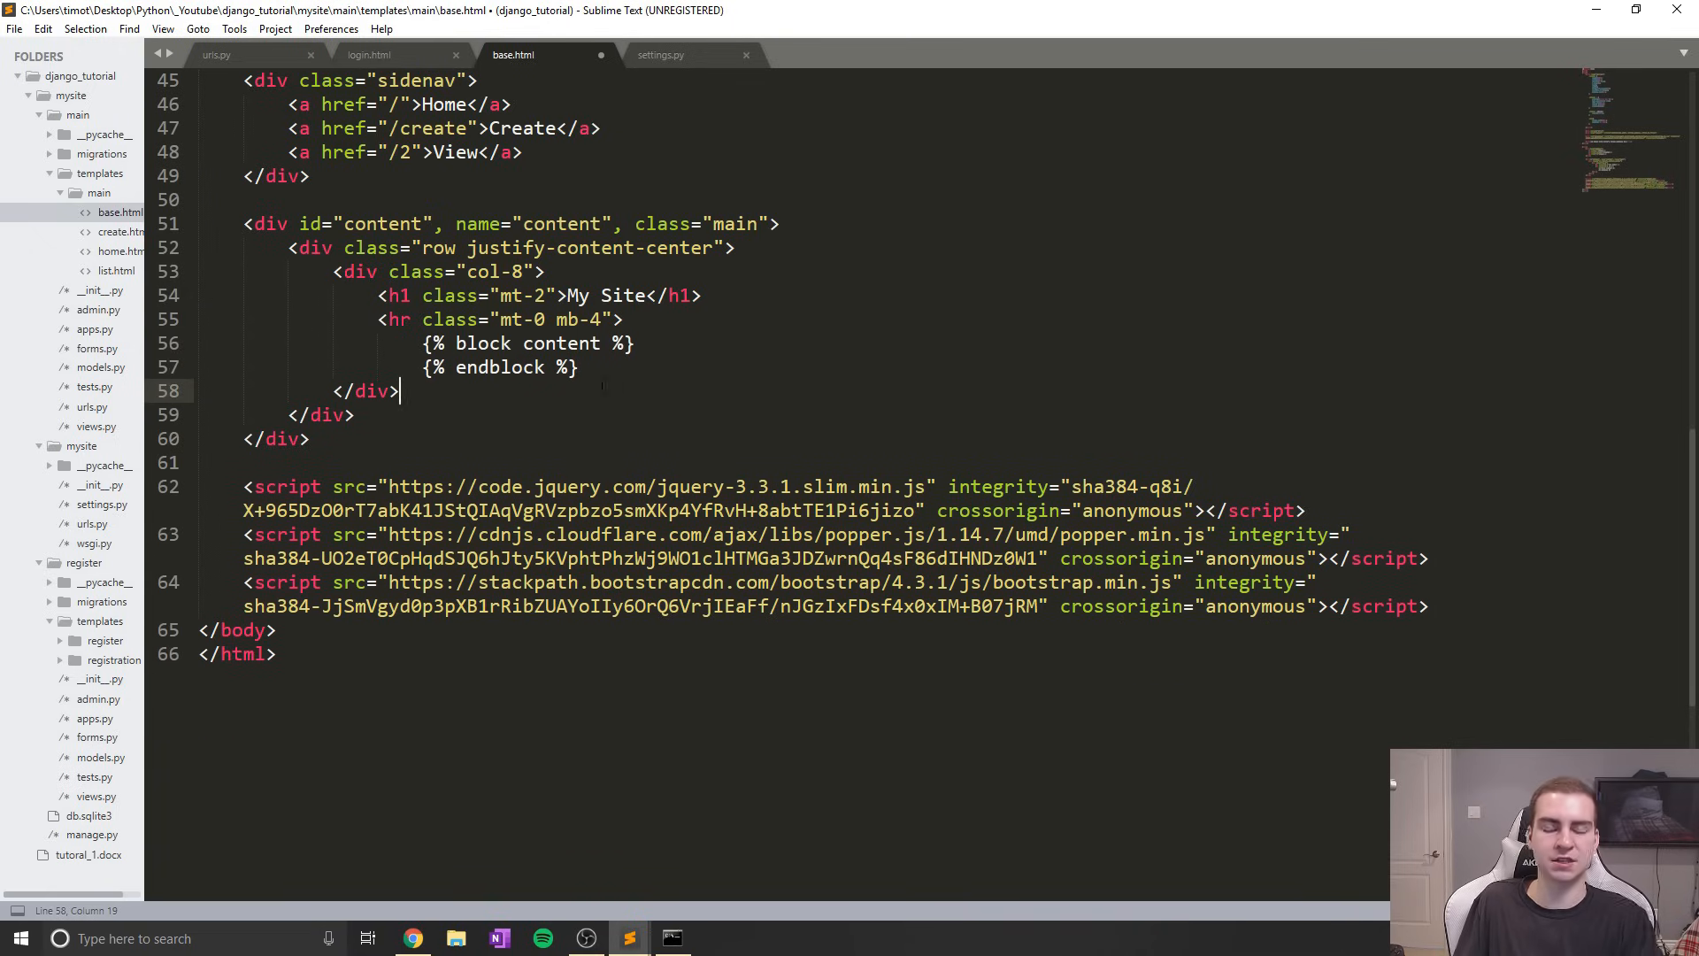
left_click(433, 344)
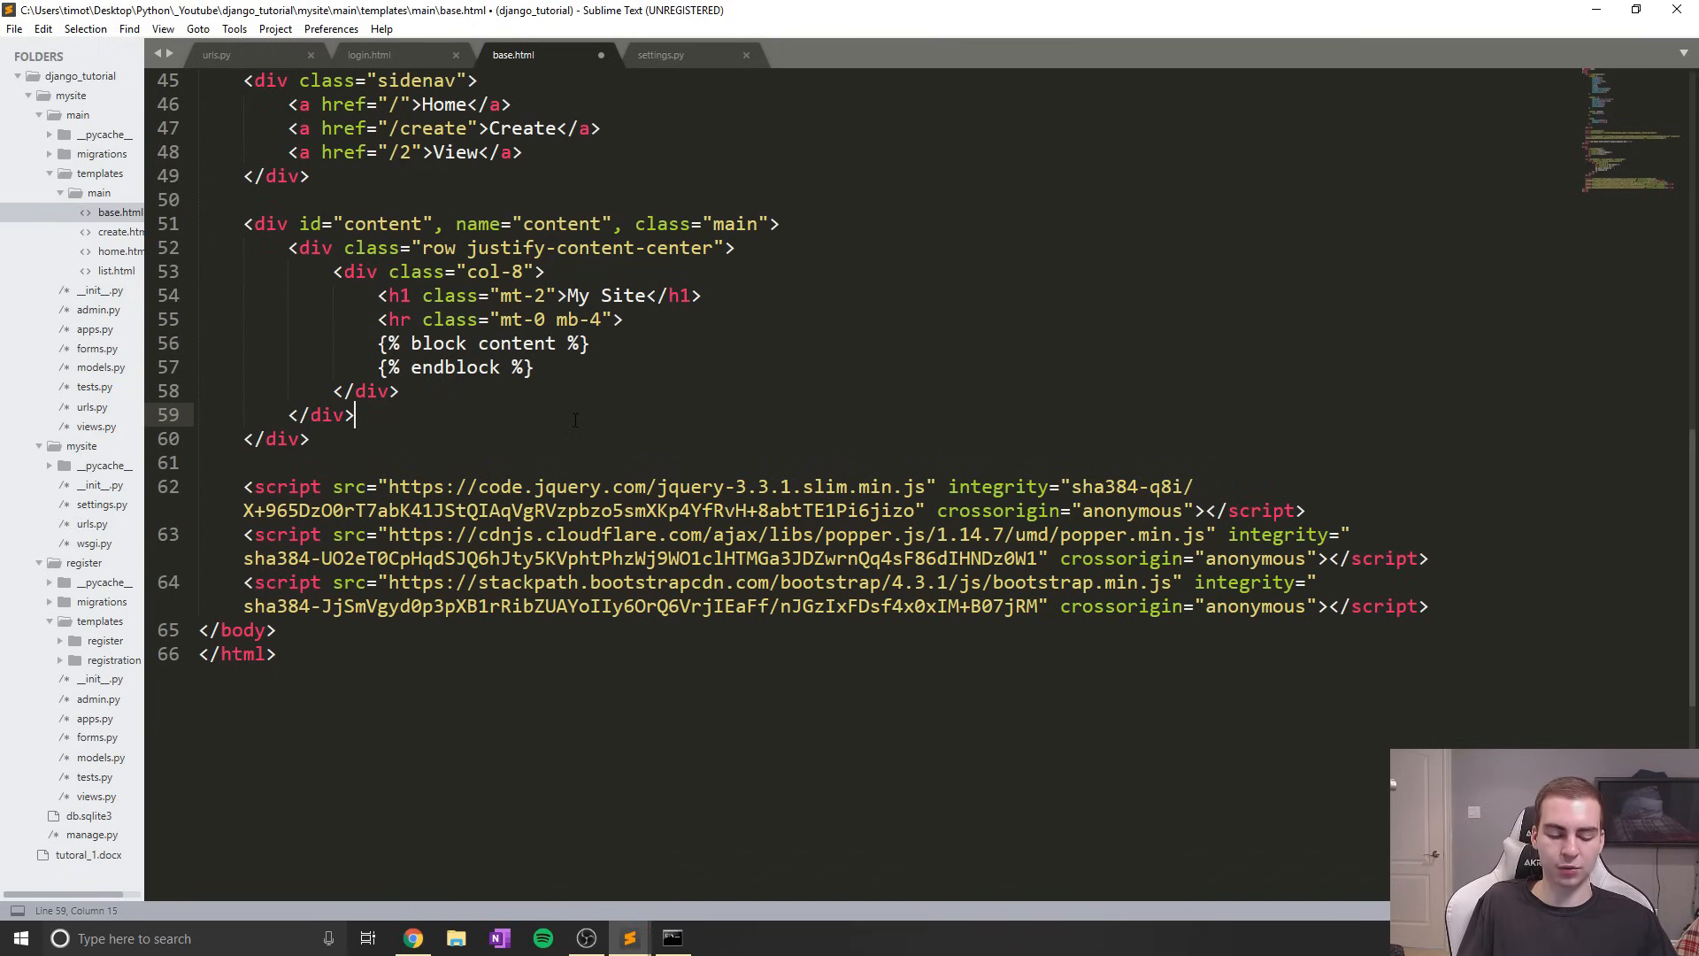
key("ctrl+s")
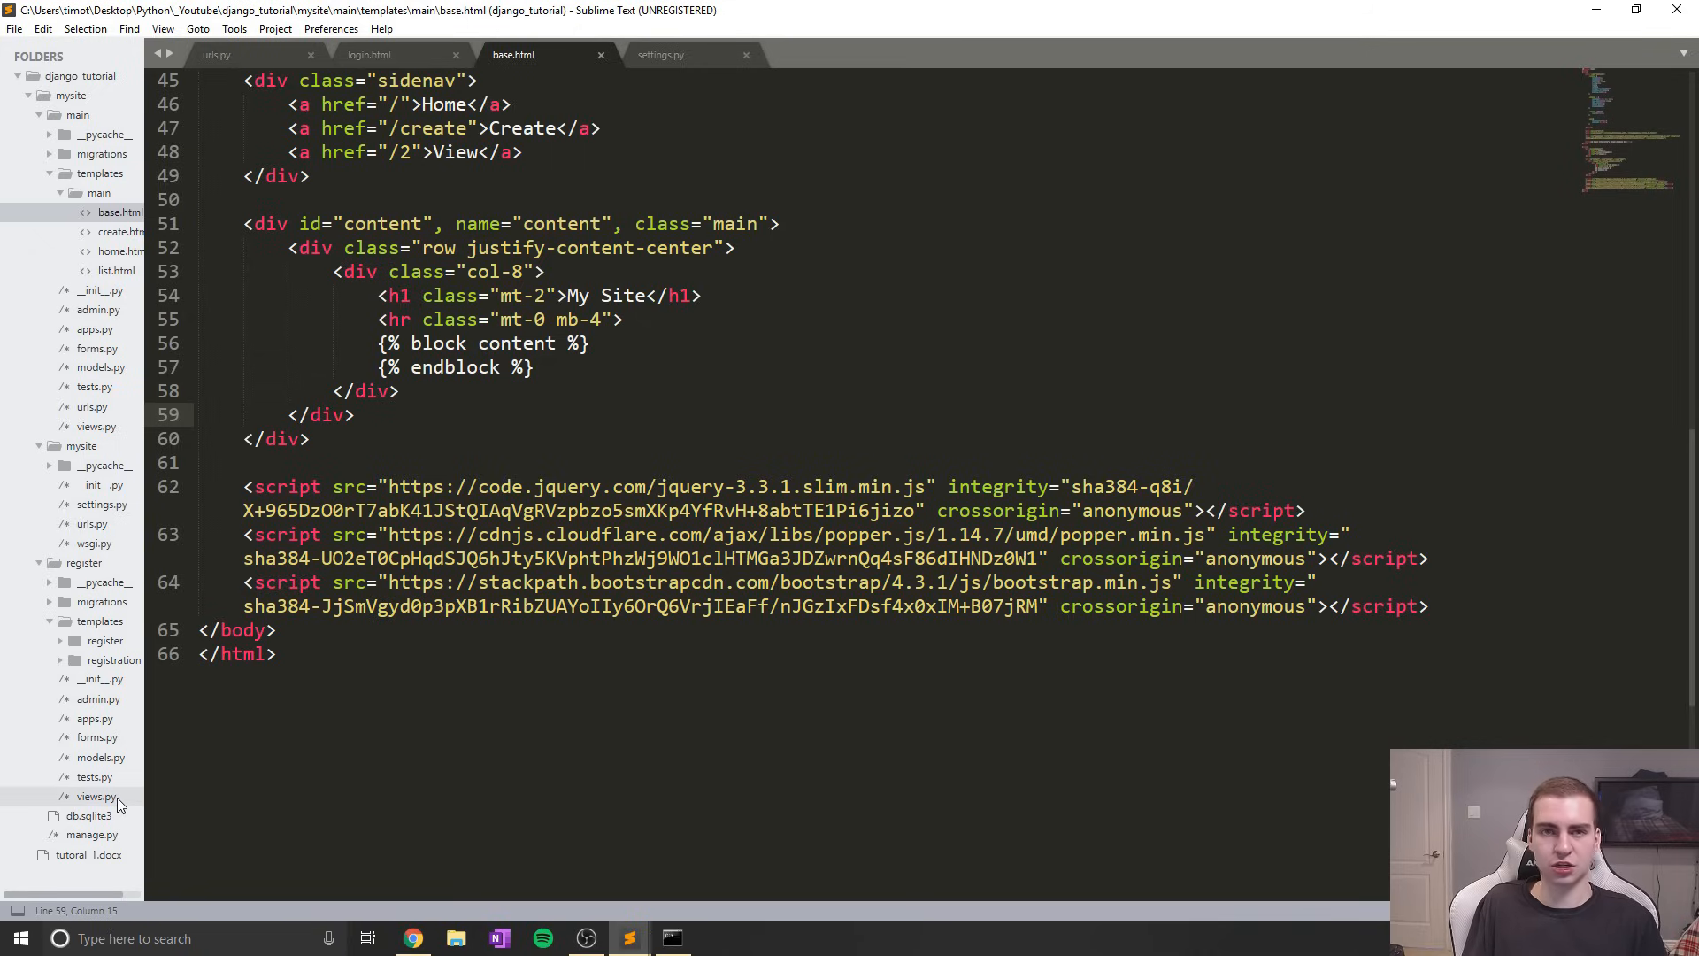
Paste a LOGOUT_REDIRECT_URL = "/" line below LOGIN_REDIRECT_URL in settings.py and save
left_click(368, 54)
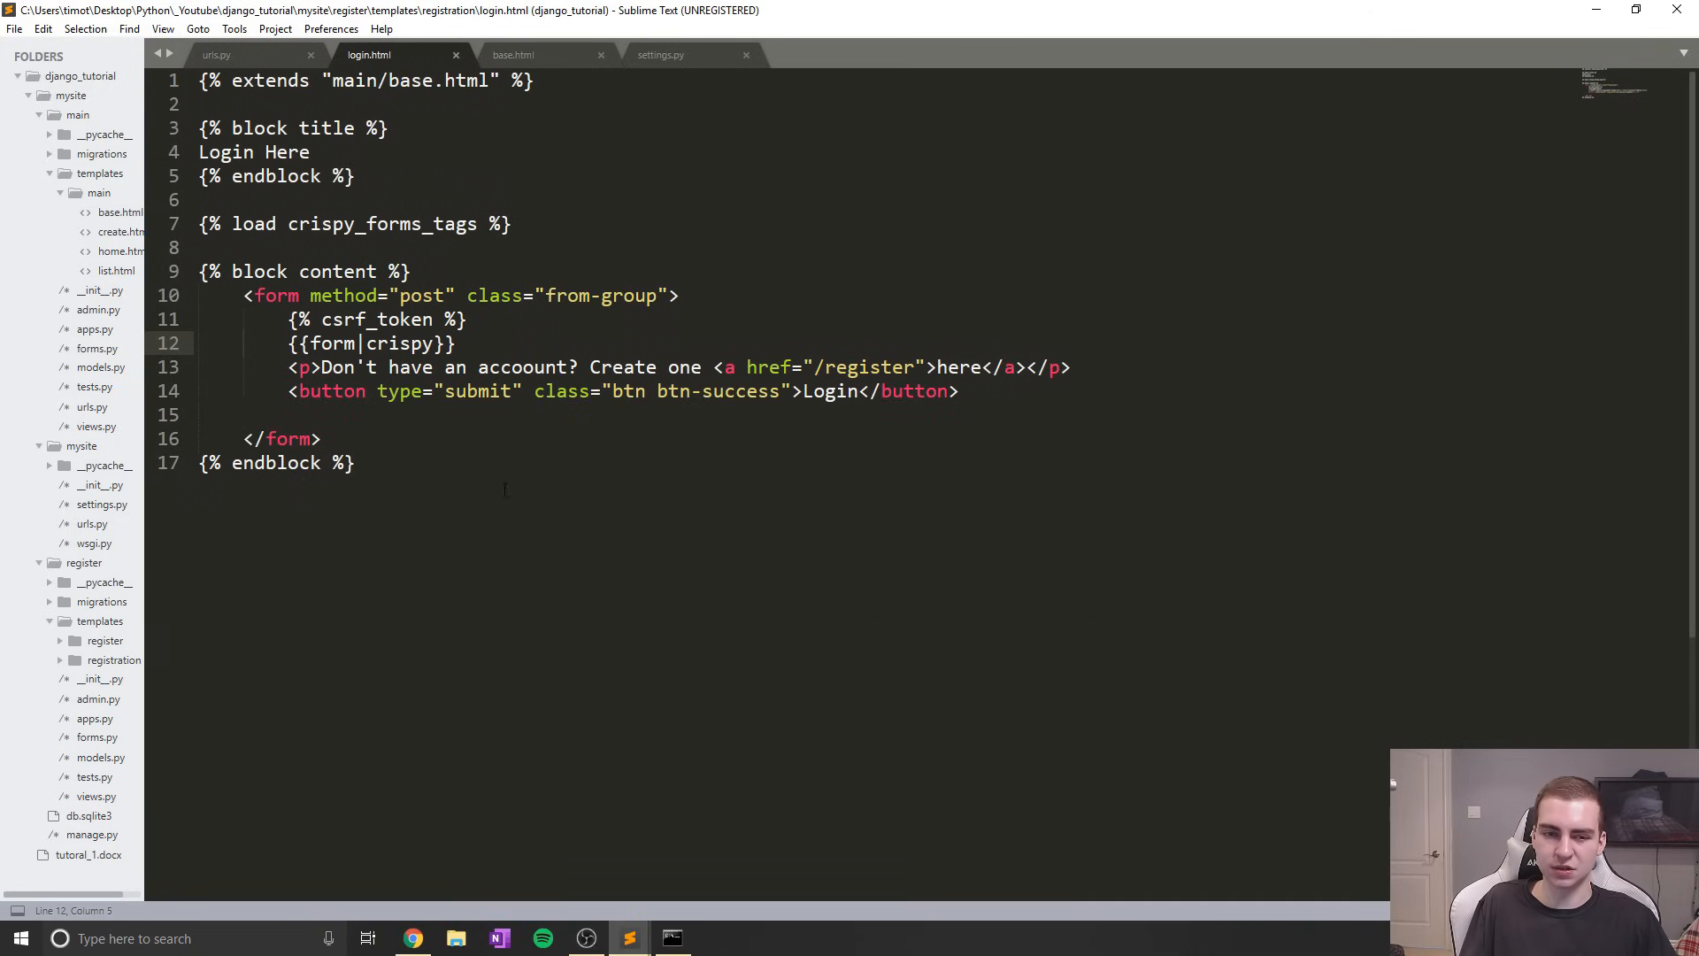
left_click(660, 54)
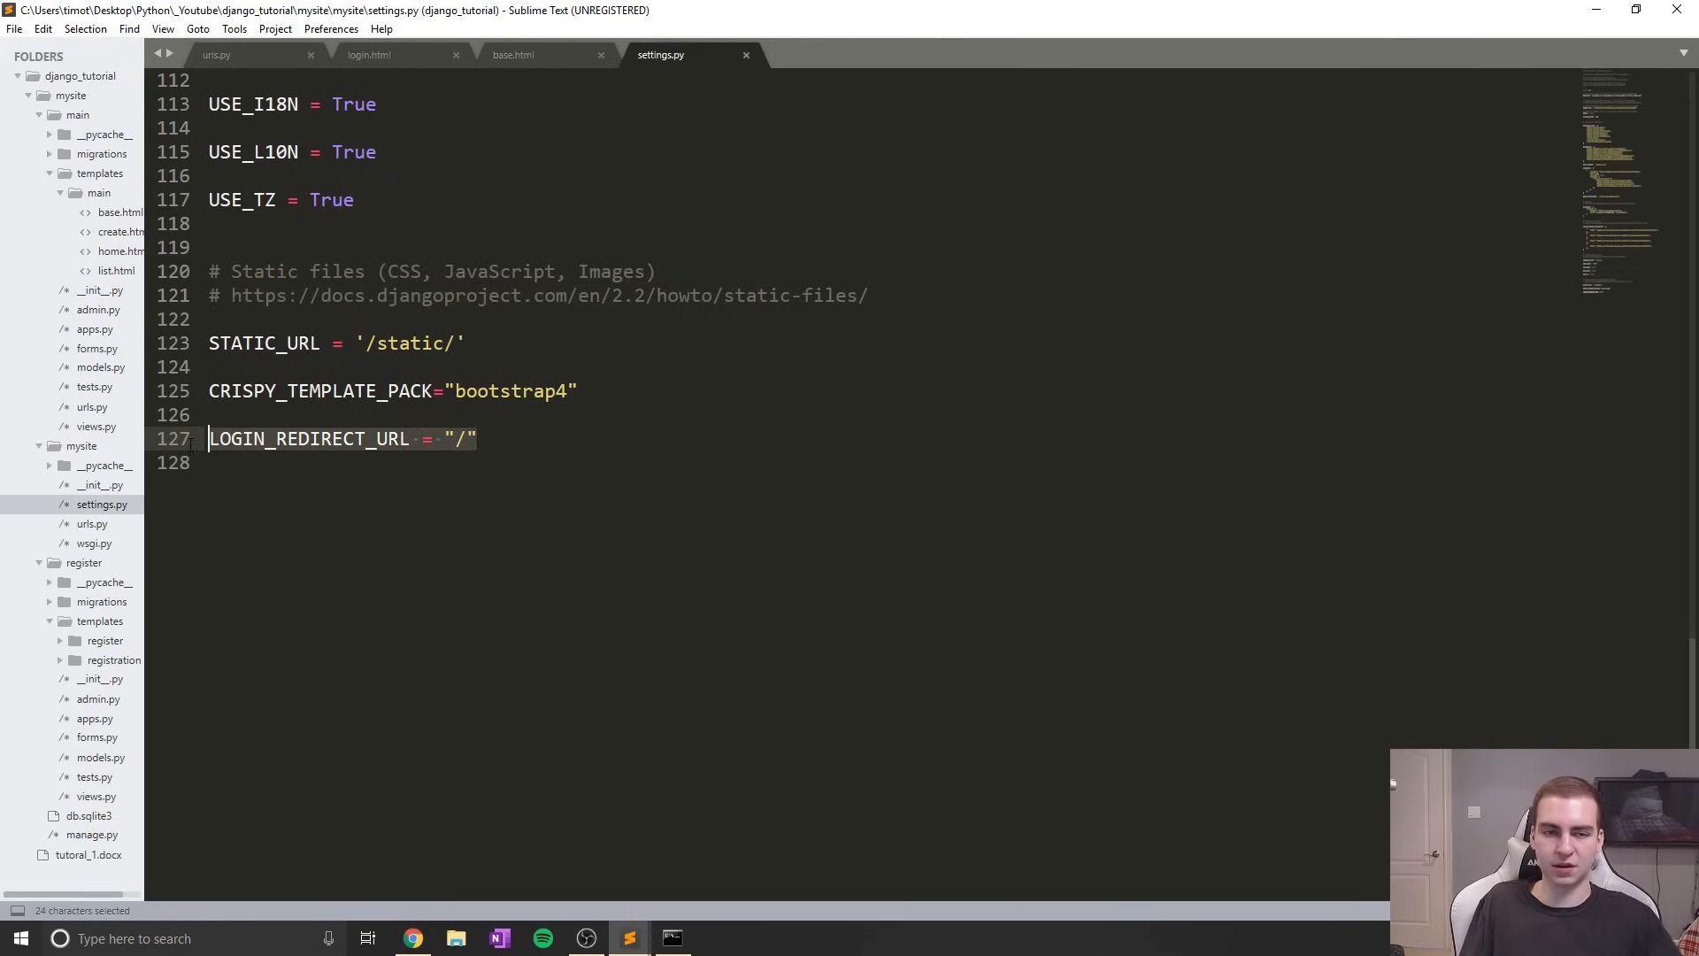
key("ctrl+v")
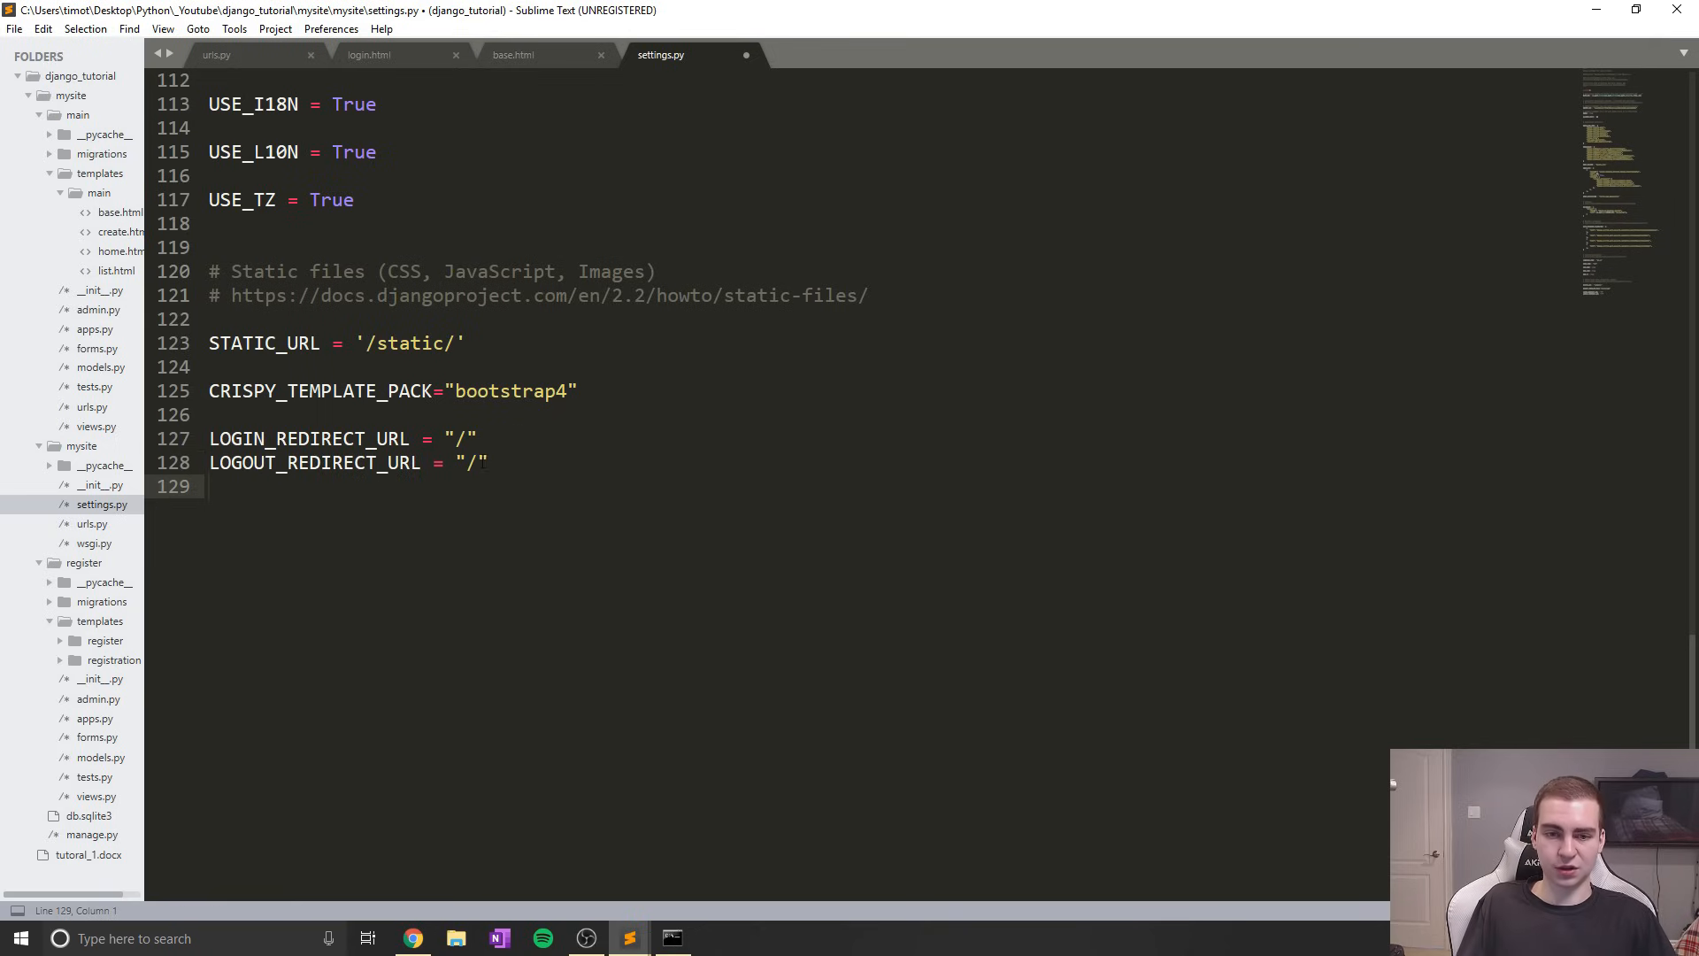
left_click(488, 462)
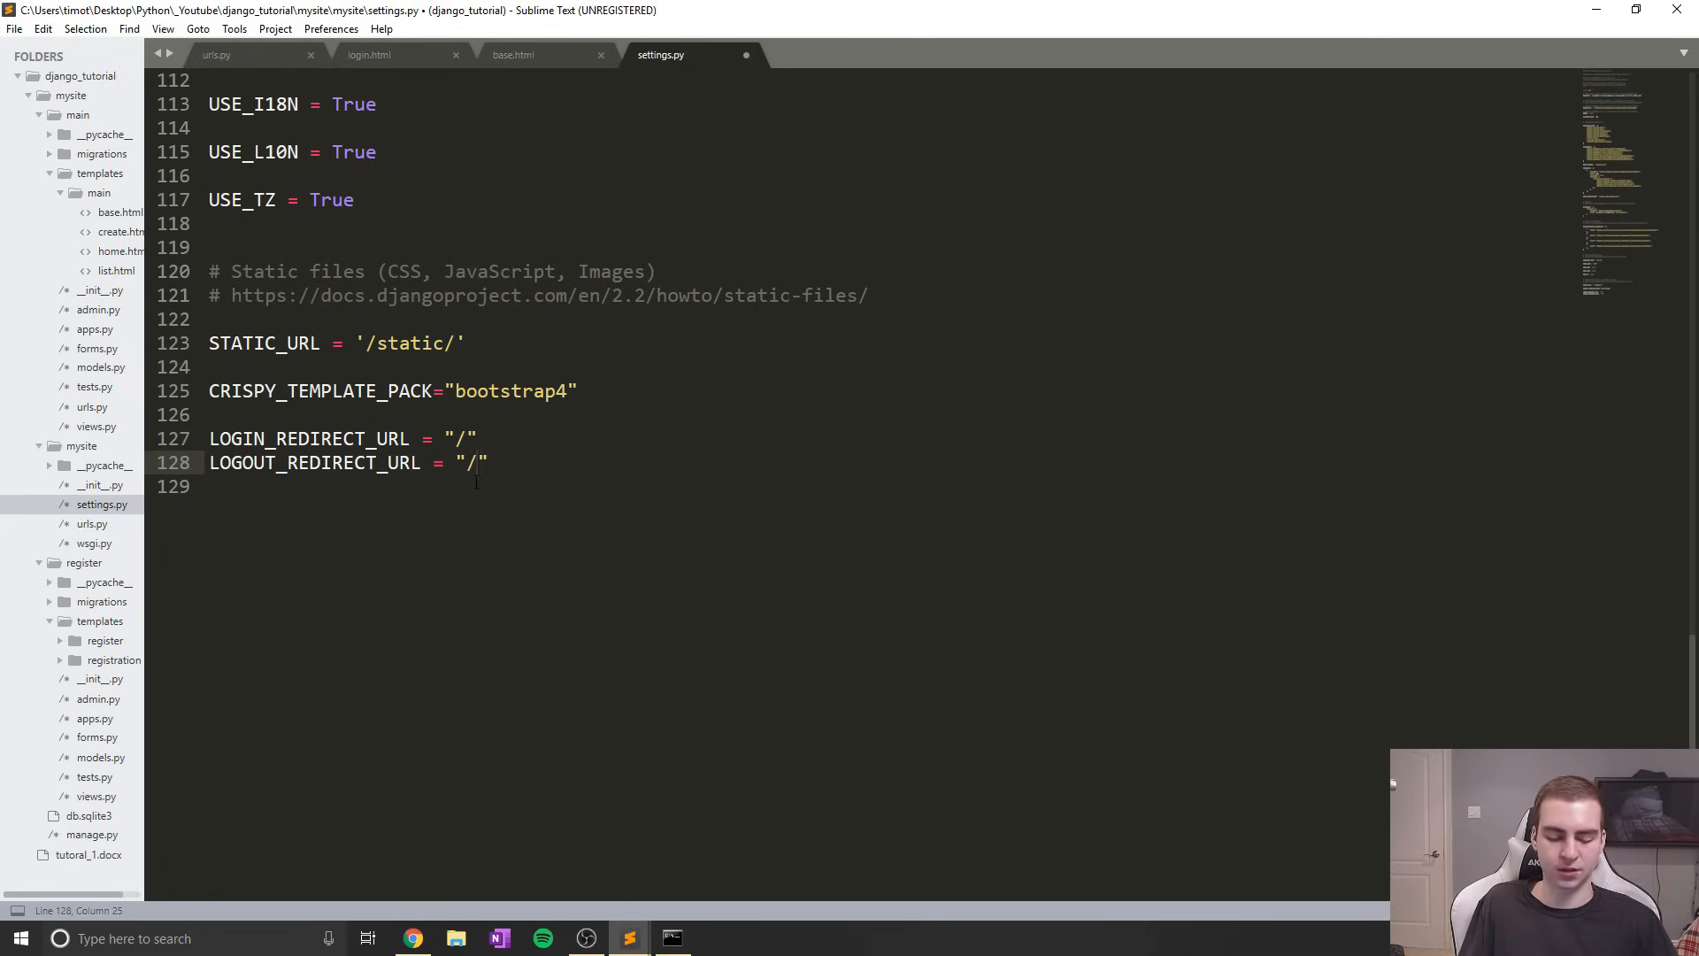
key("ctrl+s")
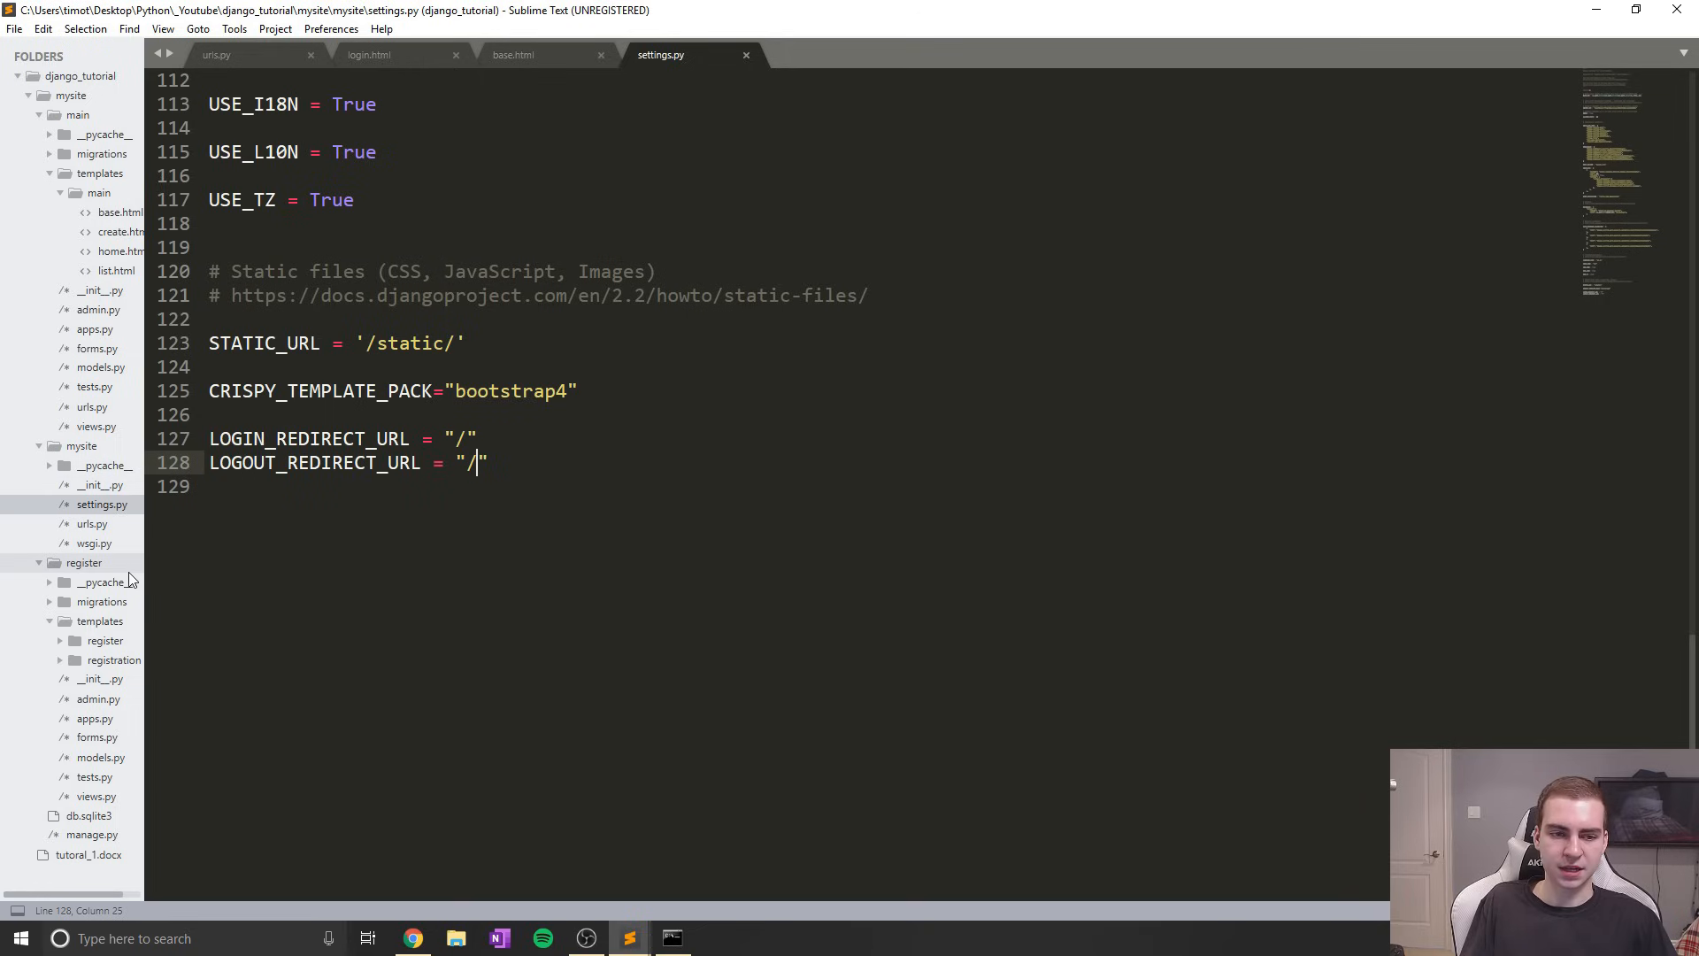
mouse_move(117, 734)
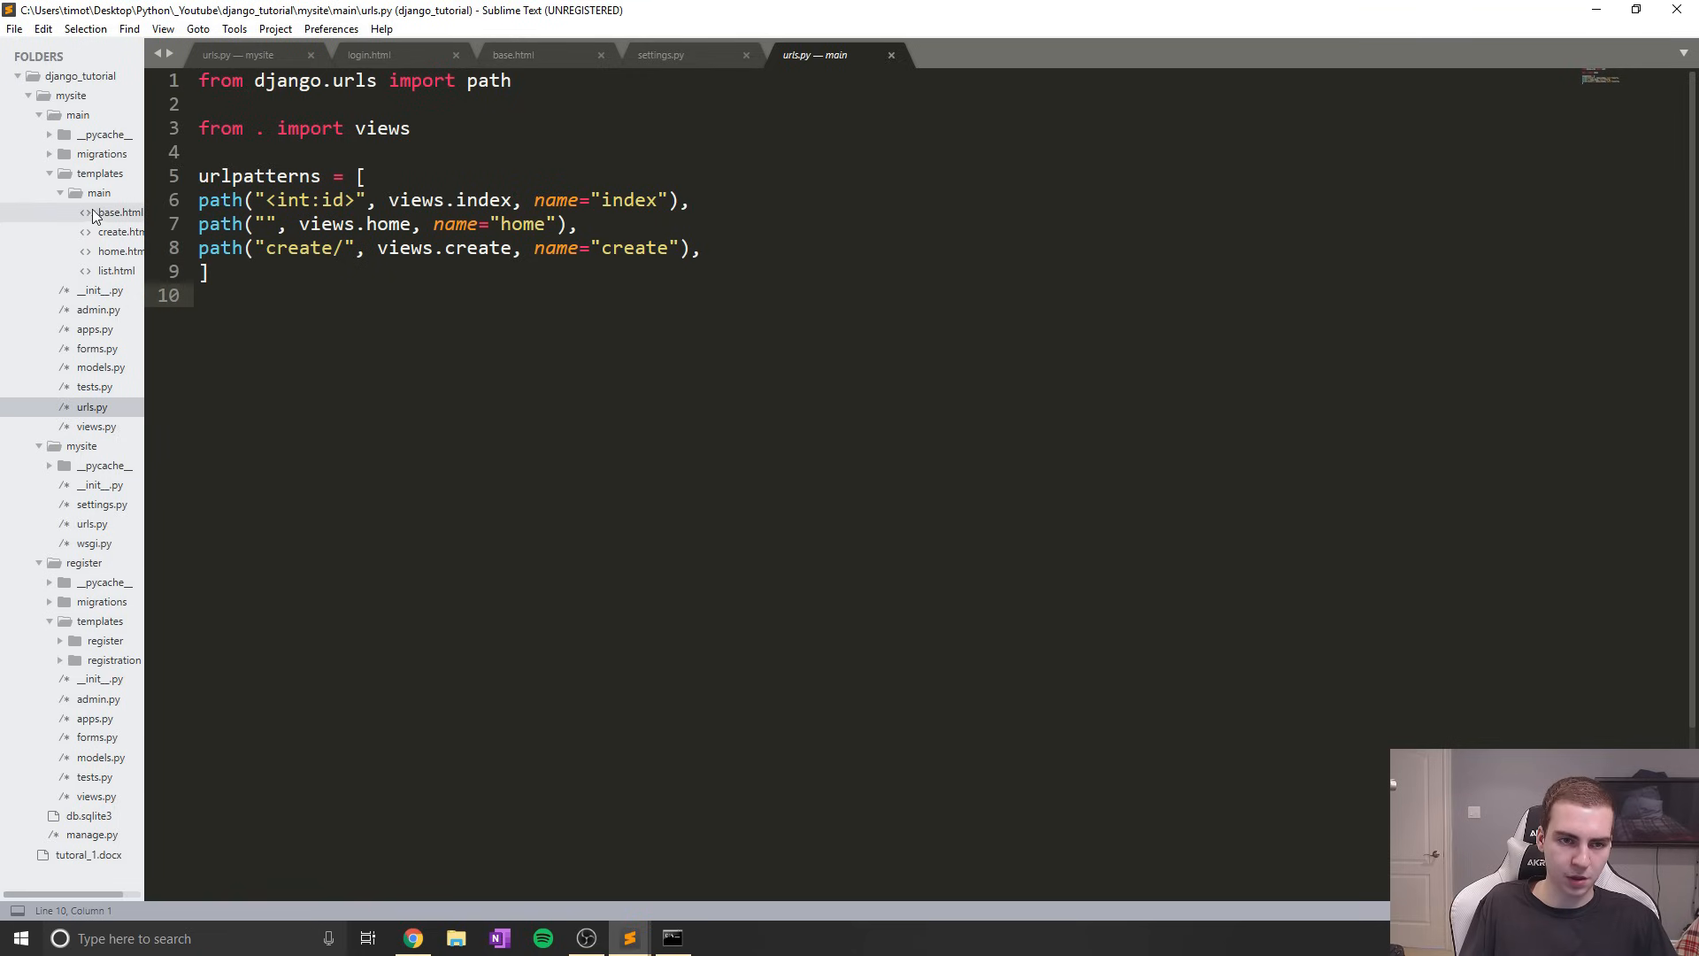
Open the main app's views.py and scroll to the create view
left_click(121, 231)
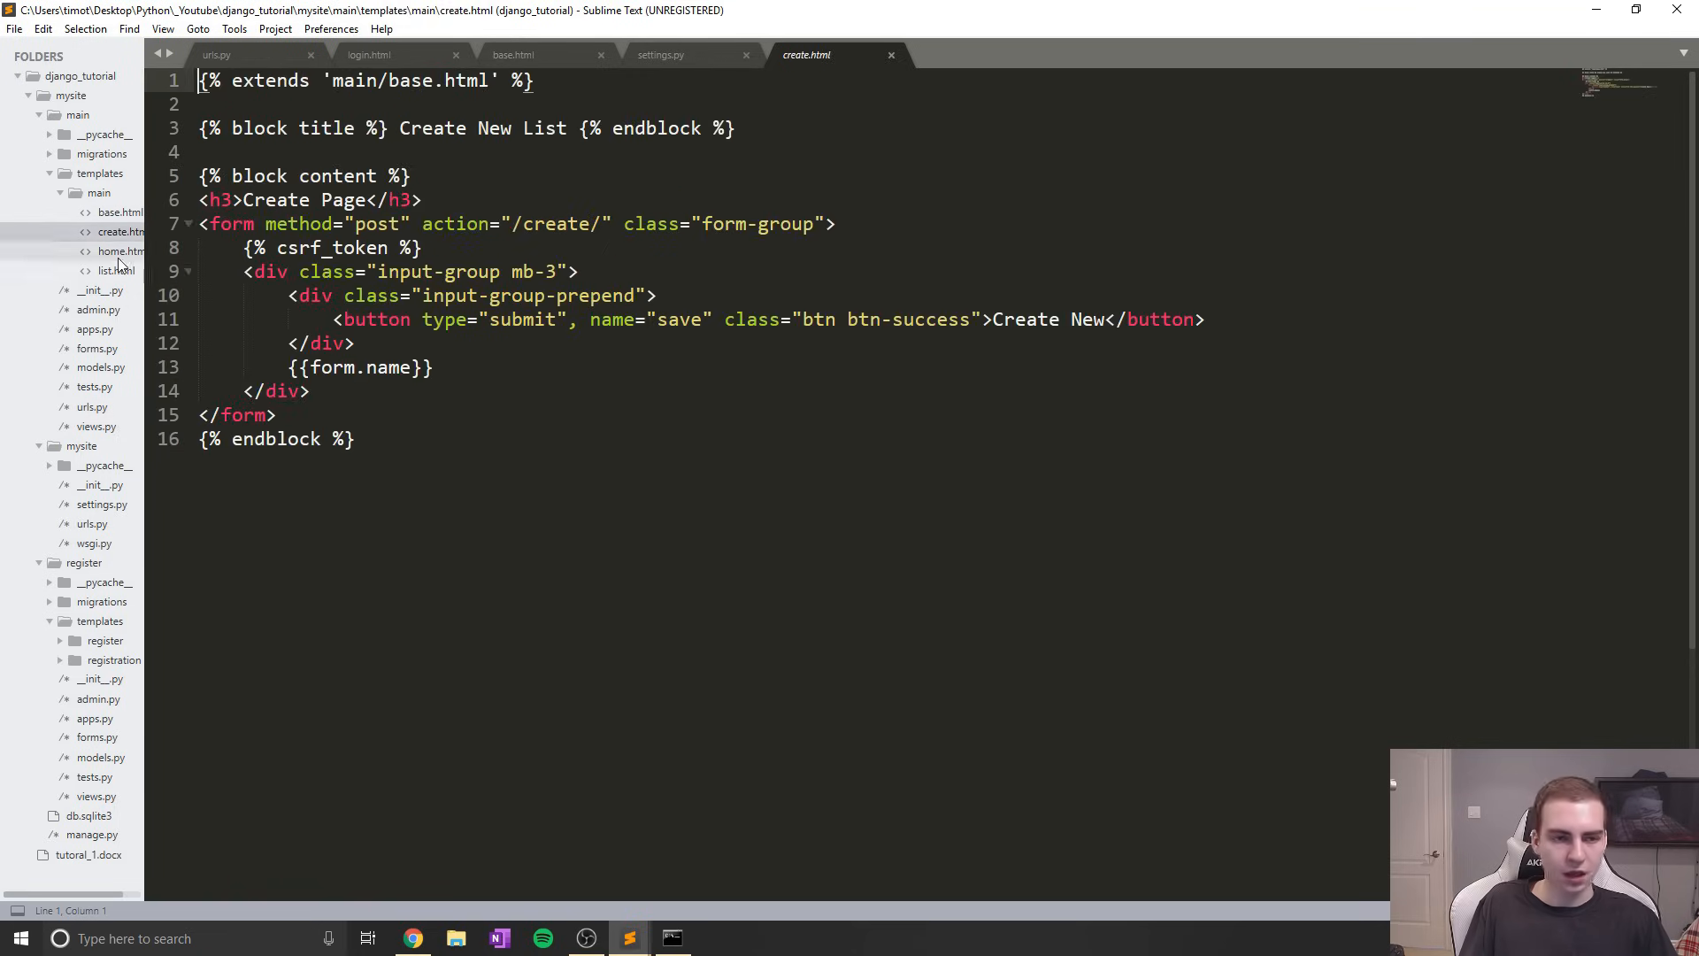
left_click(96, 425)
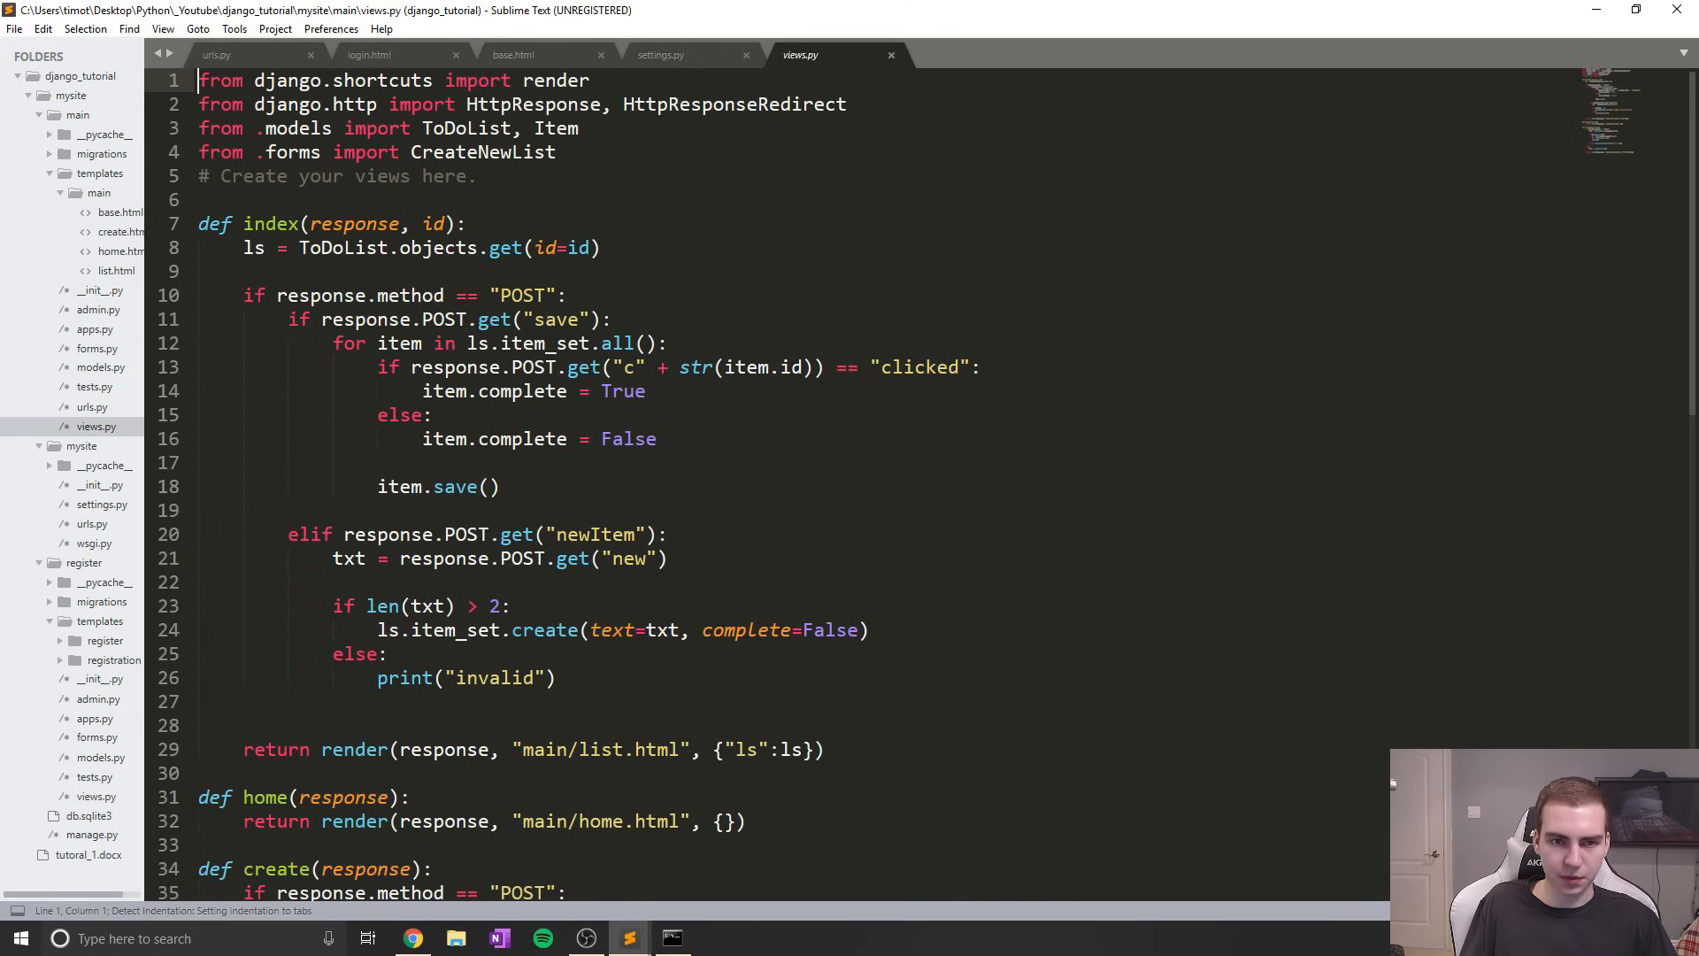
scroll("down", 3)
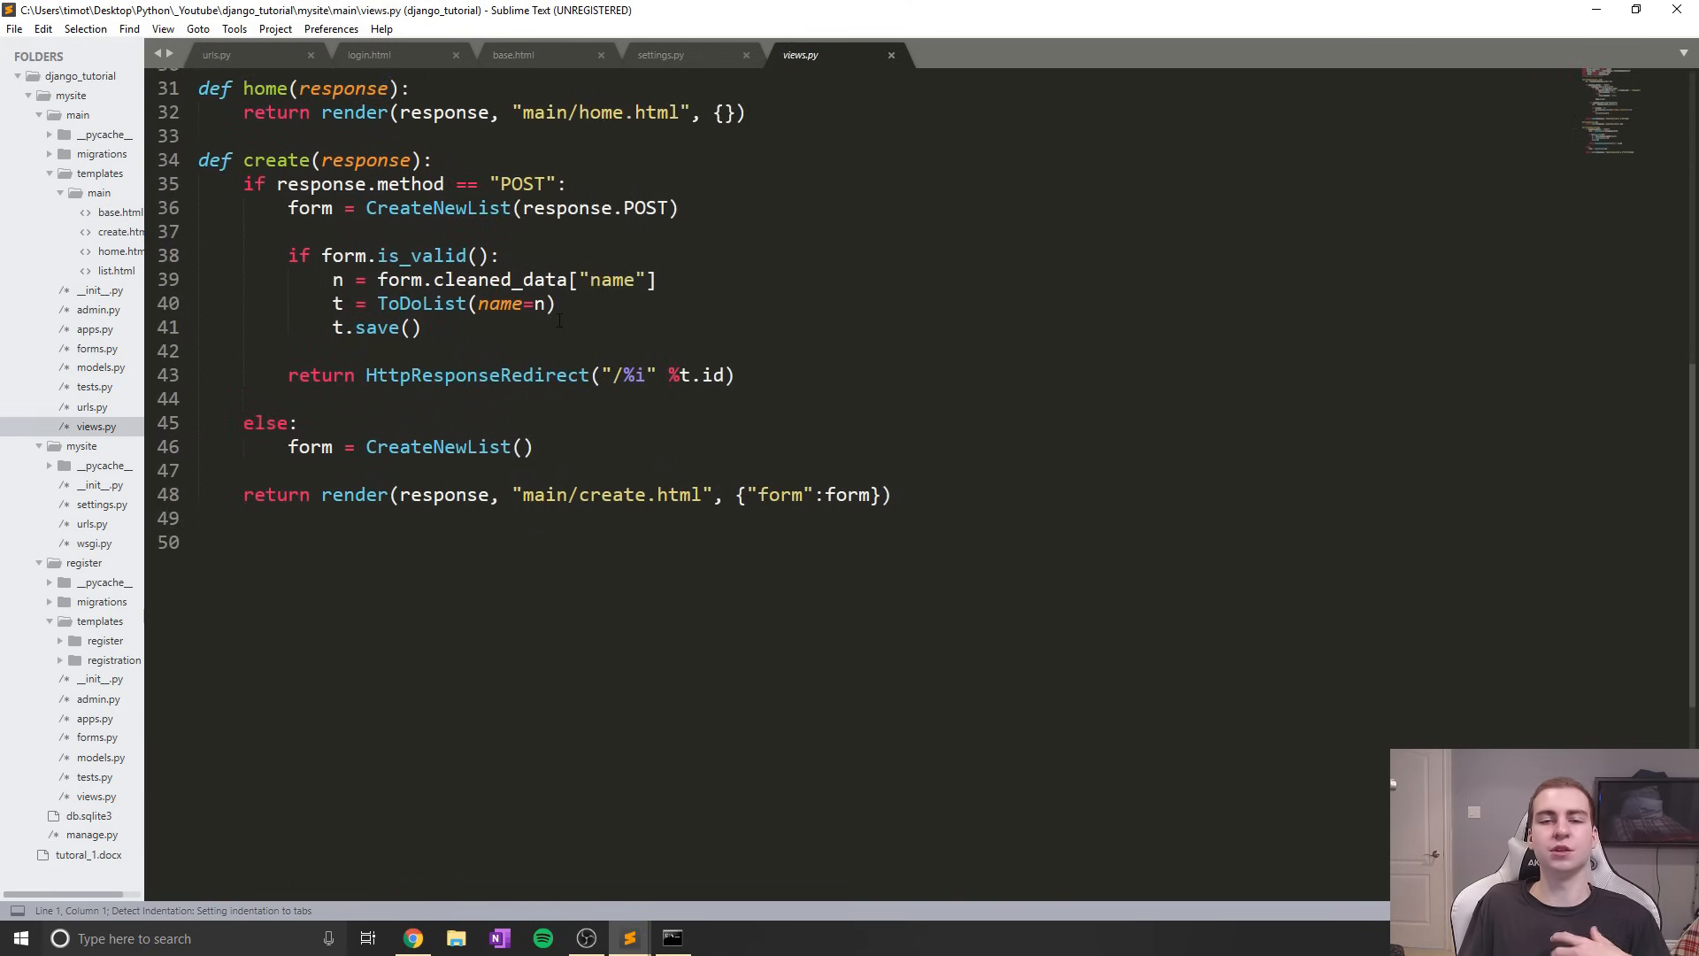
scroll("up", 3)
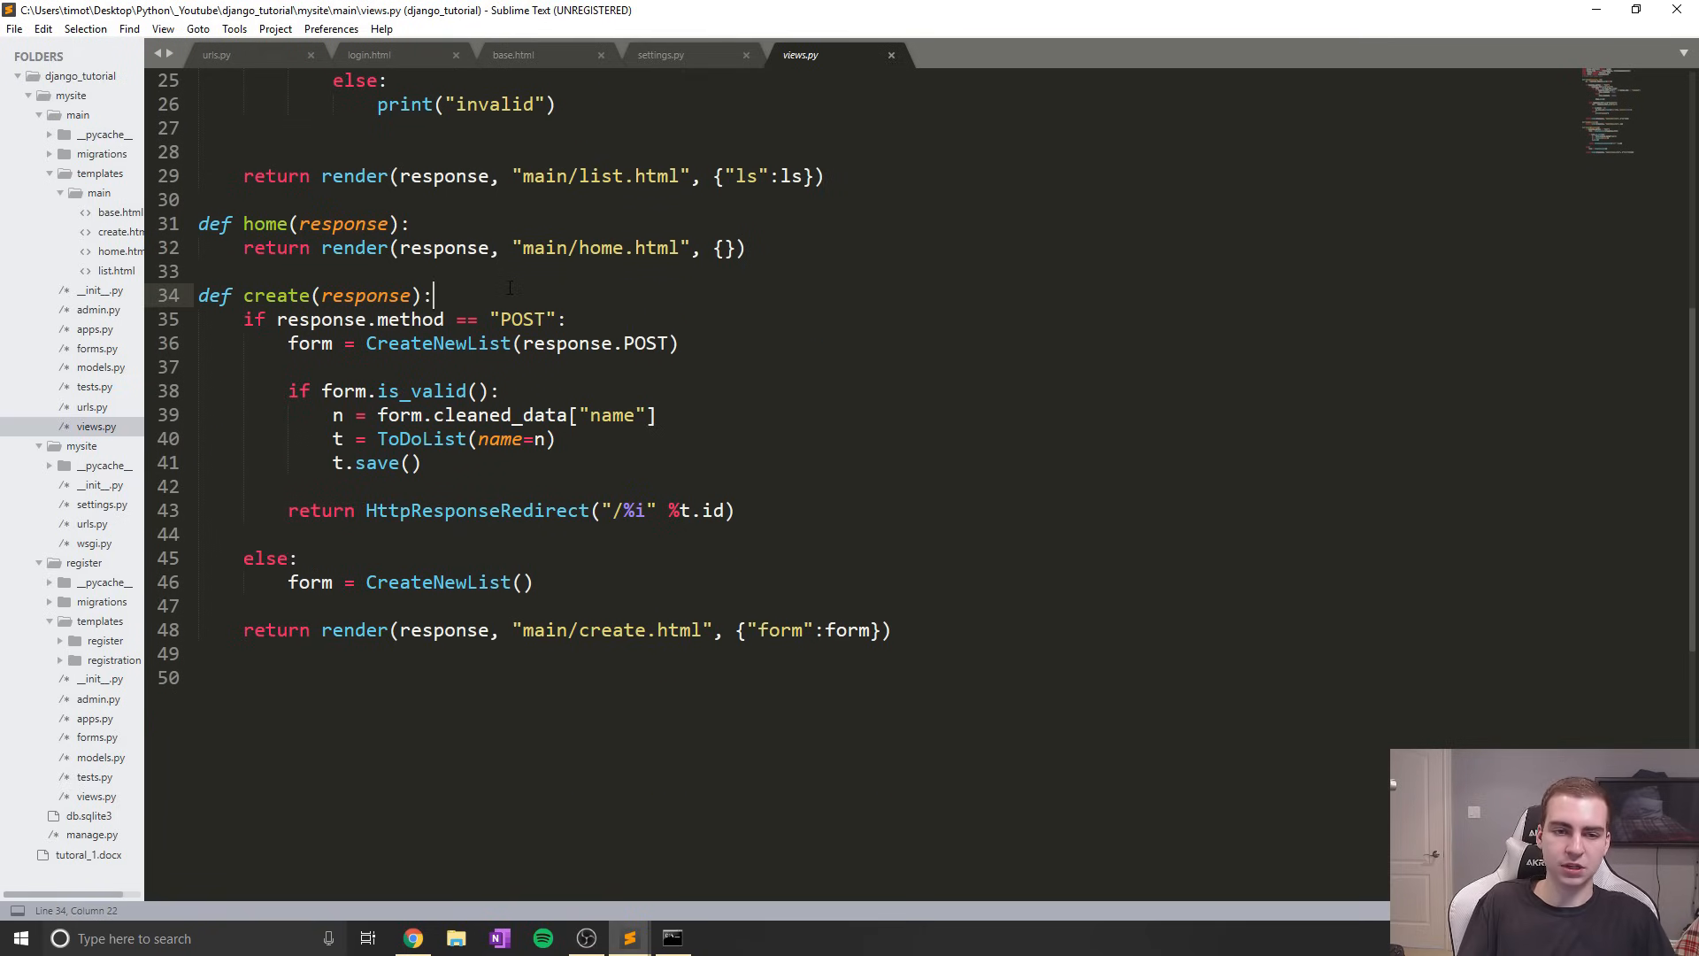
Type response.user in the create view, then delete that line again
type("respons")
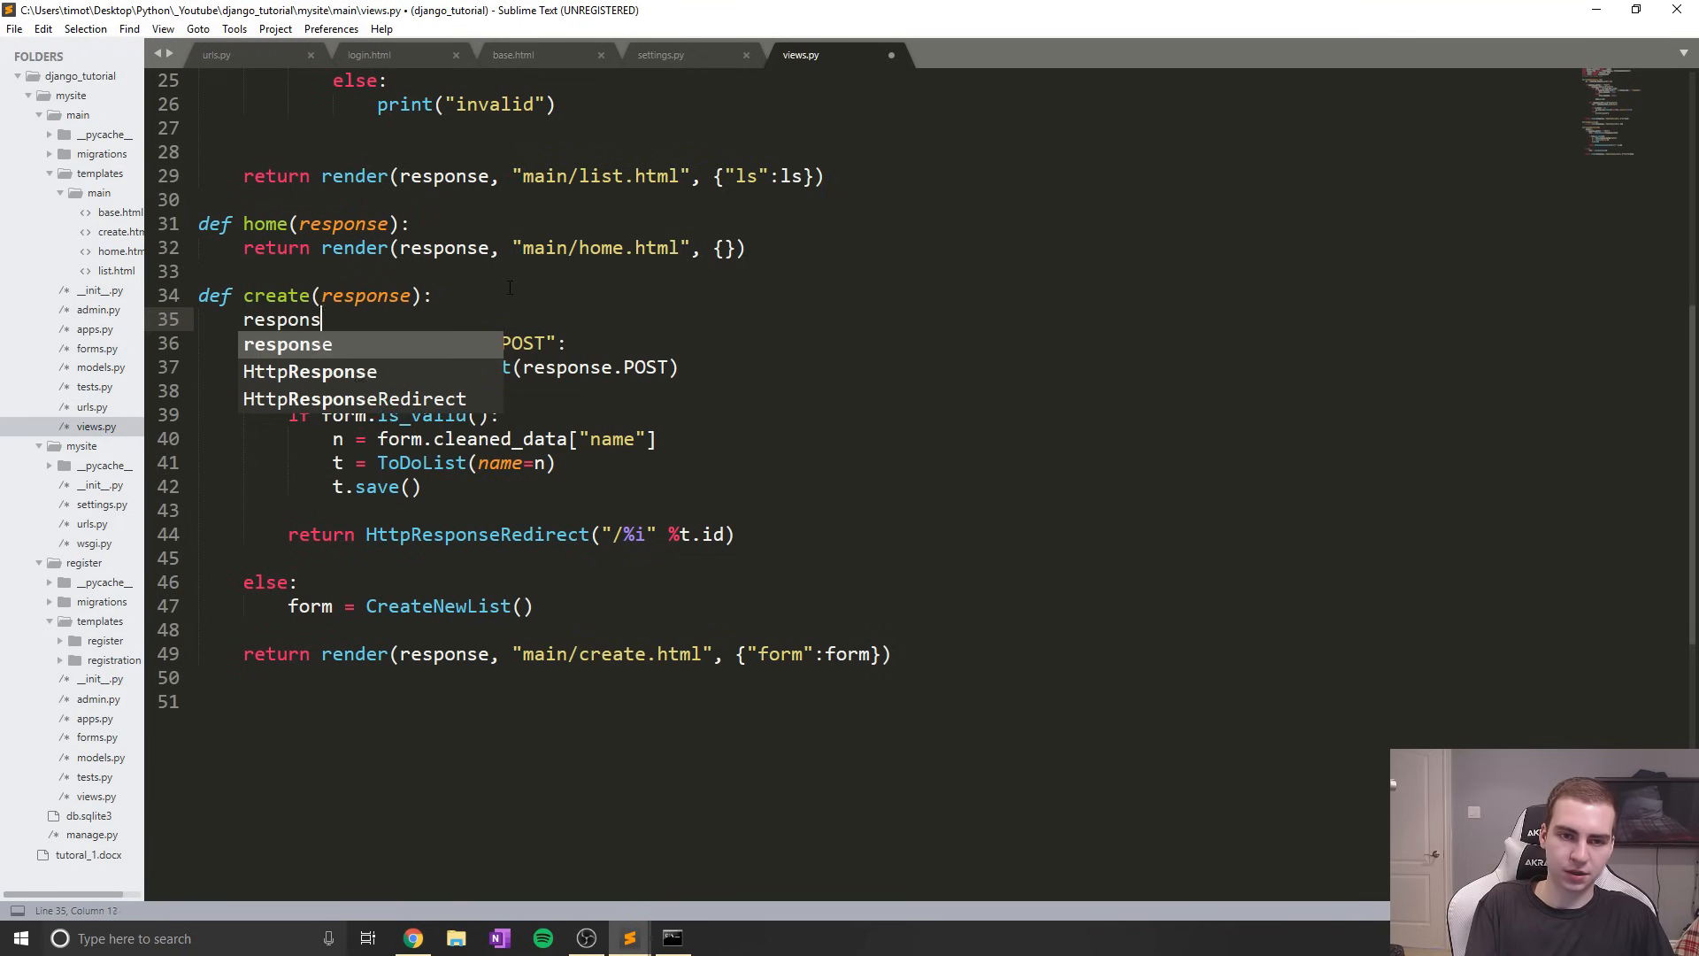
type("e.user")
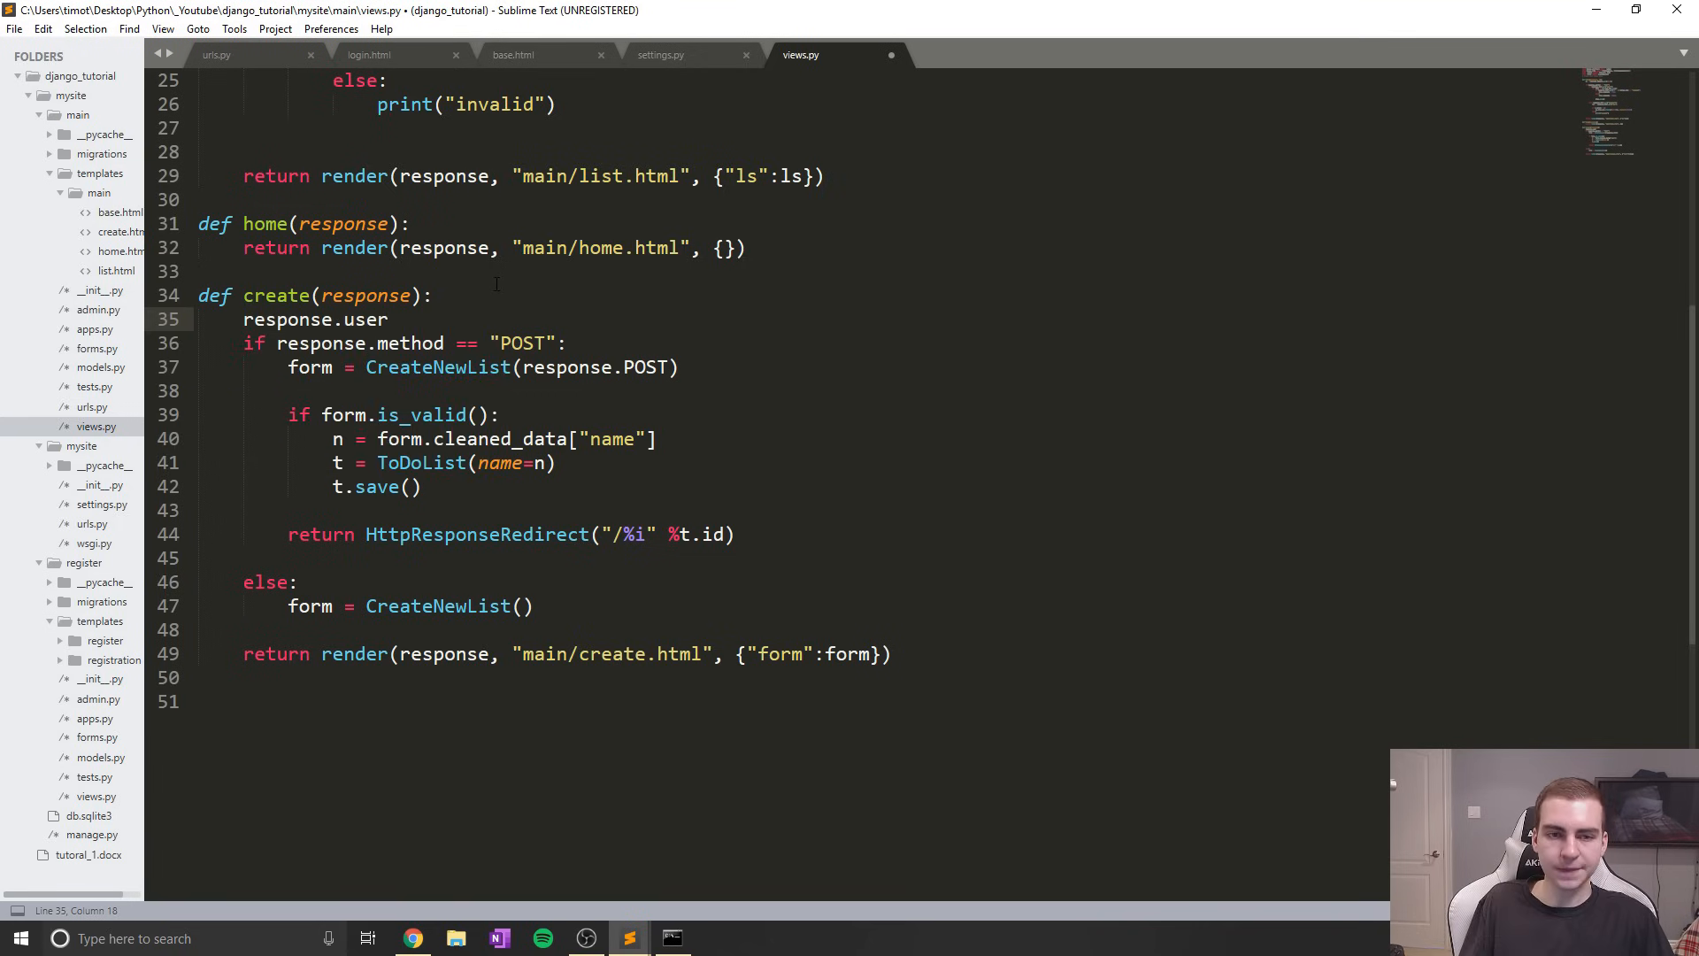
left_click(389, 319)
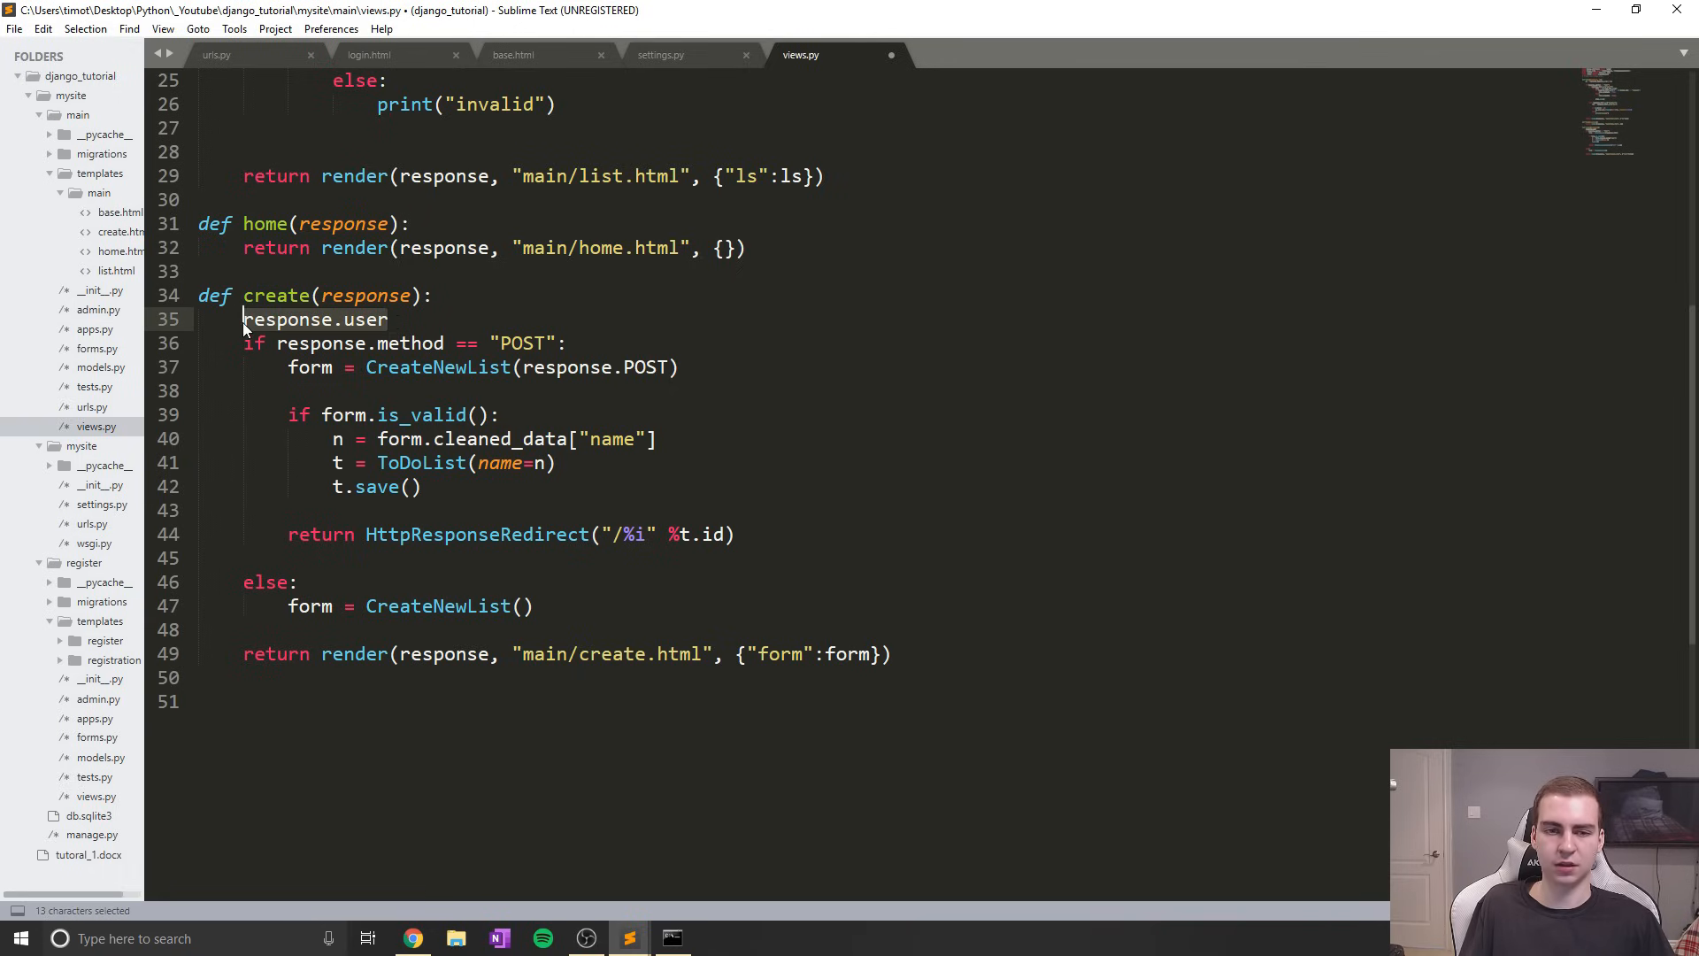
key("Delete")
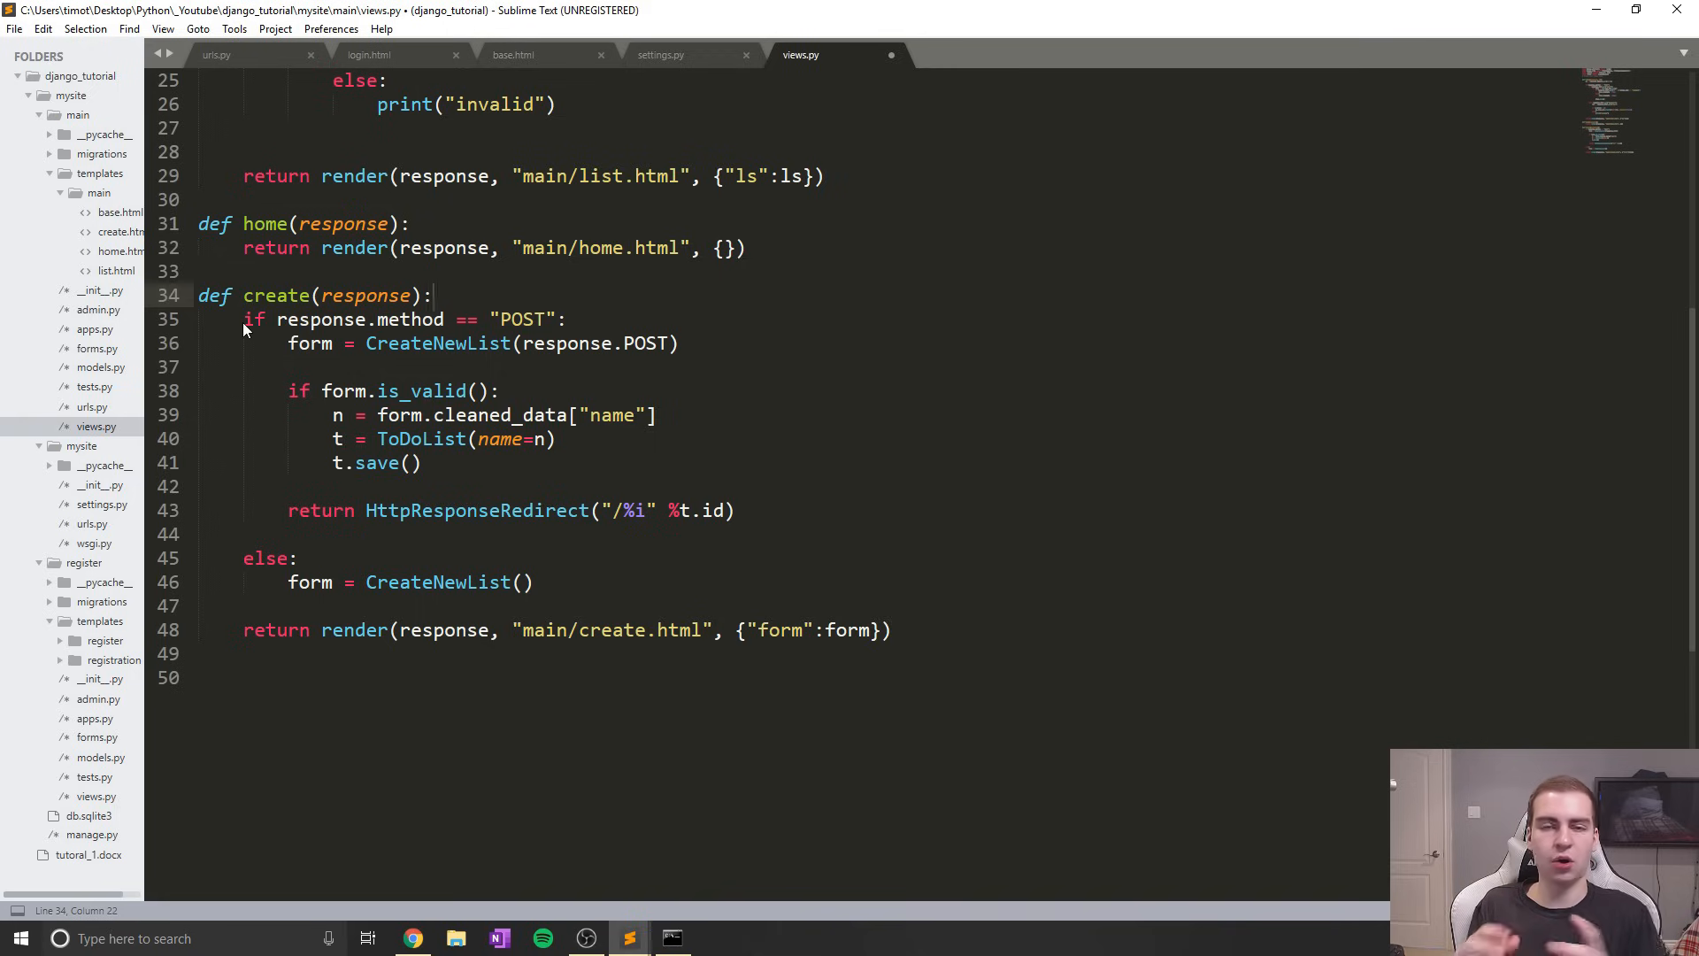
left_click(431, 295)
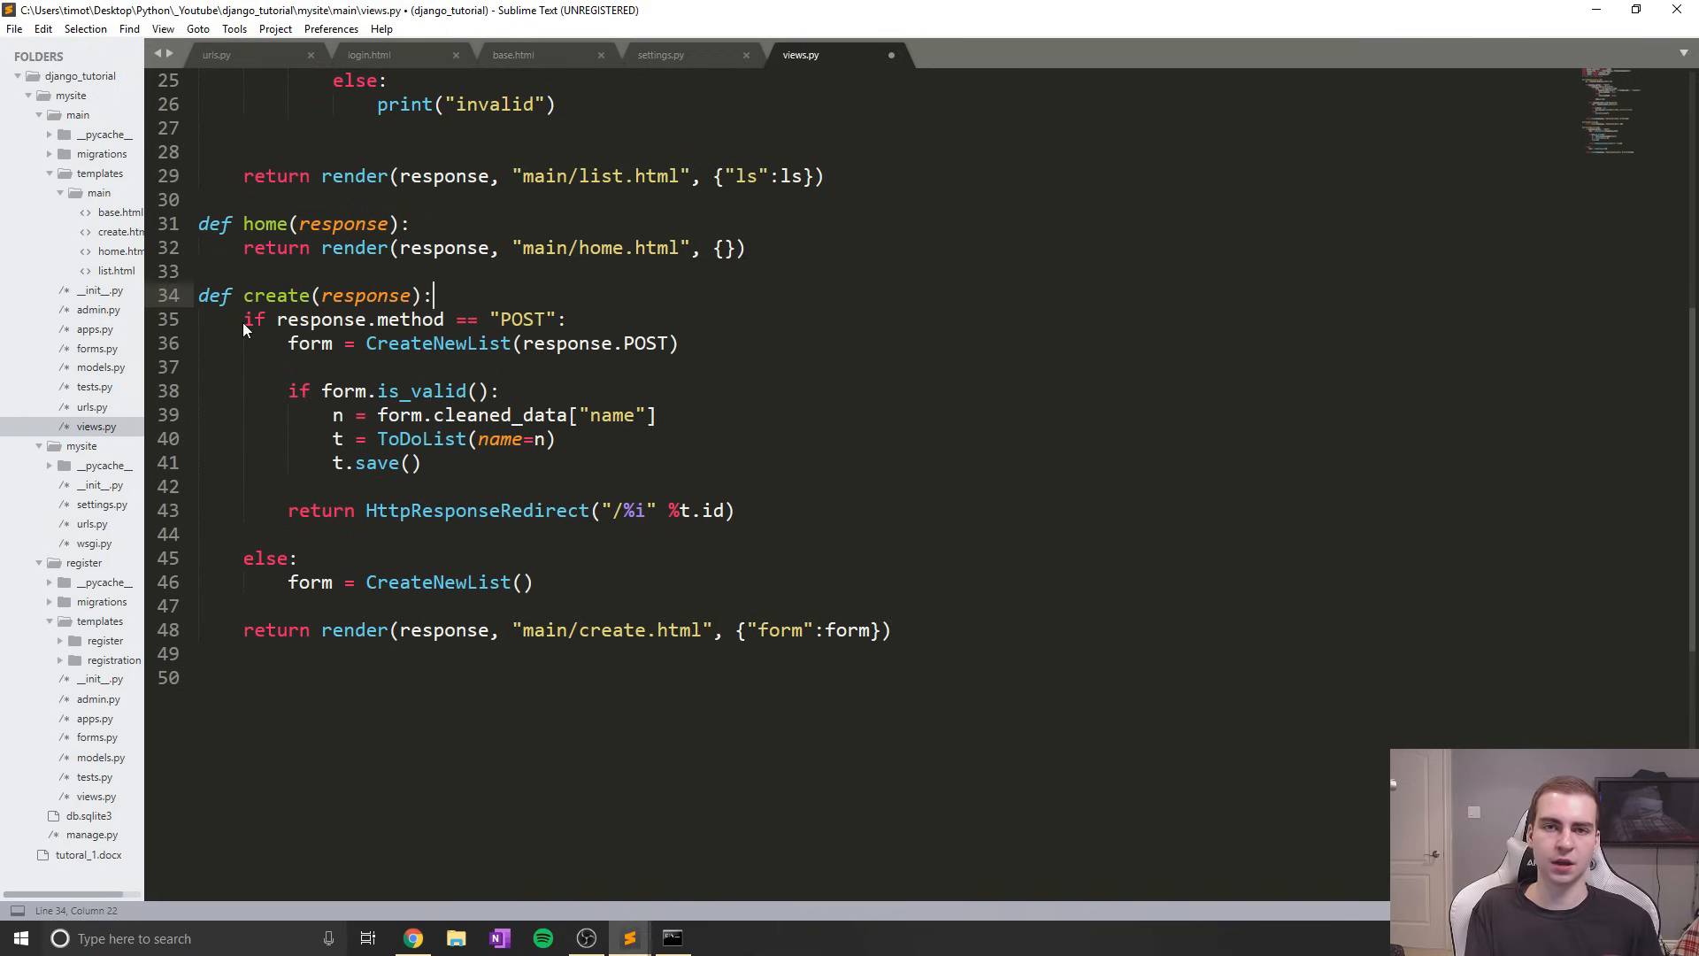